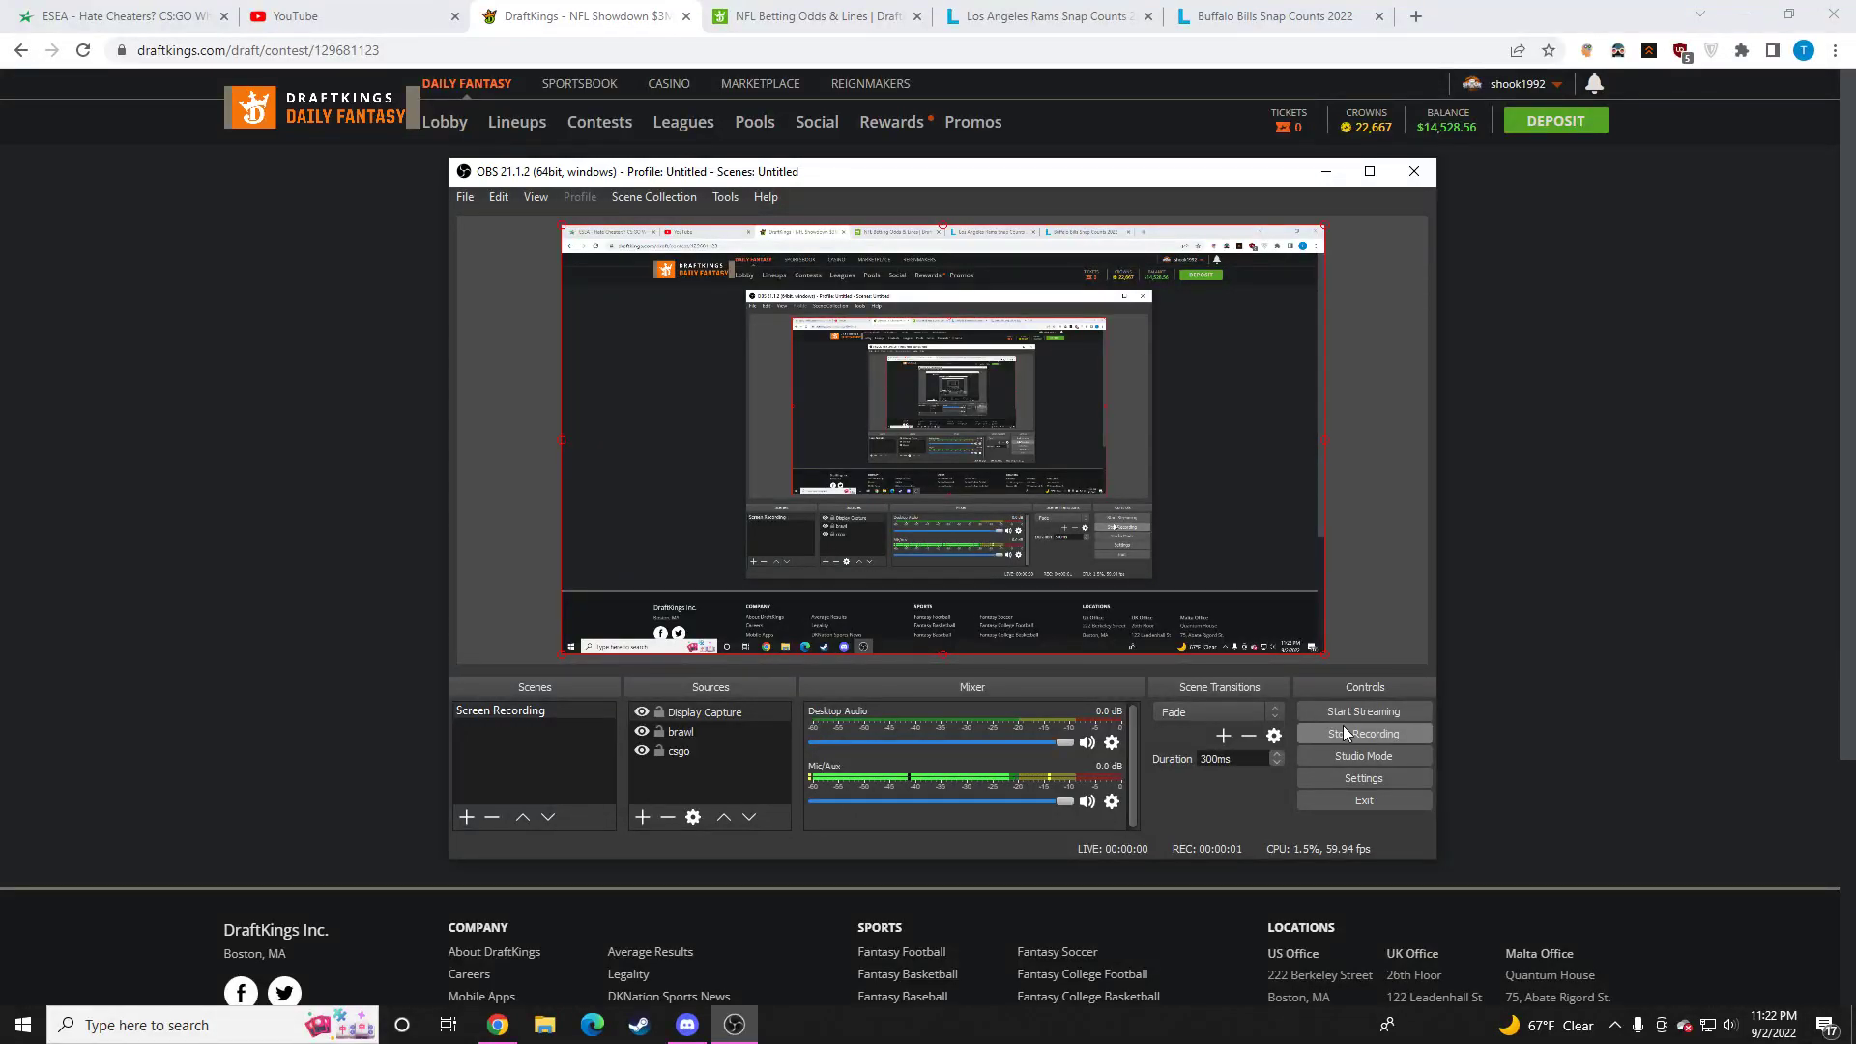
Step: Start the OBS Studio screen recording with the Screen Recording scene
{"action": "left_click", "coordinate": [1362, 732]}
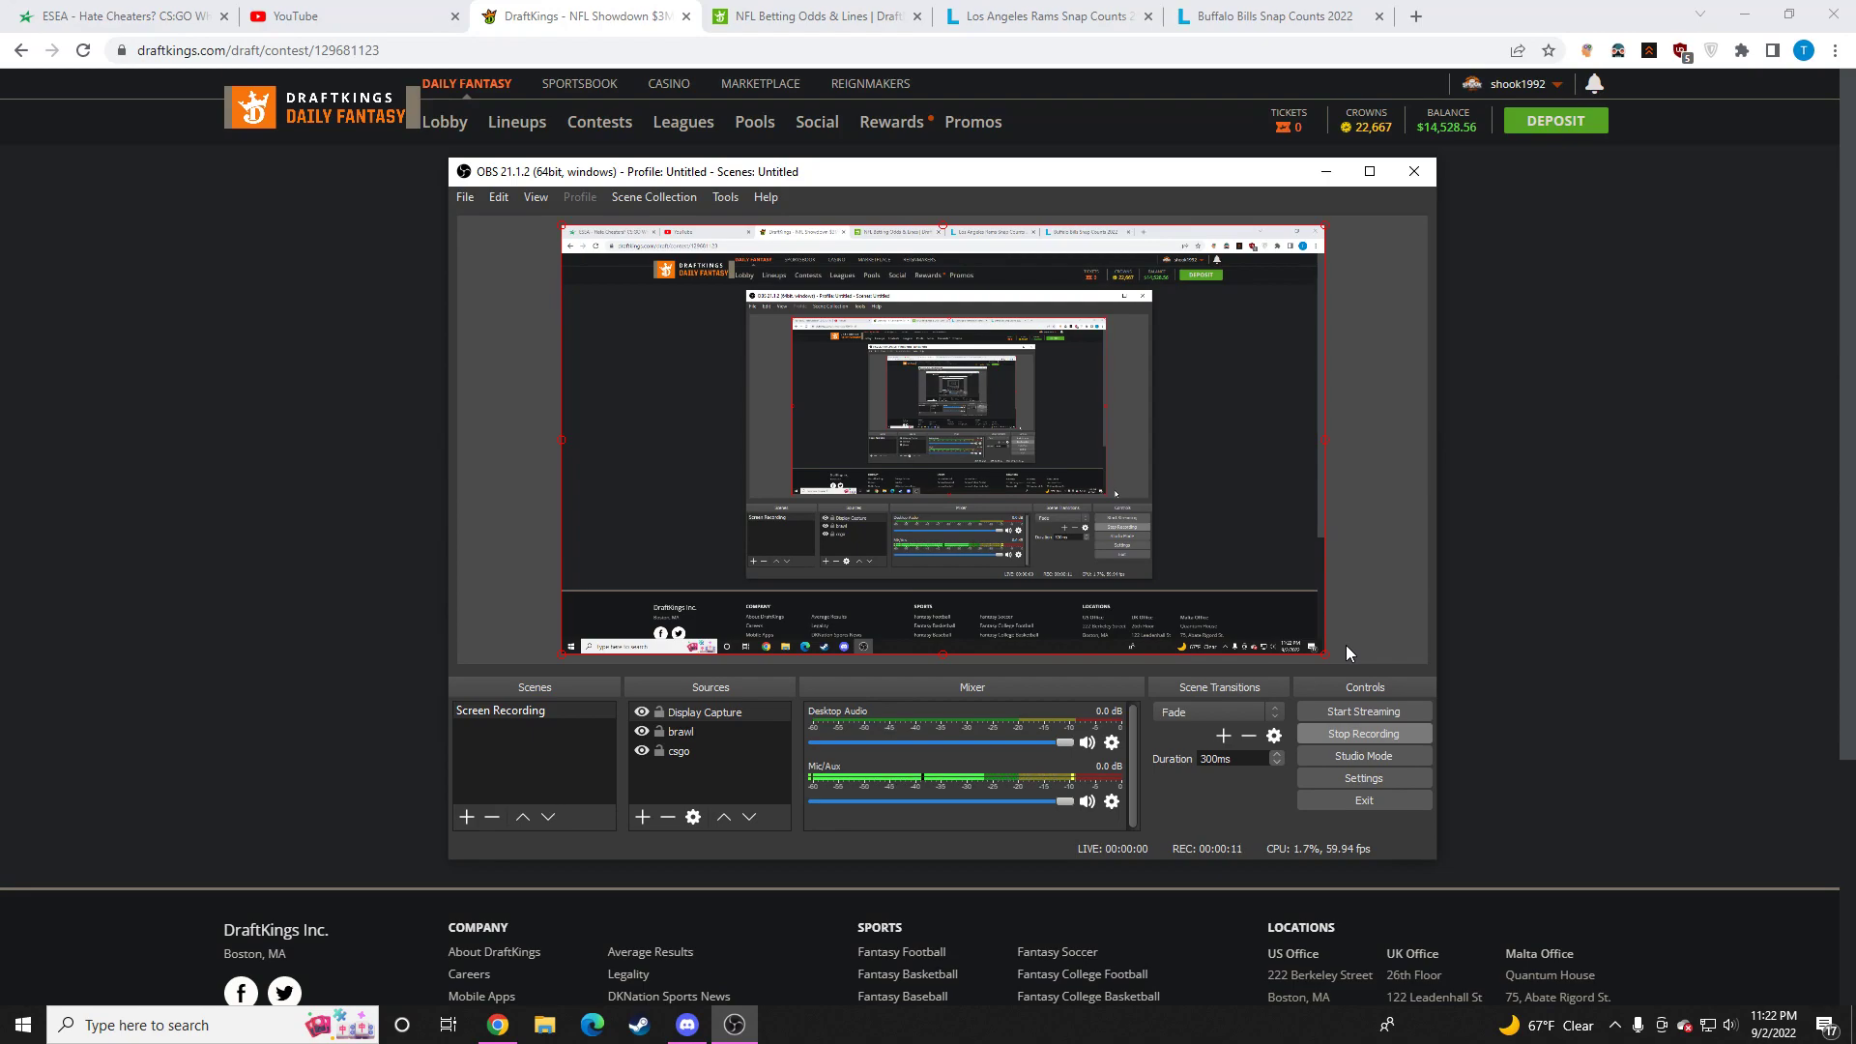
{"action": "mouse_move", "coordinate": [1450, 26]}
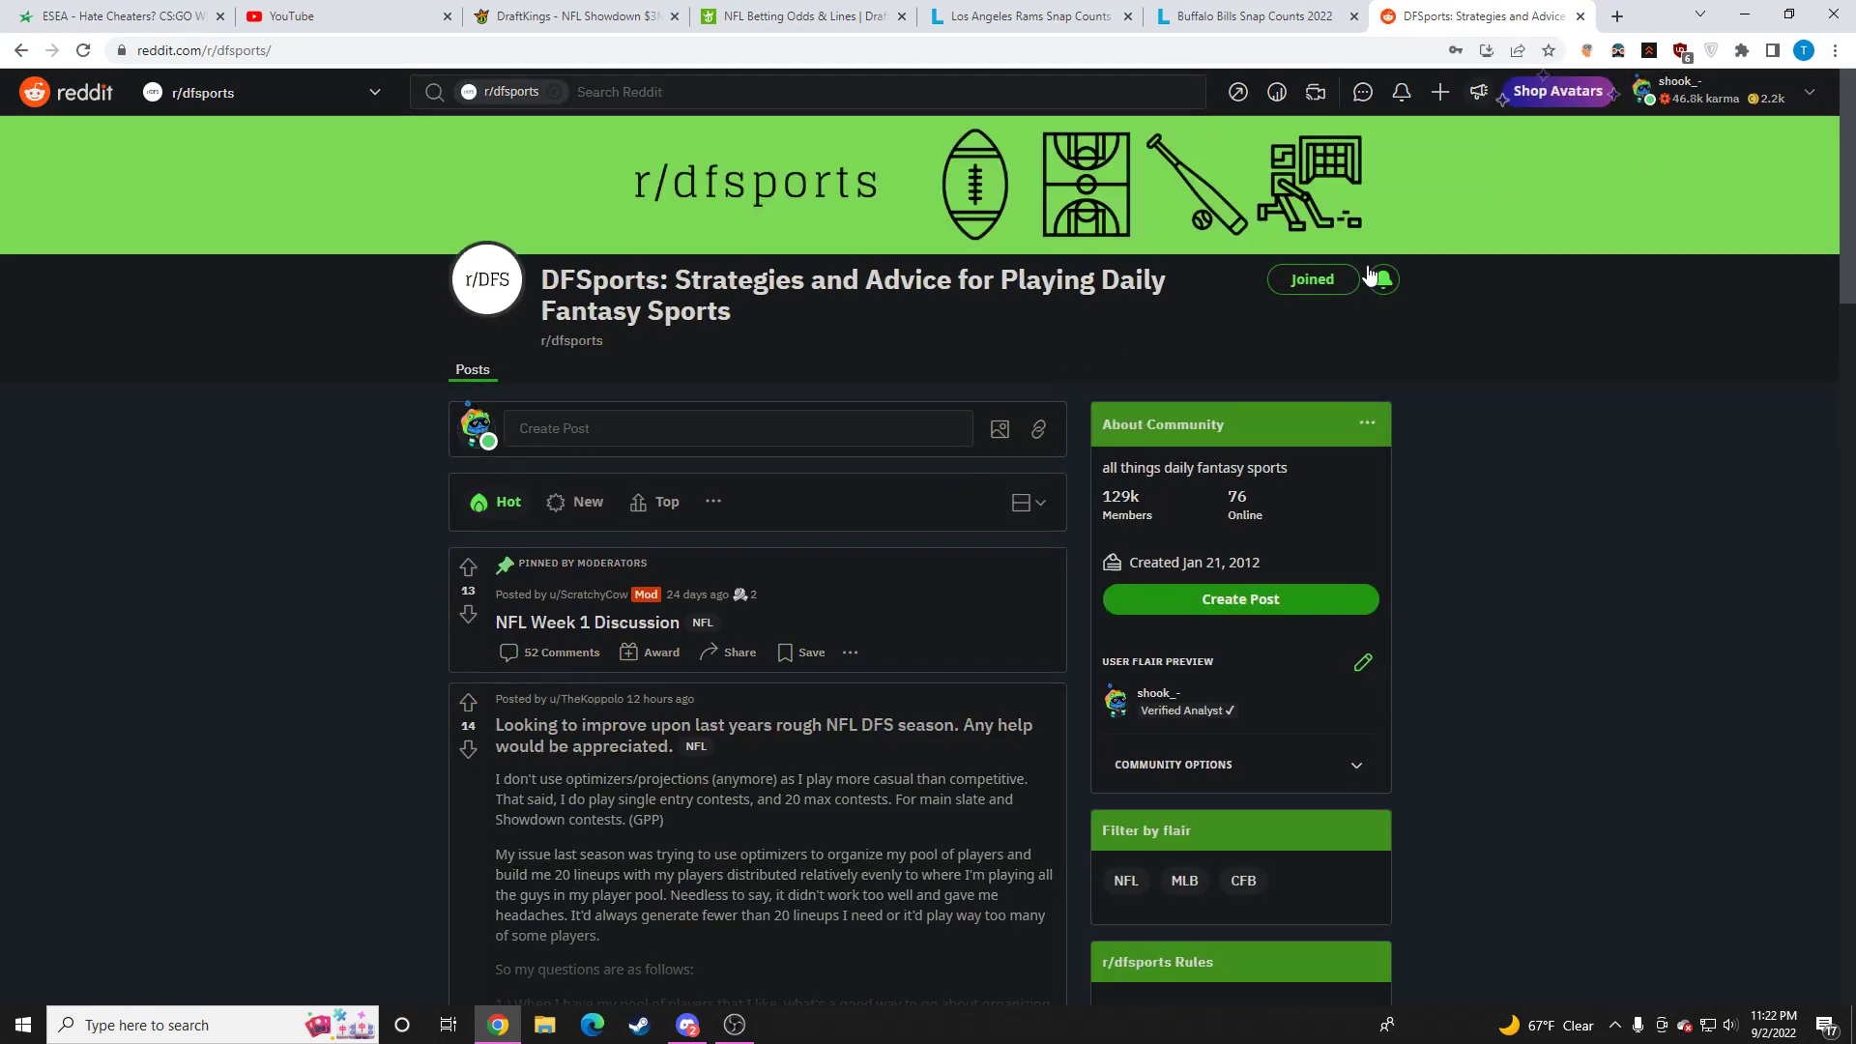
{"action": "scroll", "scroll_direction": "down", "scroll_amount": 3}
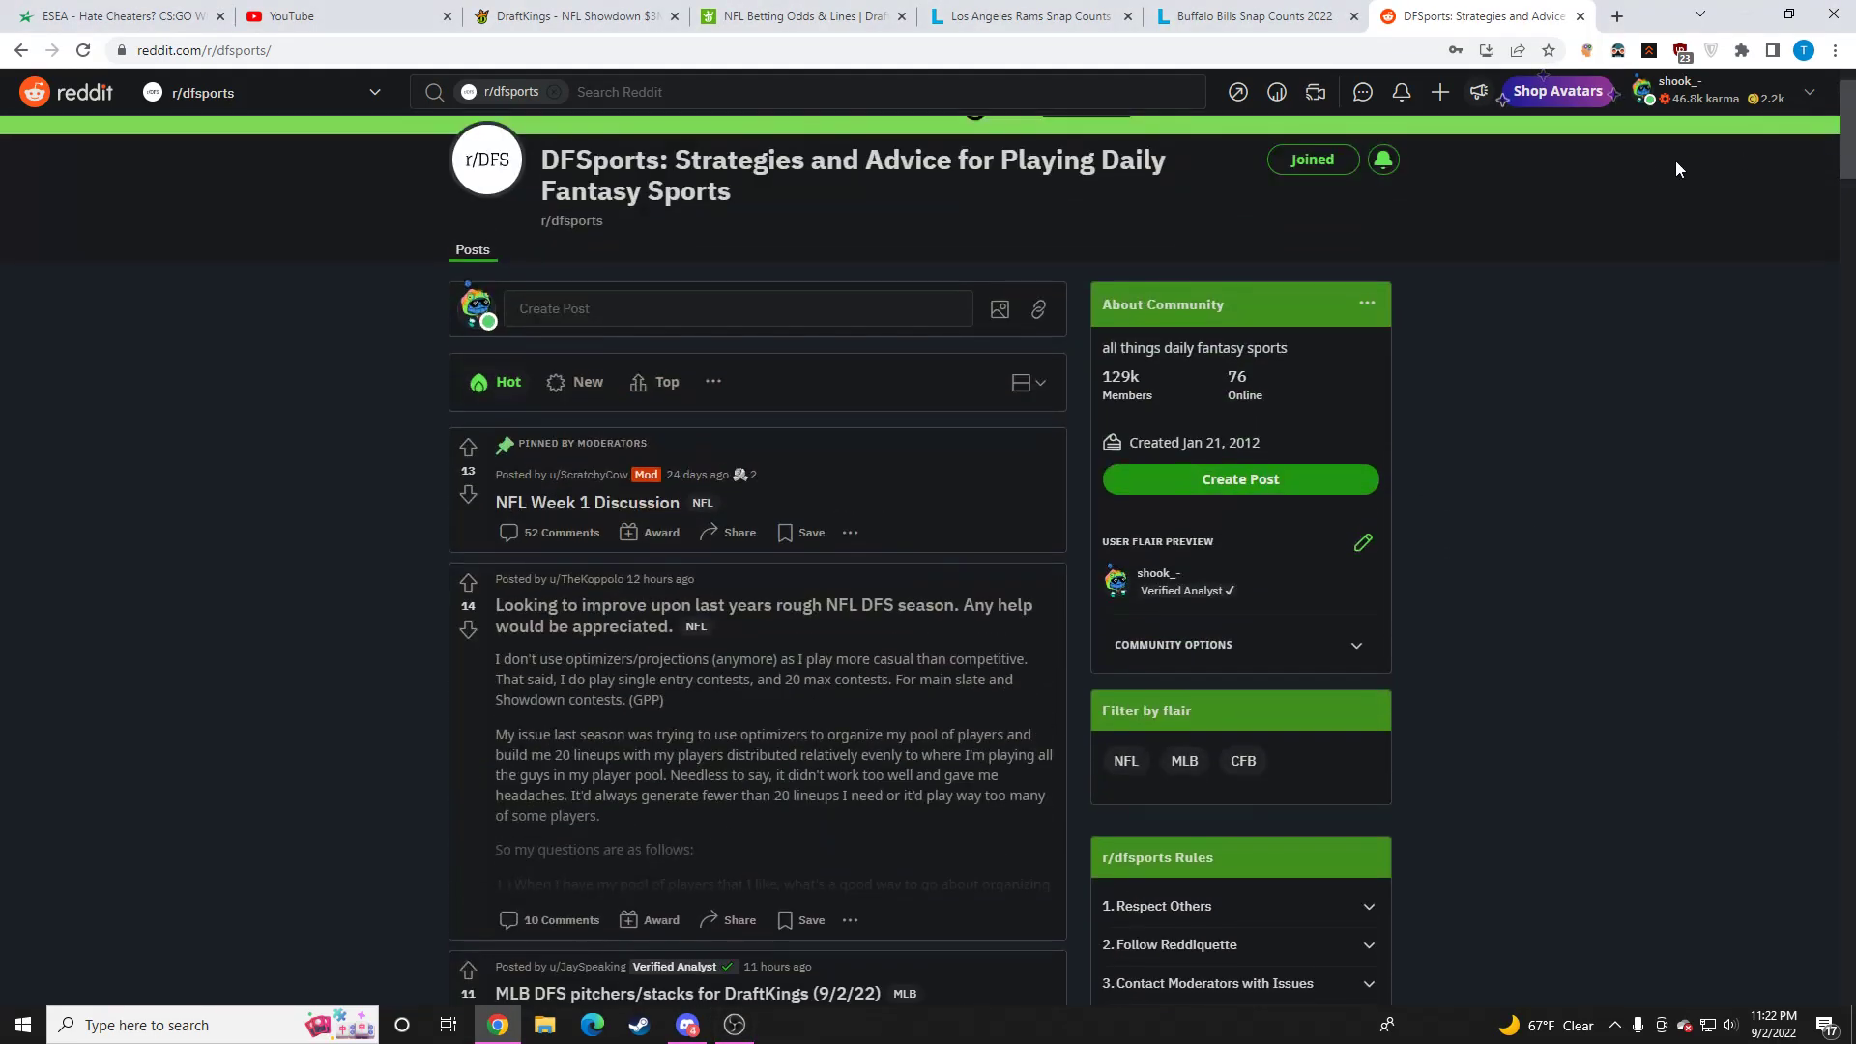
{"action": "scroll", "scroll_direction": "down", "scroll_amount": 3}
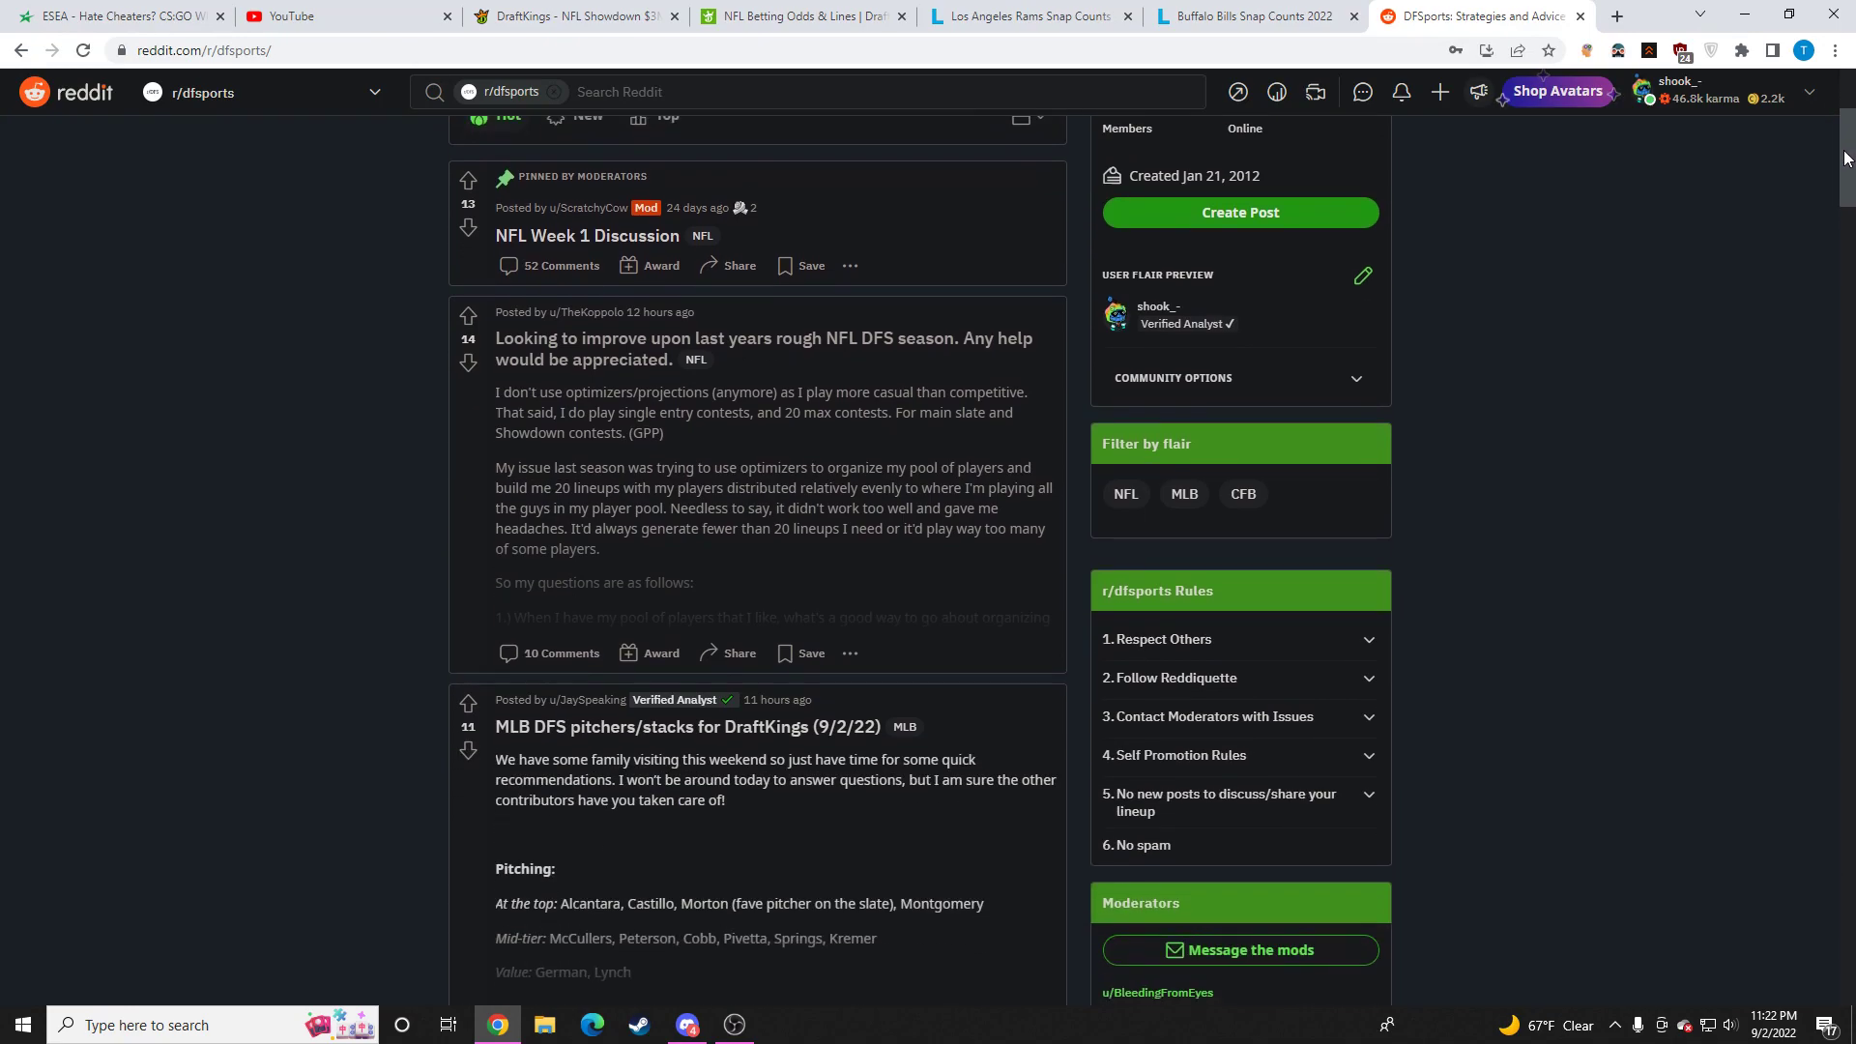
{"action": "scroll", "scroll_direction": "down", "scroll_amount": 3}
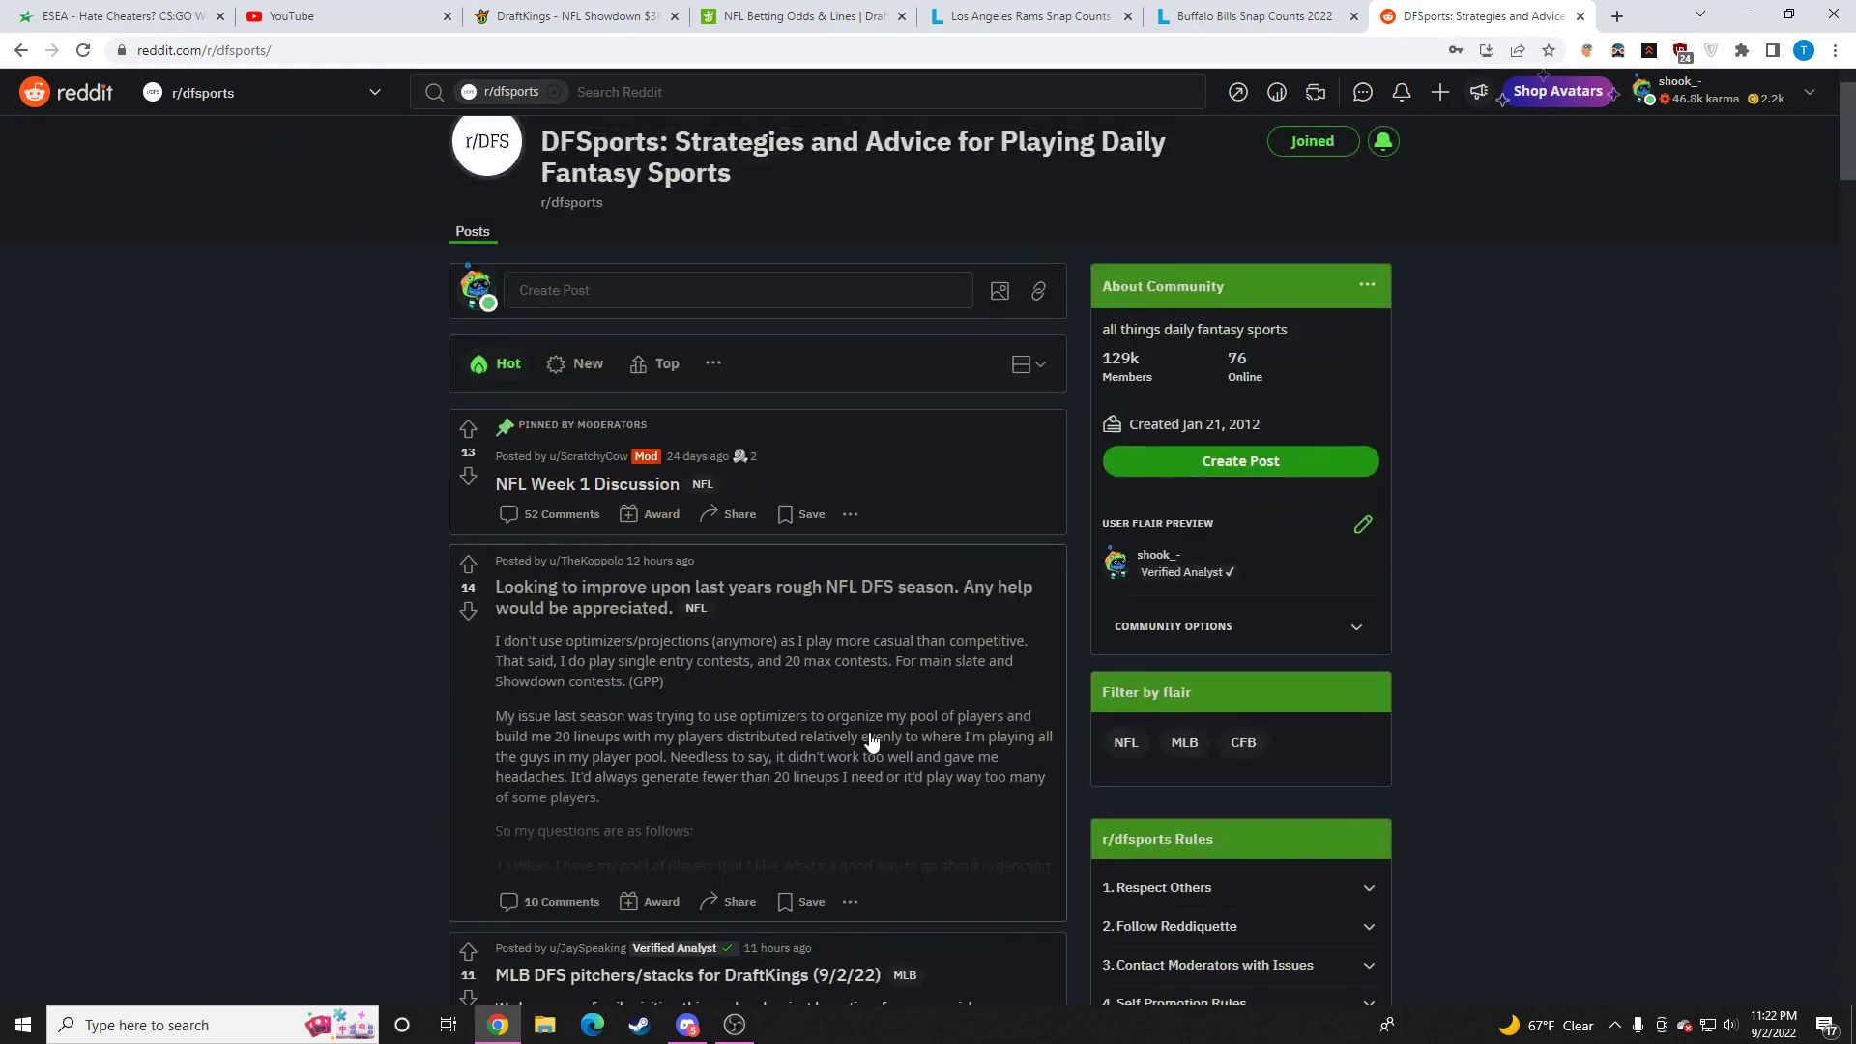
{"action": "left_click", "coordinate": [733, 1023]}
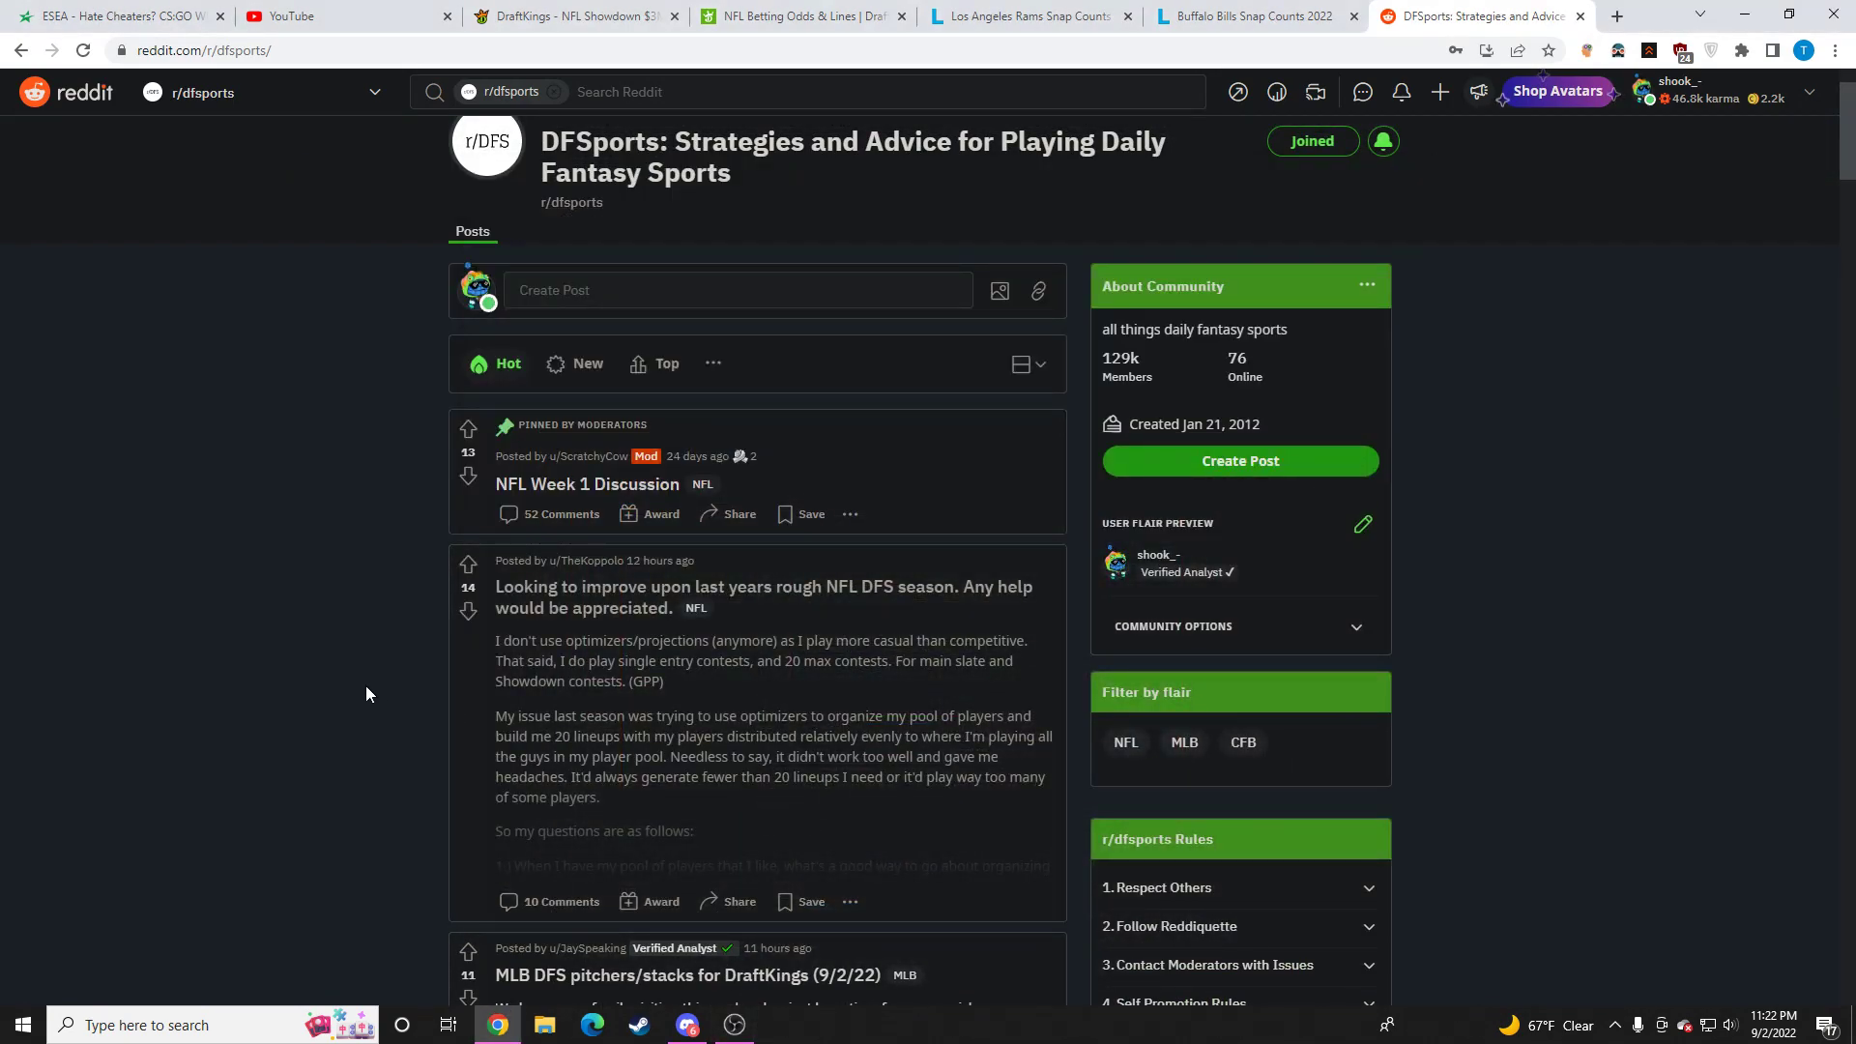
{"action": "left_click", "coordinate": [734, 1023]}
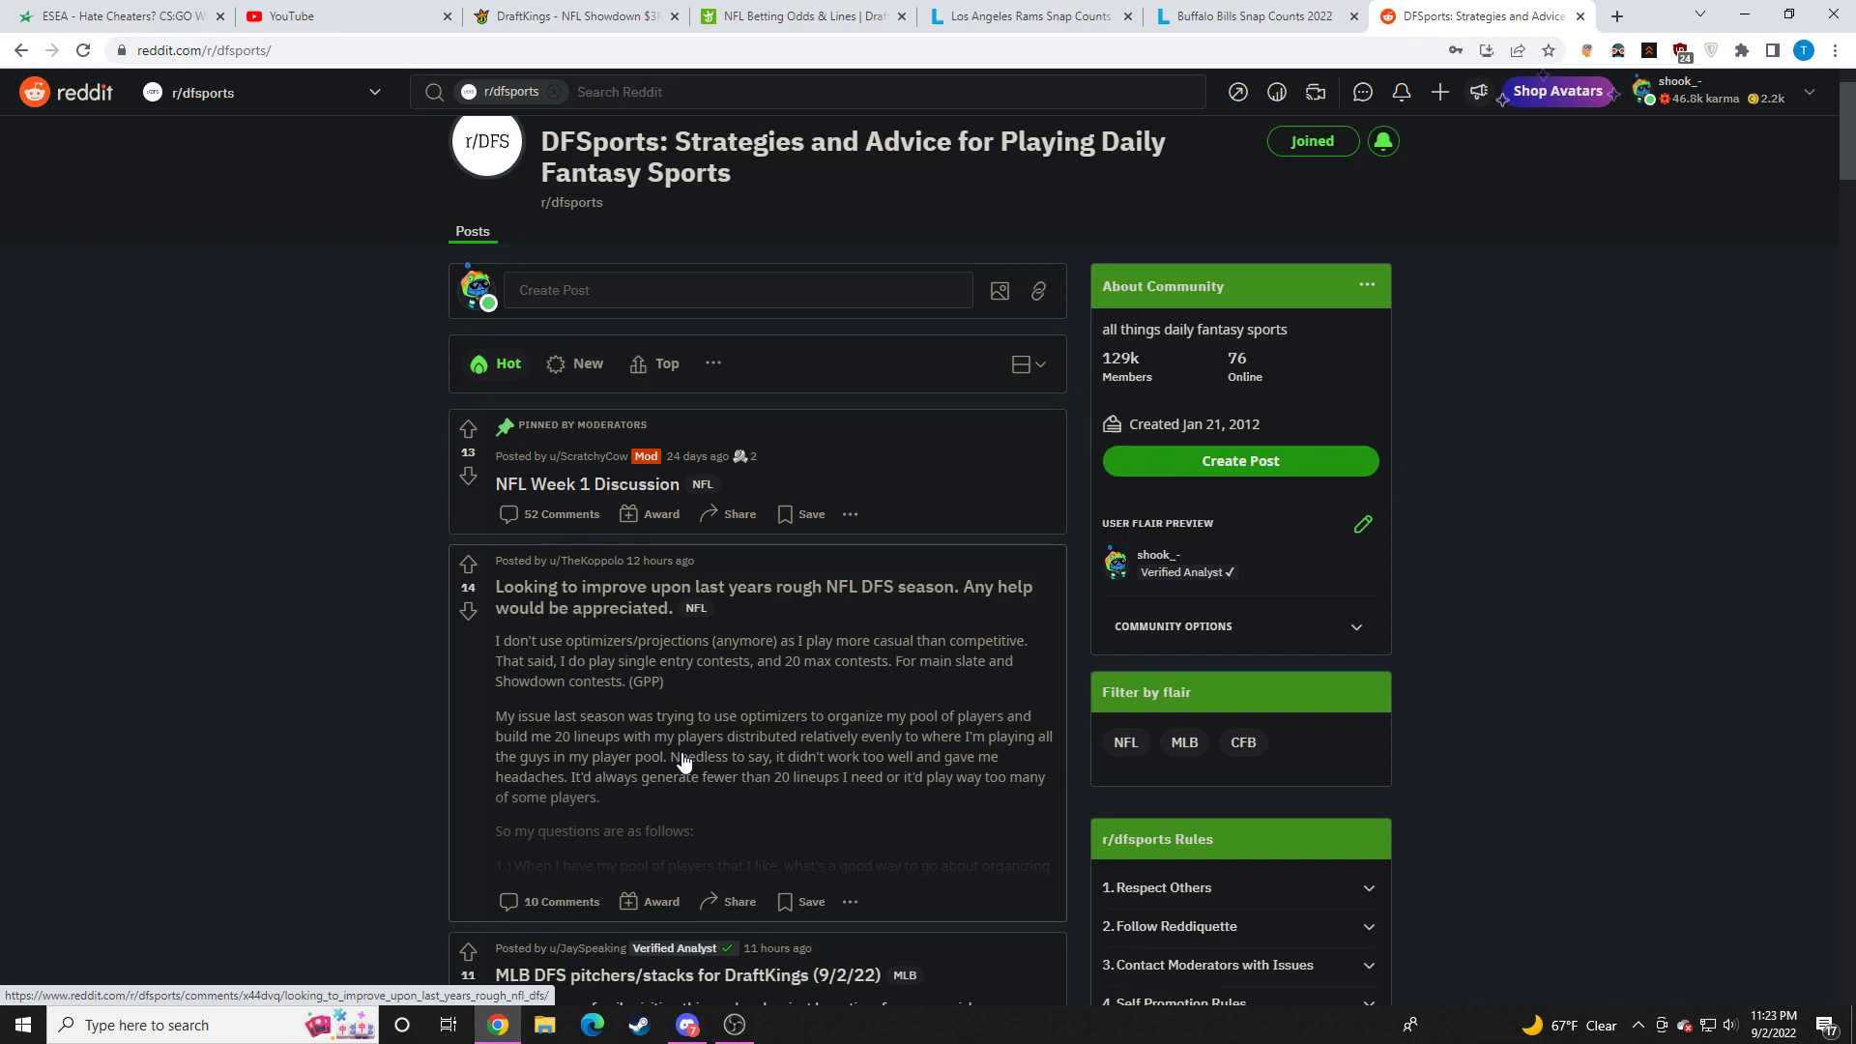
{"action": "left_click", "coordinate": [734, 1024]}
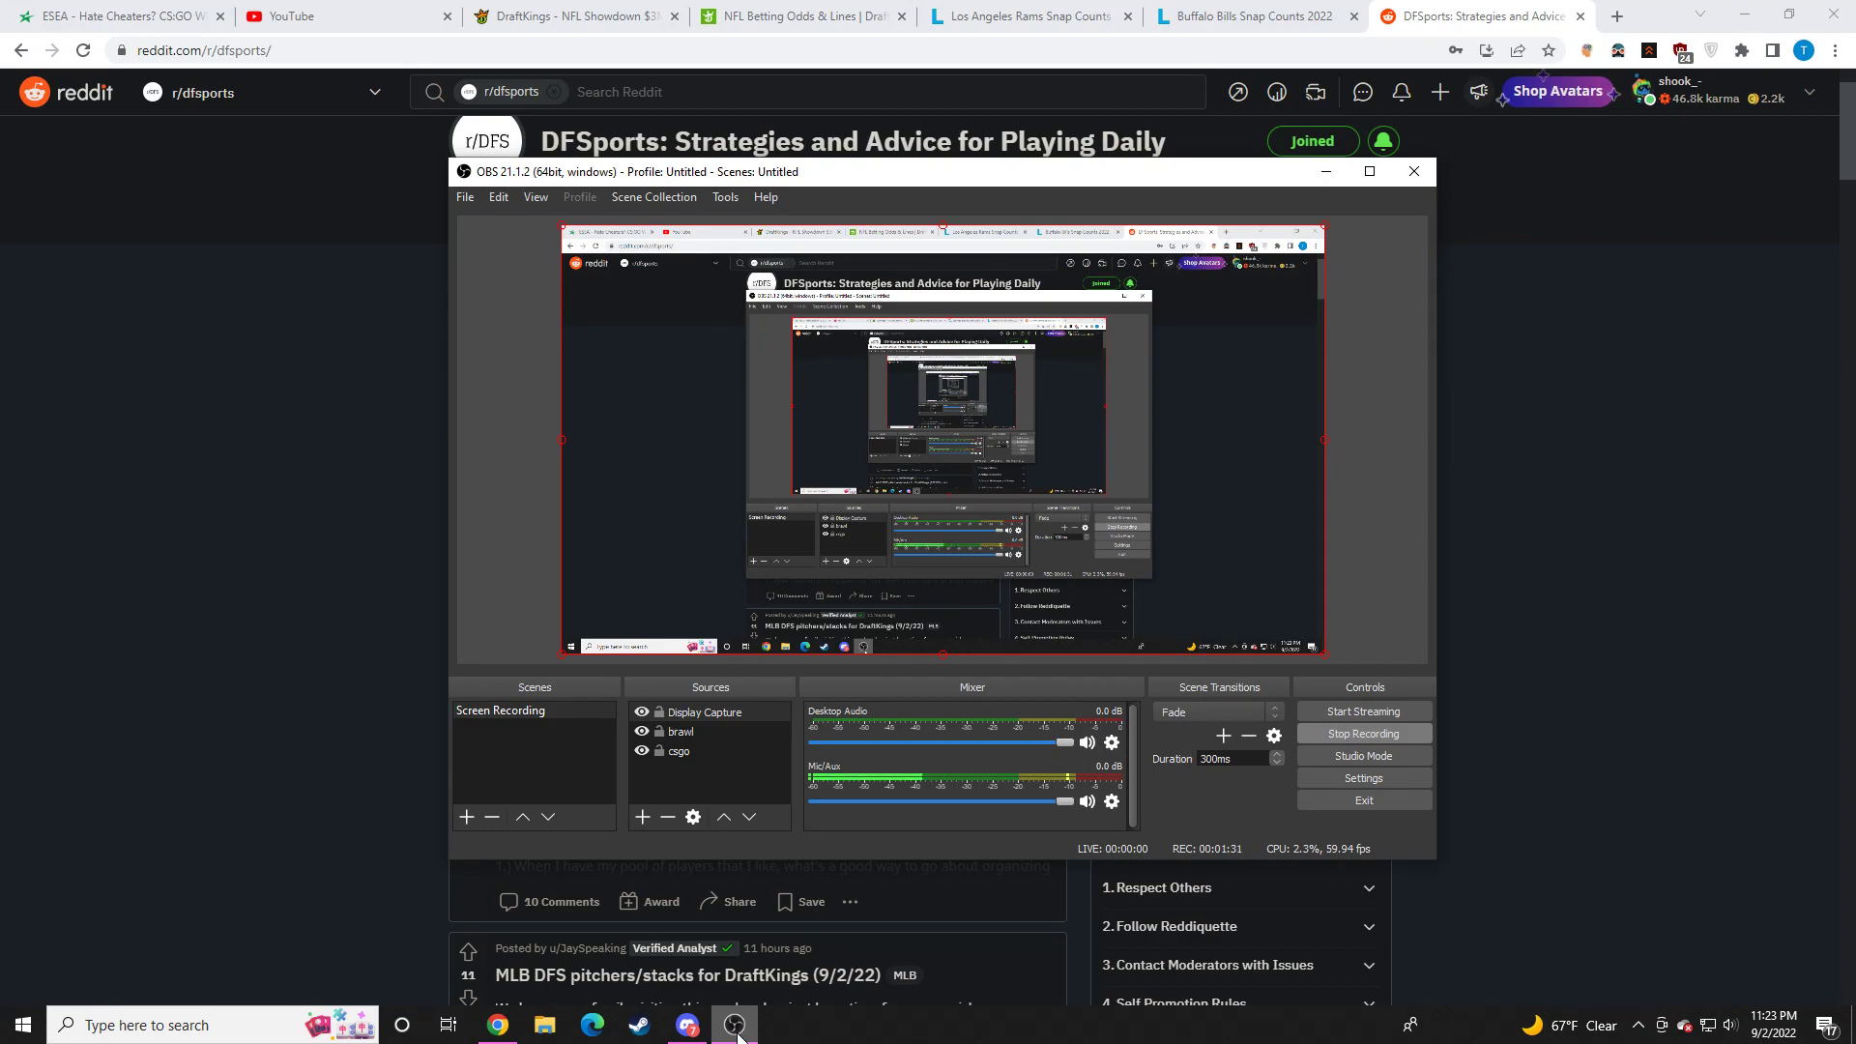
{"action": "mouse_move", "coordinate": [1644, 390]}
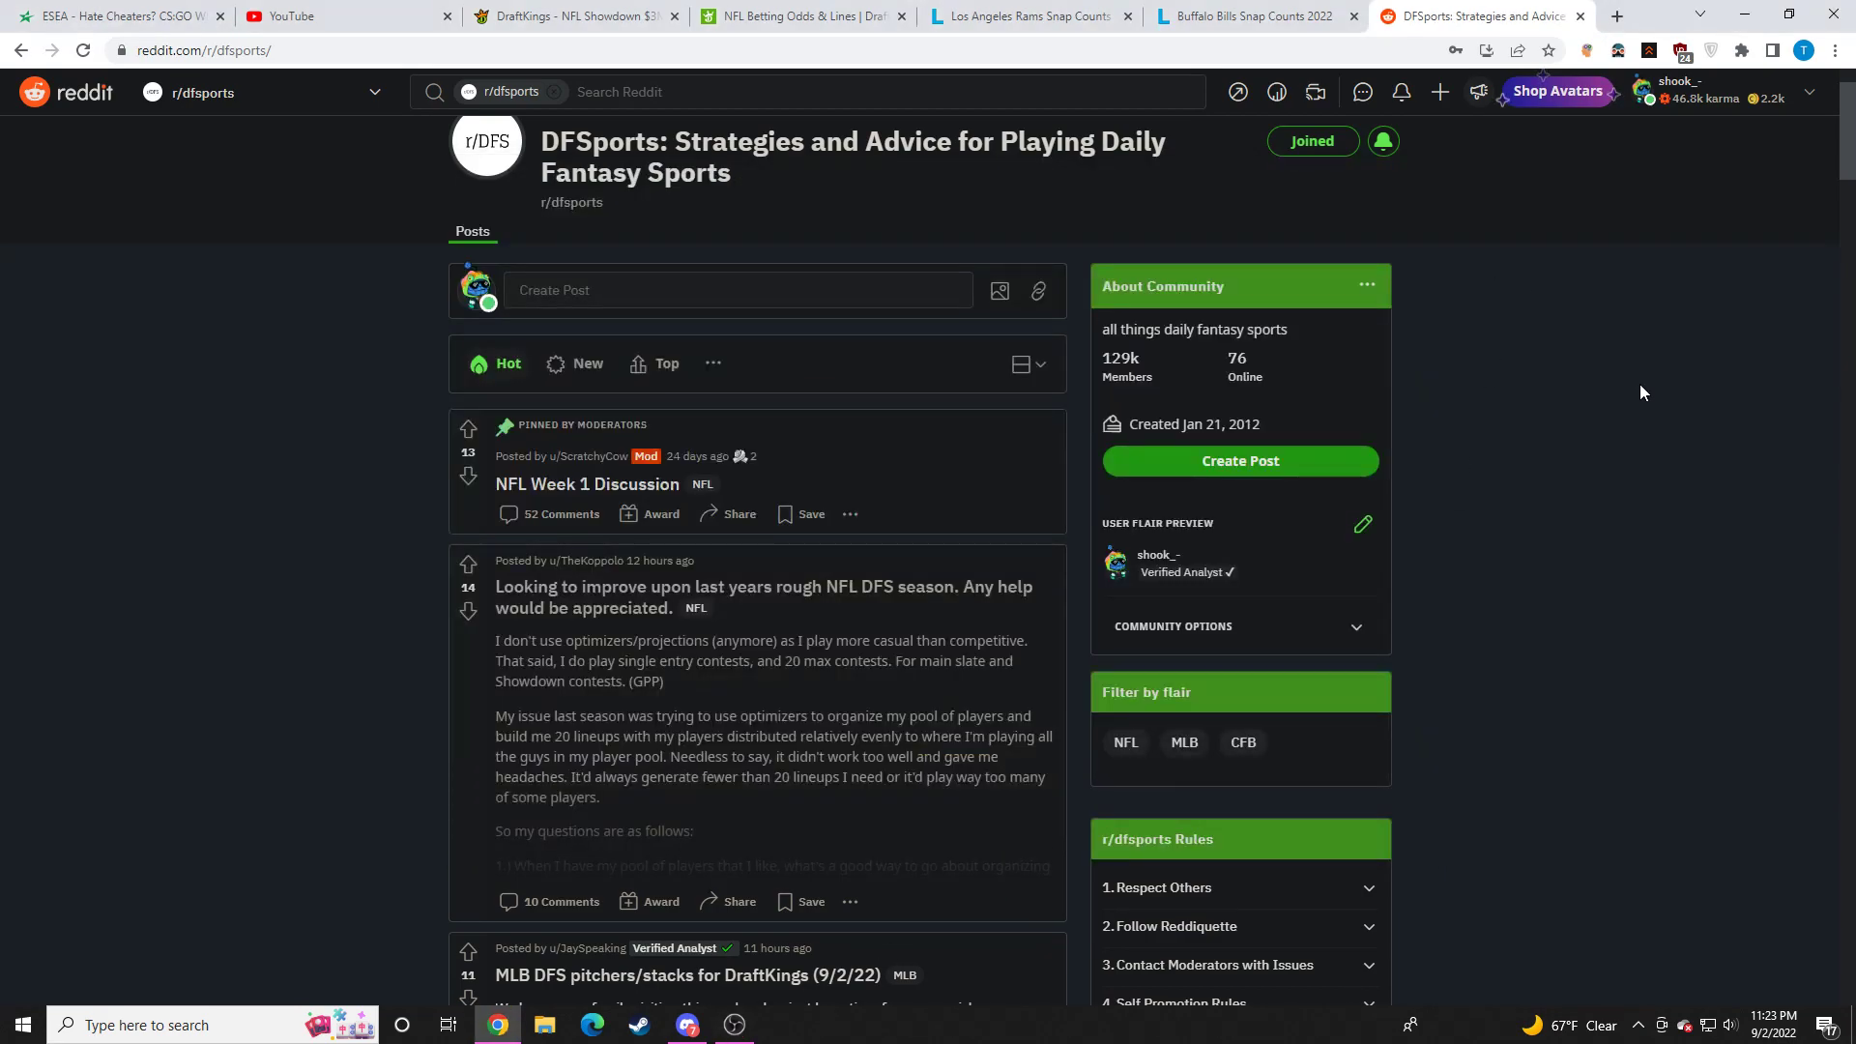
{"action": "left_click", "coordinate": [734, 1024]}
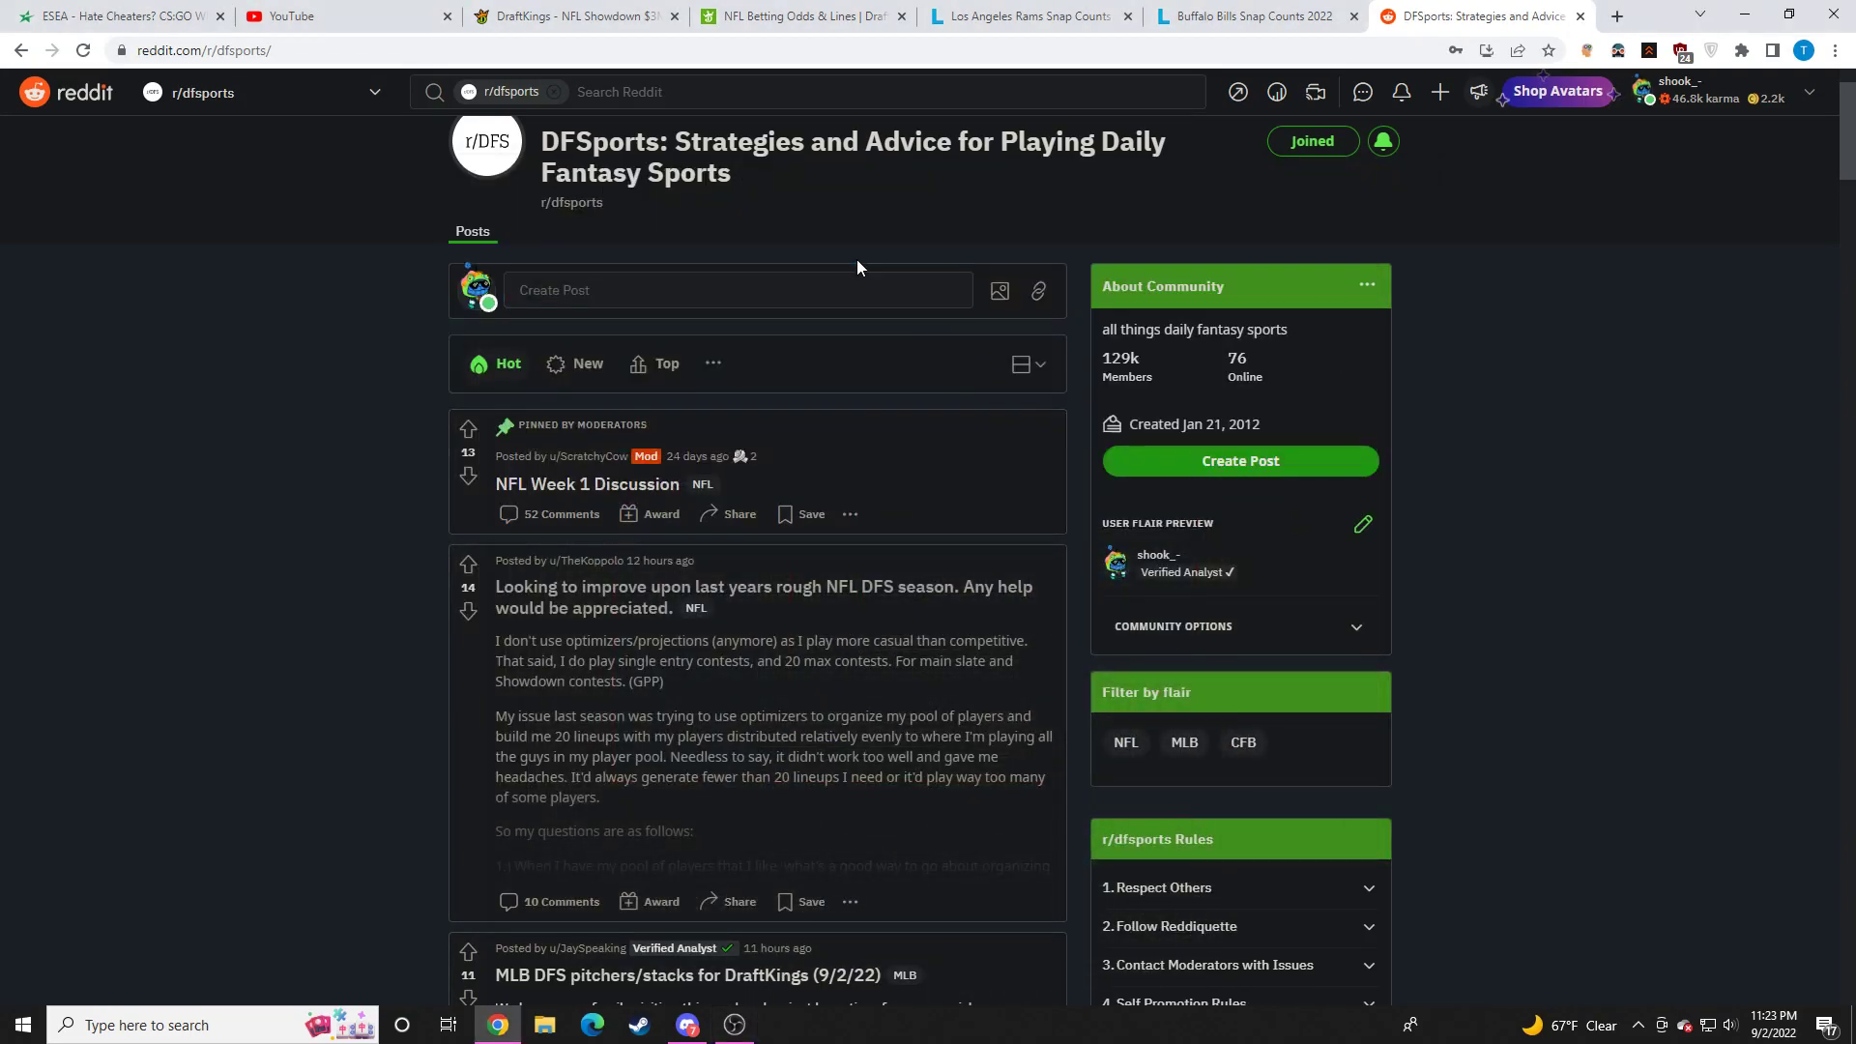
{"action": "left_click", "coordinate": [738, 289]}
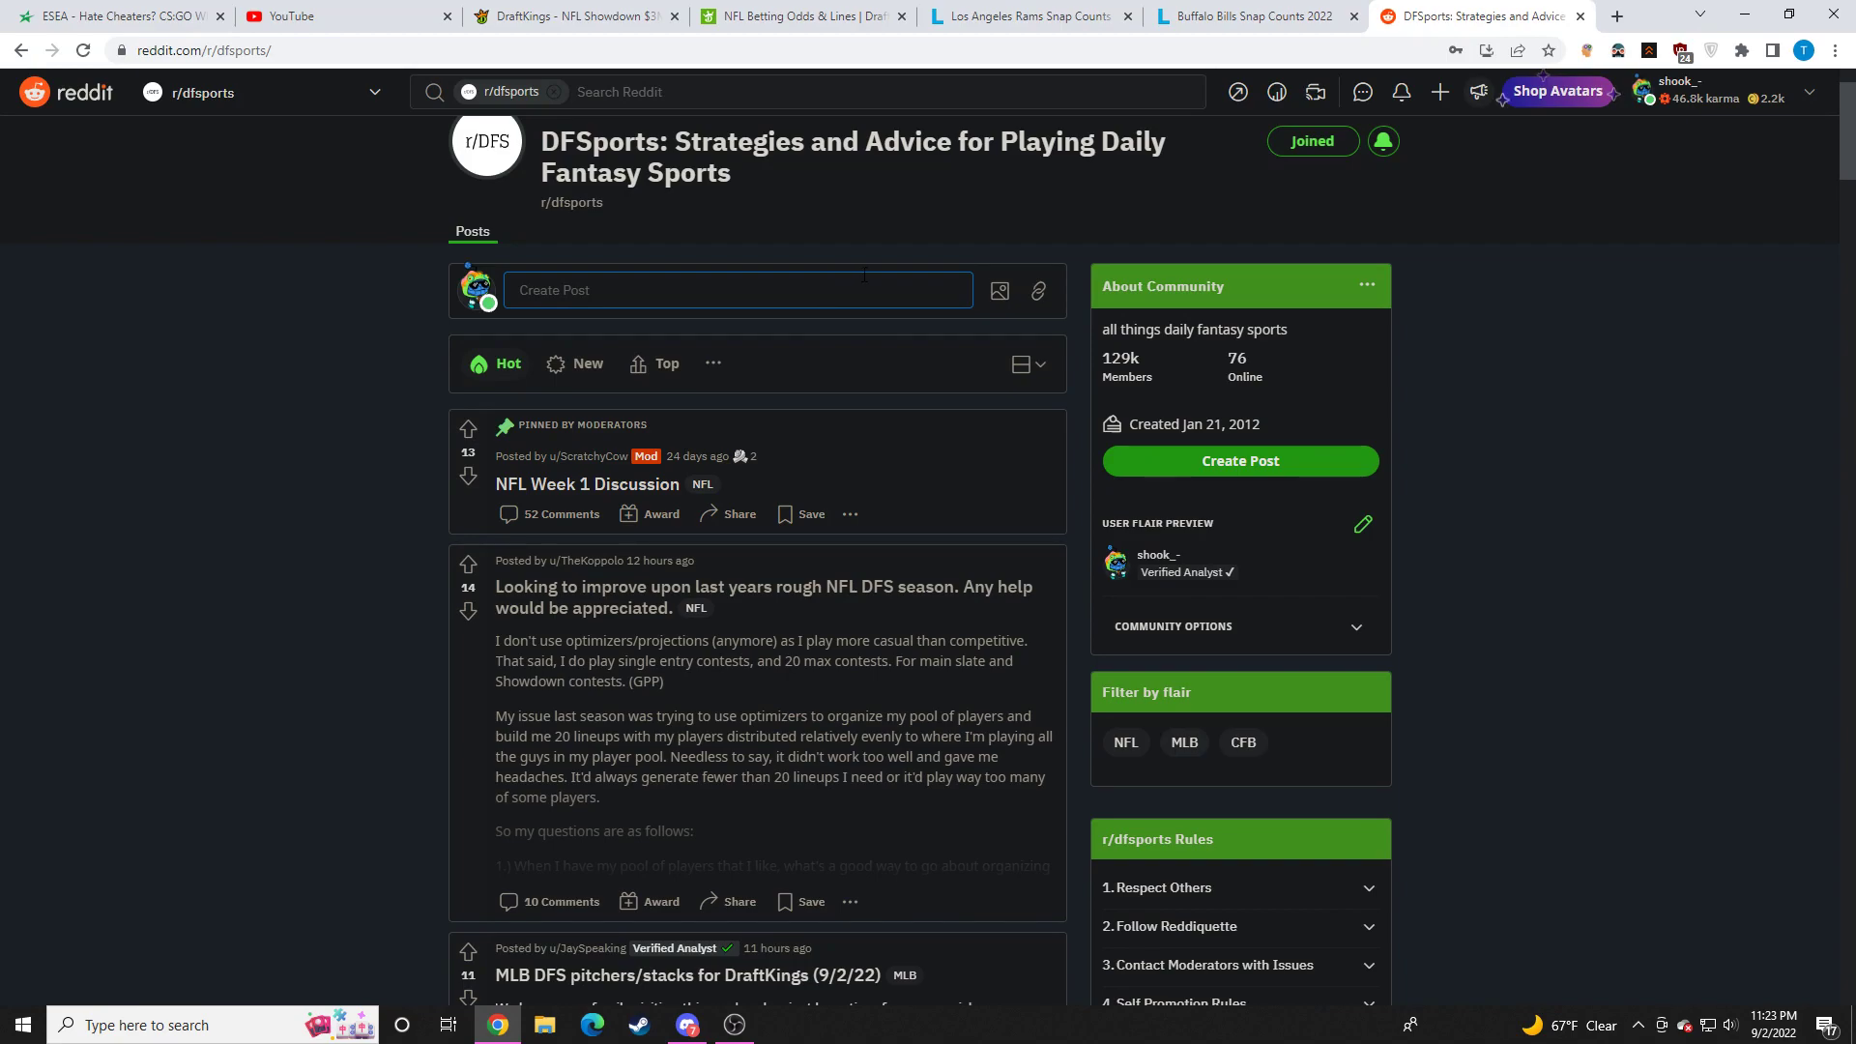
{"action": "left_click", "coordinate": [571, 15]}
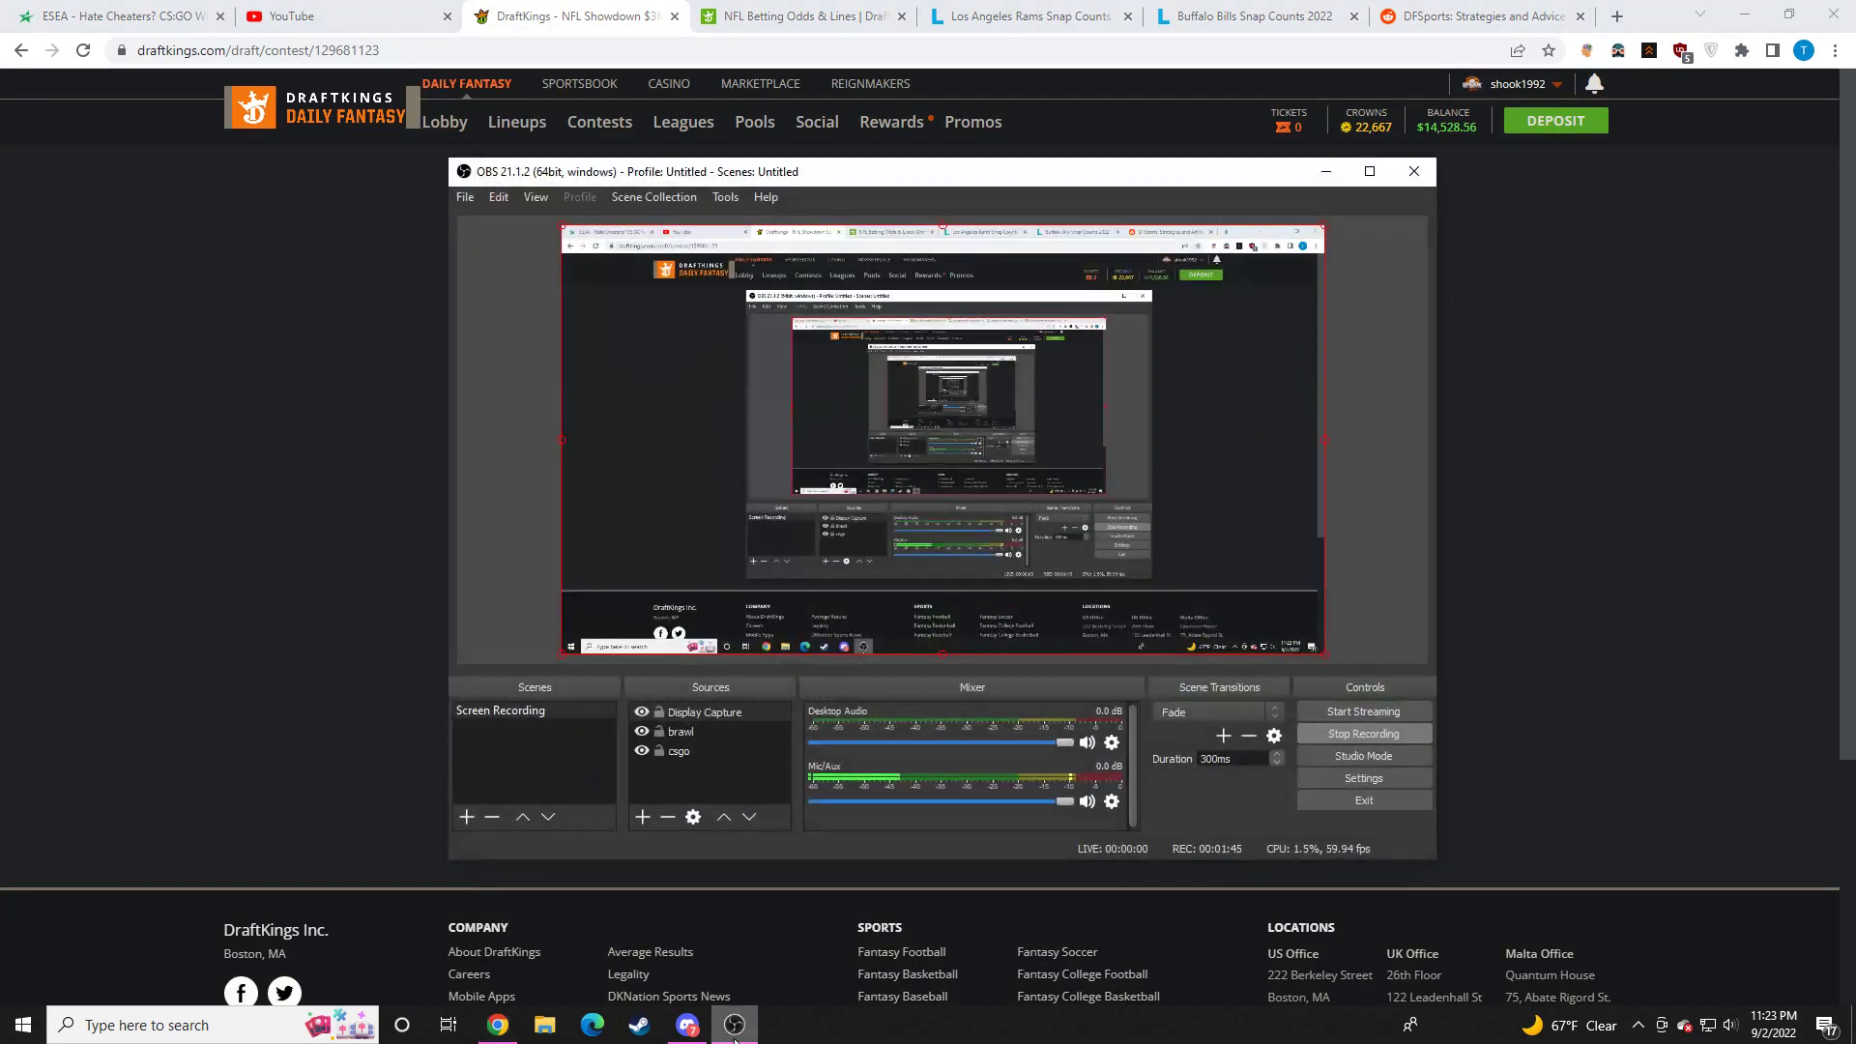
{"action": "left_click", "coordinate": [1477, 15]}
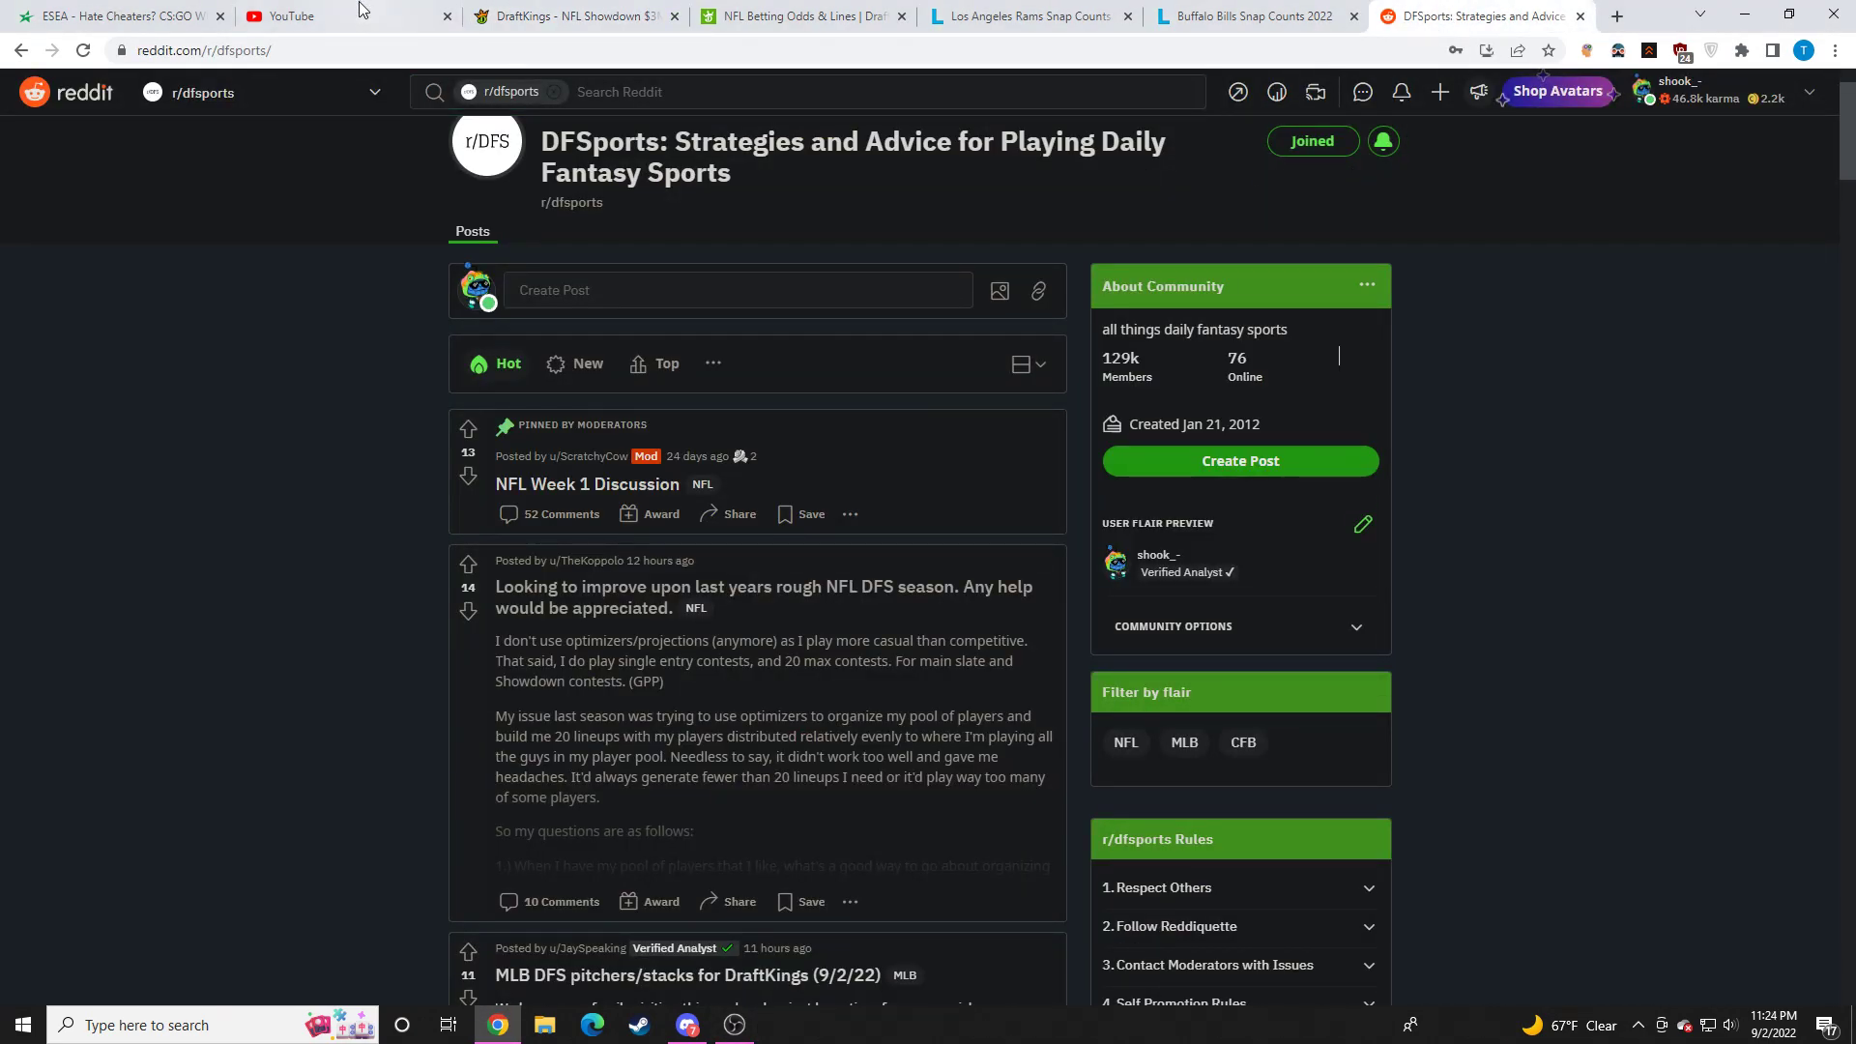
Step: Visit the YouTube and r/dfsports tabs, ending on the DraftKings BUF vs LAR Showdown draft page
{"action": "left_click", "coordinate": [284, 15]}
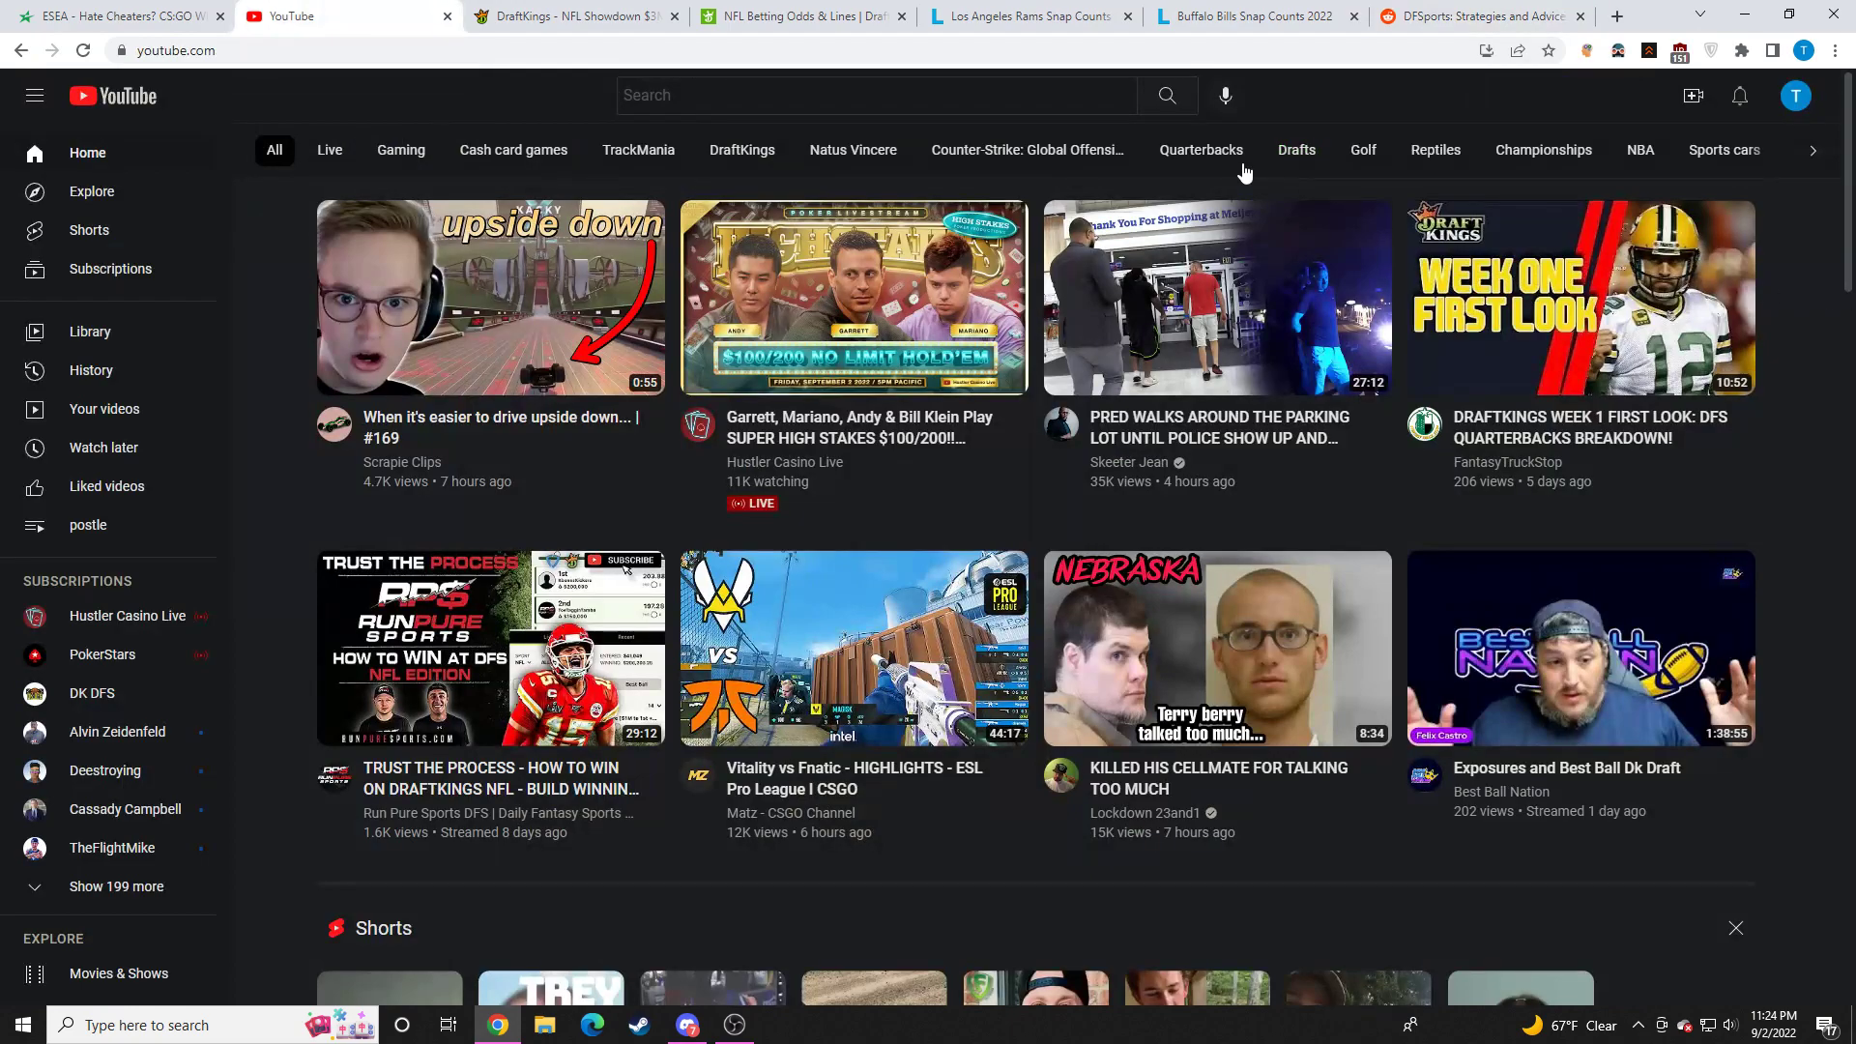
{"action": "left_click", "coordinate": [1614, 16]}
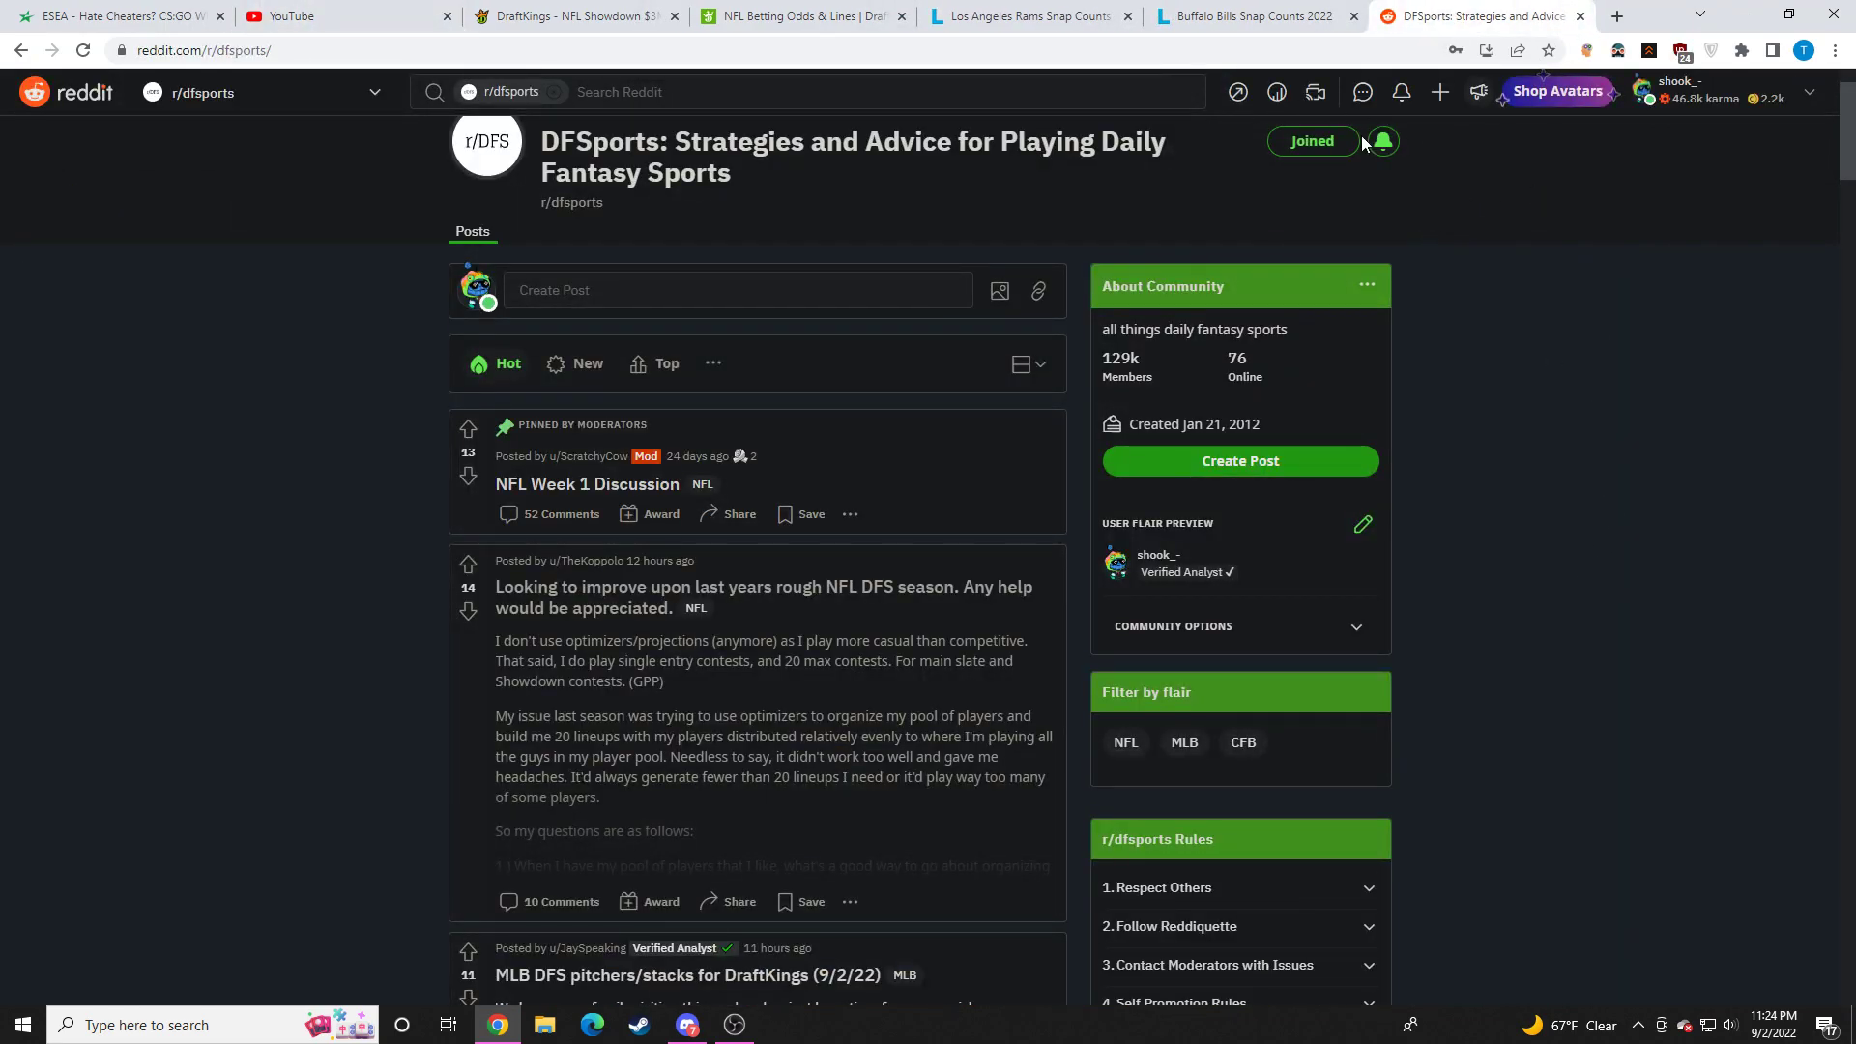
{"action": "left_click", "coordinate": [575, 15]}
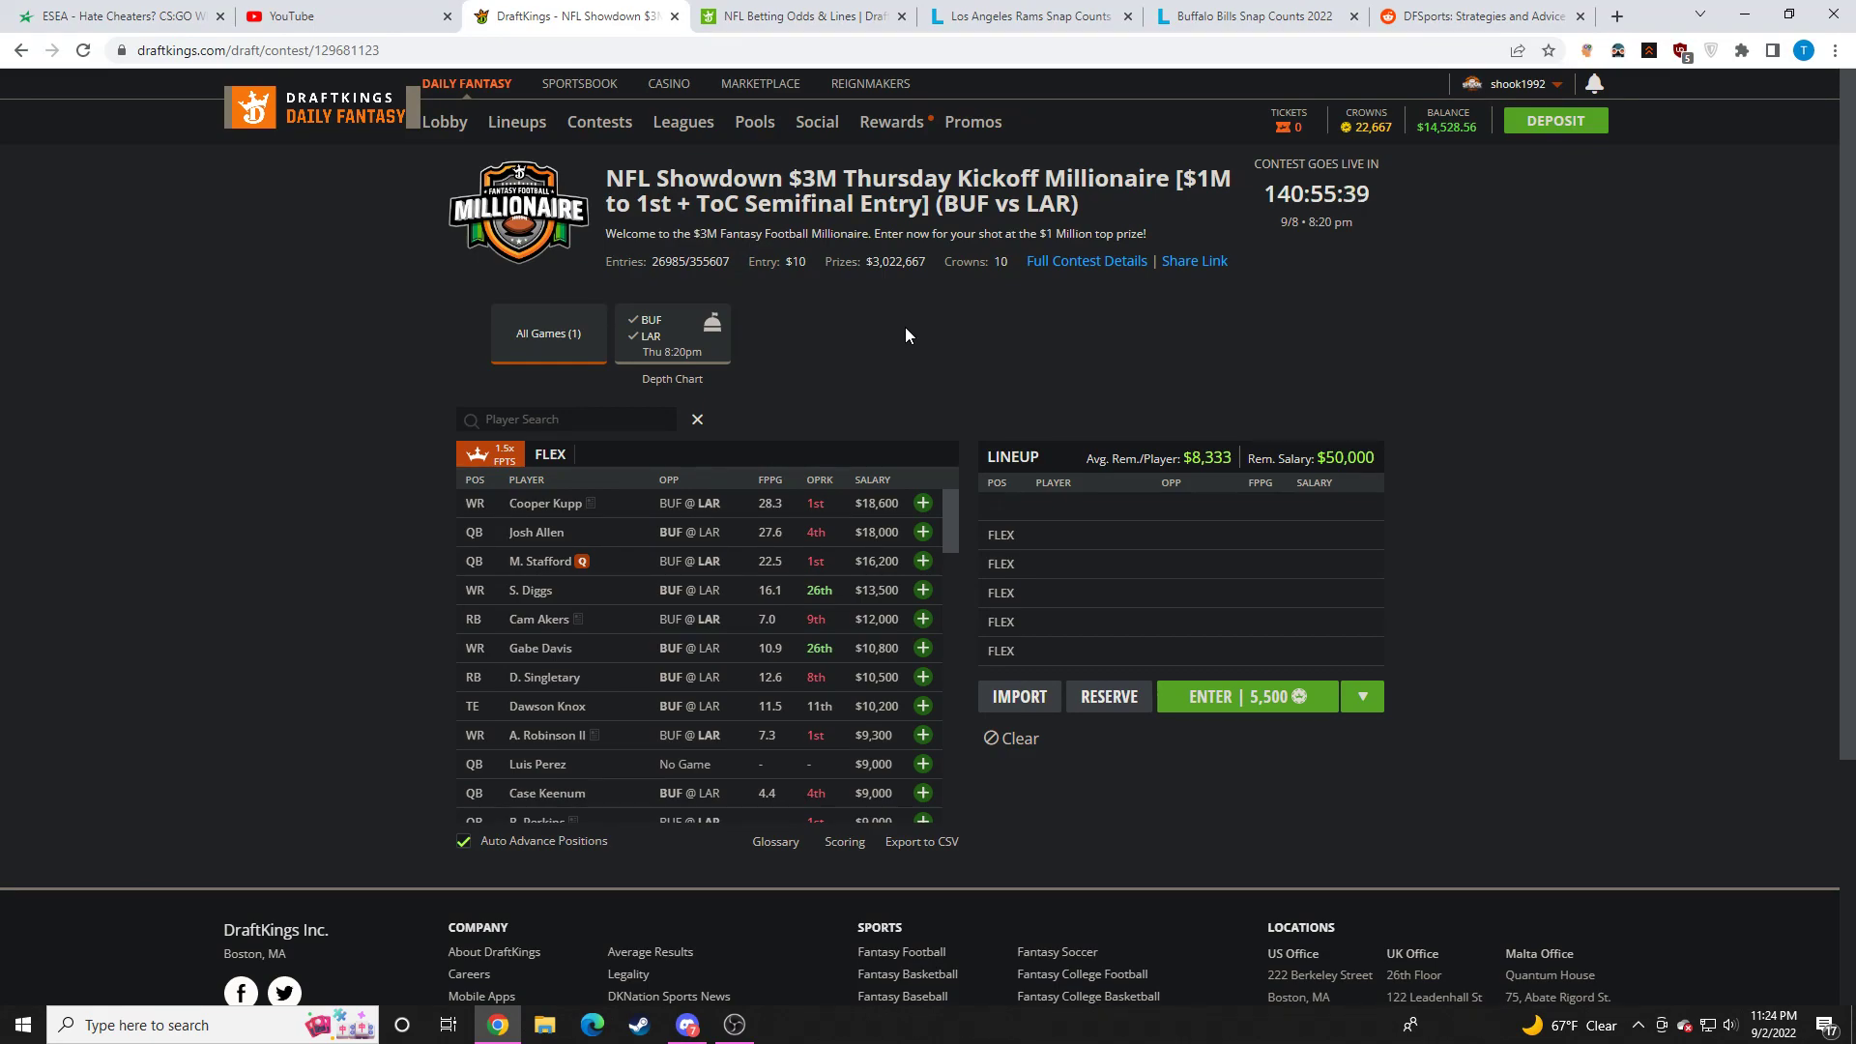
{"action": "mouse_move", "coordinate": [900, 316]}
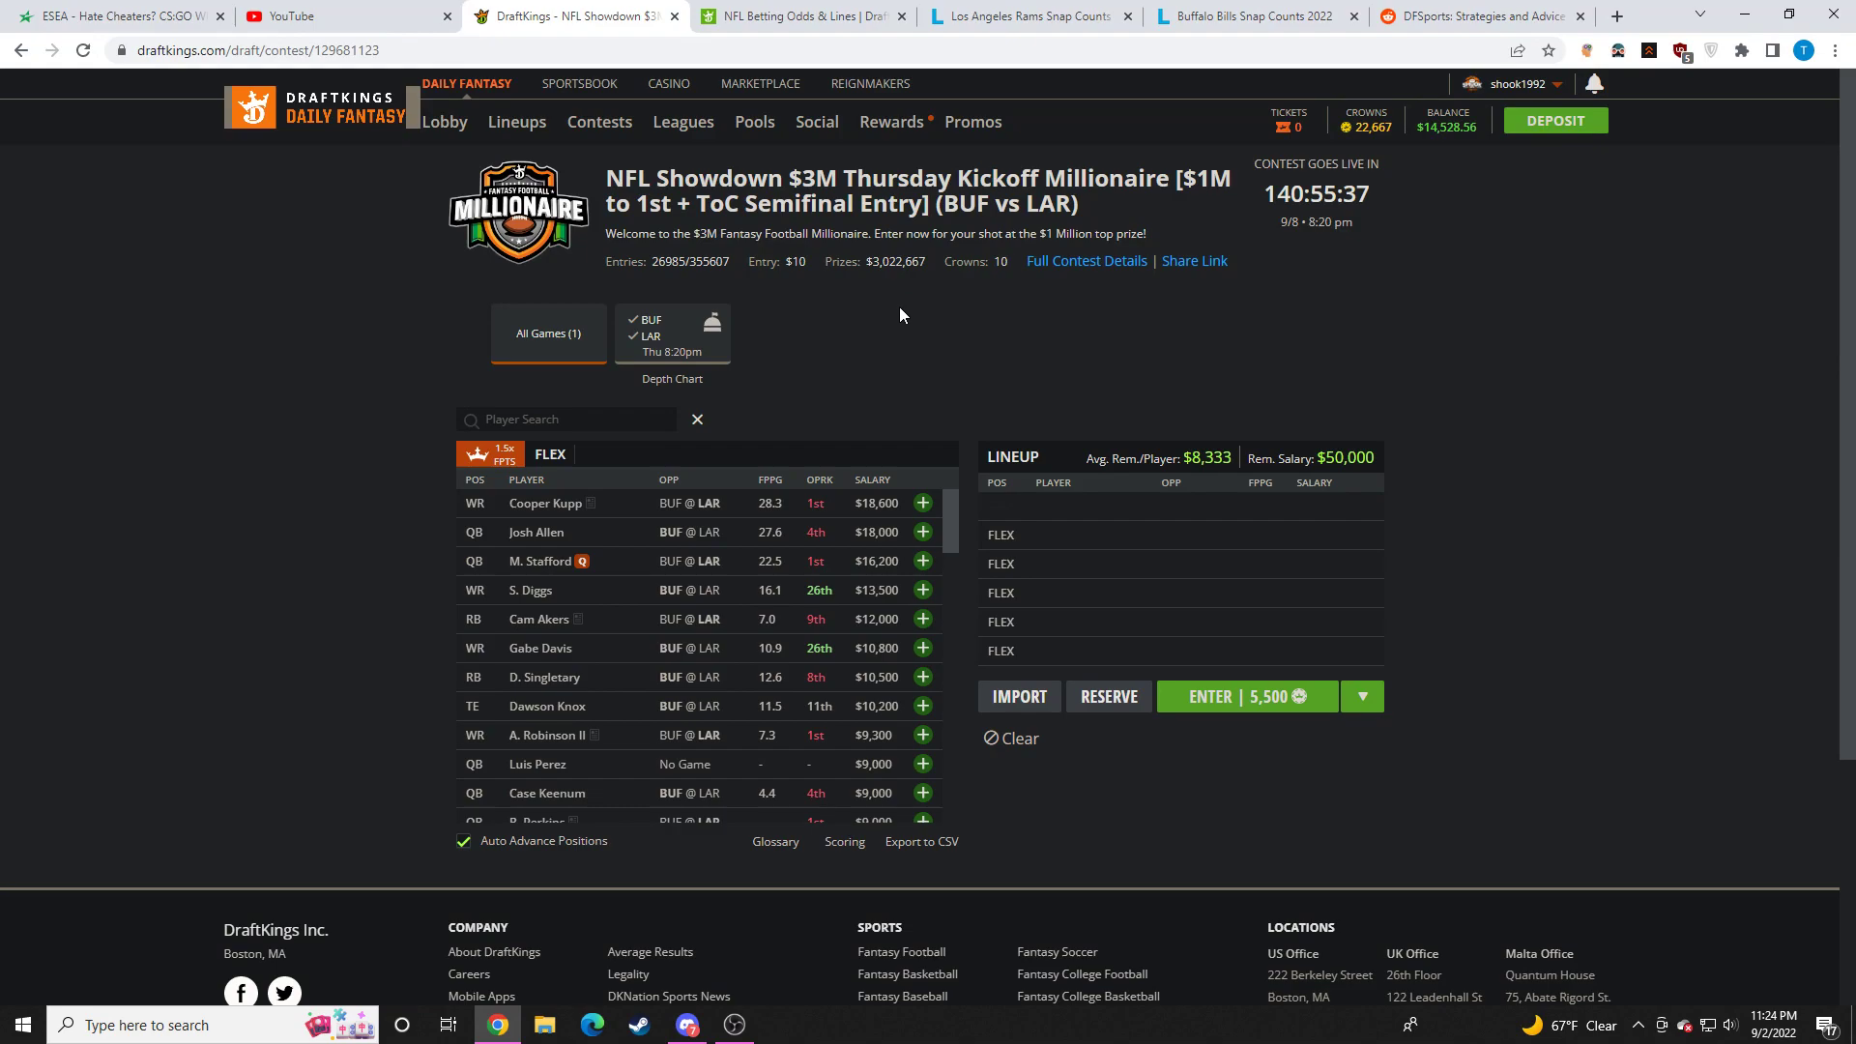
{"action": "left_click", "coordinate": [799, 15]}
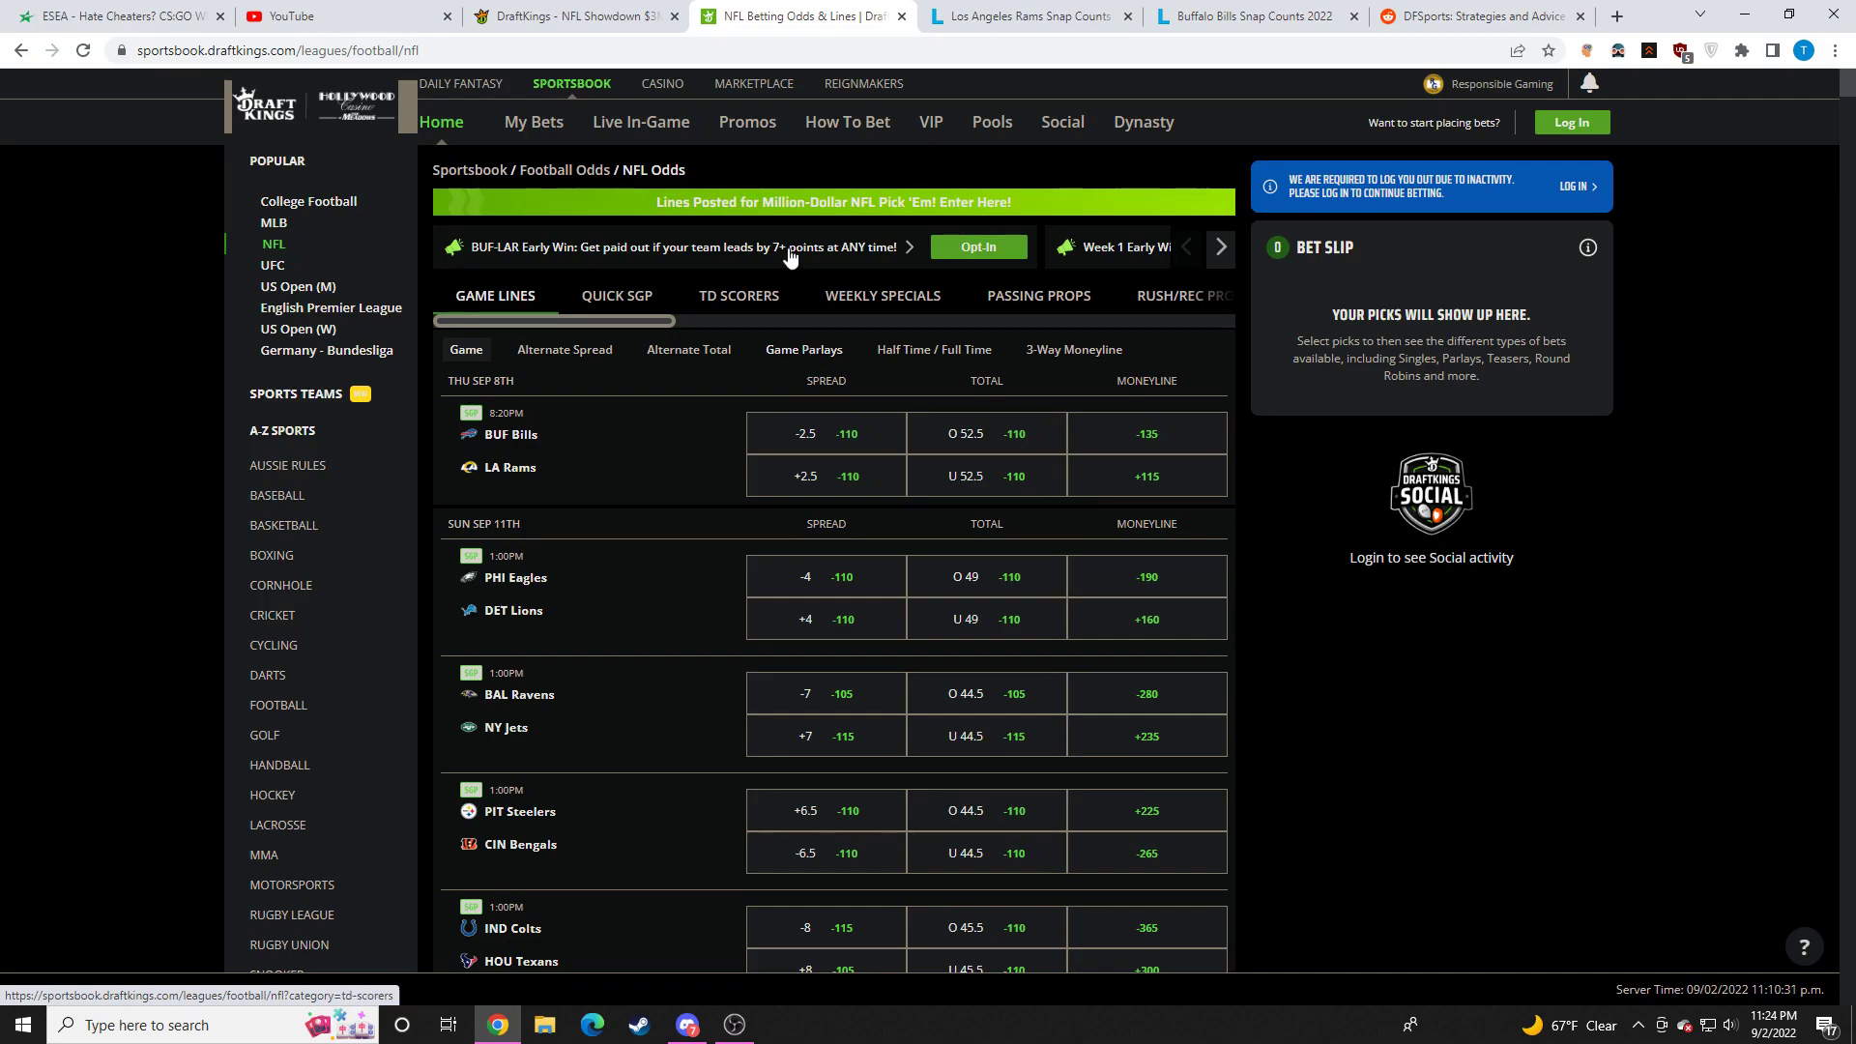
{"action": "left_click", "coordinate": [571, 16]}
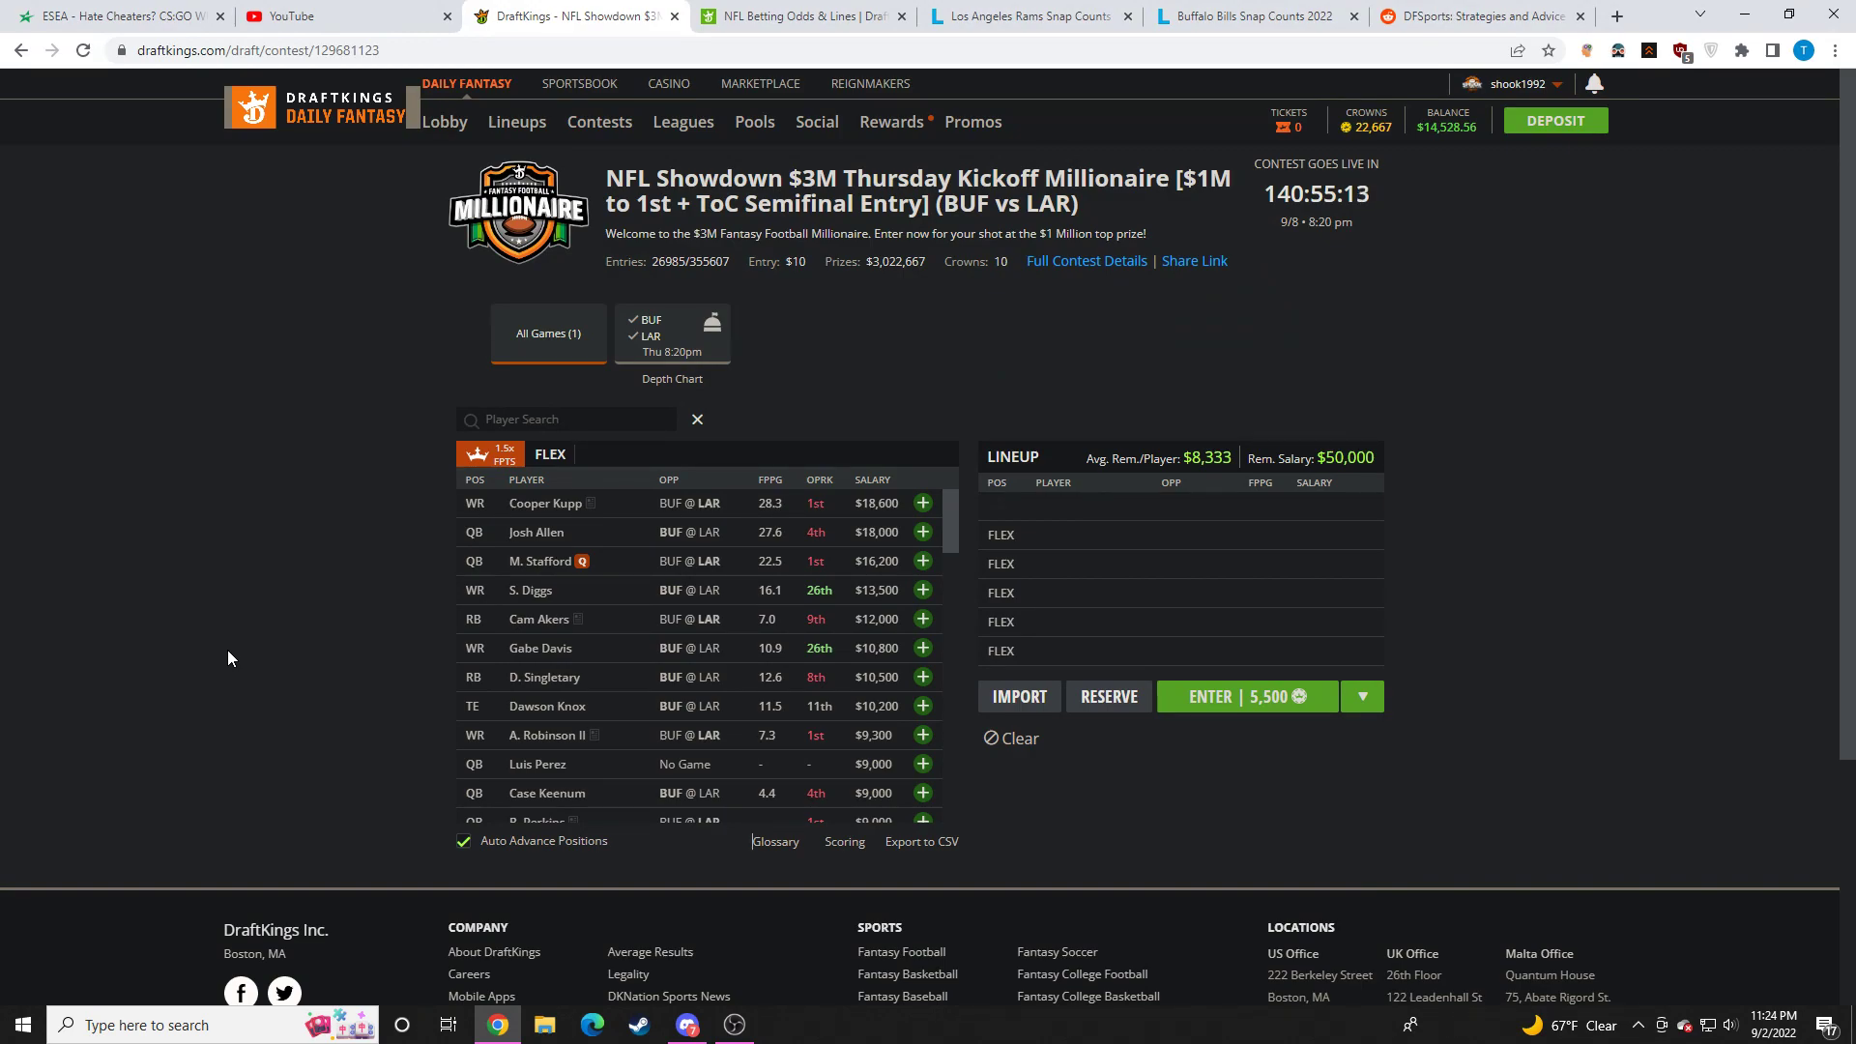
Step: Show flex salaries and review Cooper Kupp's and A. Robinson II's stat cards
{"action": "left_click", "coordinate": [549, 454]}
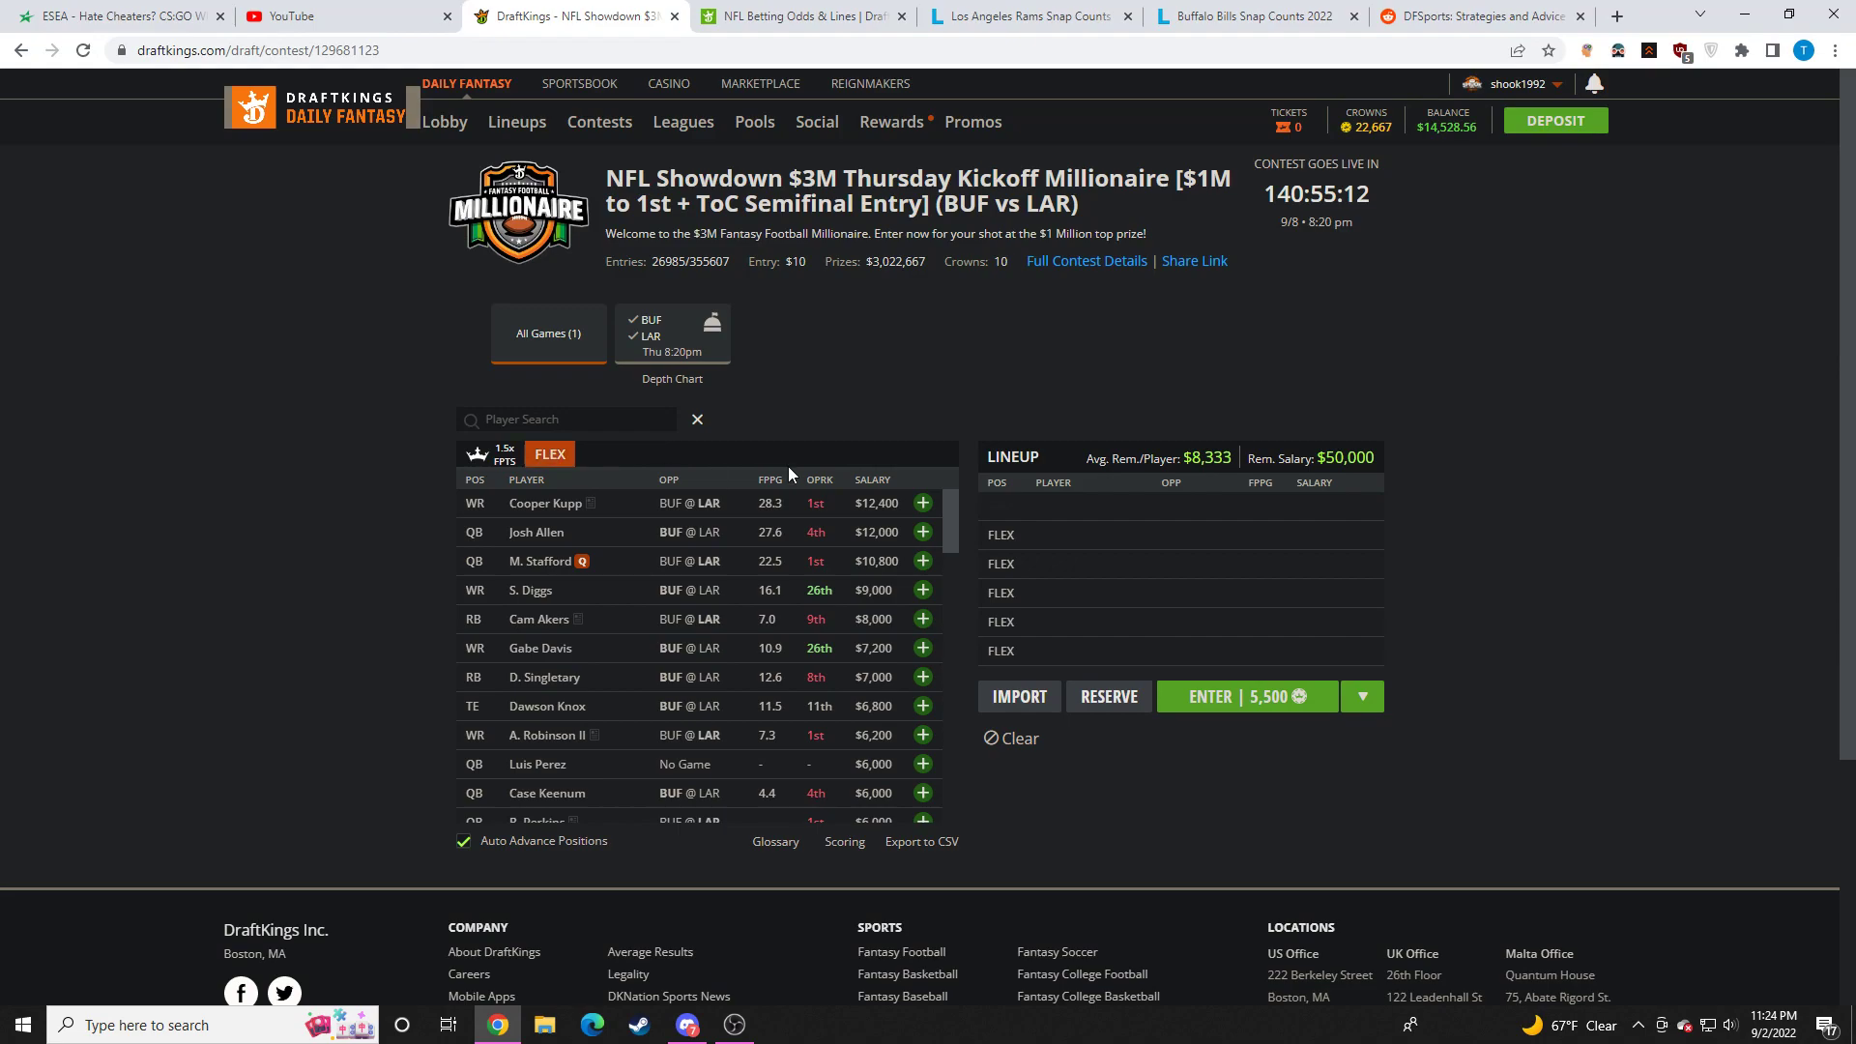
{"action": "mouse_move", "coordinate": [539, 532]}
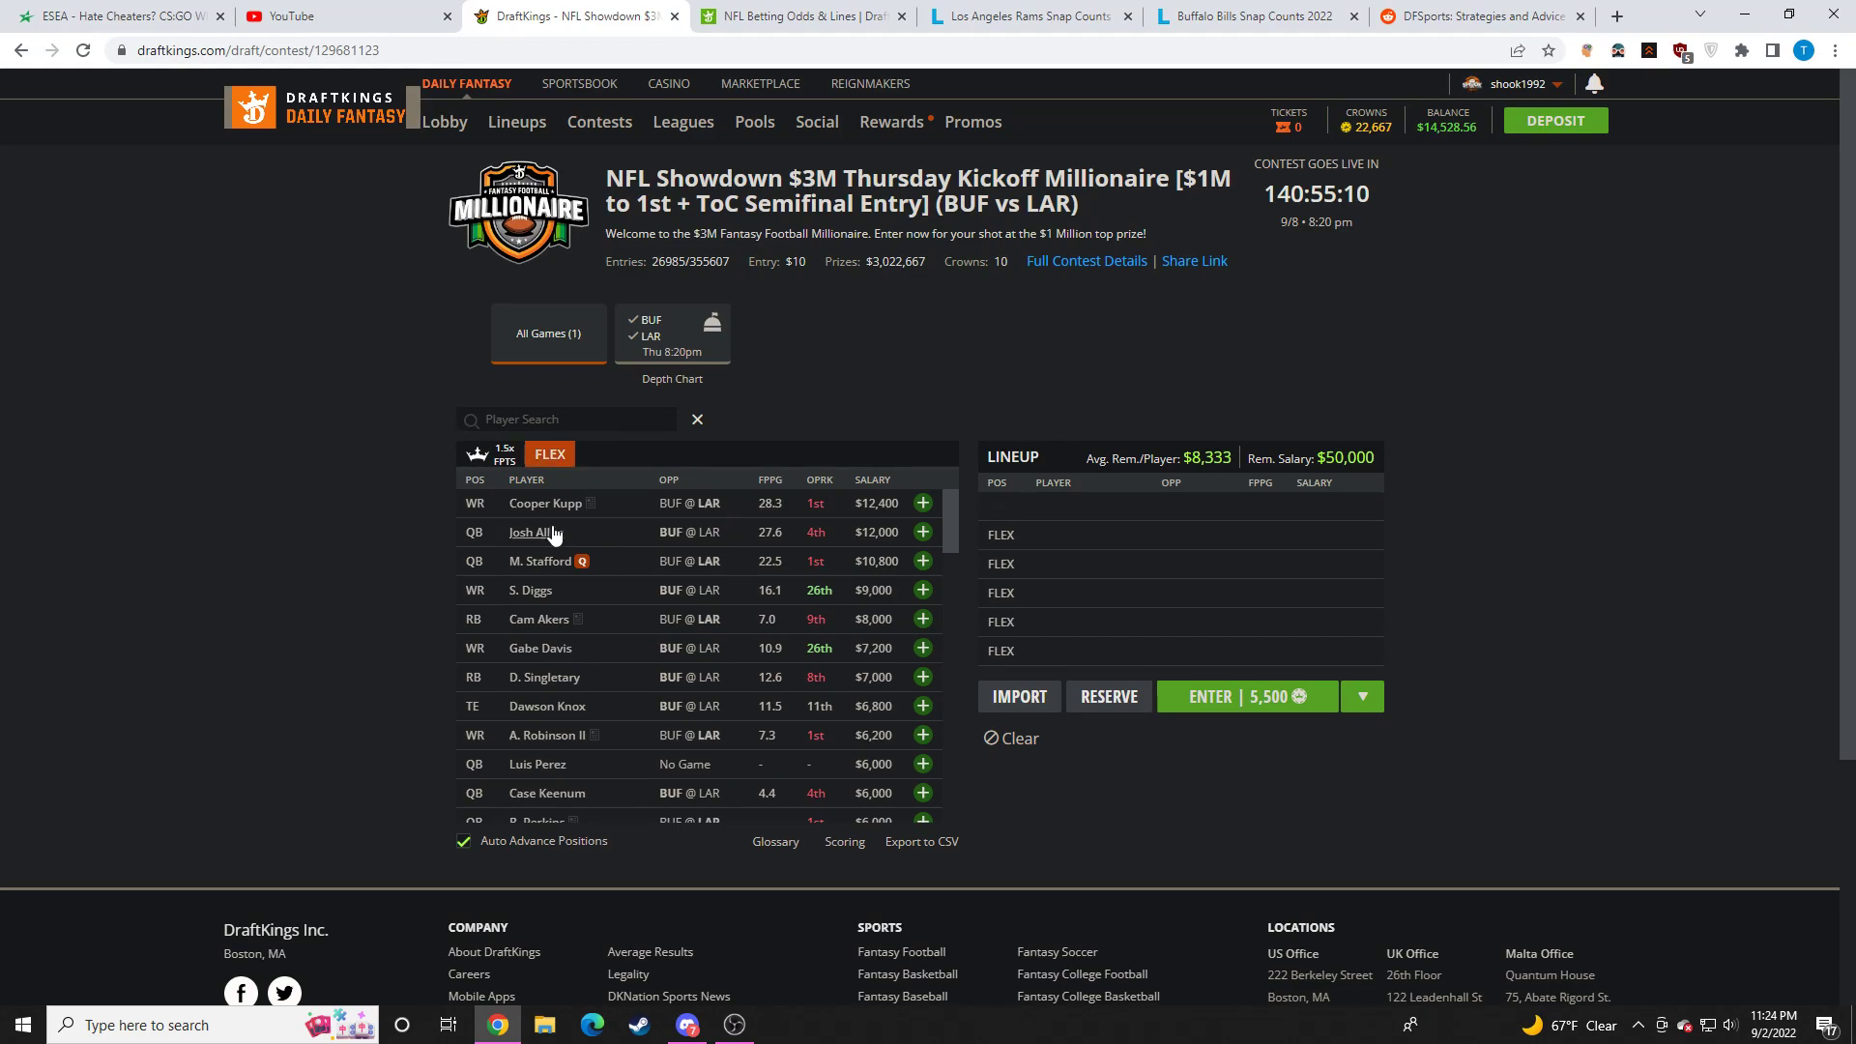
{"action": "left_click", "coordinate": [544, 503]}
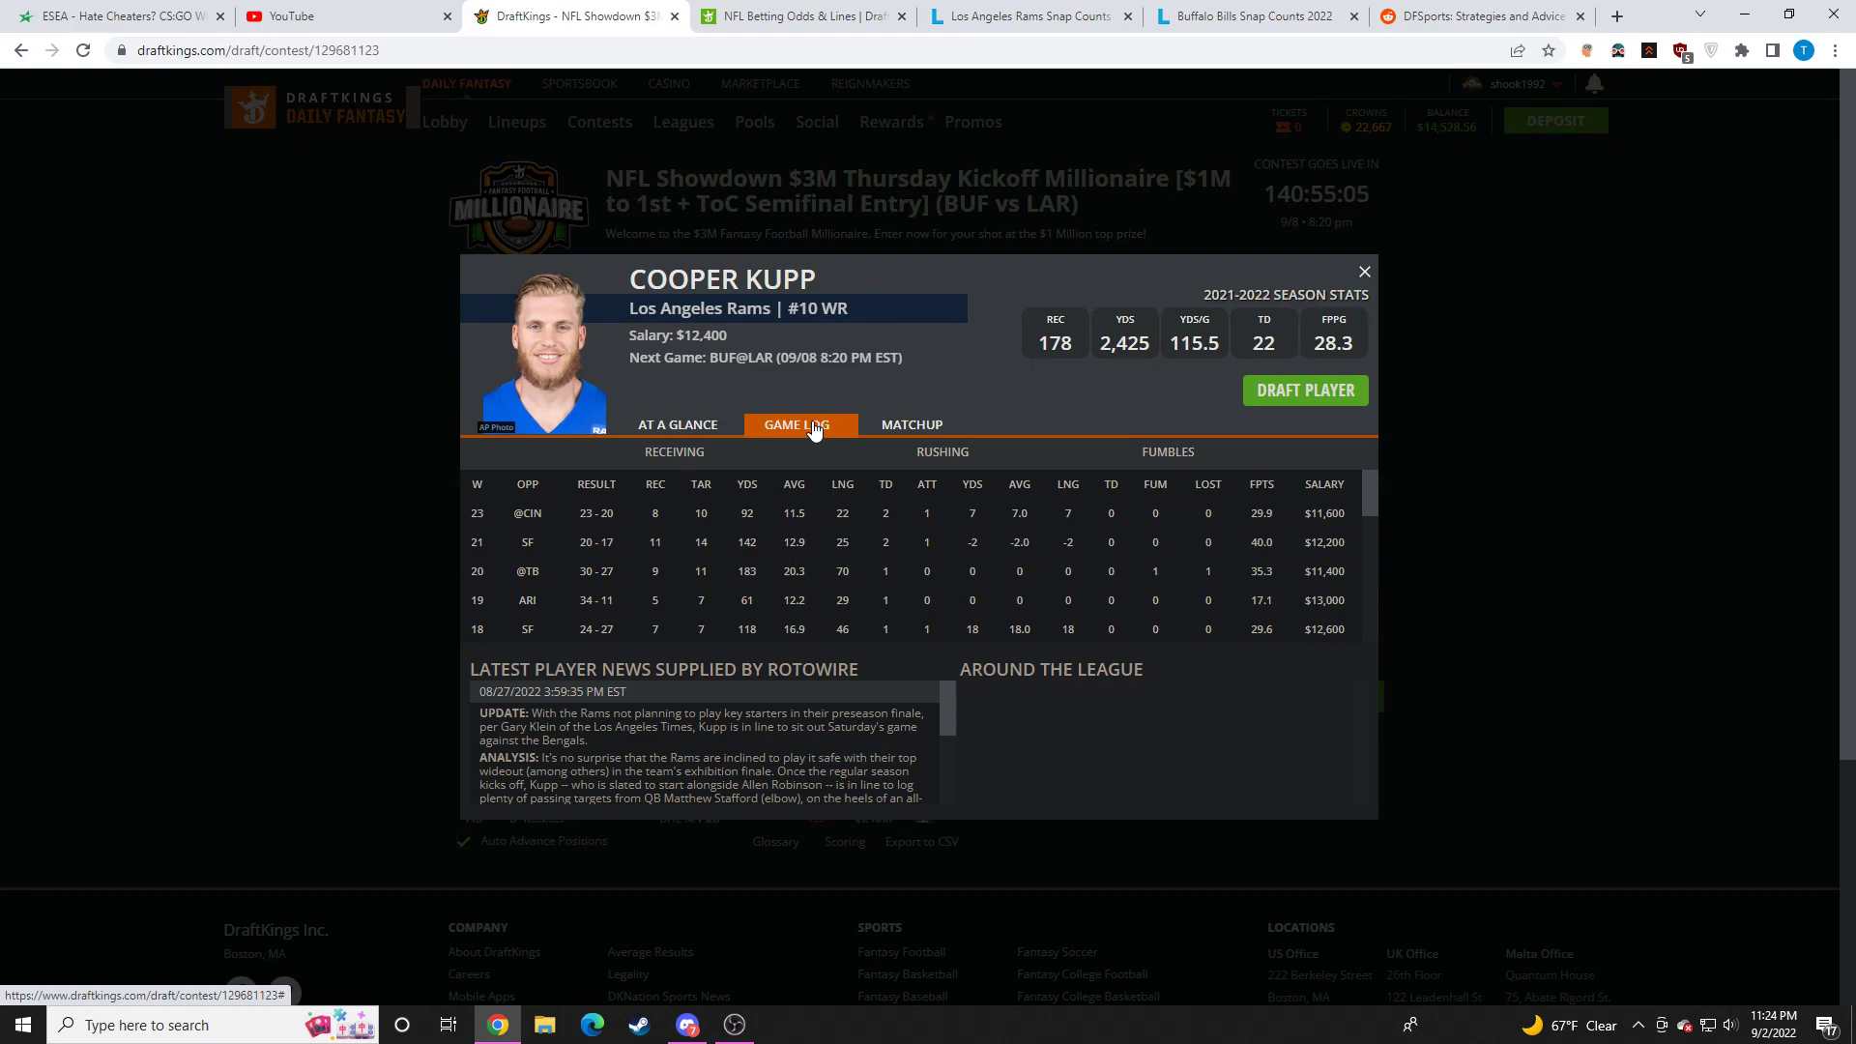
{"action": "scroll", "scroll_direction": "down", "scroll_amount": 3}
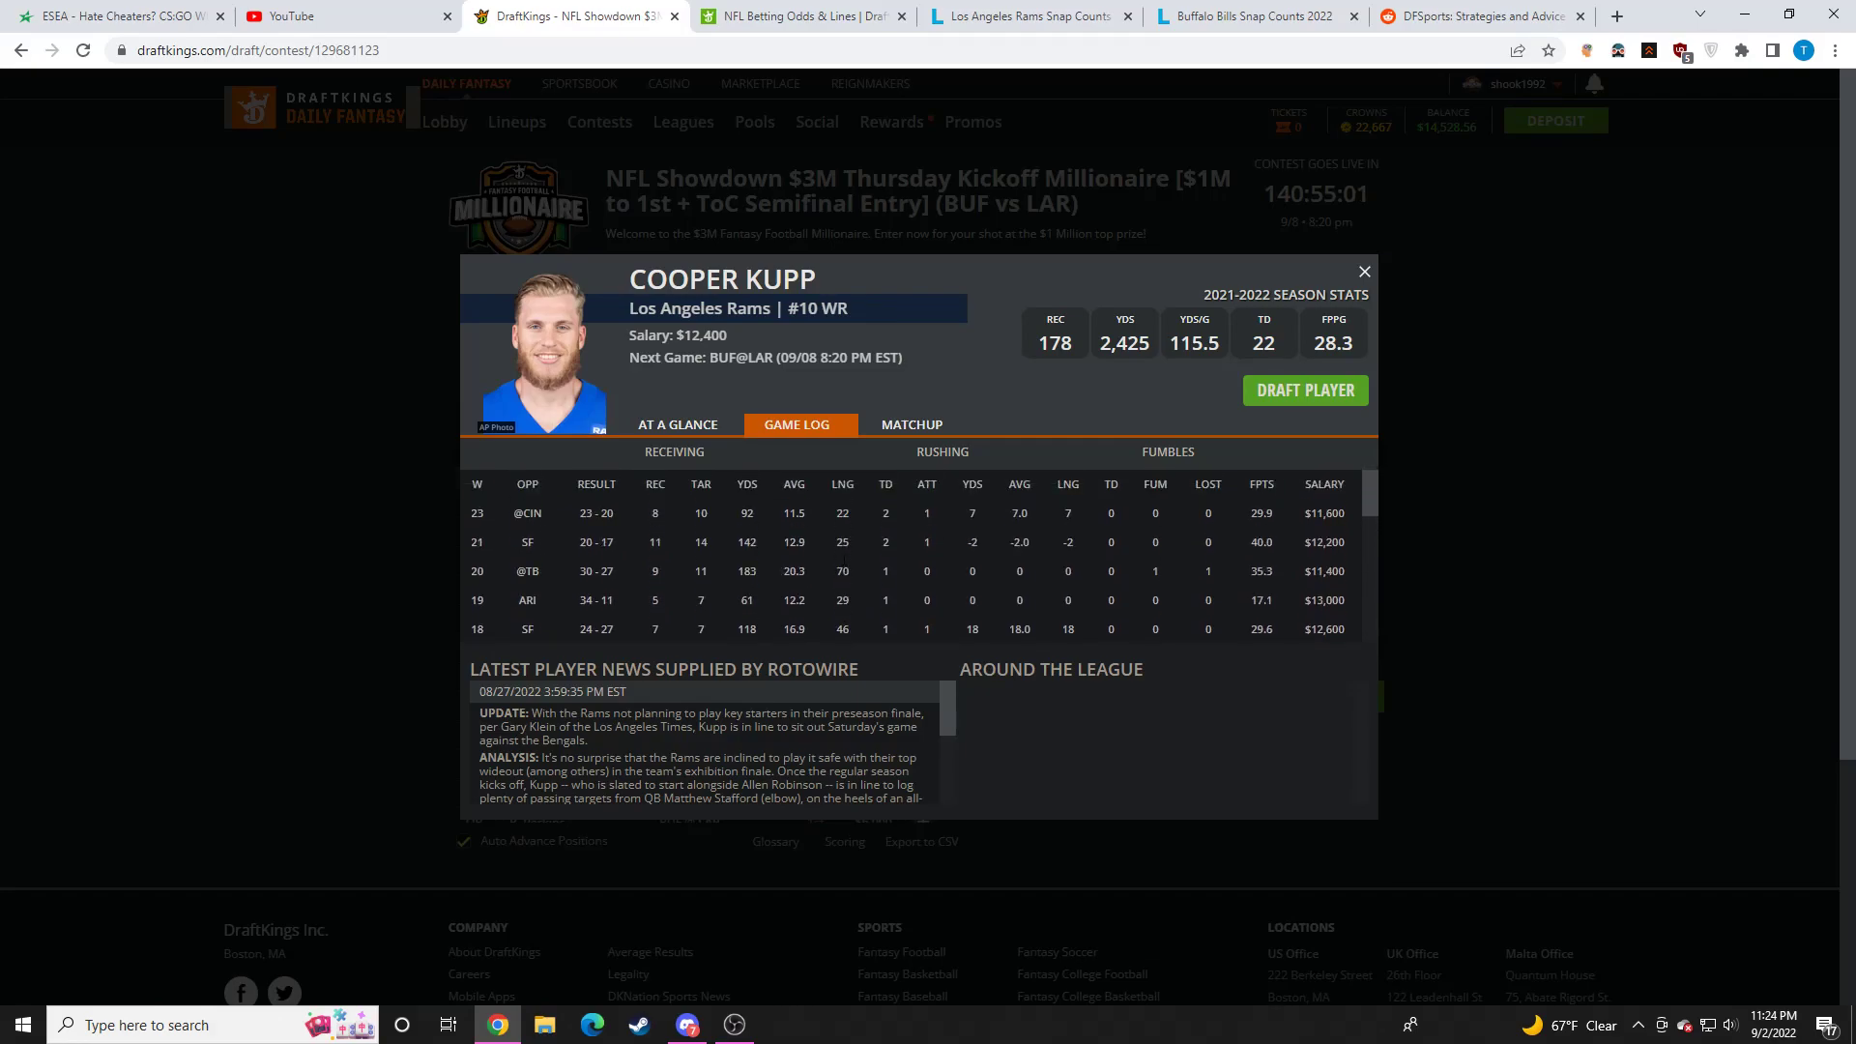
{"action": "mouse_move", "coordinate": [843, 564]}
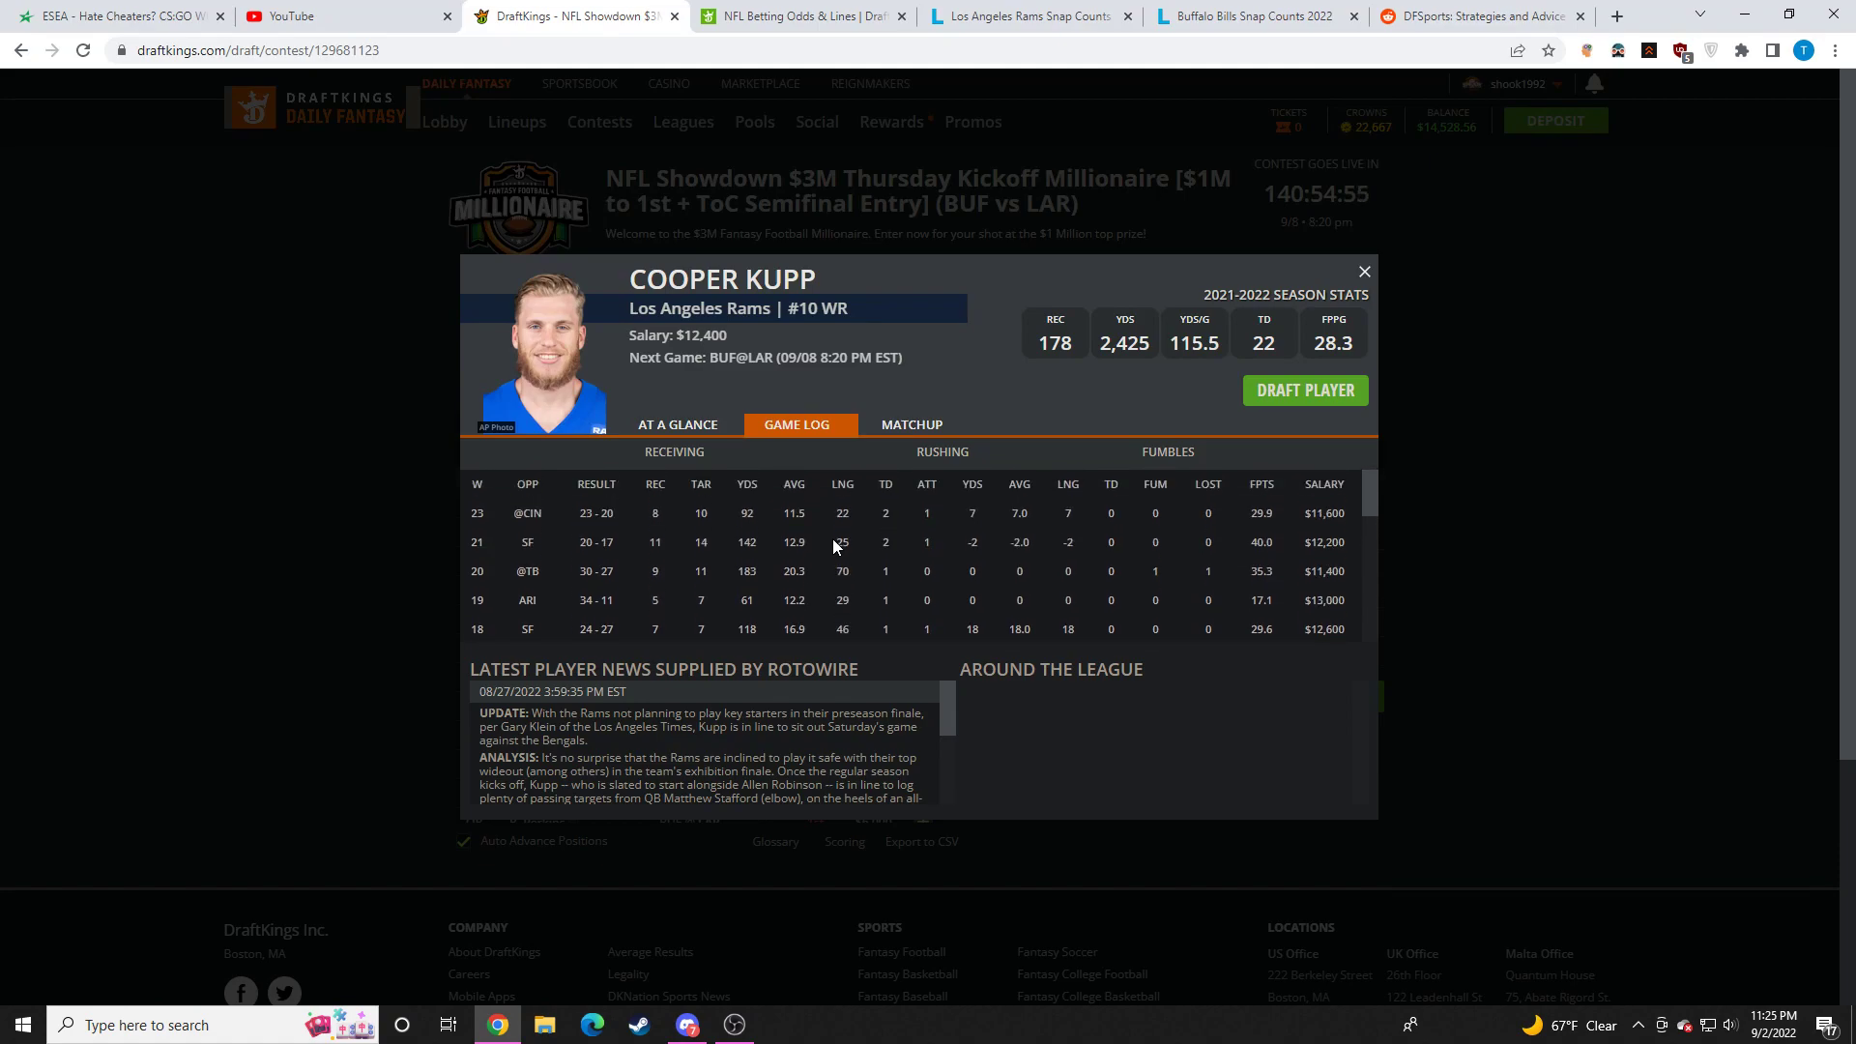
{"action": "left_click", "coordinate": [1362, 271]}
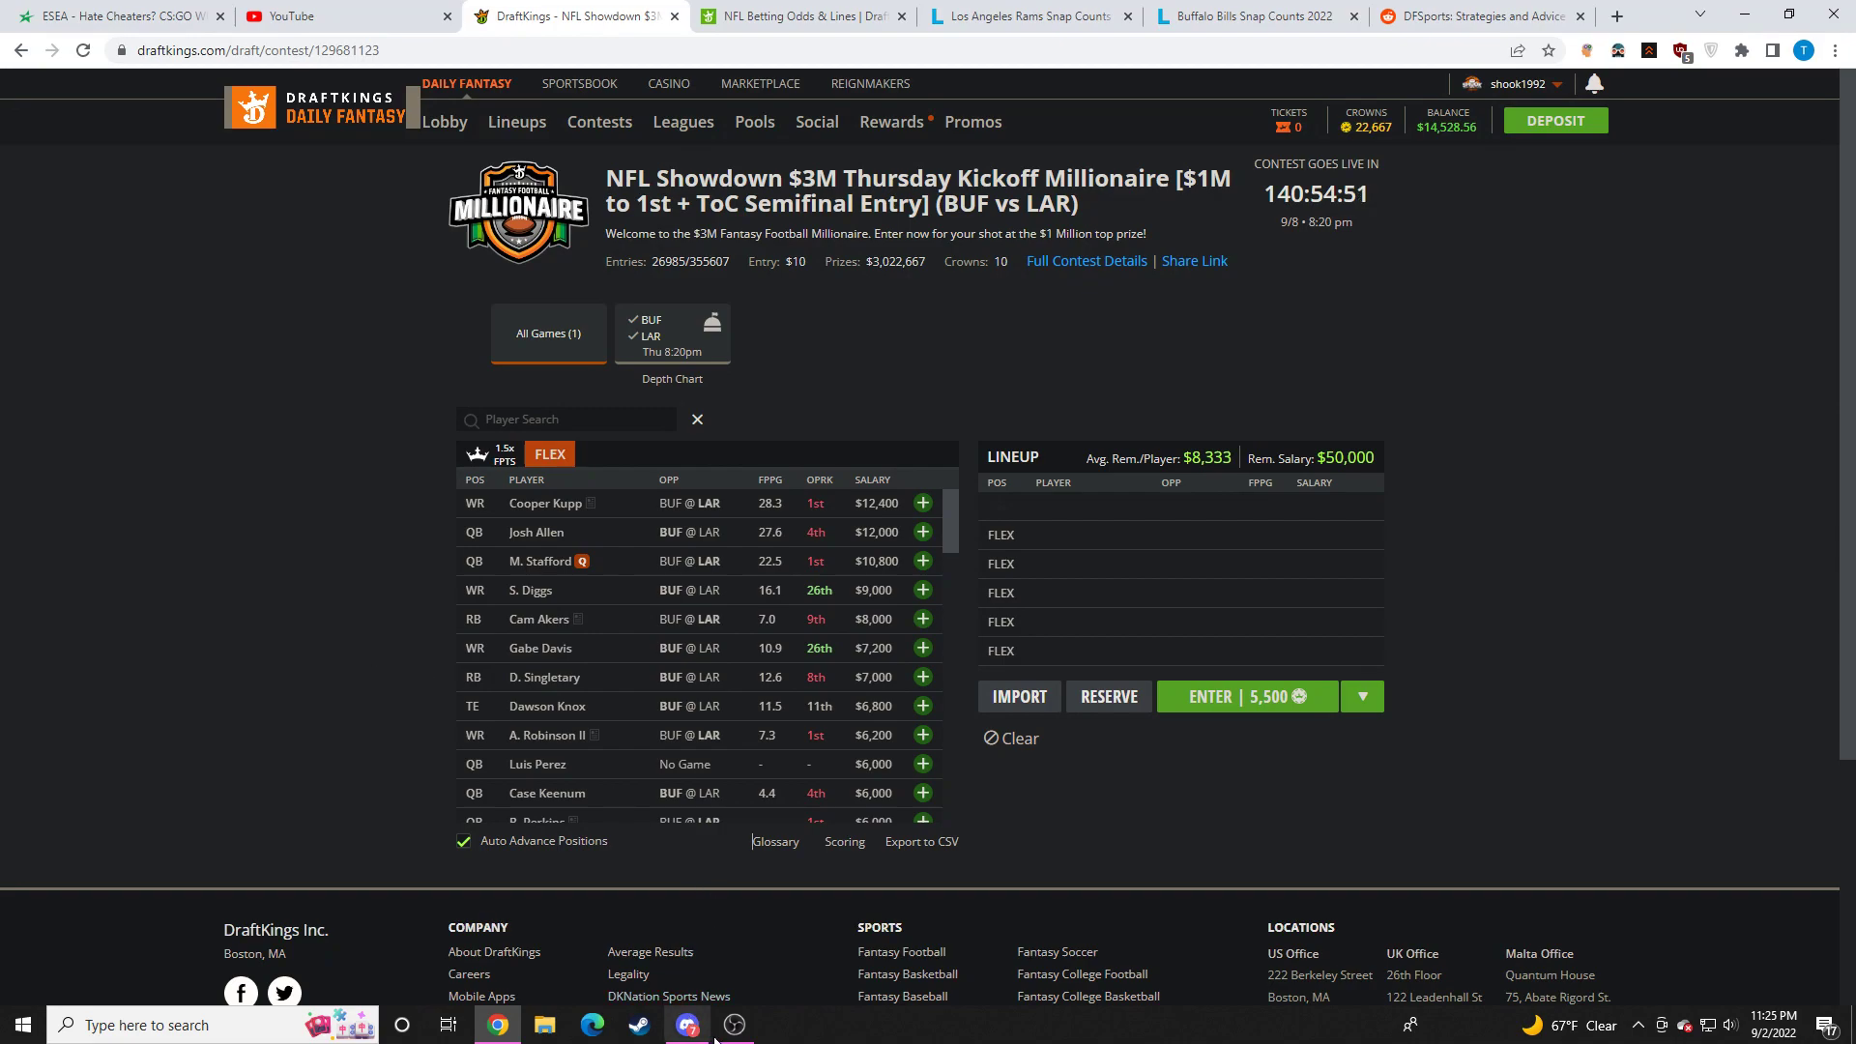
{"action": "mouse_move", "coordinate": [267, 701]}
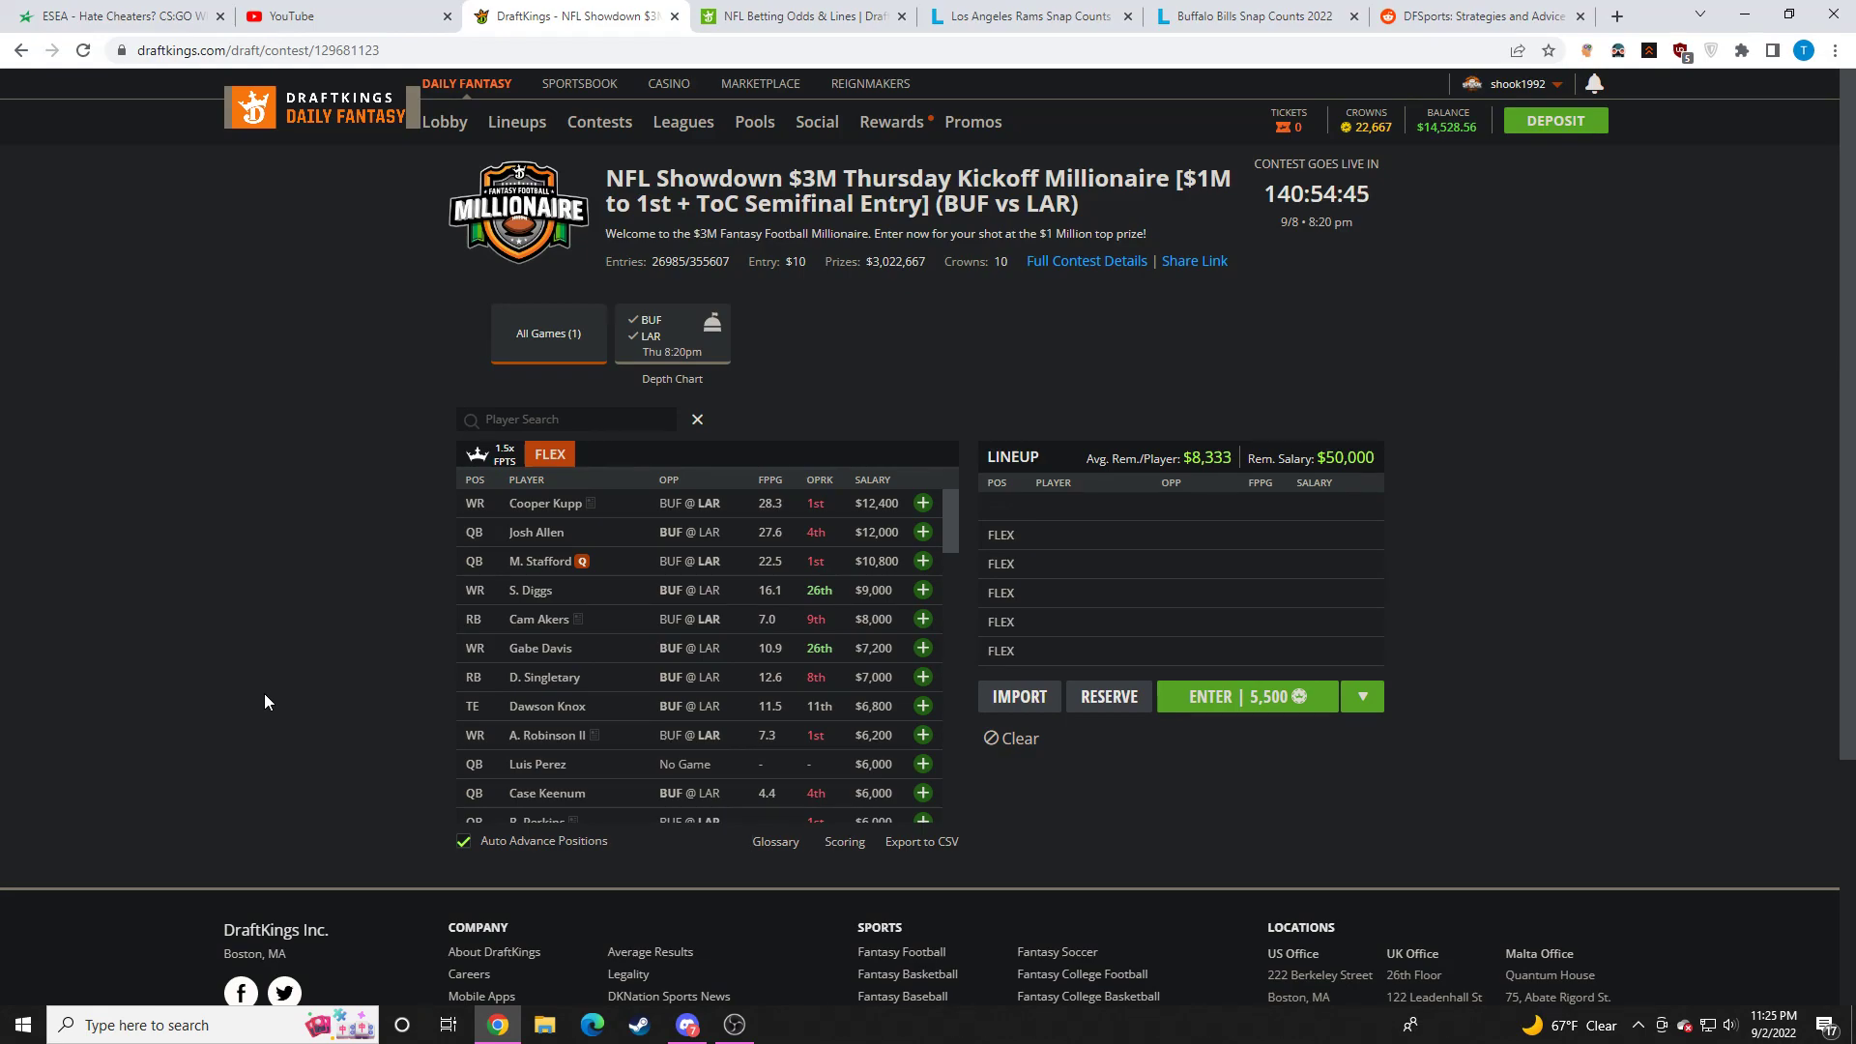
{"action": "left_click", "coordinate": [548, 735]}
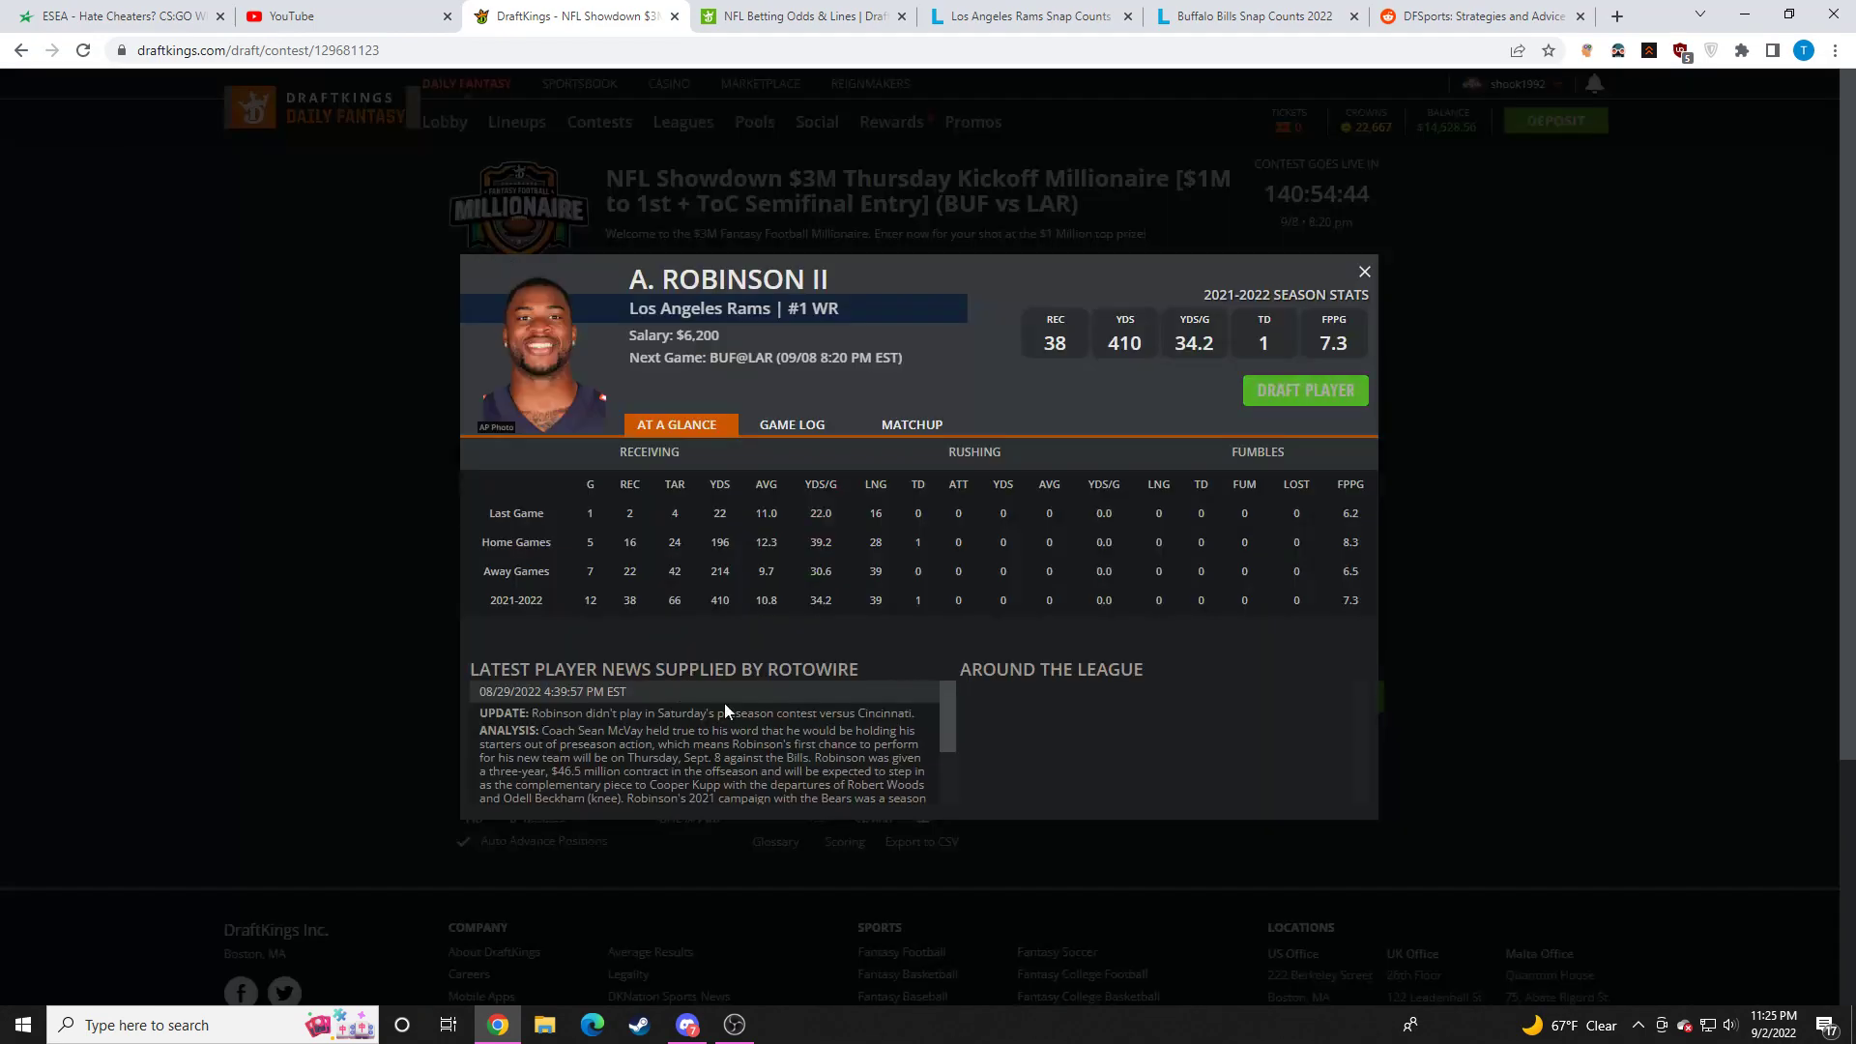
{"action": "left_click", "coordinate": [1362, 270]}
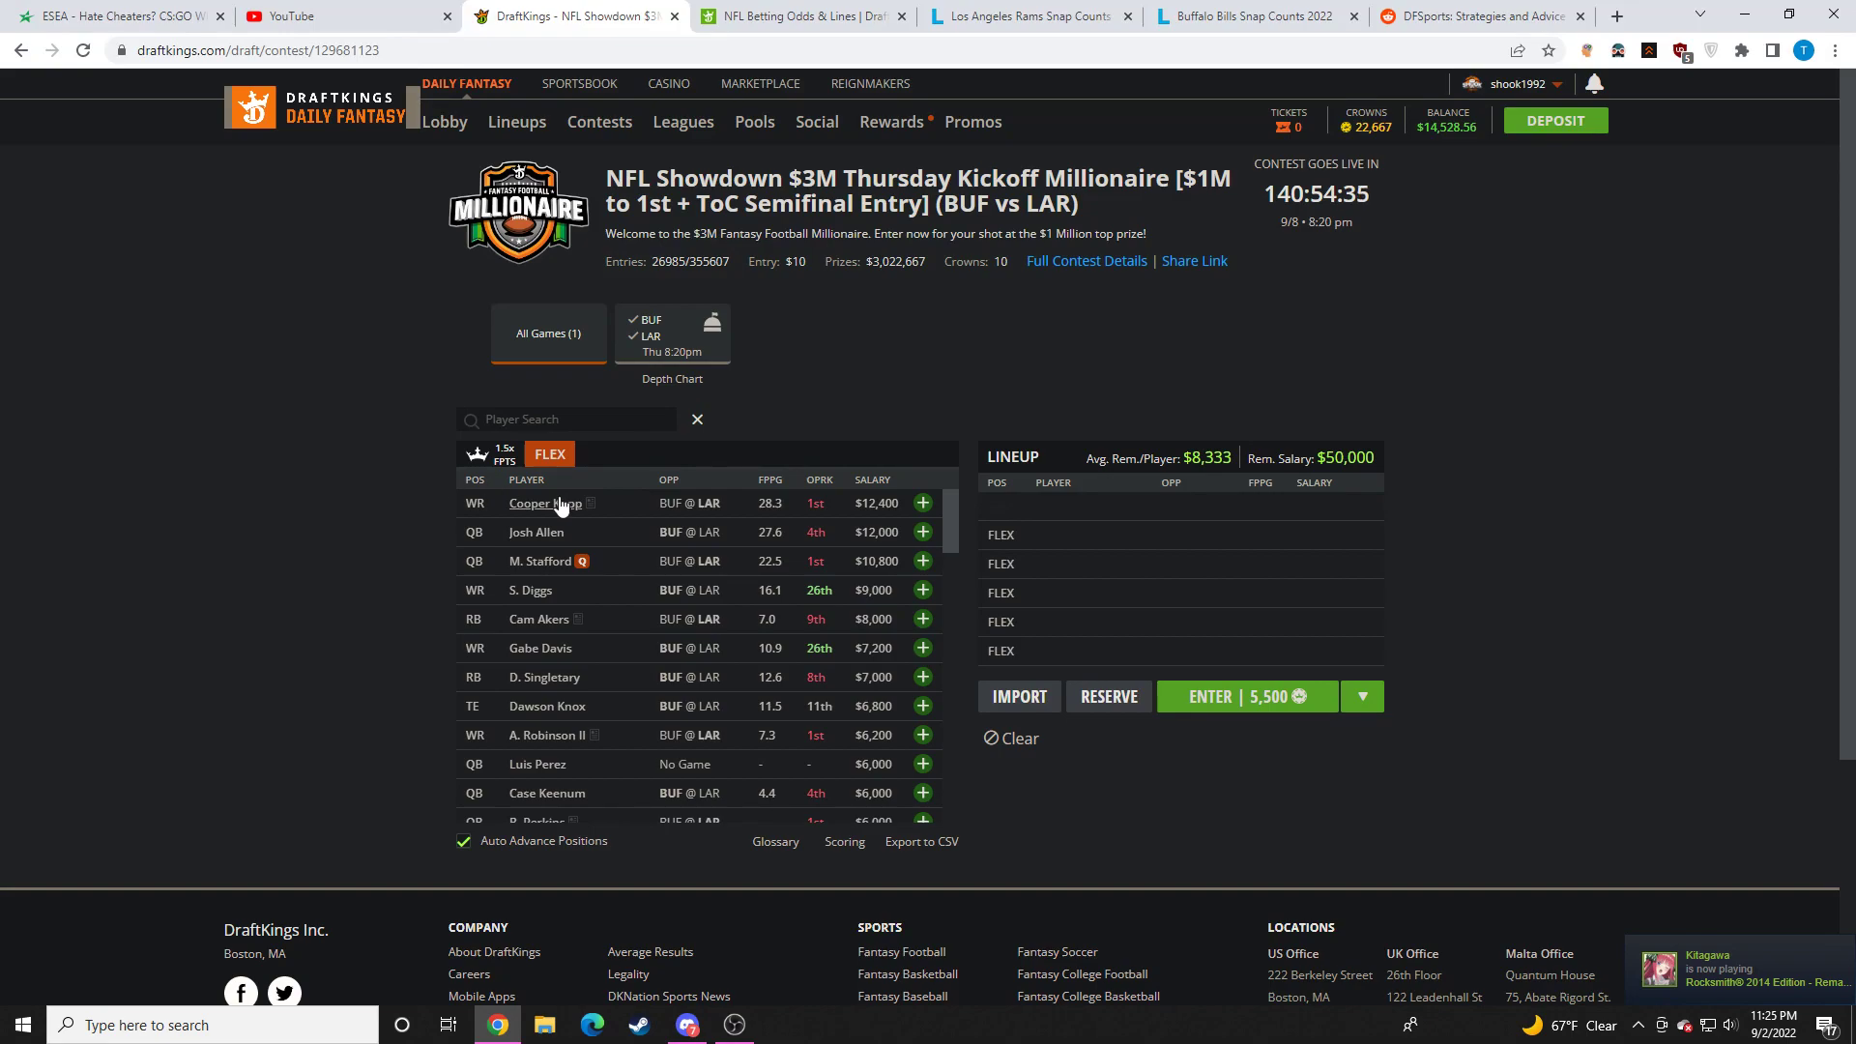
{"action": "left_click", "coordinate": [545, 501]}
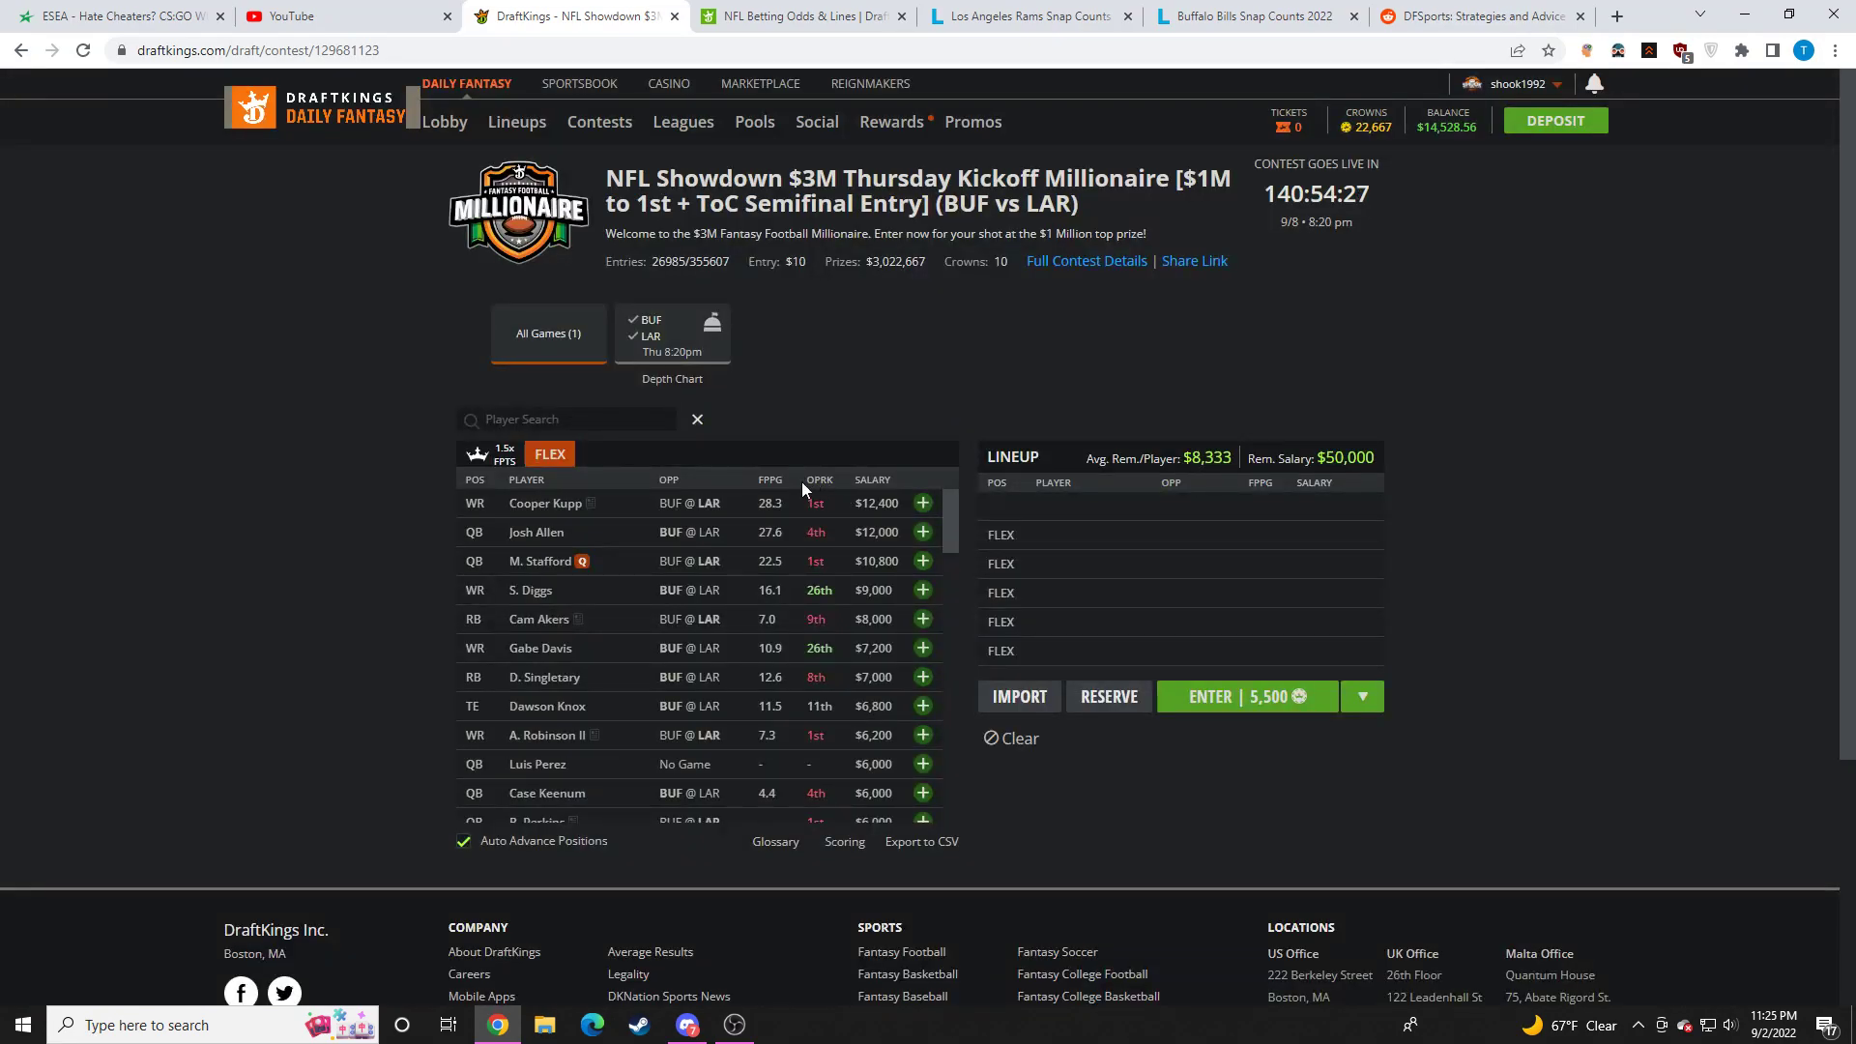
{"action": "mouse_move", "coordinate": [350, 576]}
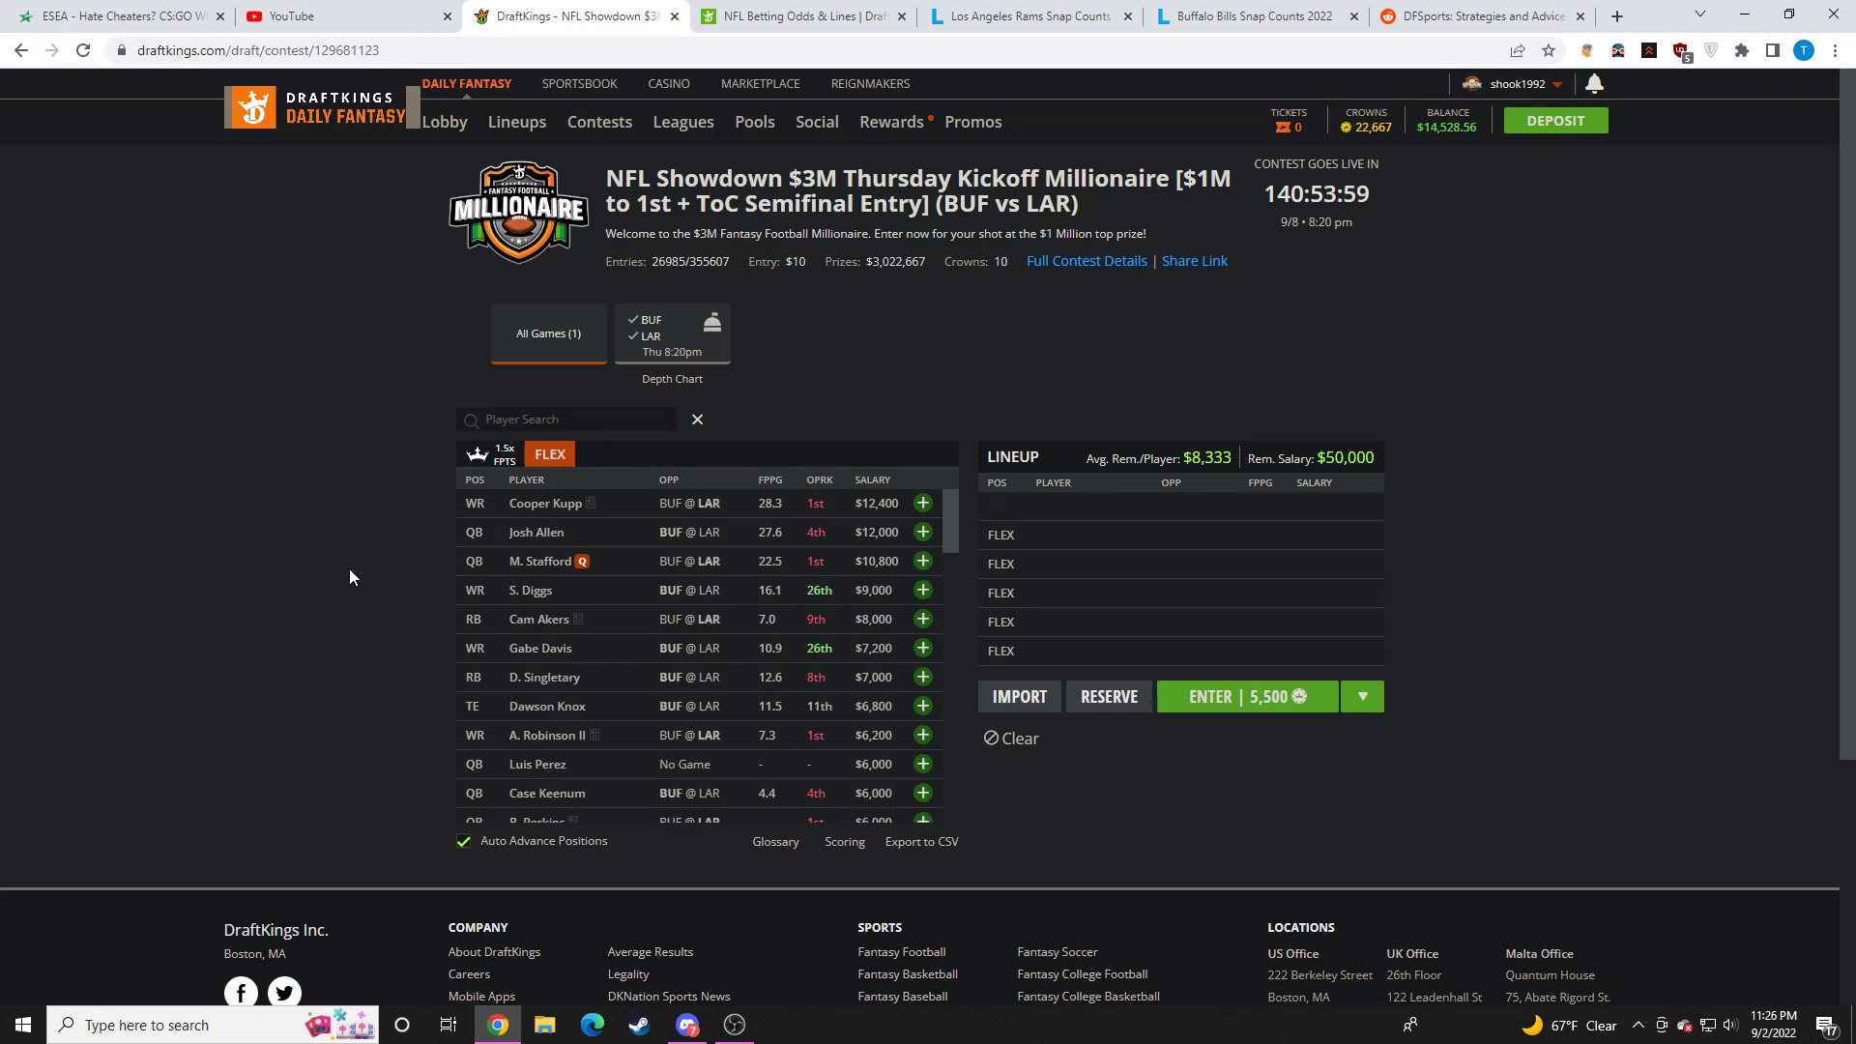
{"action": "mouse_move", "coordinate": [535, 531]}
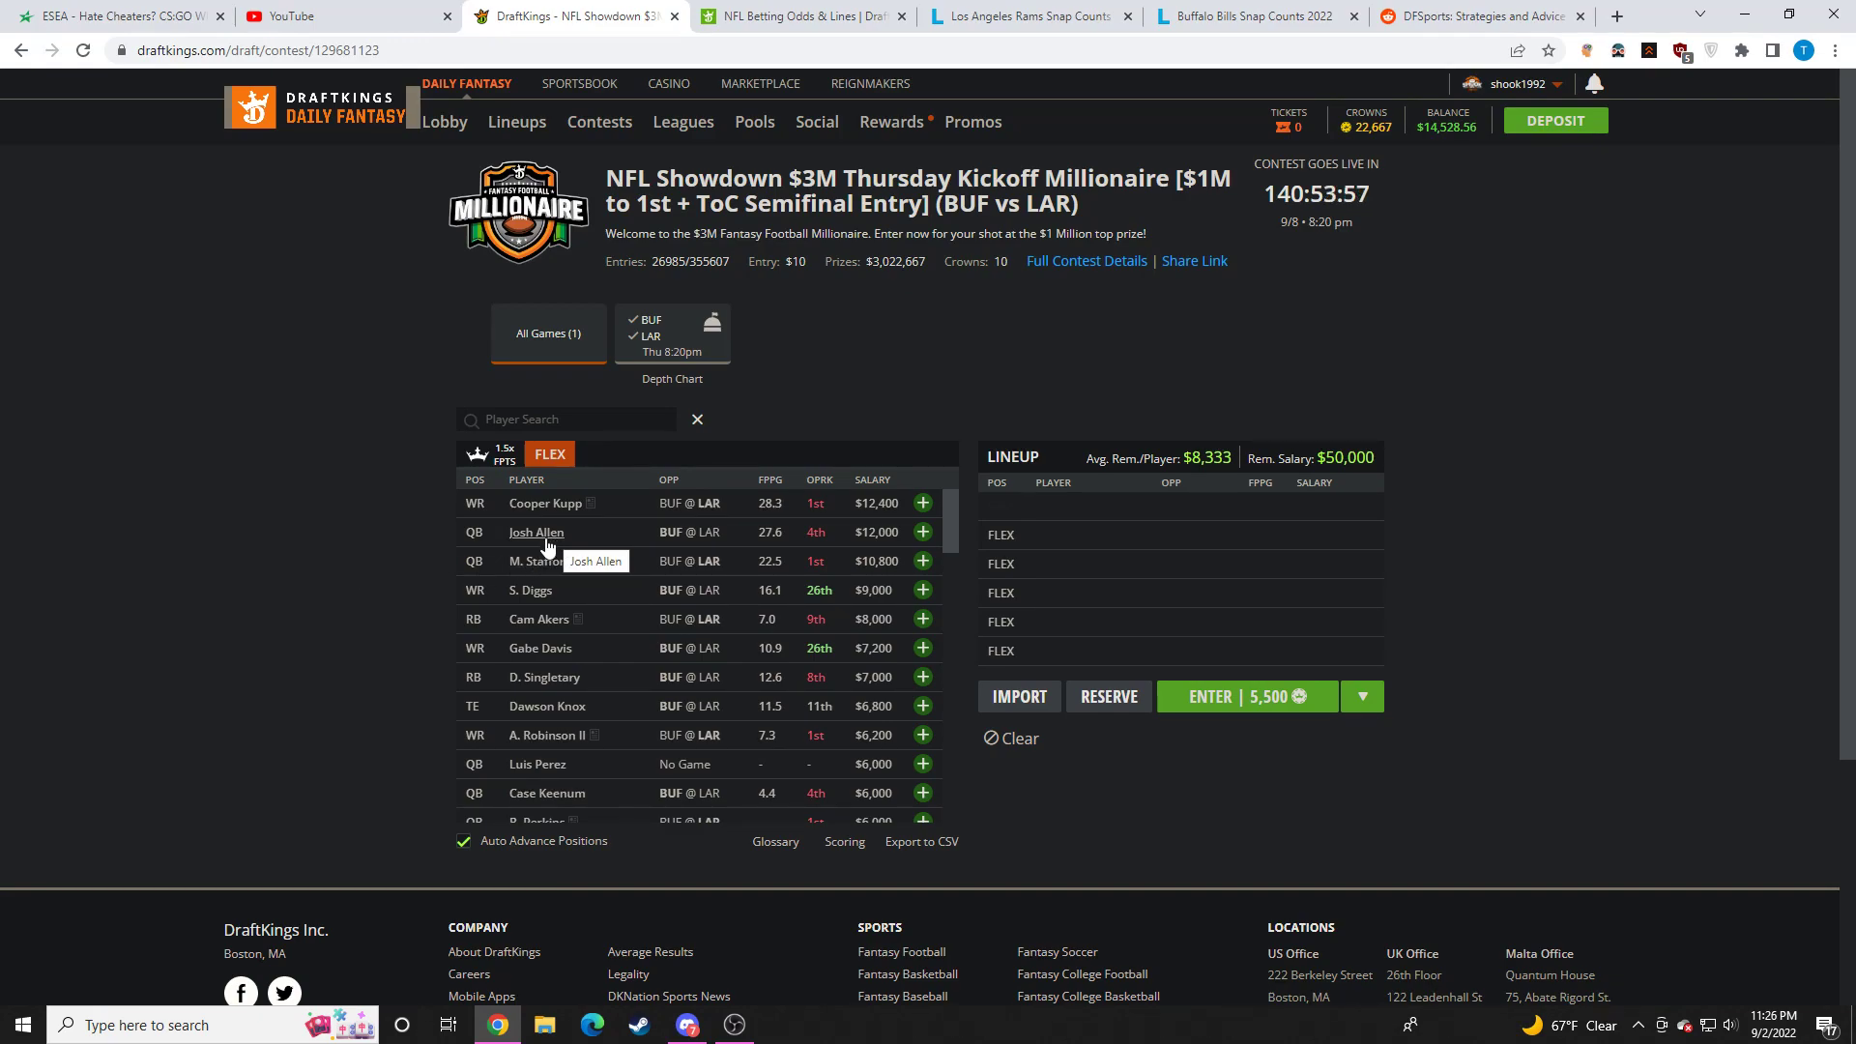
{"action": "mouse_move", "coordinate": [544, 548]}
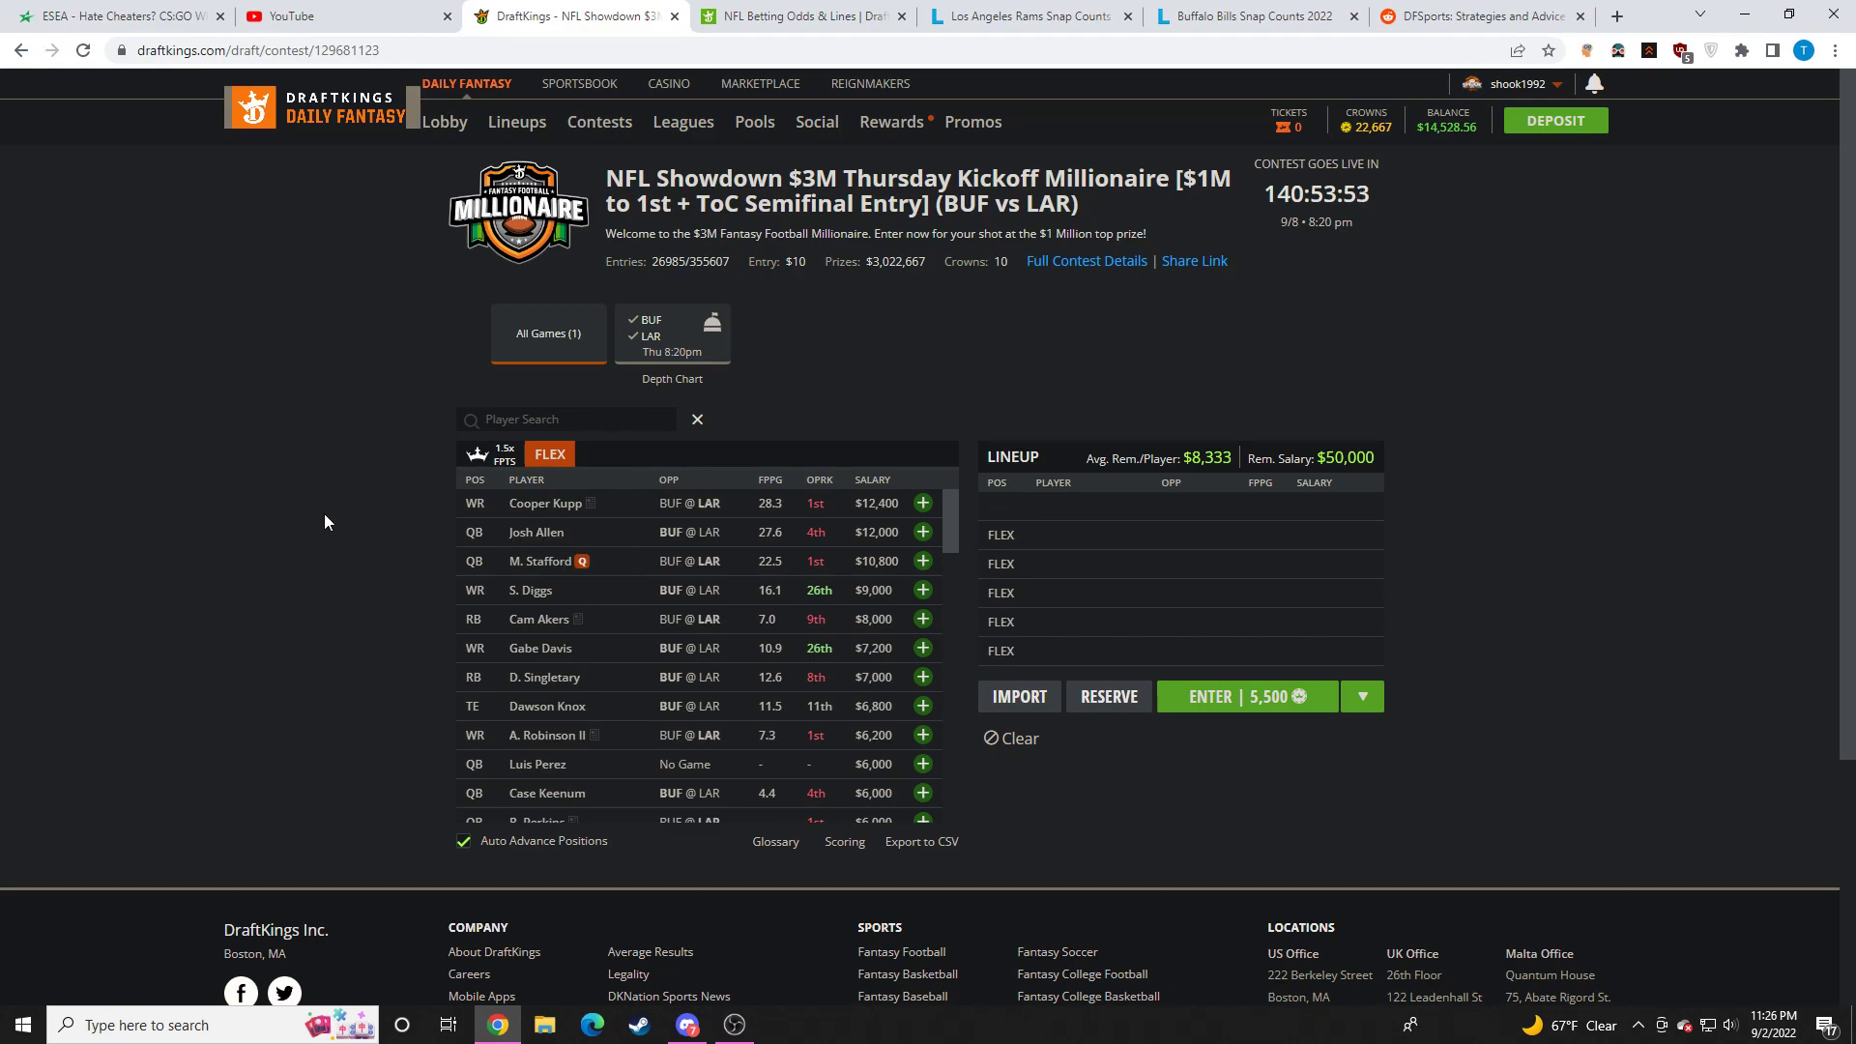
{"action": "mouse_move", "coordinate": [423, 530]}
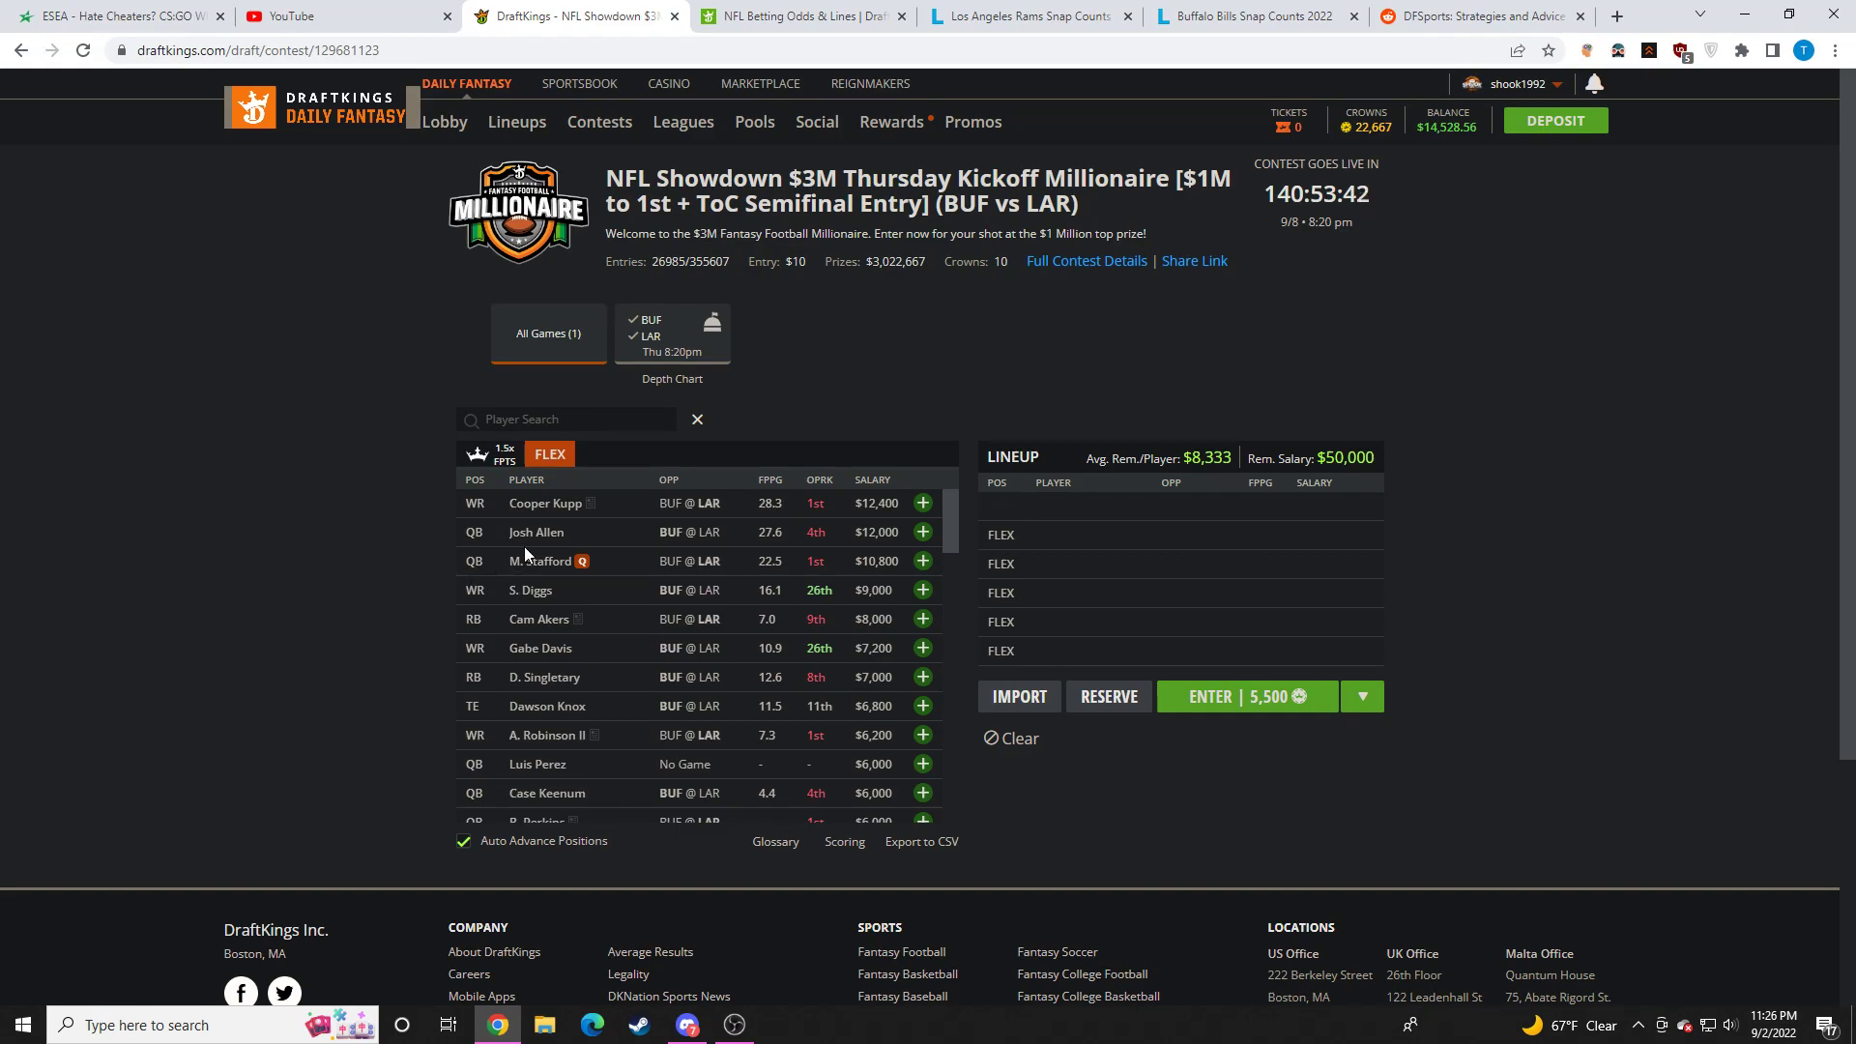
{"action": "left_click", "coordinate": [541, 559]}
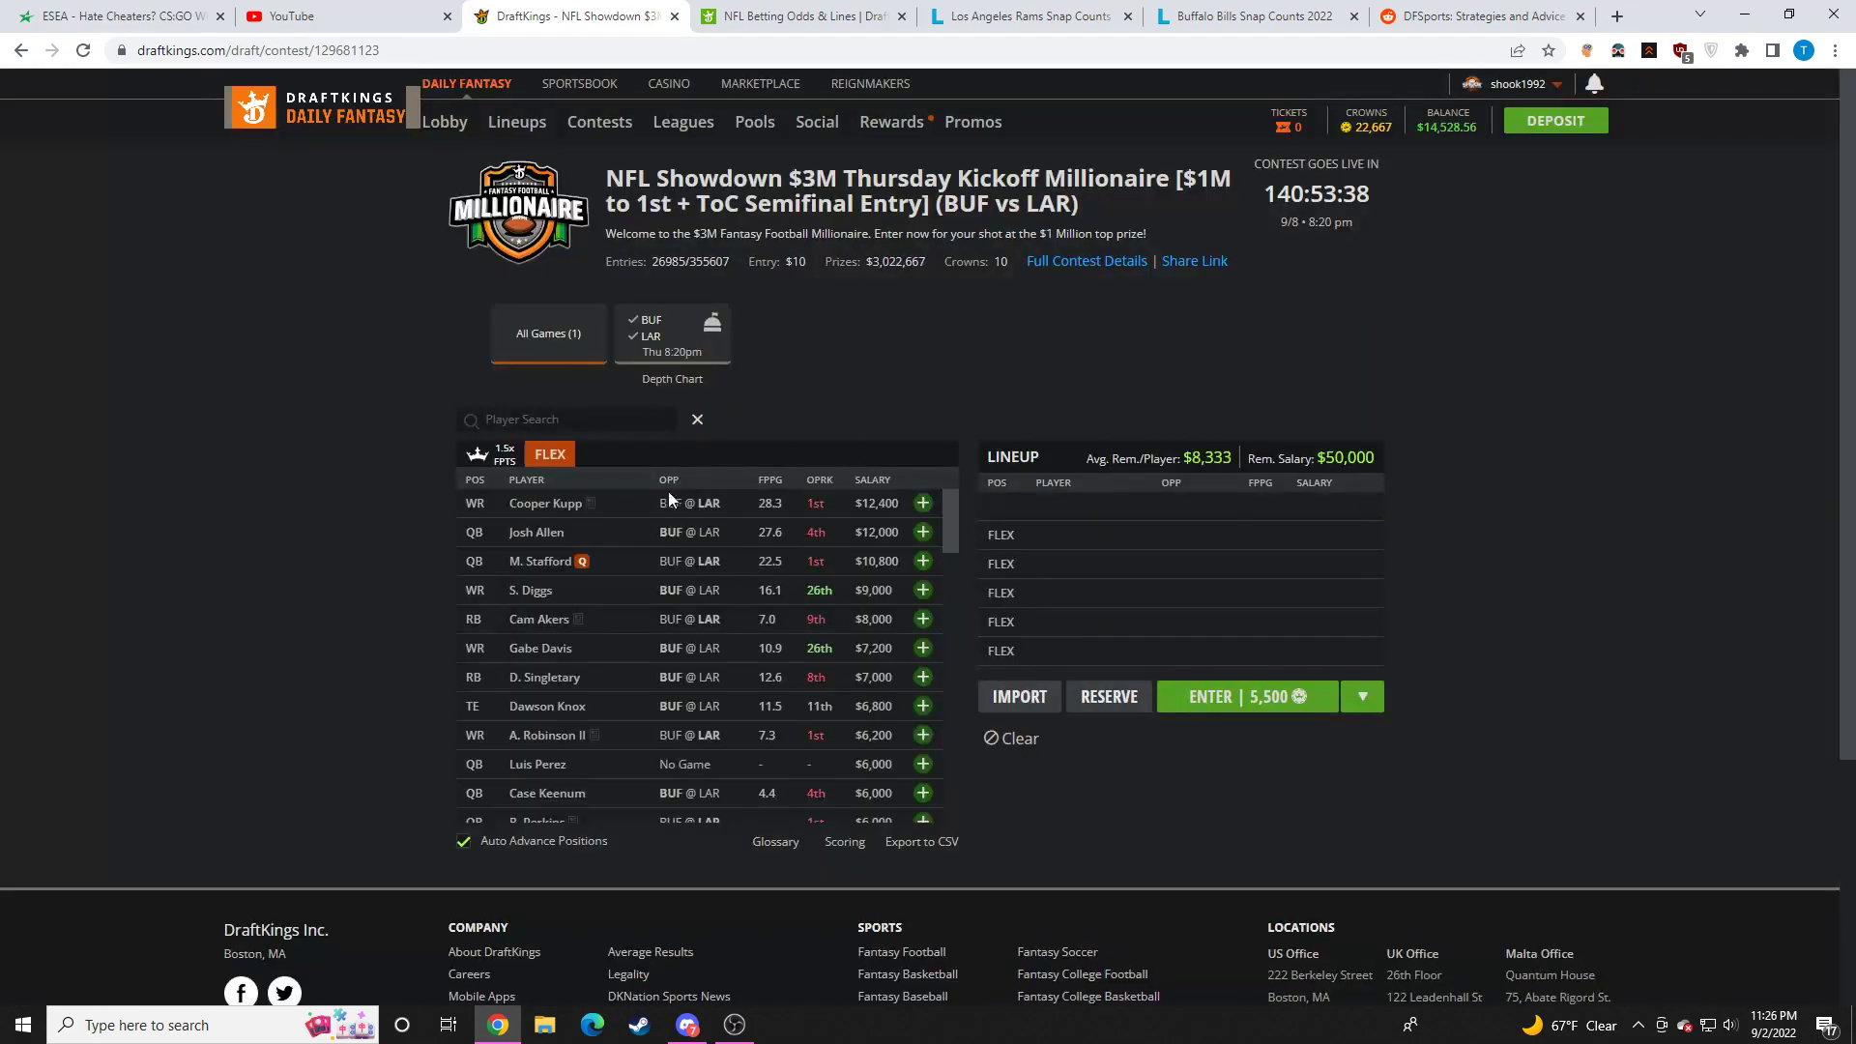
{"action": "mouse_move", "coordinate": [562, 550]}
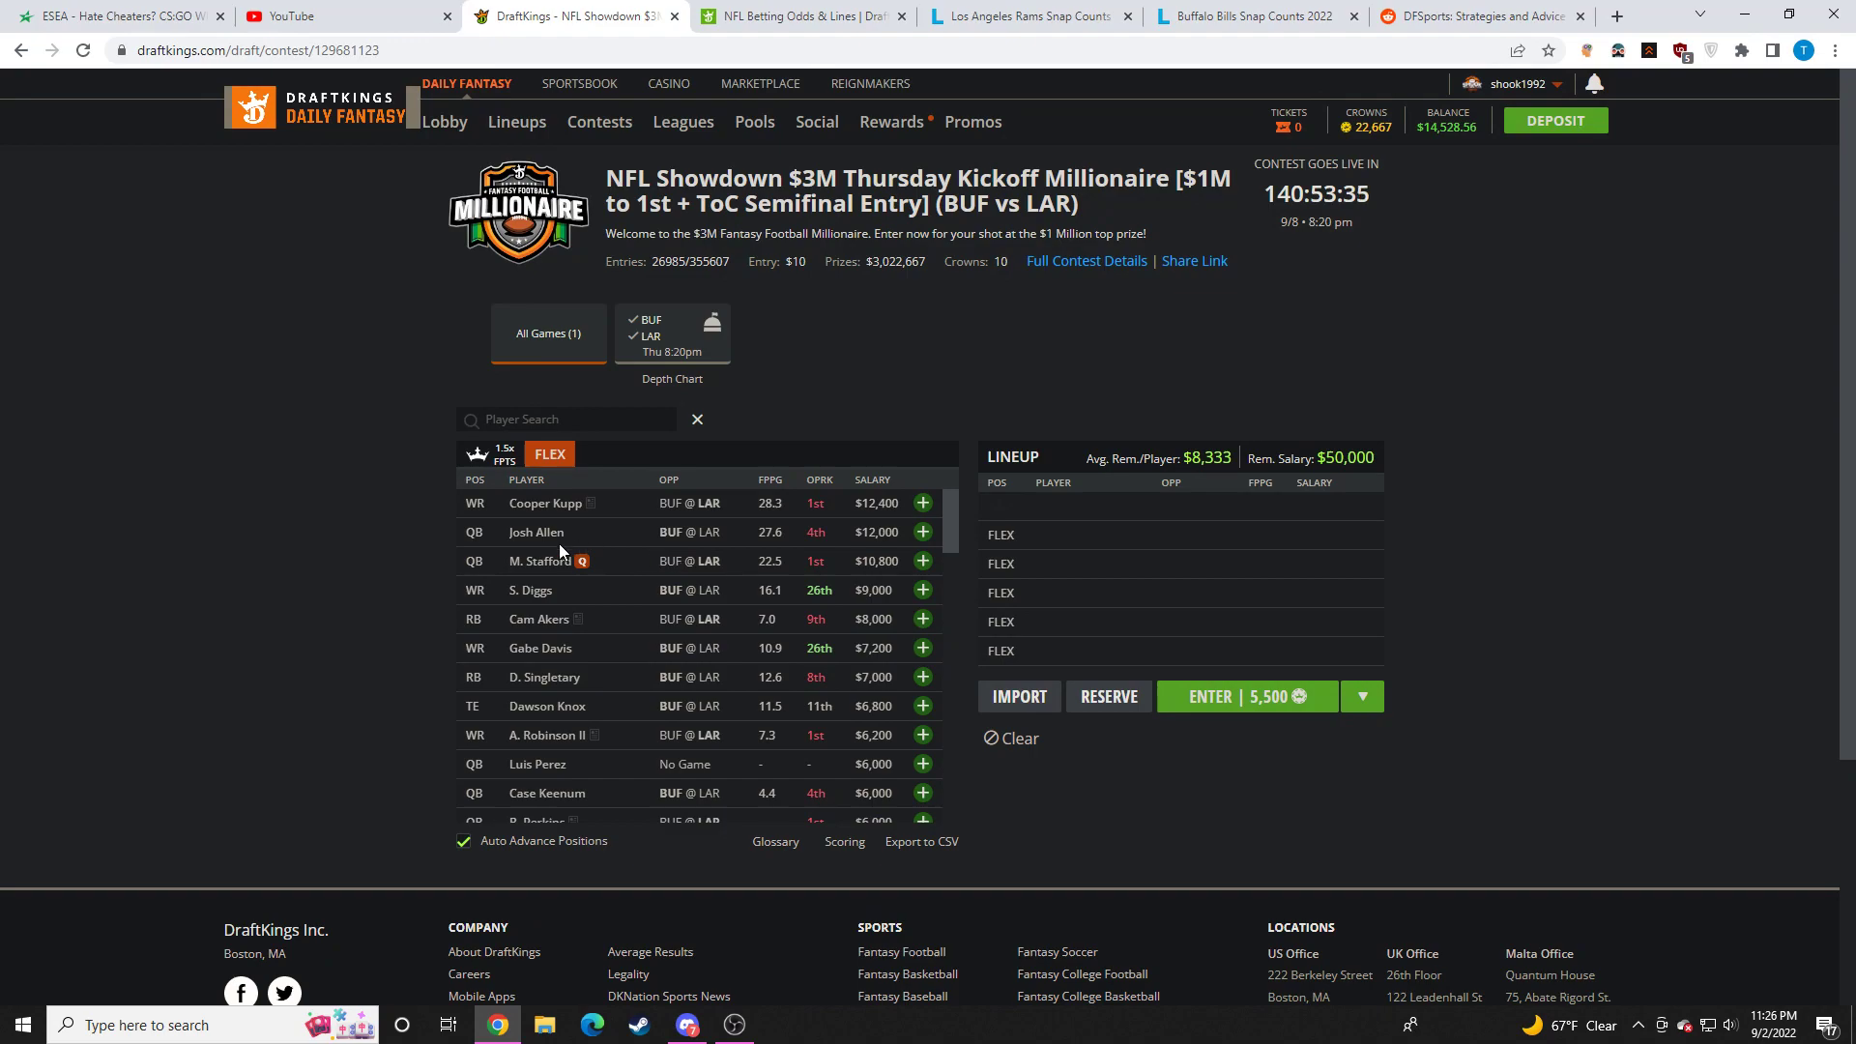
{"action": "left_click", "coordinate": [534, 532]}
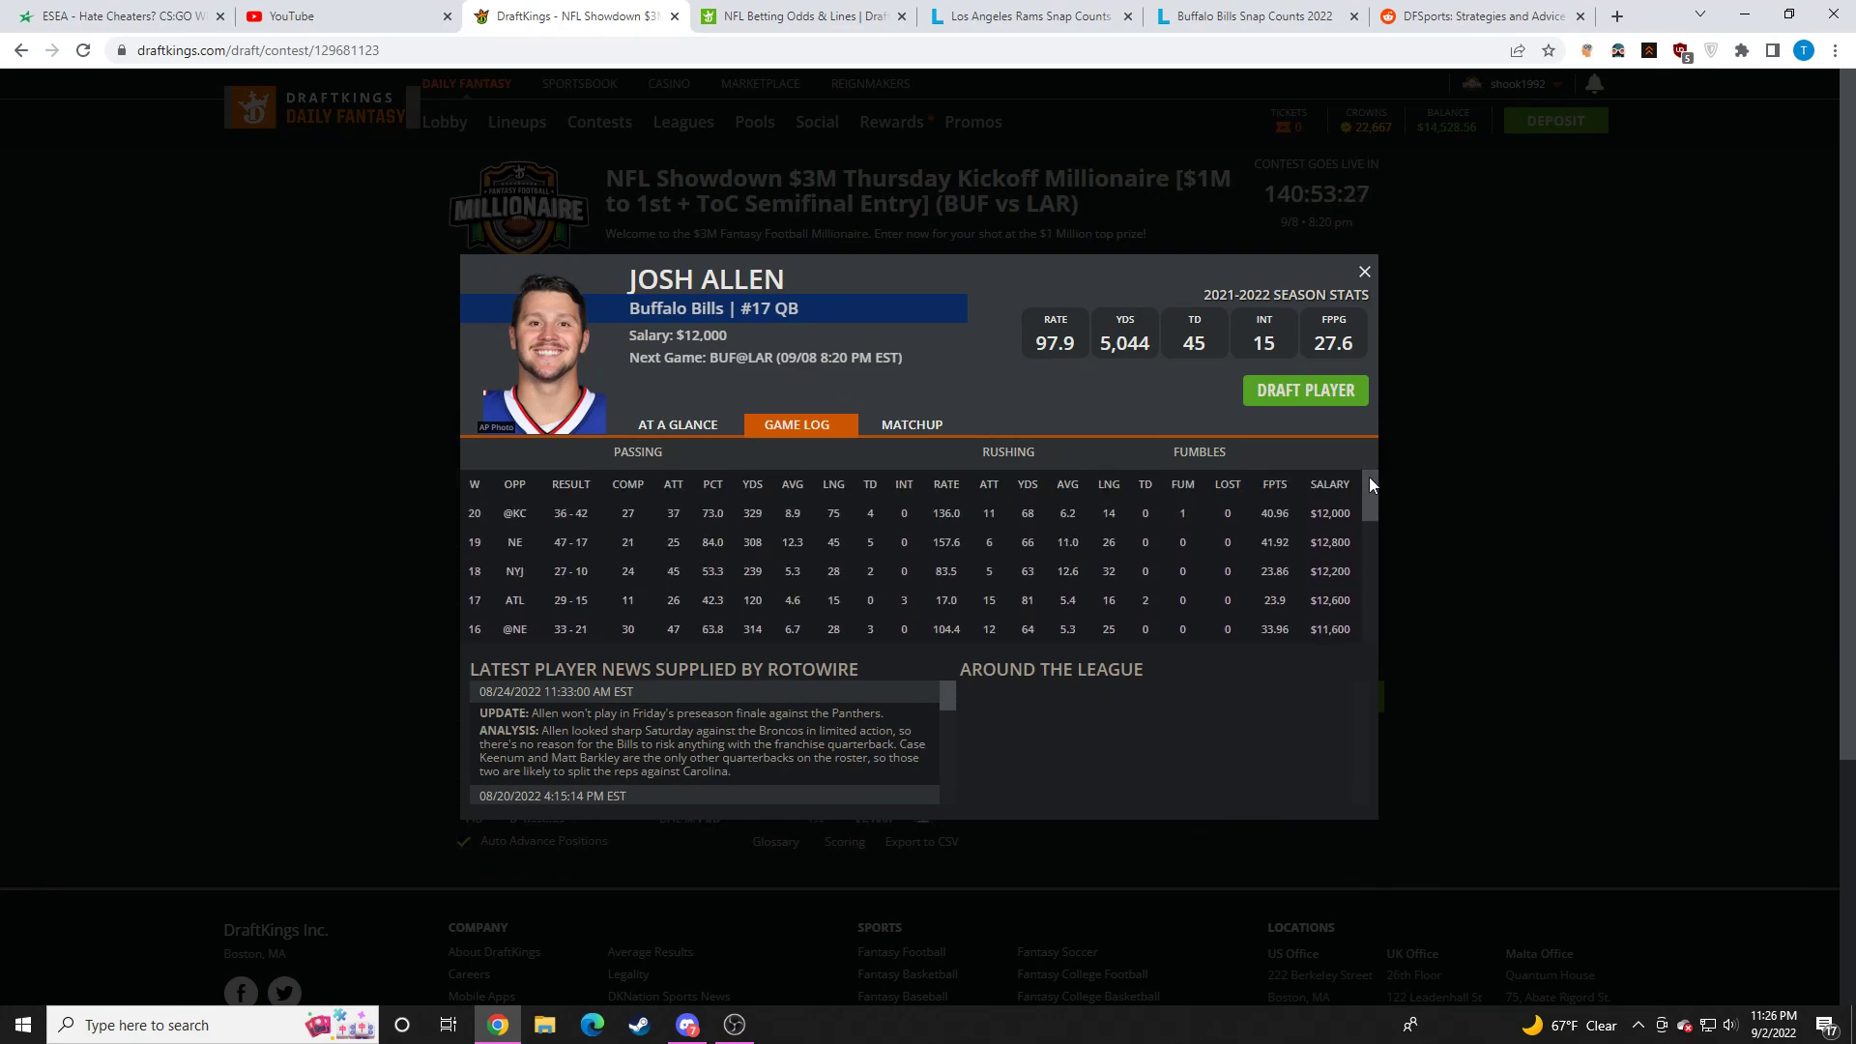
{"action": "left_click", "coordinate": [1362, 271]}
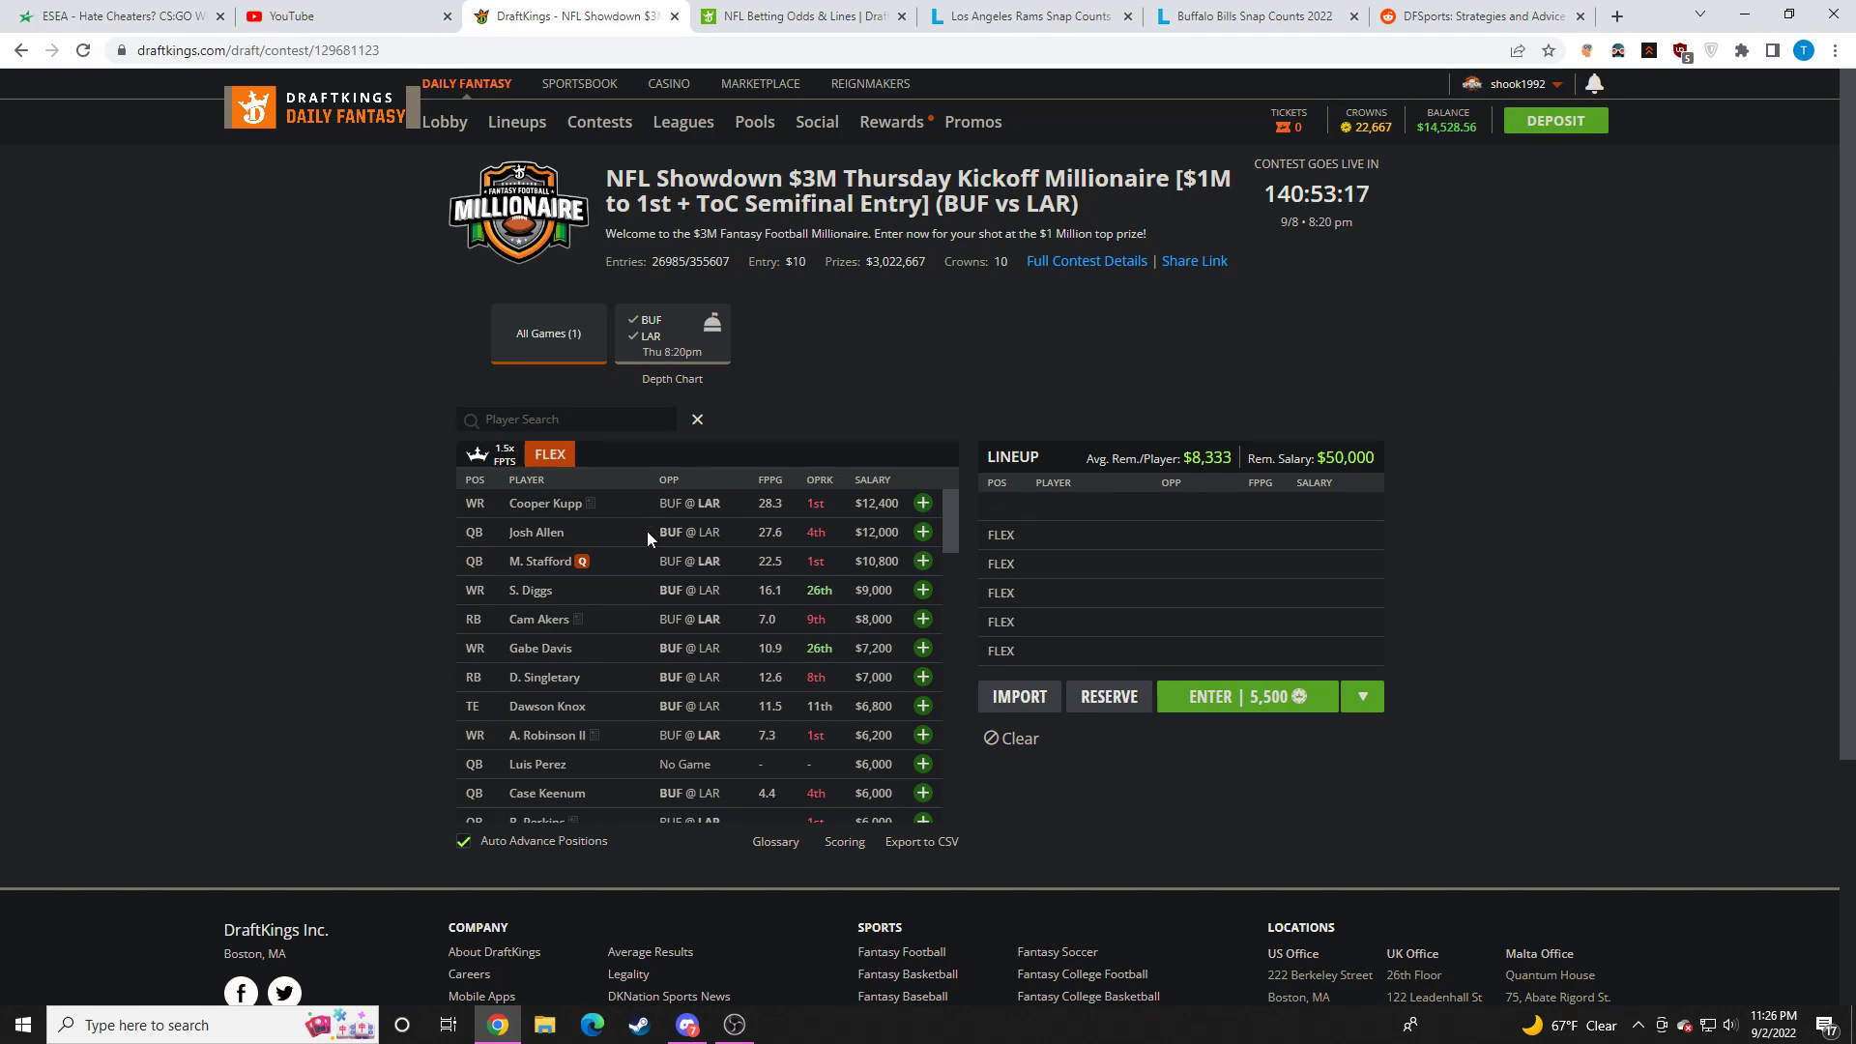
{"action": "mouse_move", "coordinate": [597, 570]}
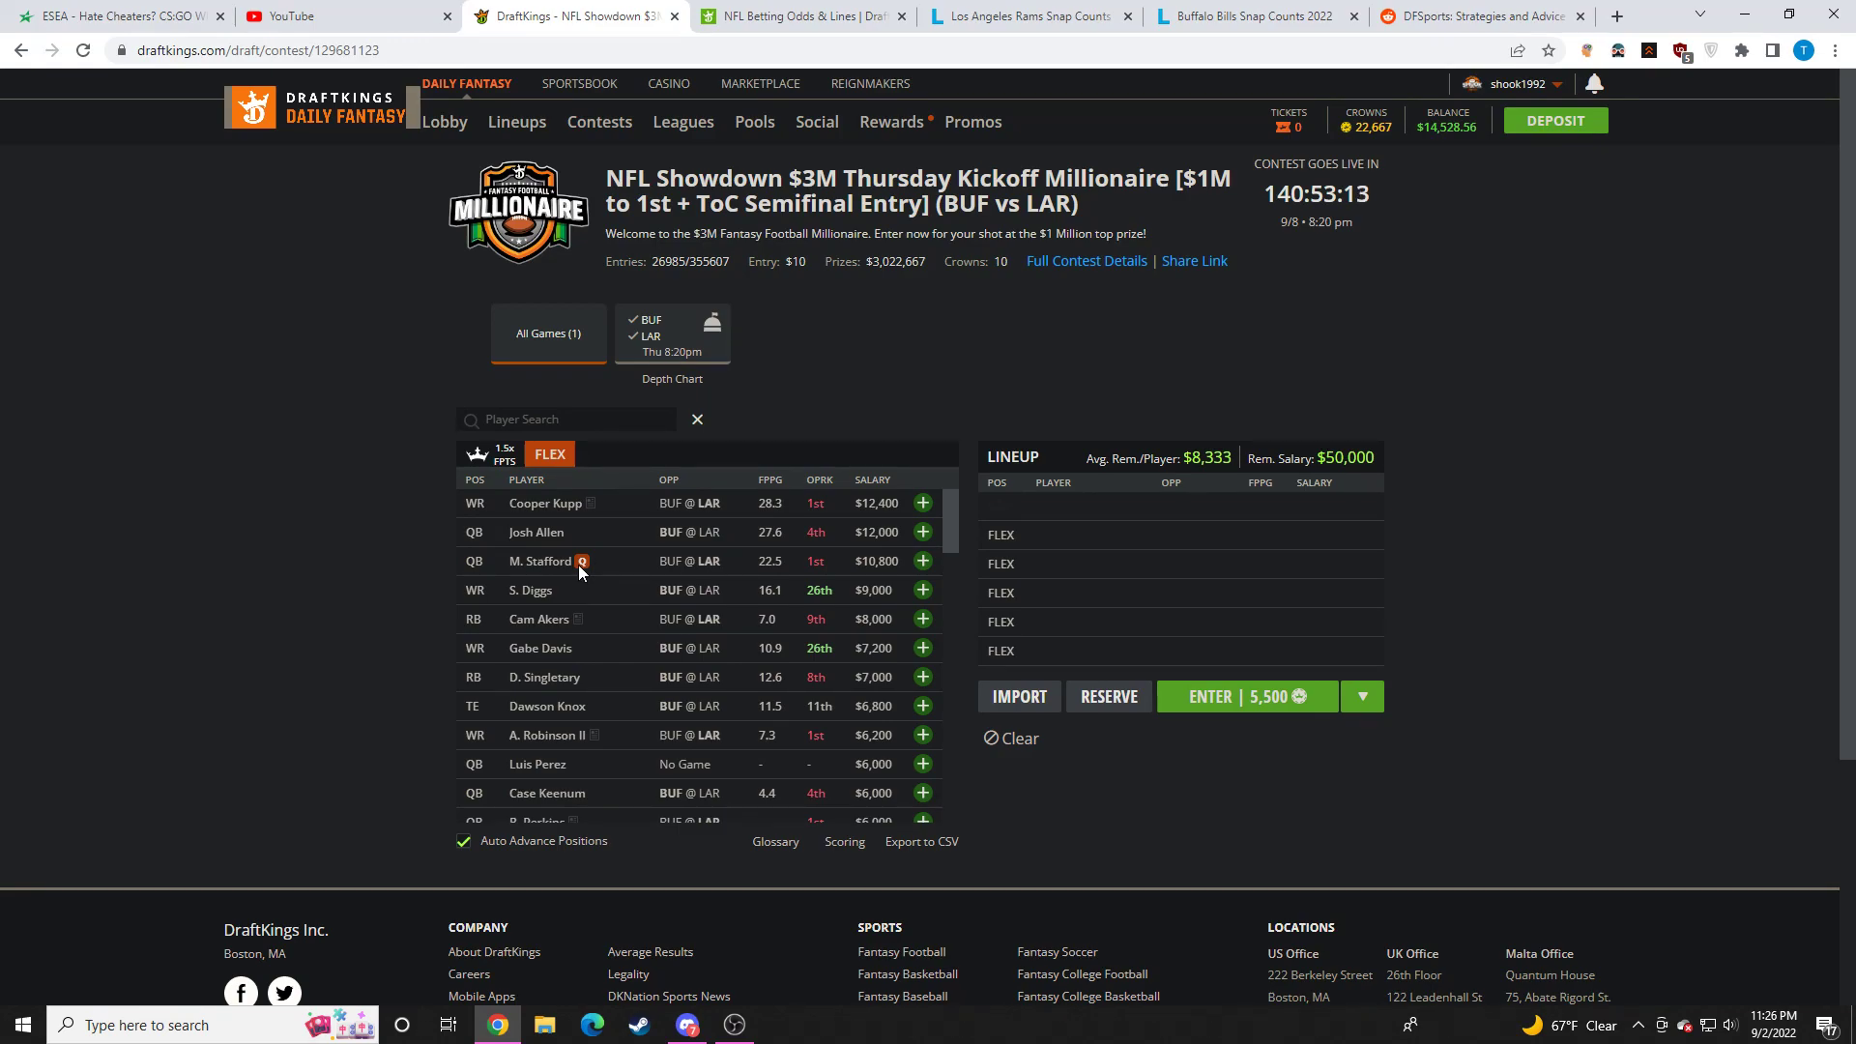
{"action": "left_click", "coordinate": [535, 531]}
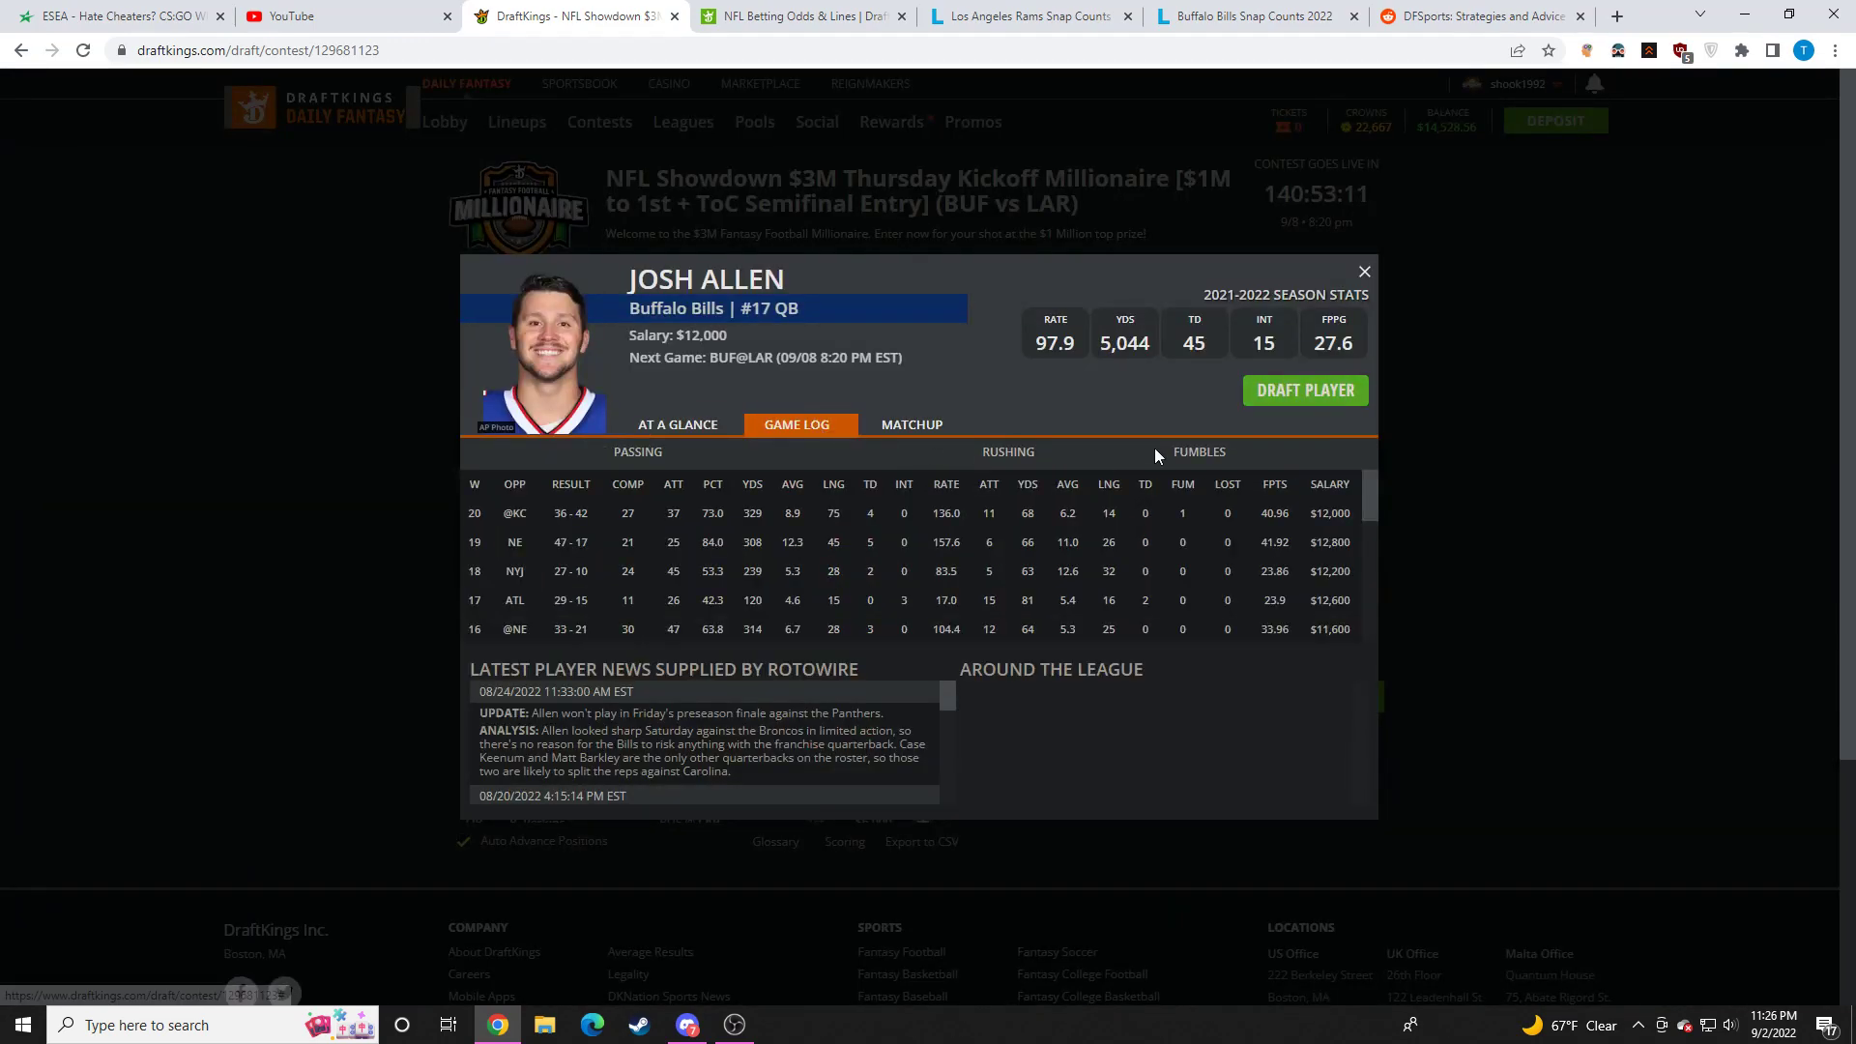
{"action": "left_click", "coordinate": [1362, 270]}
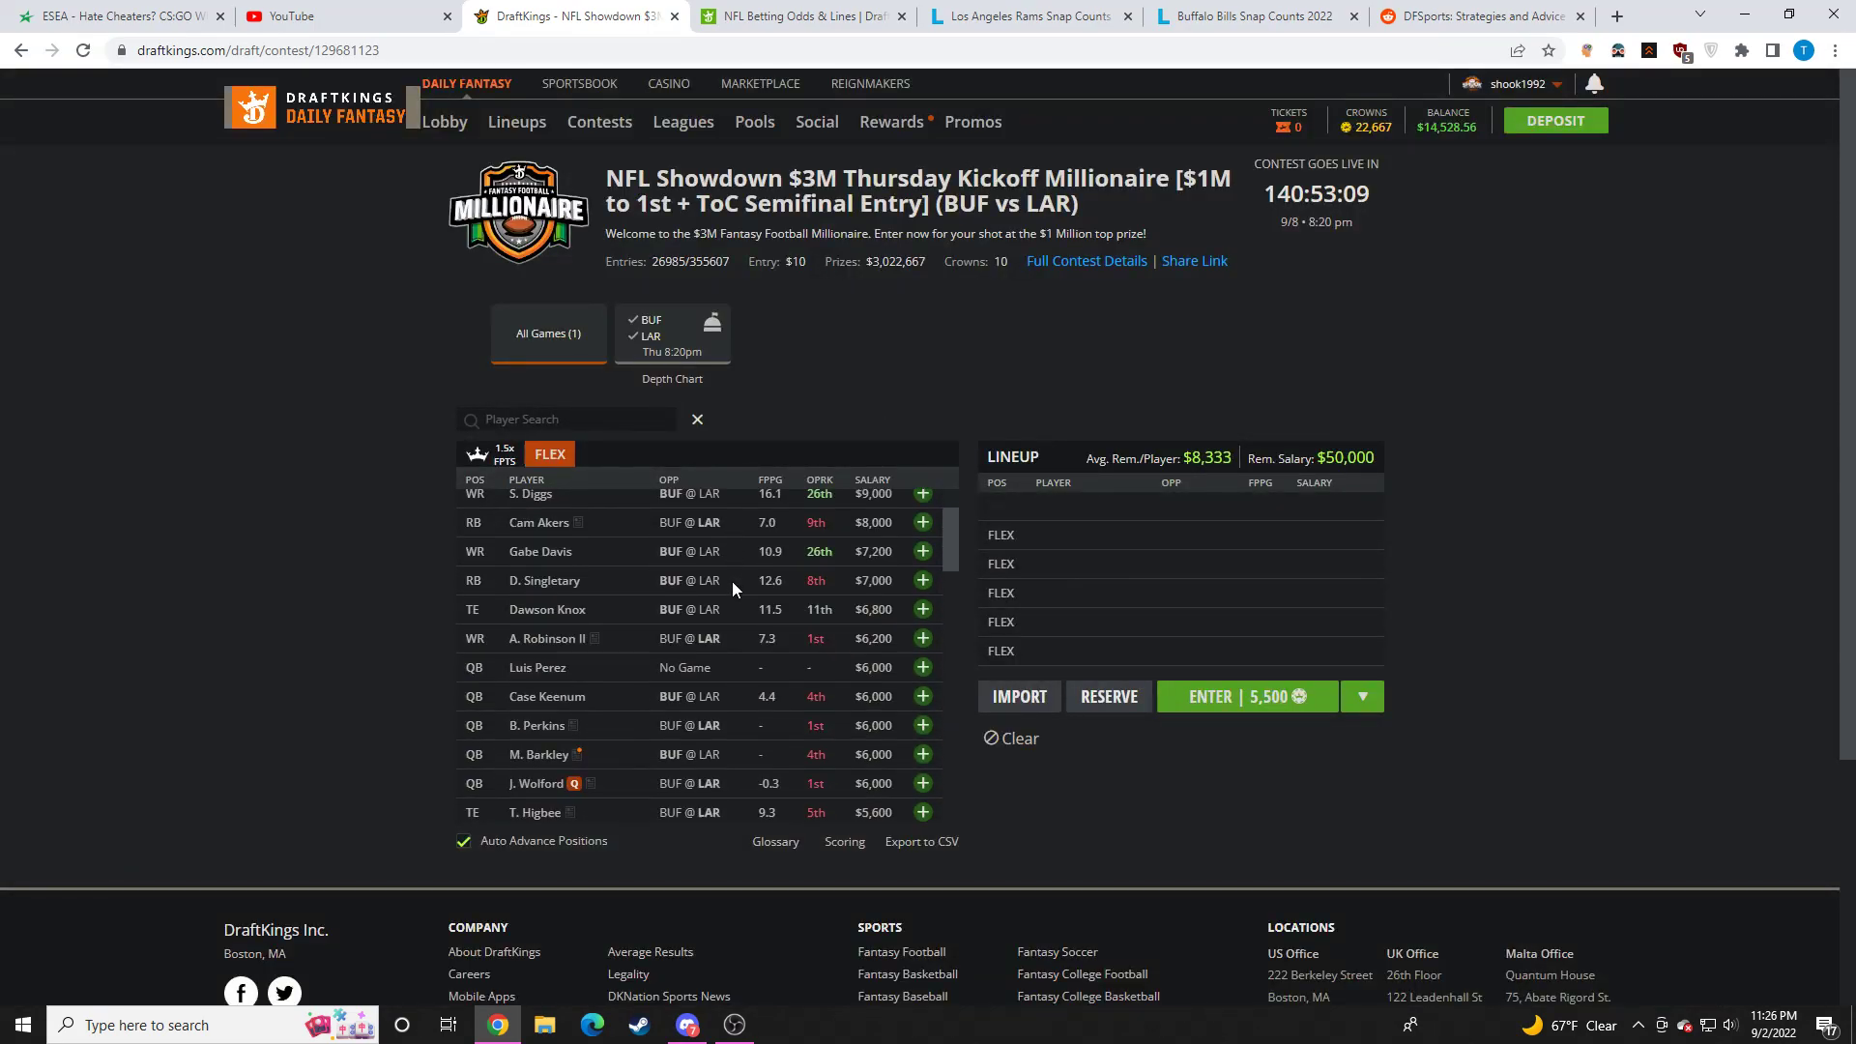
{"action": "left_click", "coordinate": [531, 494]}
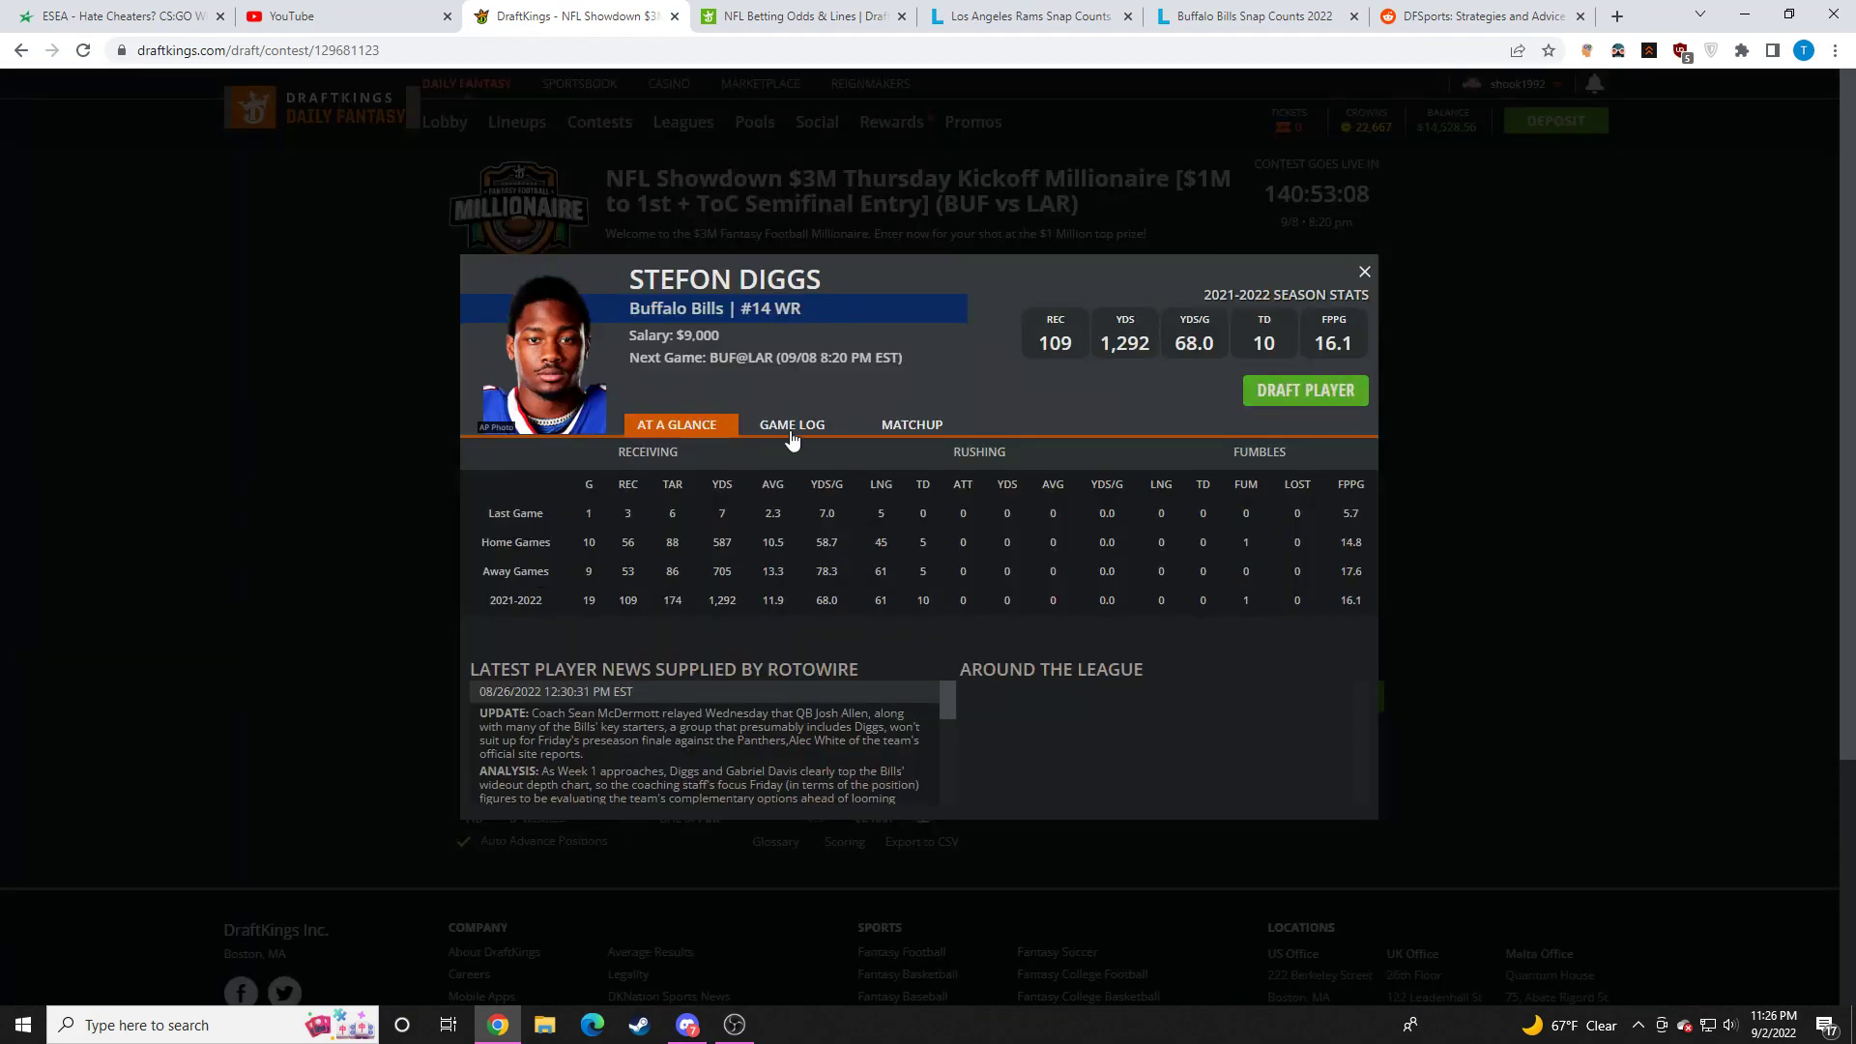
{"action": "left_click", "coordinate": [791, 424]}
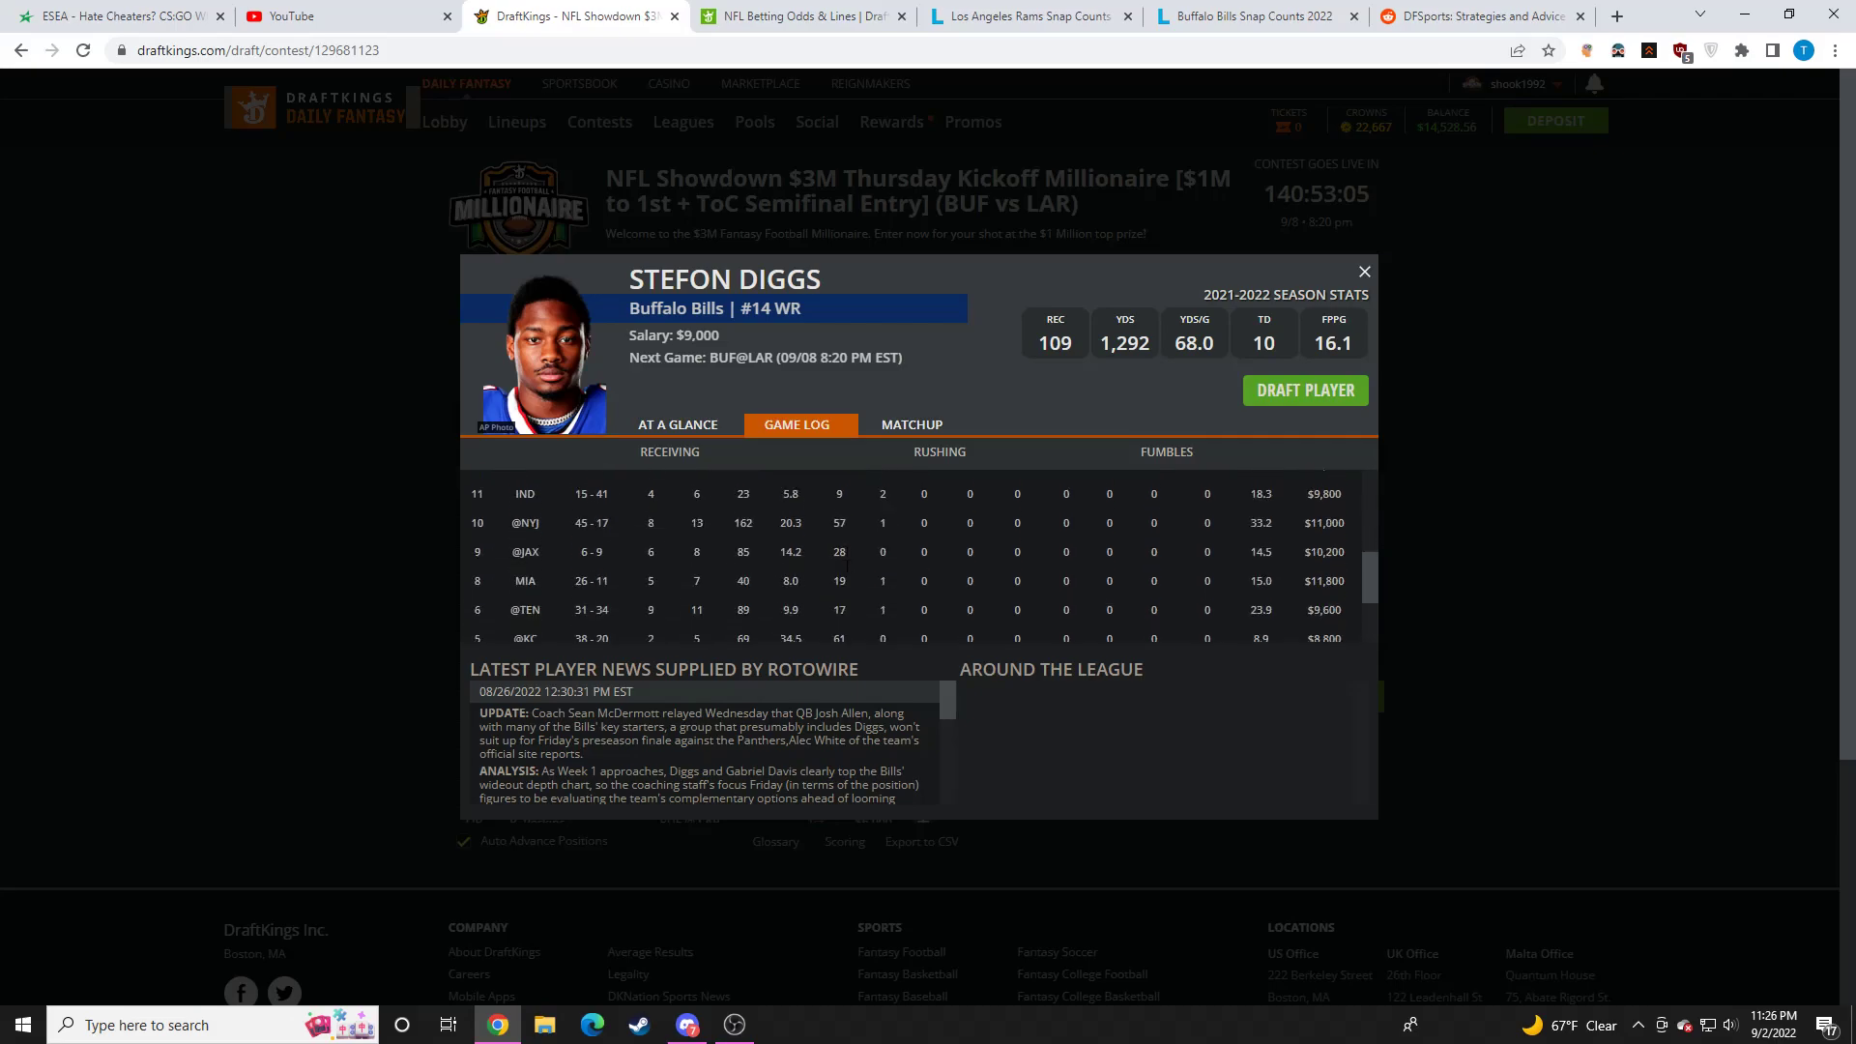
{"action": "scroll", "scroll_direction": "down", "scroll_amount": 3}
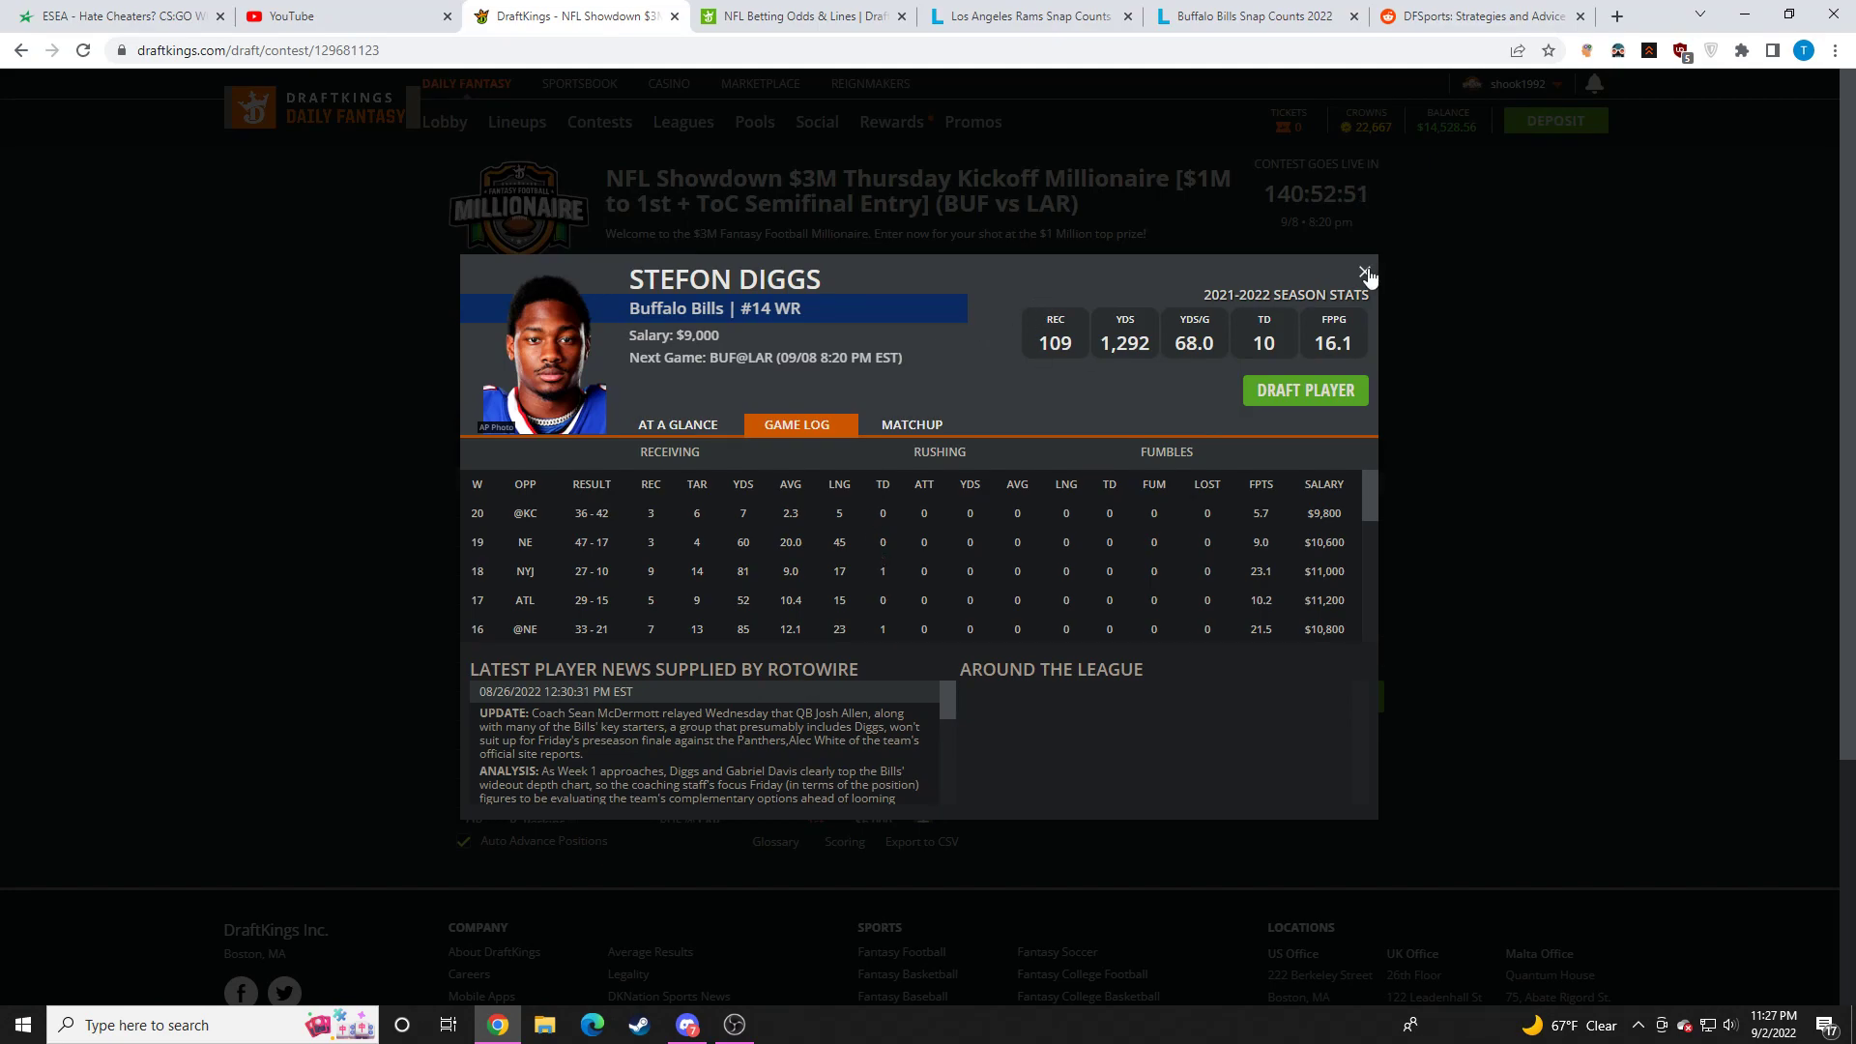
{"action": "left_click", "coordinate": [1364, 272]}
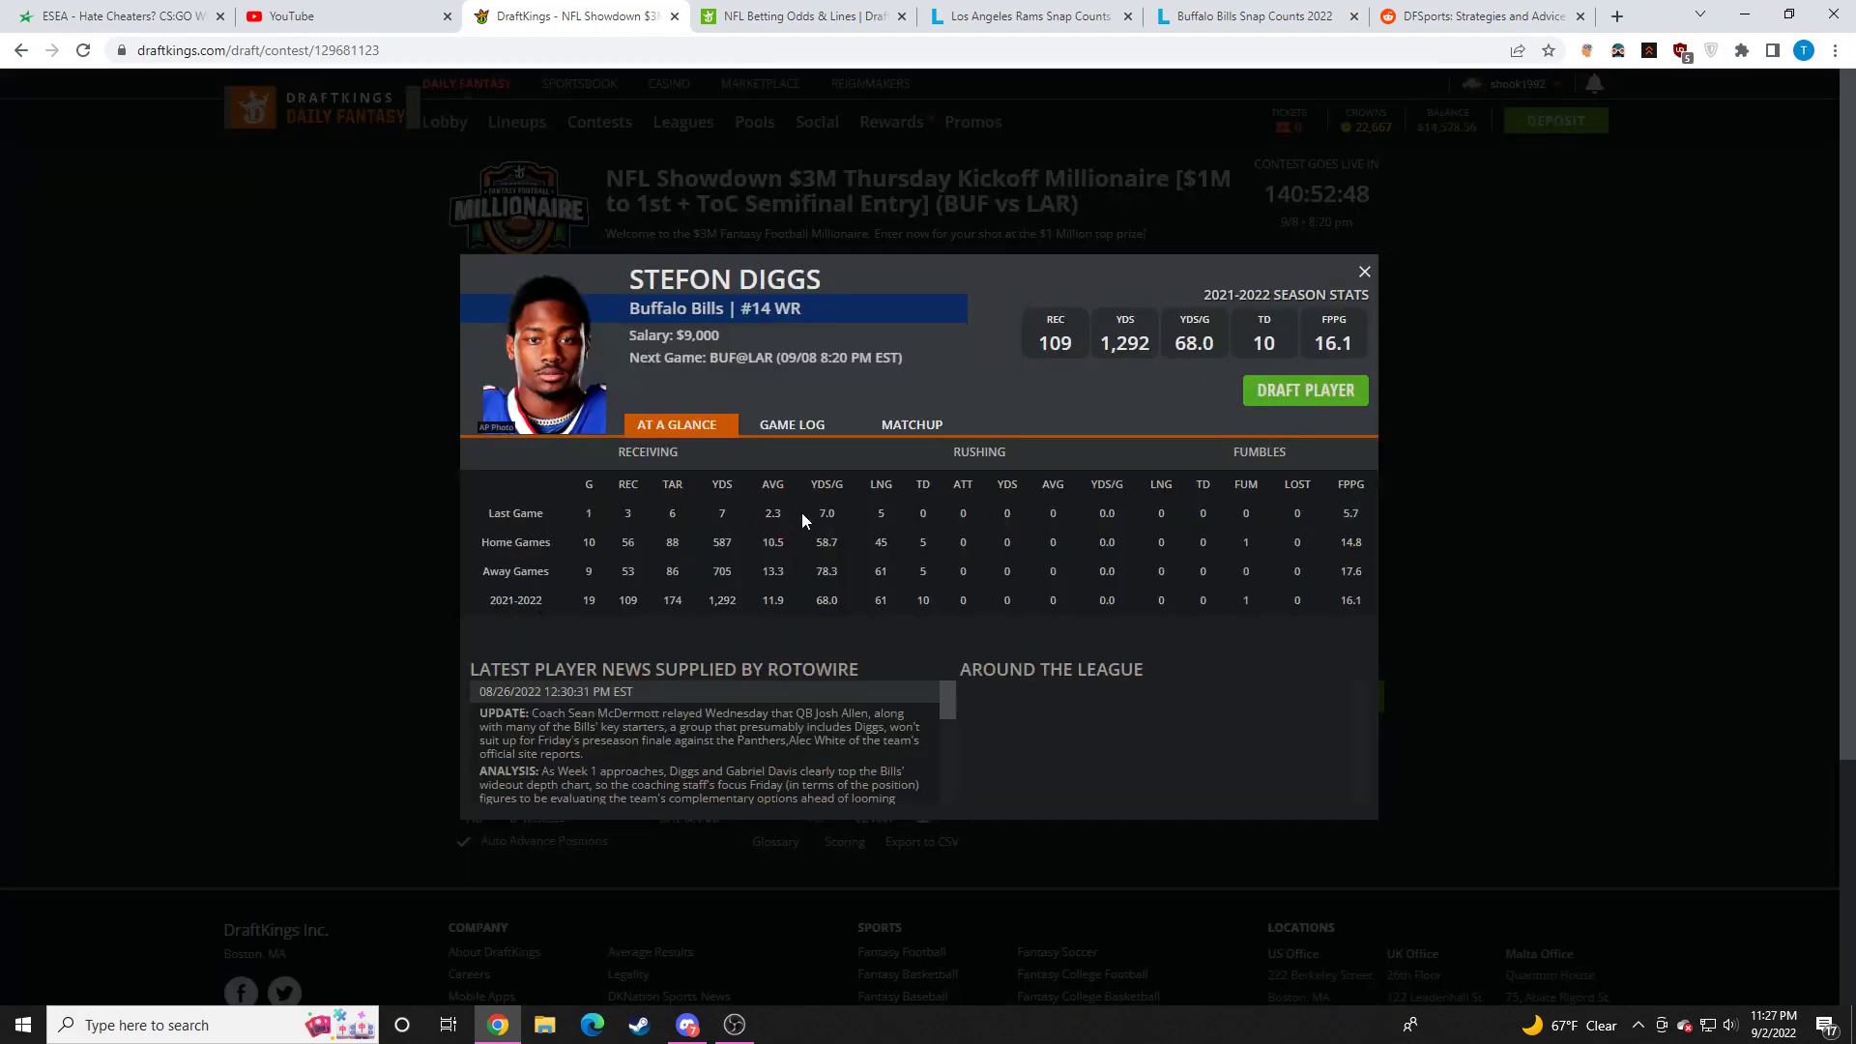
{"action": "left_click", "coordinate": [790, 423]}
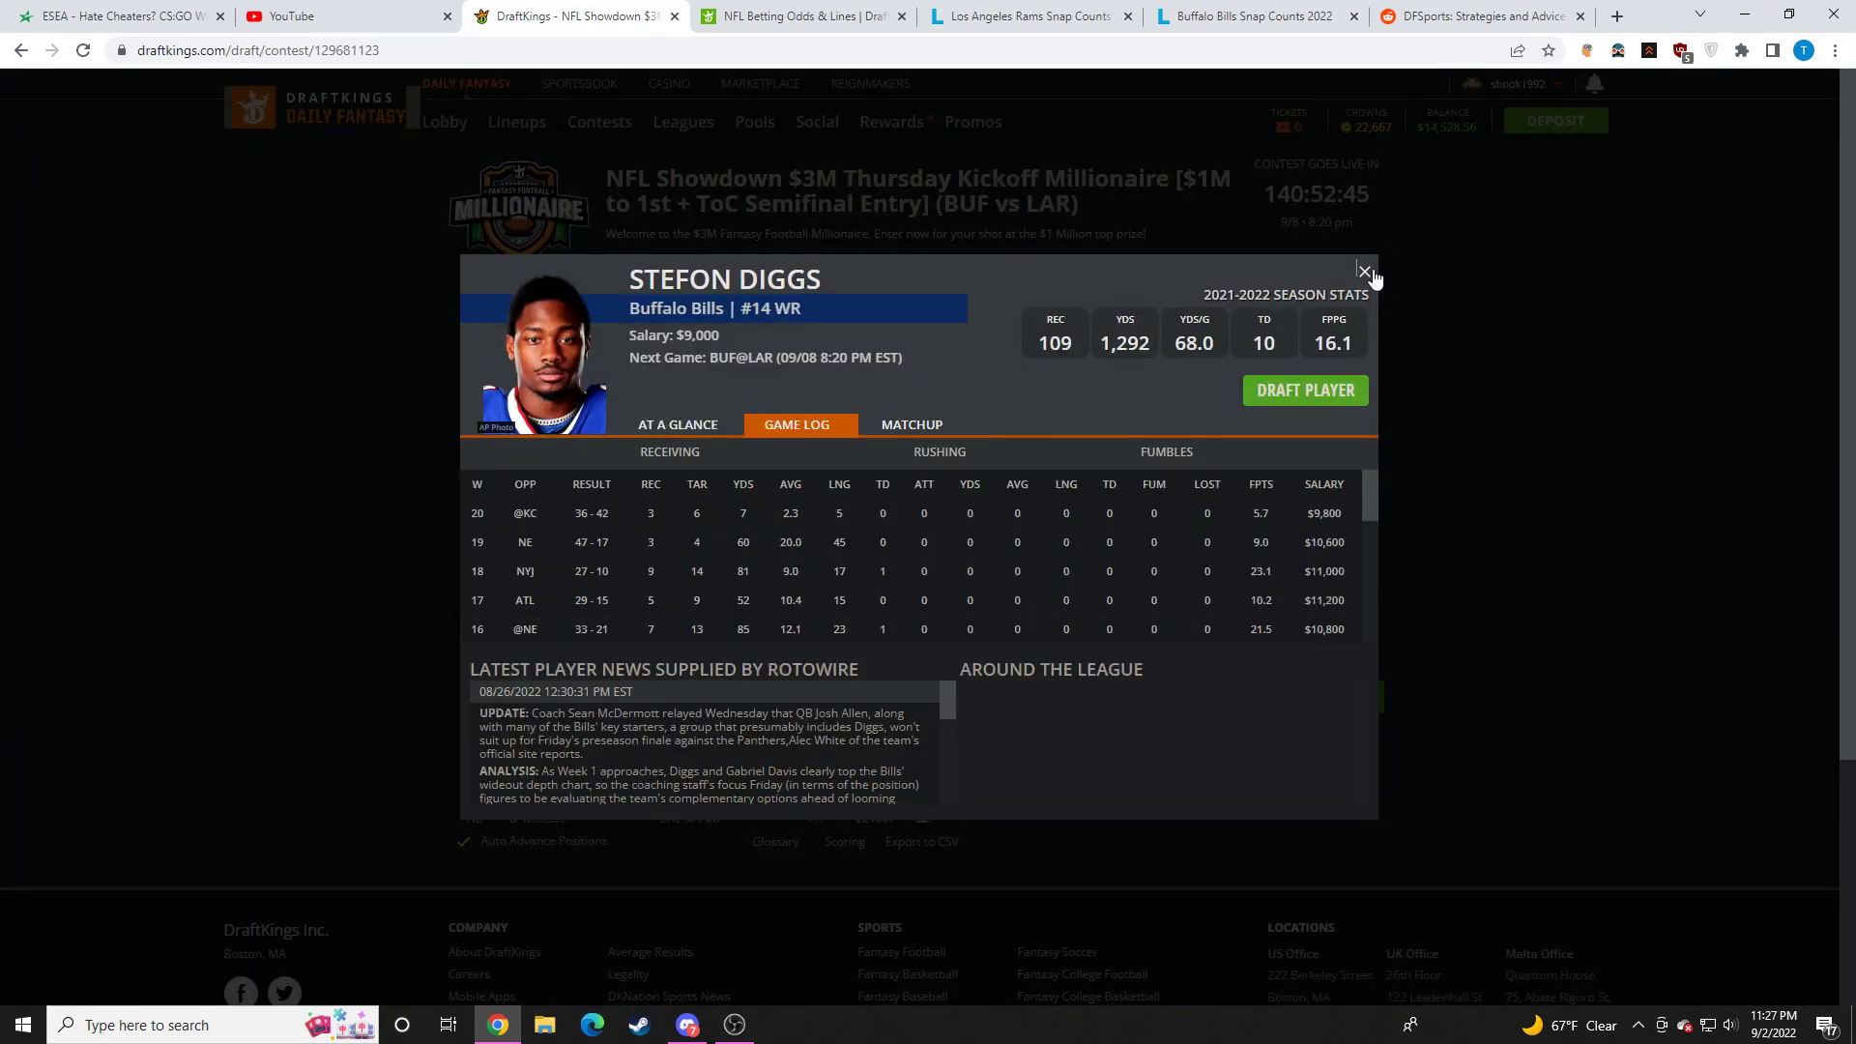
{"action": "left_click", "coordinate": [1362, 270]}
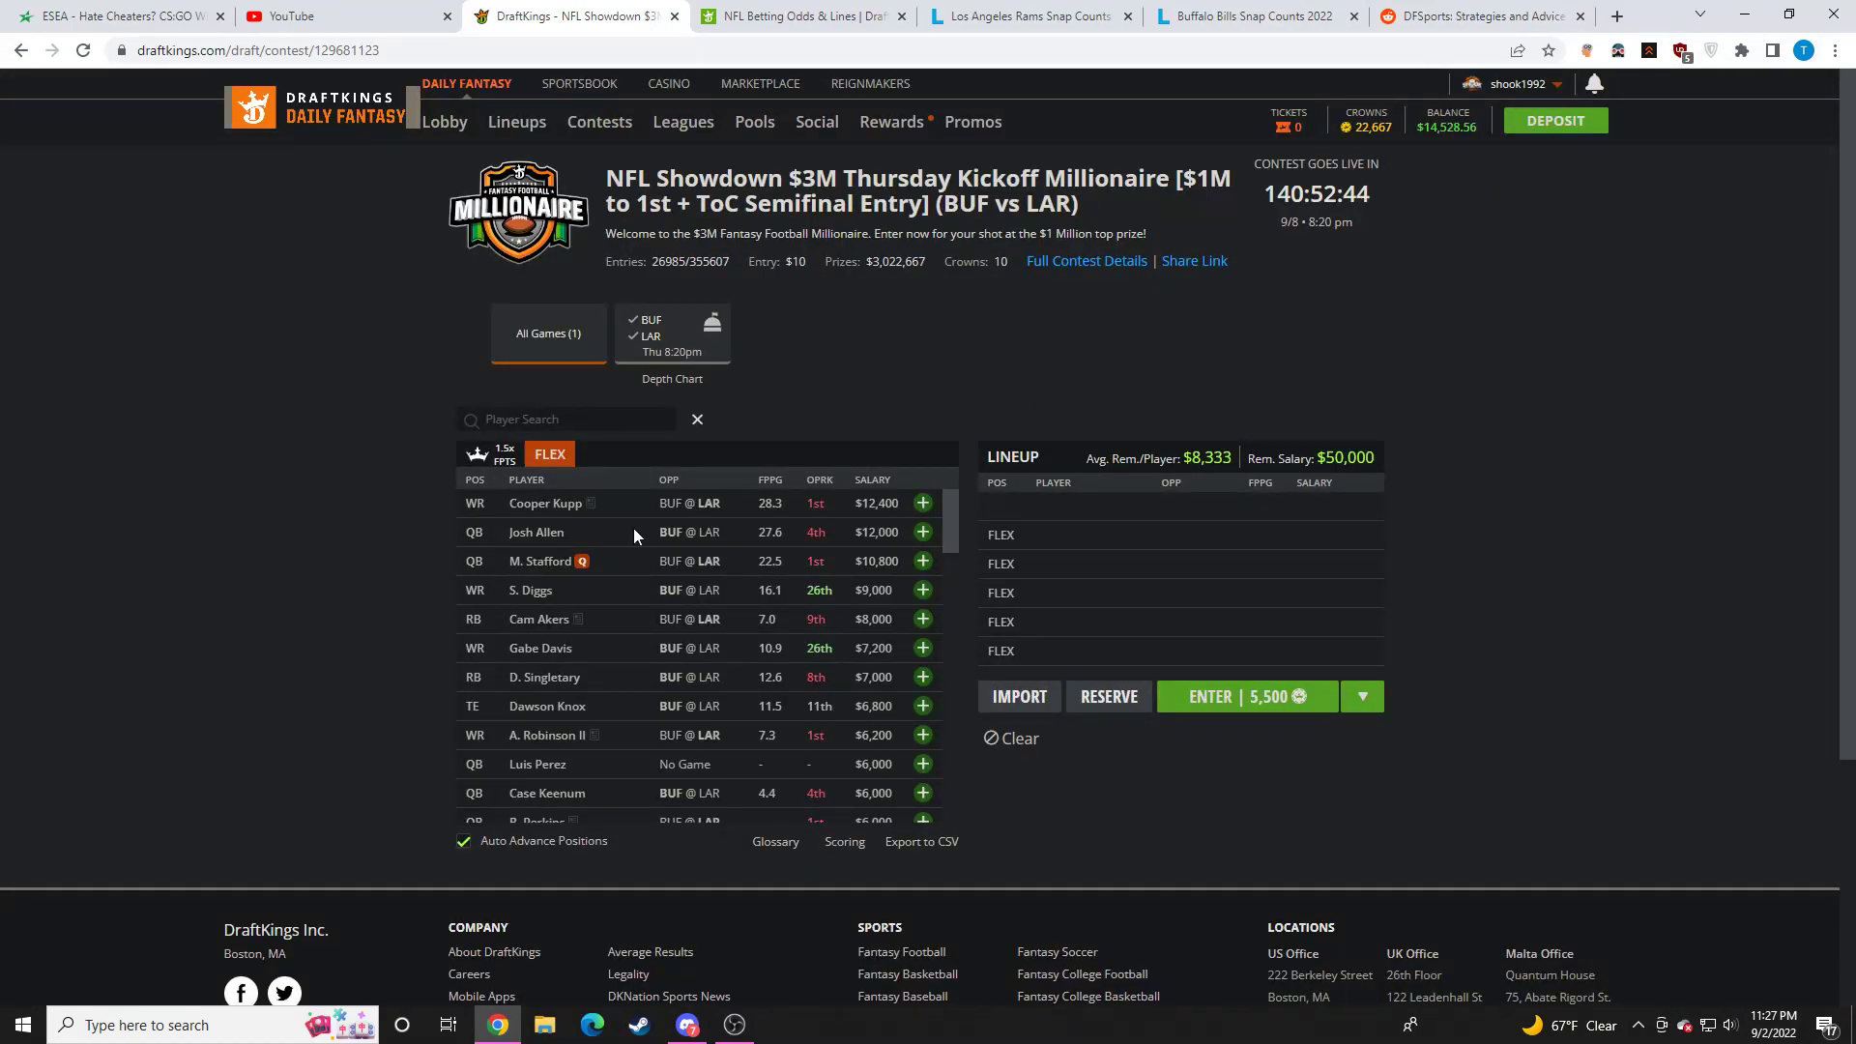
{"action": "mouse_move", "coordinate": [860, 592]}
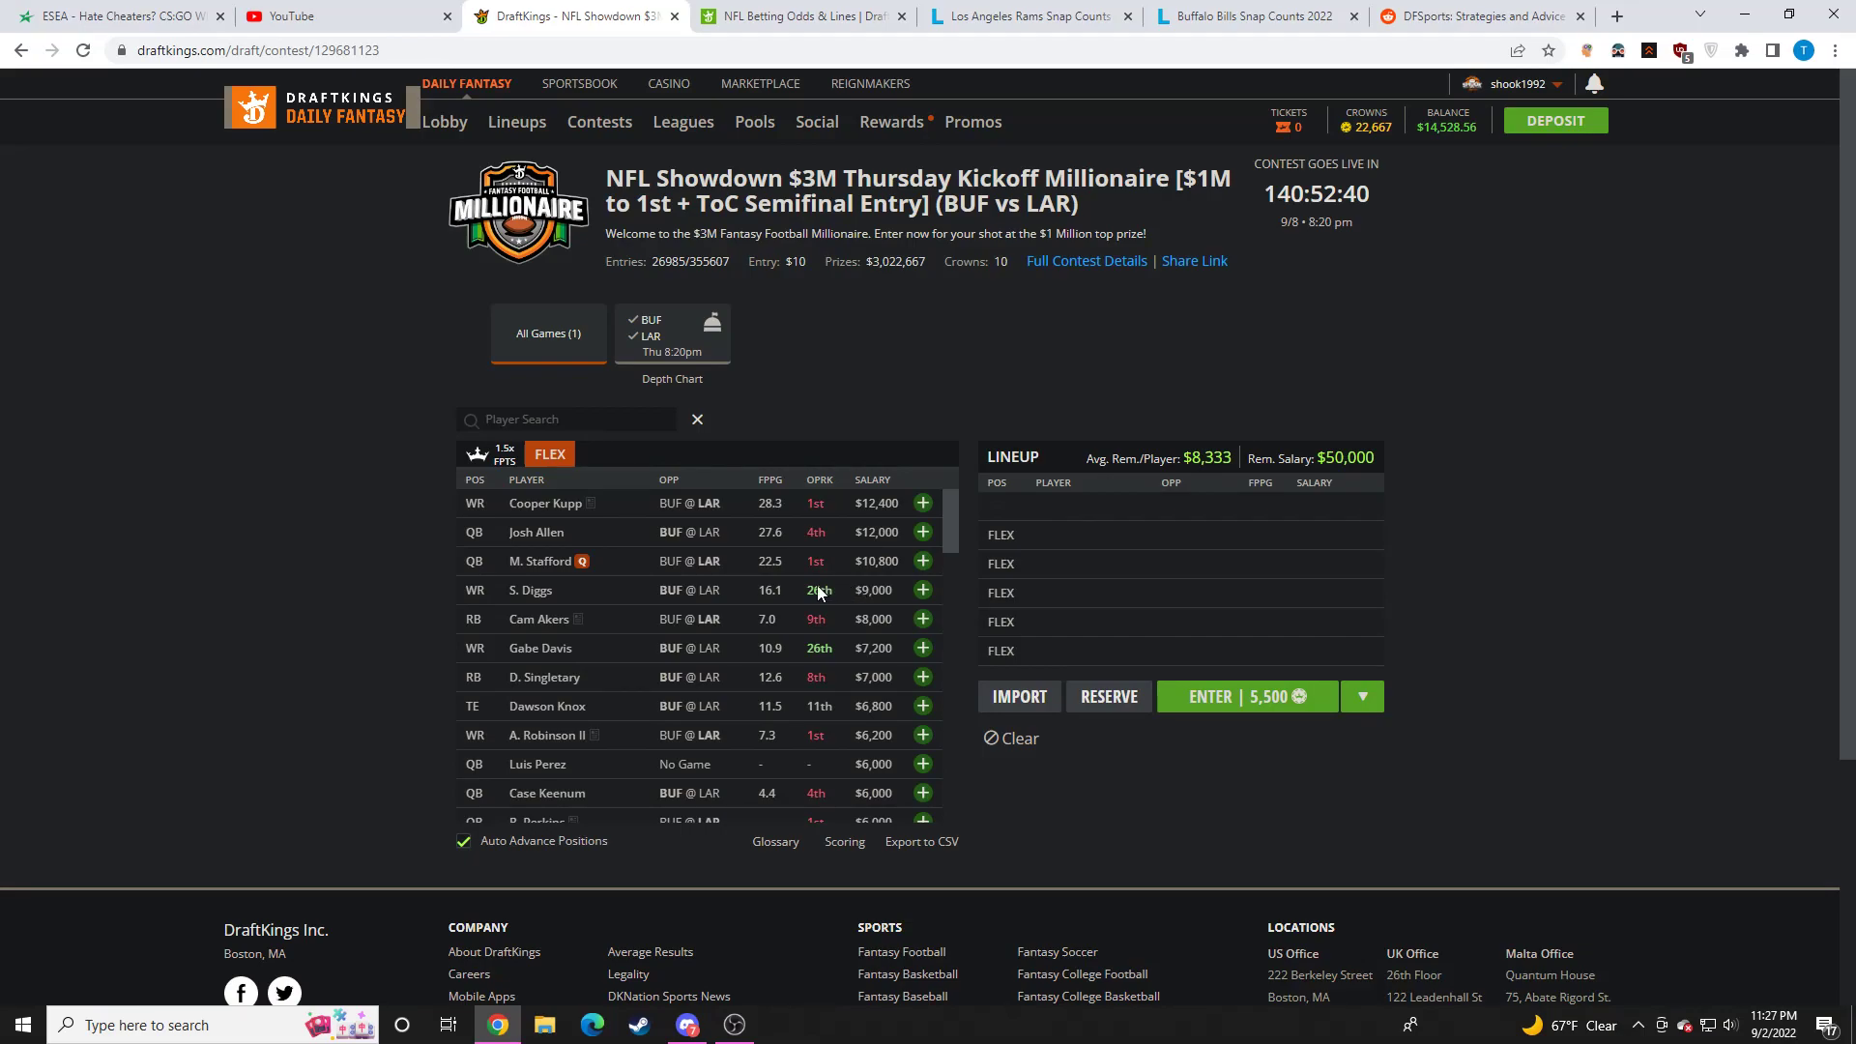
{"action": "left_click", "coordinate": [530, 589]}
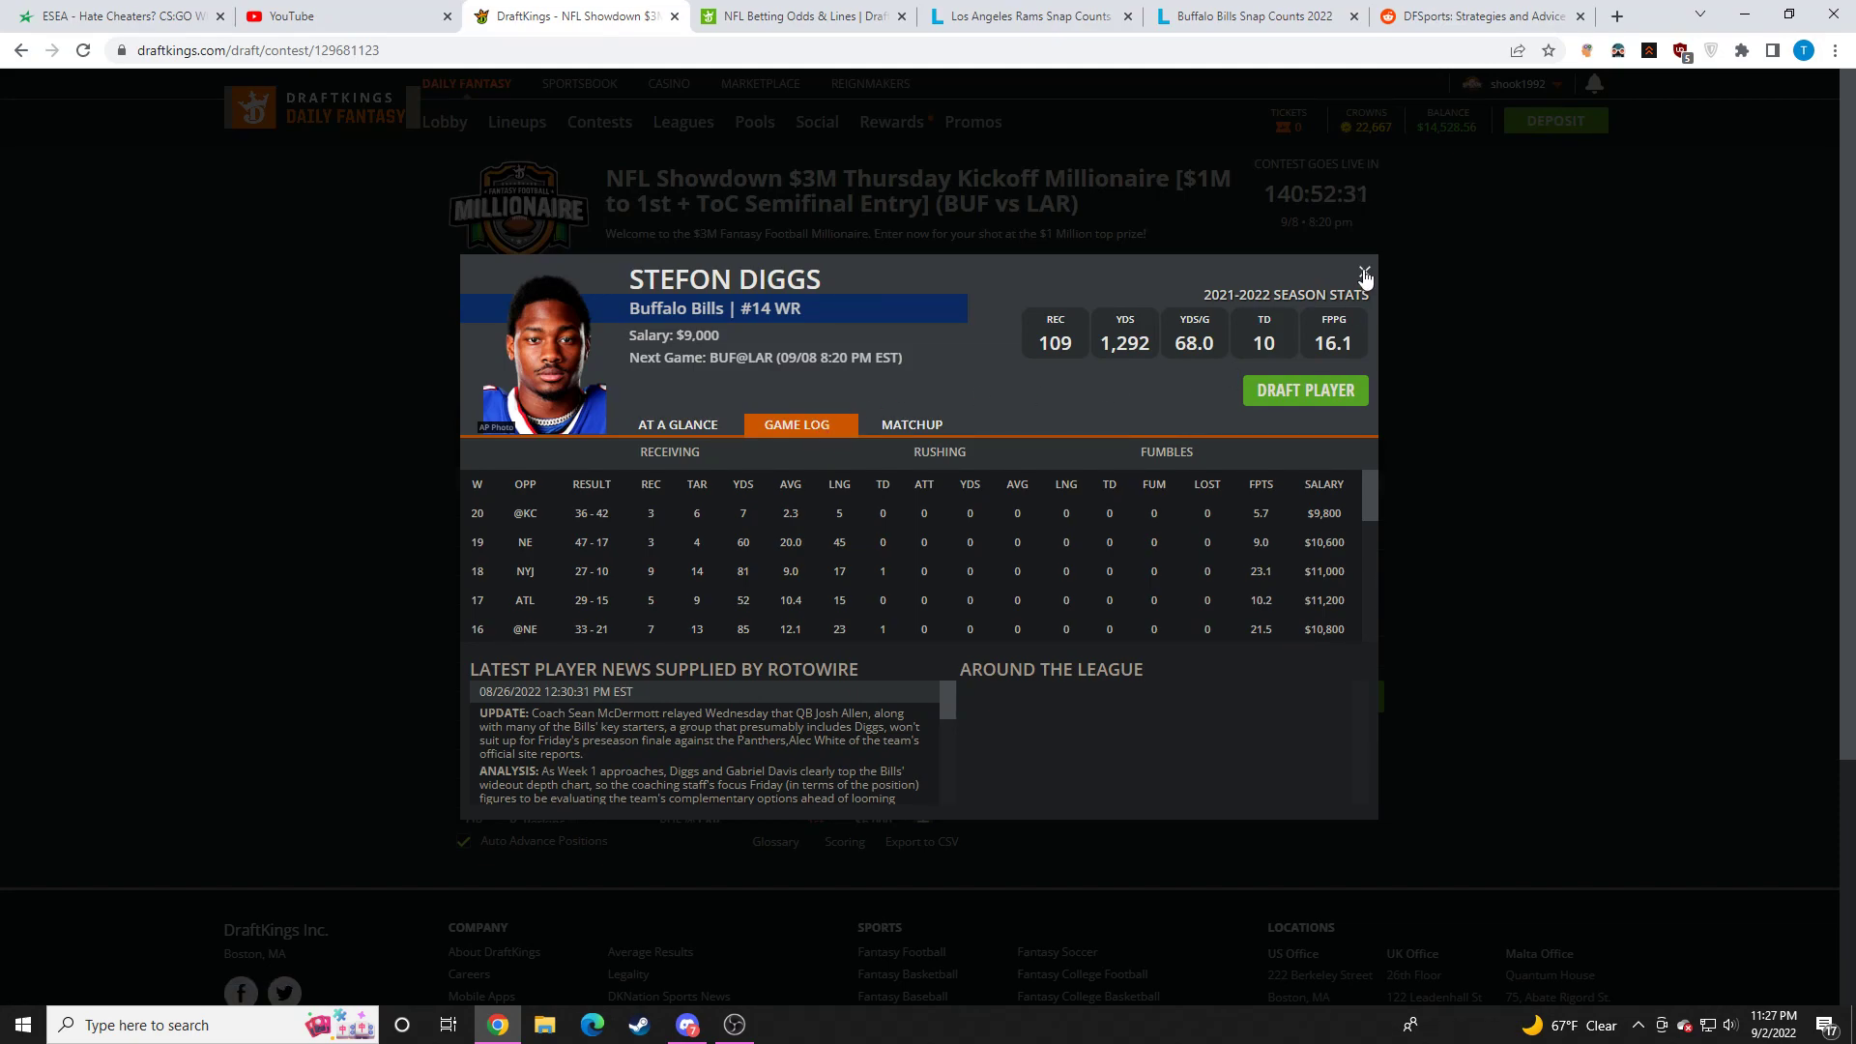
{"action": "left_click", "coordinate": [1364, 274]}
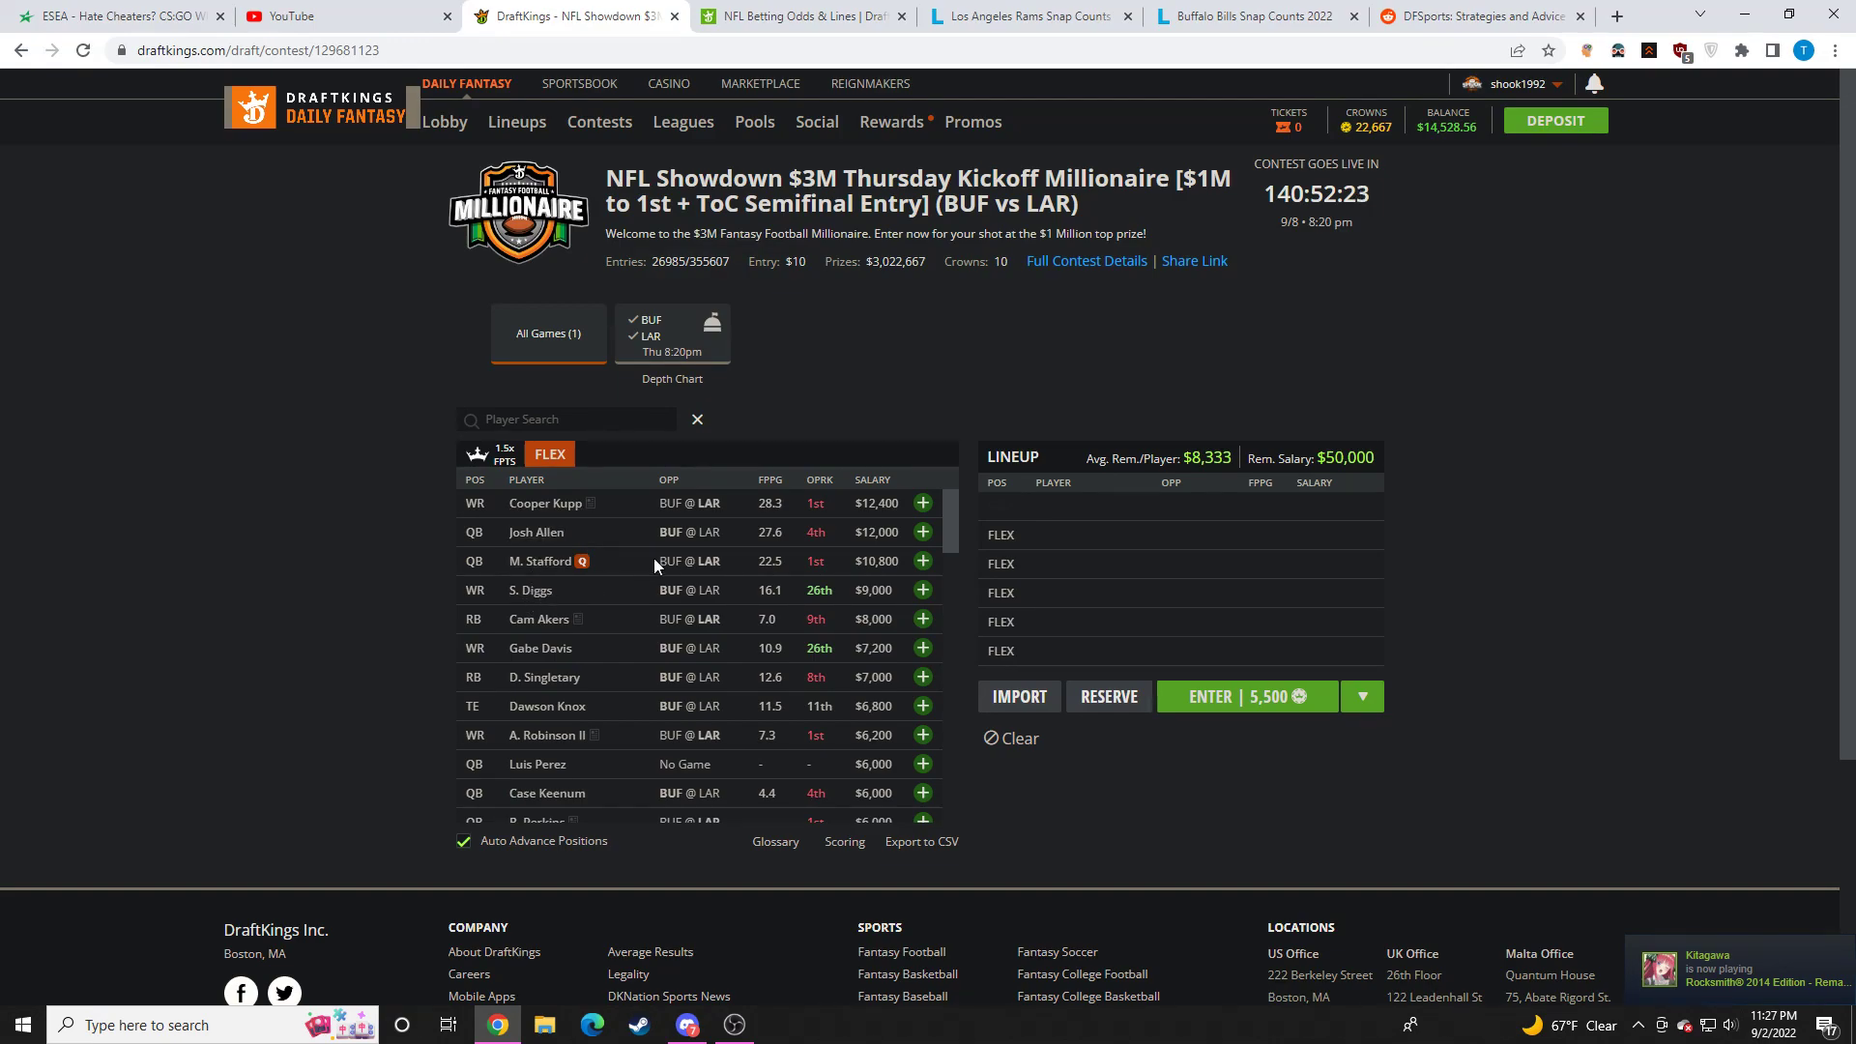
{"action": "mouse_move", "coordinate": [594, 598]}
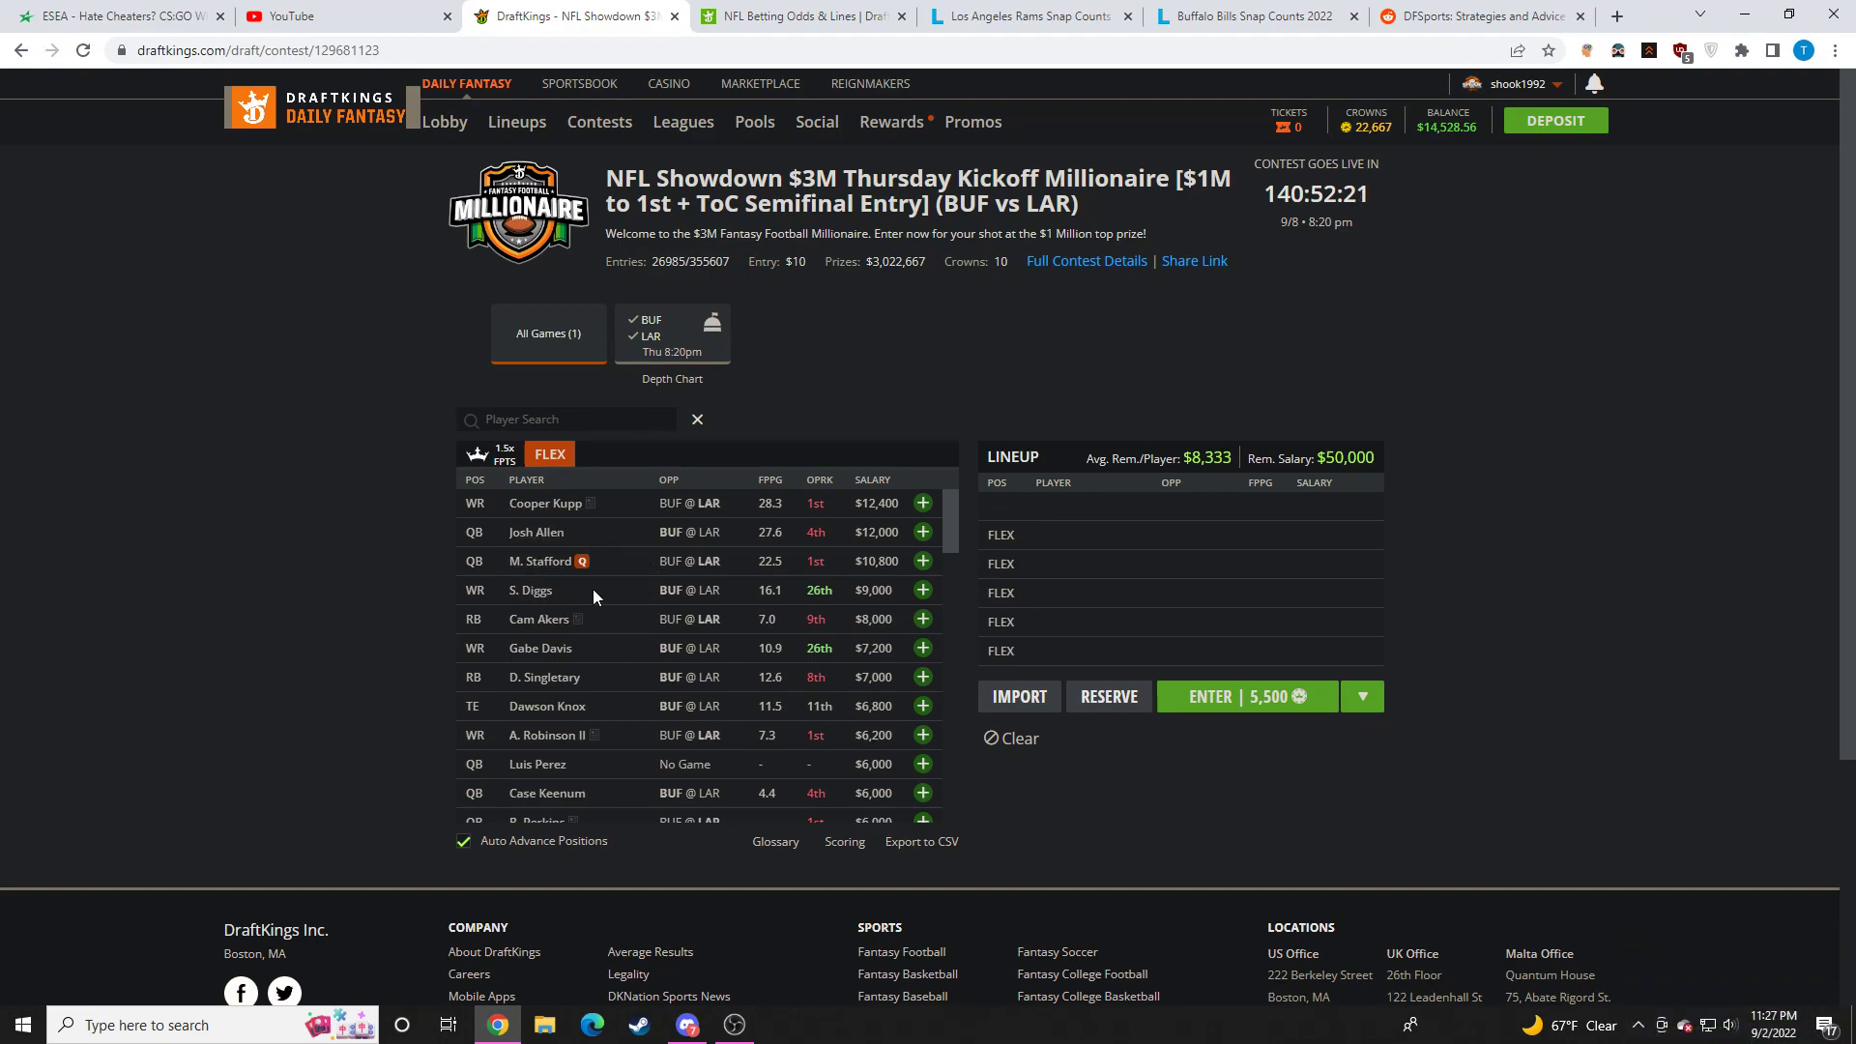
{"action": "mouse_move", "coordinate": [621, 593]}
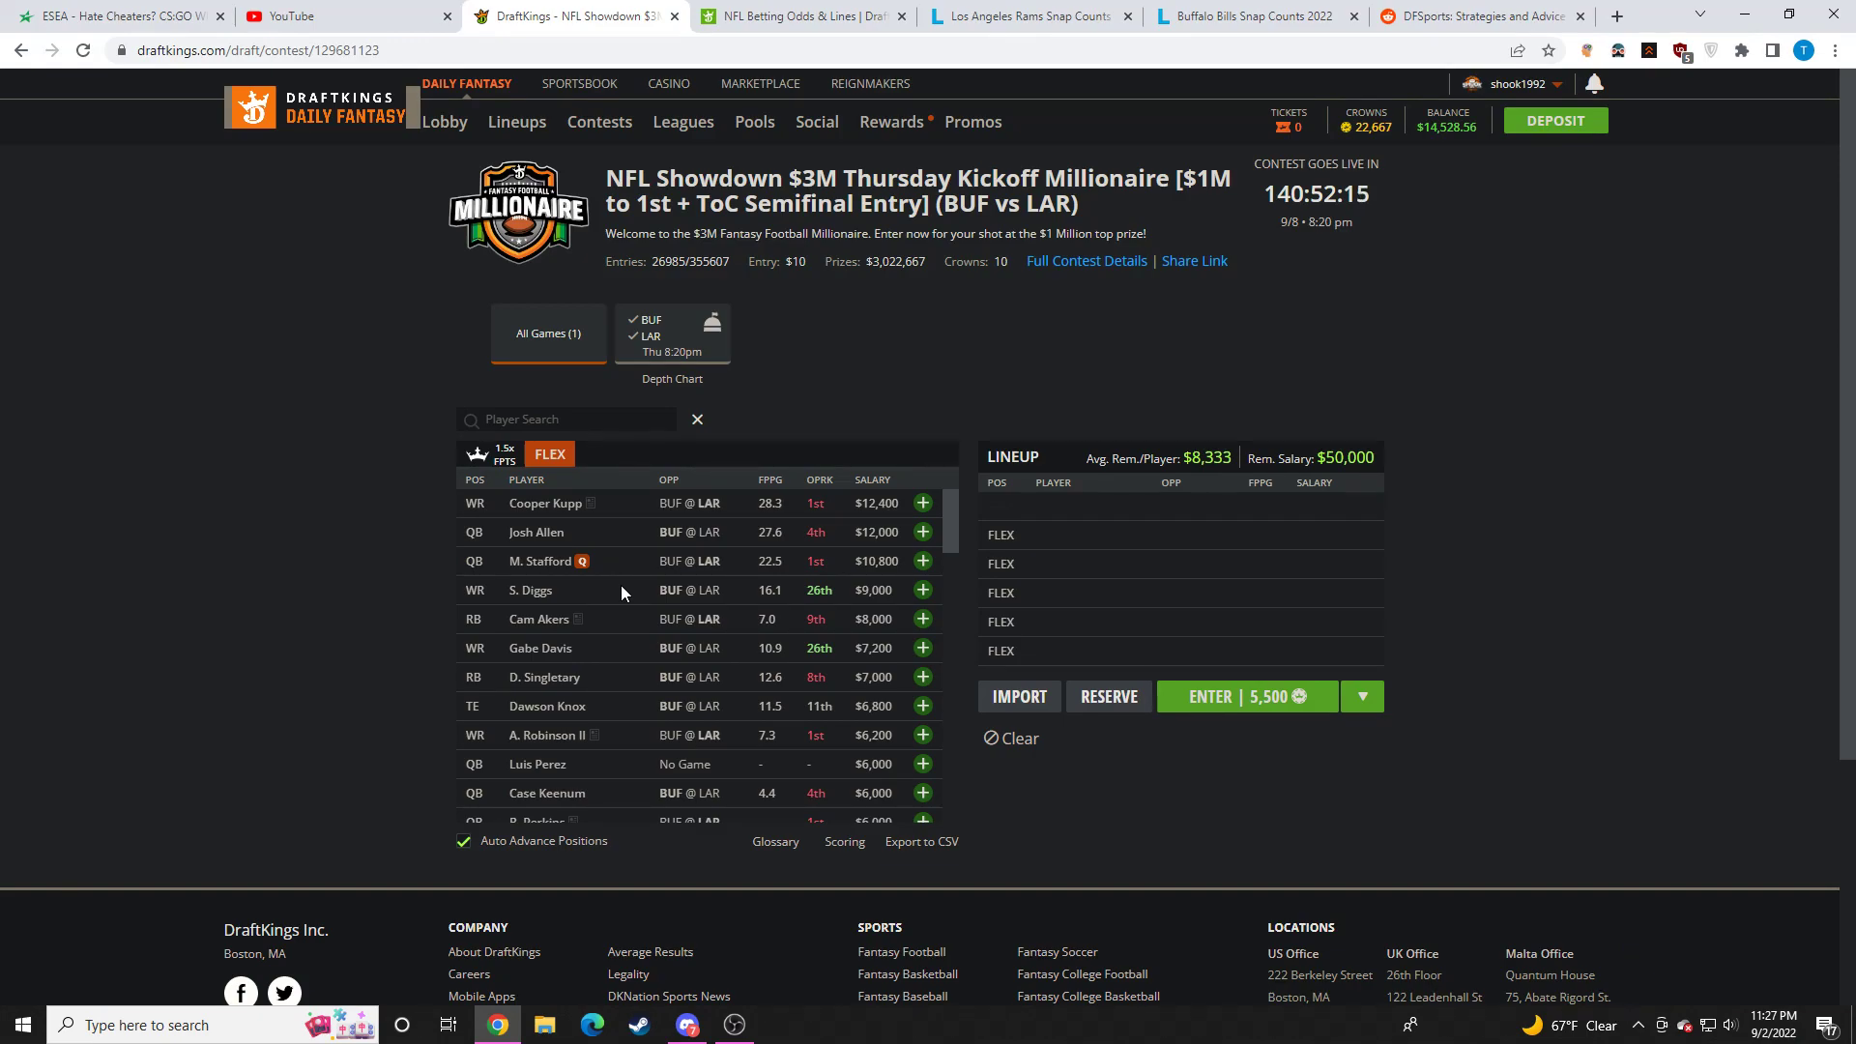
{"action": "scroll", "scroll_direction": "down", "scroll_amount": 3}
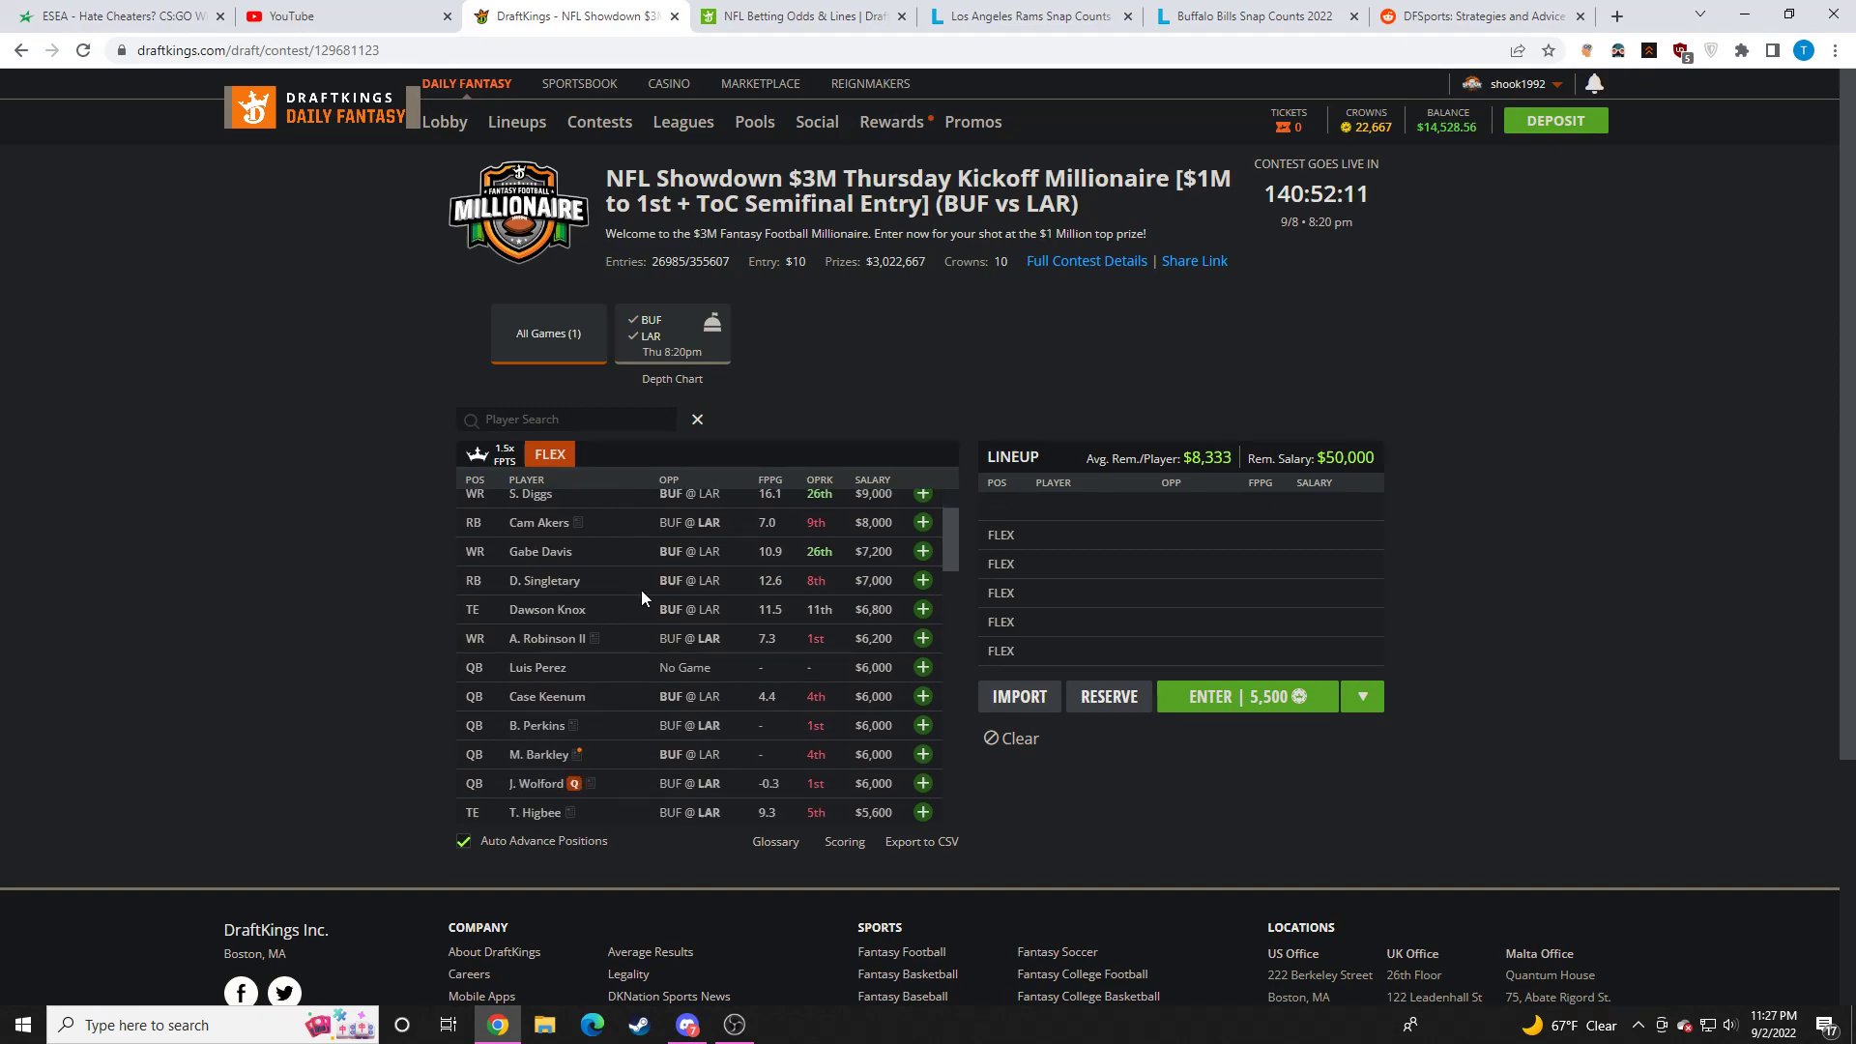
{"action": "left_click", "coordinate": [539, 522]}
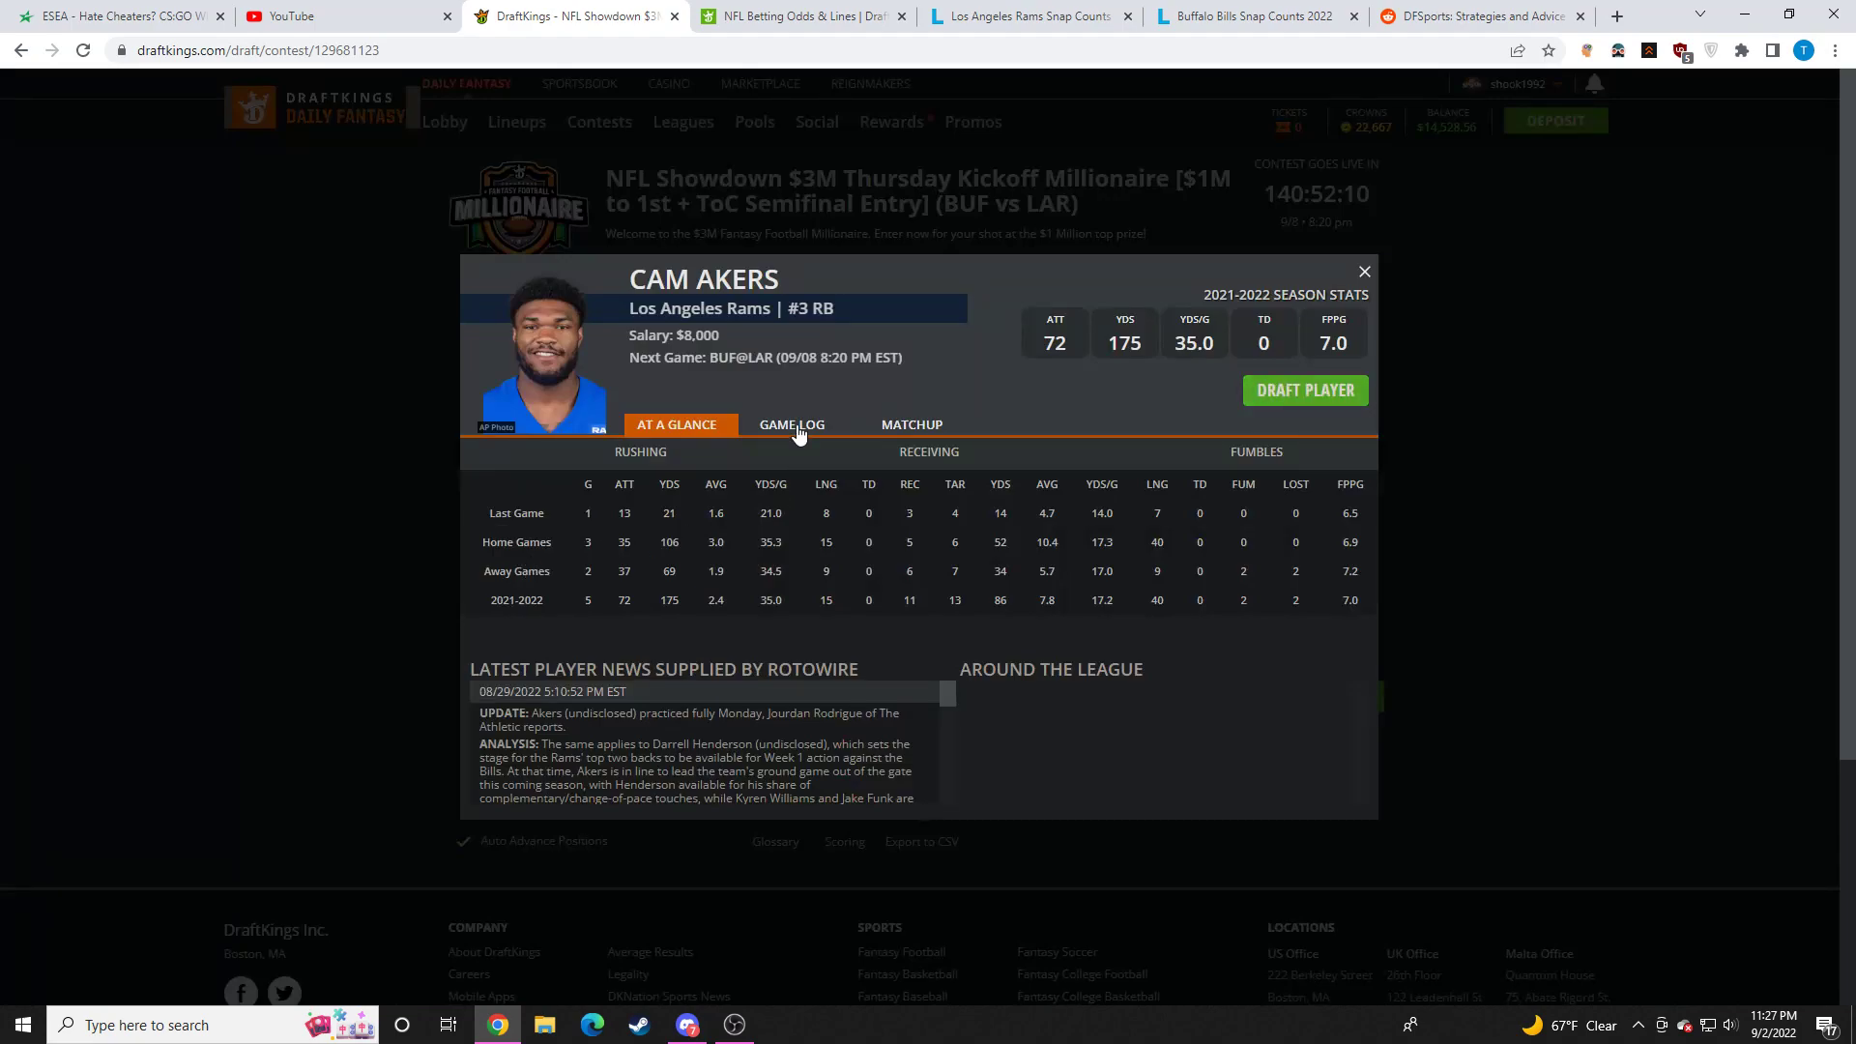
{"action": "left_click", "coordinate": [791, 423]}
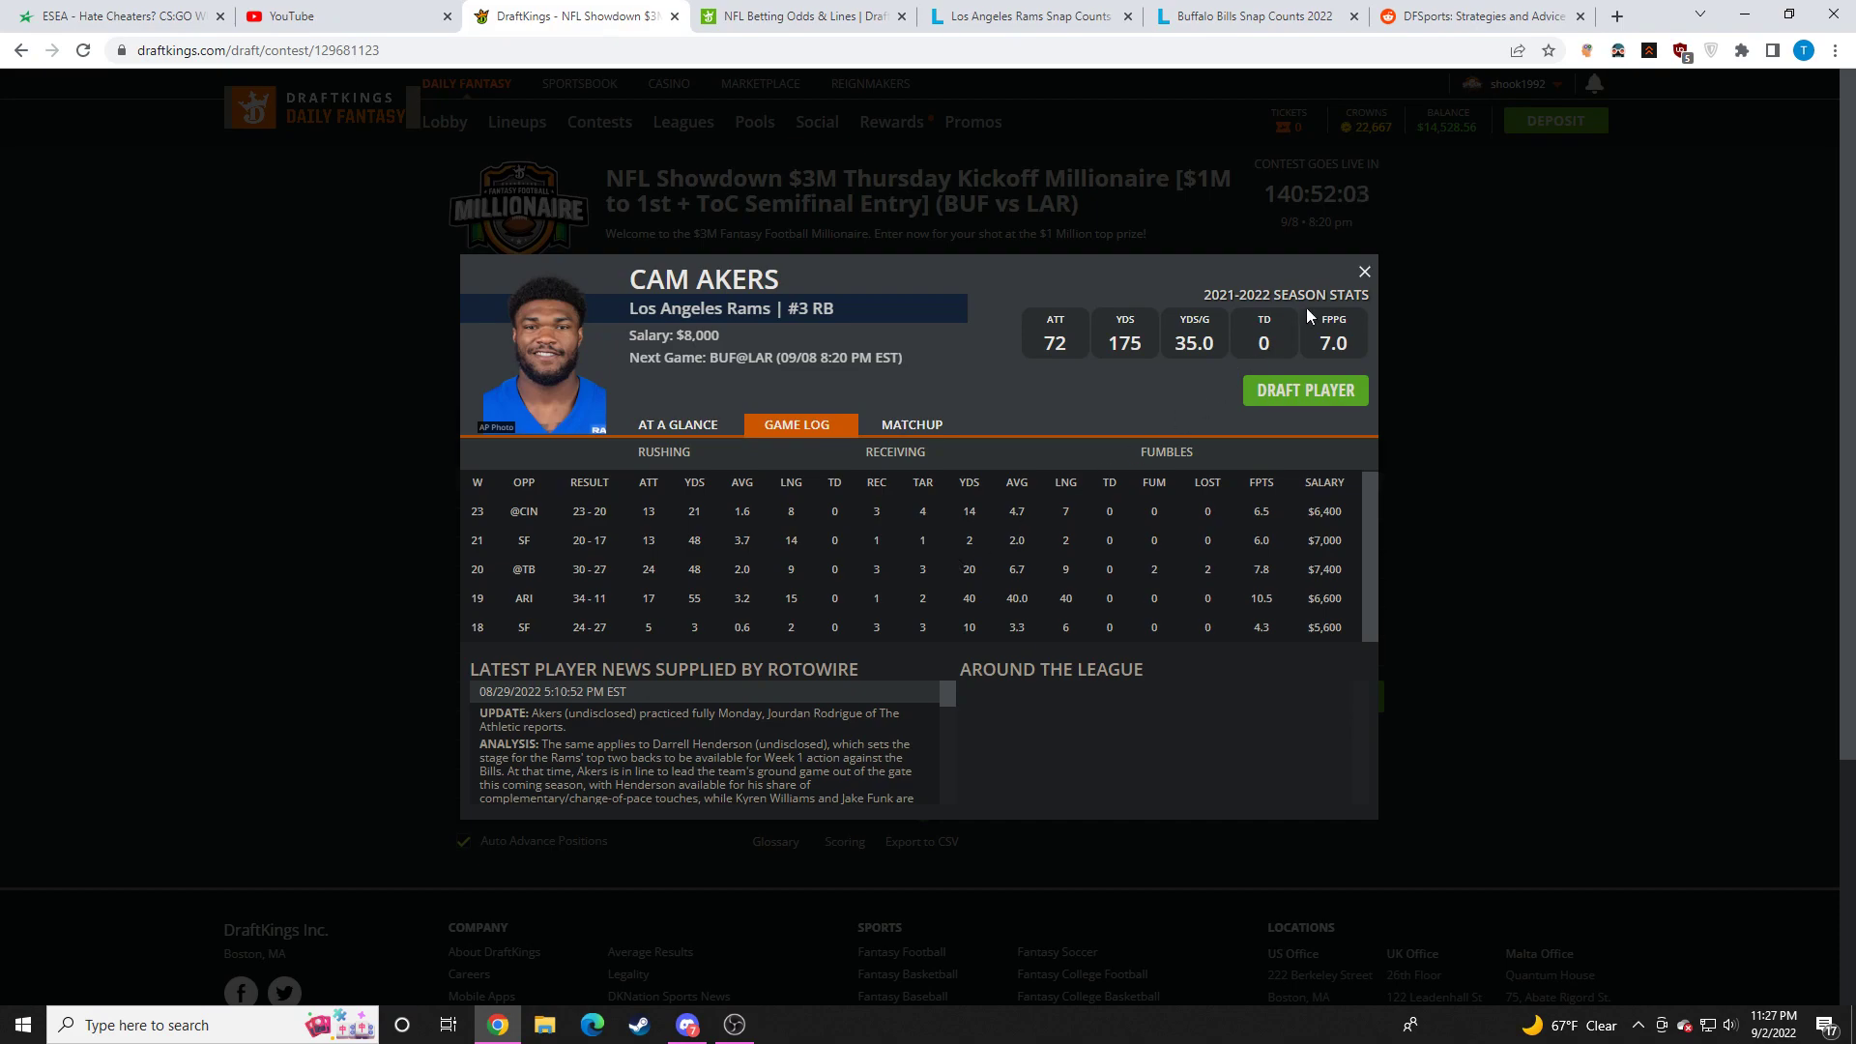
{"action": "left_click", "coordinate": [1362, 270]}
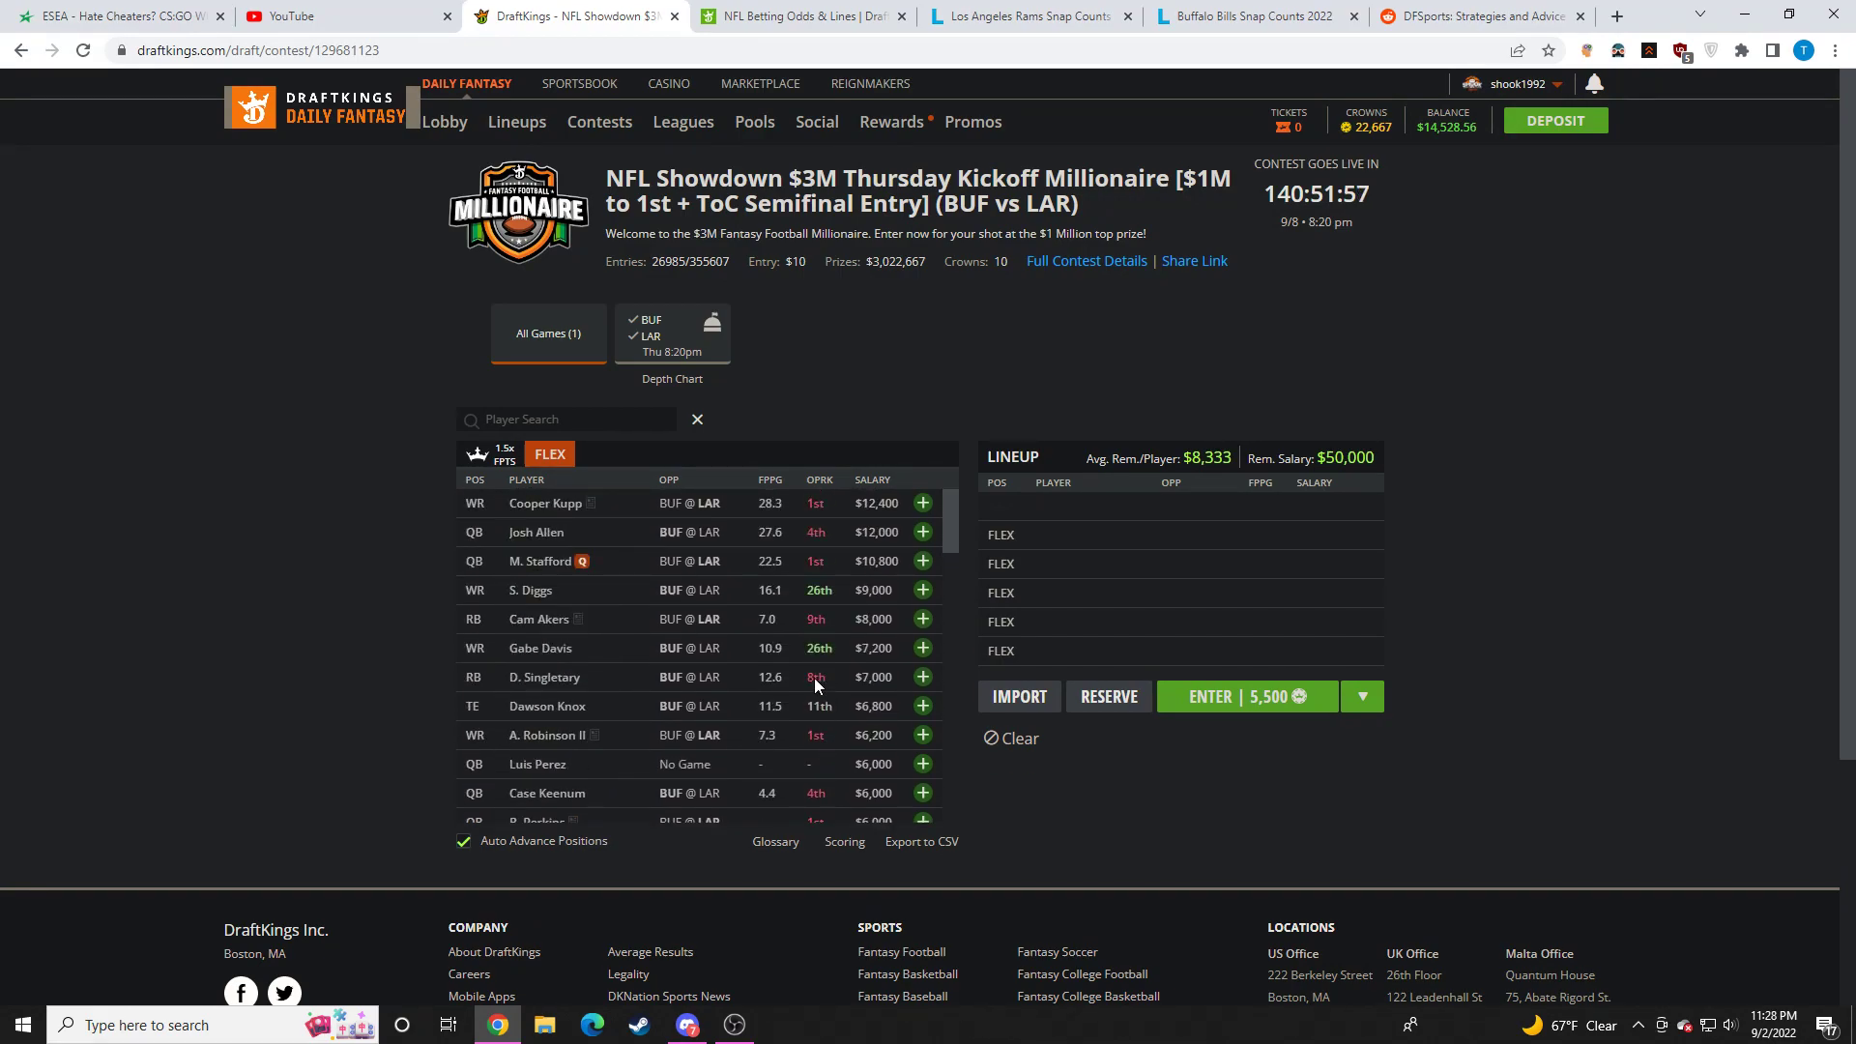
{"action": "left_click", "coordinate": [1614, 16]}
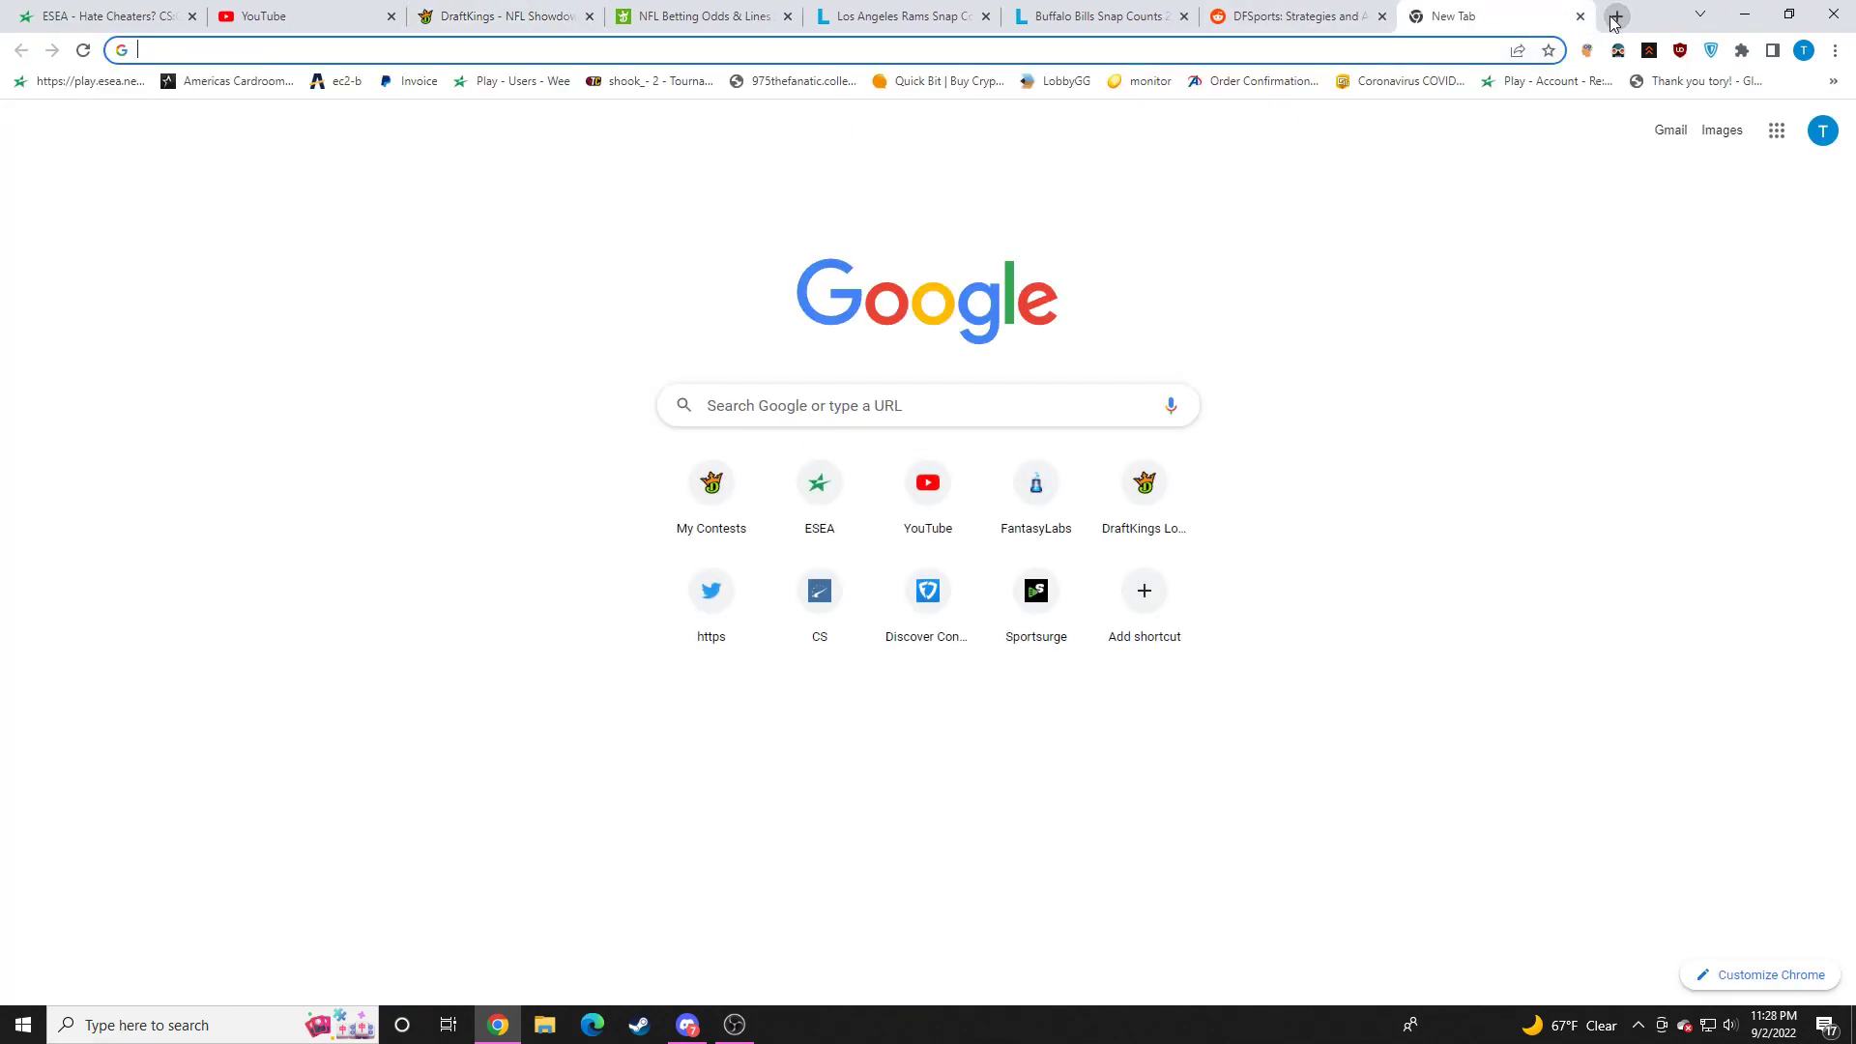
{"action": "type", "text": "rams depth chart"}
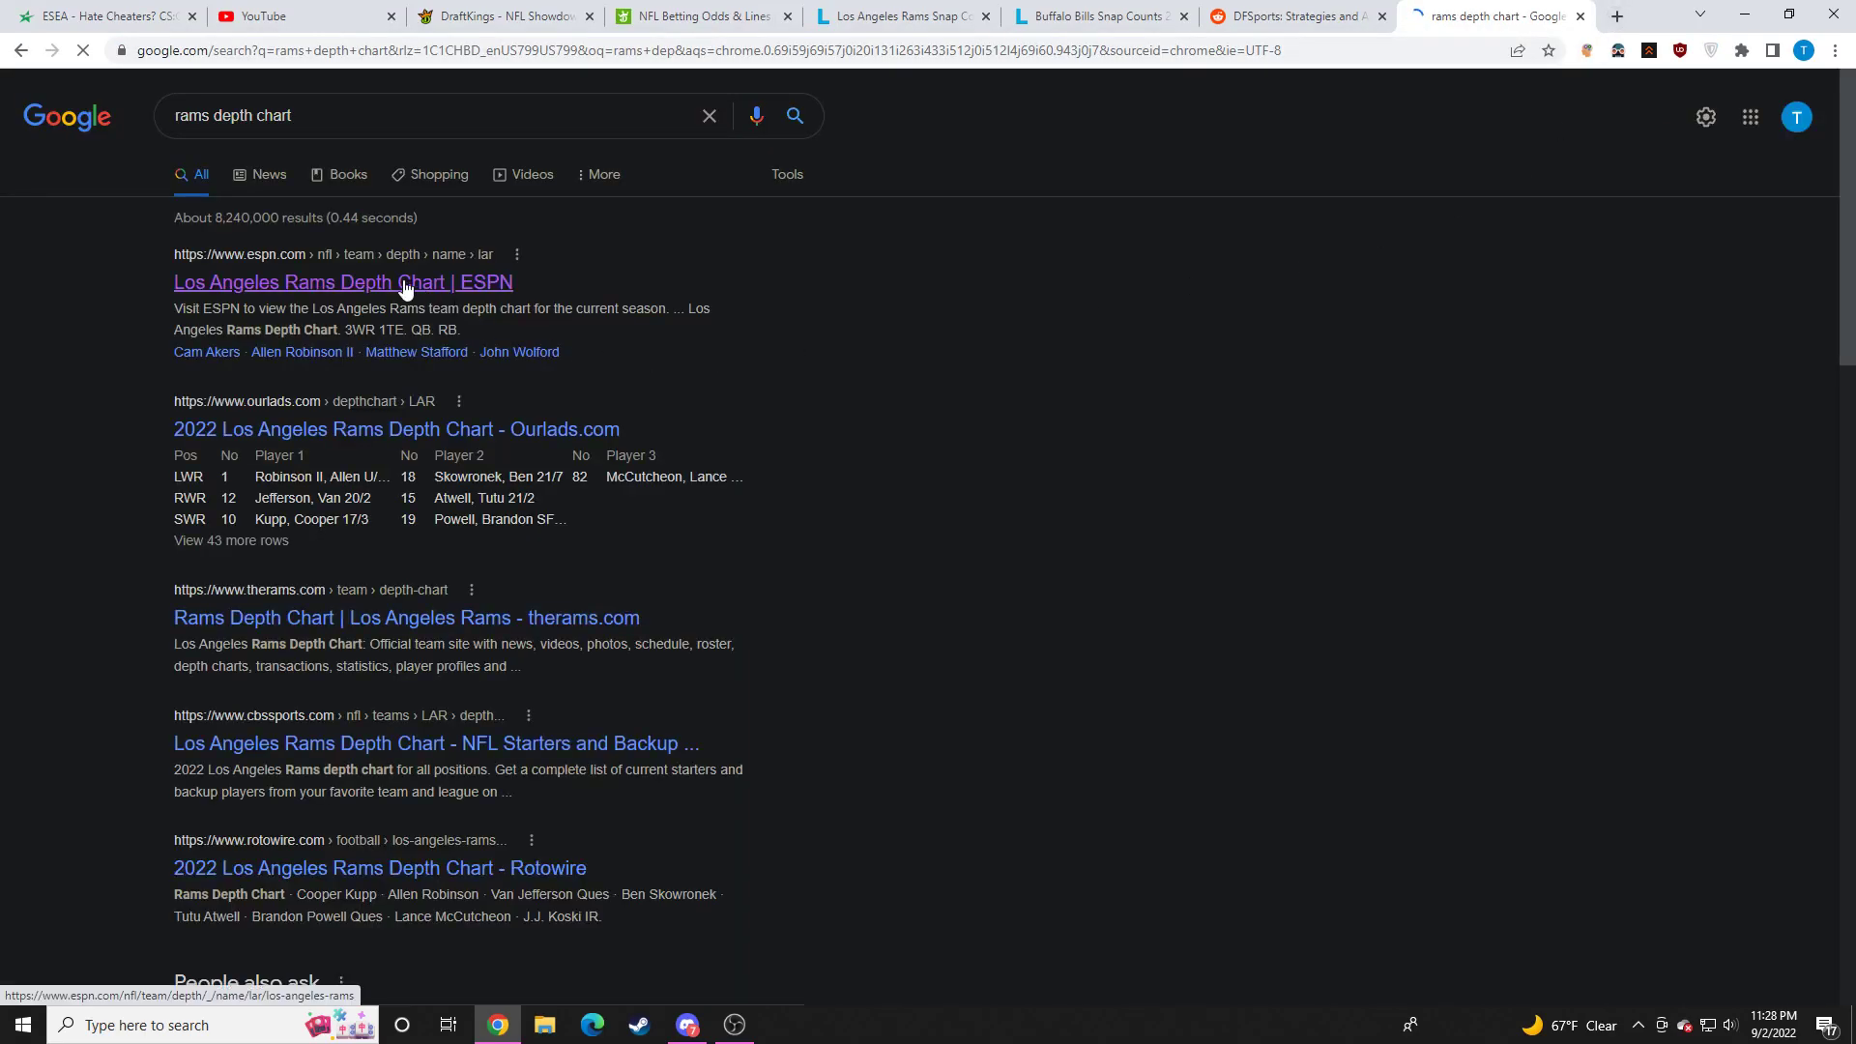
{"action": "left_click", "coordinate": [343, 281]}
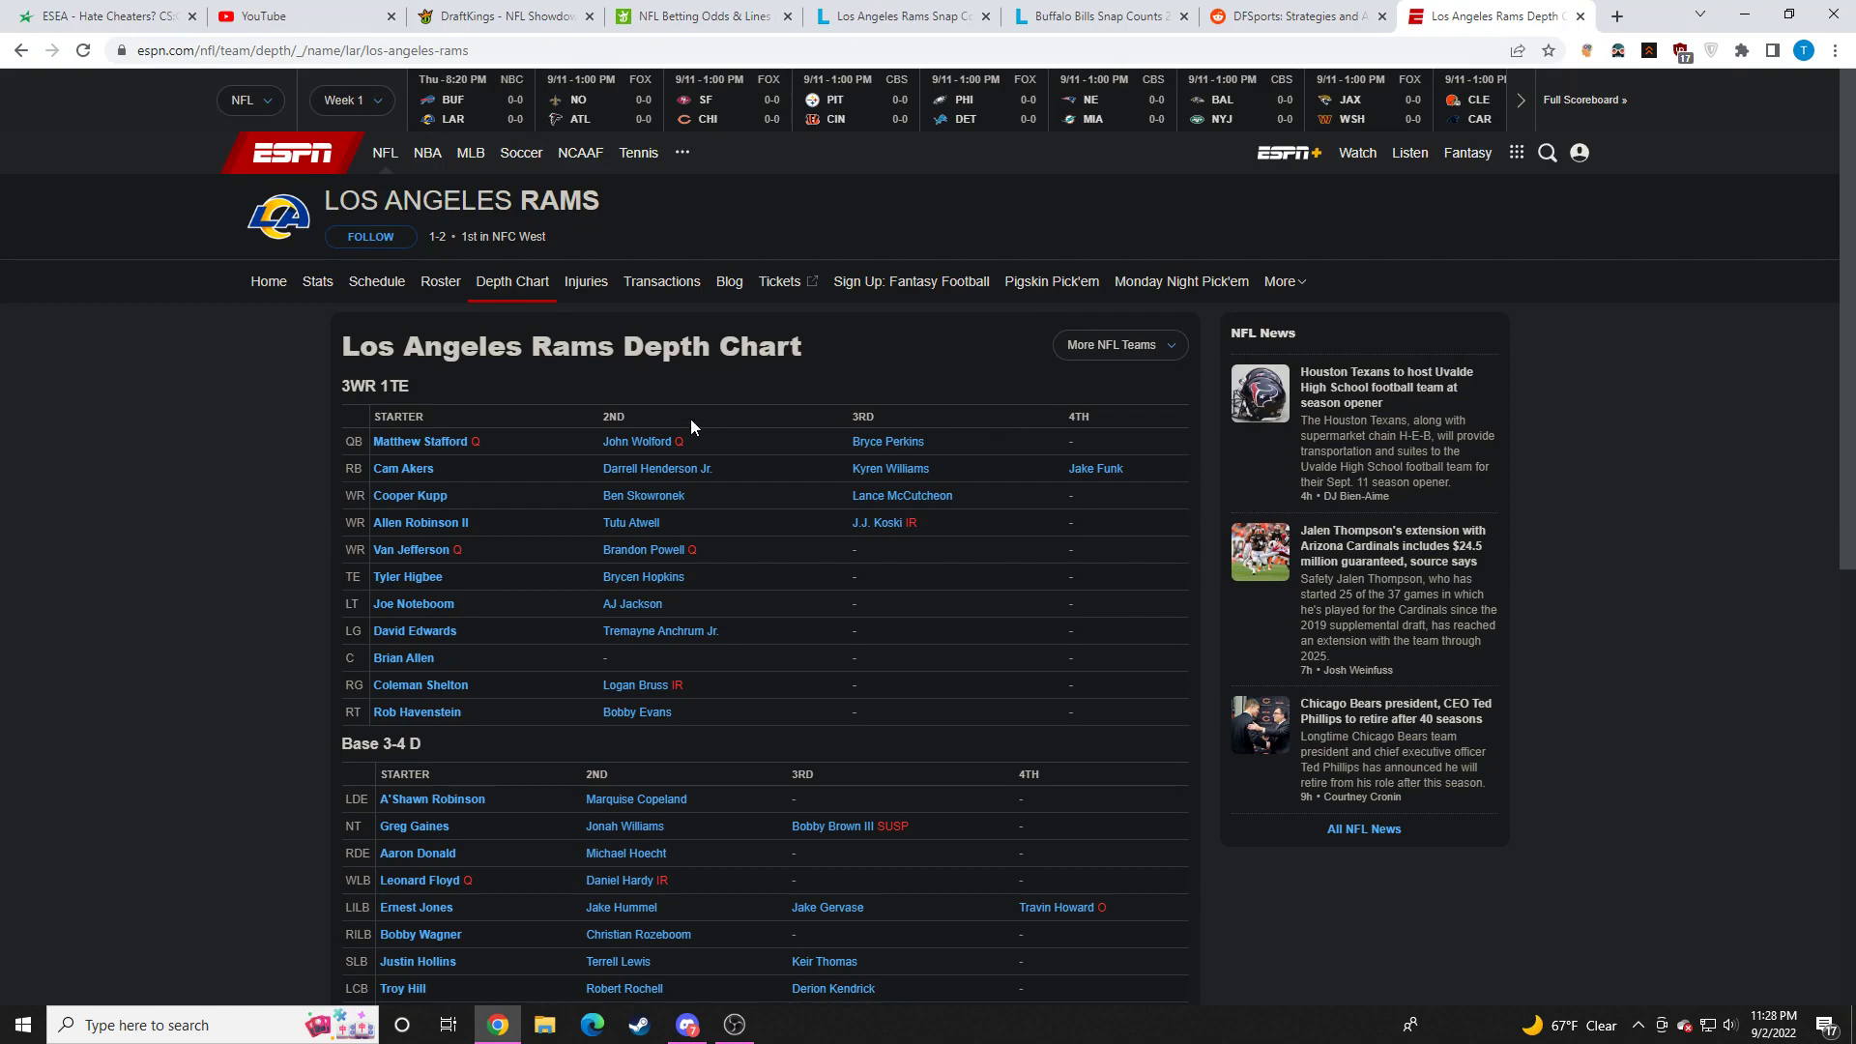
{"action": "left_click", "coordinate": [502, 16]}
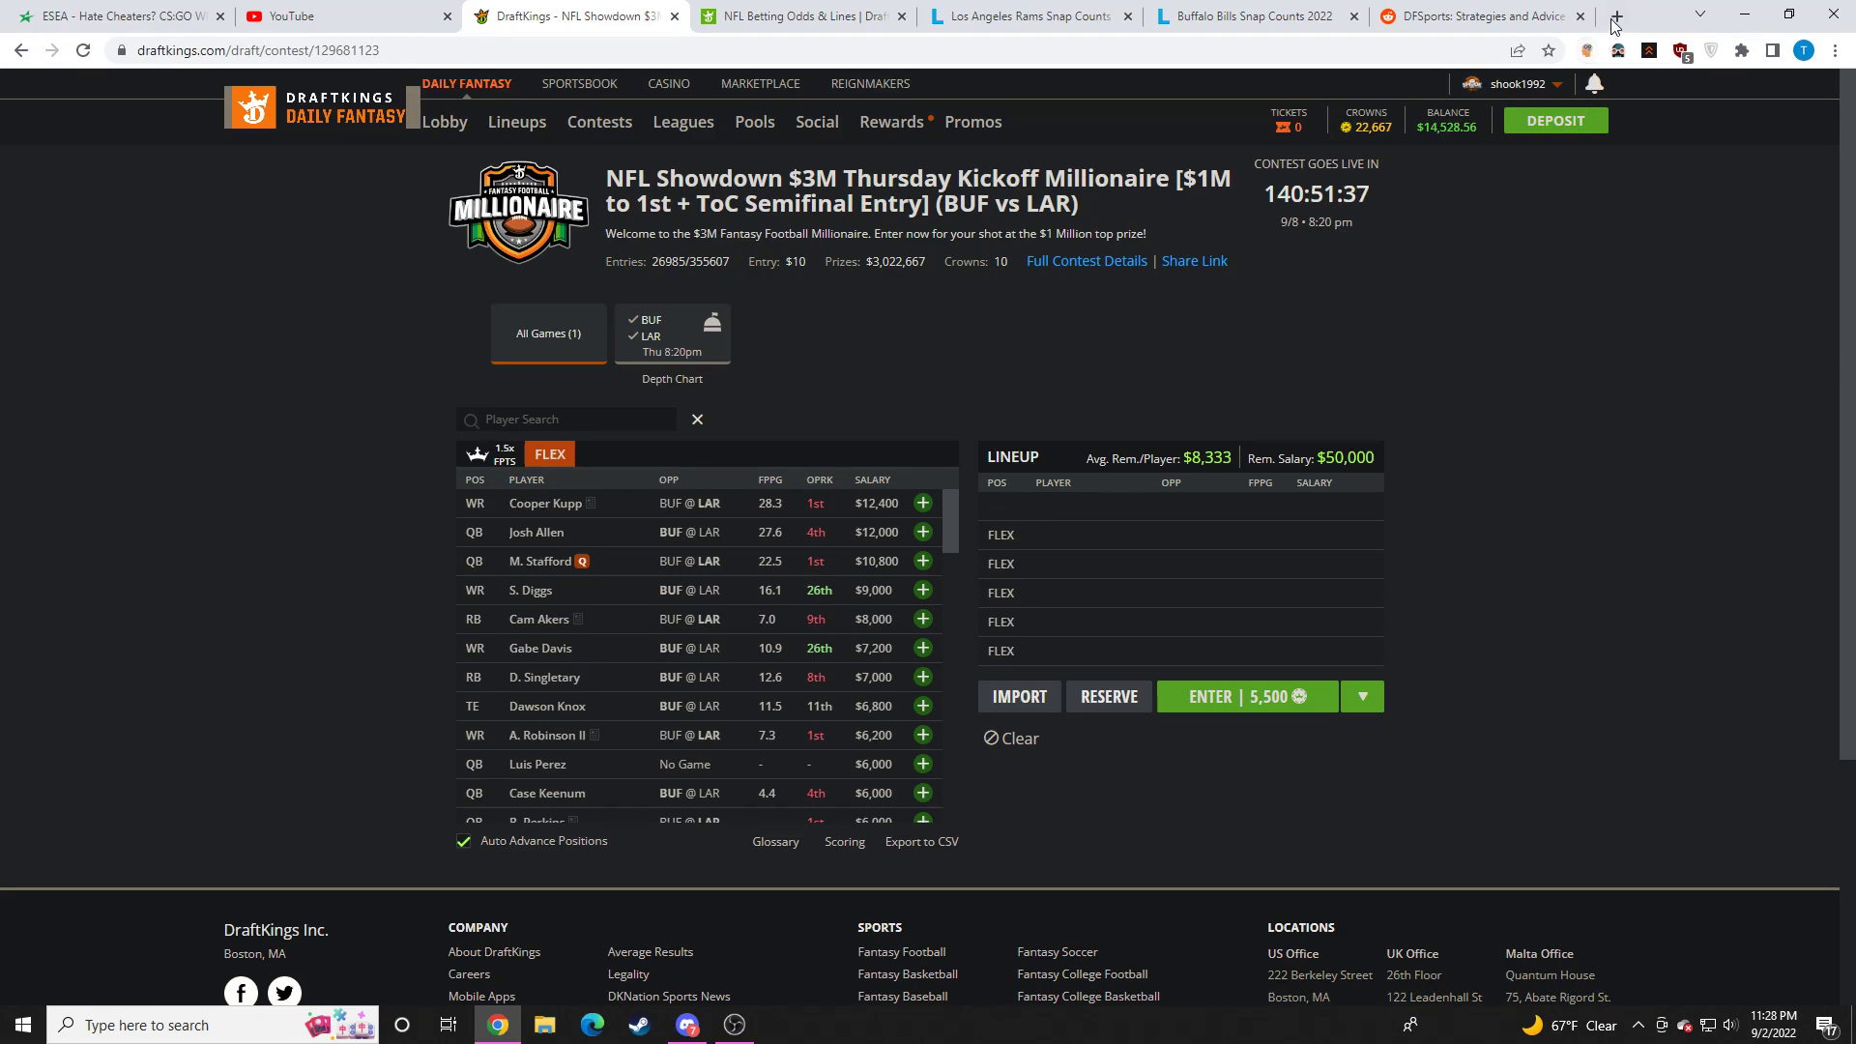
Step: Search 'rams' in a new tab and read the reporter's tweet on Akers and Henderson
{"action": "left_click", "coordinate": [1613, 15]}
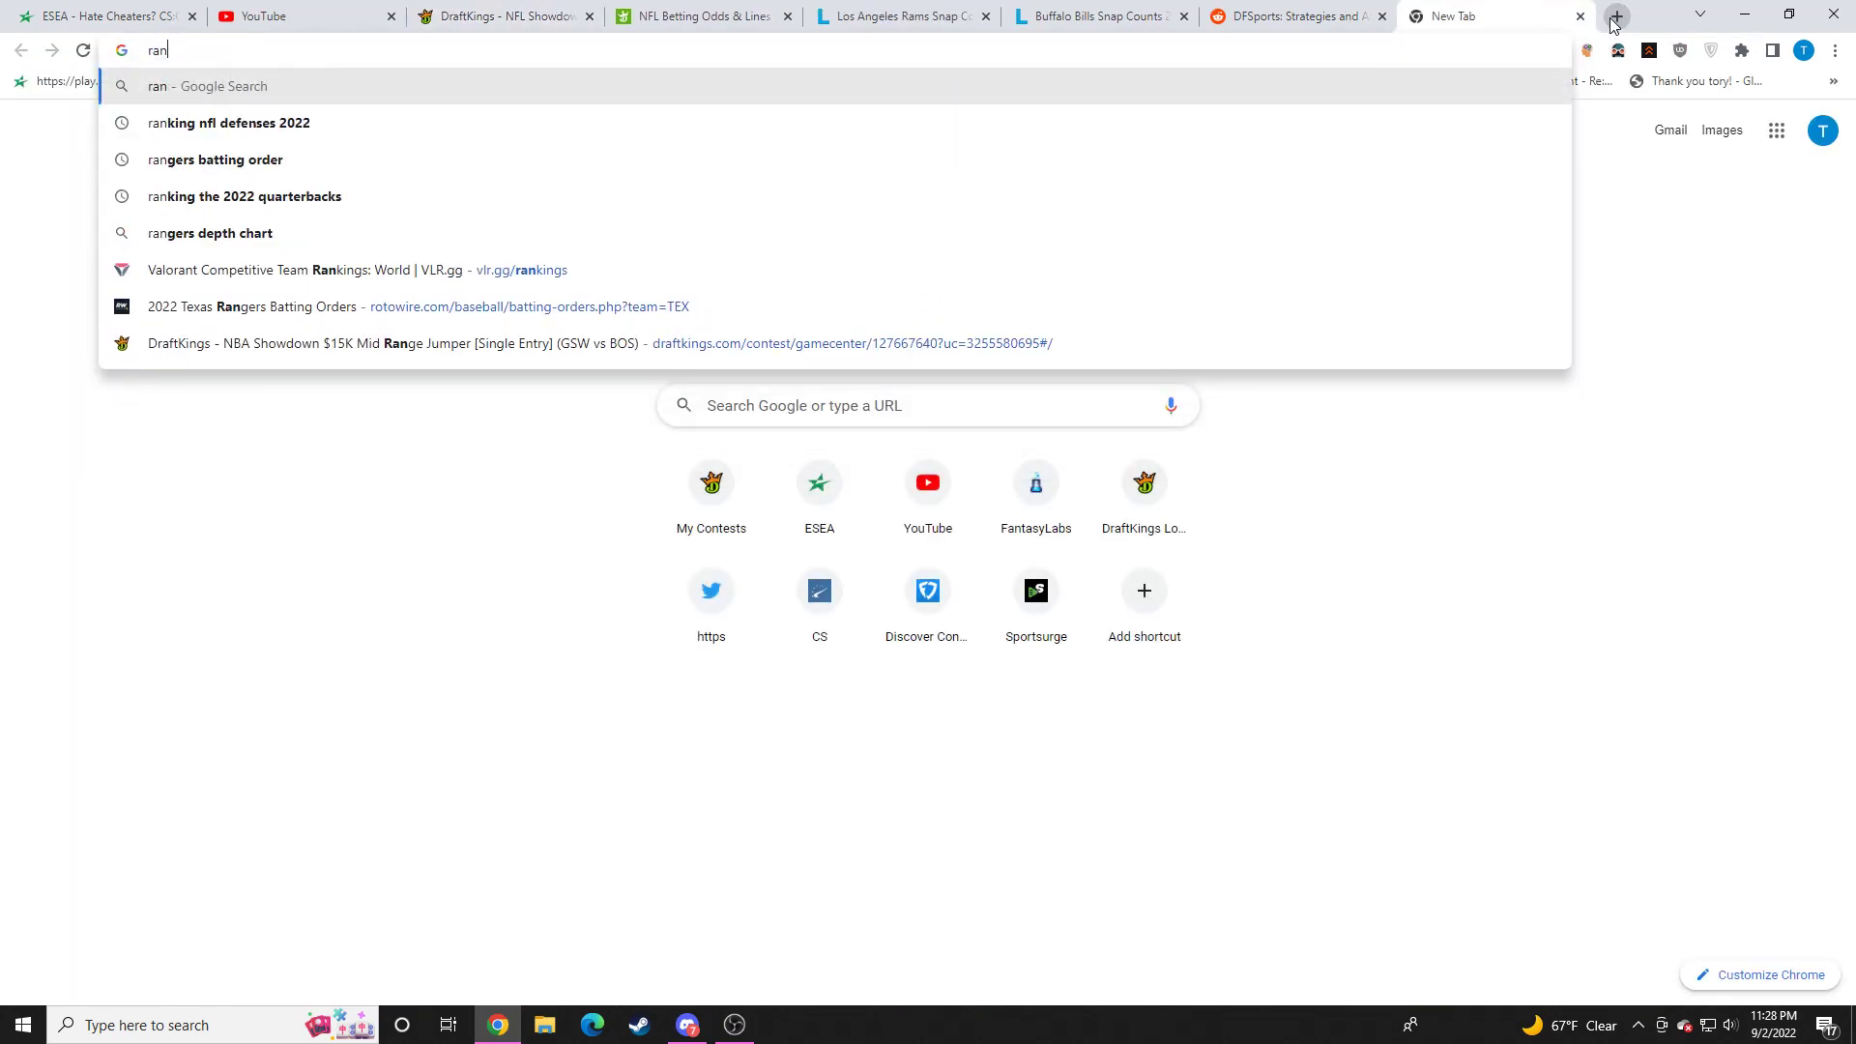
{"action": "type", "text": "rams"}
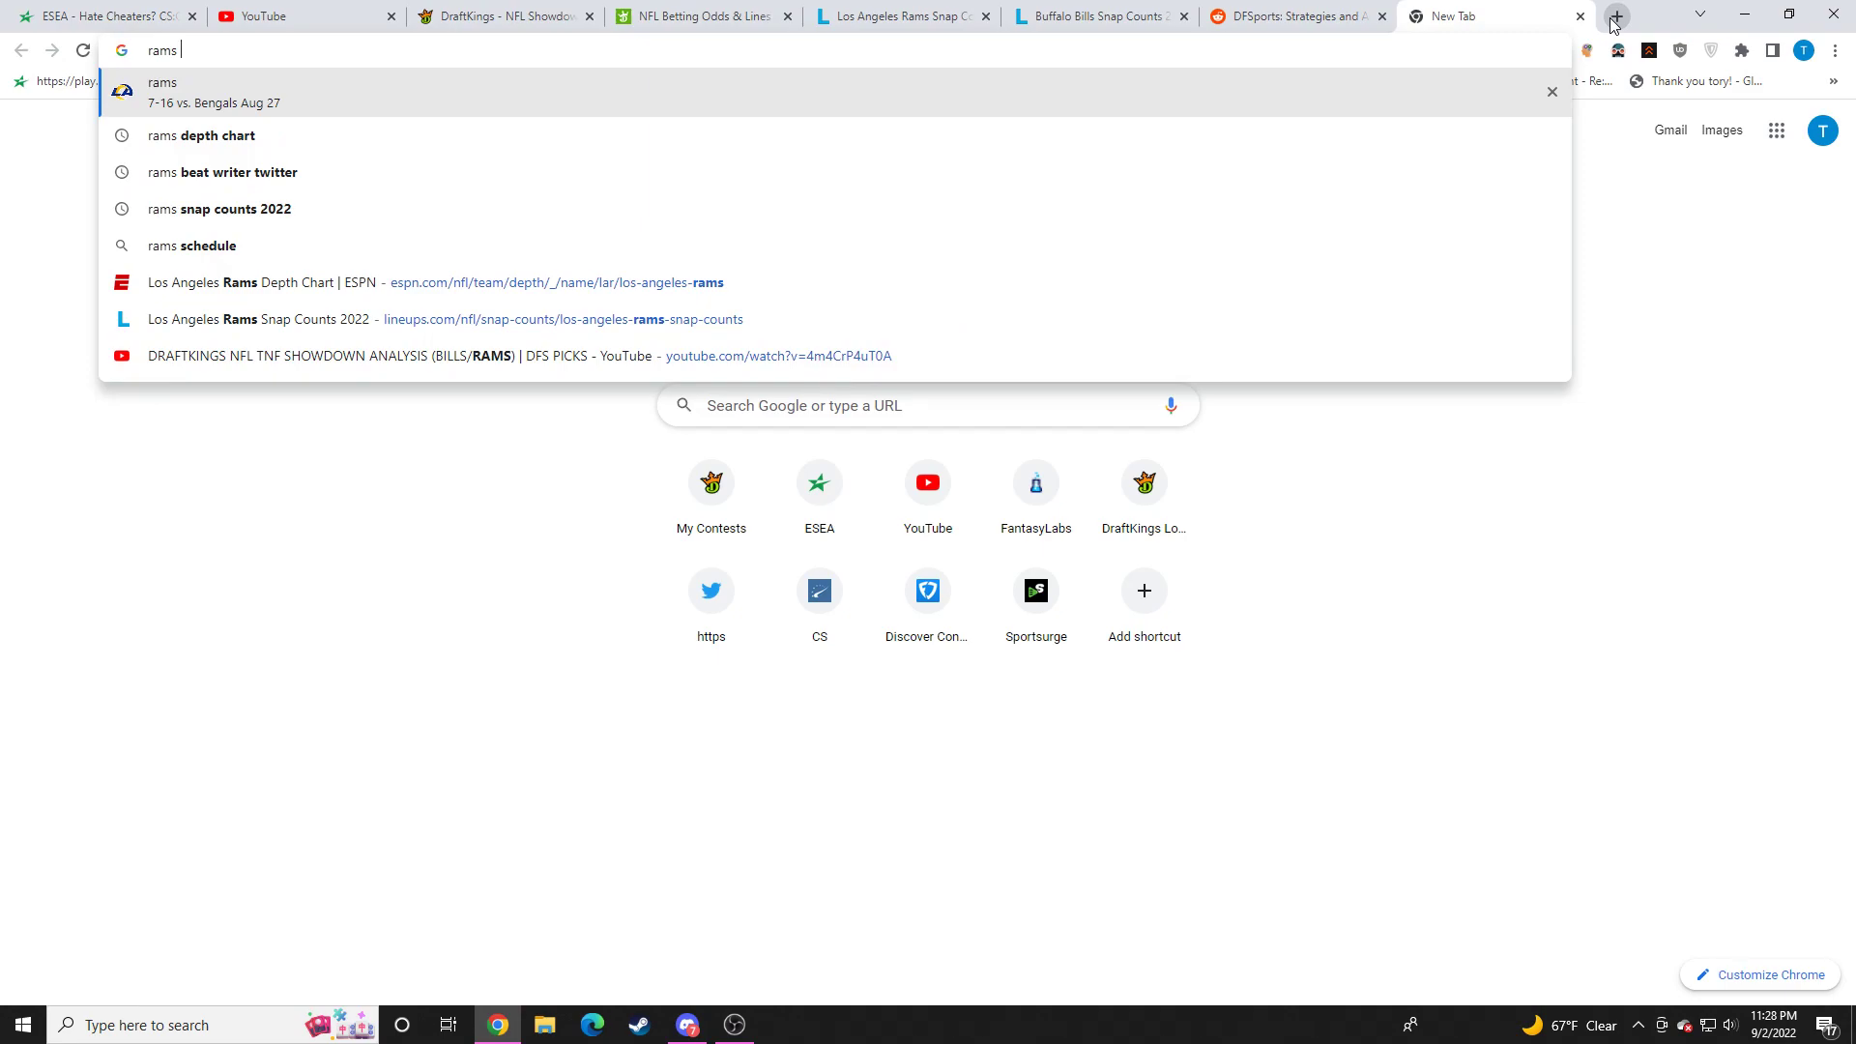
{"action": "left_click", "coordinate": [237, 172]}
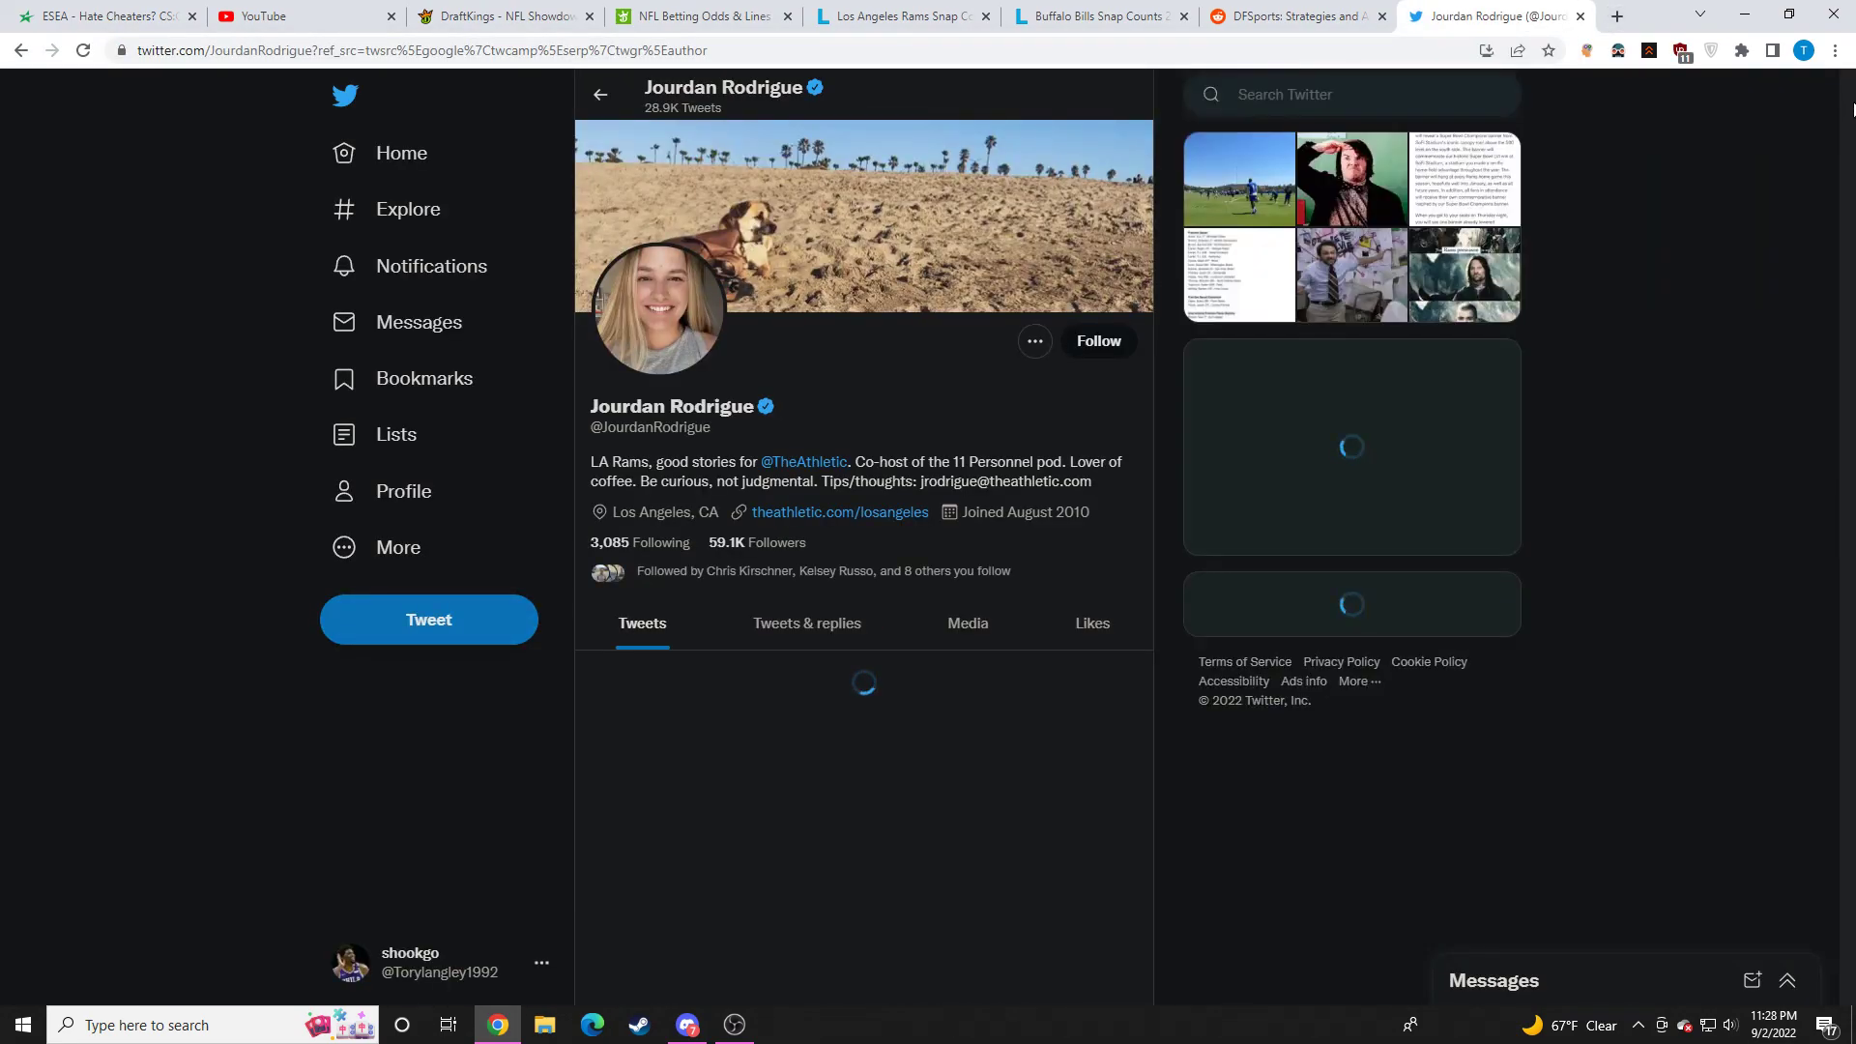
{"action": "scroll", "scroll_direction": "down", "scroll_amount": 3}
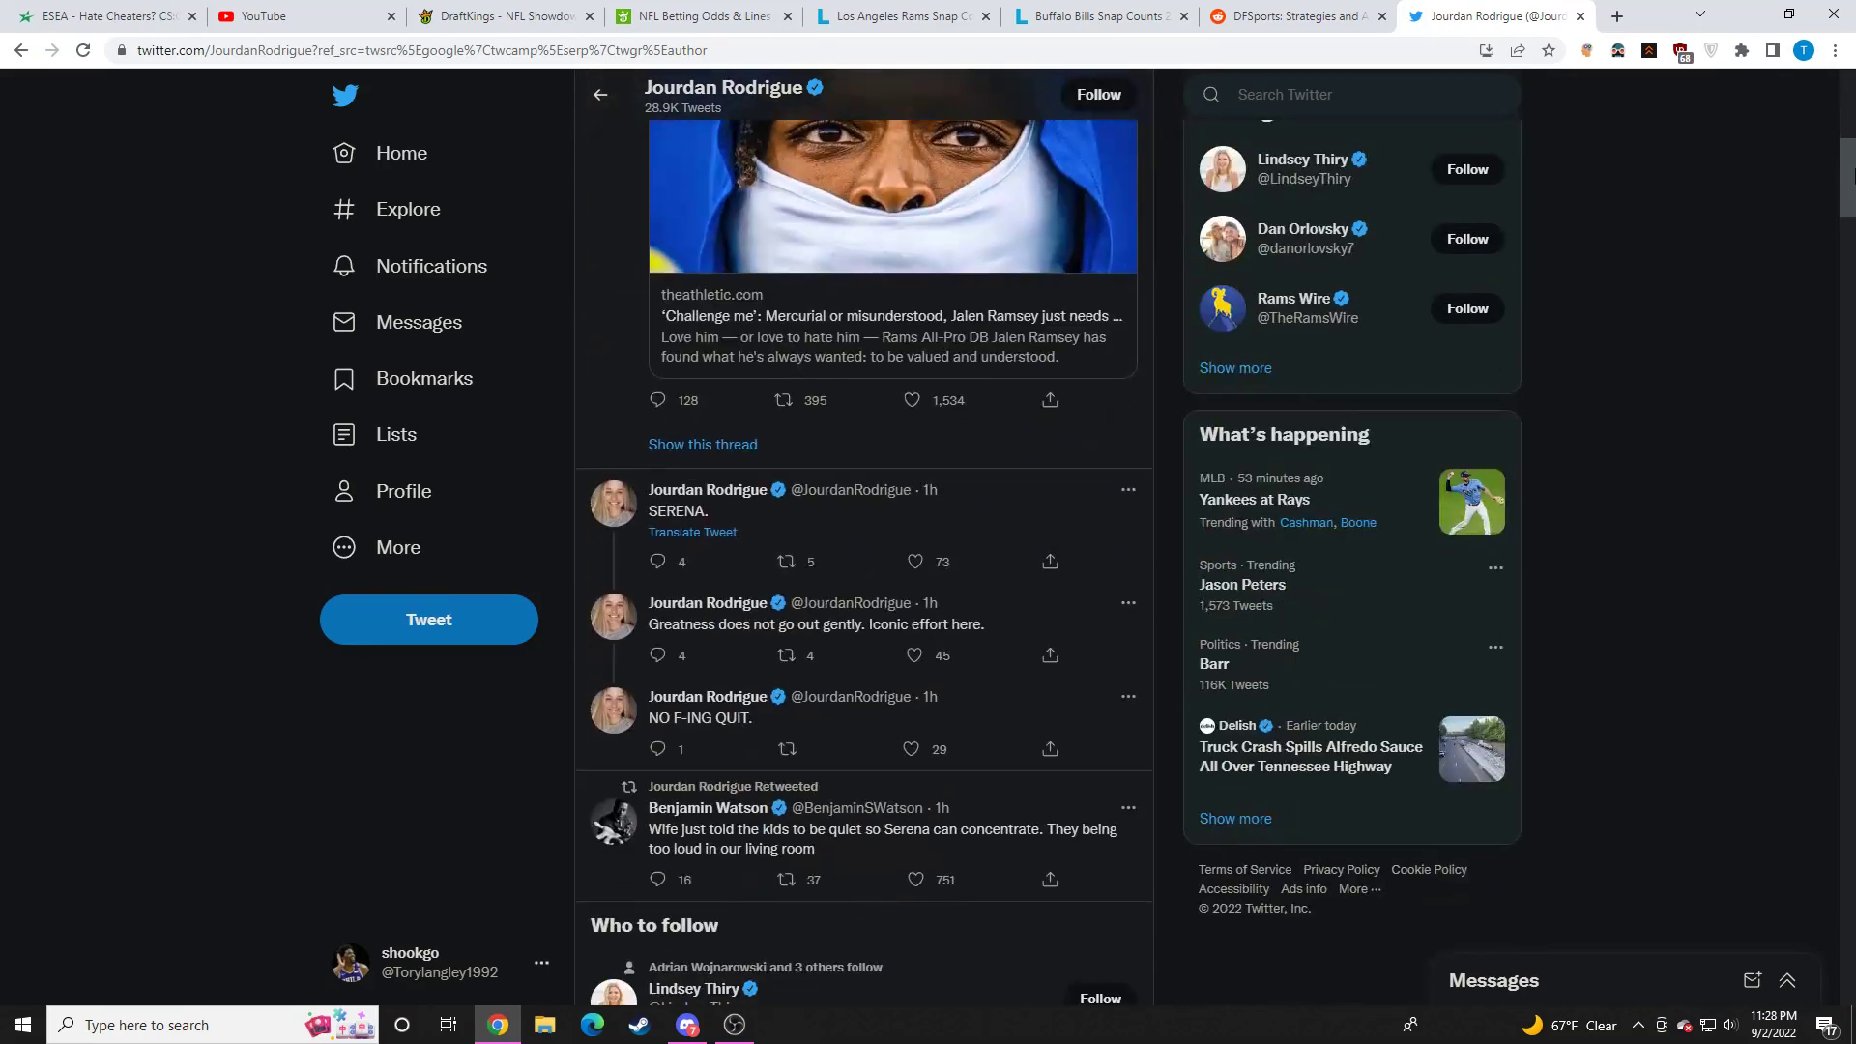
{"action": "scroll", "scroll_direction": "down", "scroll_amount": 3}
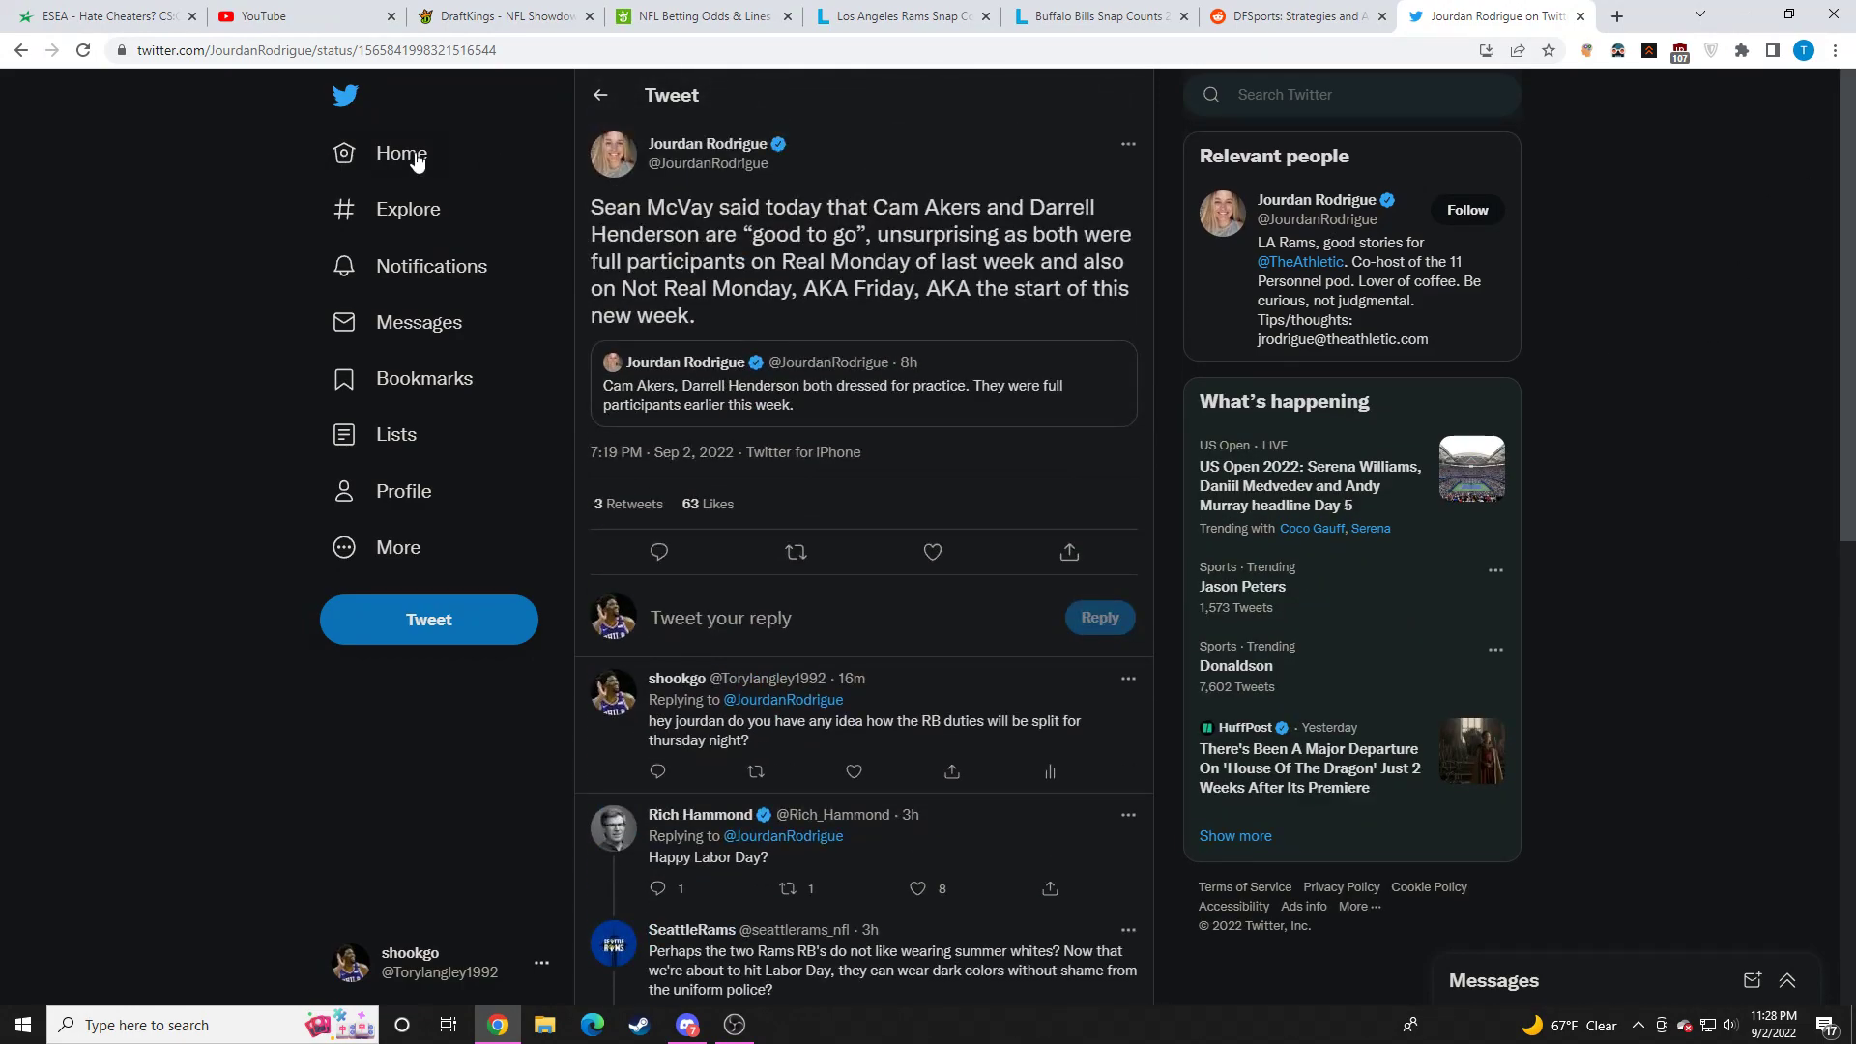
{"action": "left_click", "coordinate": [502, 16]}
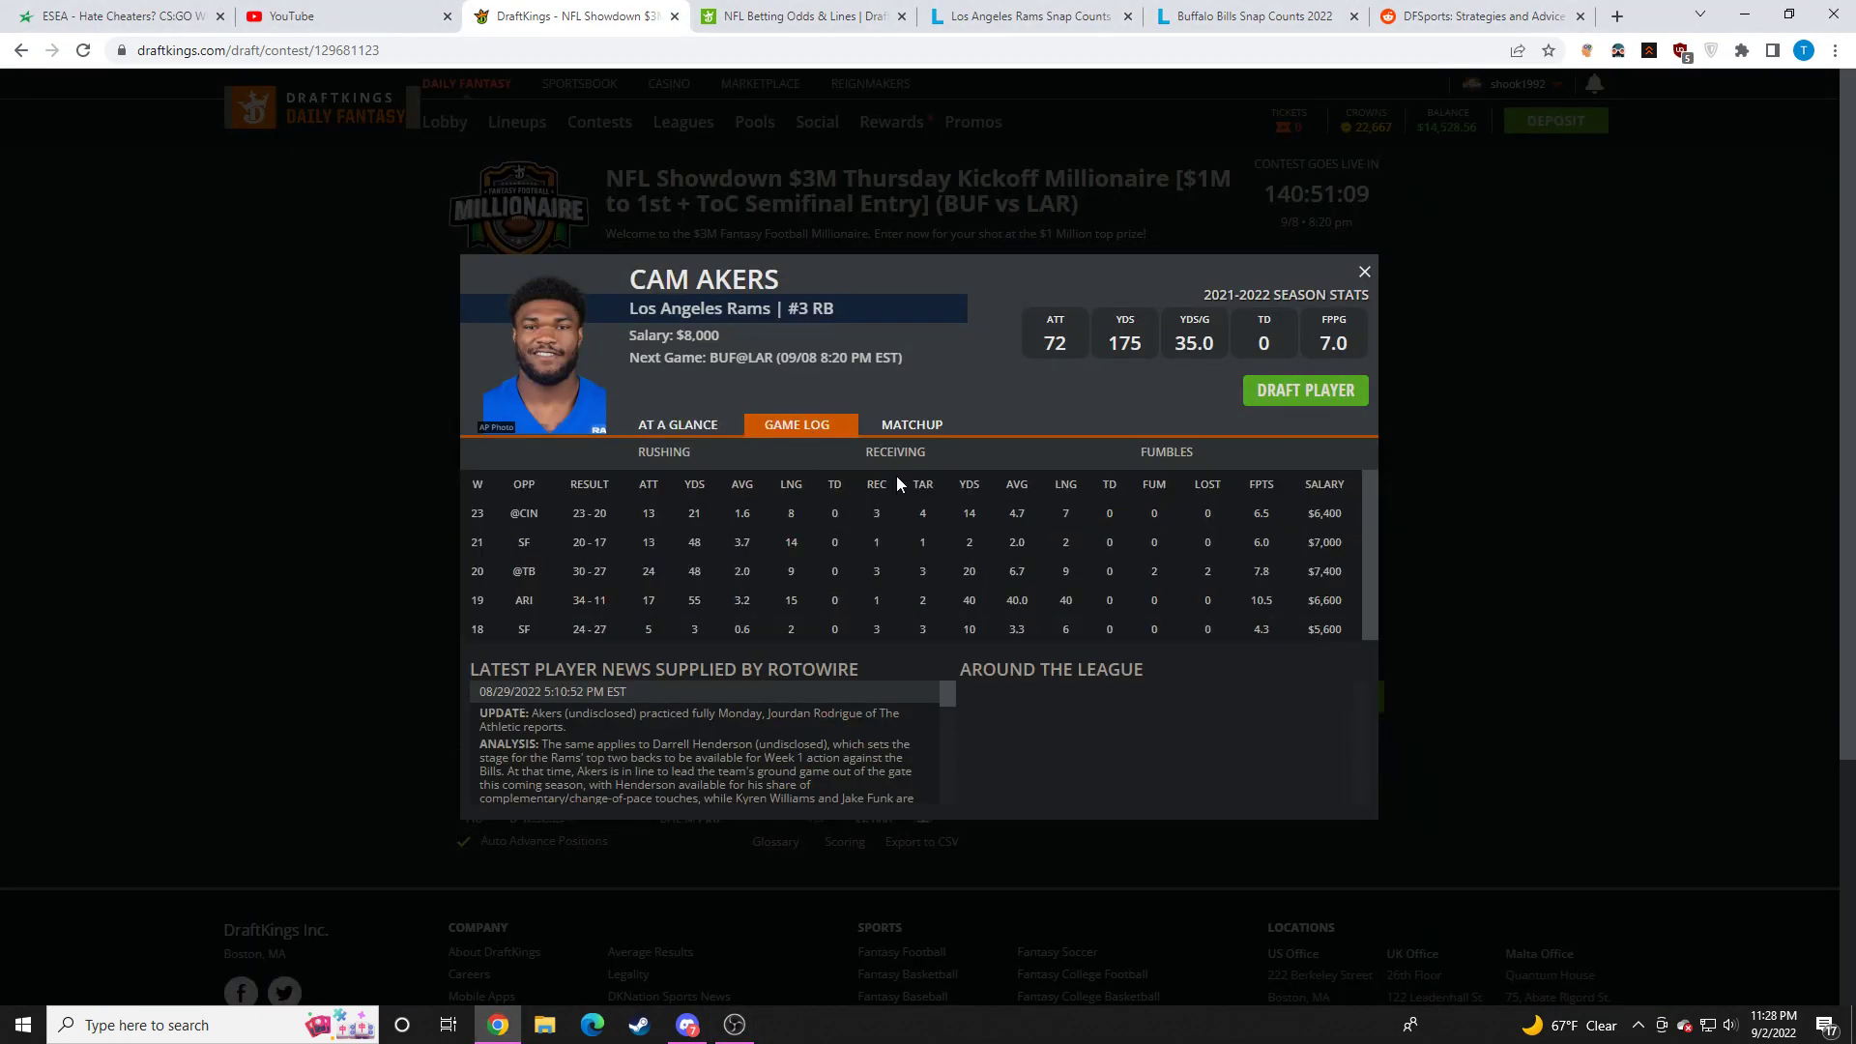
{"action": "mouse_move", "coordinate": [923, 556]}
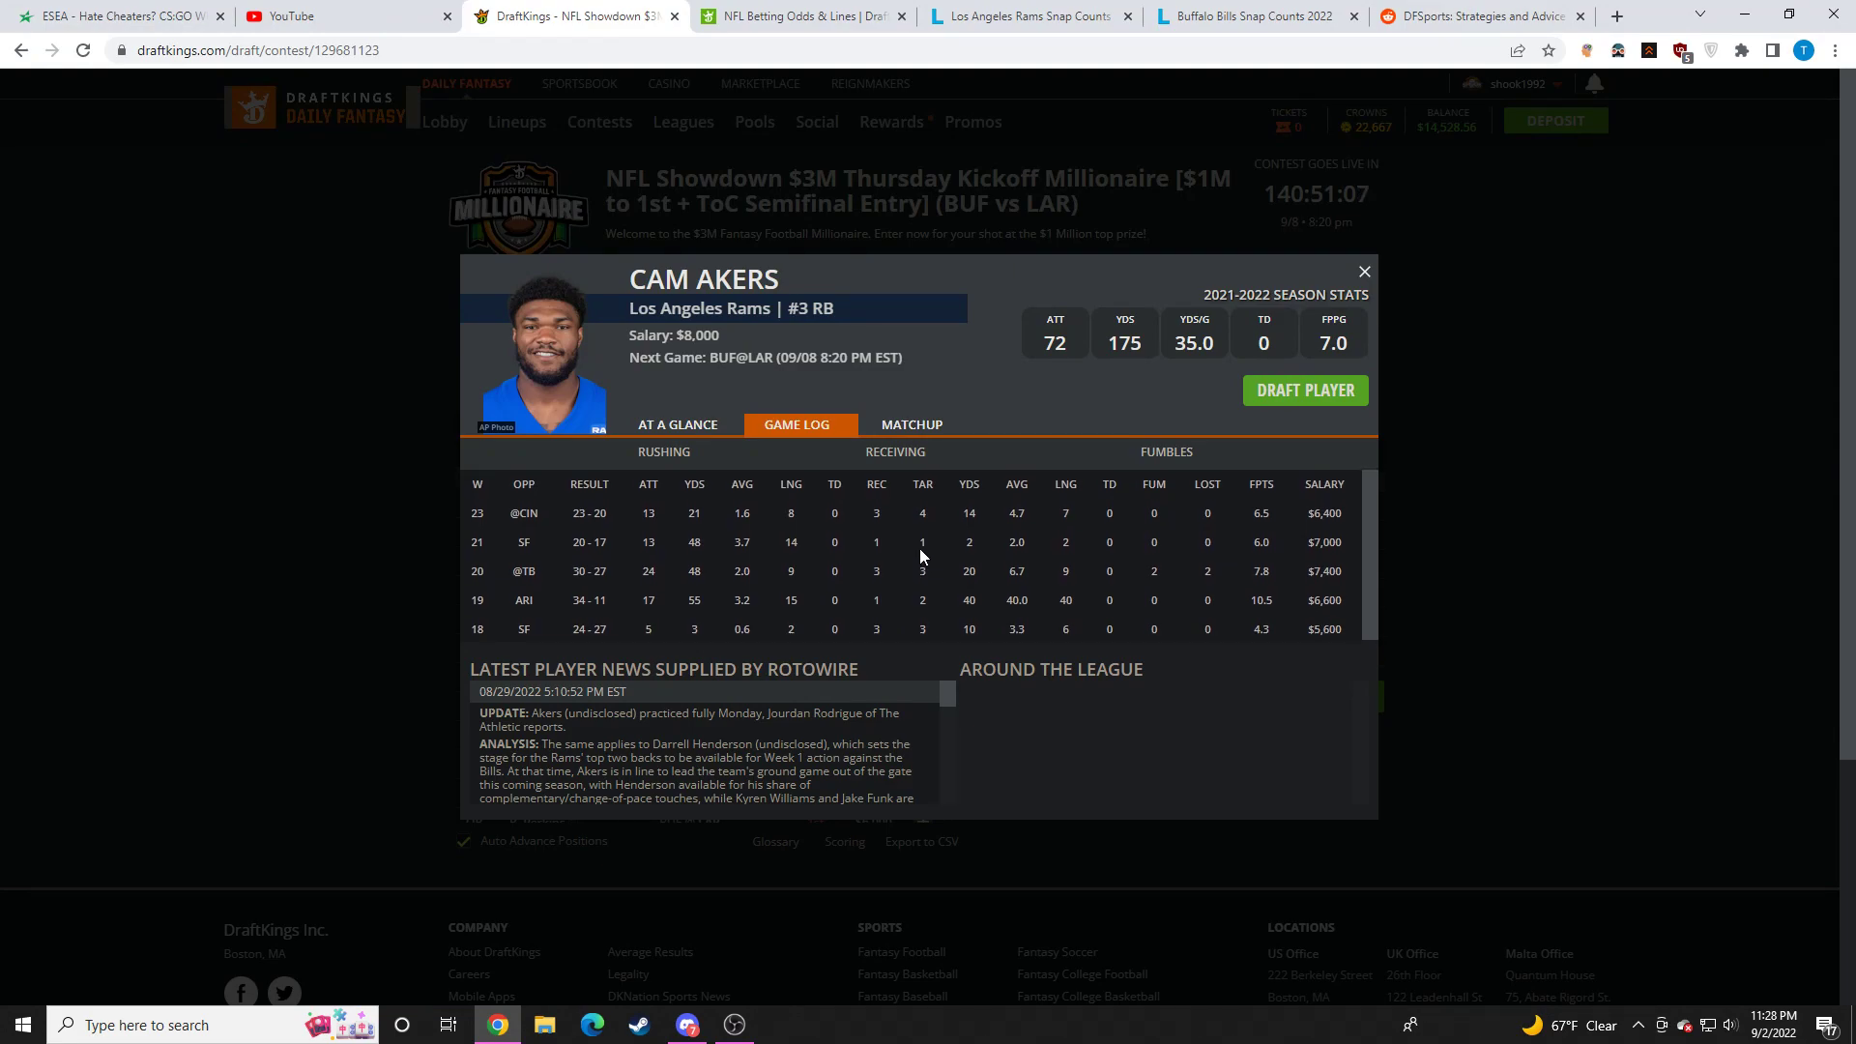
{"action": "mouse_move", "coordinate": [1382, 369]}
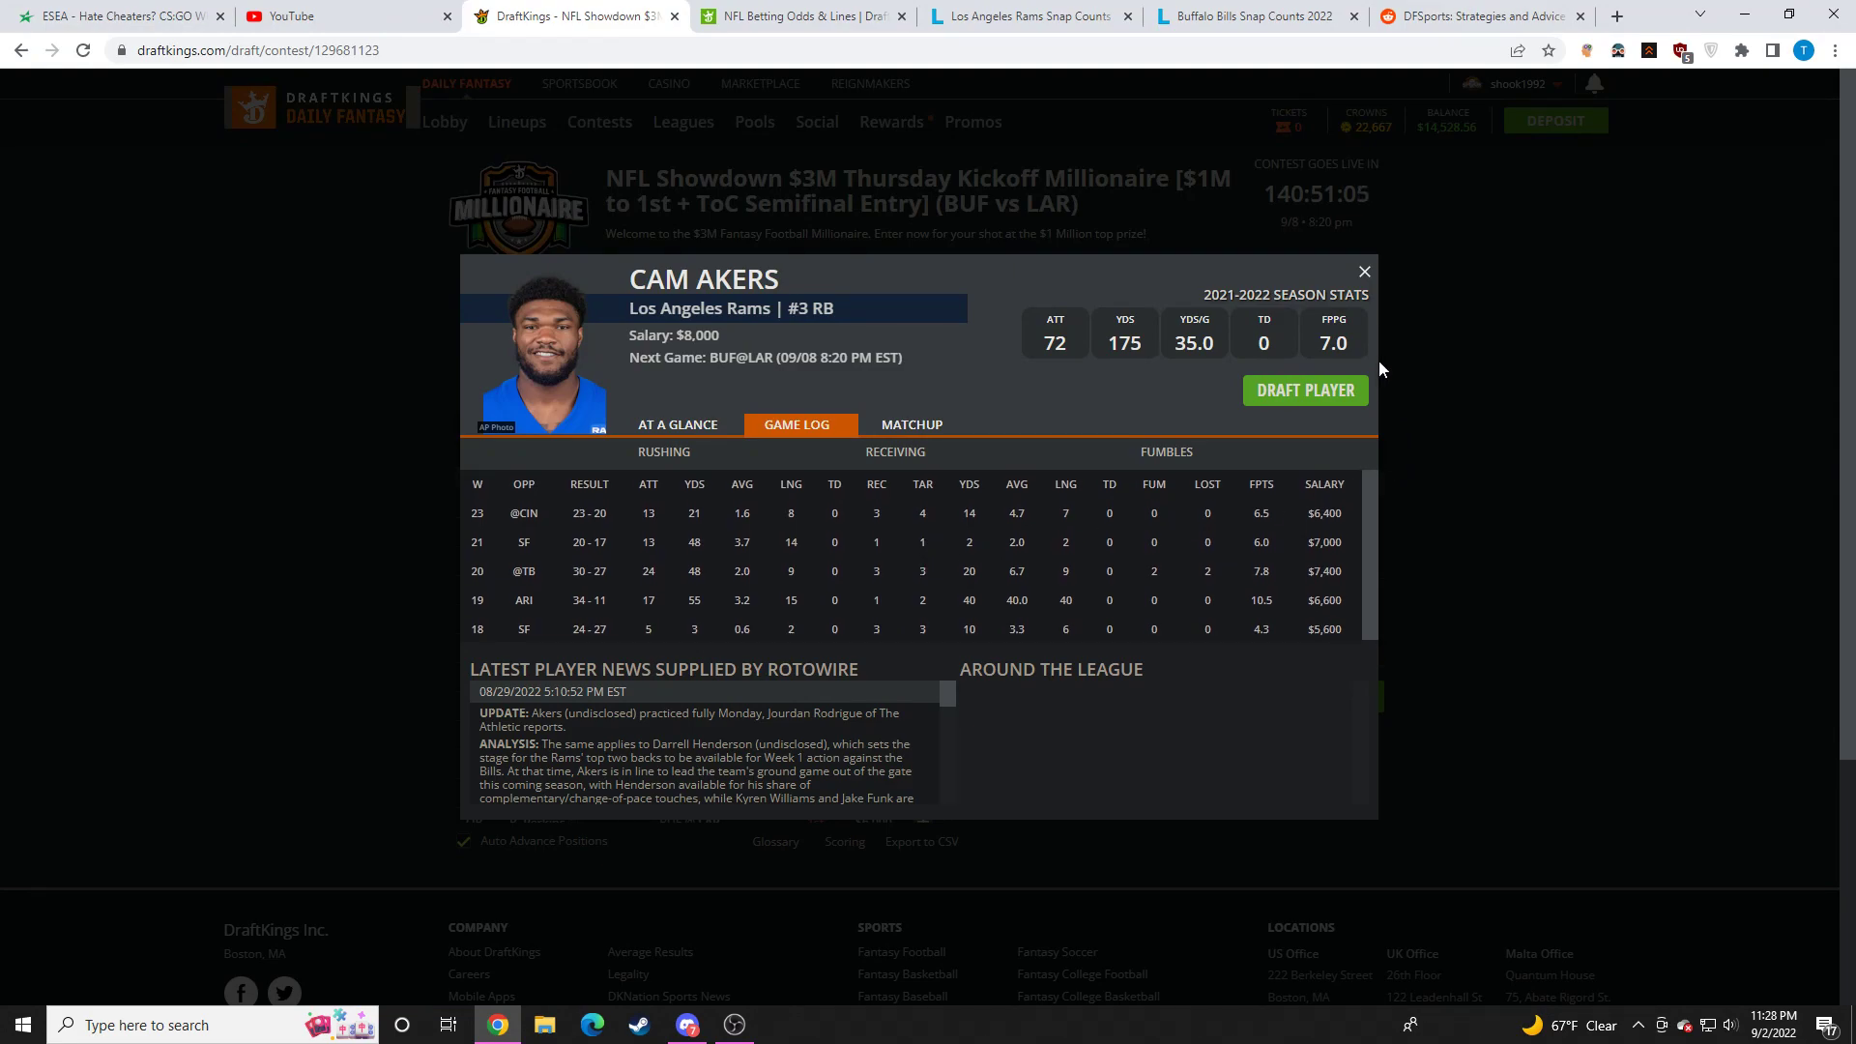
Step: Close Cam Akers' card and open Gabe Davis's player card
{"action": "left_click", "coordinate": [1362, 270]}
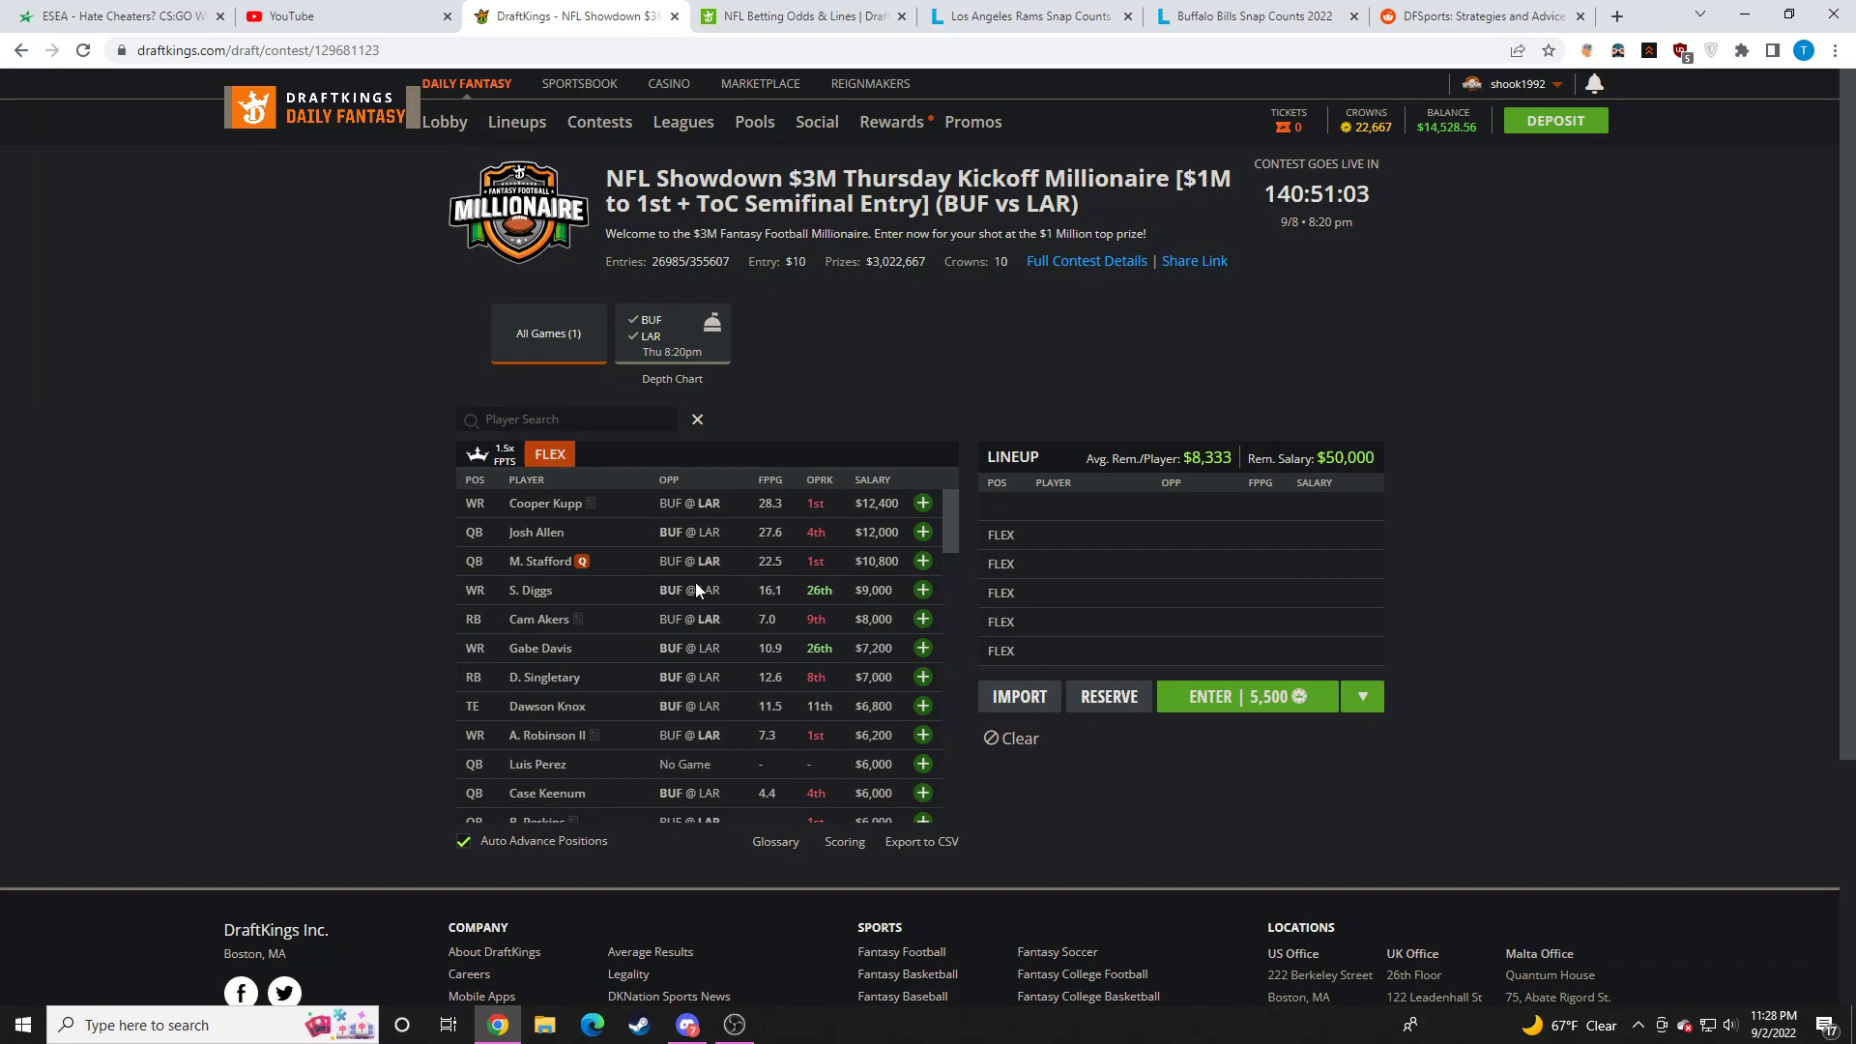
{"action": "scroll", "scroll_direction": "down", "scroll_amount": 3}
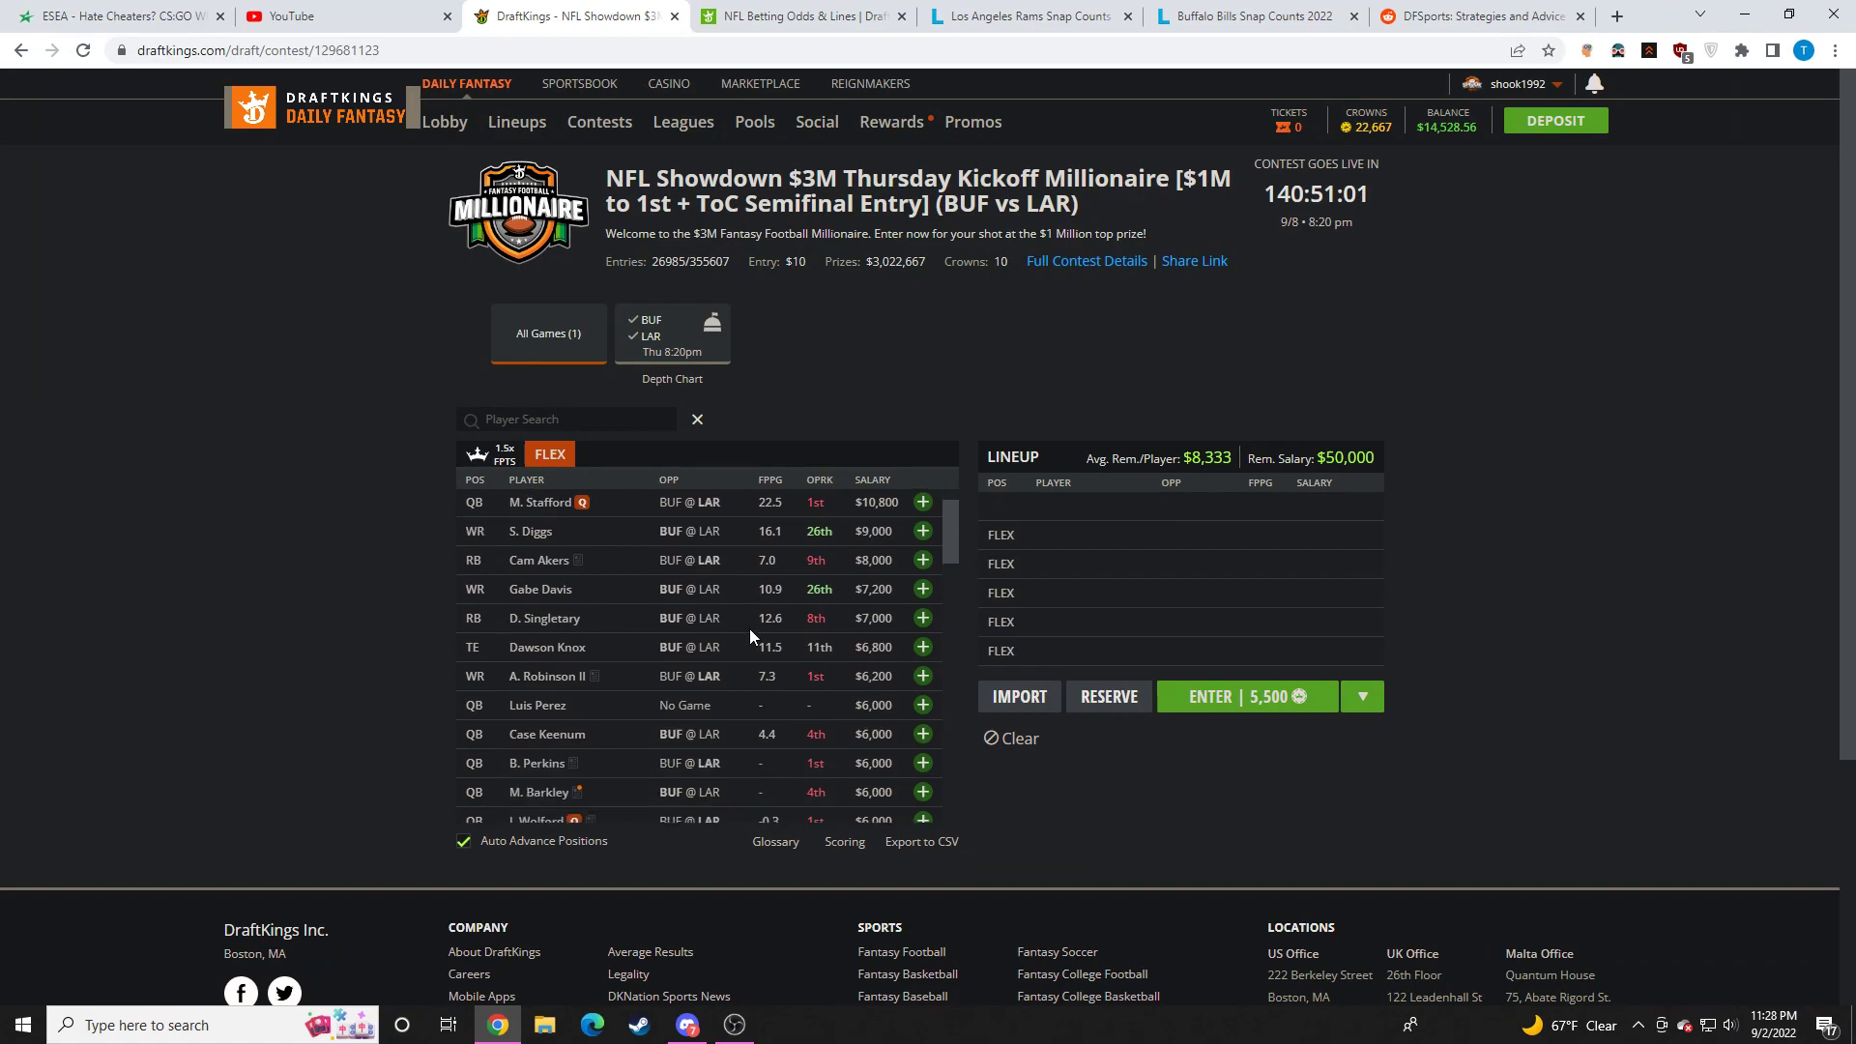
{"action": "left_click", "coordinate": [540, 588]}
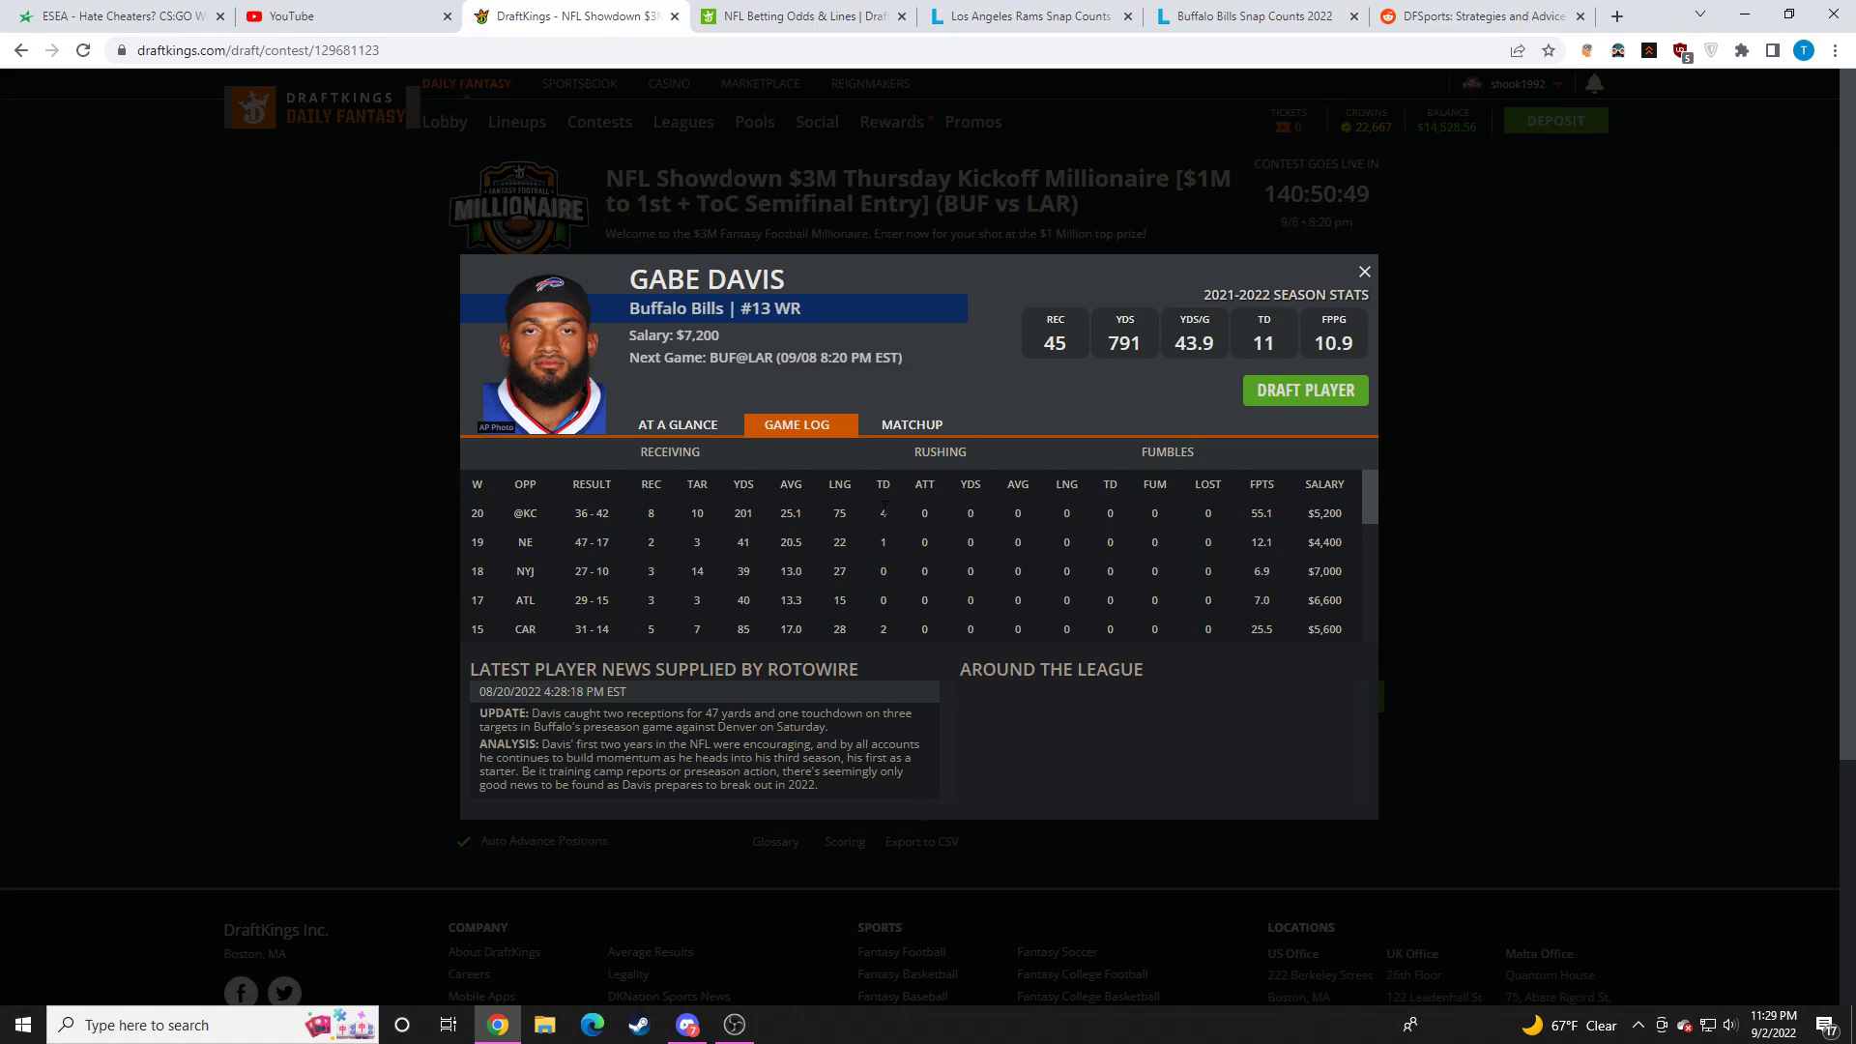
Step: Scroll through Gabe Davis's week-by-week game log, then close his card
{"action": "left_click", "coordinate": [1361, 271]}
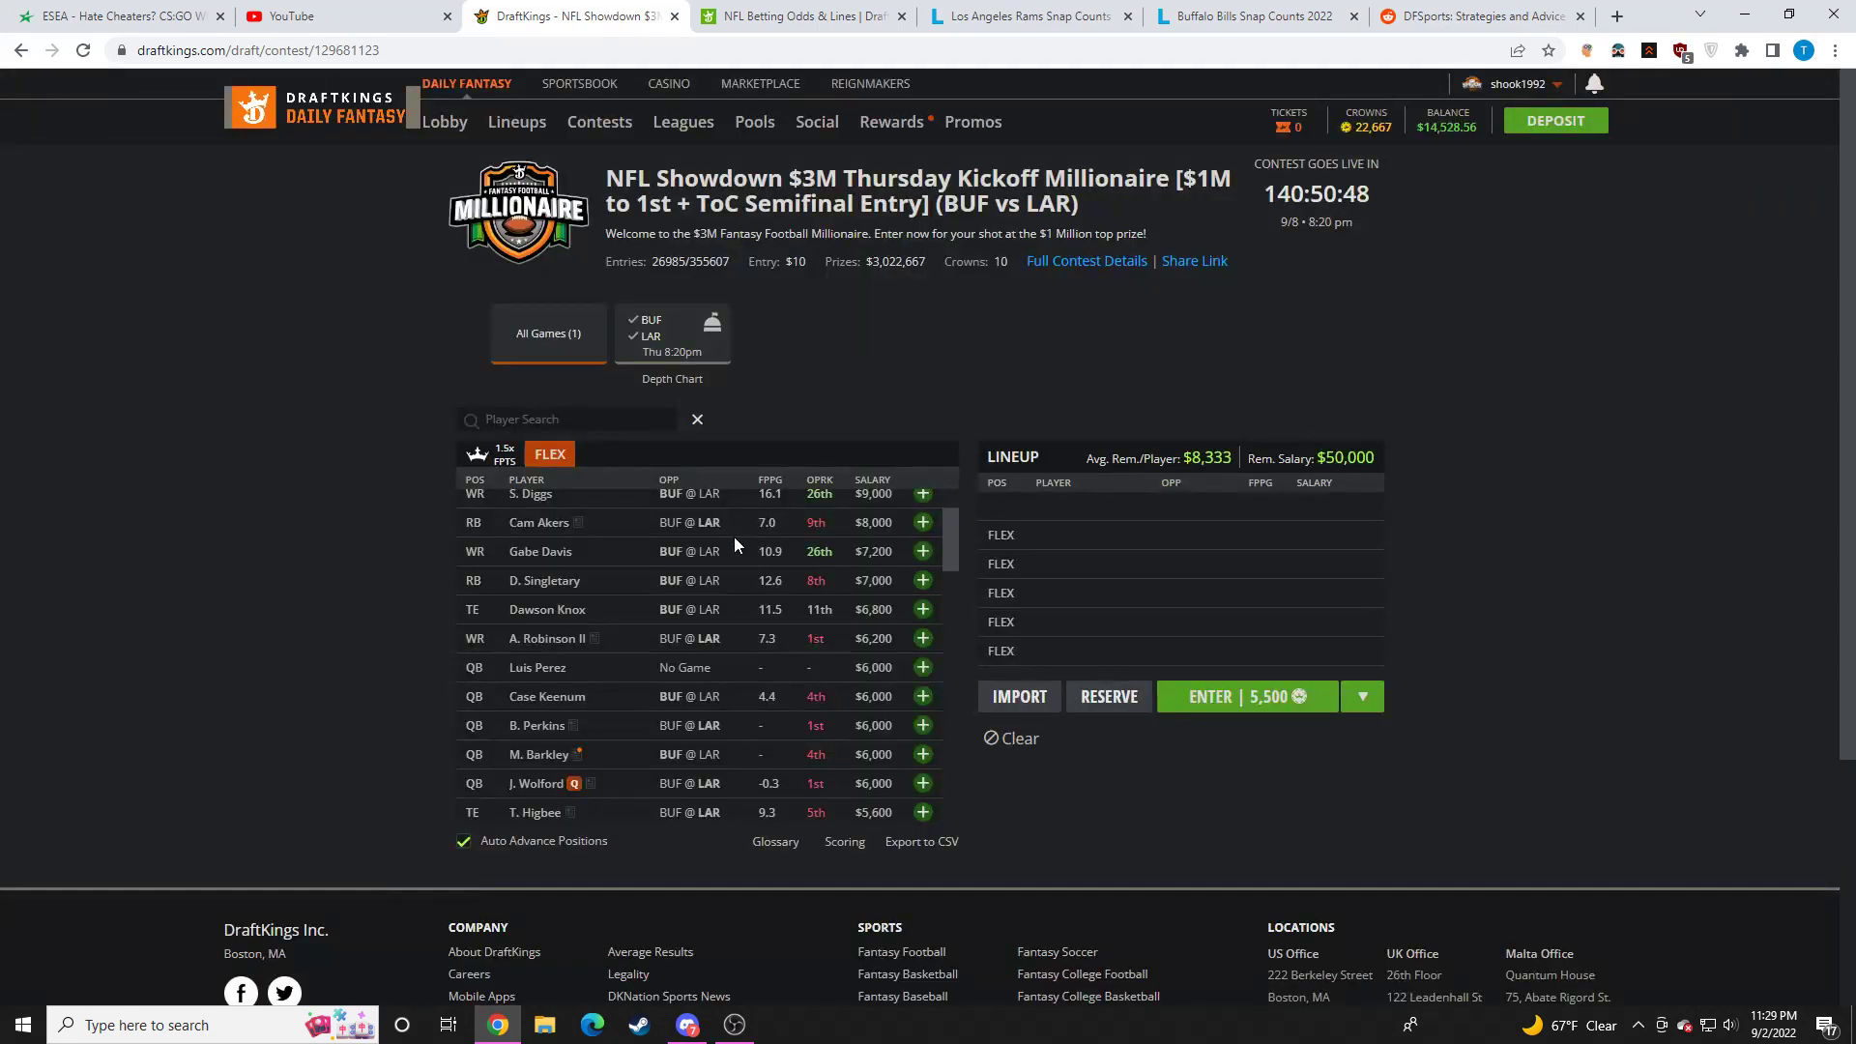
{"action": "scroll", "scroll_direction": "down", "scroll_amount": 3}
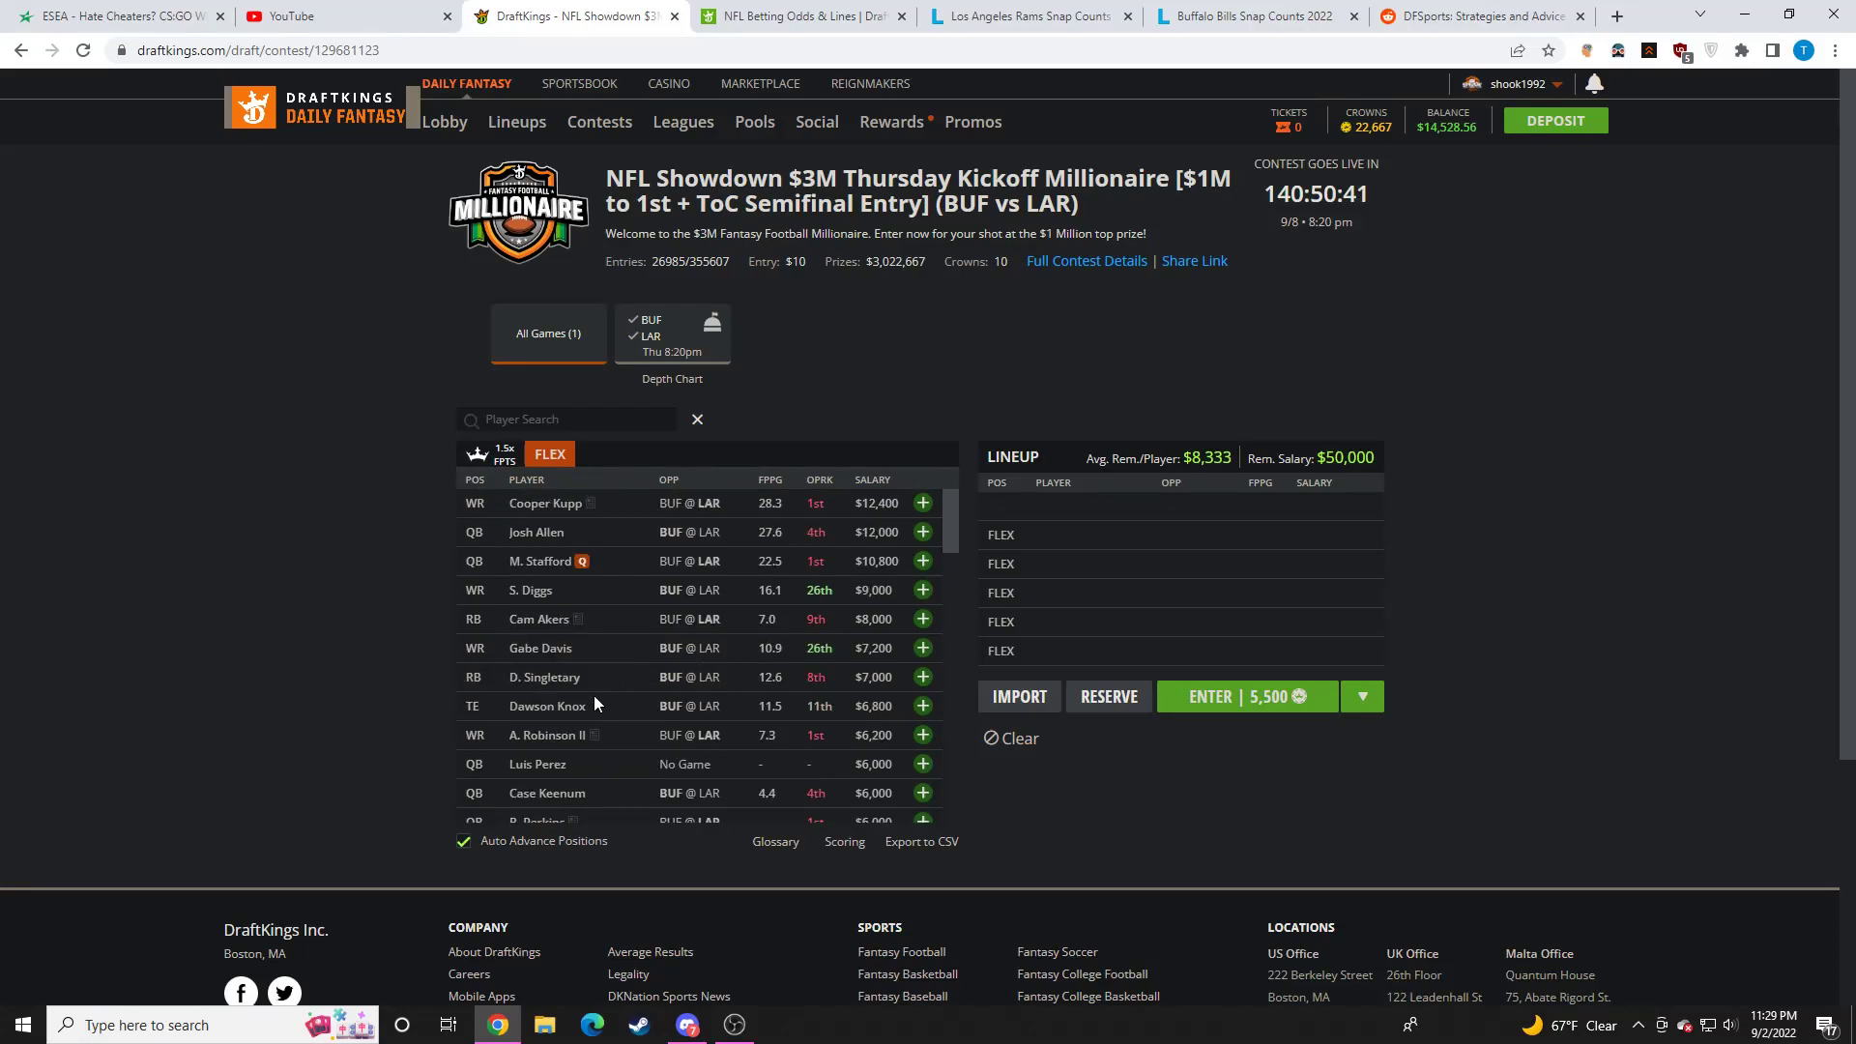
{"action": "left_click", "coordinate": [539, 647]}
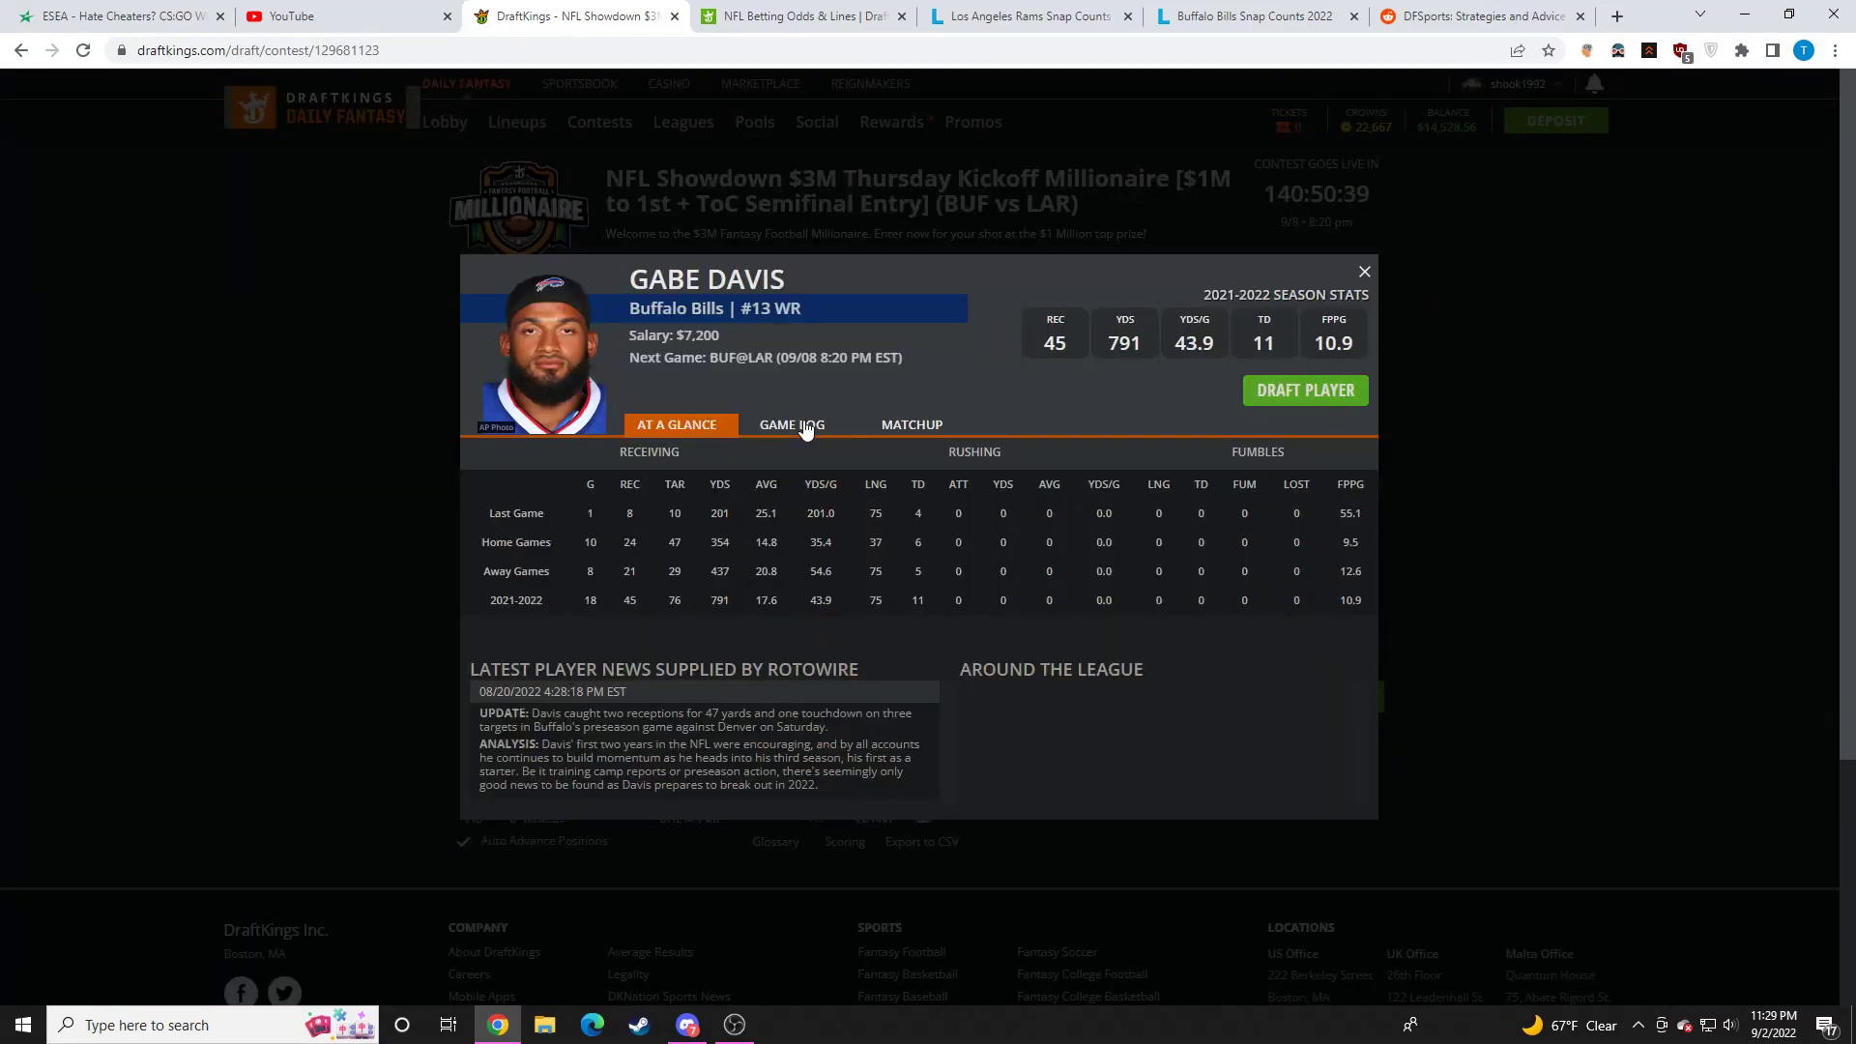
{"action": "left_click", "coordinate": [789, 424]}
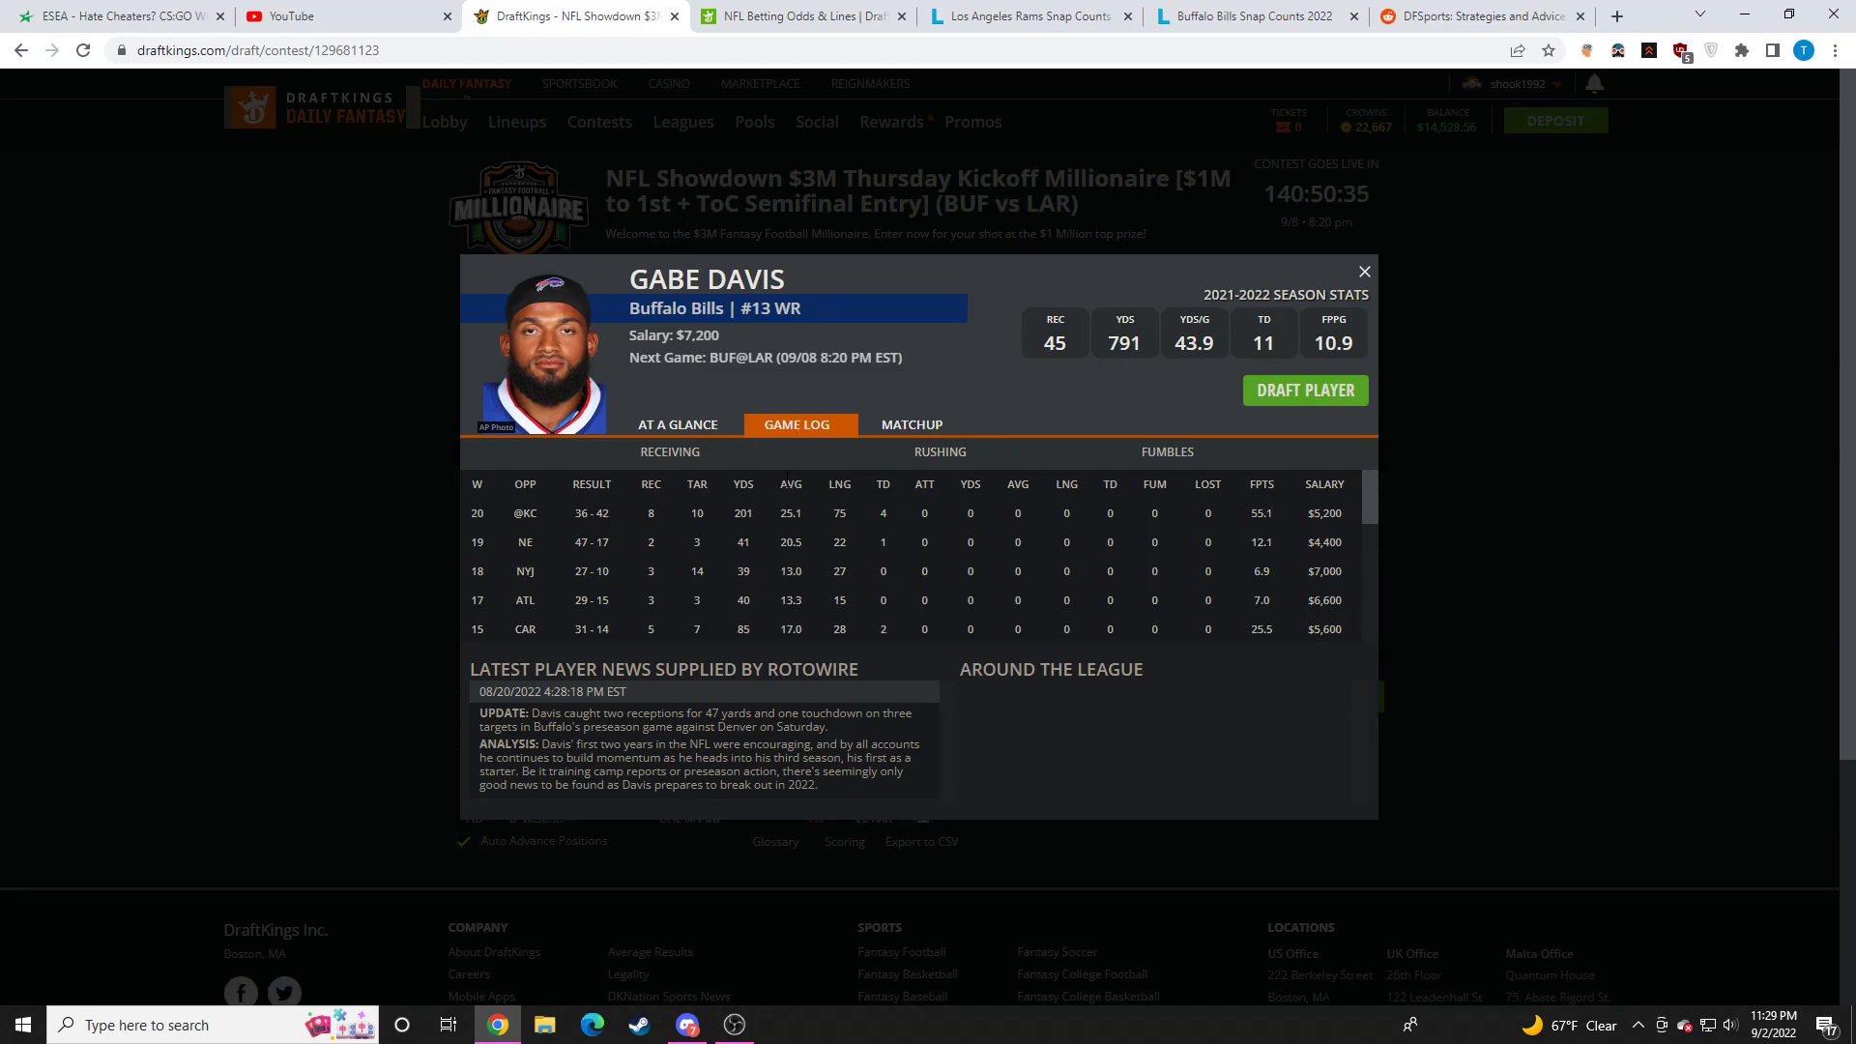
{"action": "scroll", "scroll_direction": "down", "scroll_amount": 3}
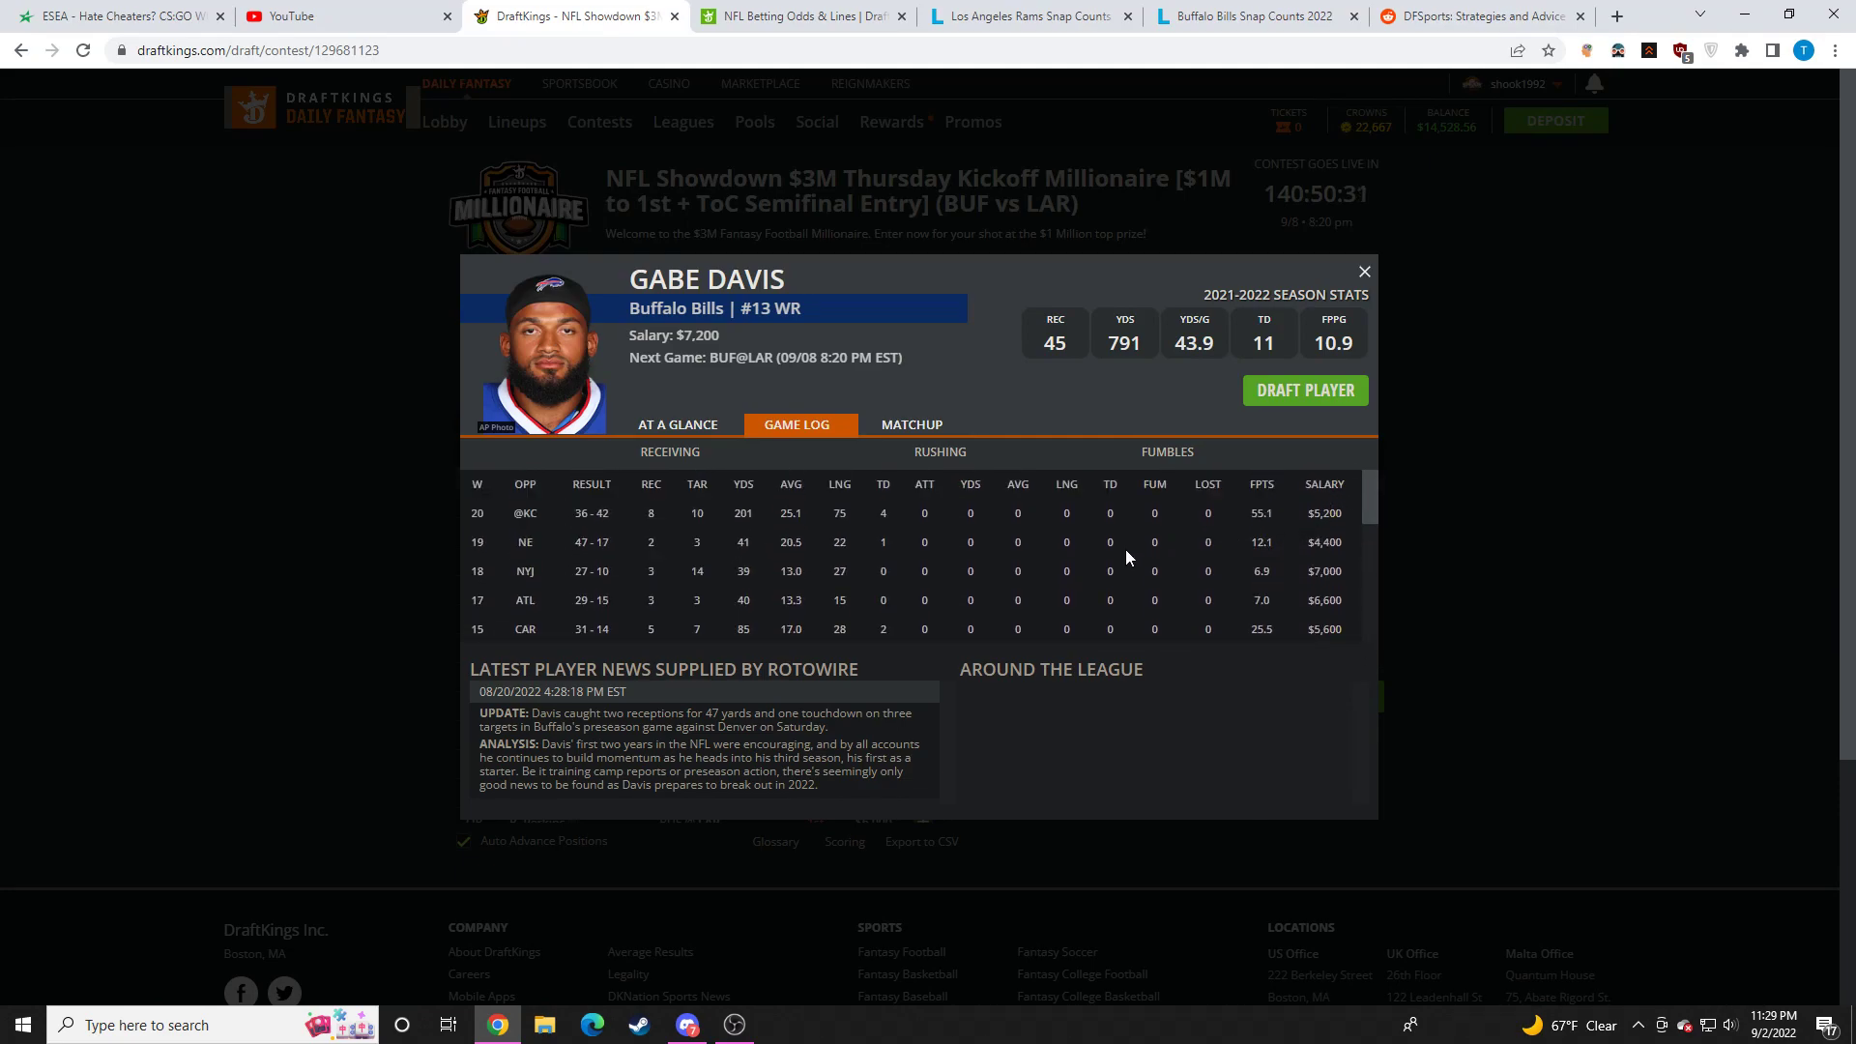
{"action": "scroll", "scroll_direction": "down", "scroll_amount": 3}
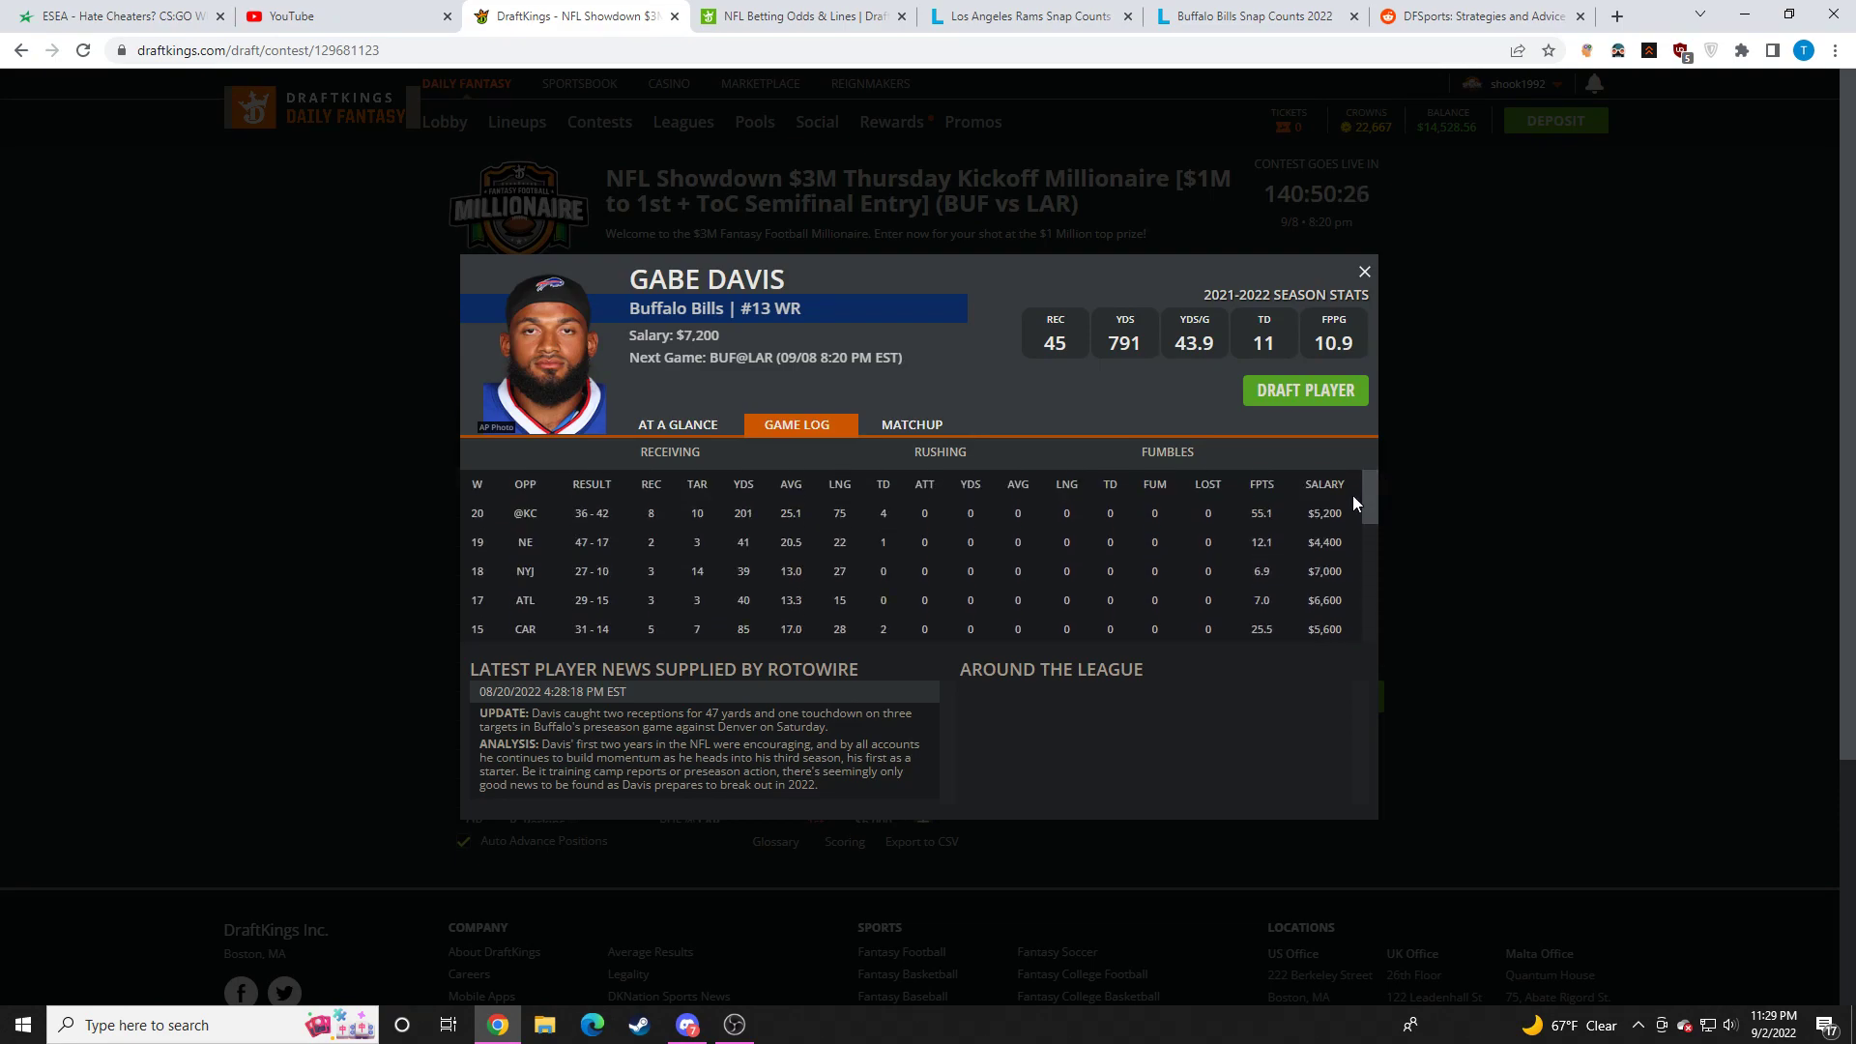
{"action": "scroll", "scroll_direction": "down", "scroll_amount": 3}
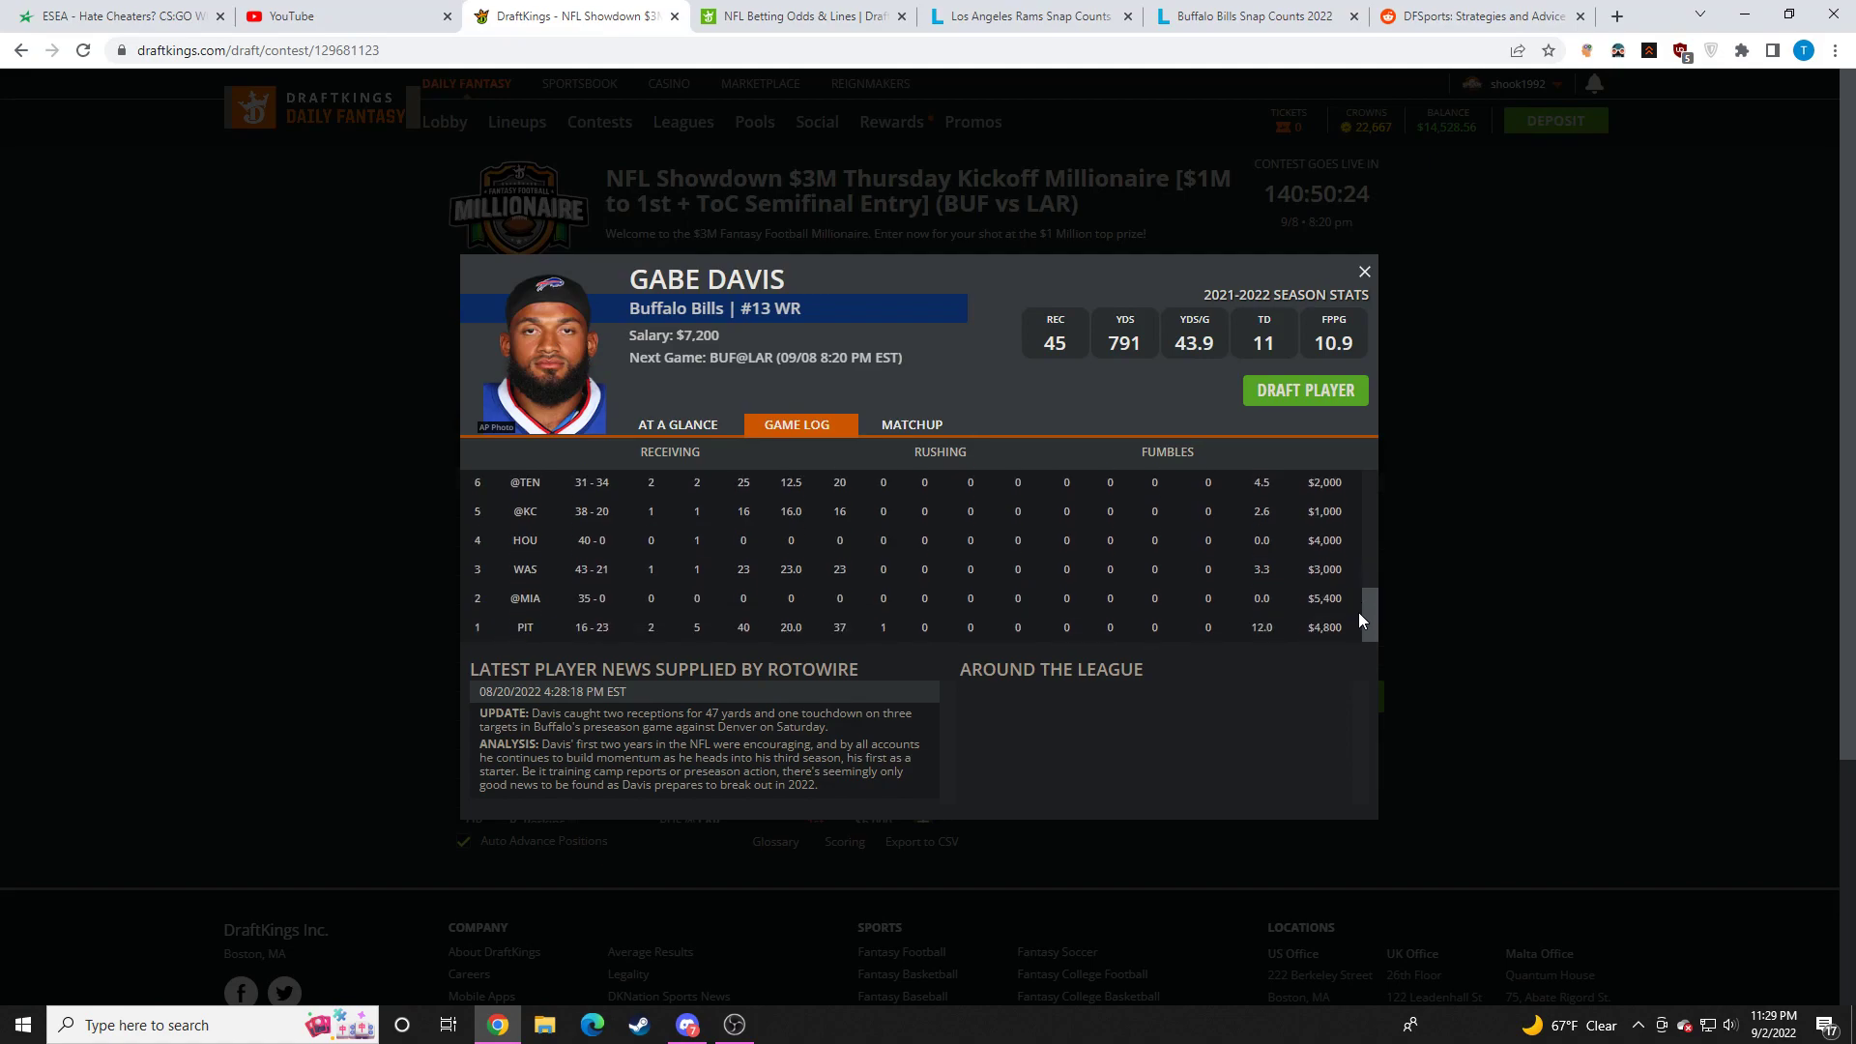
{"action": "left_click", "coordinate": [1362, 270]}
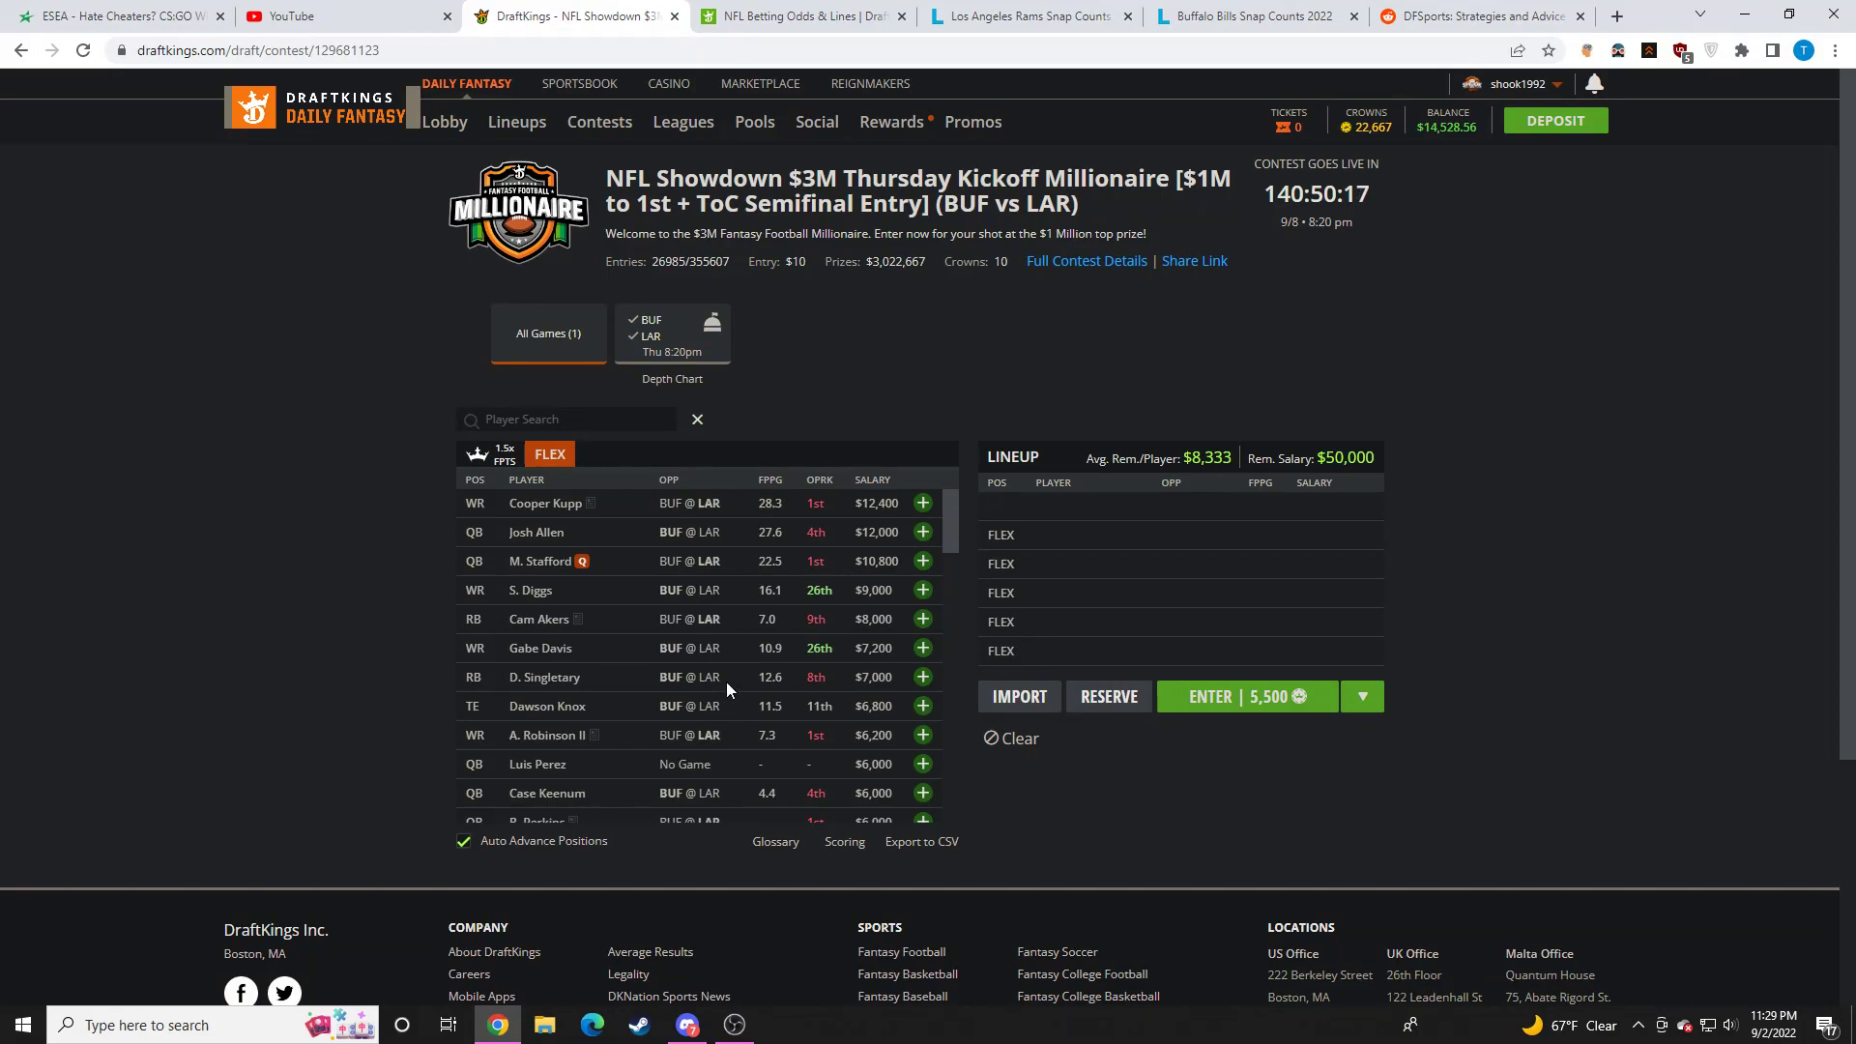
{"action": "scroll", "scroll_direction": "down", "scroll_amount": 3}
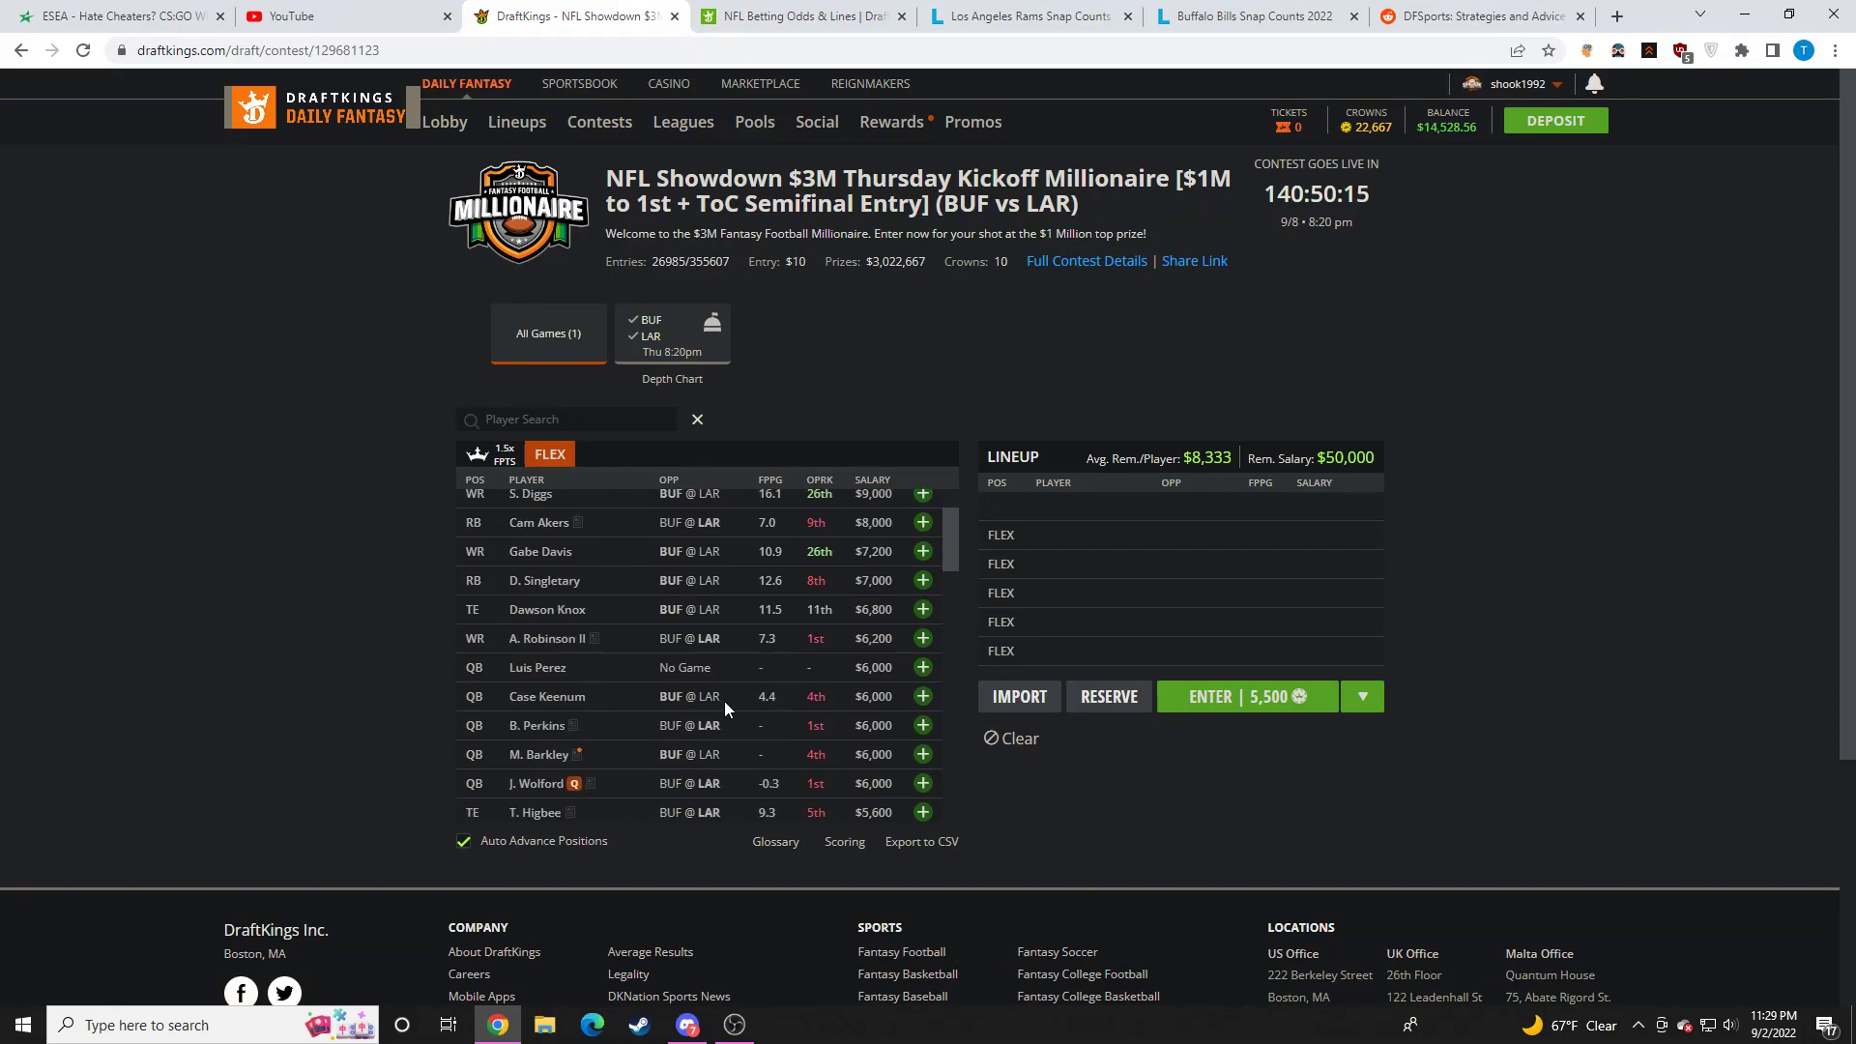
{"action": "mouse_move", "coordinate": [739, 718]}
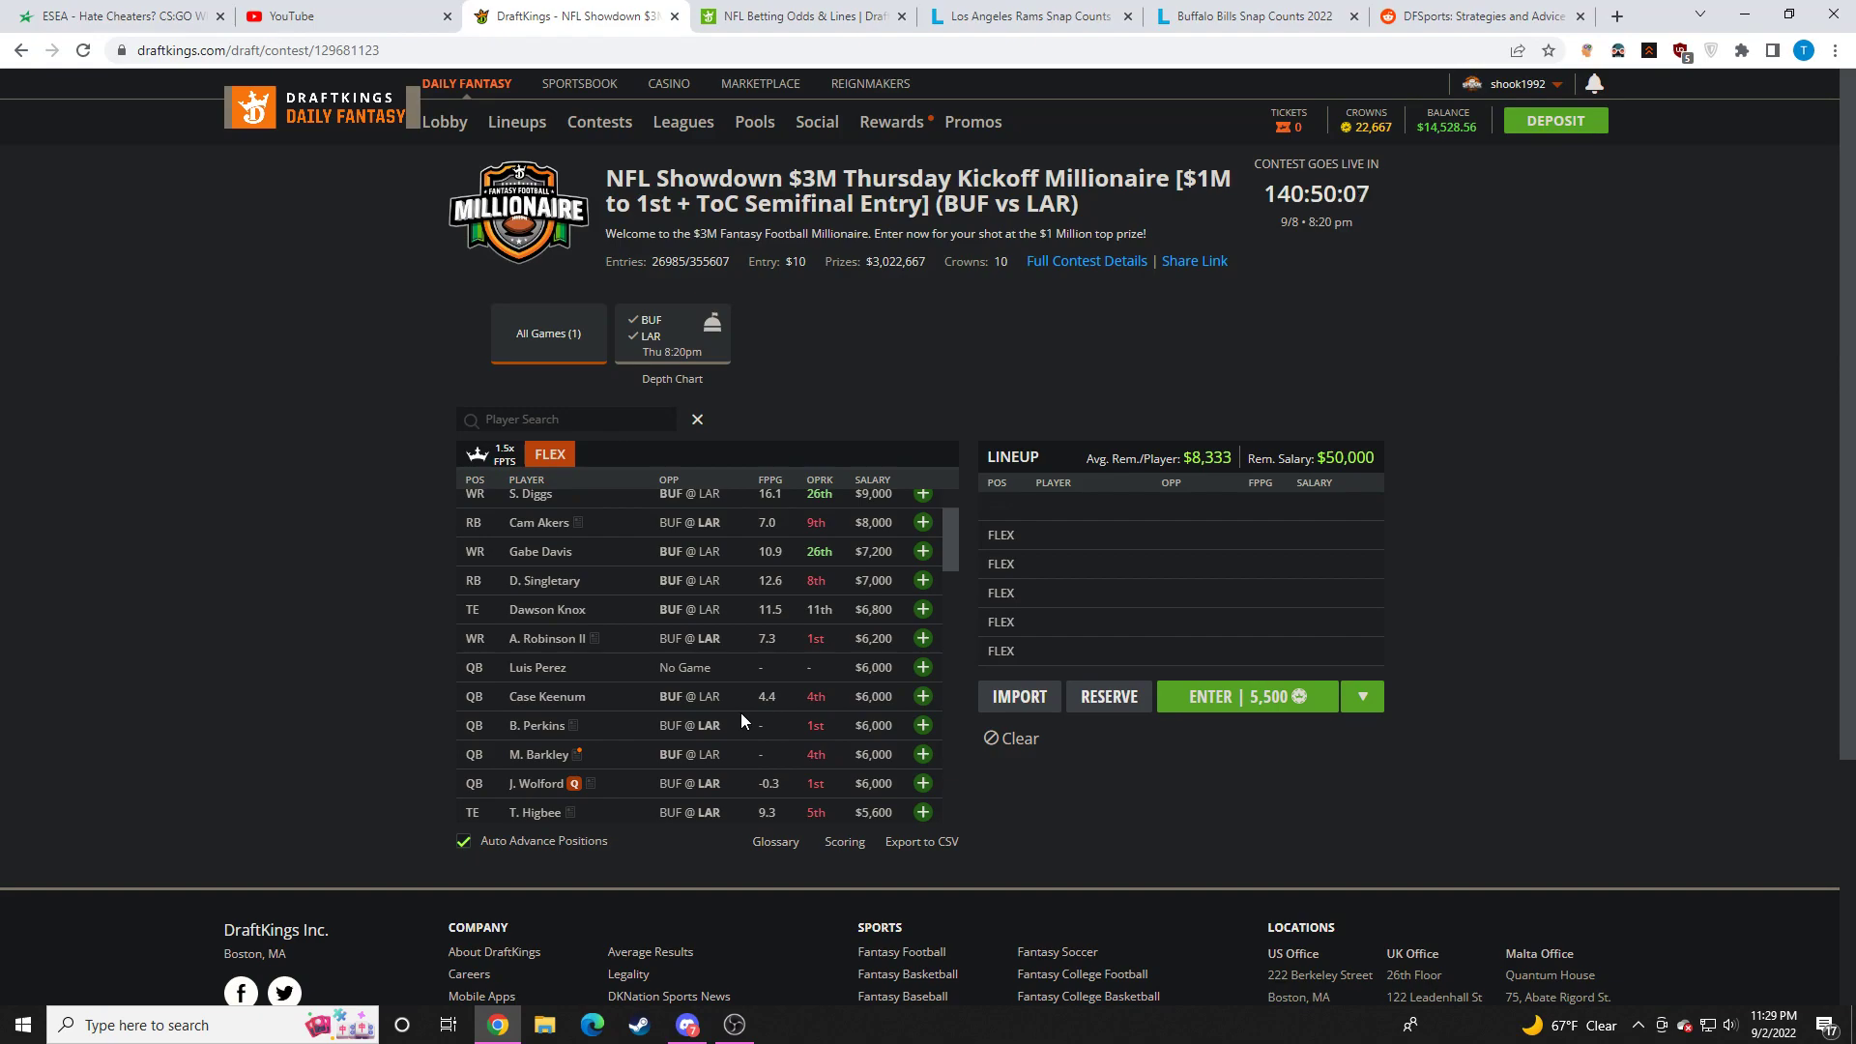
Step: Review Devin Singletary's game log, close his card, and scroll to cheaper players
{"action": "left_click", "coordinate": [545, 580]}
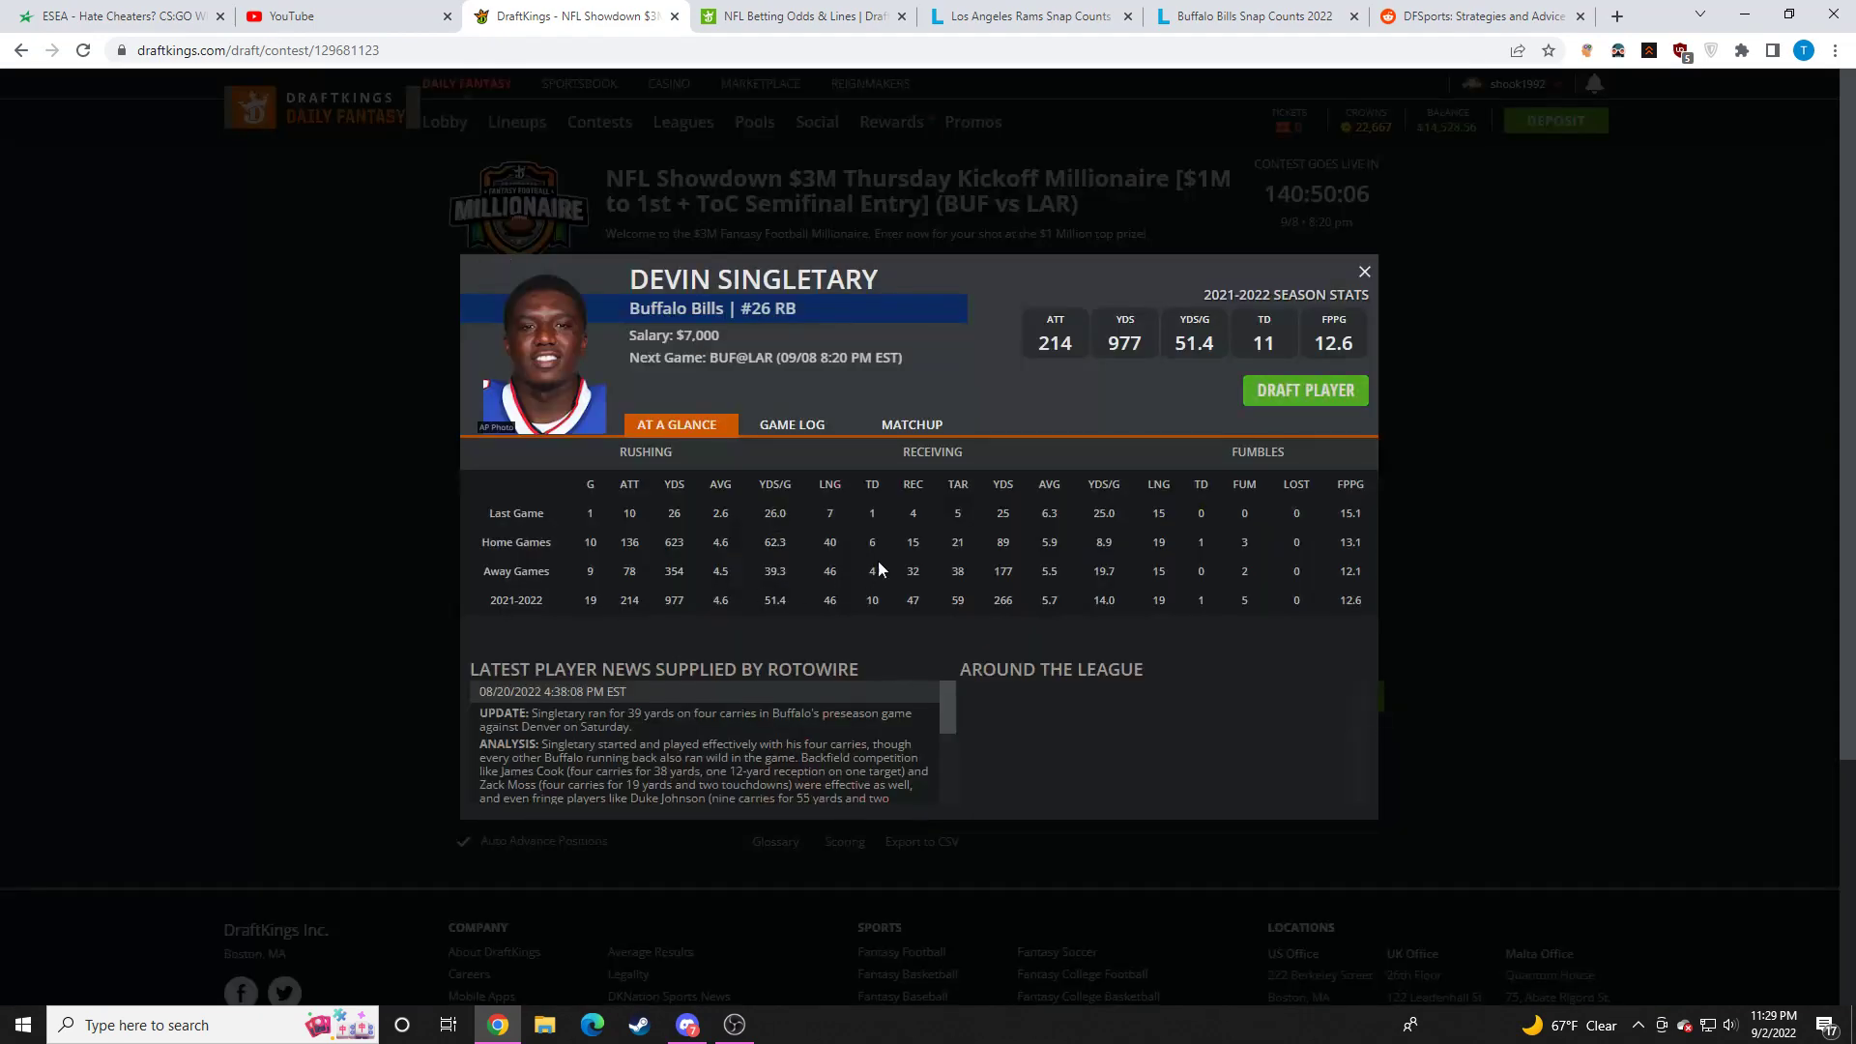
{"action": "left_click", "coordinate": [791, 423]}
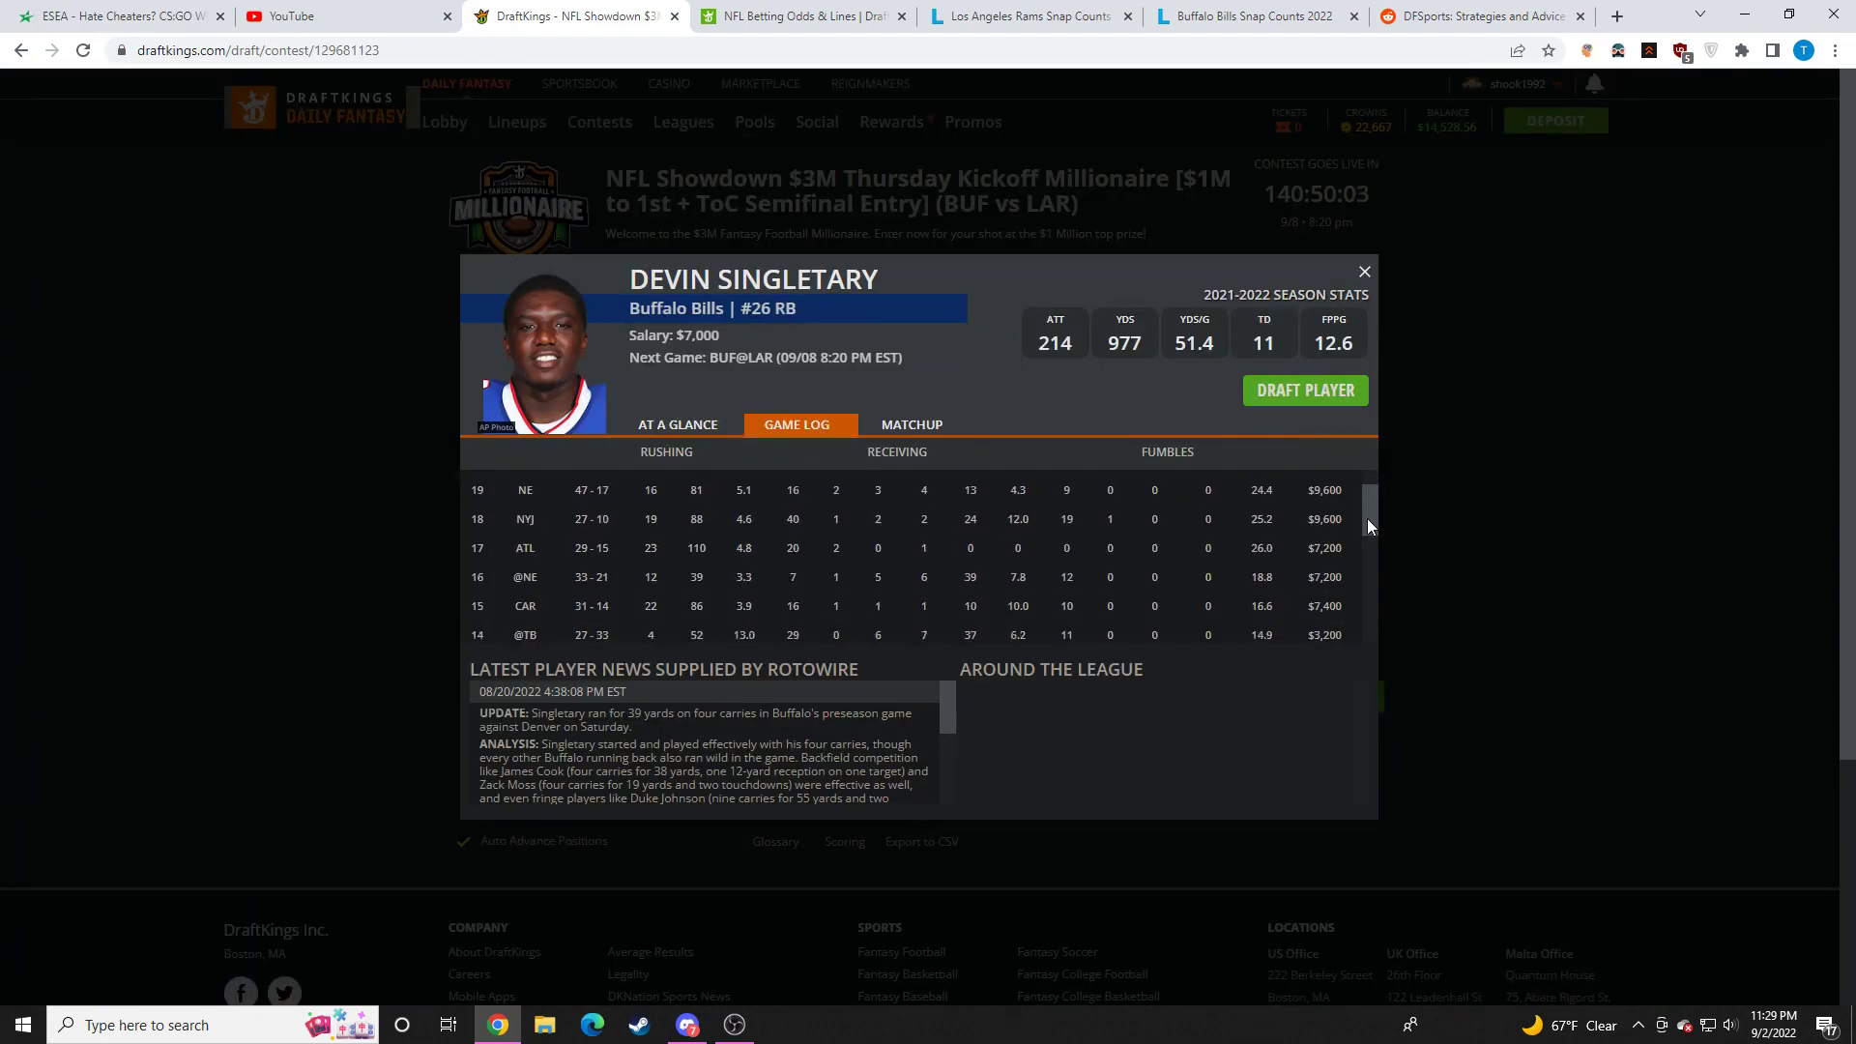
{"action": "scroll", "scroll_direction": "down", "scroll_amount": 3}
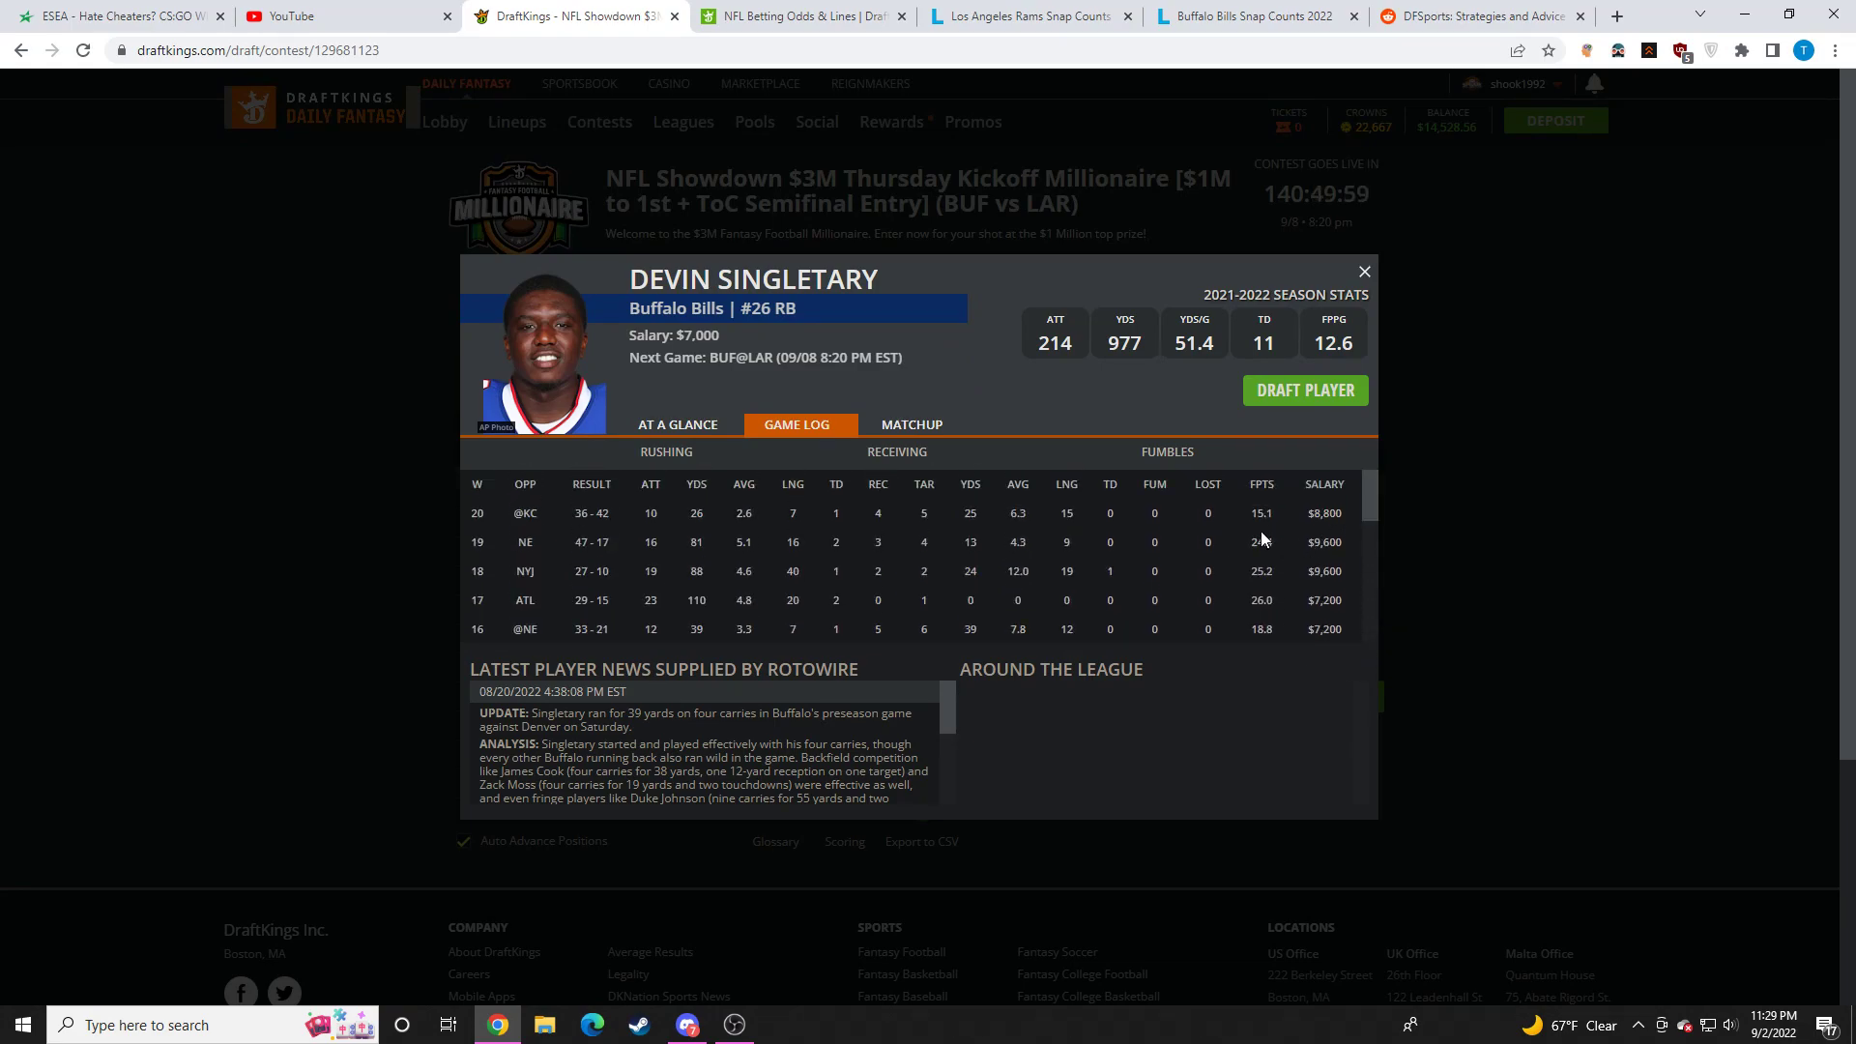
{"action": "mouse_move", "coordinate": [1256, 541]}
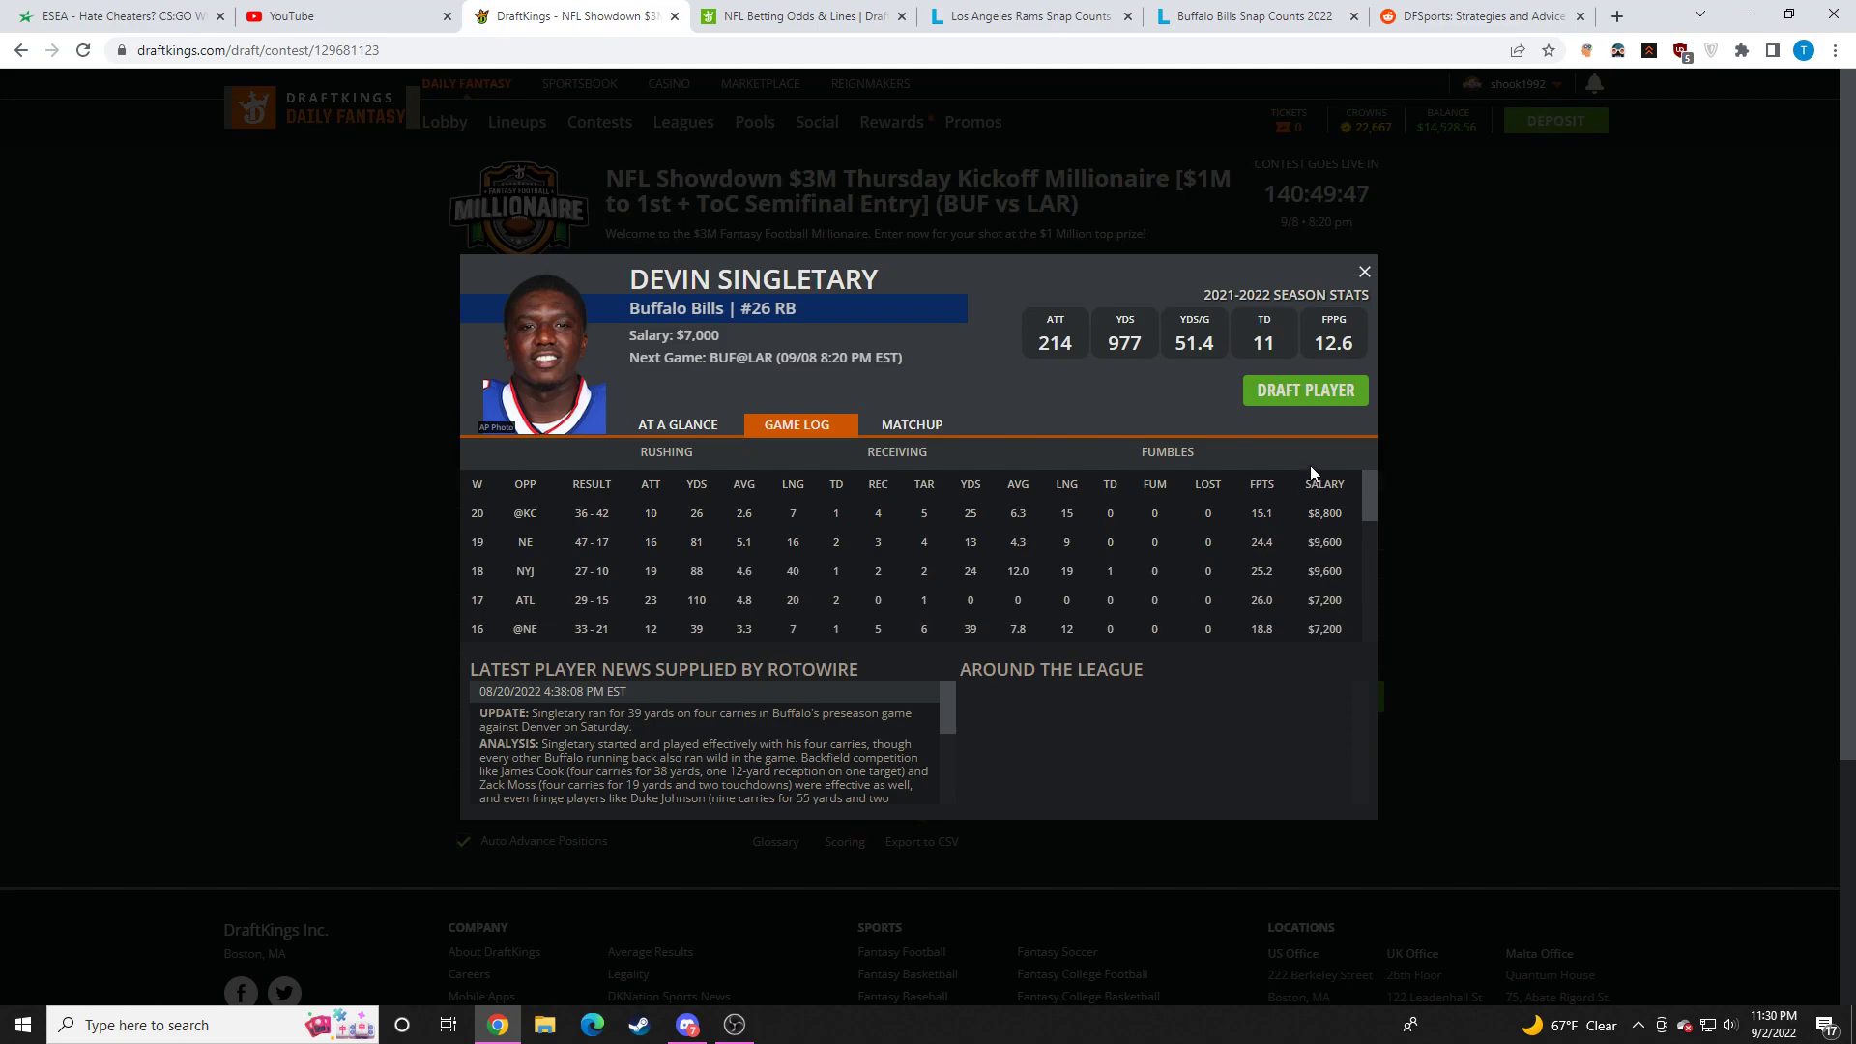
{"action": "left_click", "coordinate": [1364, 271]}
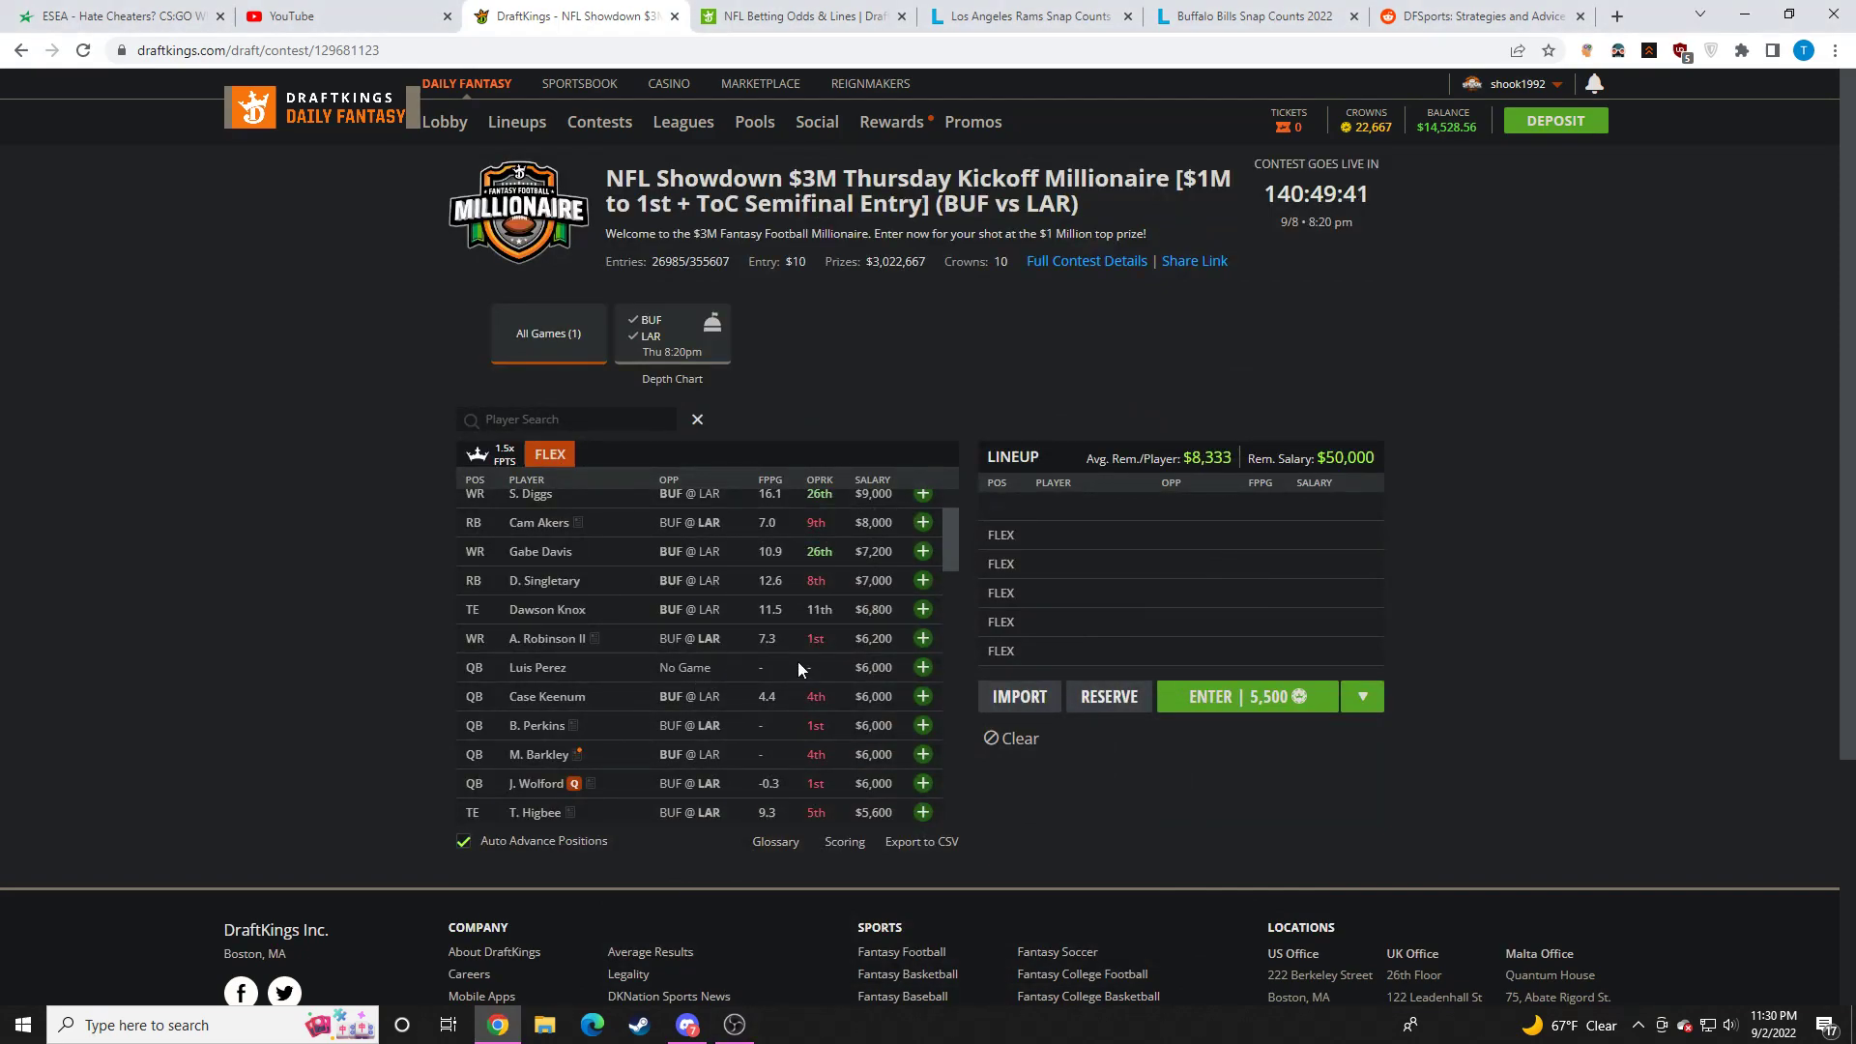
{"action": "scroll", "scroll_direction": "down", "scroll_amount": 3}
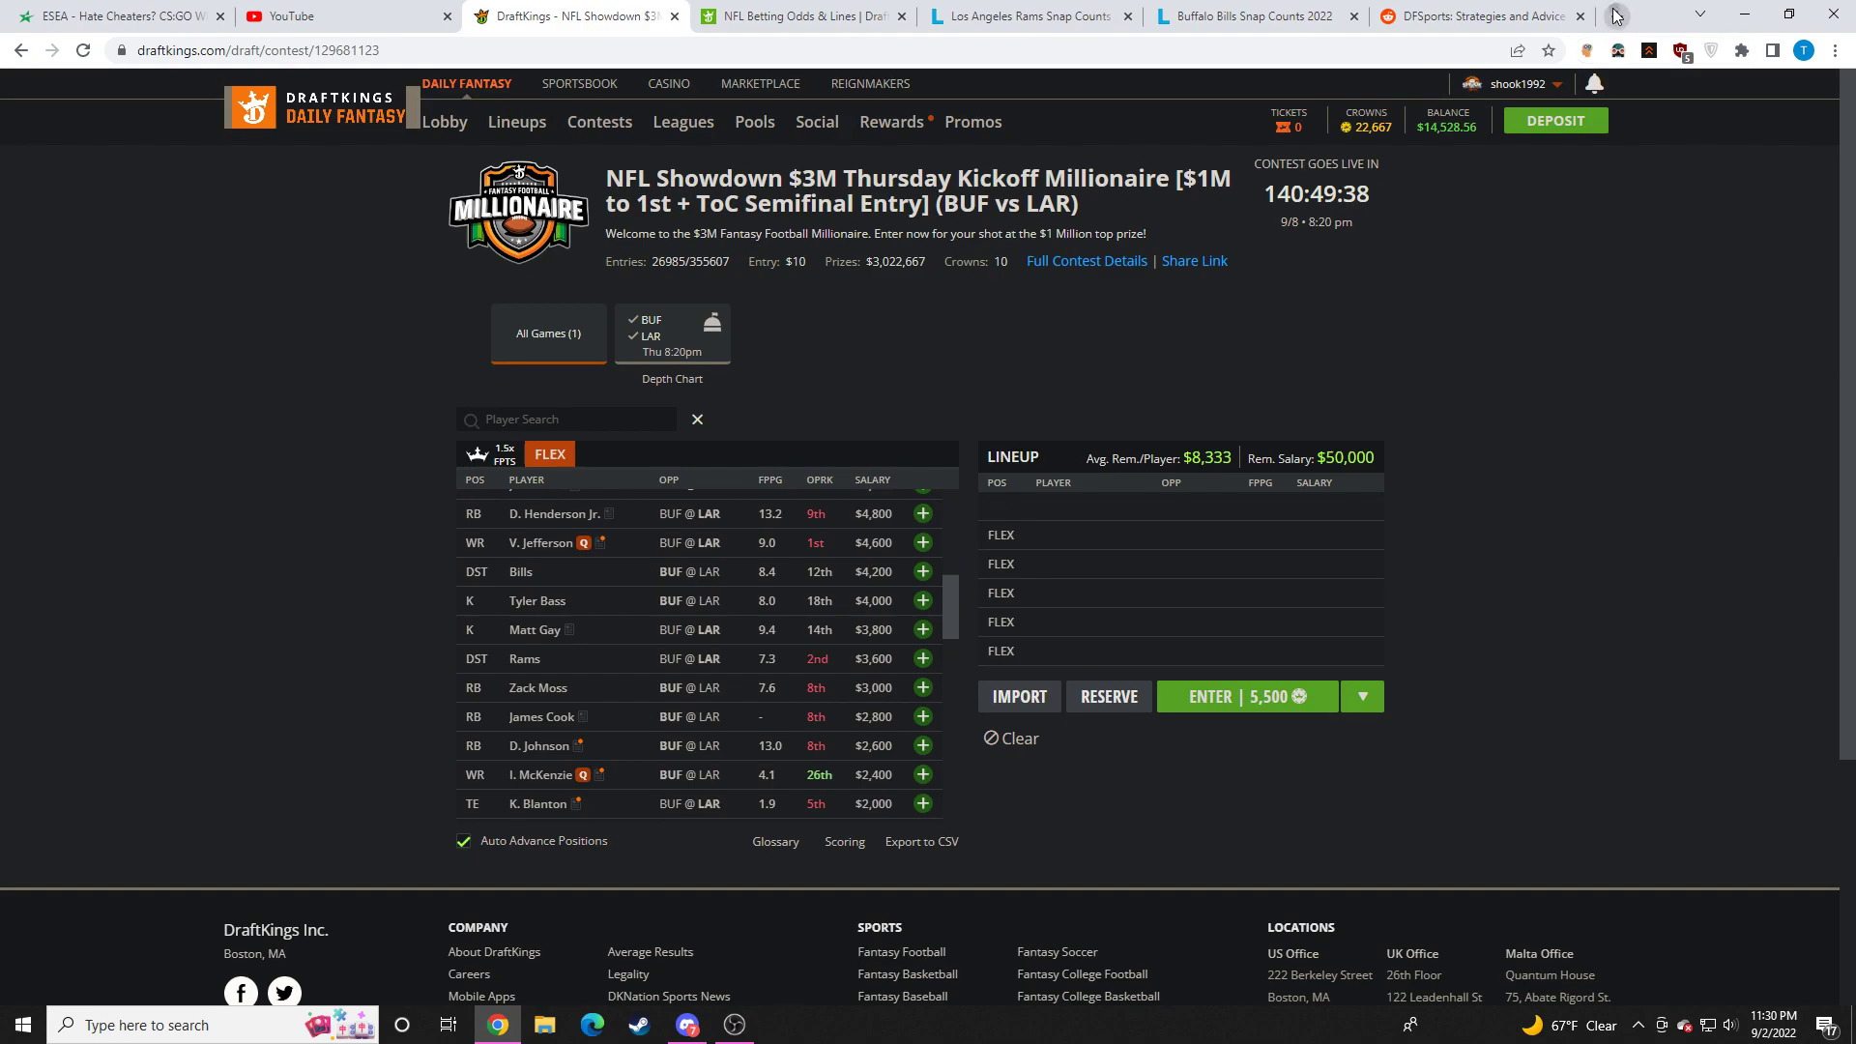
{"action": "left_click", "coordinate": [1613, 15]}
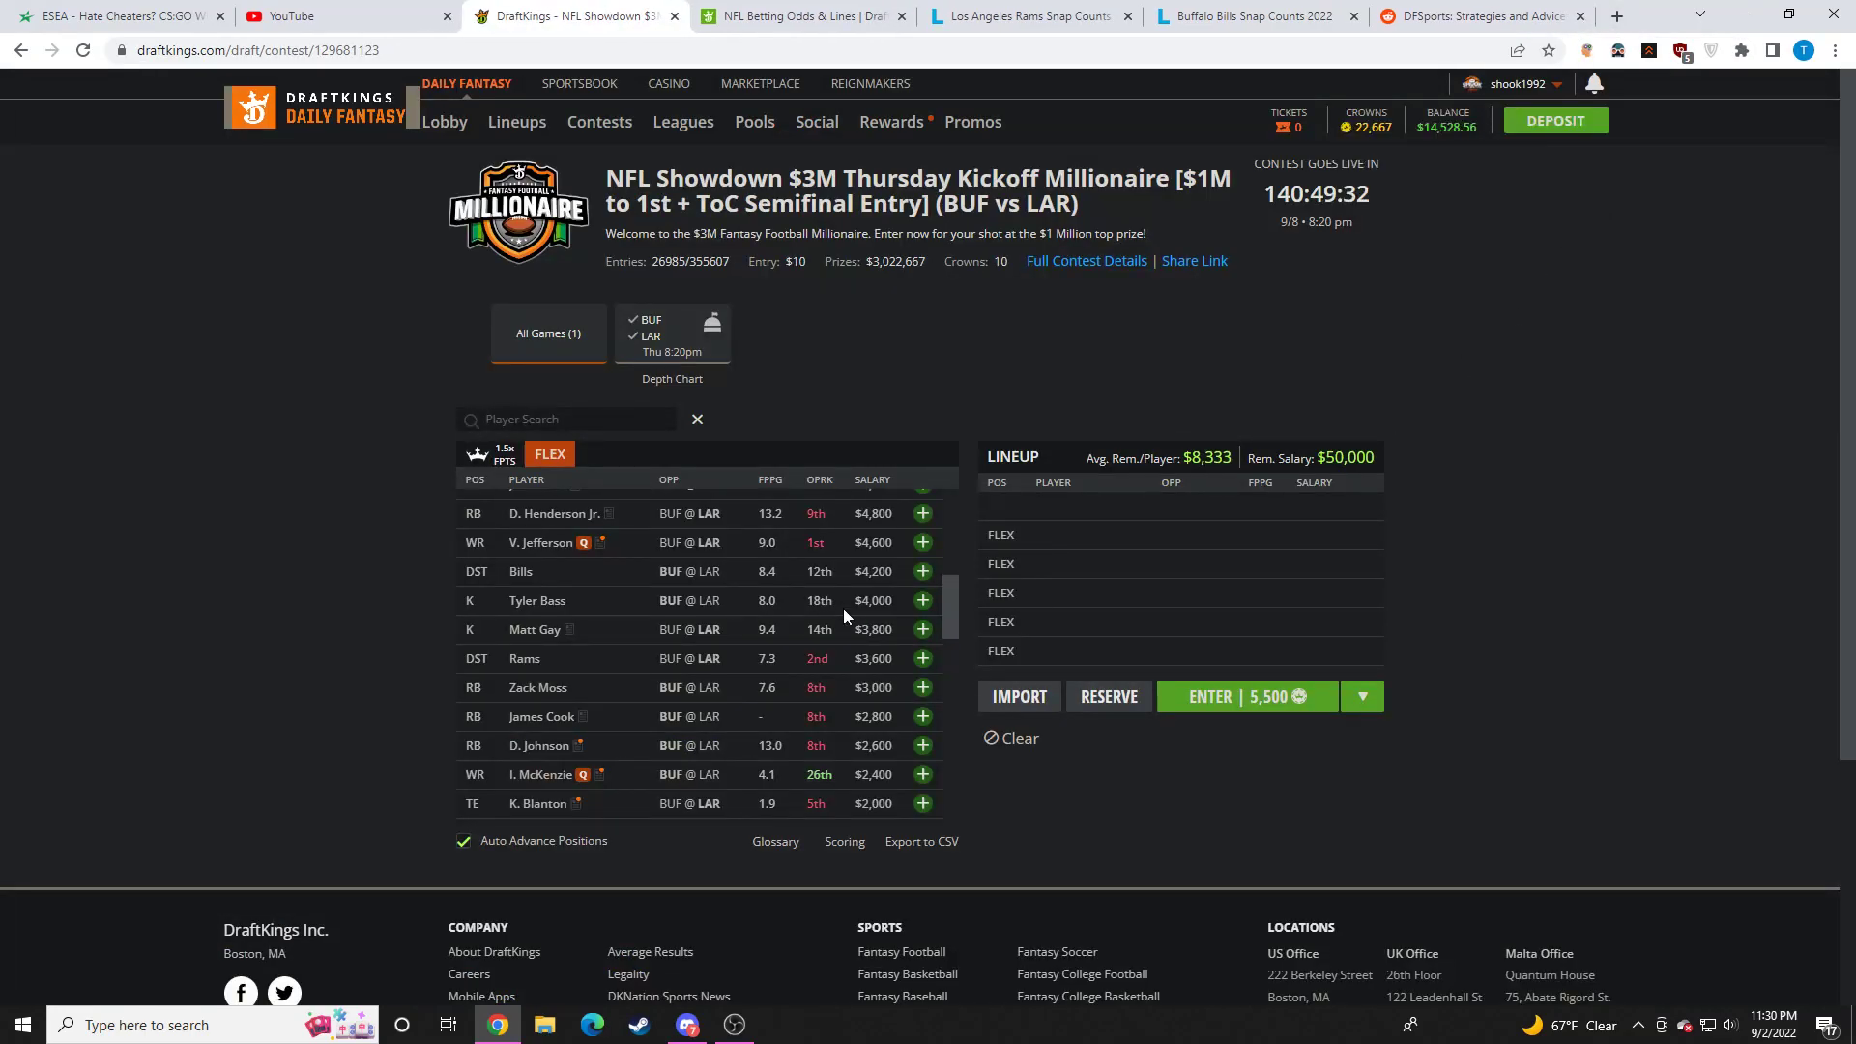
Step: Check ESPN's Buffalo Bills depth chart, then return to Singletary's DraftKings game log
{"action": "left_click", "coordinate": [1615, 15]}
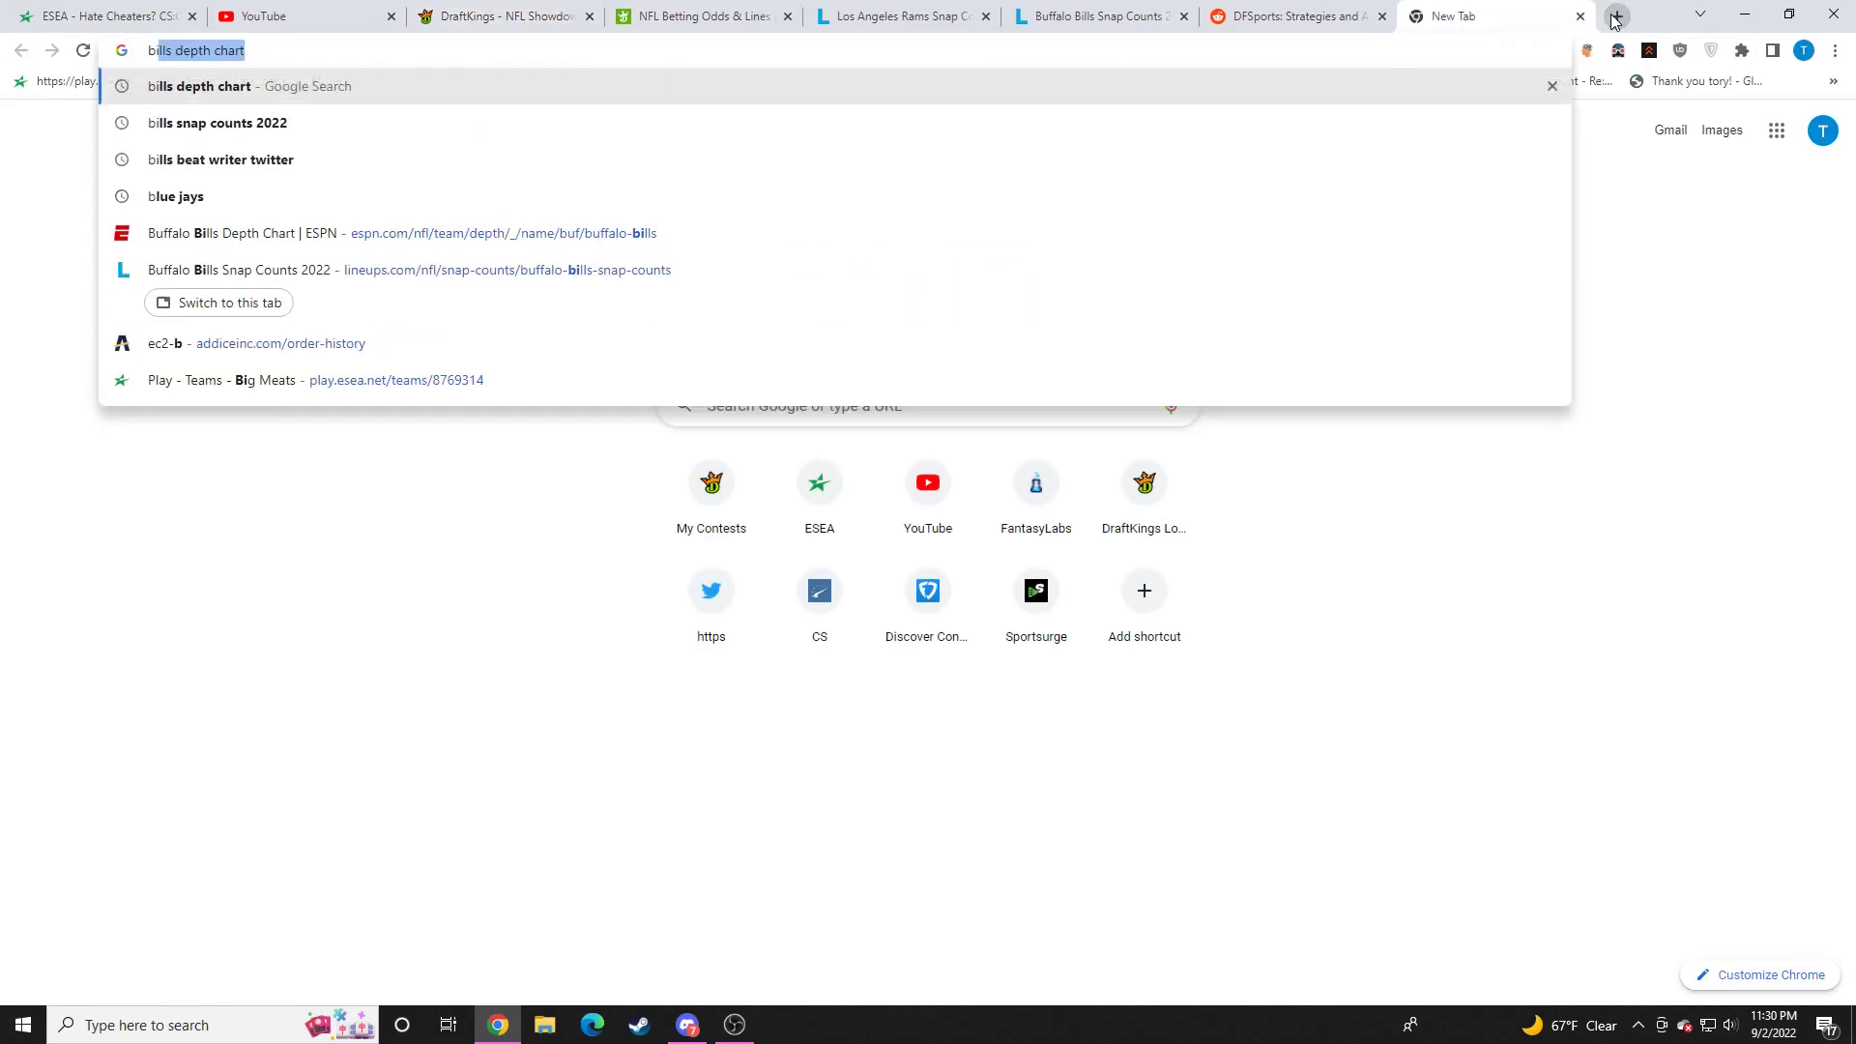
{"action": "left_click", "coordinate": [408, 233]}
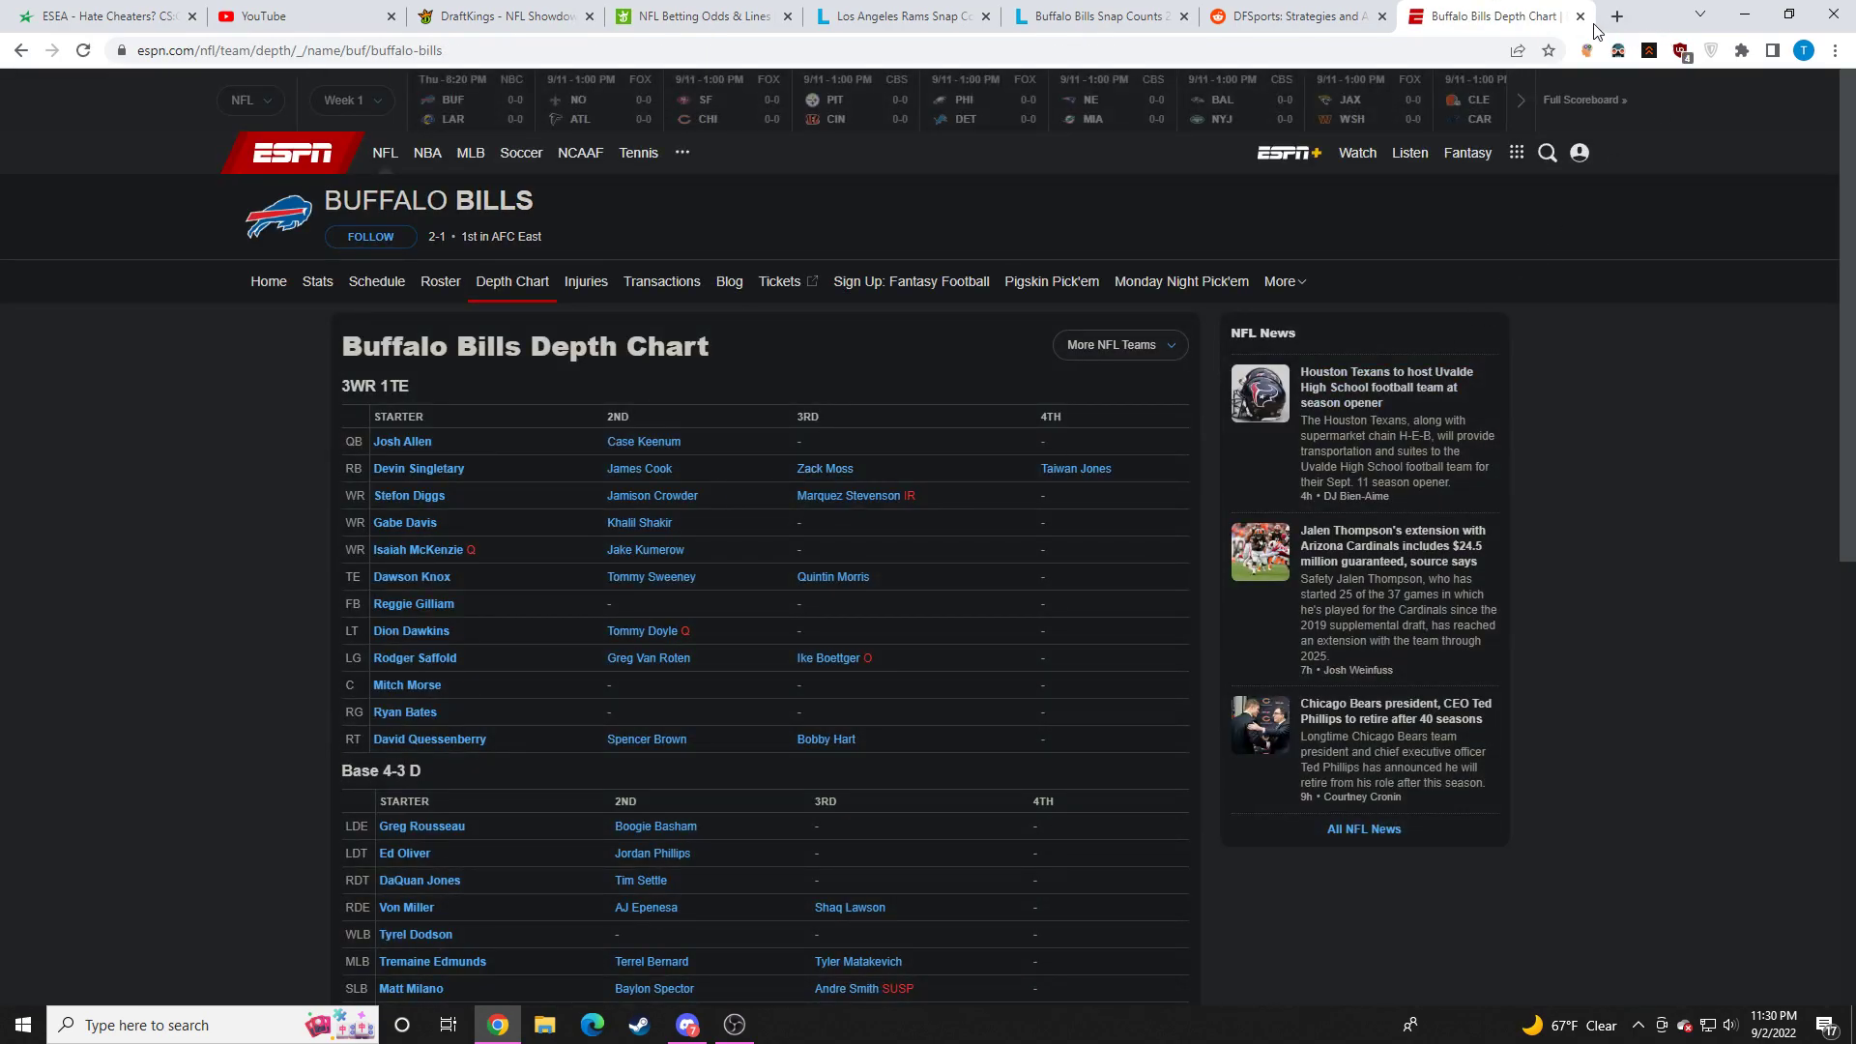
{"action": "left_click", "coordinate": [501, 16]}
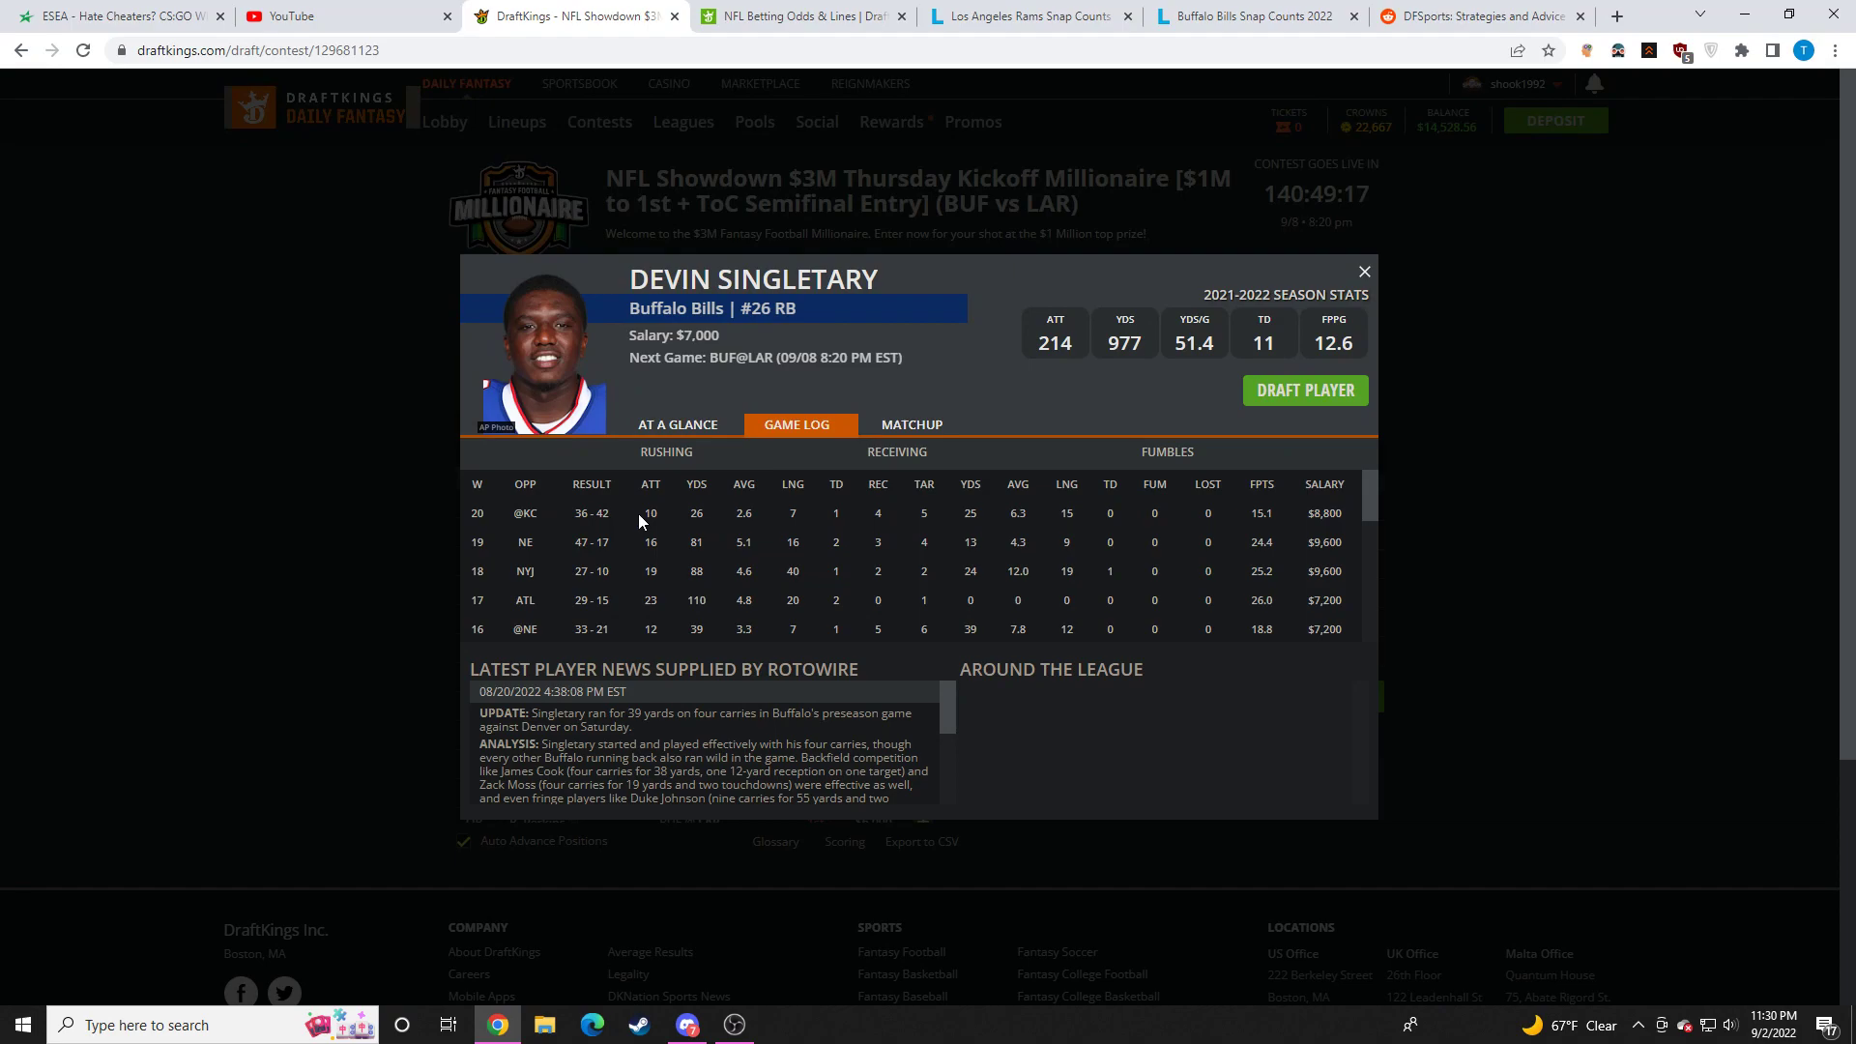
{"action": "mouse_move", "coordinate": [1103, 550]}
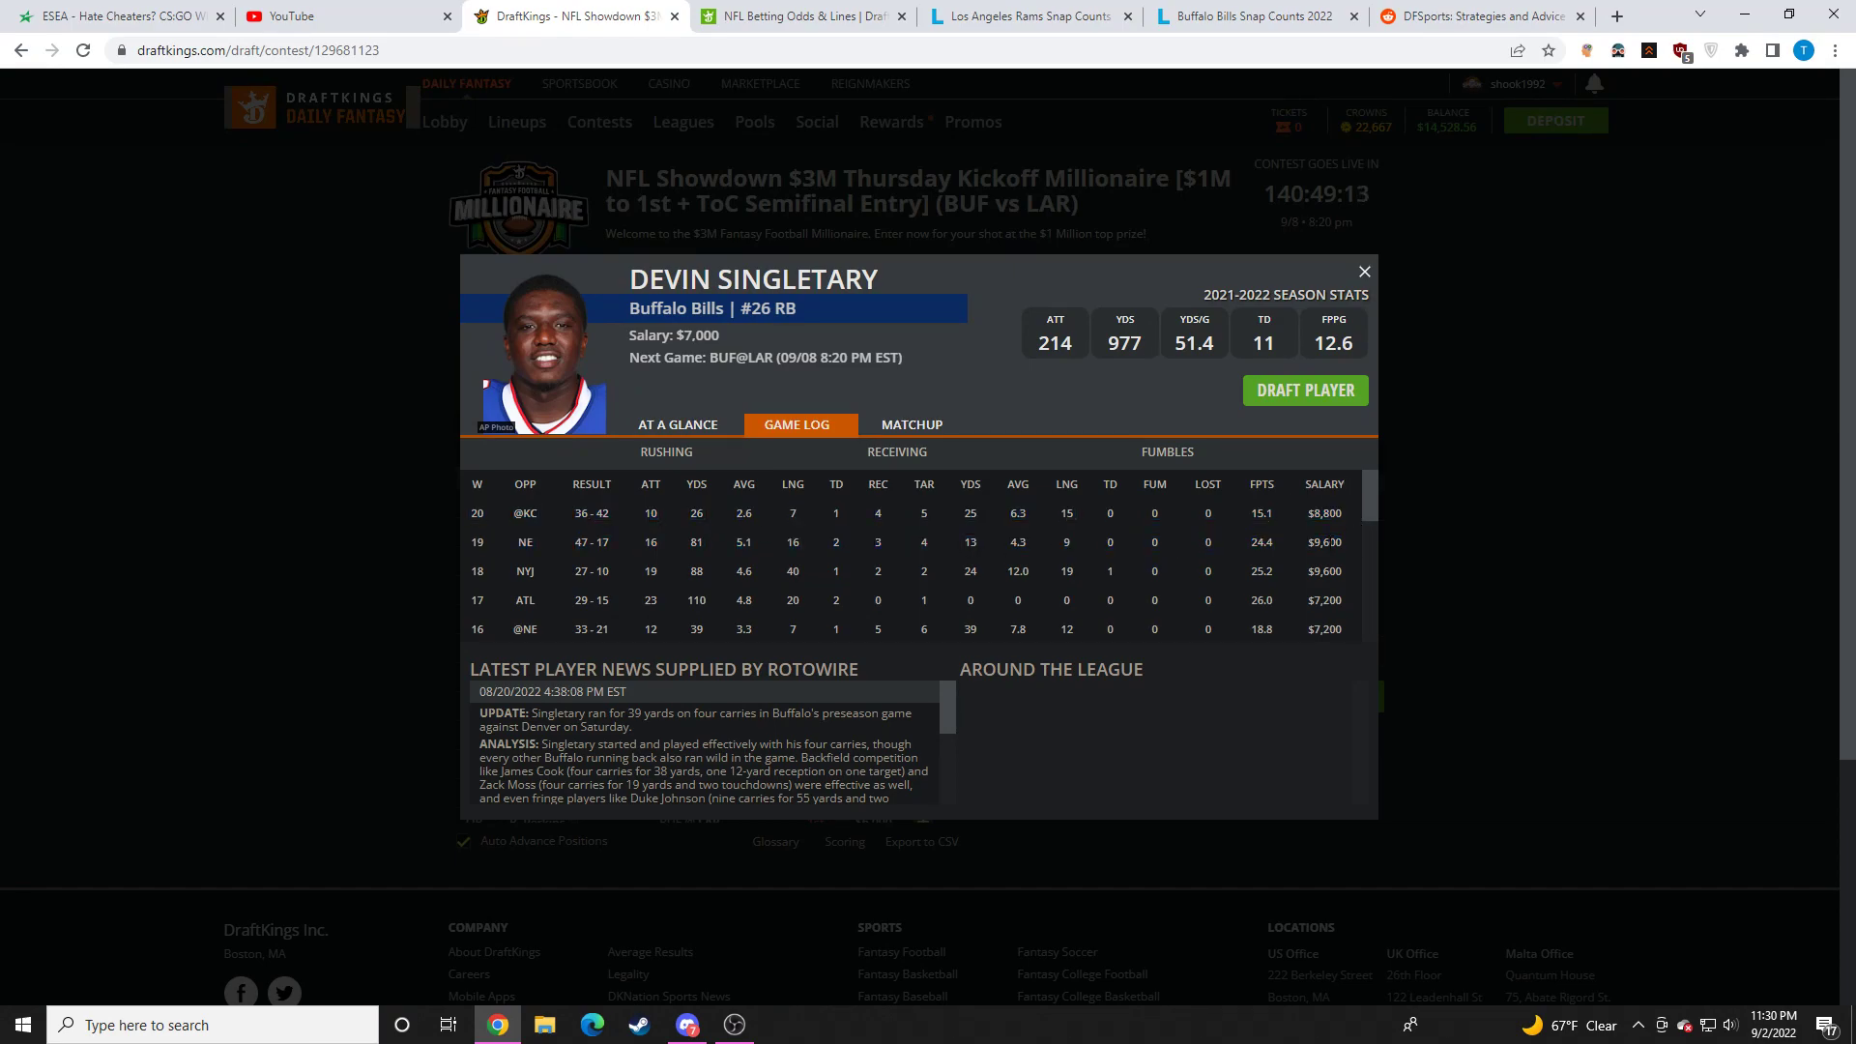
{"action": "scroll", "scroll_direction": "down", "scroll_amount": 3}
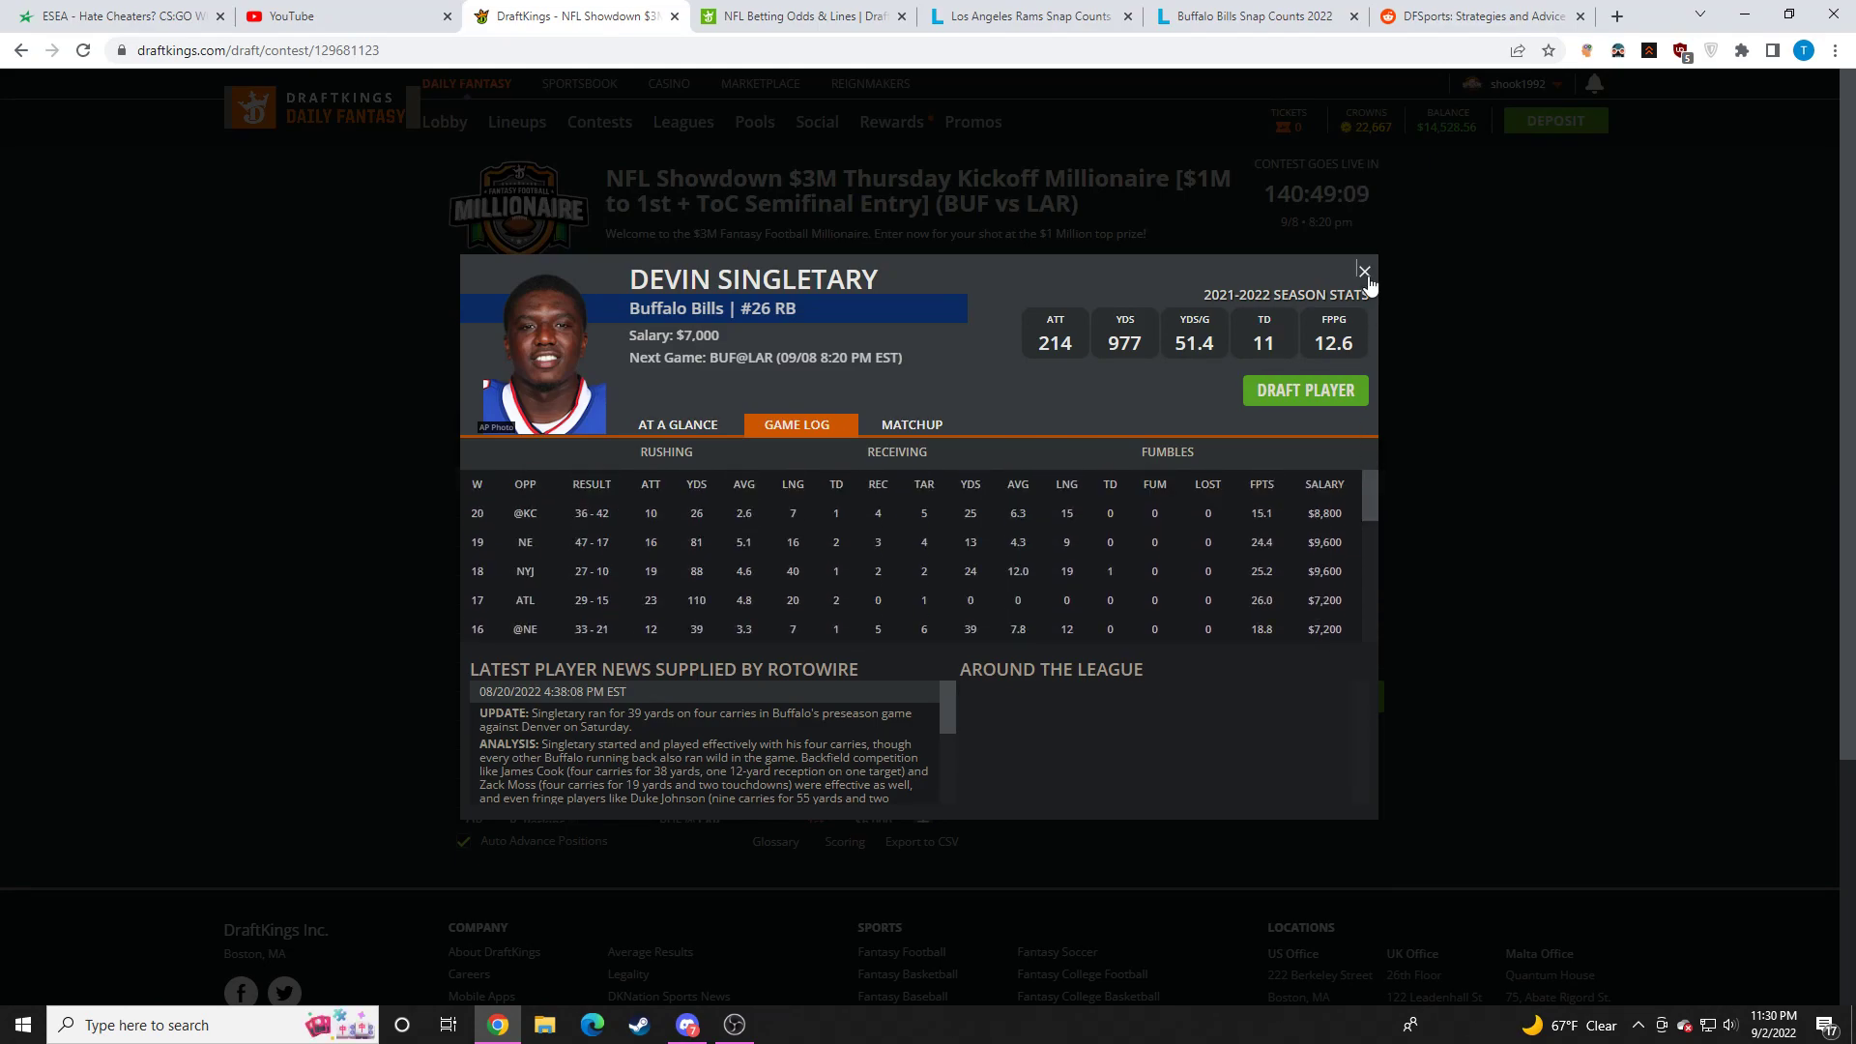
Step: Close Devin Singletary's card and scroll the player pool toward Dawson Knox
{"action": "left_click", "coordinate": [1362, 271]}
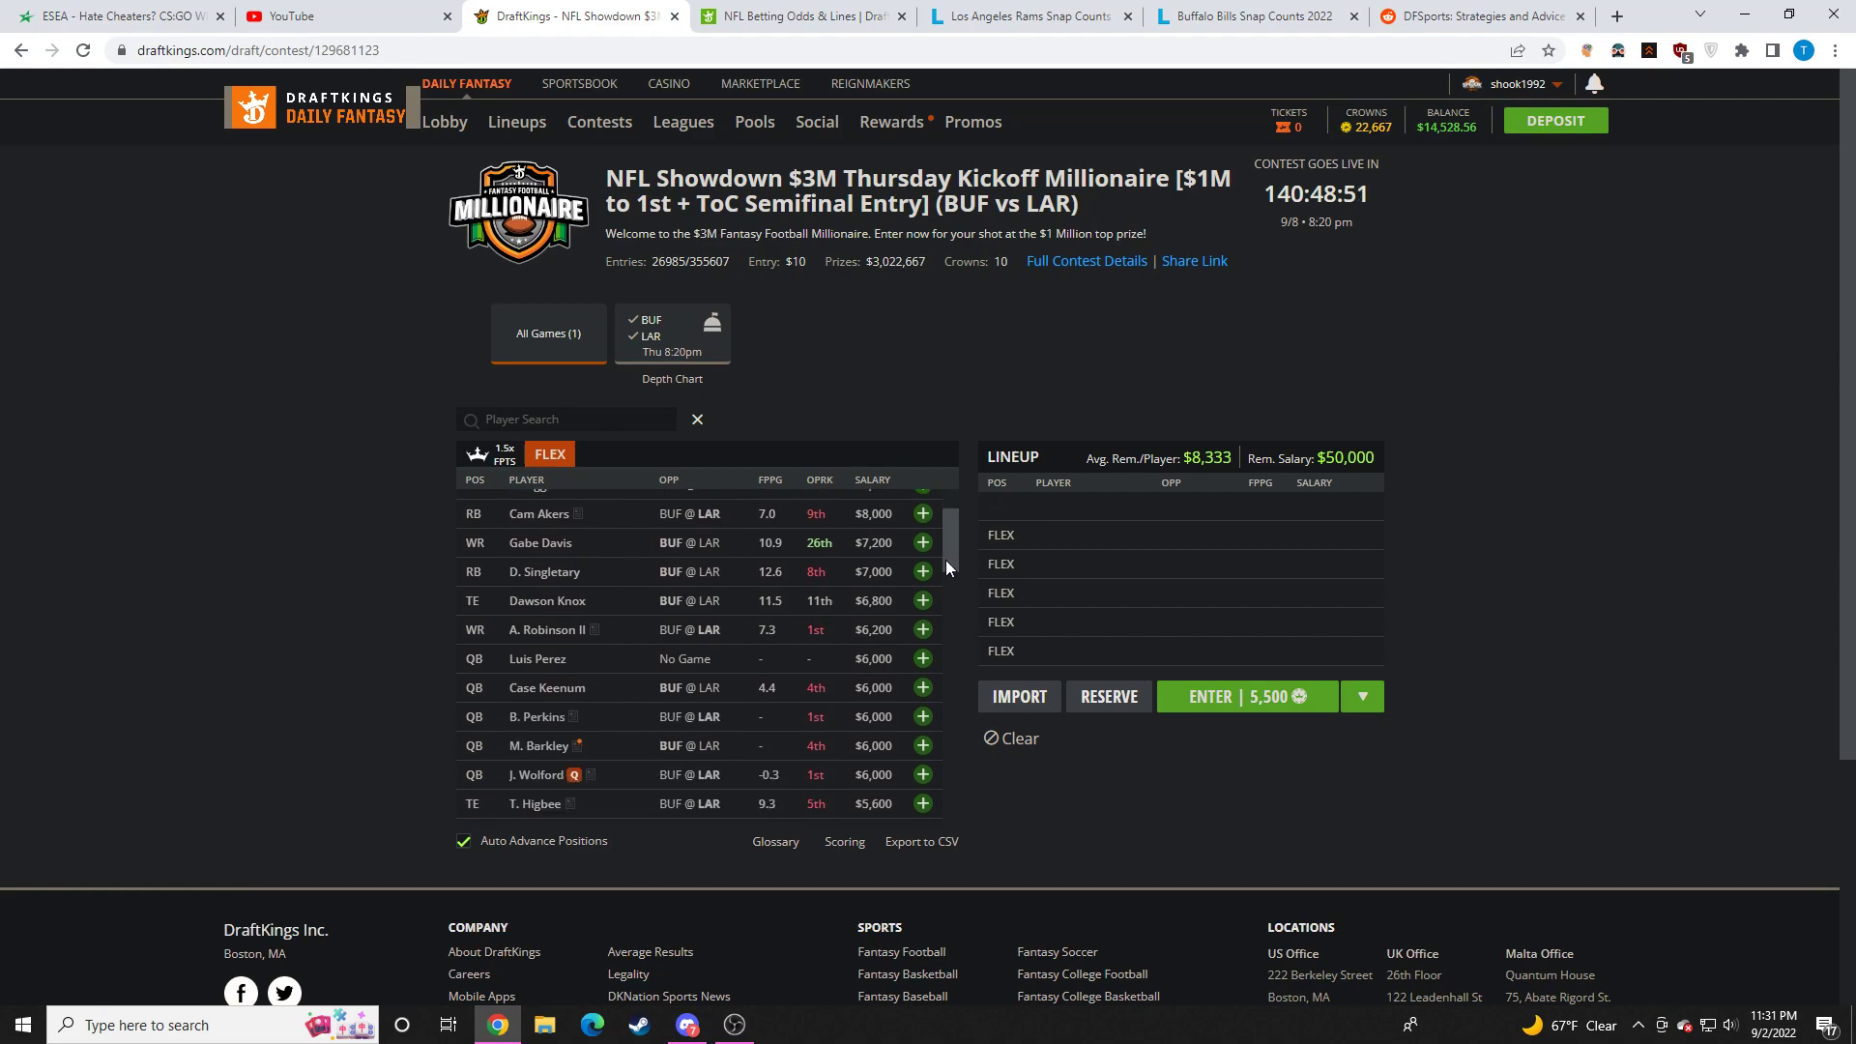
{"action": "scroll", "scroll_direction": "down", "scroll_amount": 3}
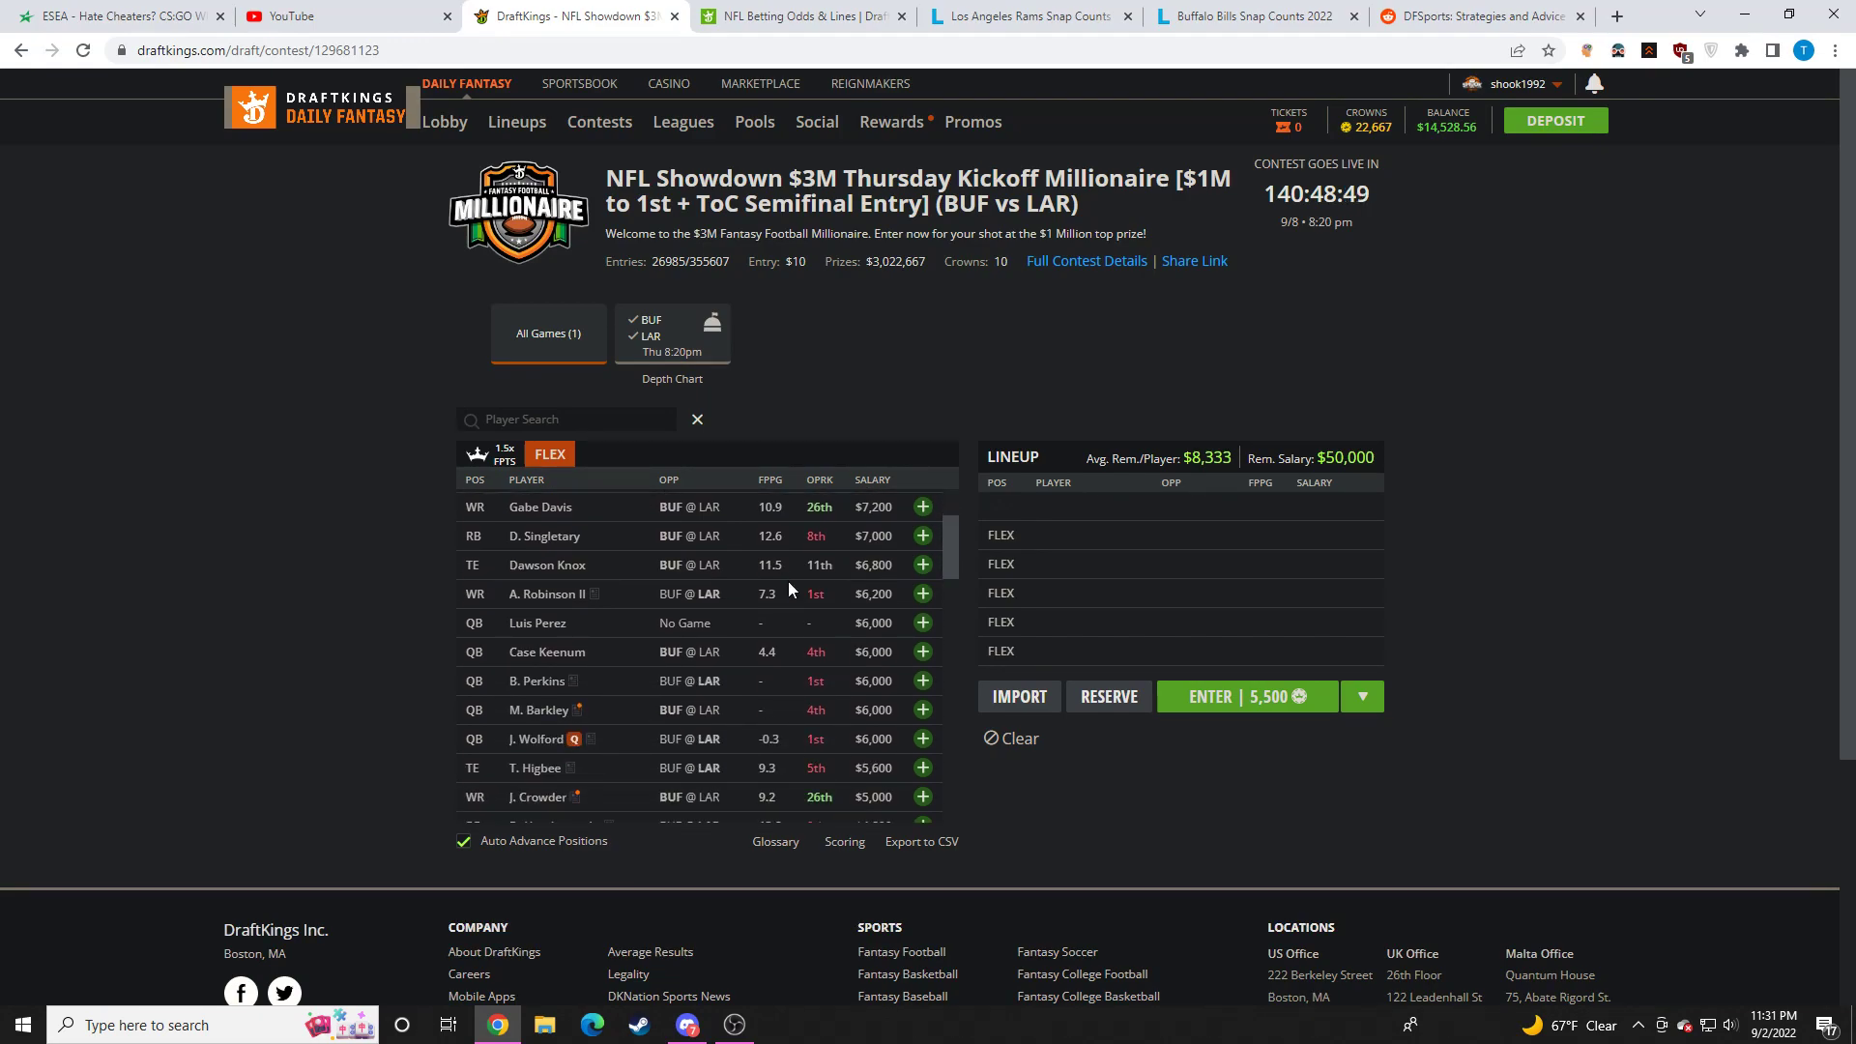
{"action": "mouse_move", "coordinate": [685, 595]}
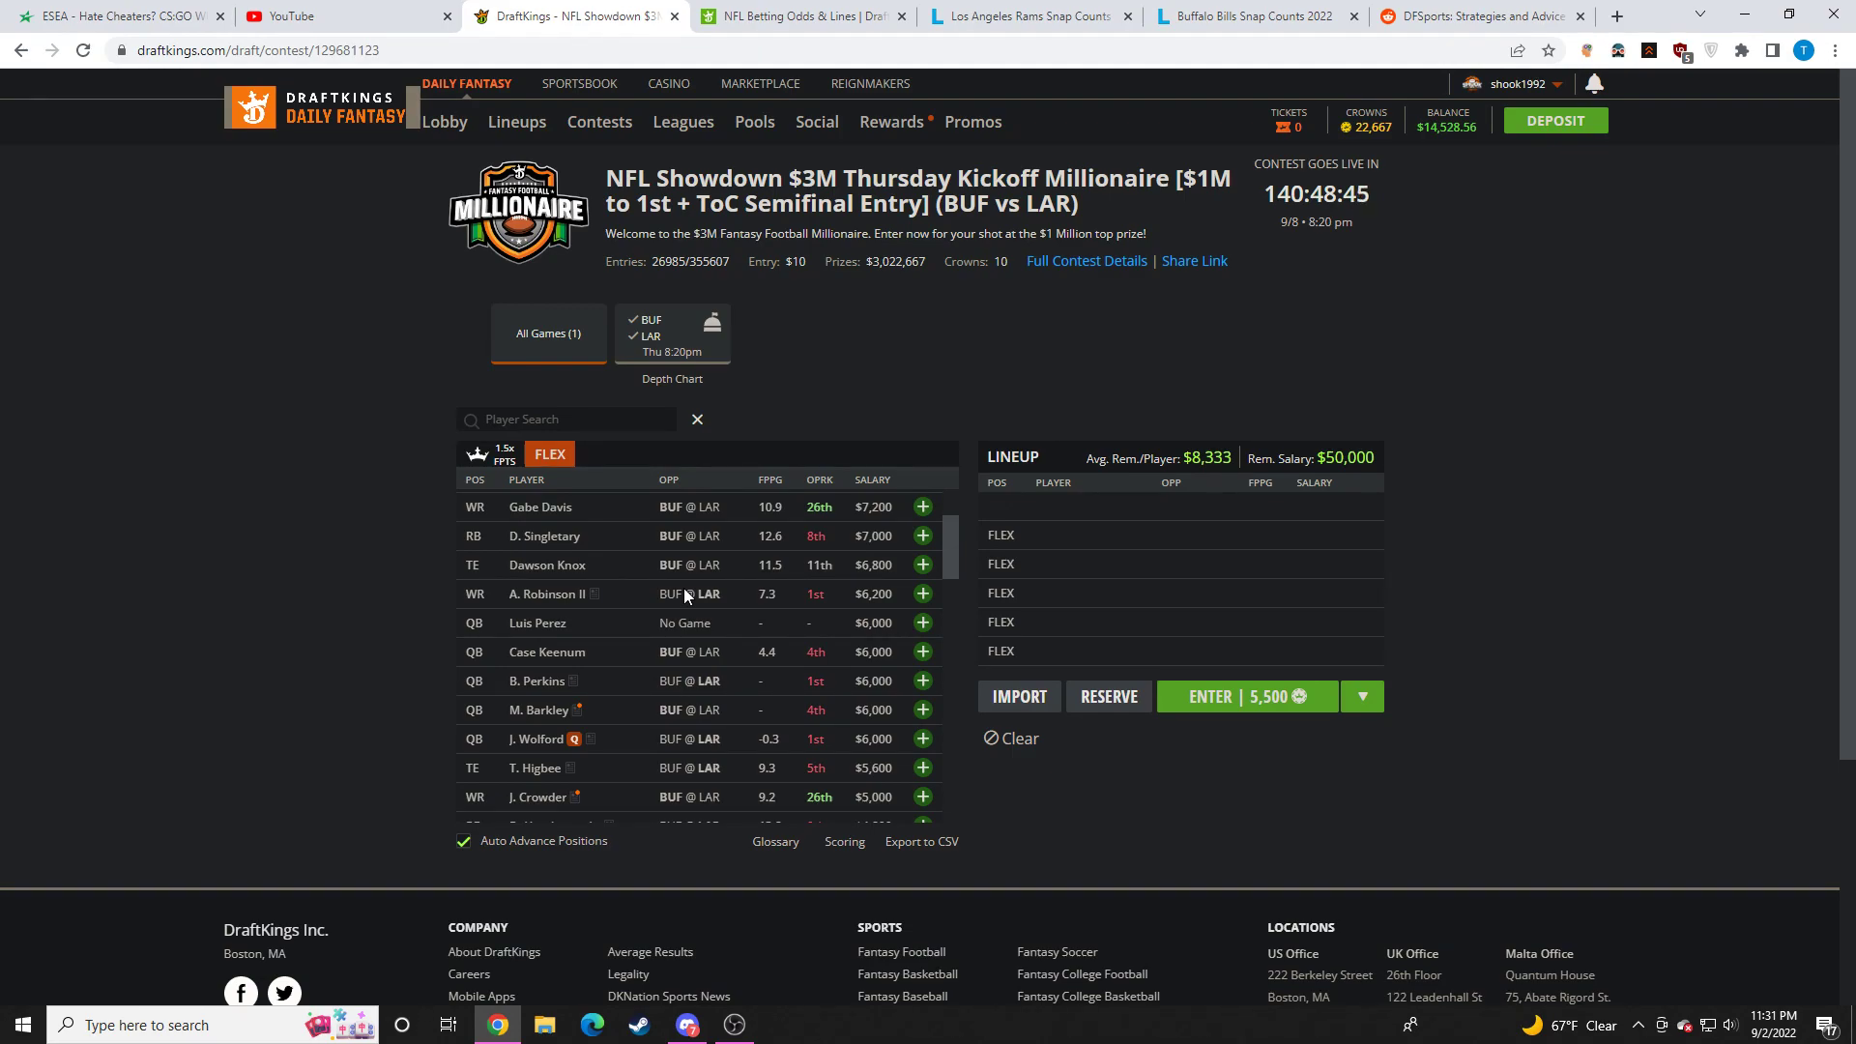
{"action": "mouse_move", "coordinate": [758, 616]}
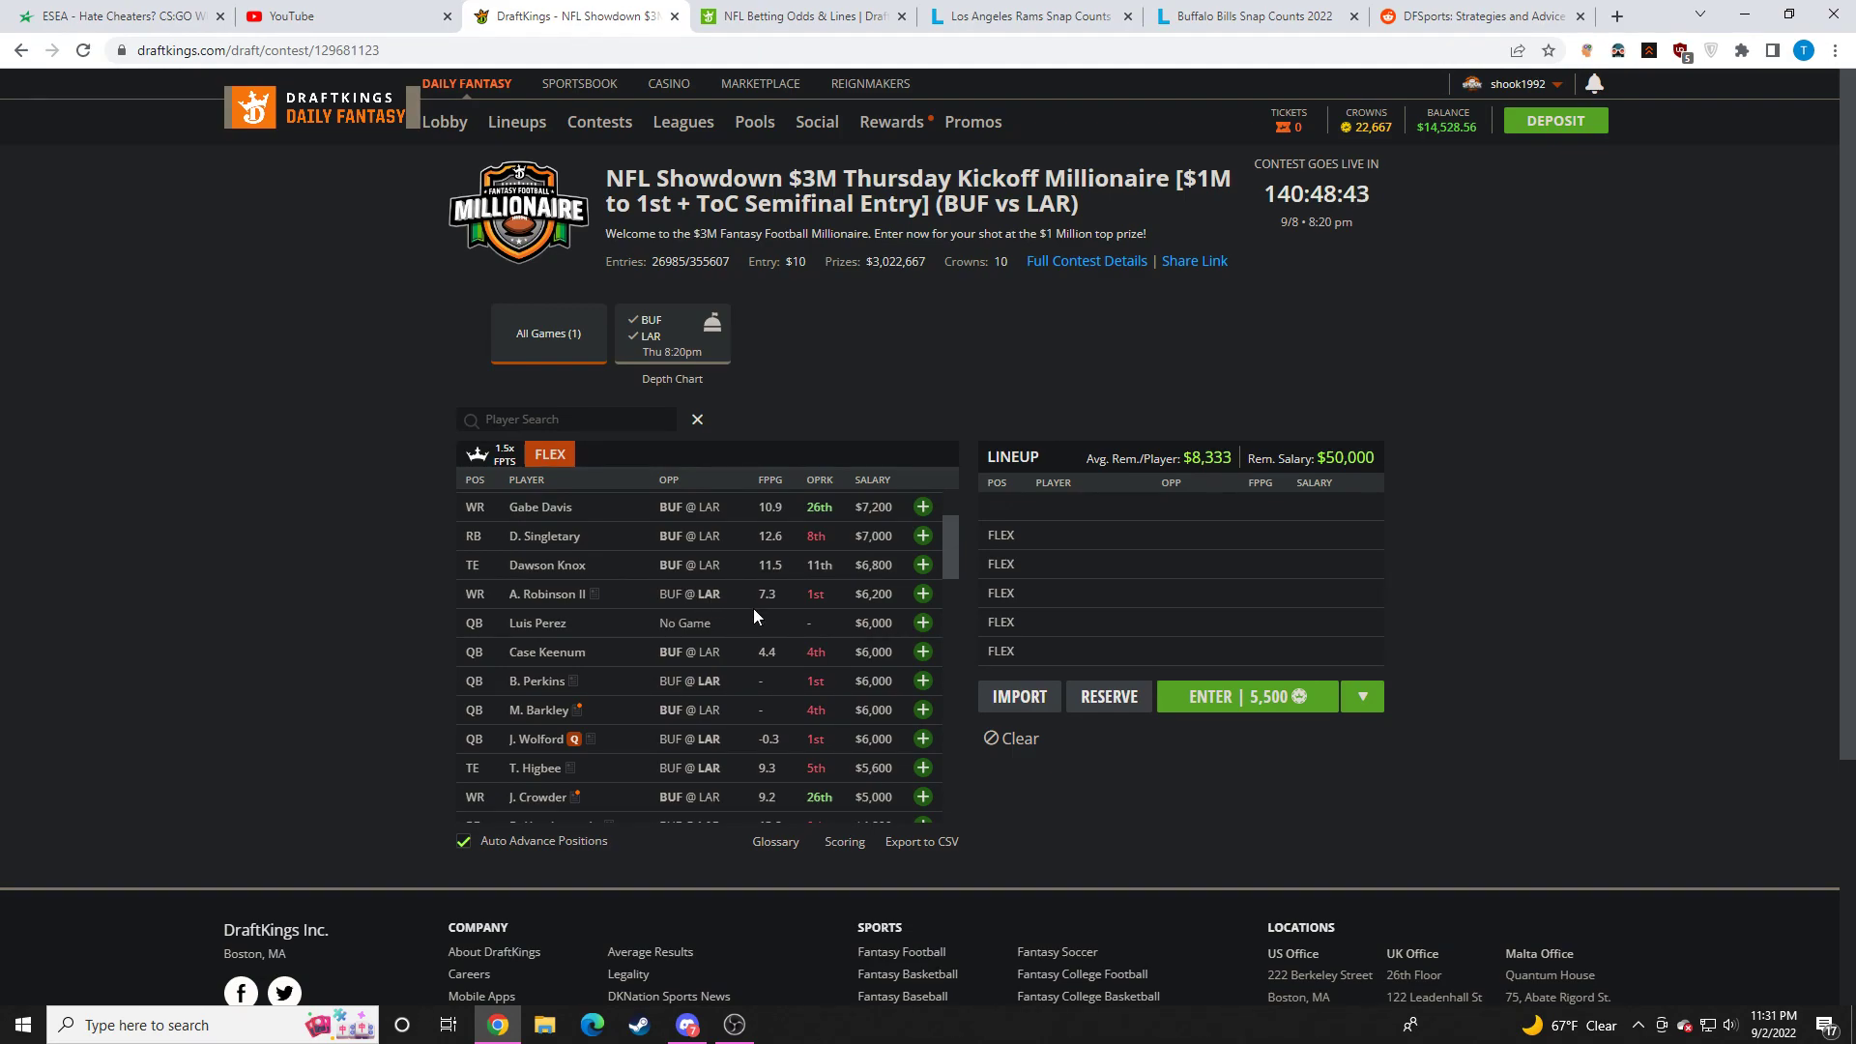
{"action": "mouse_move", "coordinate": [774, 610]}
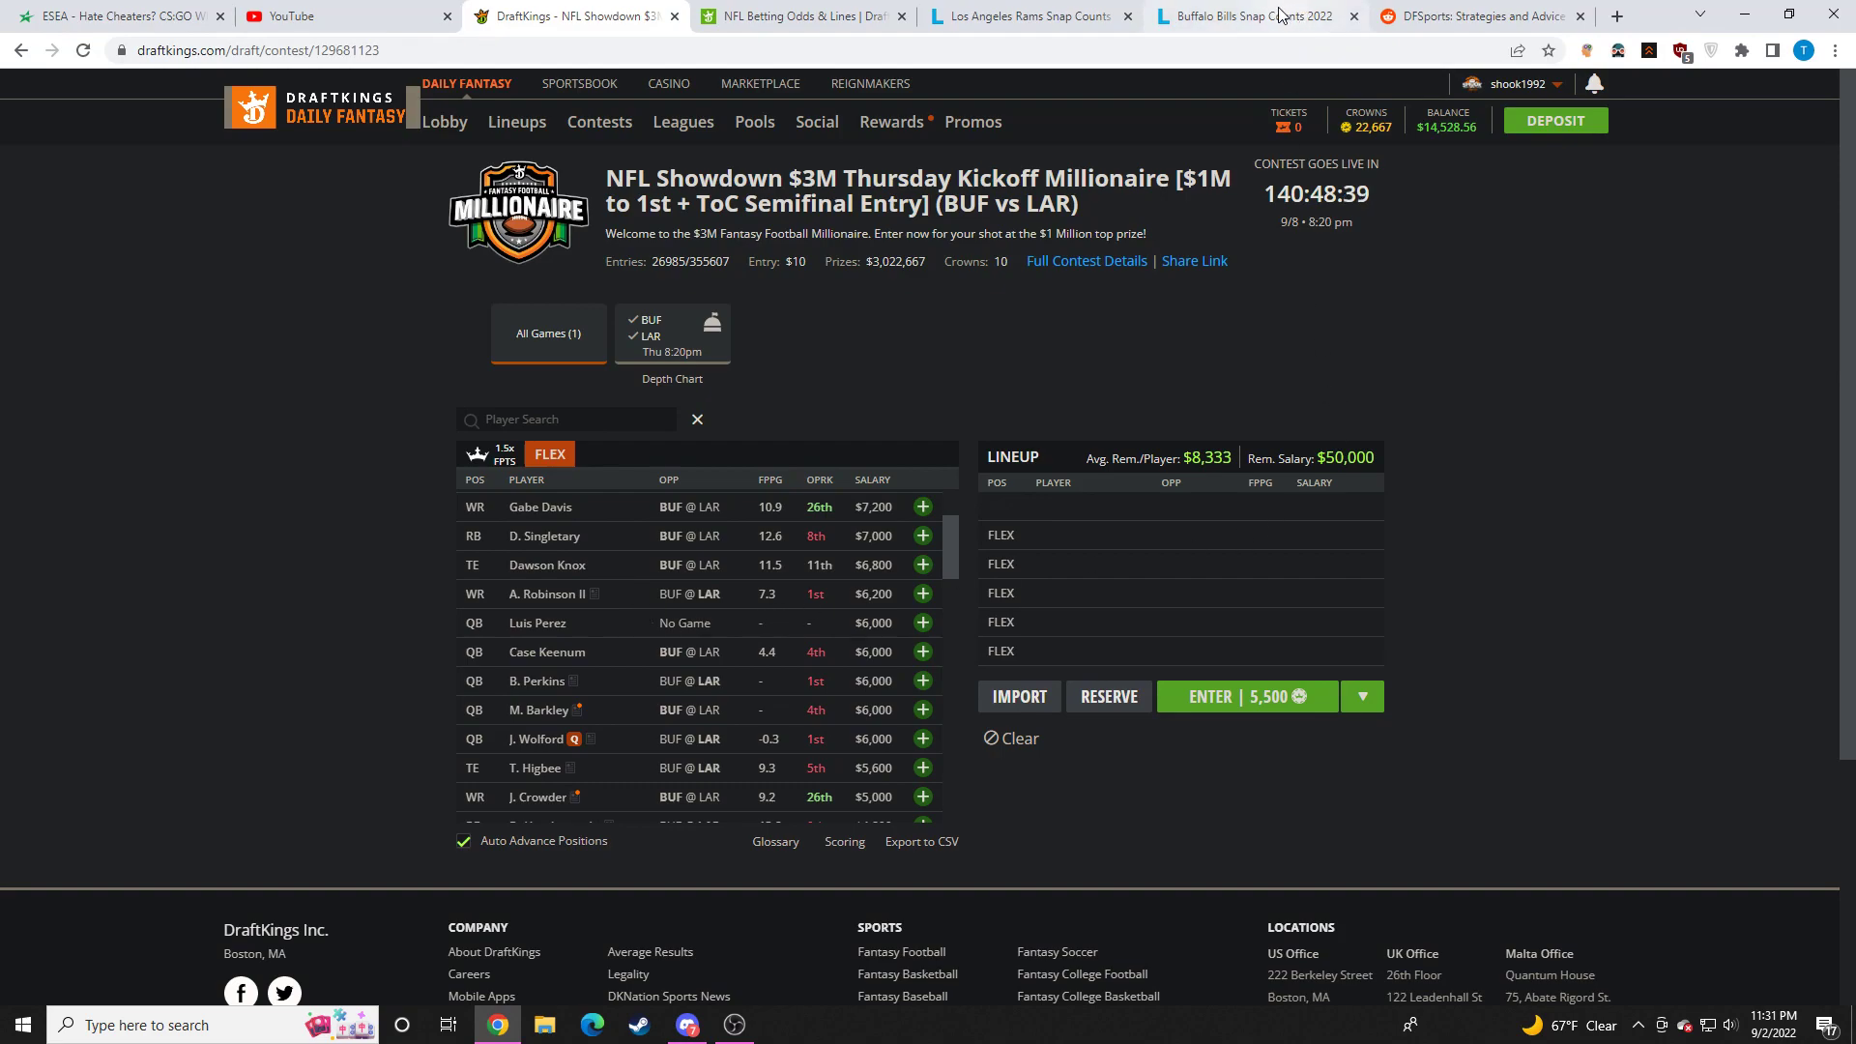
{"action": "mouse_move", "coordinate": [1248, 16]}
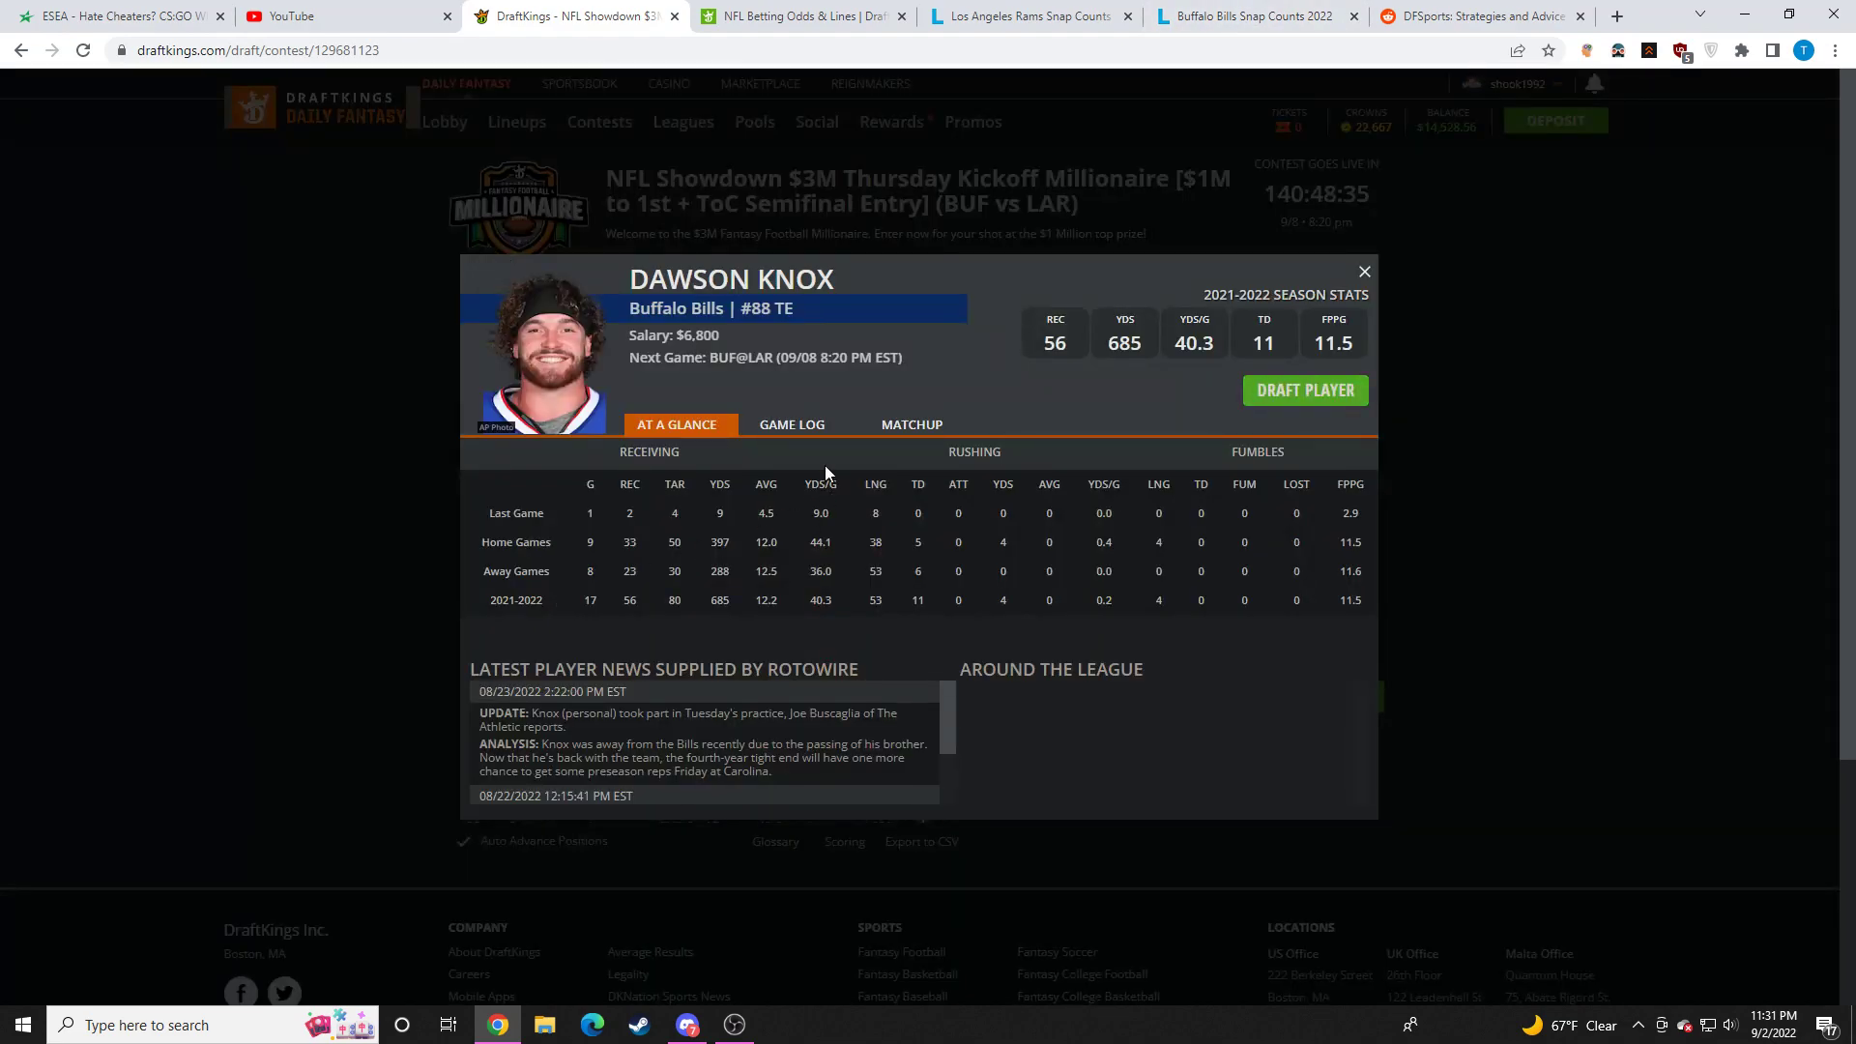
Step: Review Dawson Knox's game log, close his card, and open the Bills snap counts page
{"action": "left_click", "coordinate": [791, 423]}
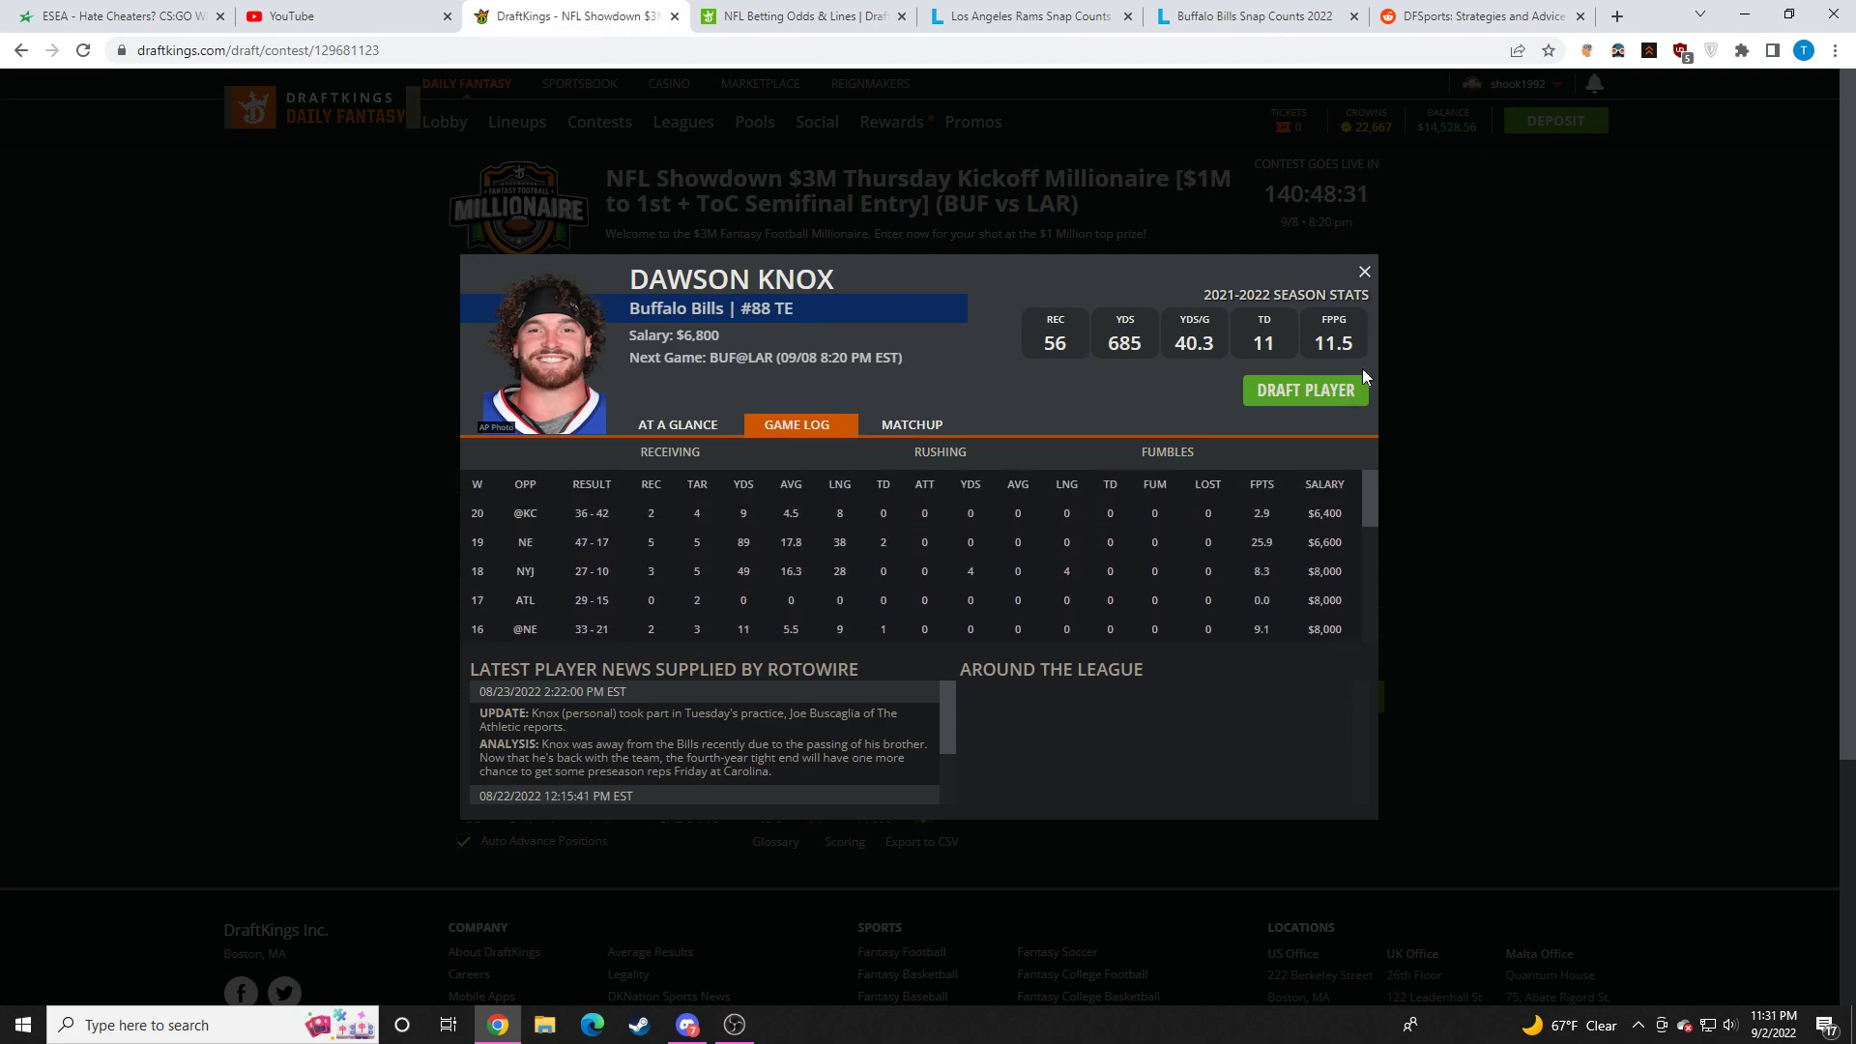
{"action": "left_click", "coordinate": [1364, 271]}
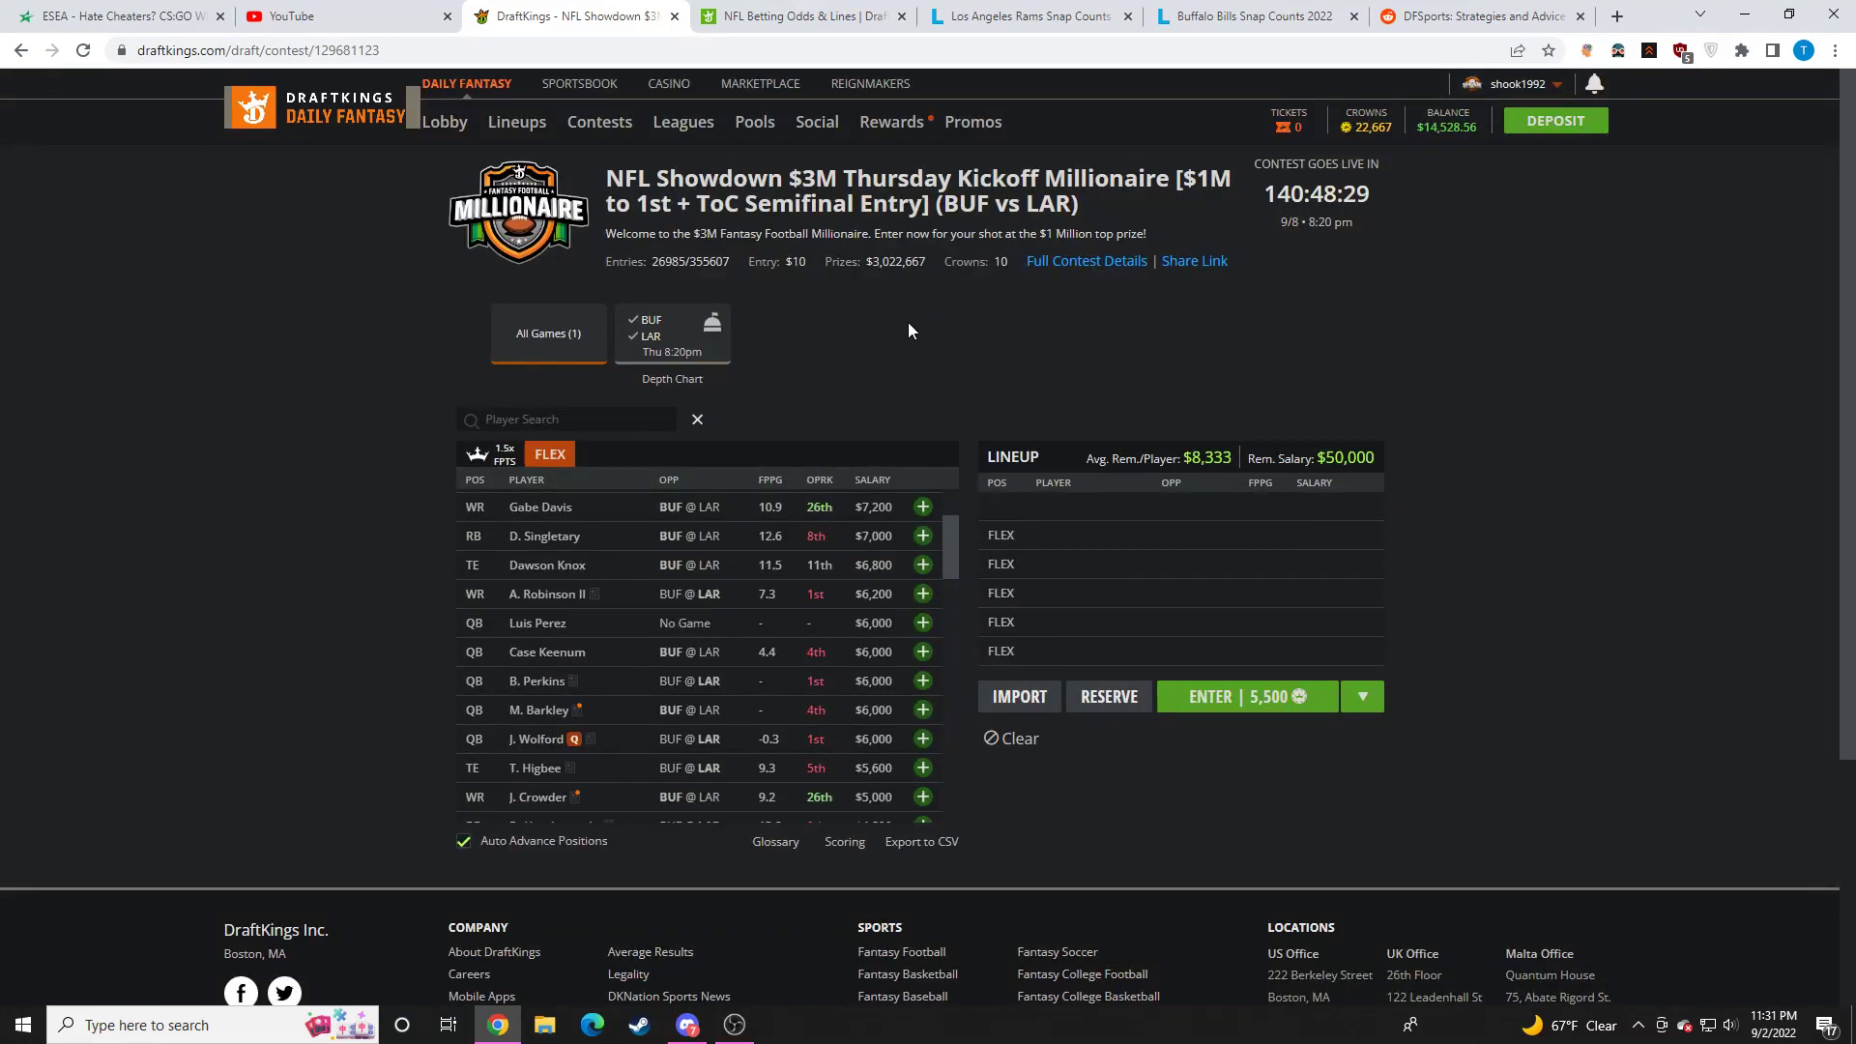
{"action": "mouse_move", "coordinate": [813, 410]}
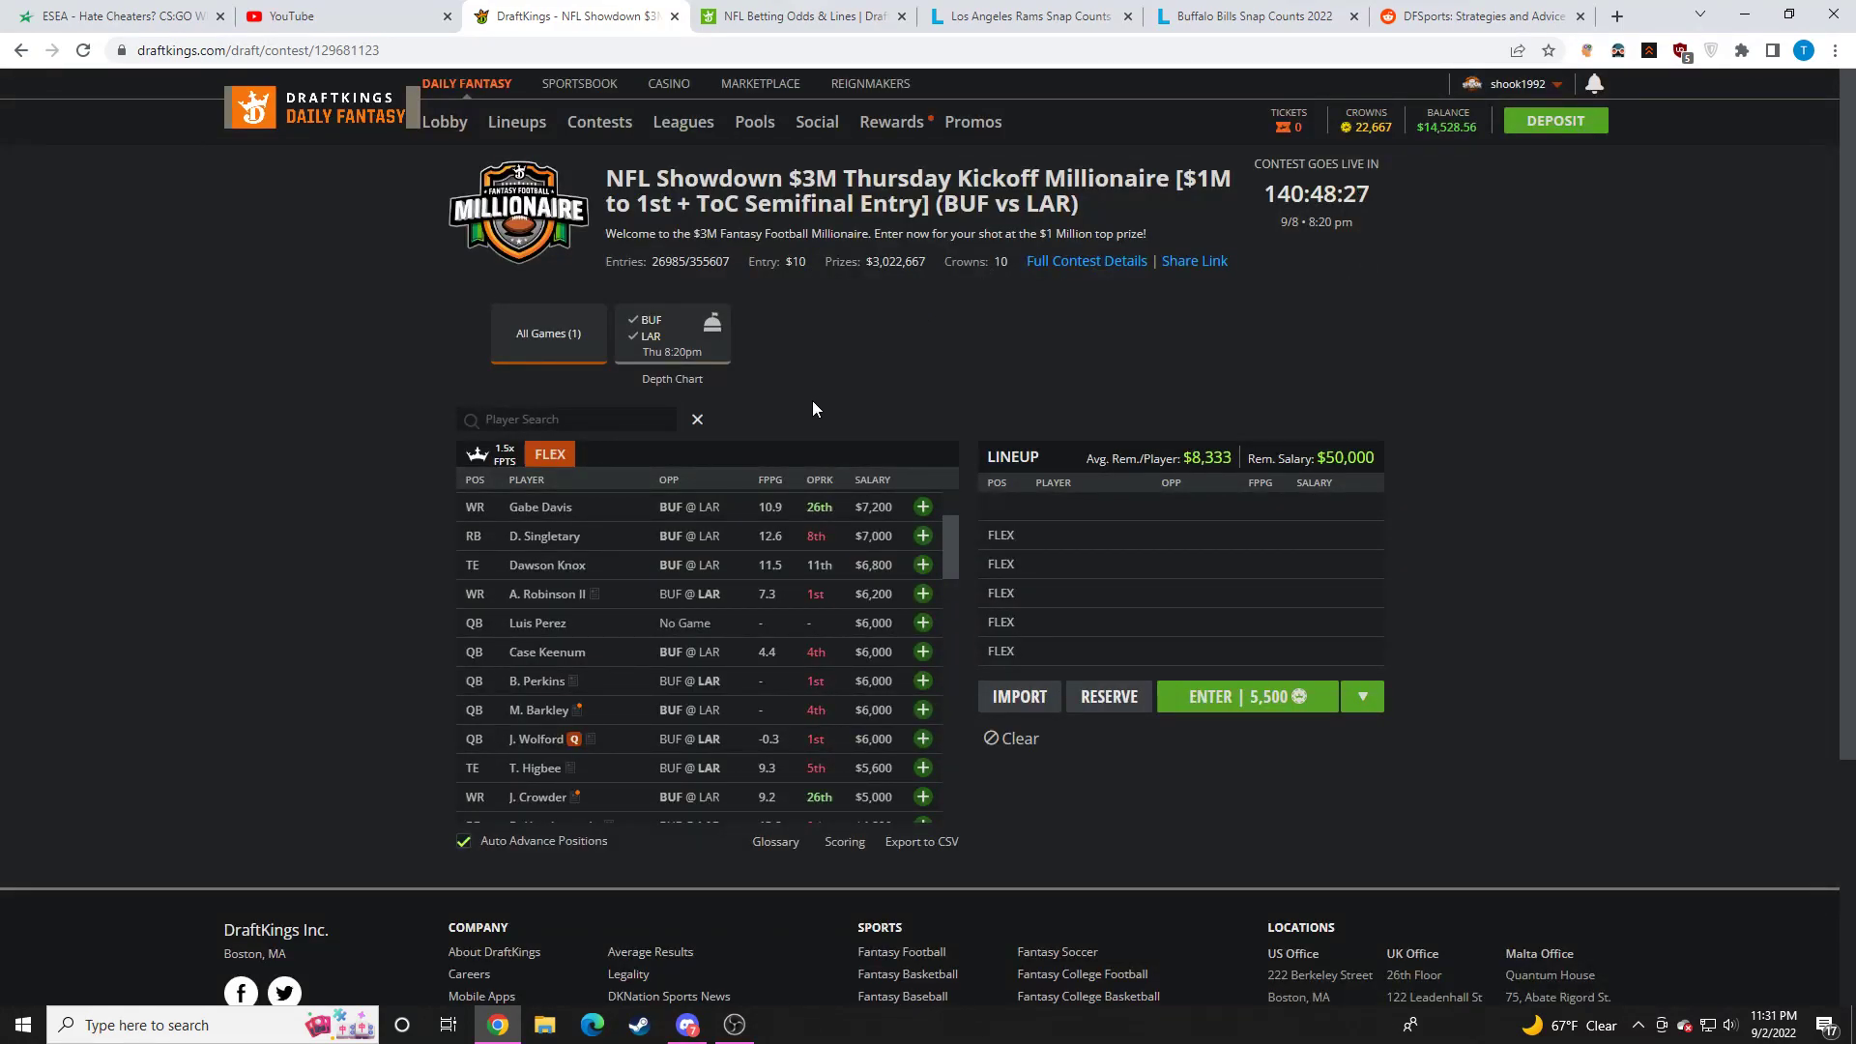
{"action": "mouse_move", "coordinate": [678, 805]}
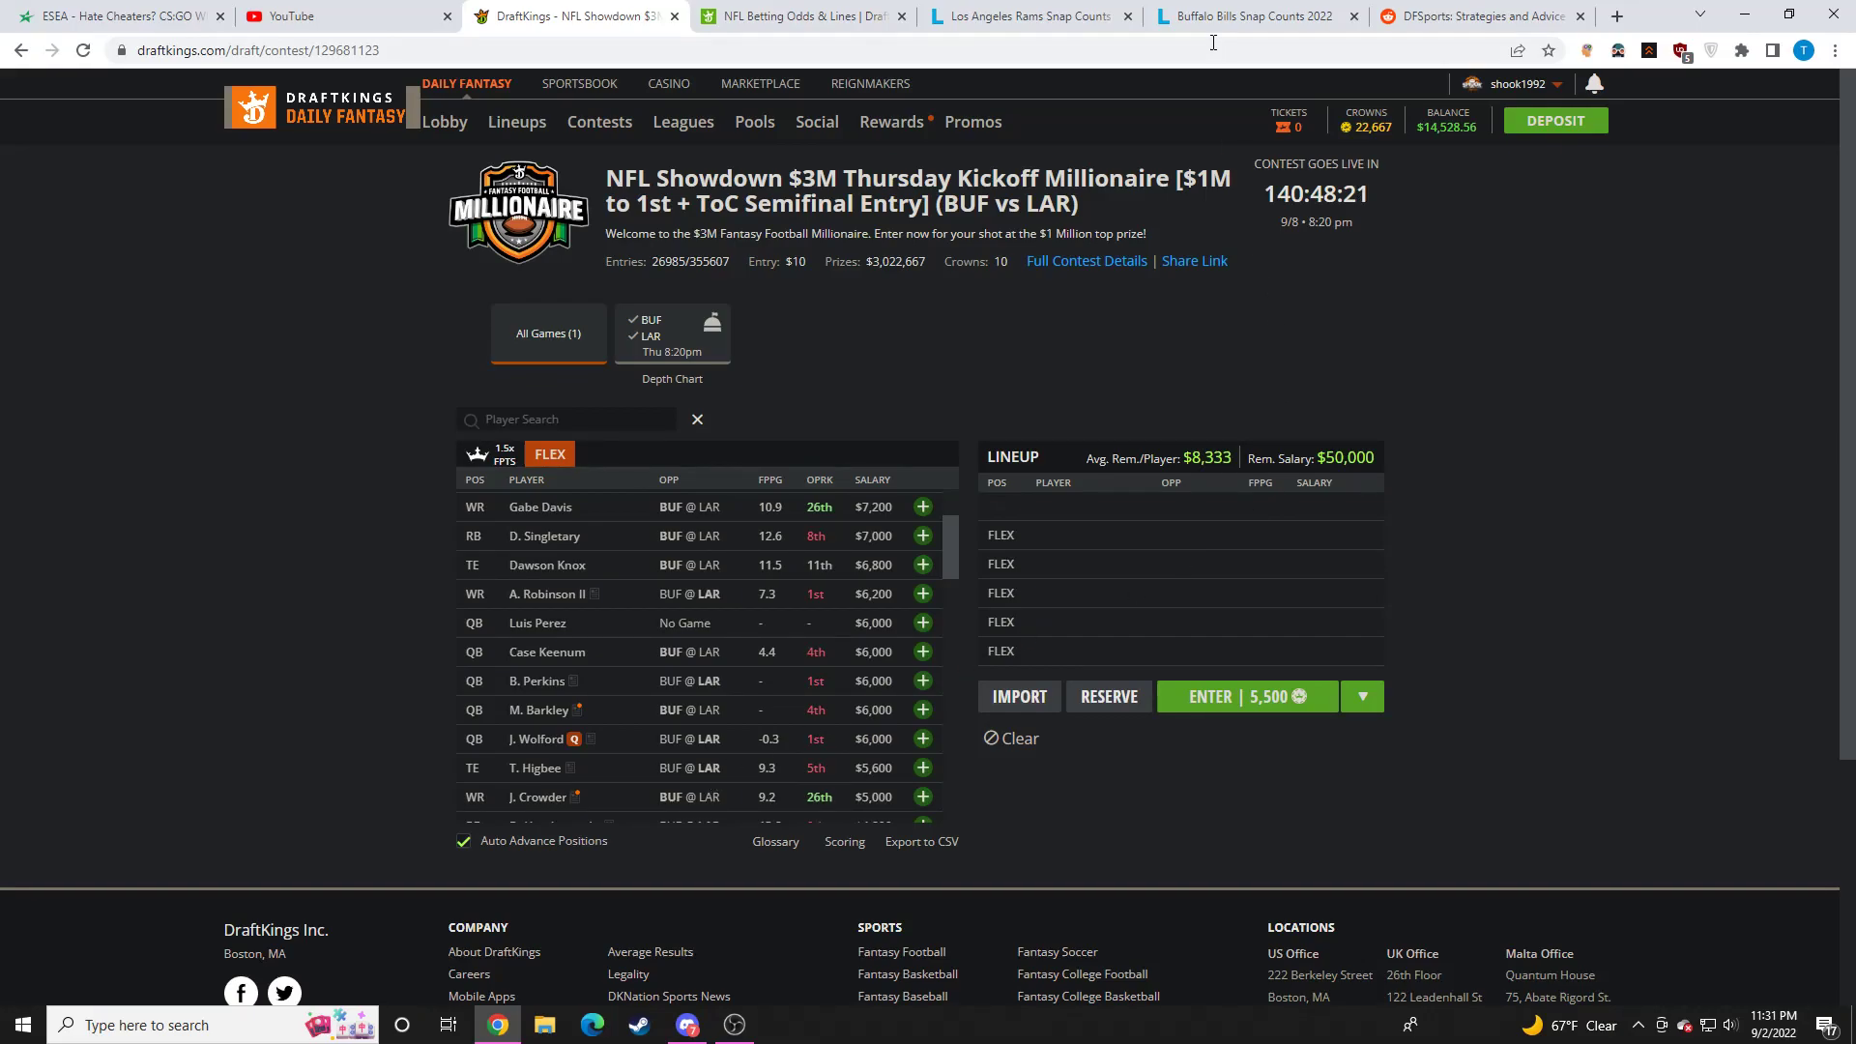
{"action": "left_click", "coordinate": [1247, 16]}
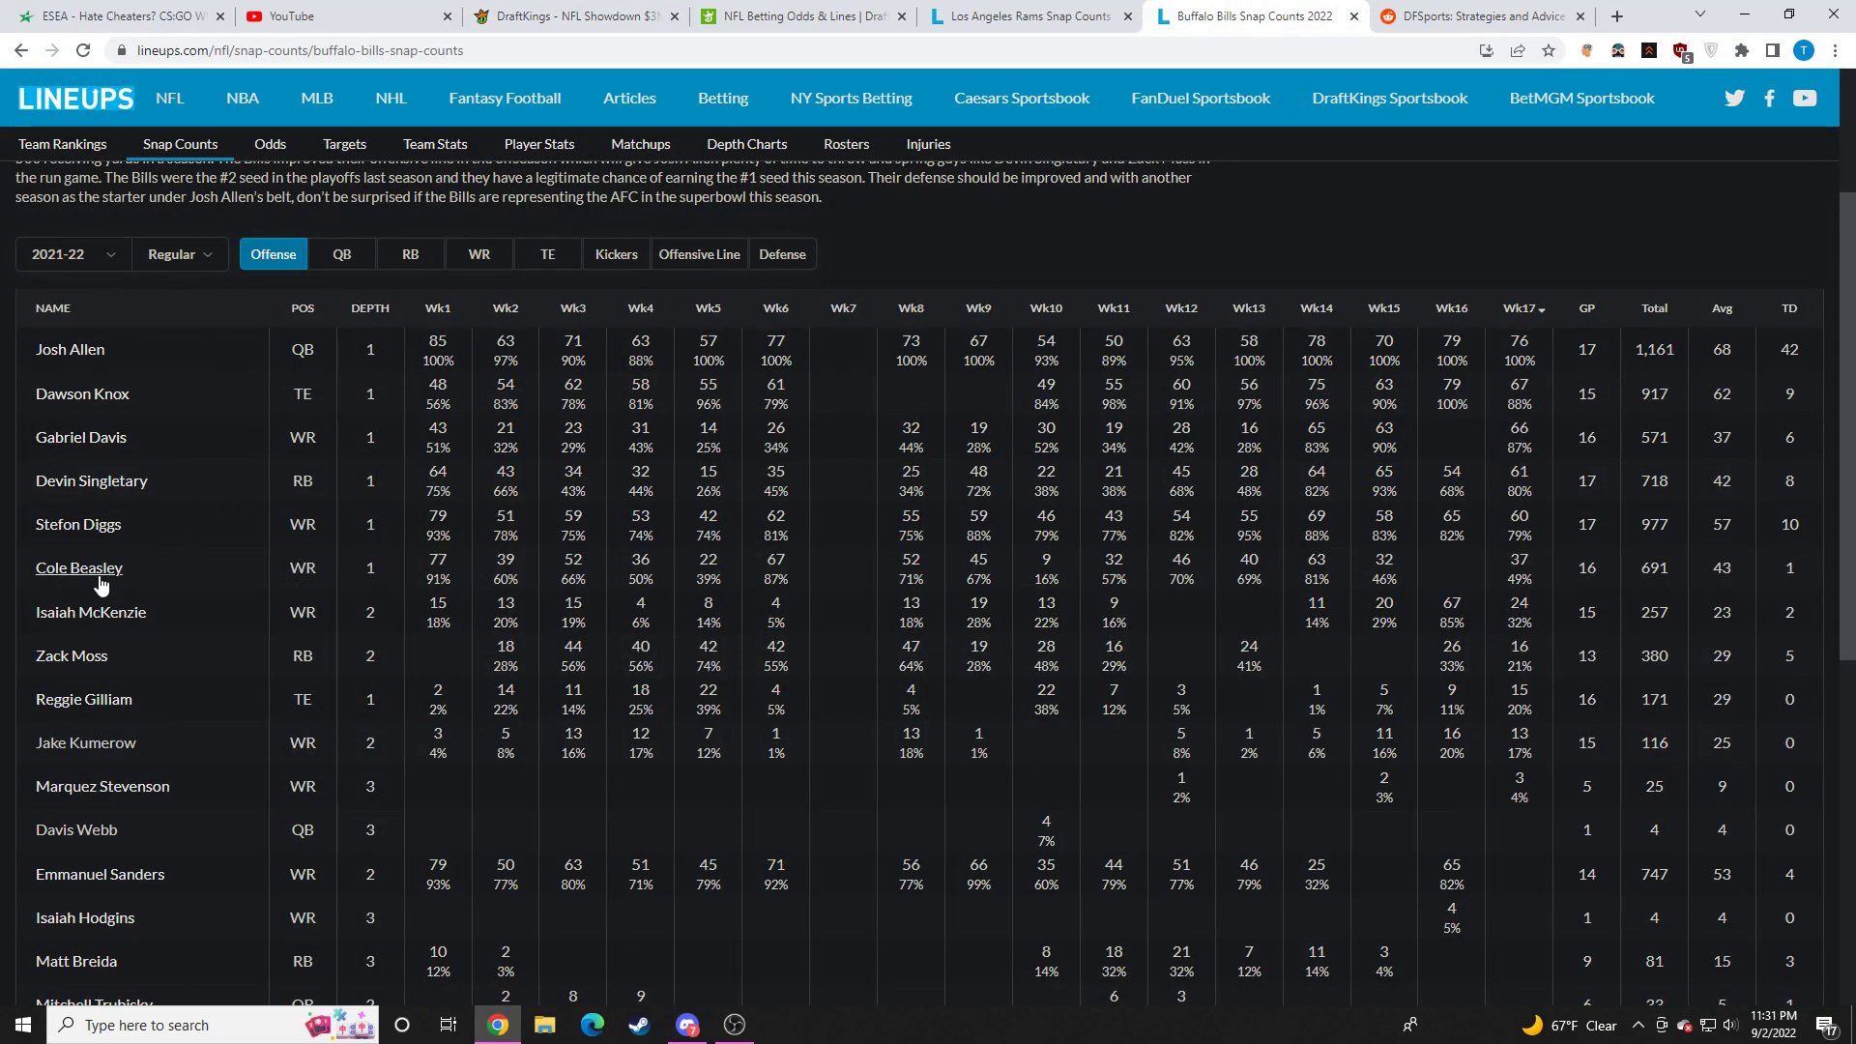
{"action": "mouse_move", "coordinate": [679, 383]}
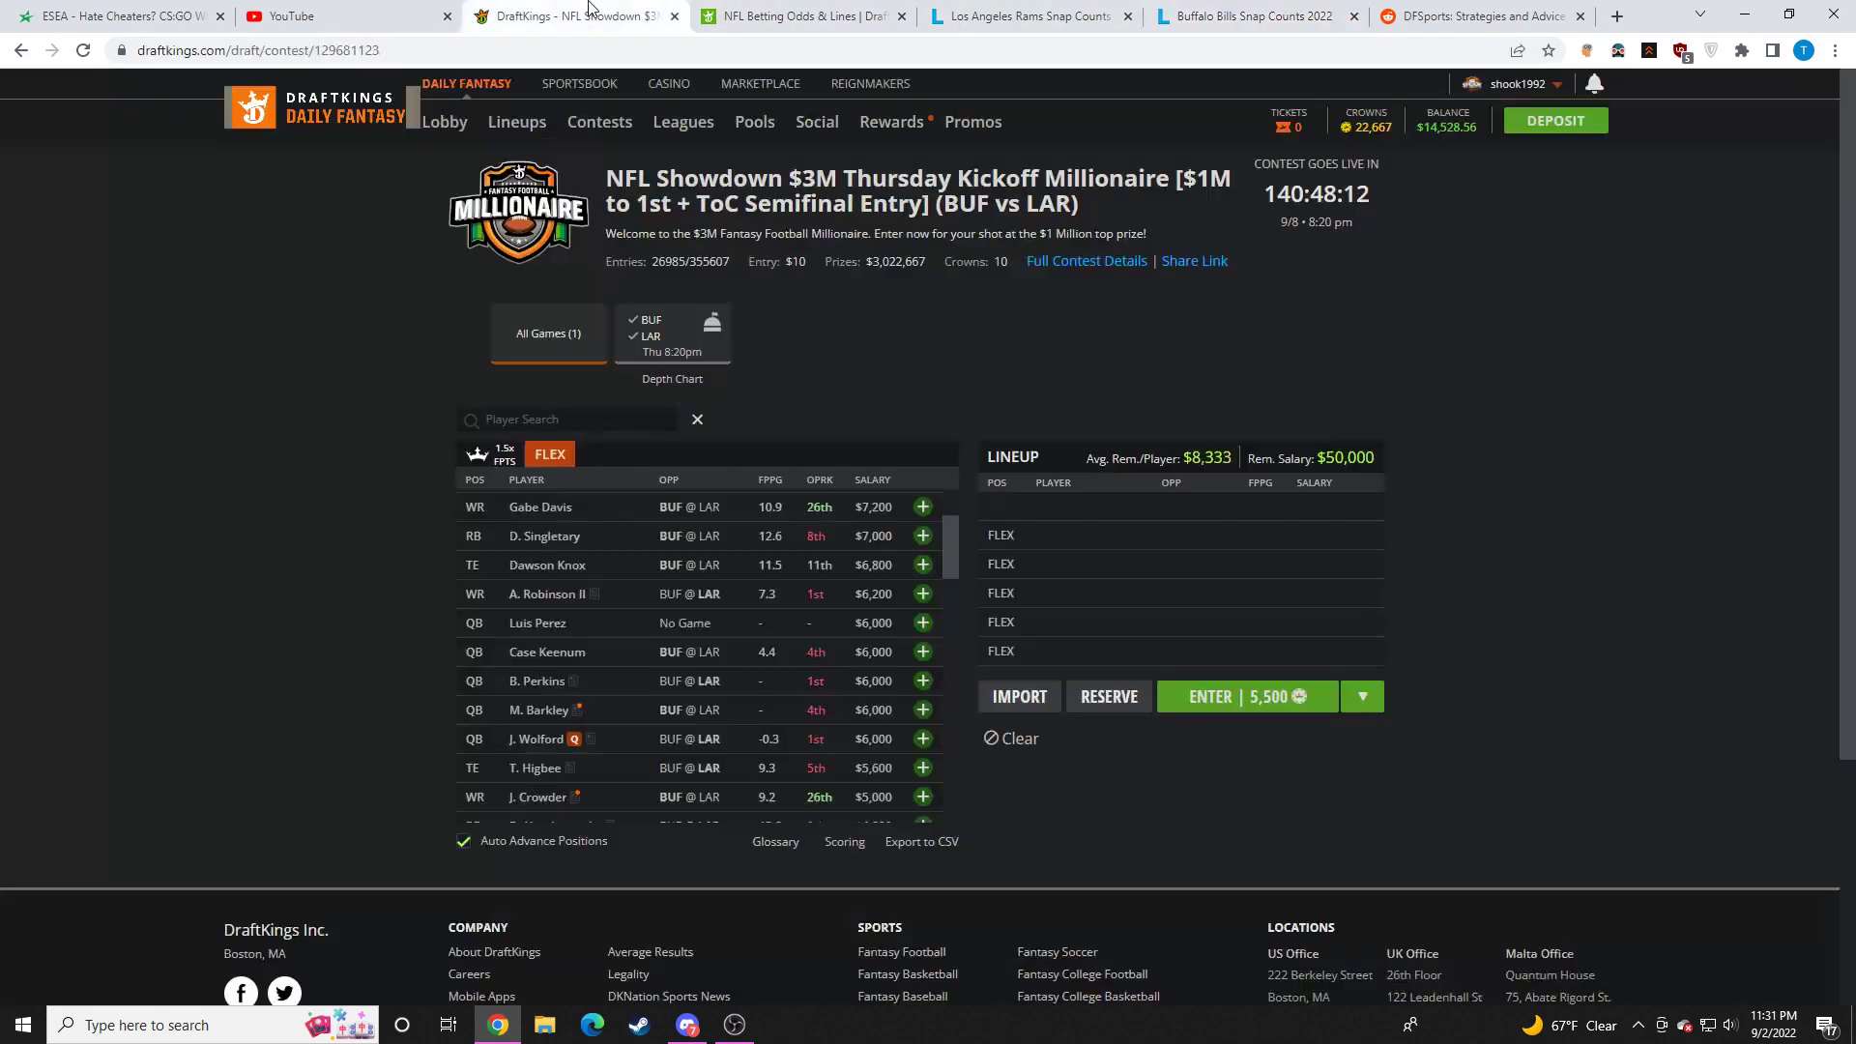
{"action": "mouse_move", "coordinate": [743, 651]}
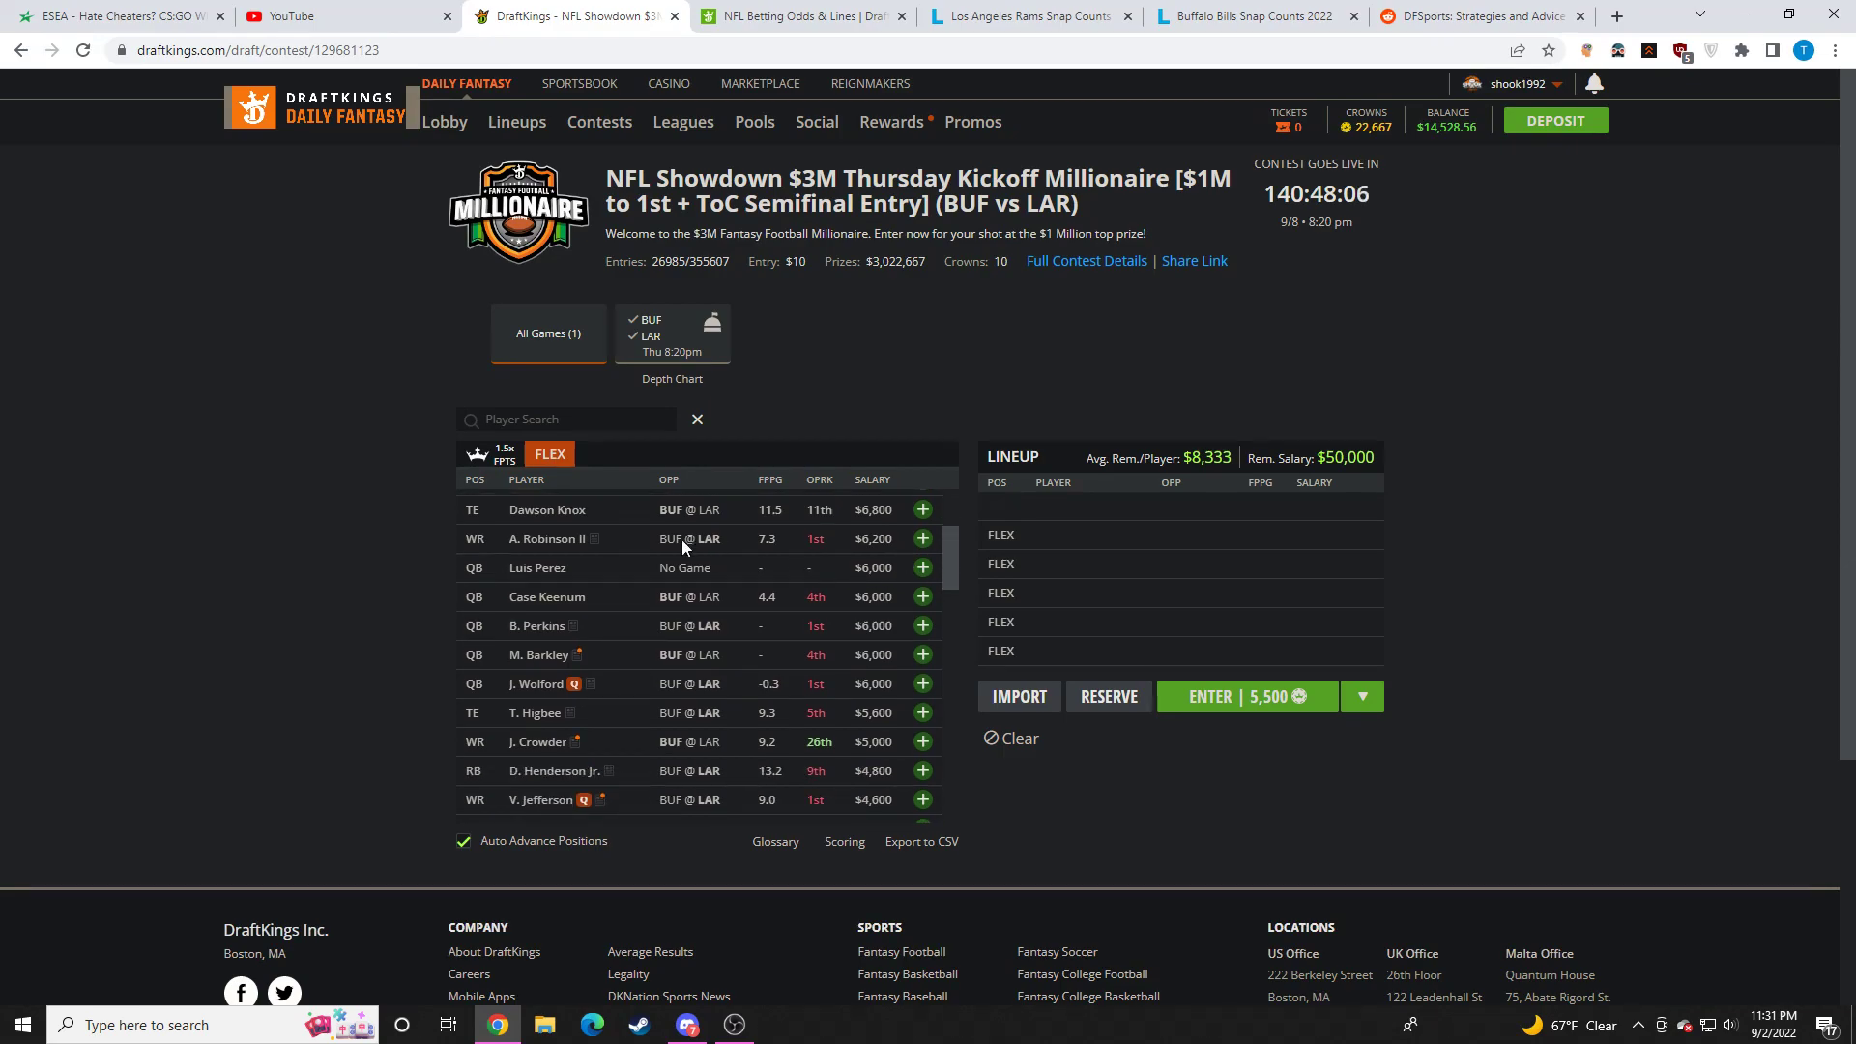
{"action": "left_click", "coordinate": [547, 539]}
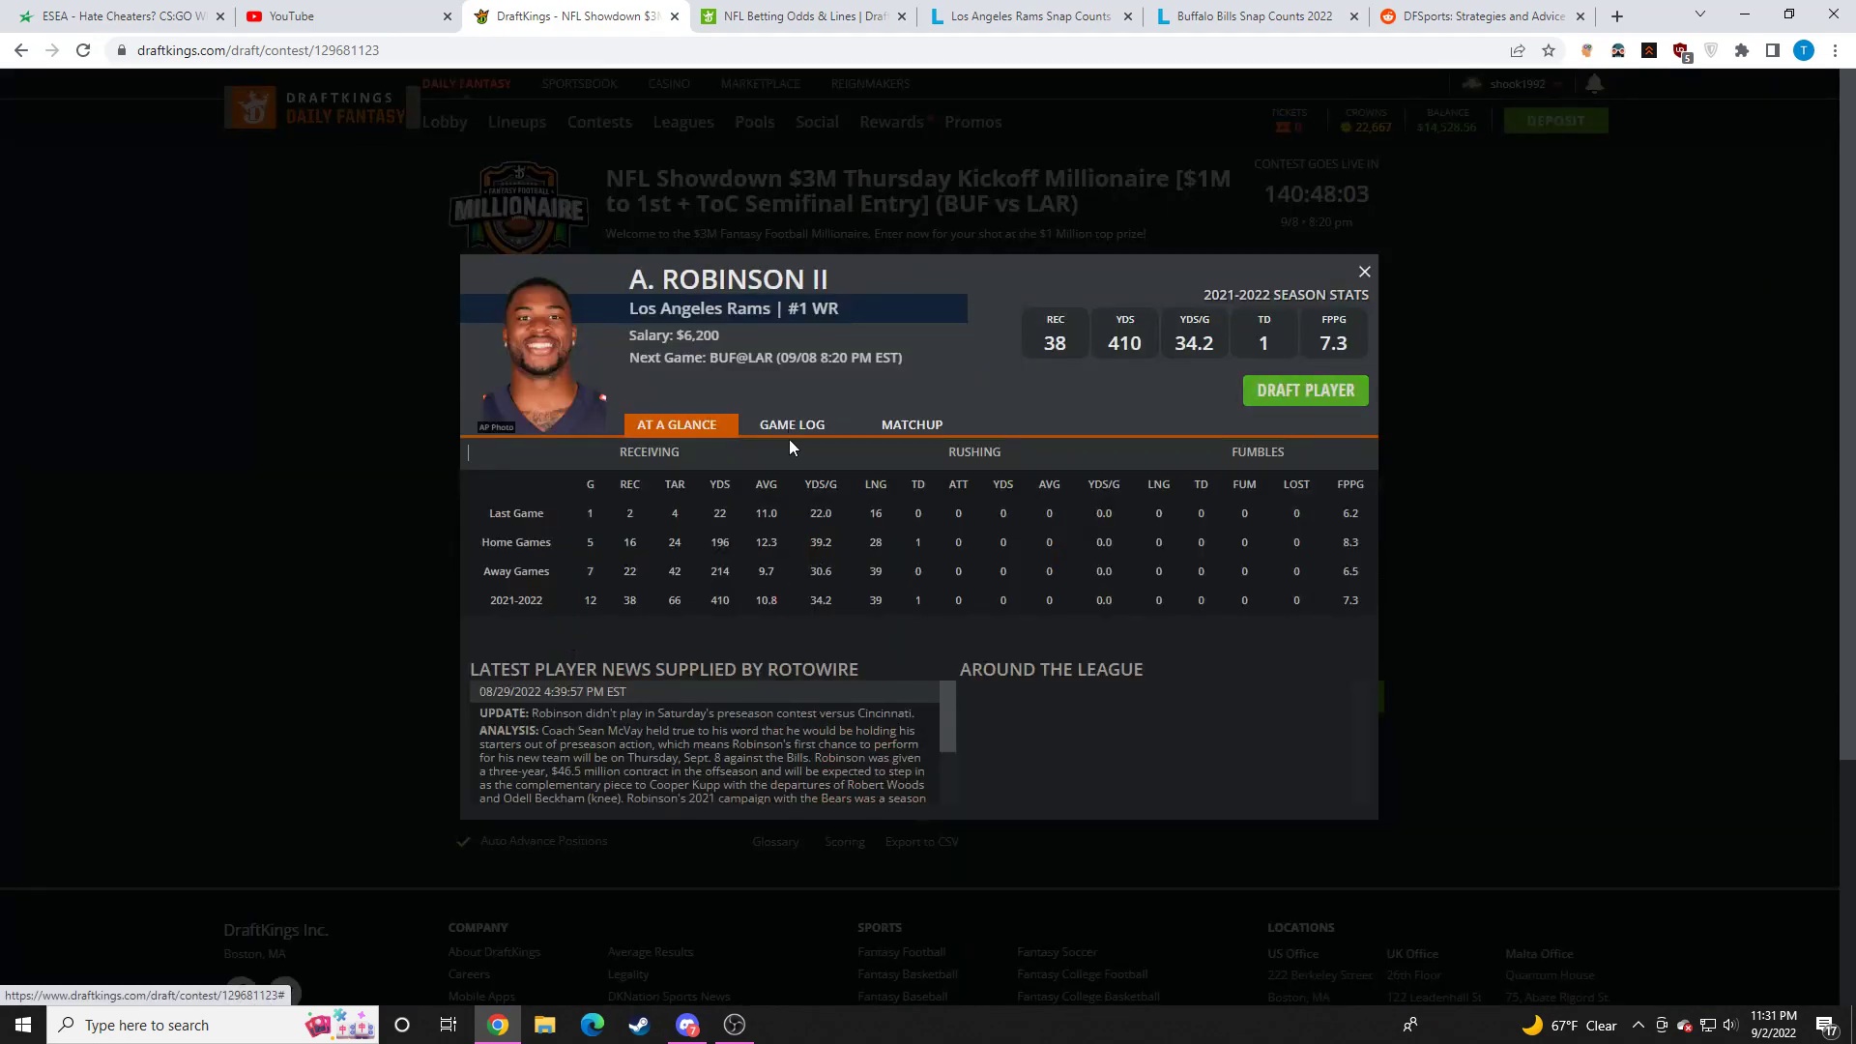
{"action": "left_click", "coordinate": [791, 424]}
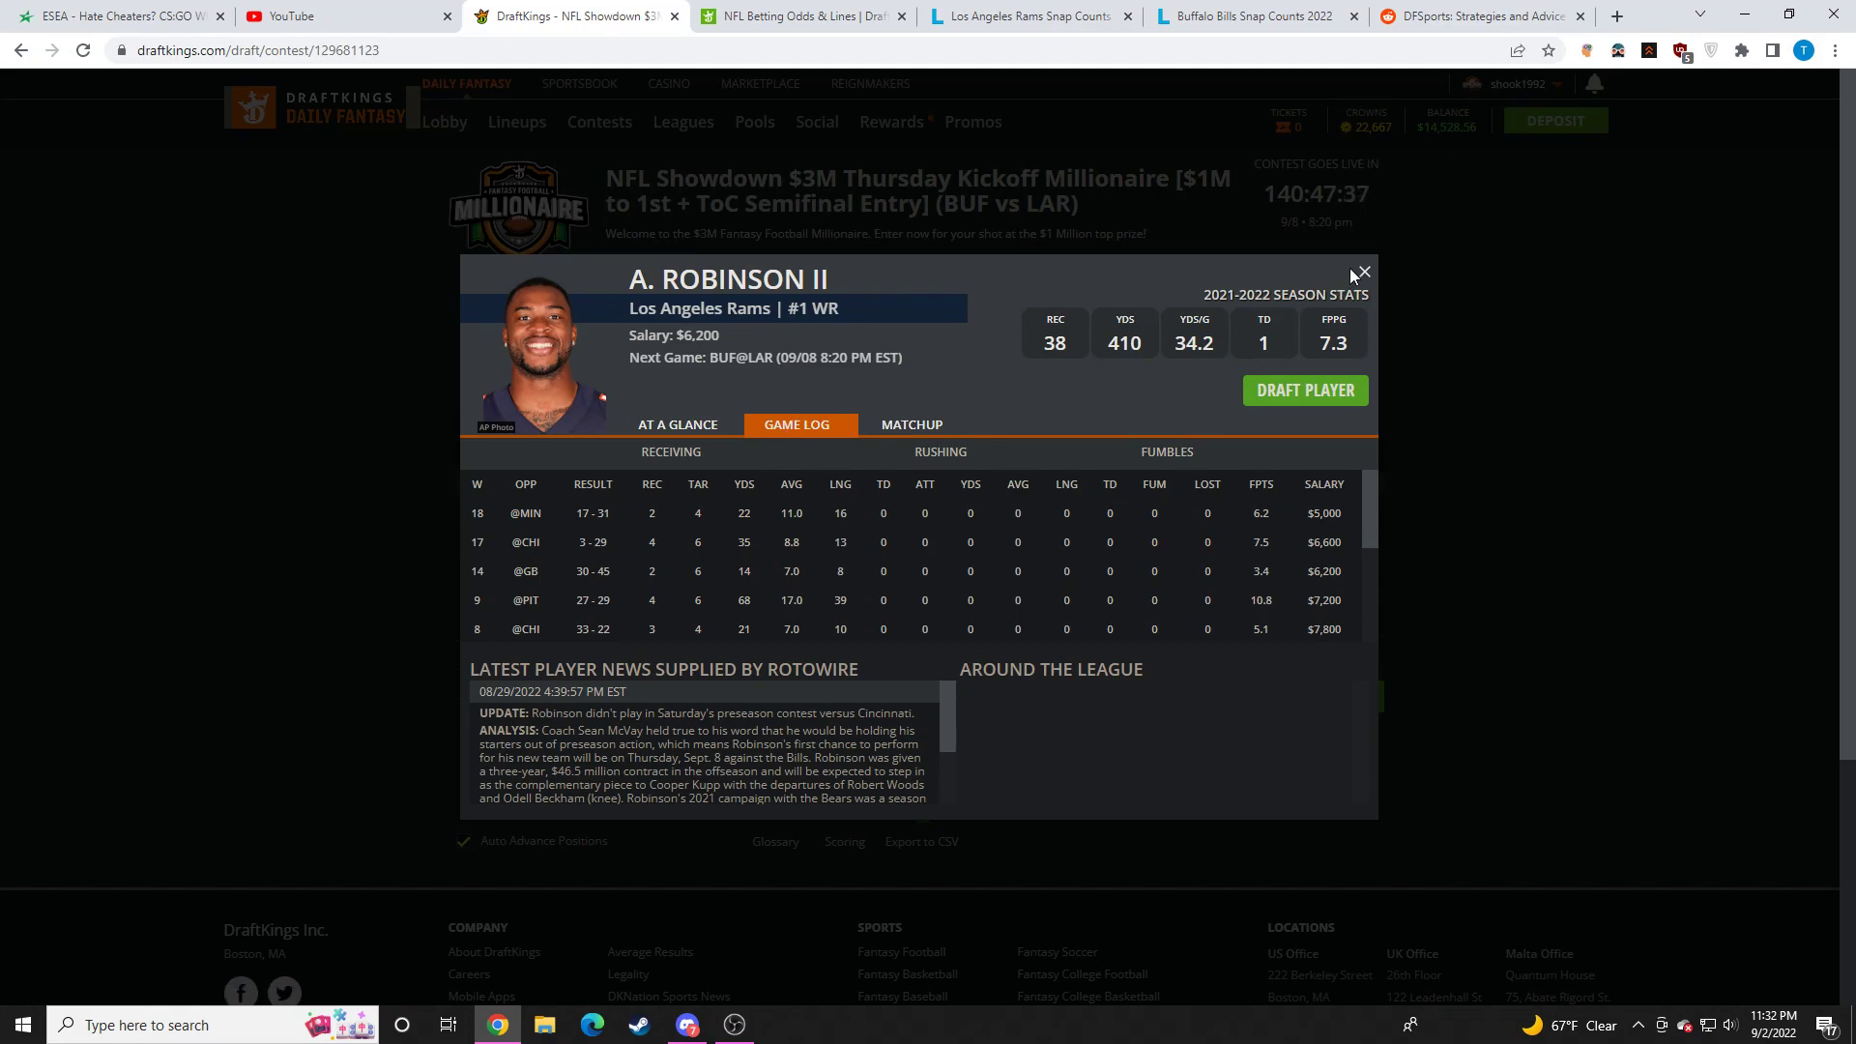
{"action": "left_click", "coordinate": [1361, 270]}
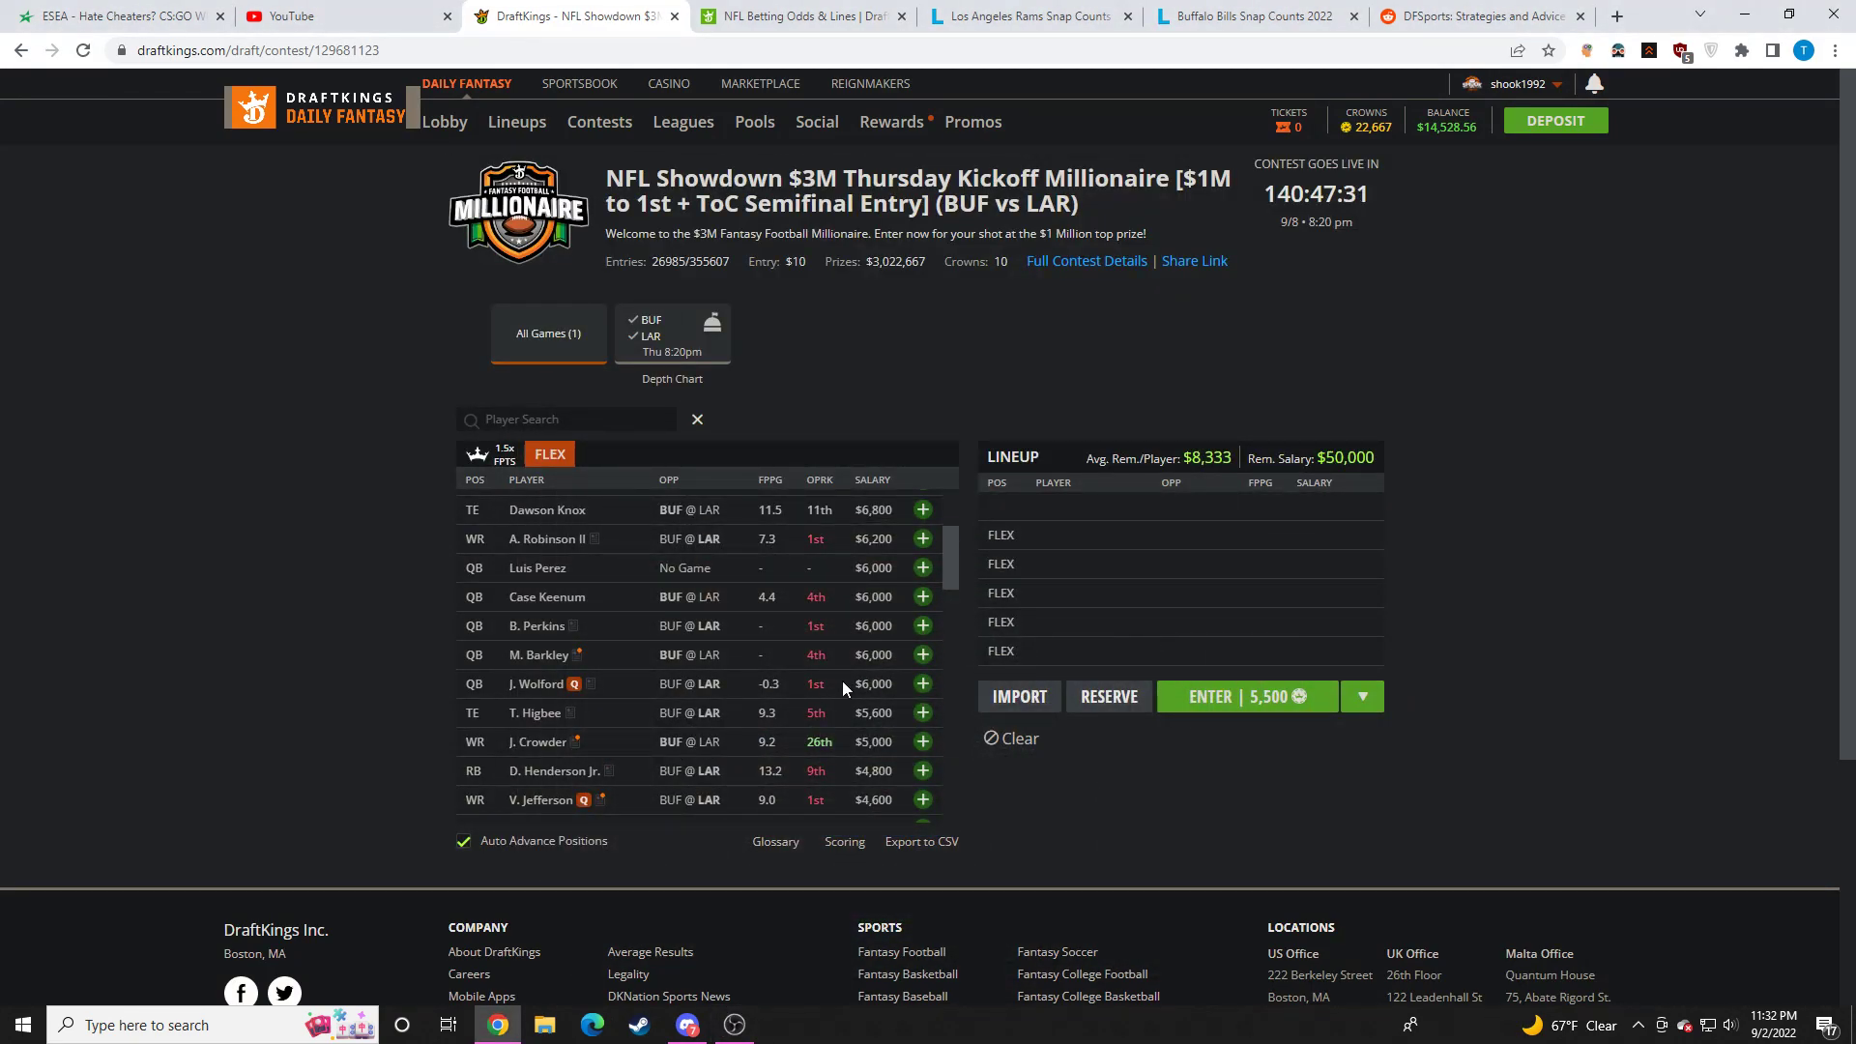
{"action": "mouse_move", "coordinate": [842, 661]}
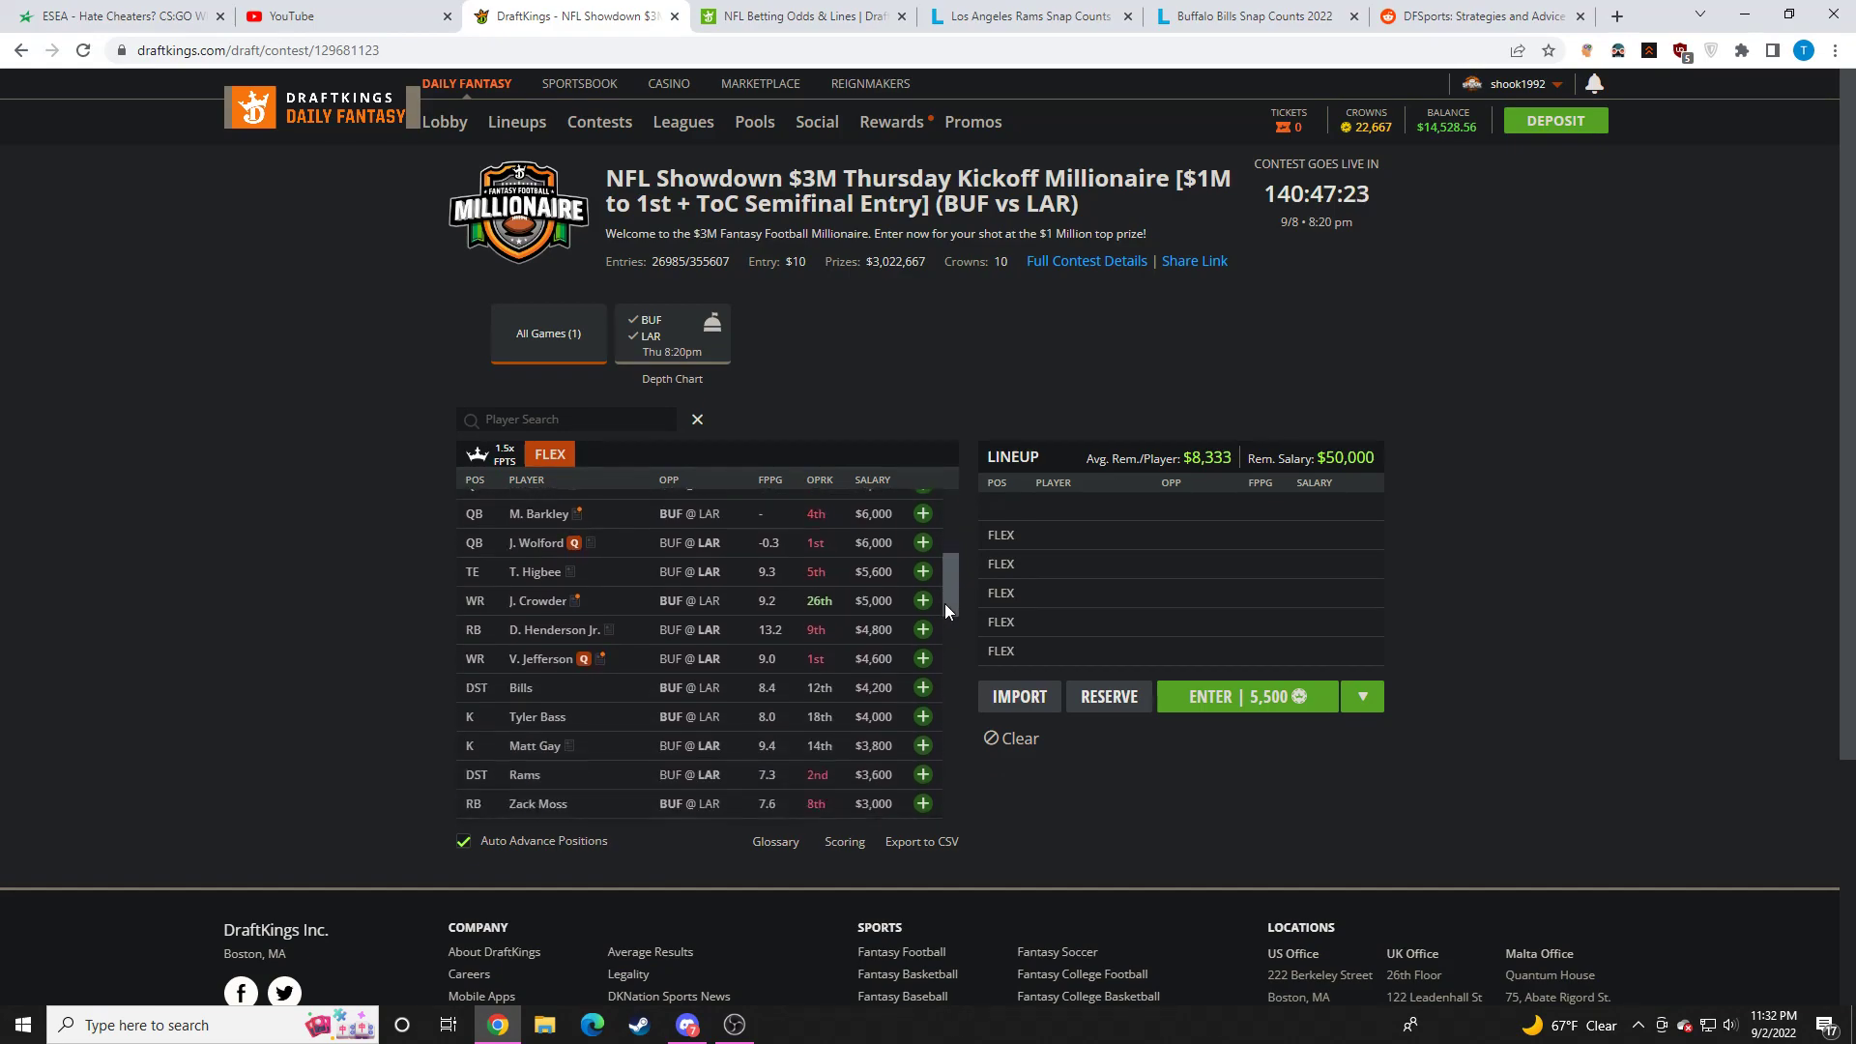
{"action": "left_click", "coordinate": [540, 571]}
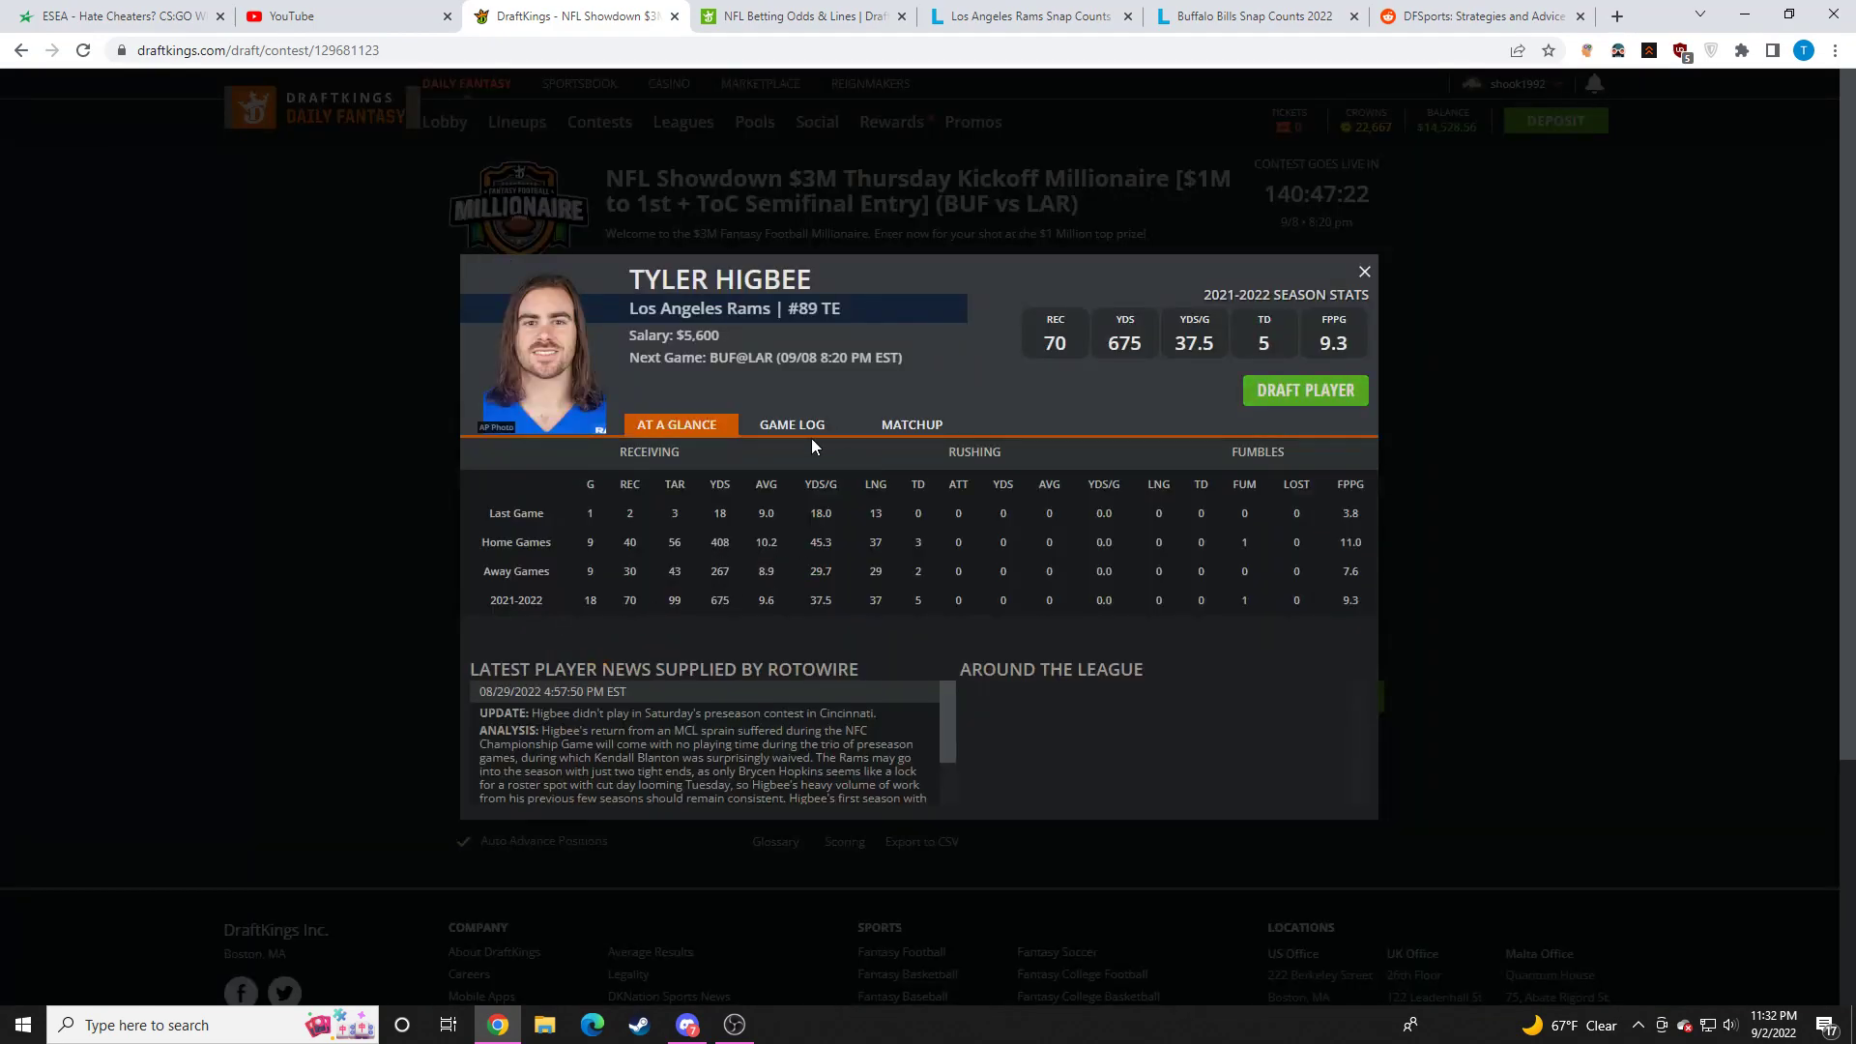
{"action": "left_click", "coordinate": [1362, 270]}
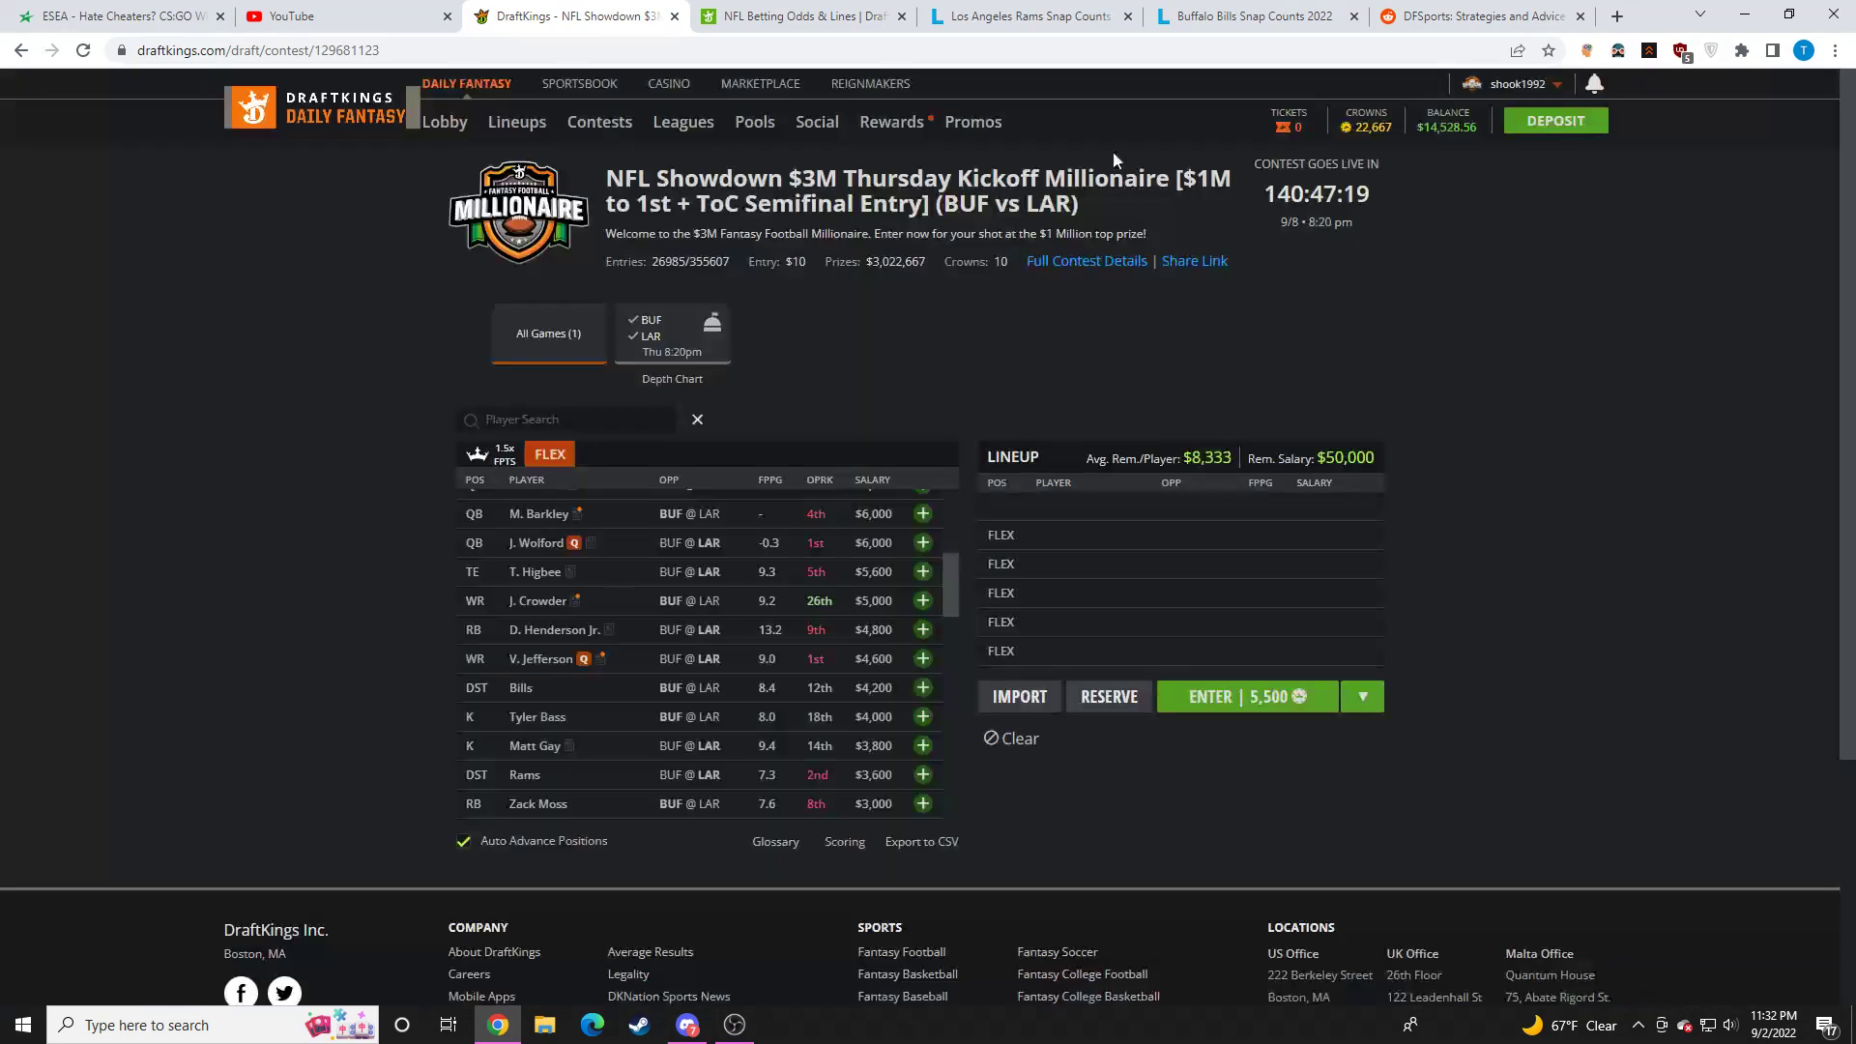
{"action": "left_click", "coordinate": [1025, 16]}
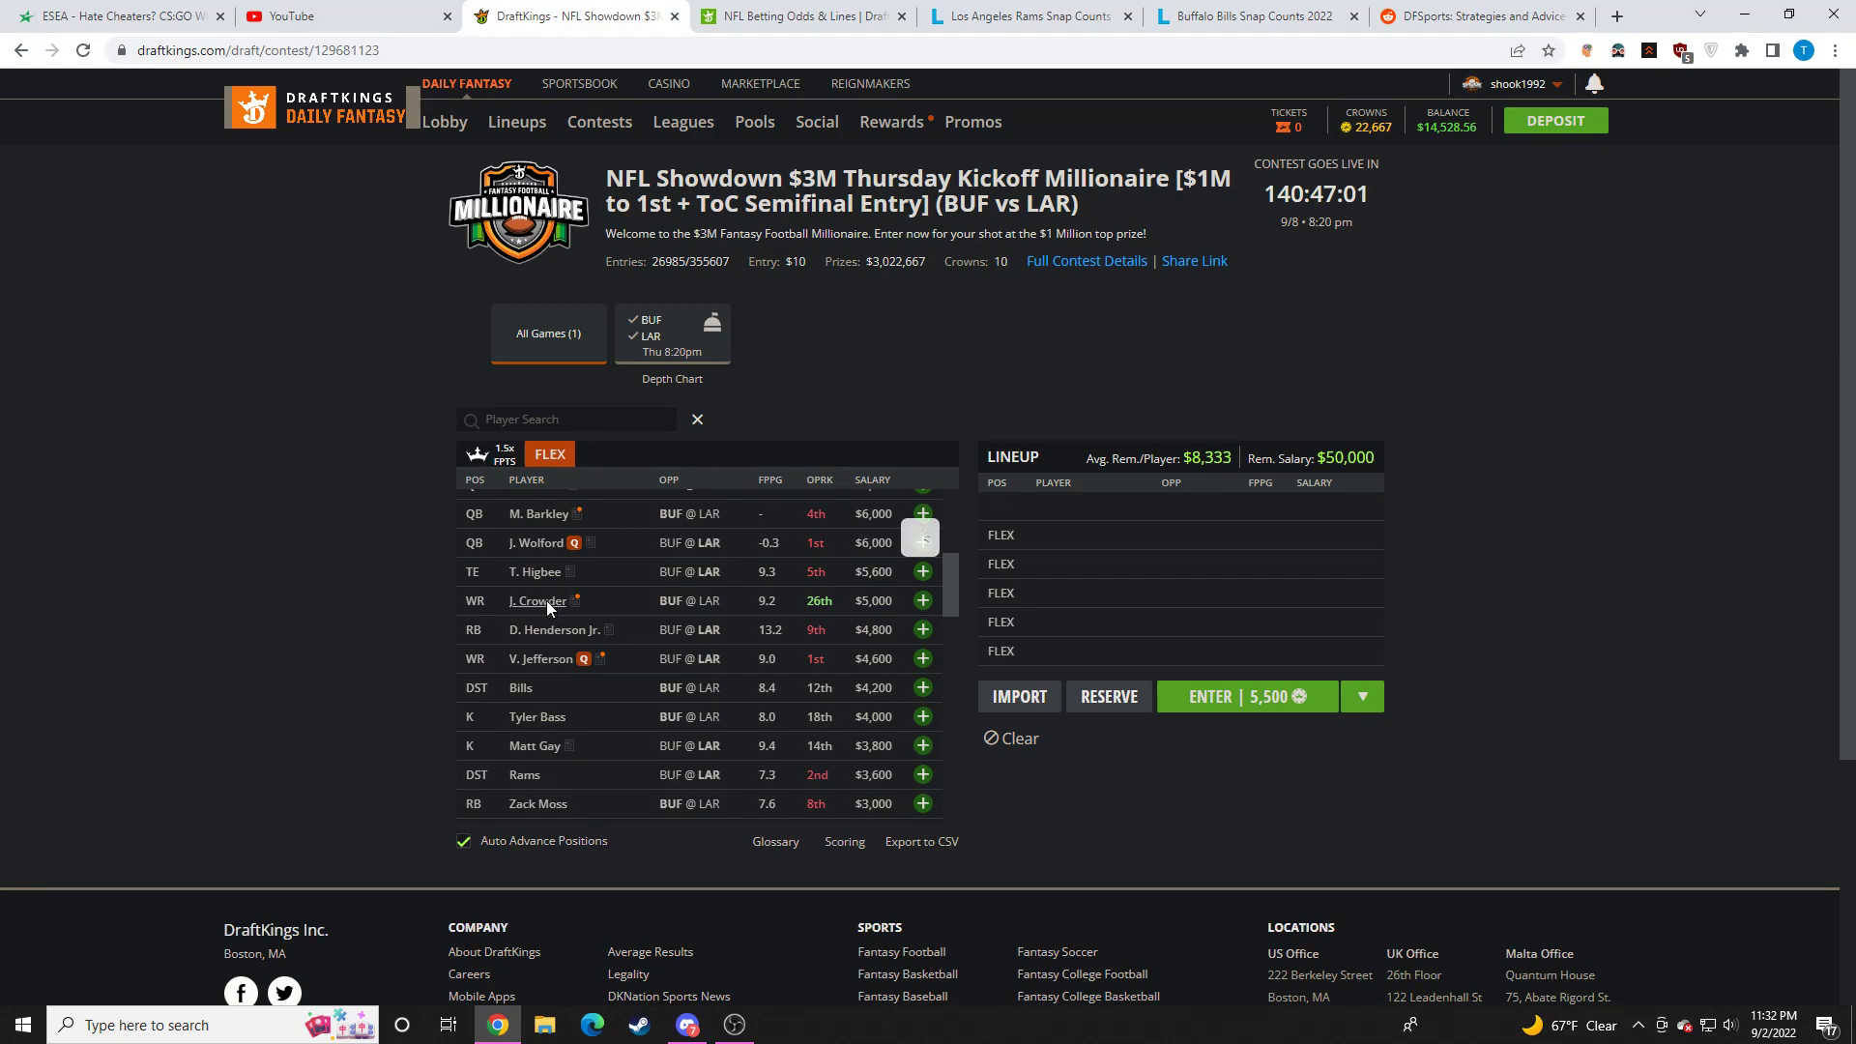
{"action": "left_click", "coordinate": [537, 600]}
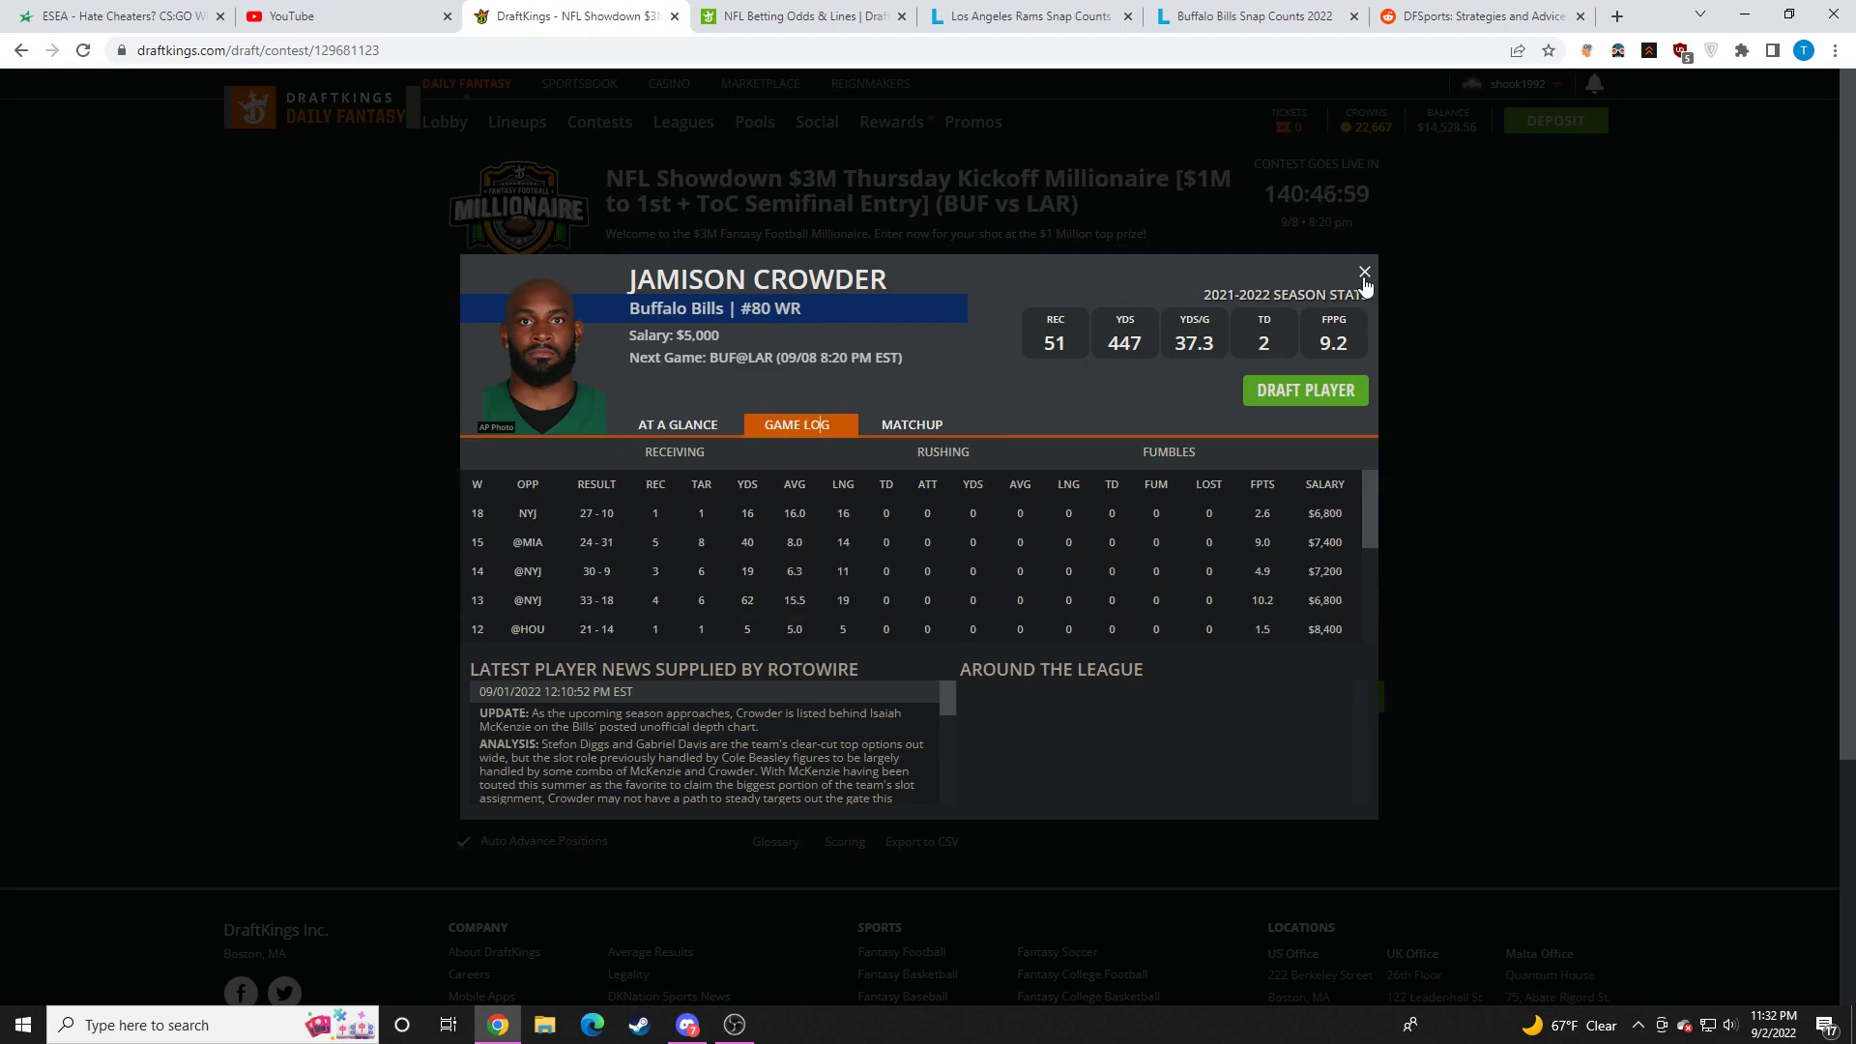
{"action": "left_click", "coordinate": [1364, 272]}
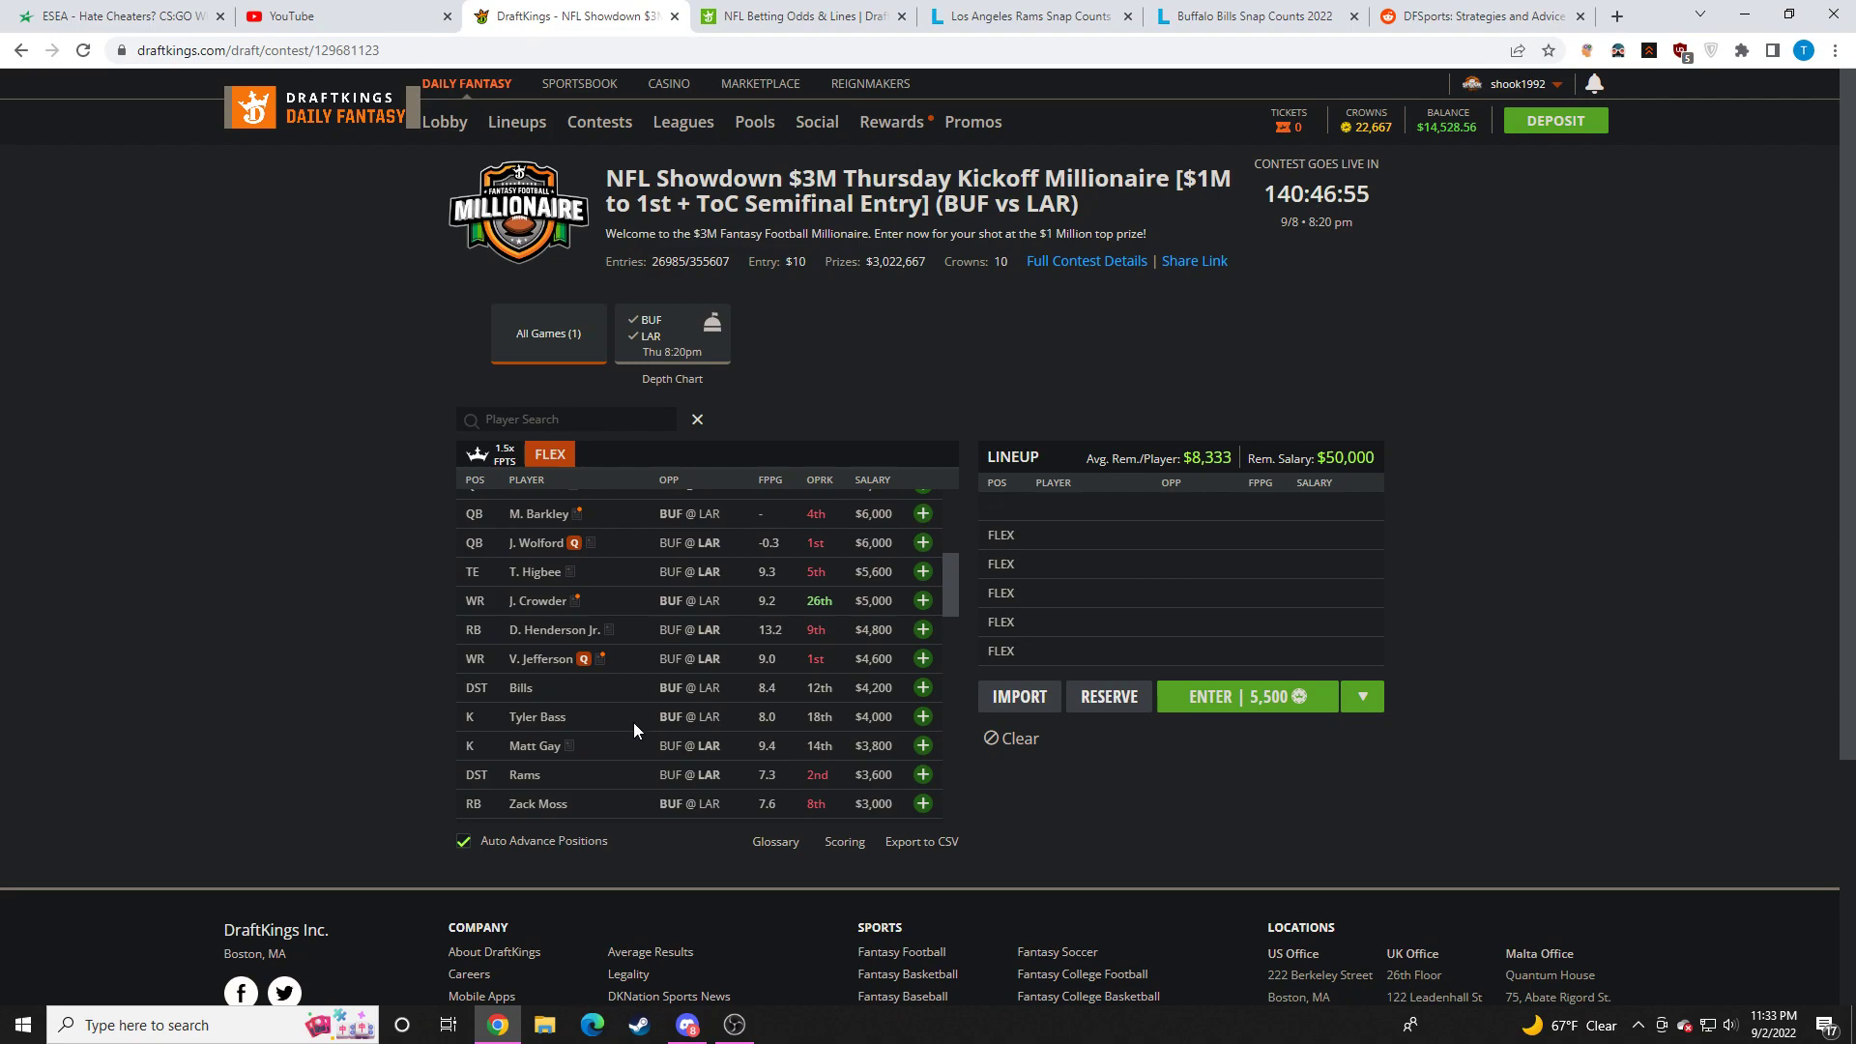
{"action": "left_click", "coordinate": [536, 600]}
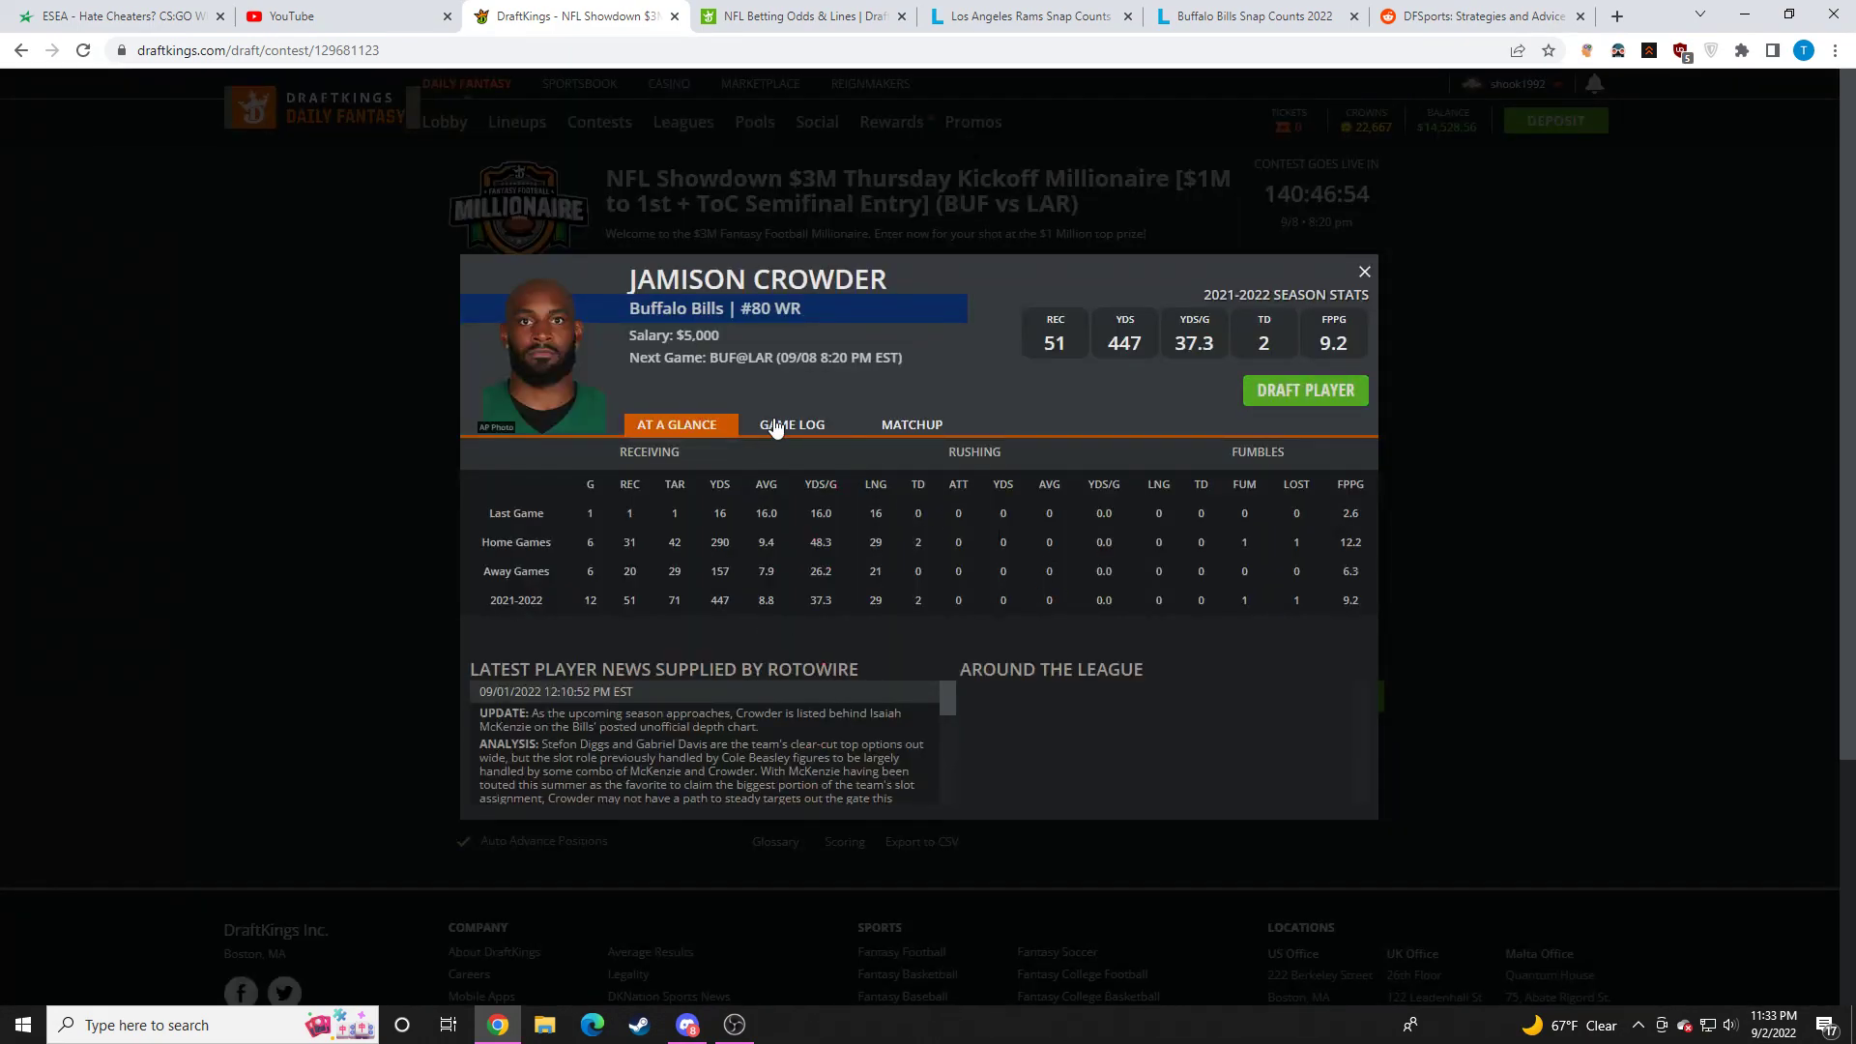
{"action": "left_click", "coordinate": [1614, 16]}
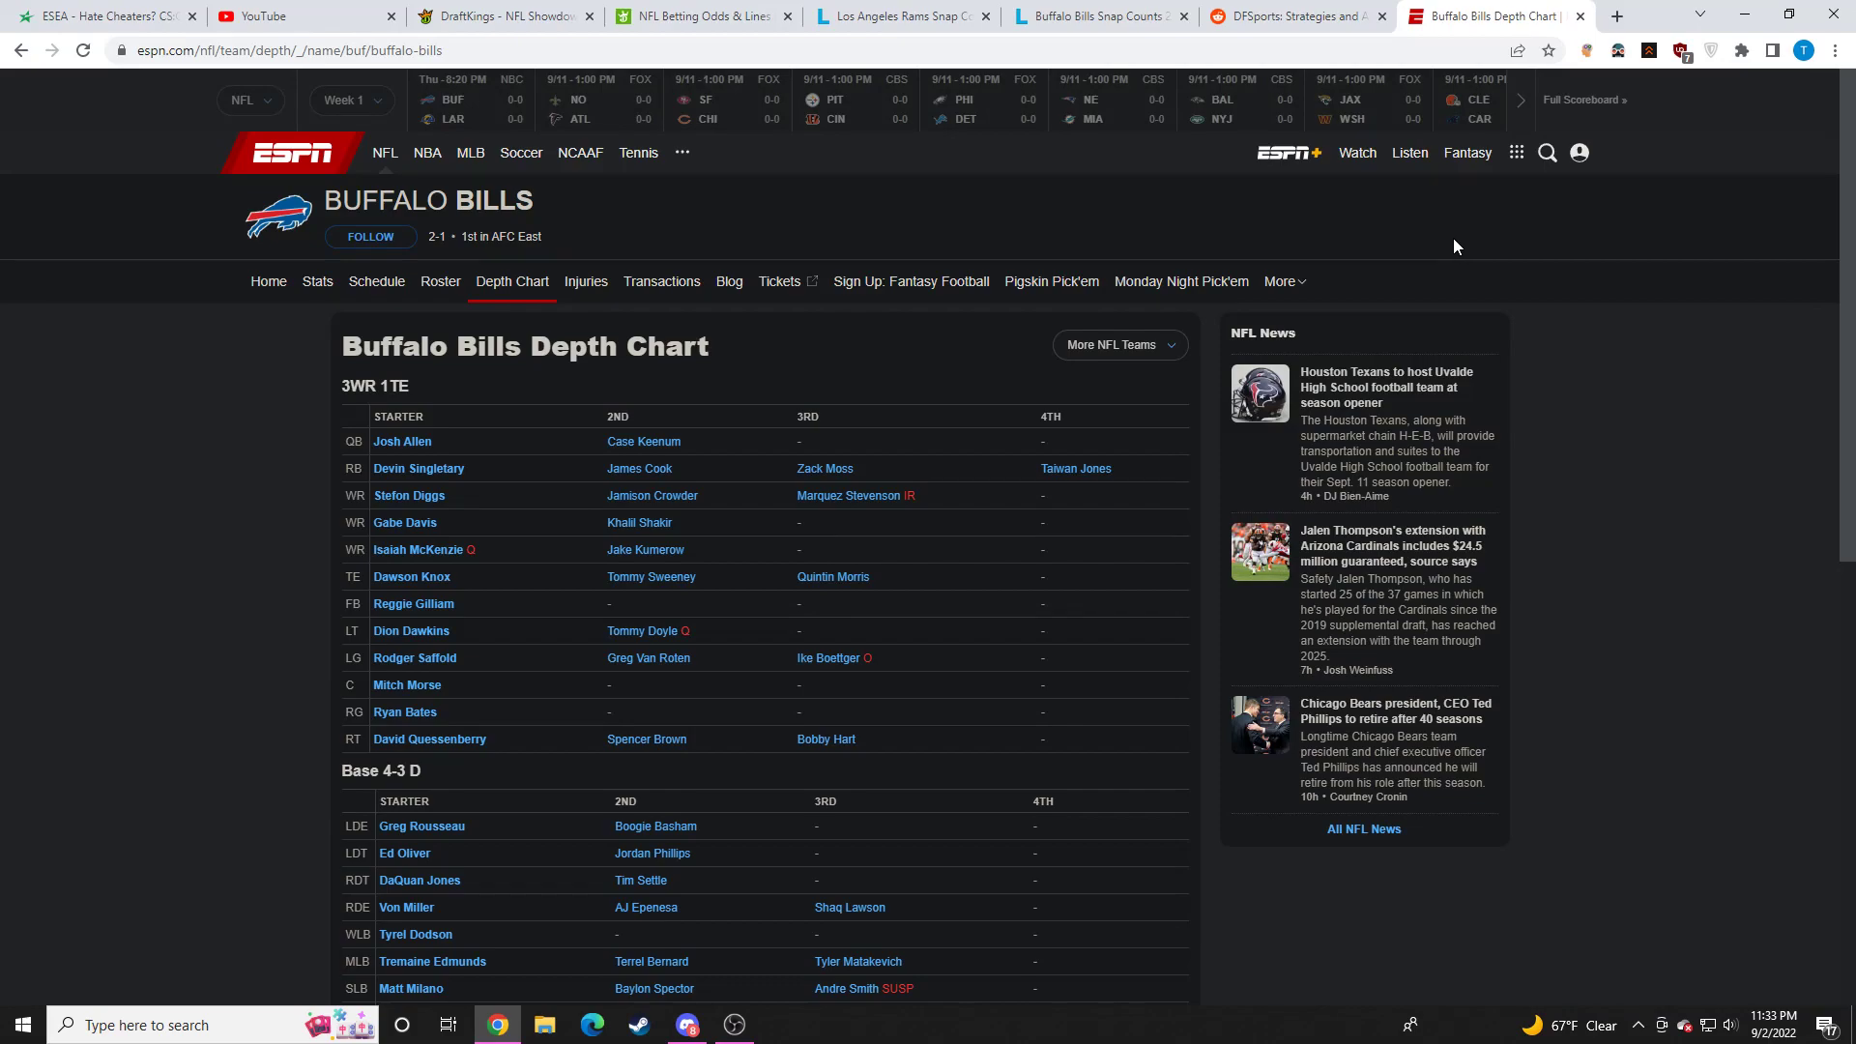
{"action": "left_click", "coordinate": [503, 15]}
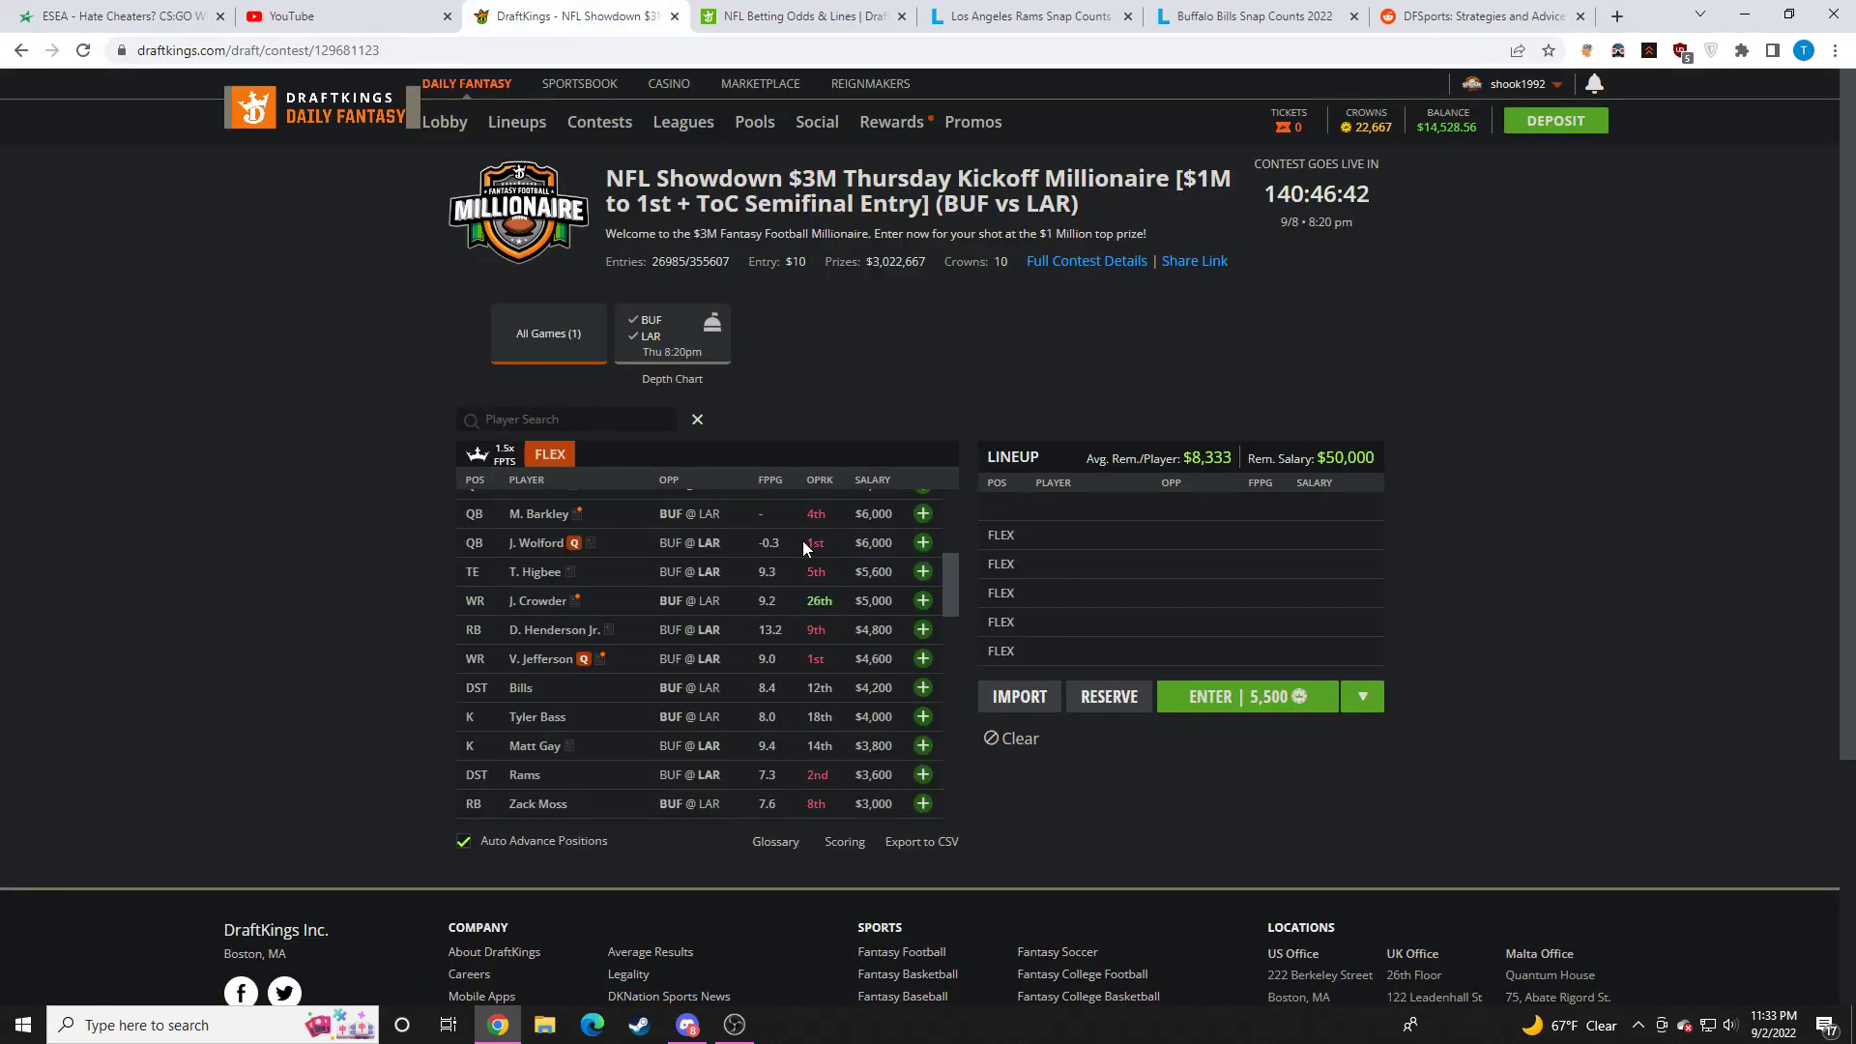
{"action": "mouse_move", "coordinate": [882, 584]}
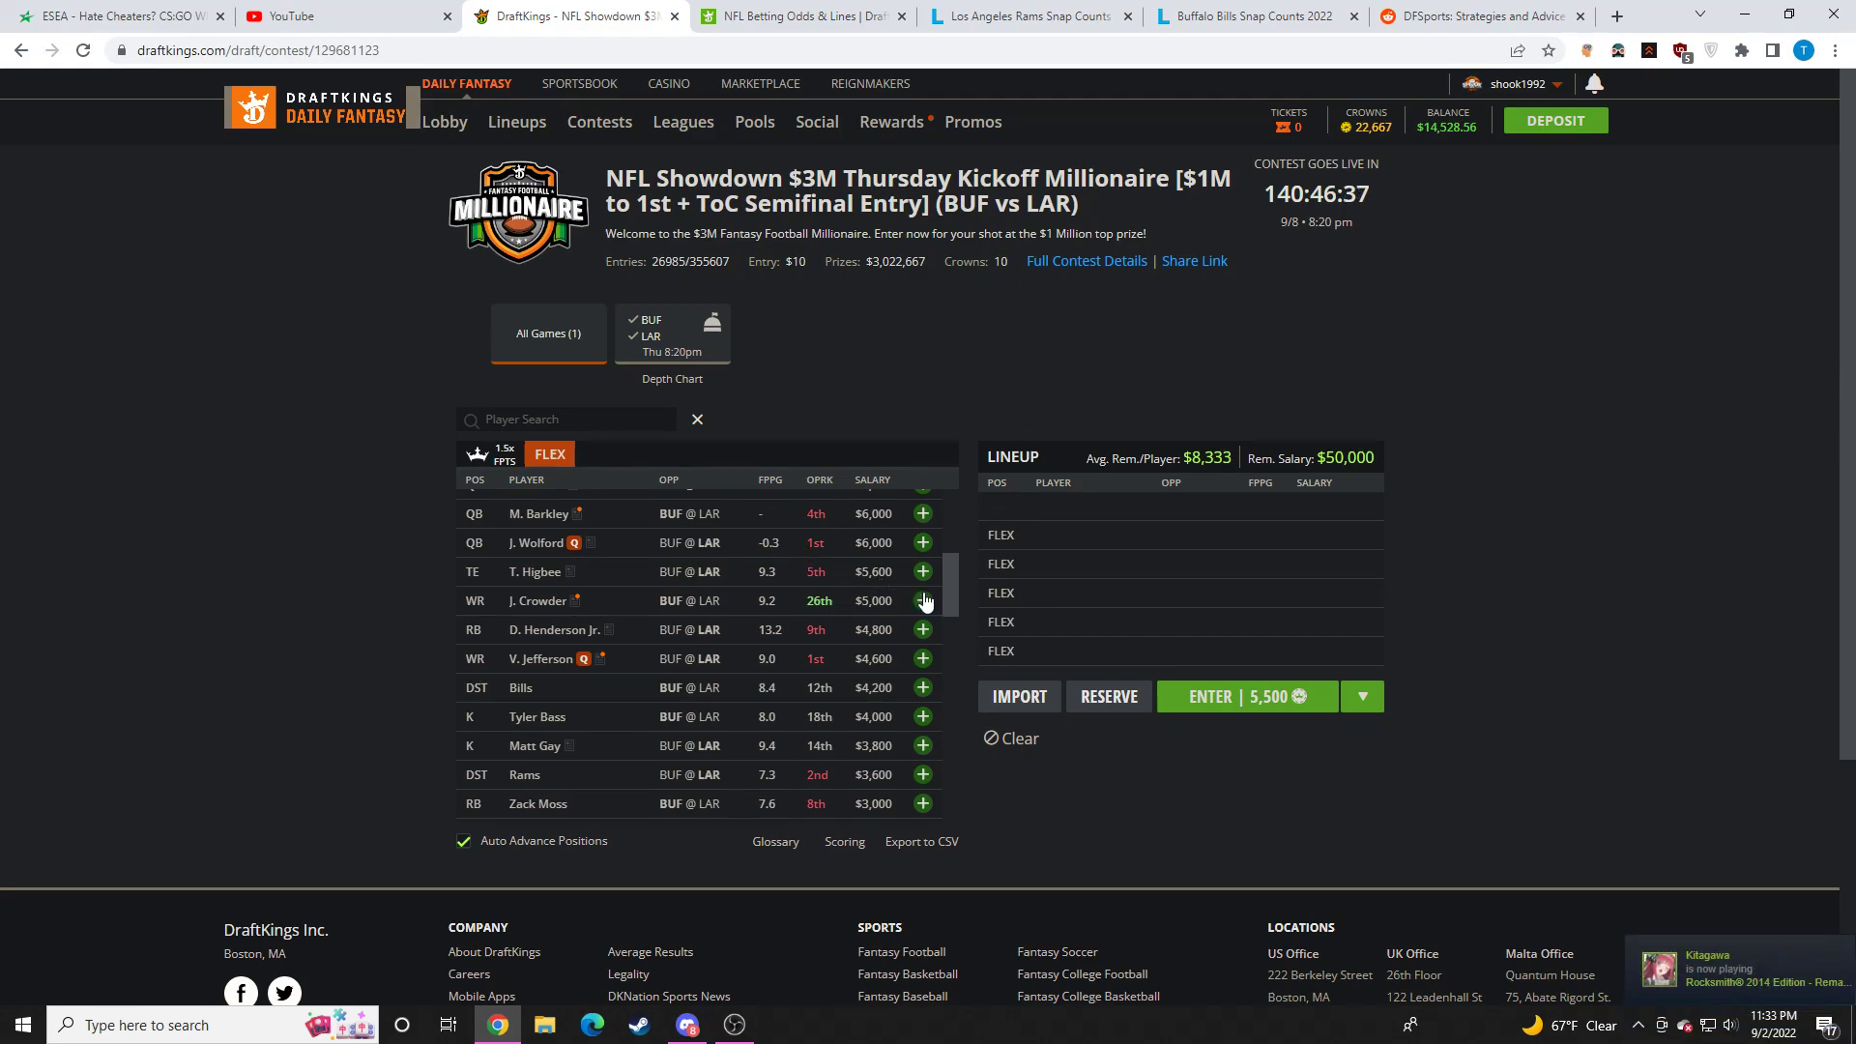
Step: Scroll down the player list to Isaiah McKenzie's questionable player card
{"action": "scroll", "scroll_direction": "down", "scroll_amount": 3}
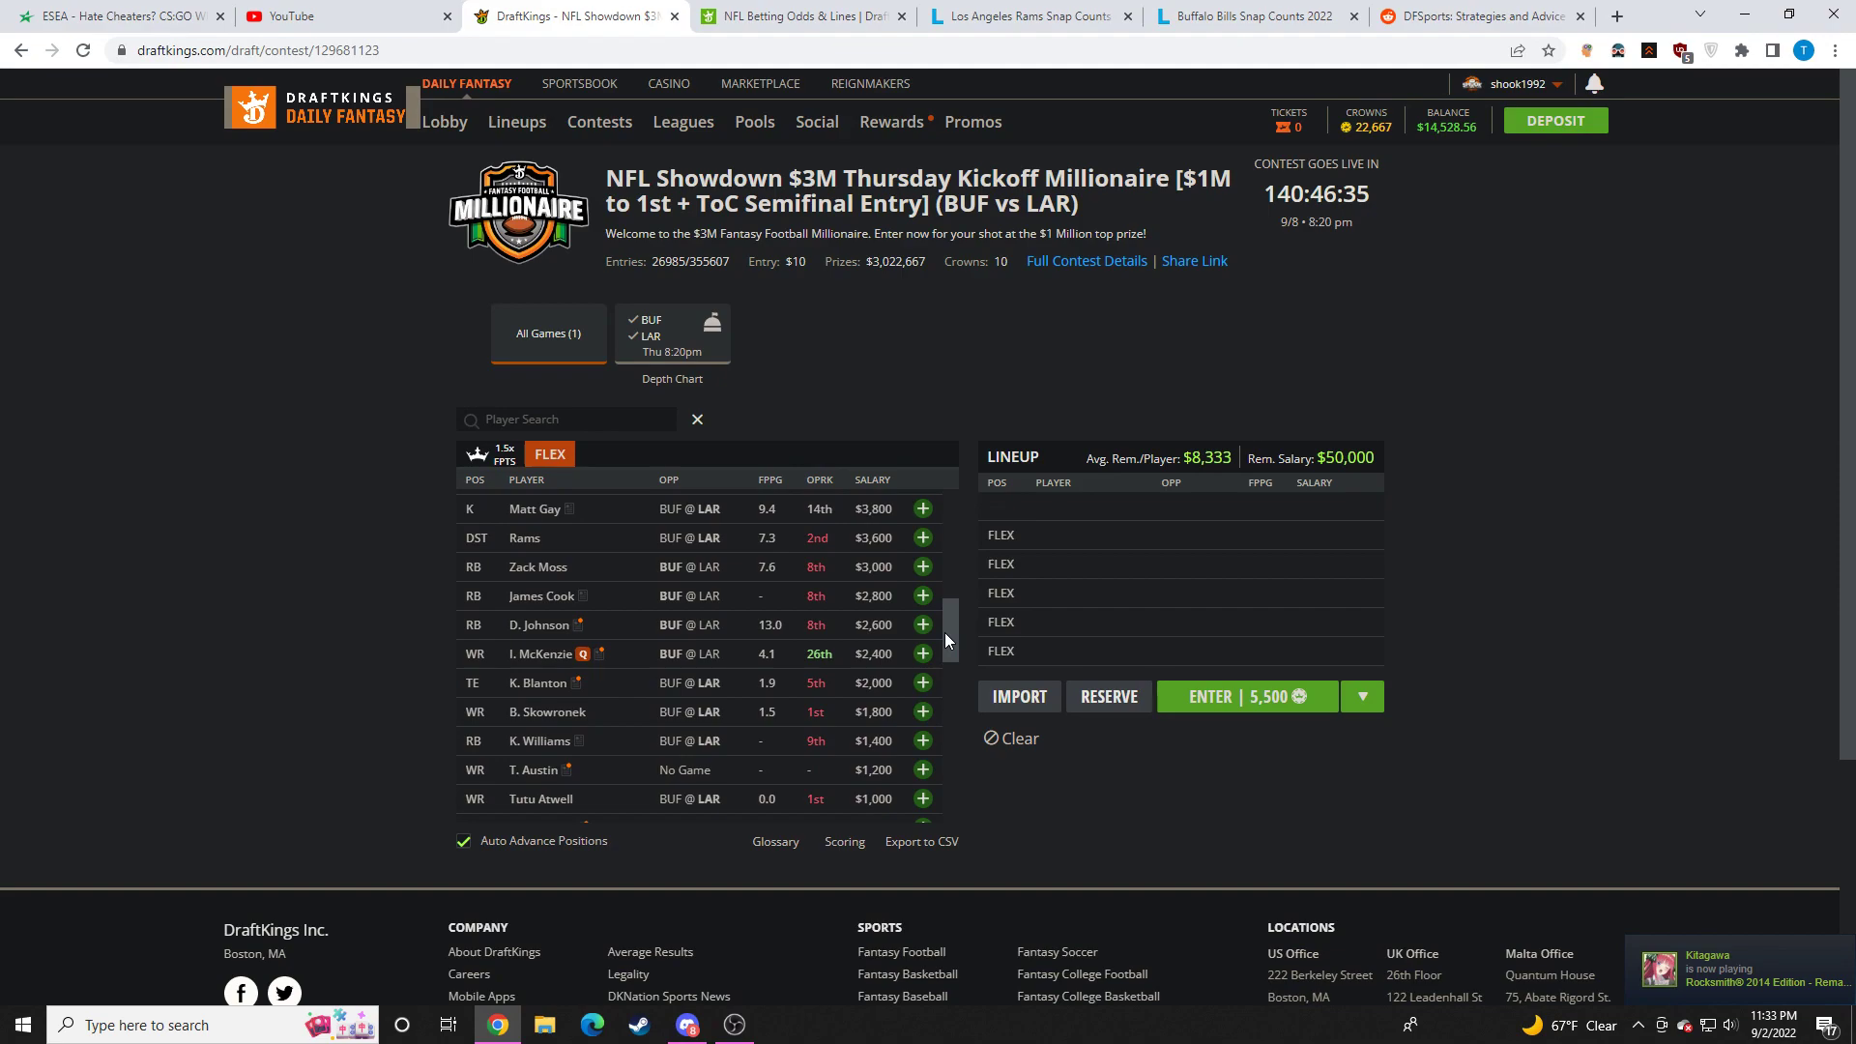
{"action": "scroll", "scroll_direction": "down", "scroll_amount": 3}
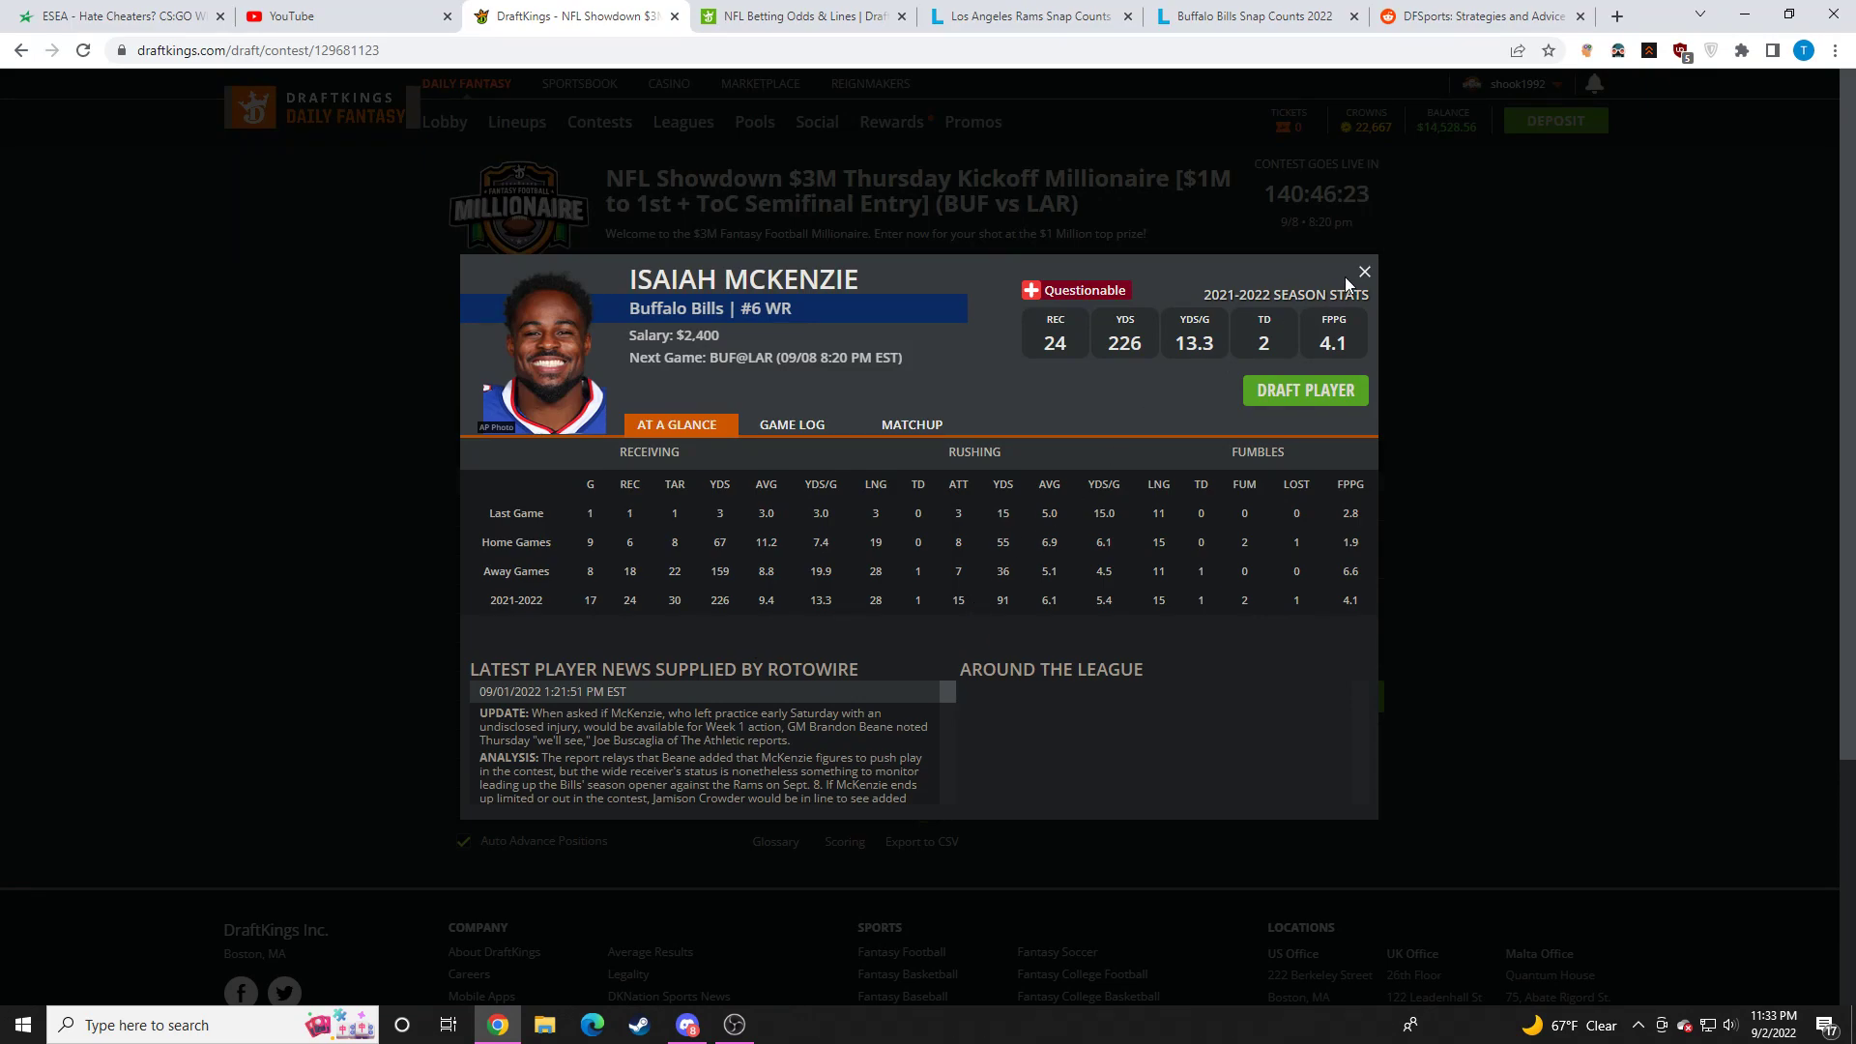
Step: Close McKenzie's card, then review and close D. Henderson Jr.'s game log
{"action": "left_click", "coordinate": [1361, 271]}
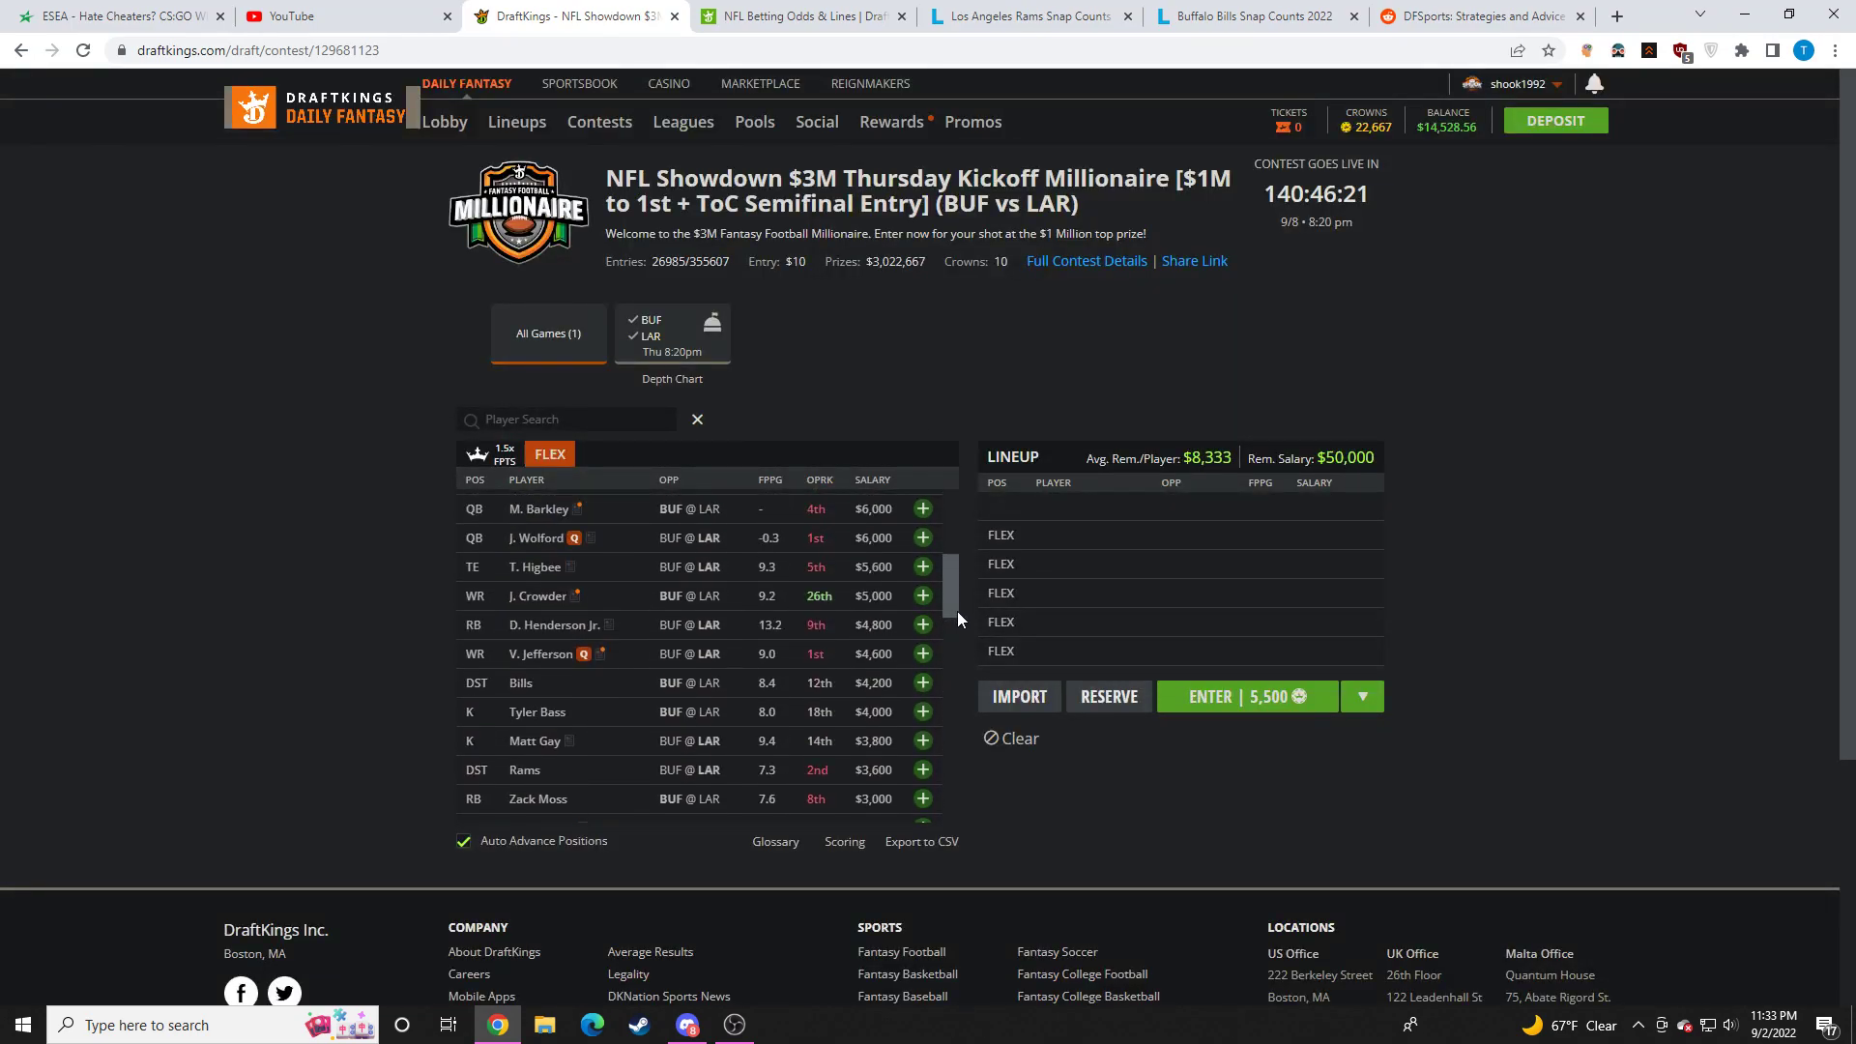
{"action": "mouse_move", "coordinate": [752, 606]}
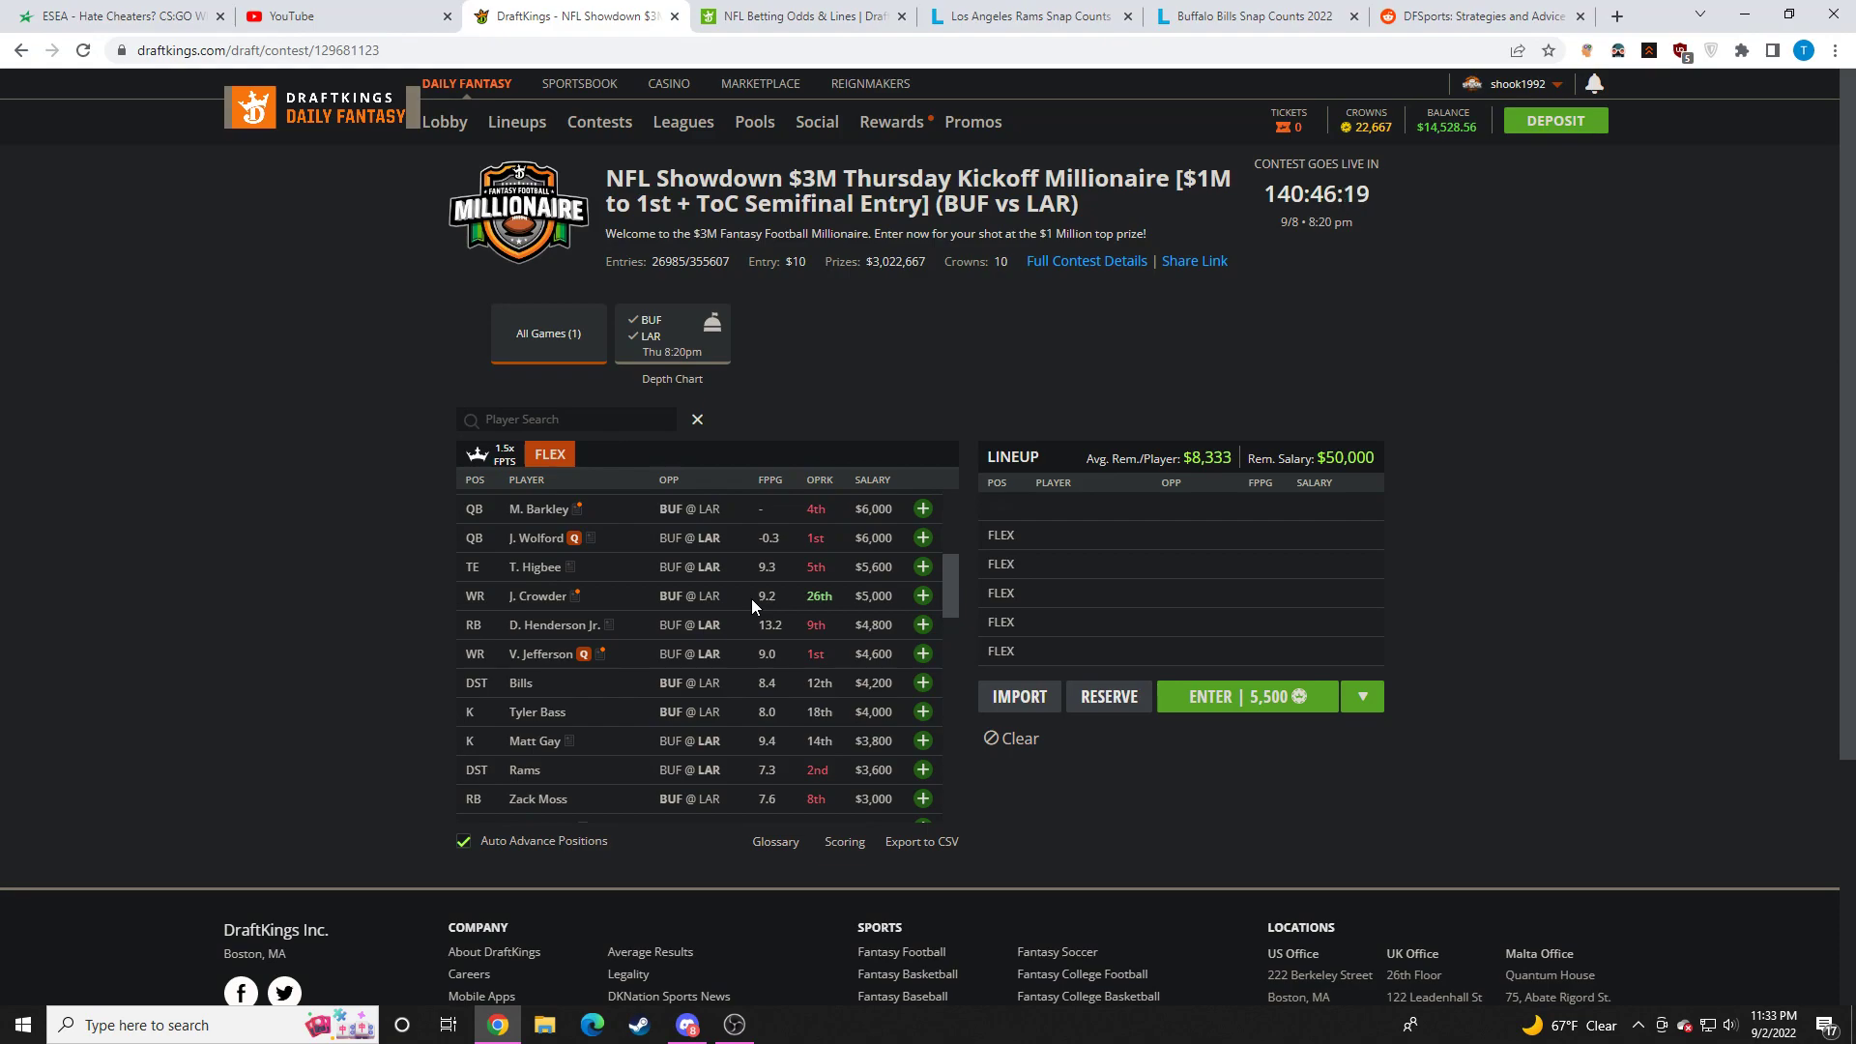
{"action": "mouse_move", "coordinate": [547, 625]}
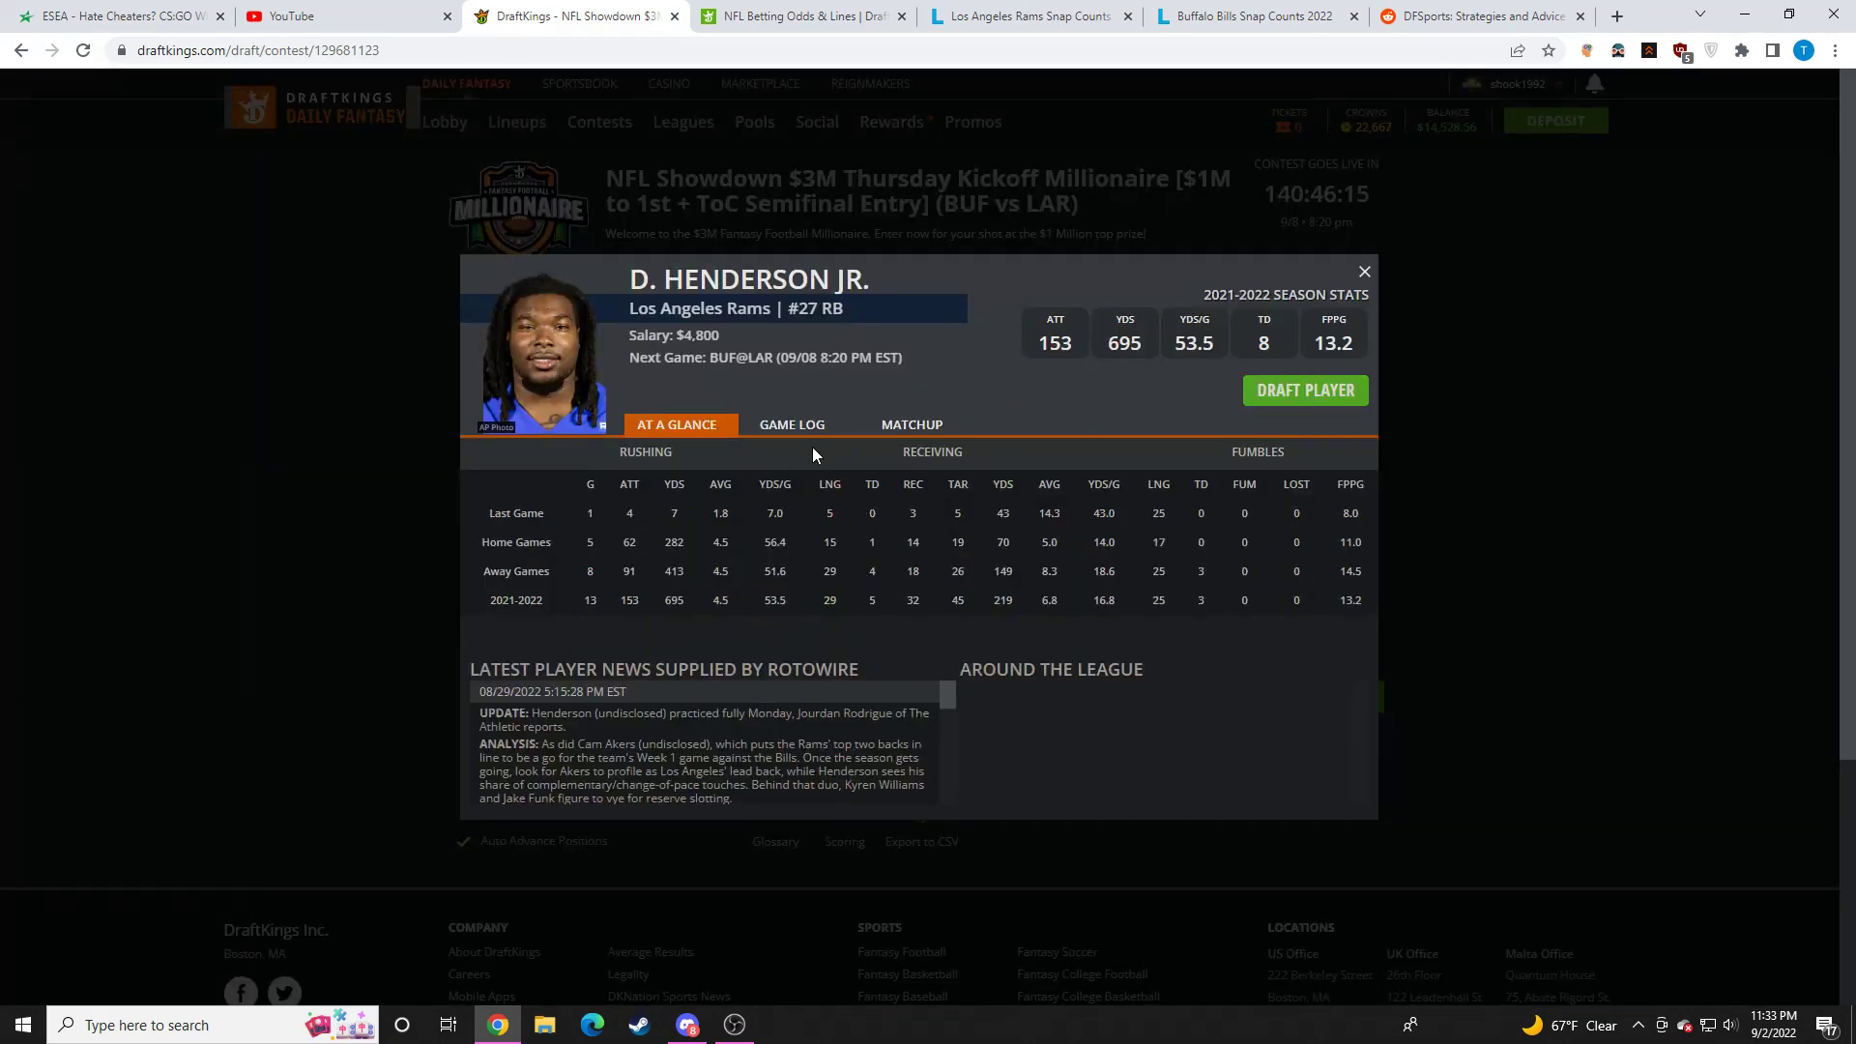
{"action": "left_click", "coordinate": [790, 424]}
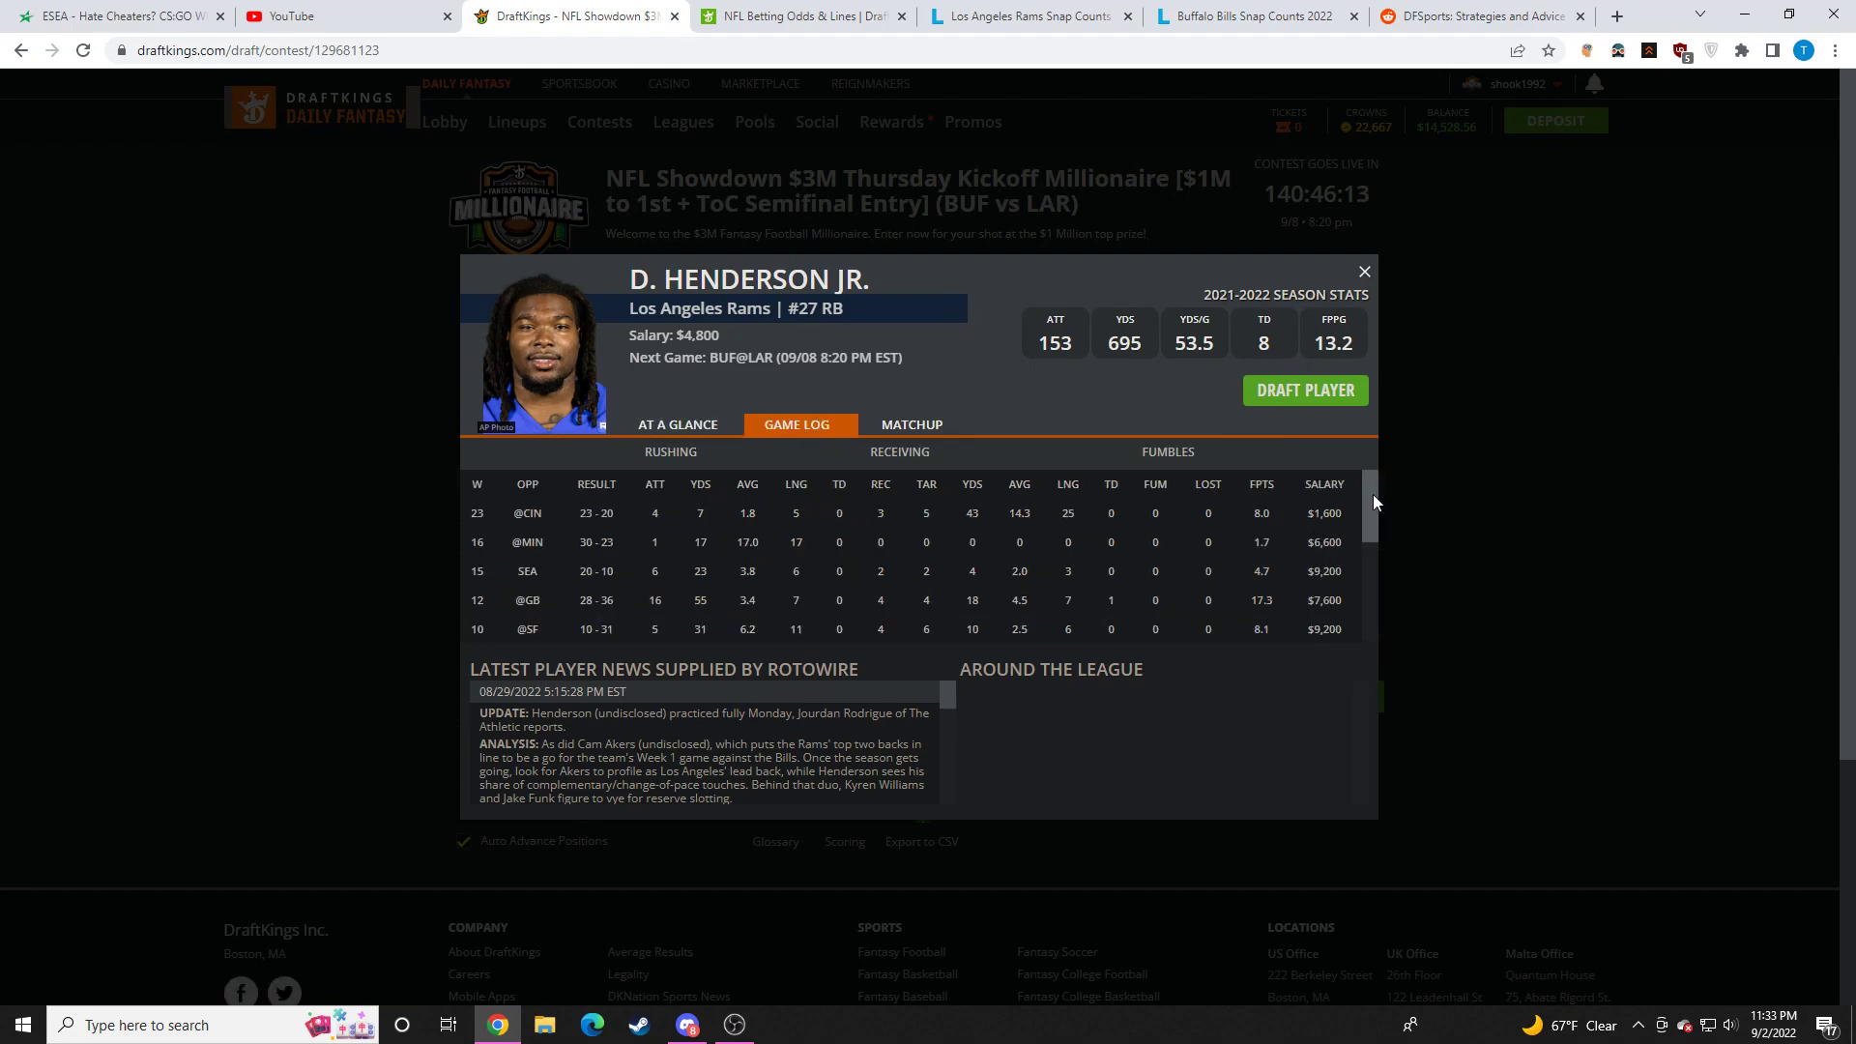
{"action": "scroll", "scroll_direction": "down", "scroll_amount": 3}
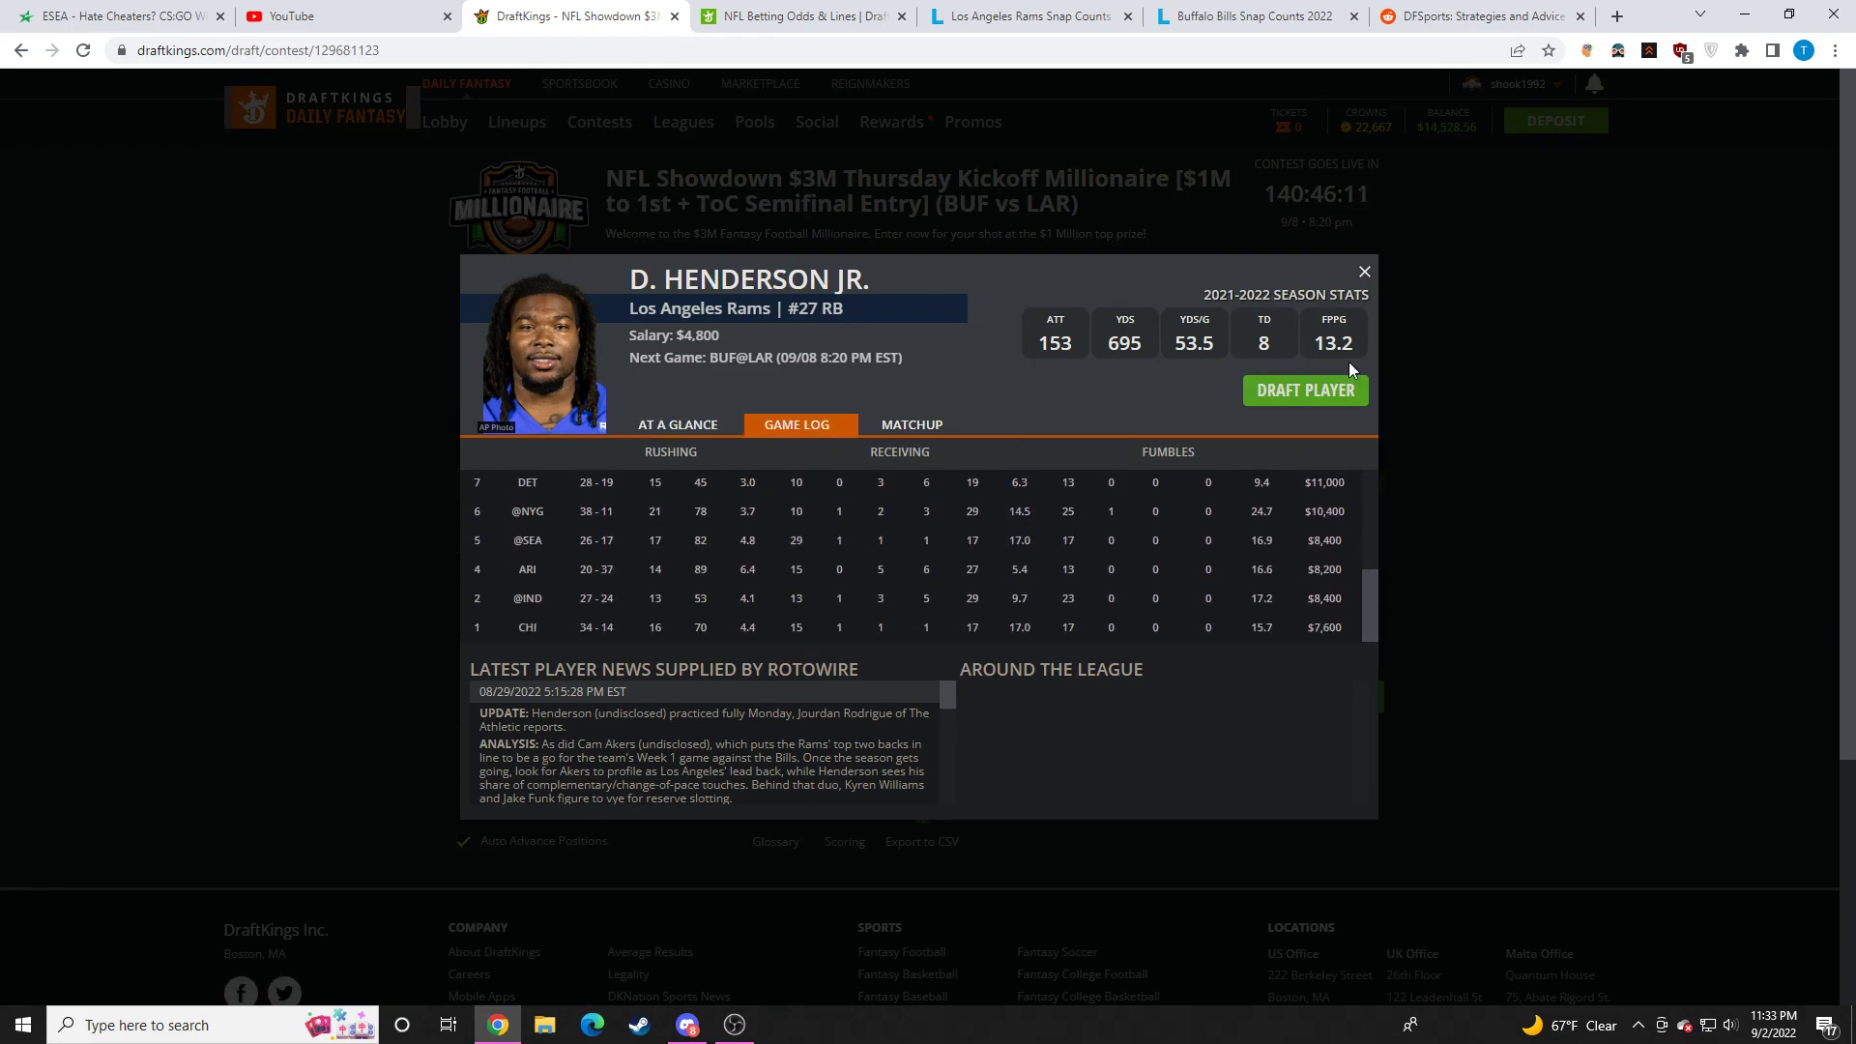
{"action": "left_click", "coordinate": [1362, 270]}
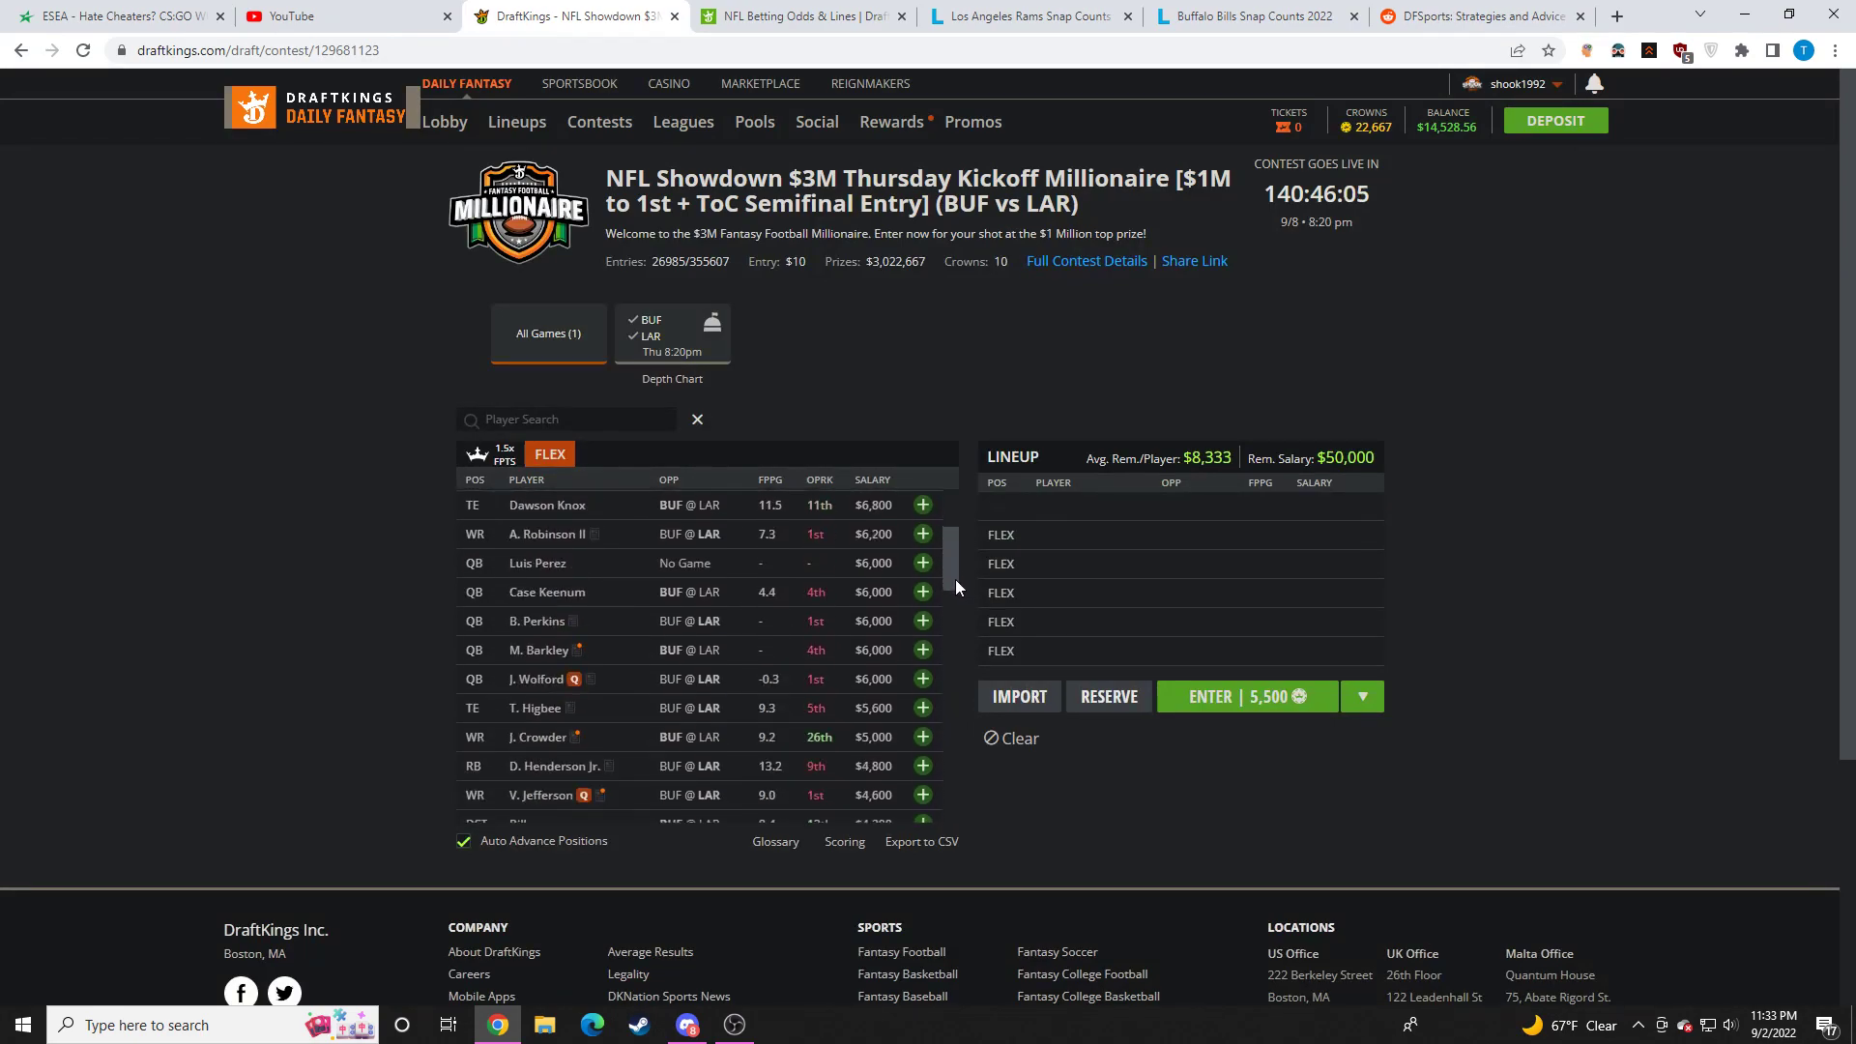
Step: Scroll to questionable Van Jefferson, check his game log, and close his card
{"action": "scroll", "scroll_direction": "down", "scroll_amount": 3}
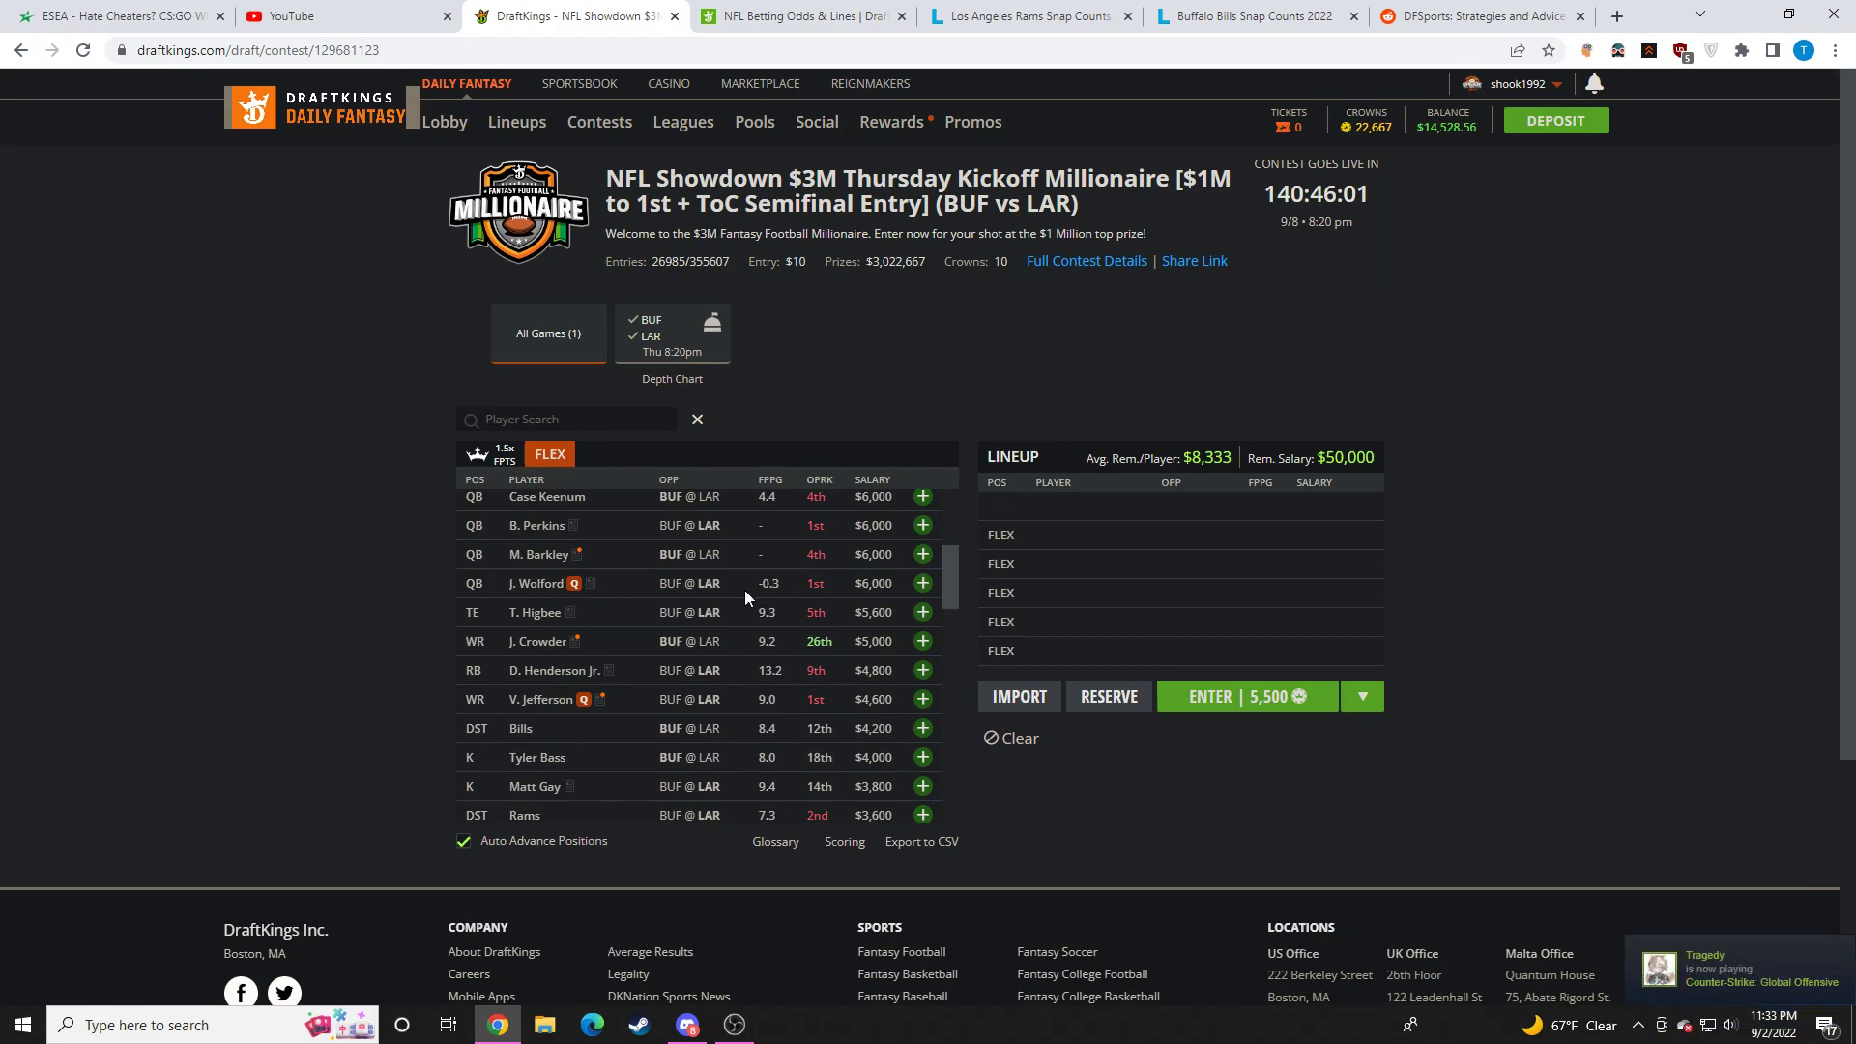
{"action": "mouse_move", "coordinate": [881, 639]}
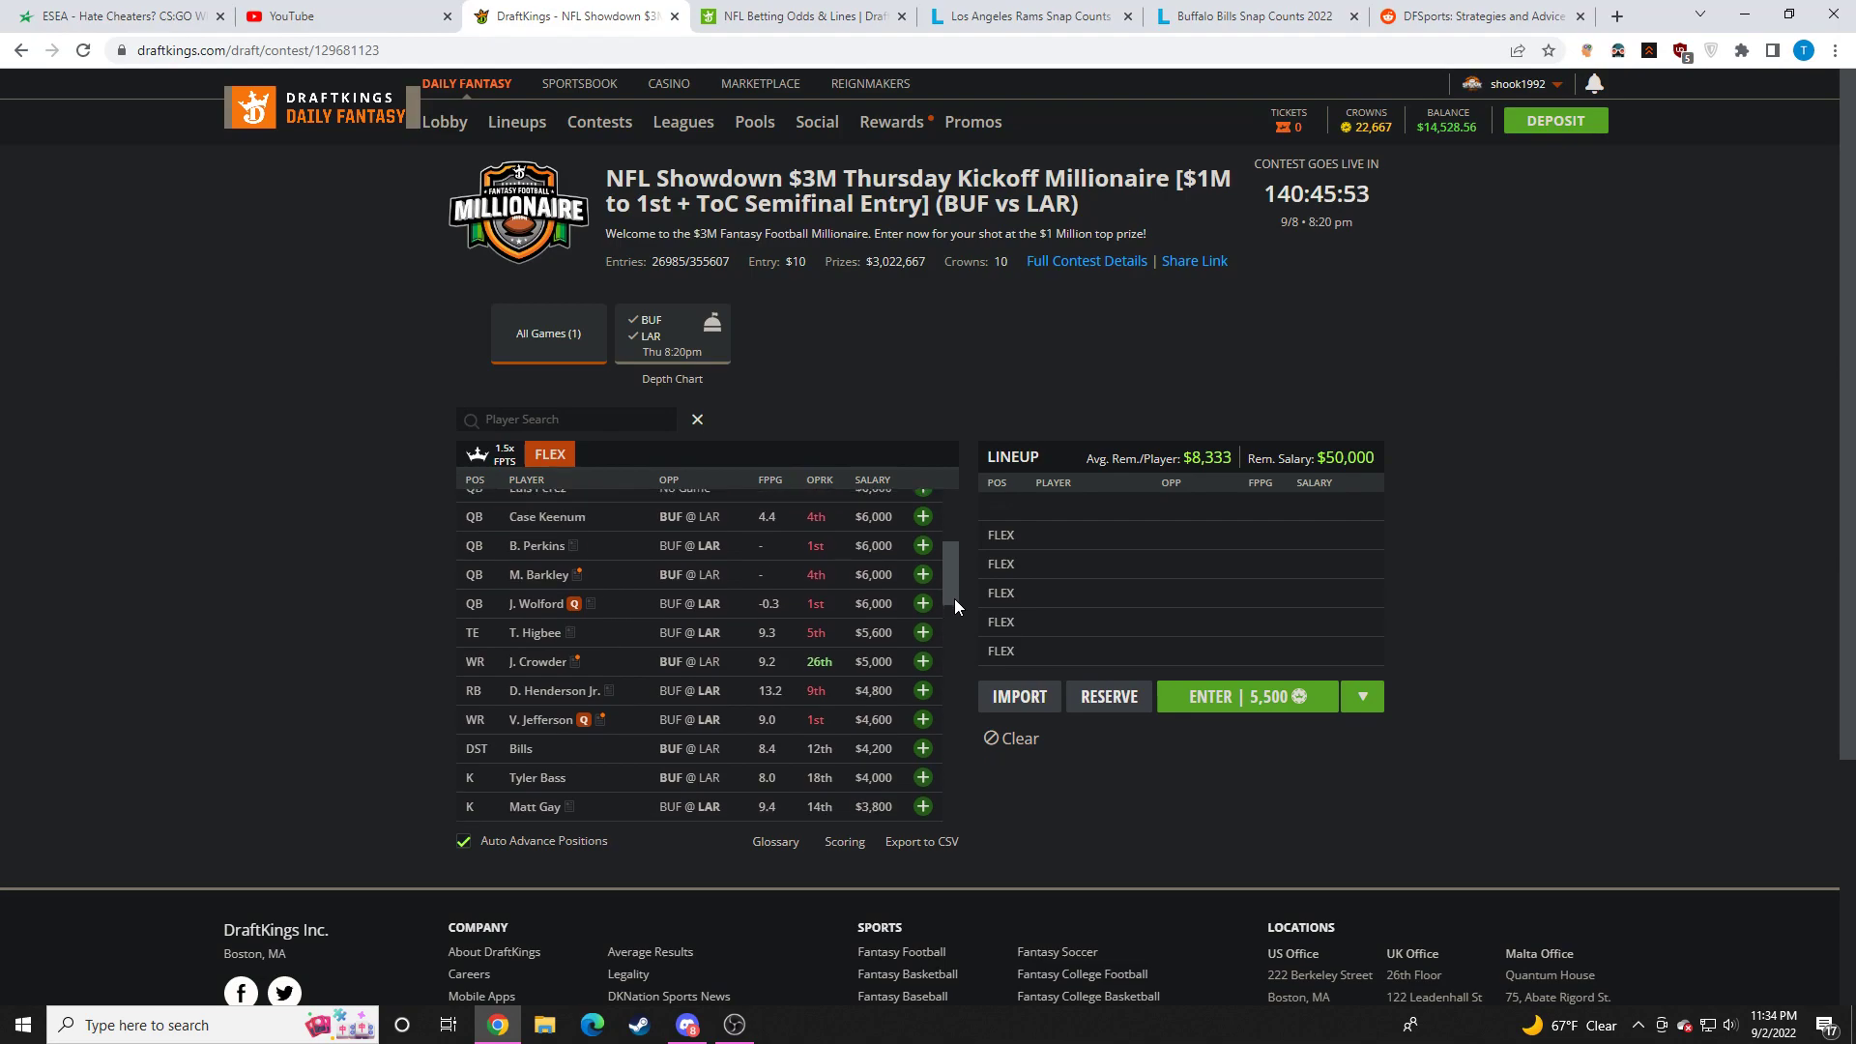
{"action": "scroll", "scroll_direction": "down", "scroll_amount": 3}
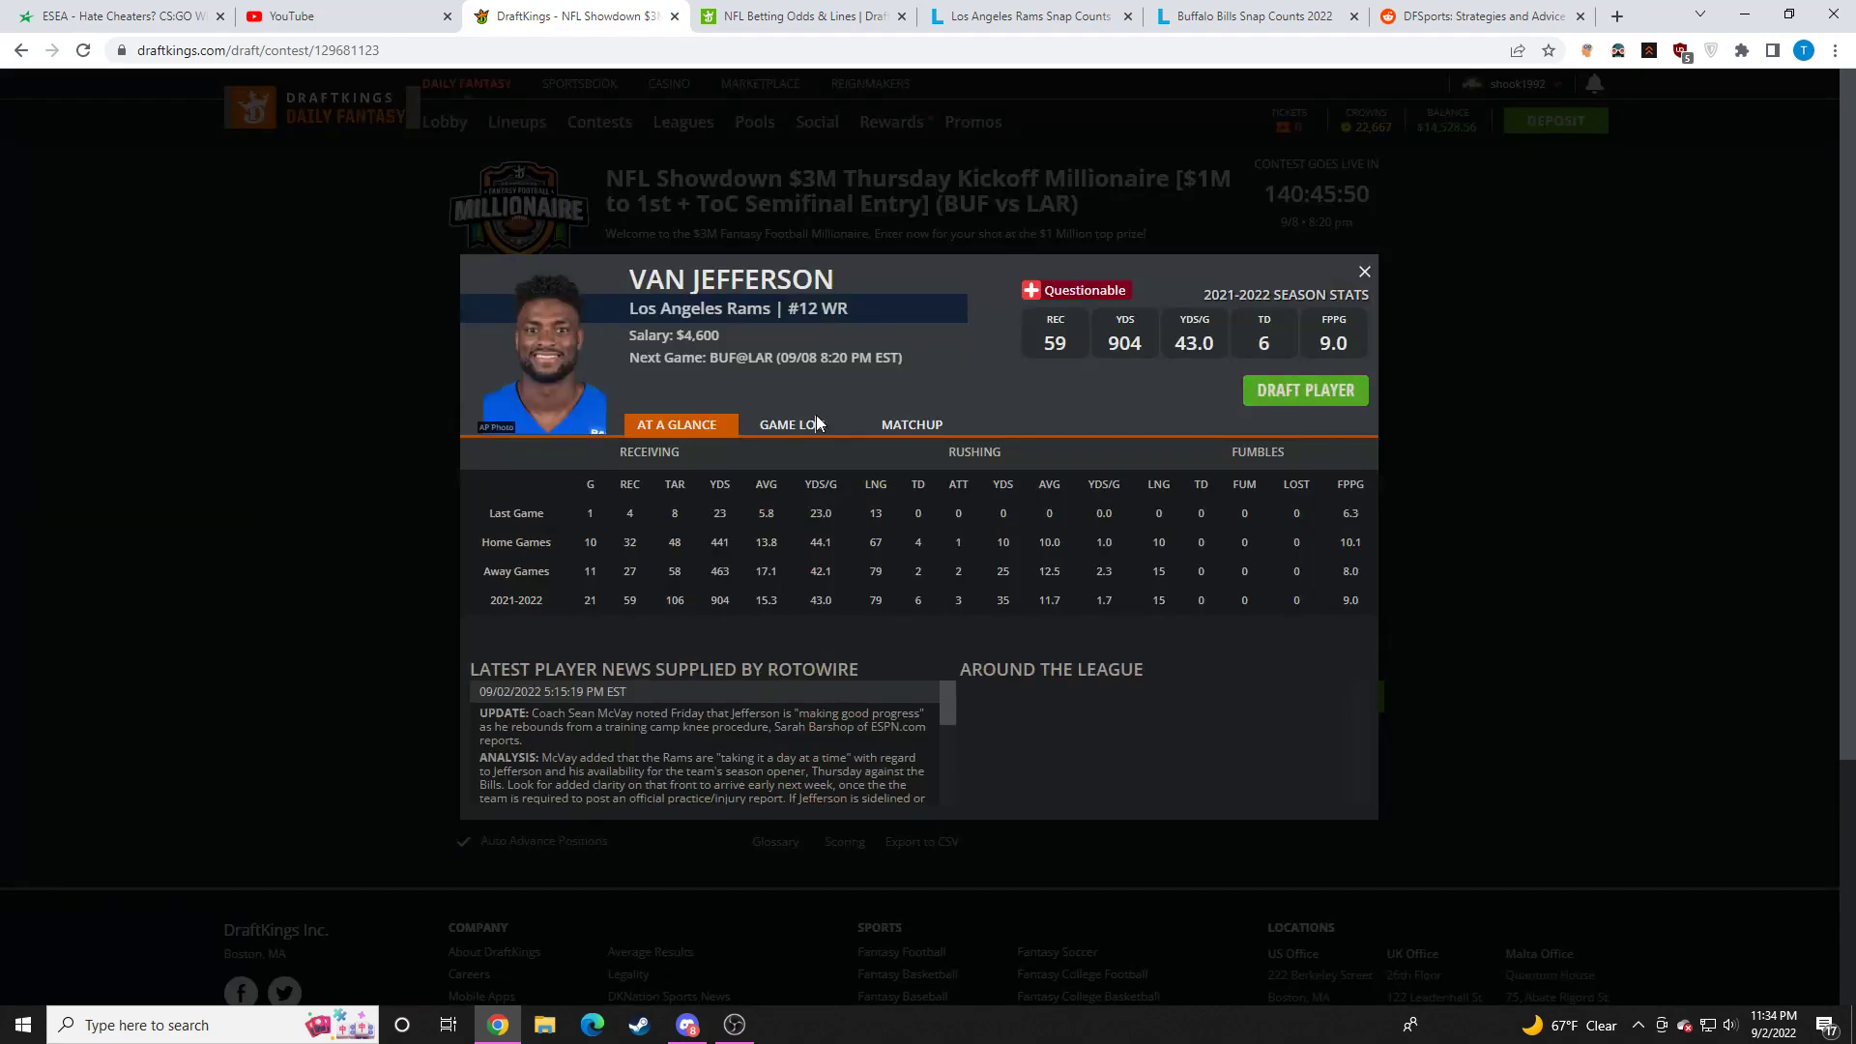
{"action": "left_click", "coordinate": [798, 423]}
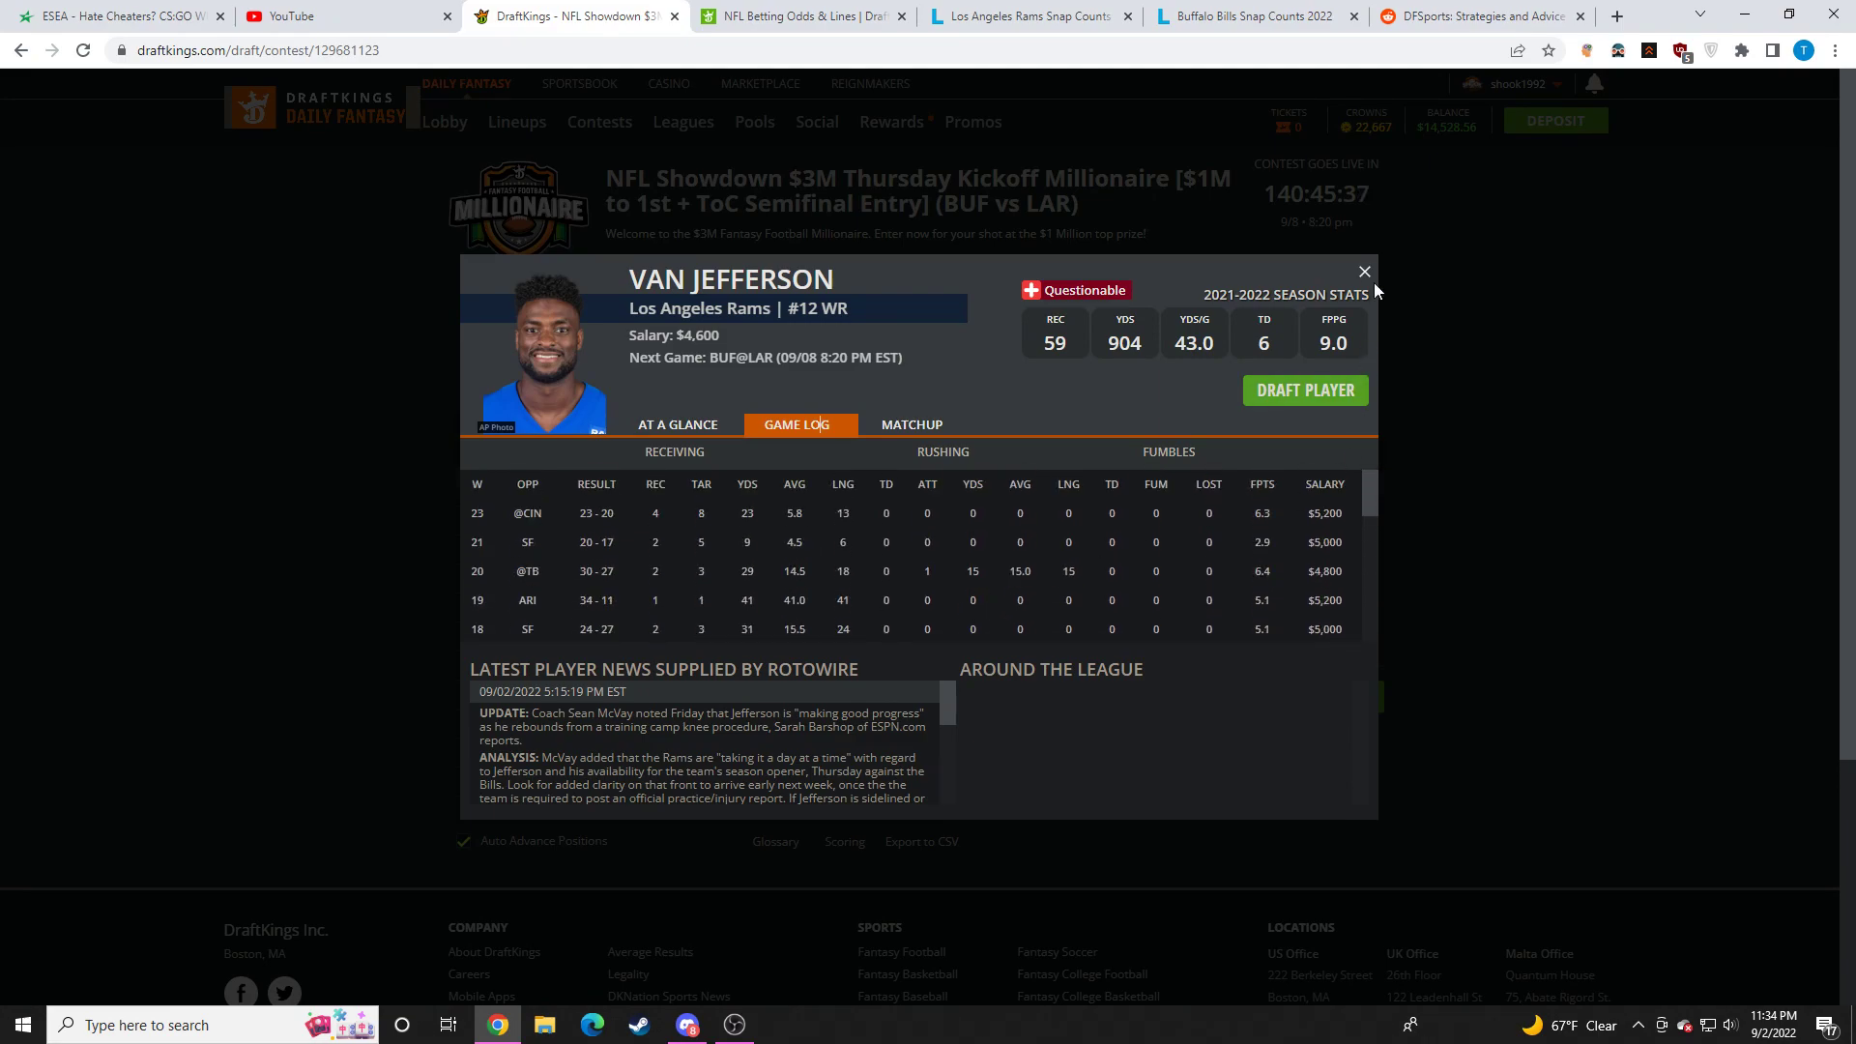
{"action": "left_click", "coordinate": [1363, 271]}
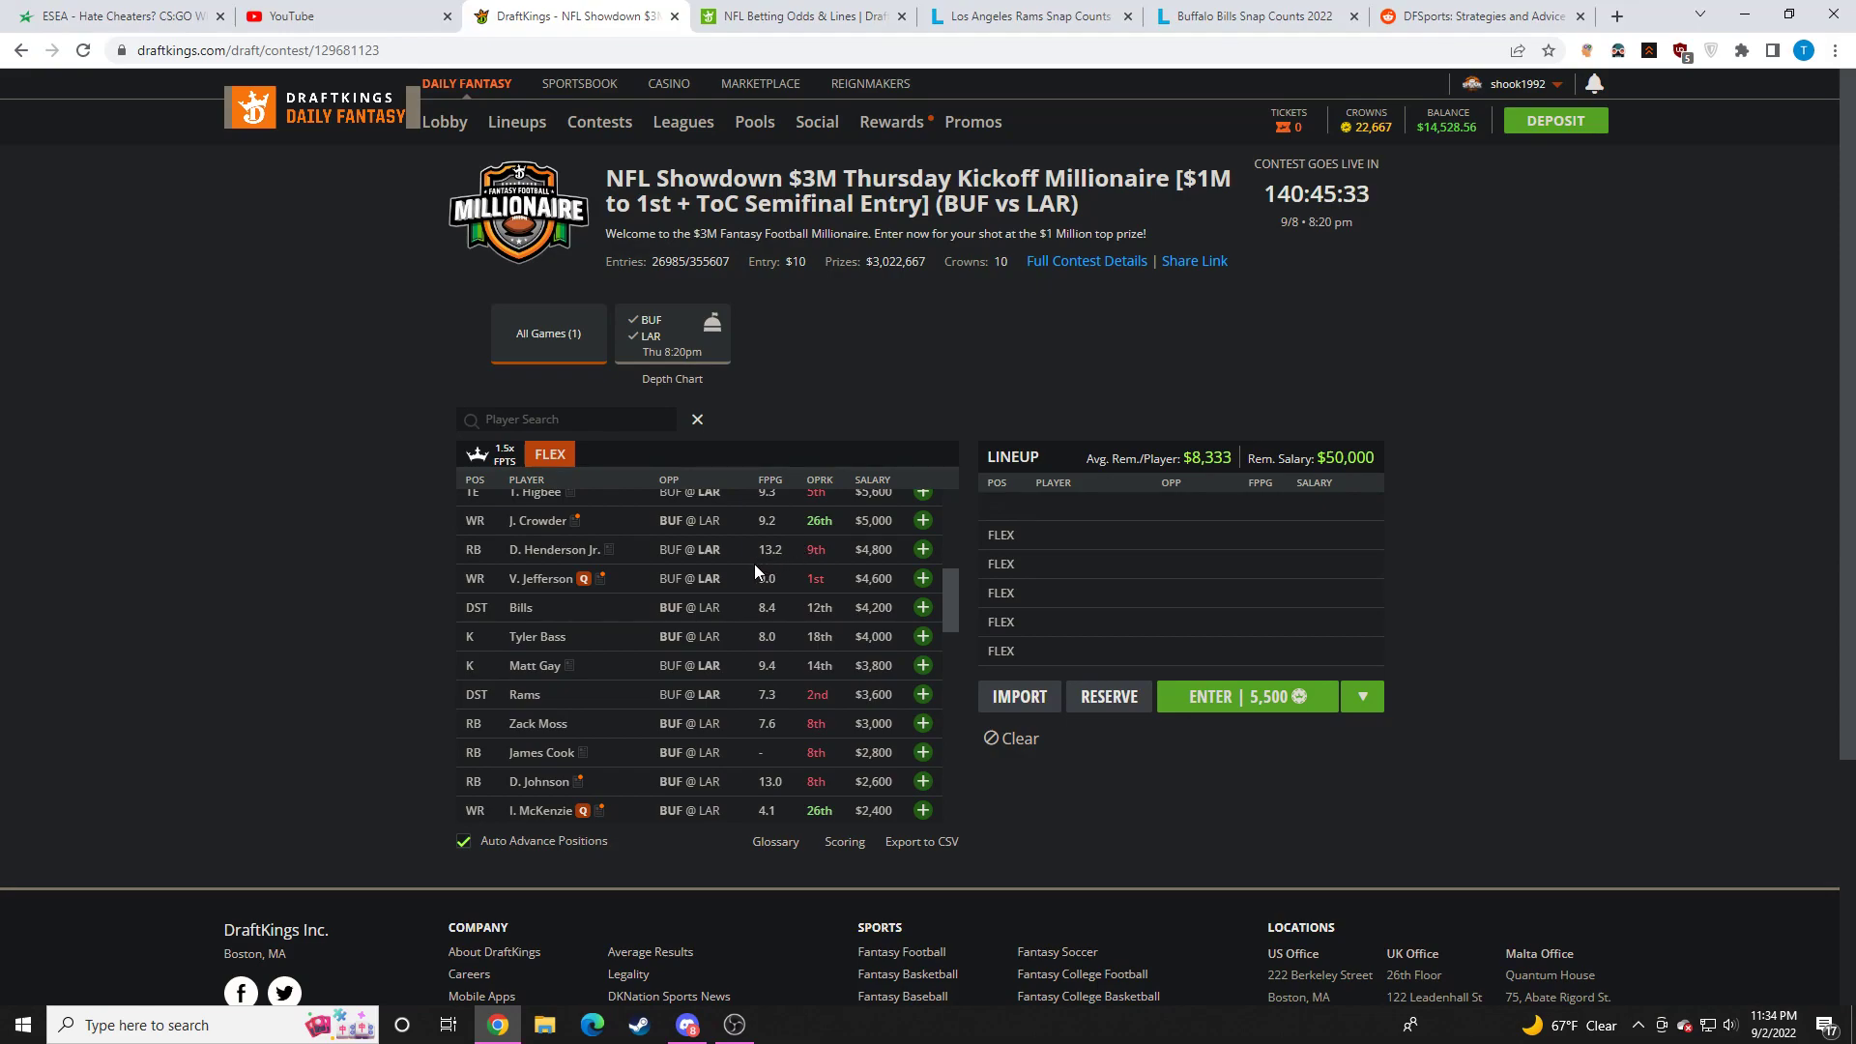
{"action": "mouse_move", "coordinate": [755, 574]}
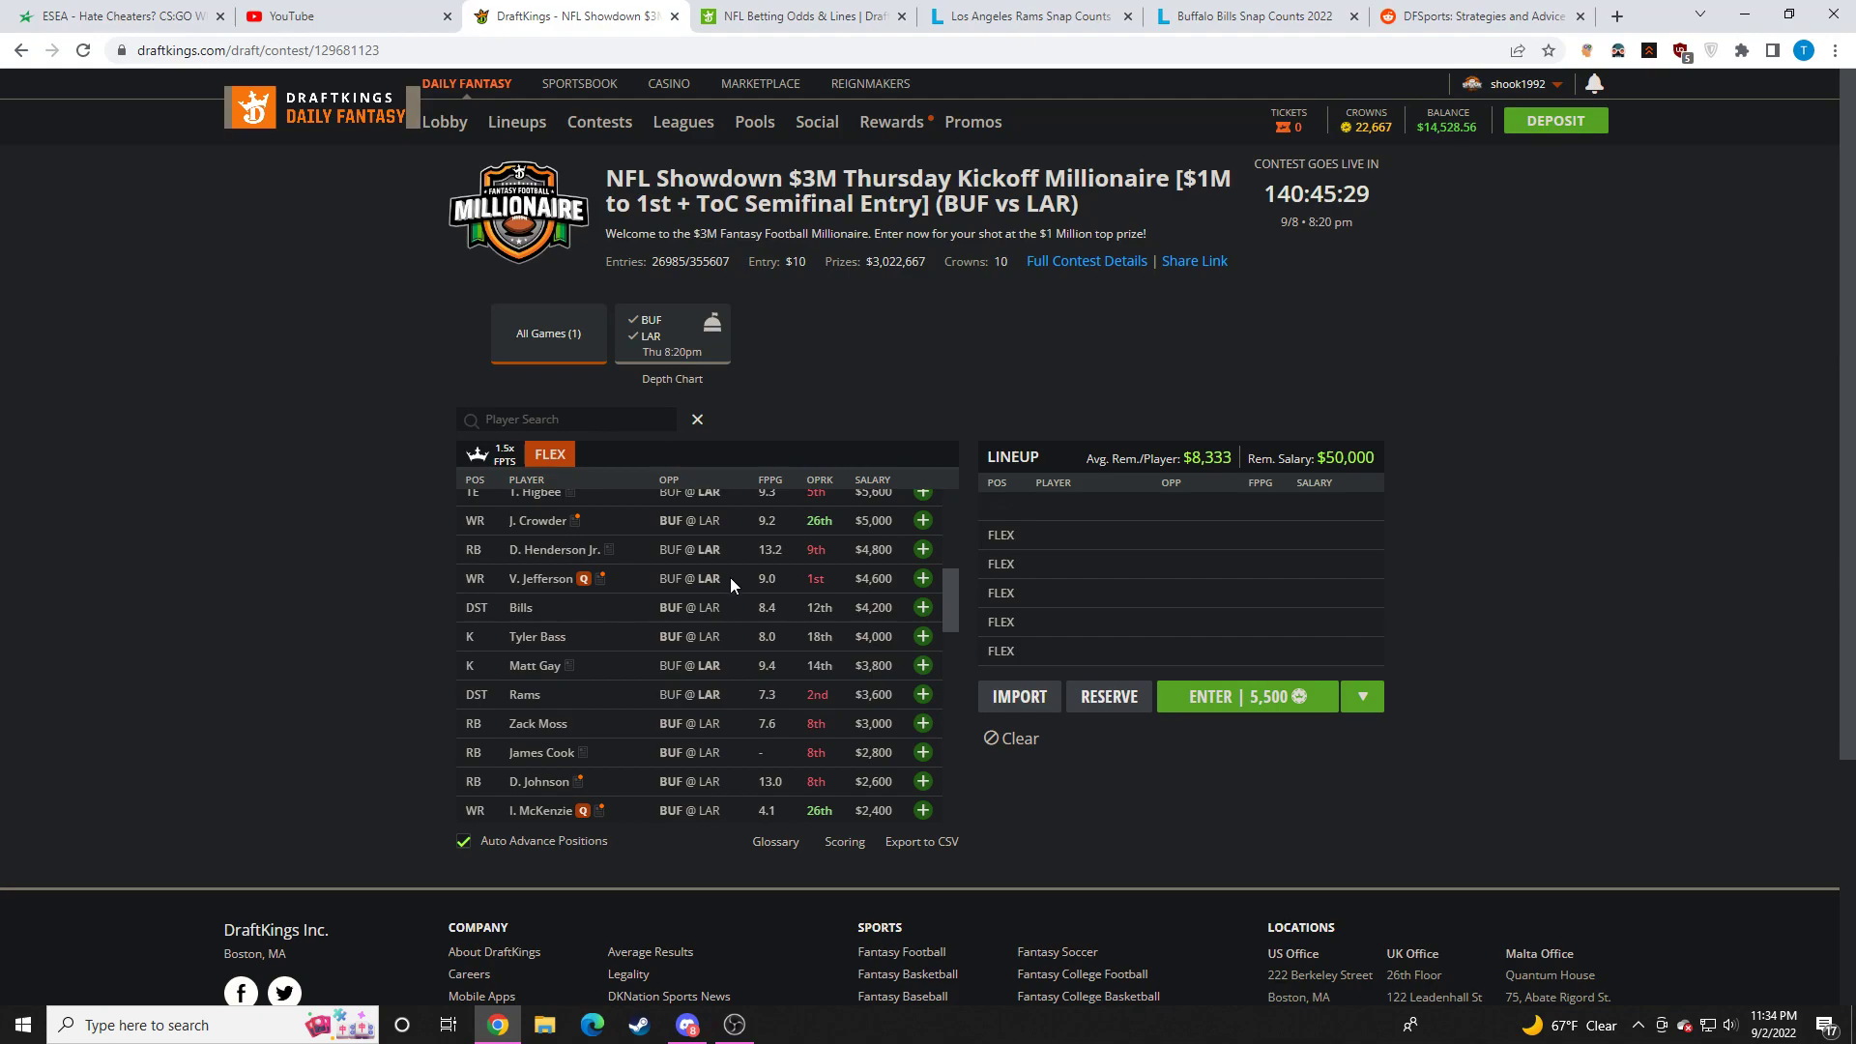
{"action": "mouse_move", "coordinate": [794, 631]}
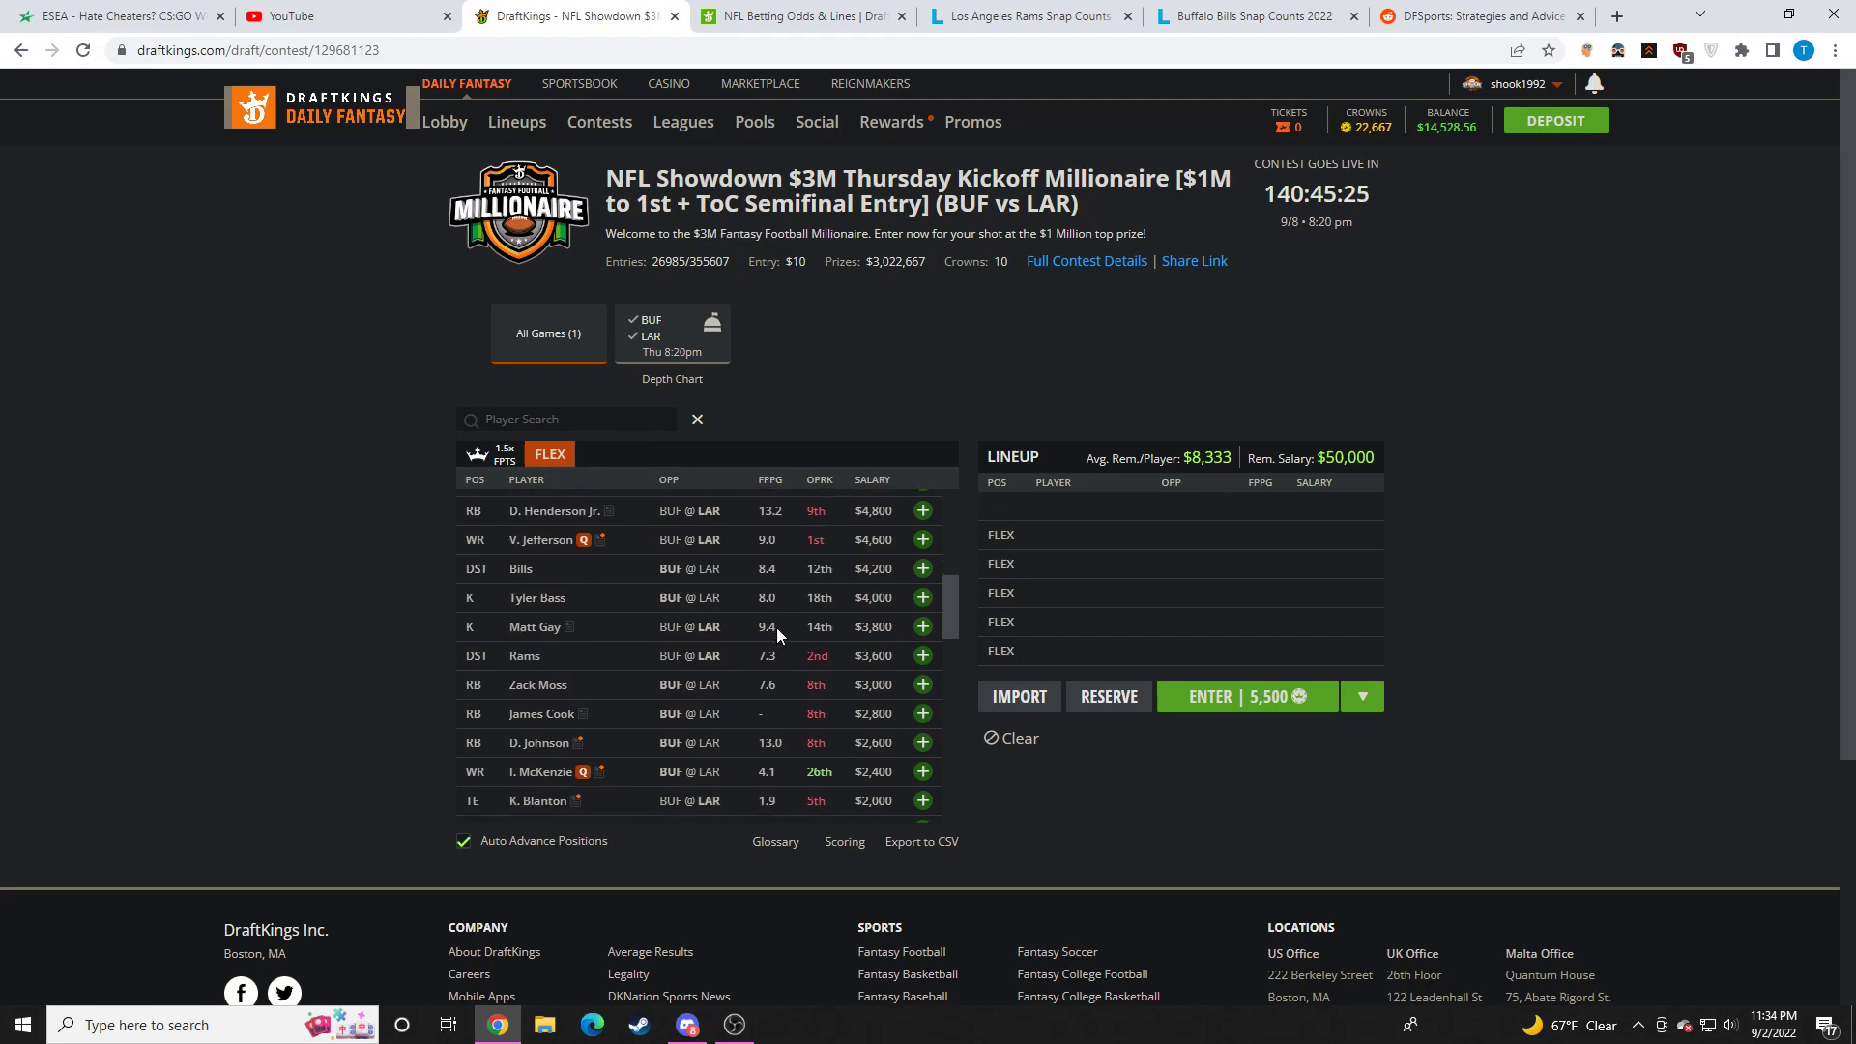
Step: Scroll the flex player pool down to the cheapest options, reaching Tutu Atwell at $1,200
{"action": "scroll", "scroll_direction": "down", "scroll_amount": 3}
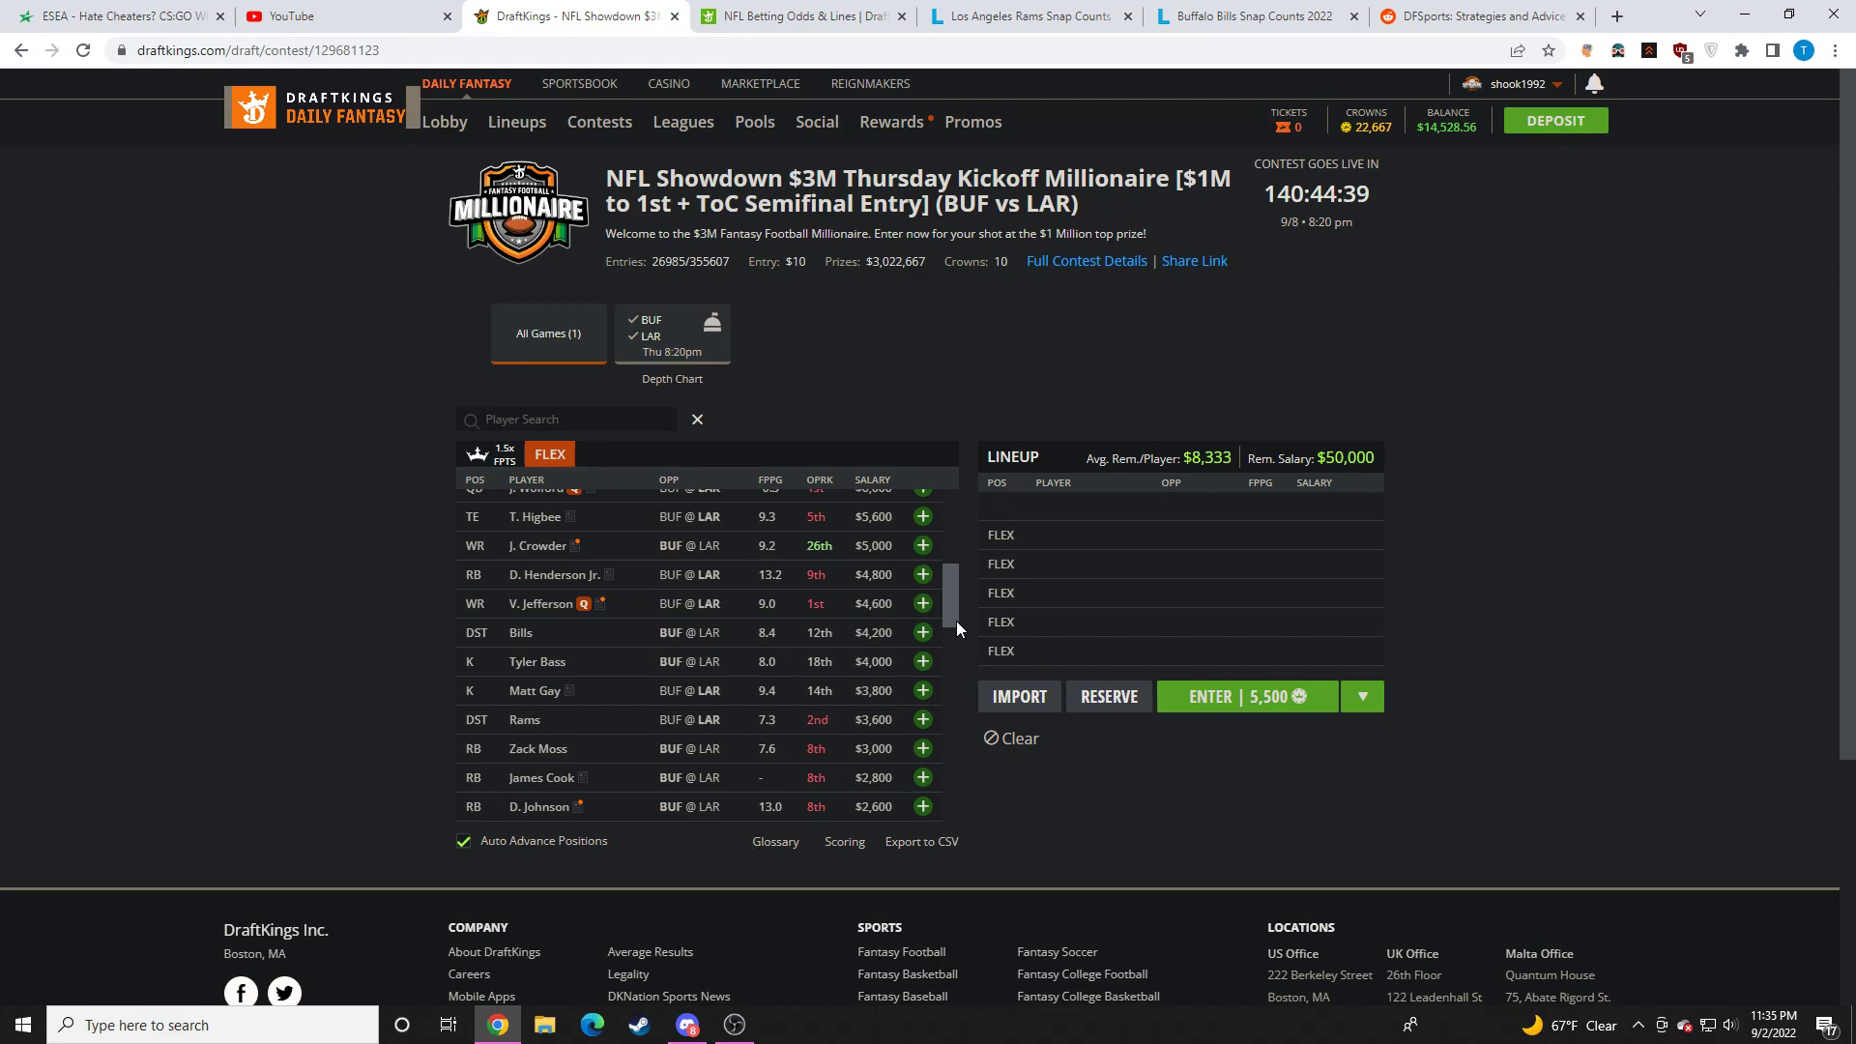
{"action": "scroll", "scroll_direction": "down", "scroll_amount": 3}
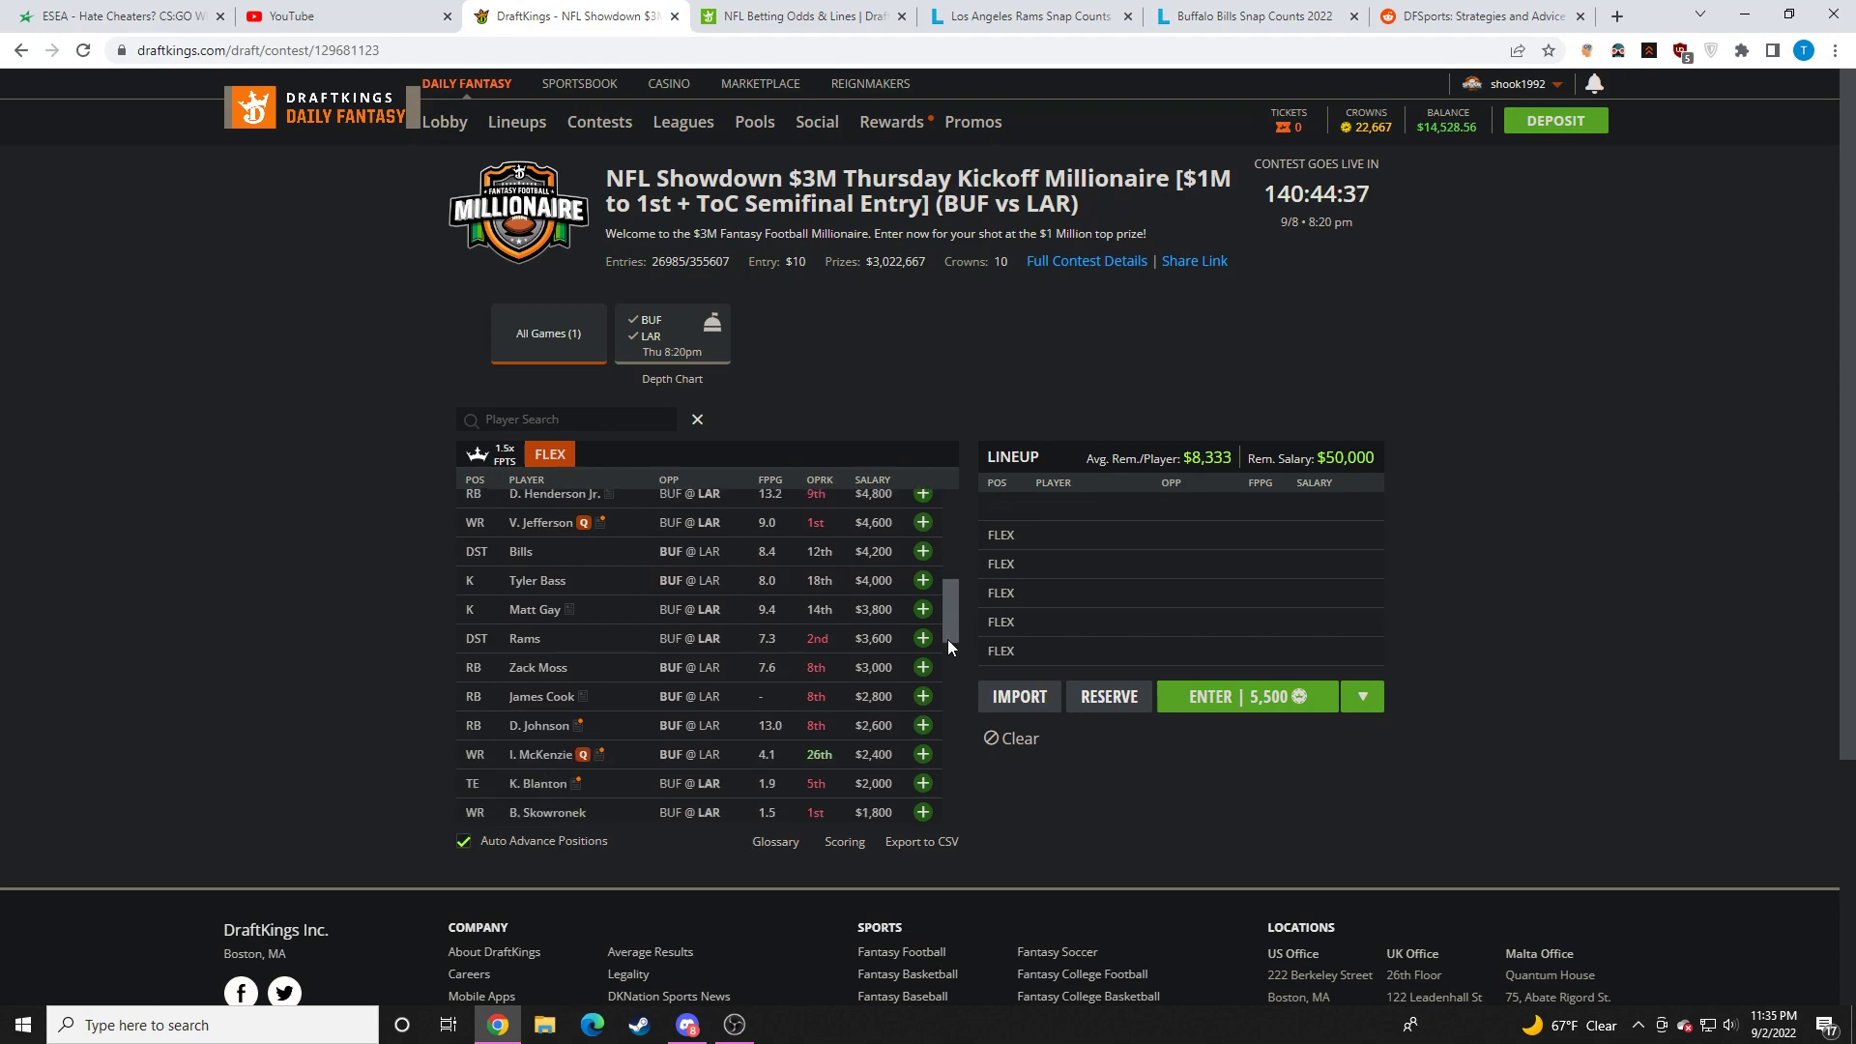
{"action": "mouse_move", "coordinate": [970, 626]}
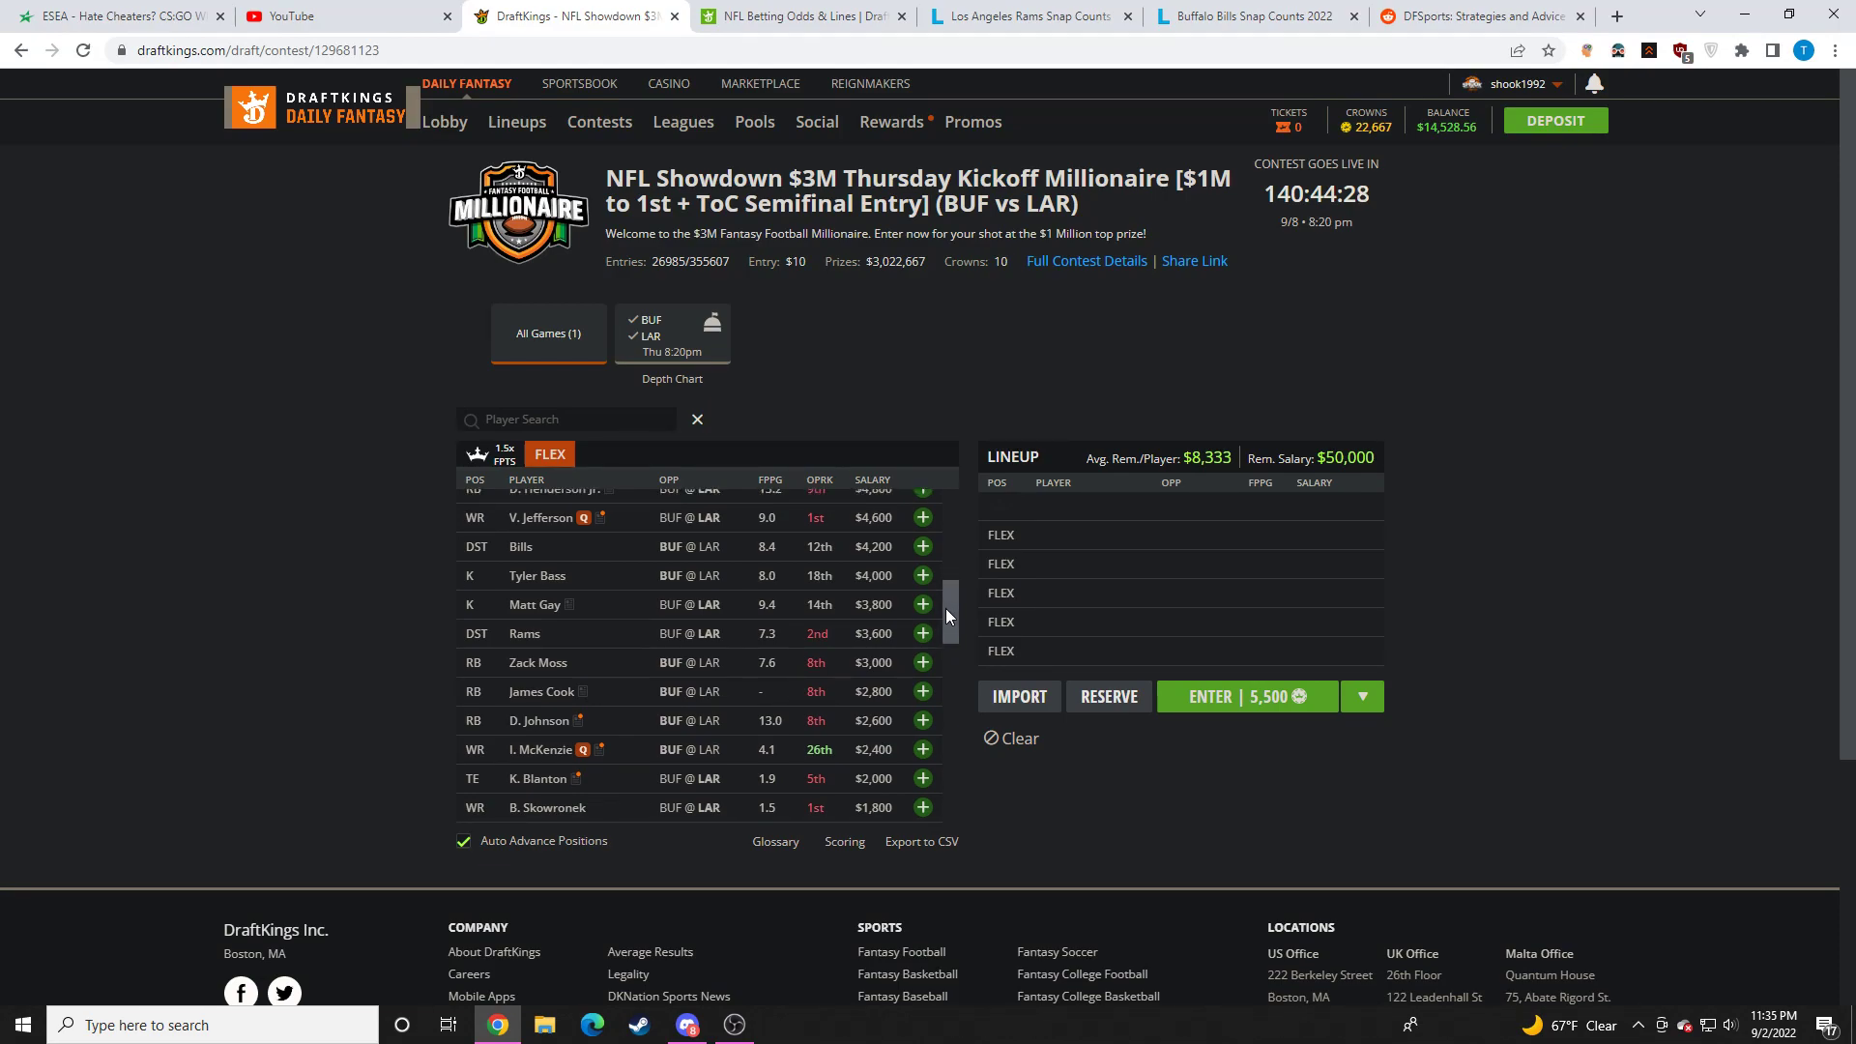
{"action": "scroll", "scroll_direction": "down", "scroll_amount": 3}
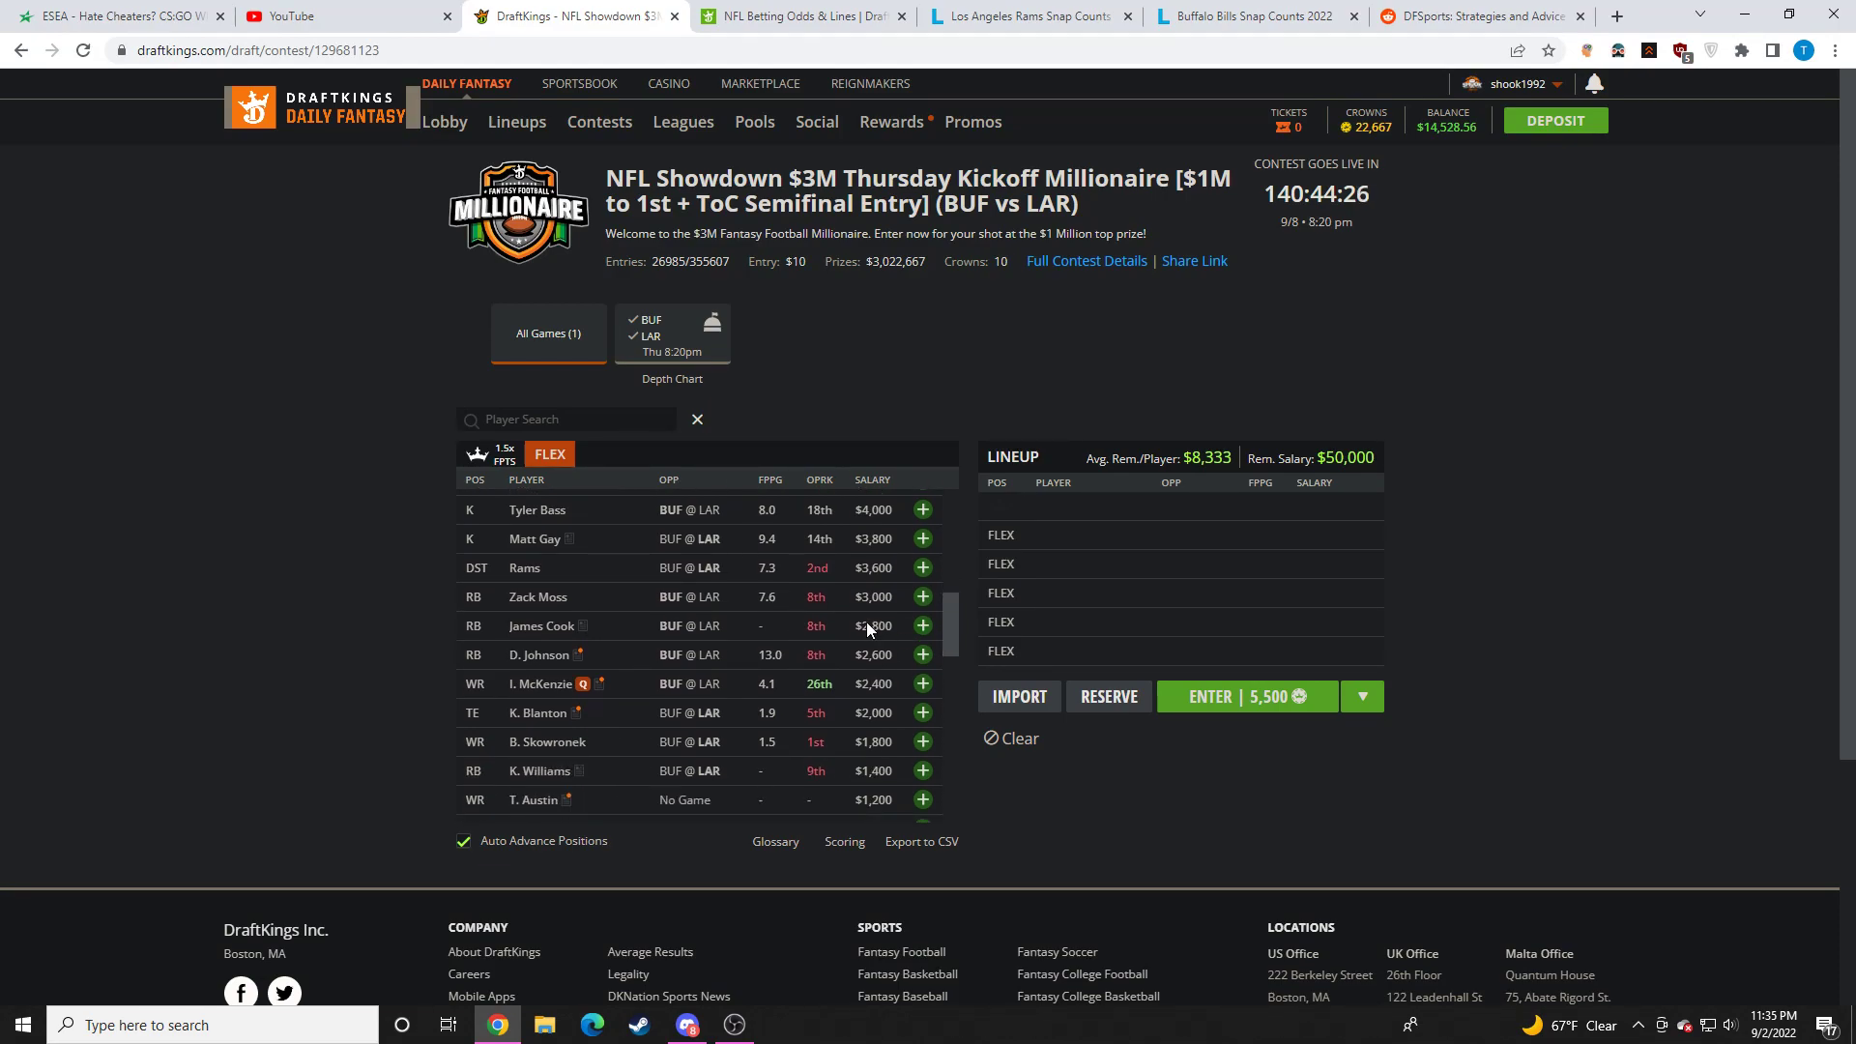
{"action": "mouse_move", "coordinate": [850, 624]}
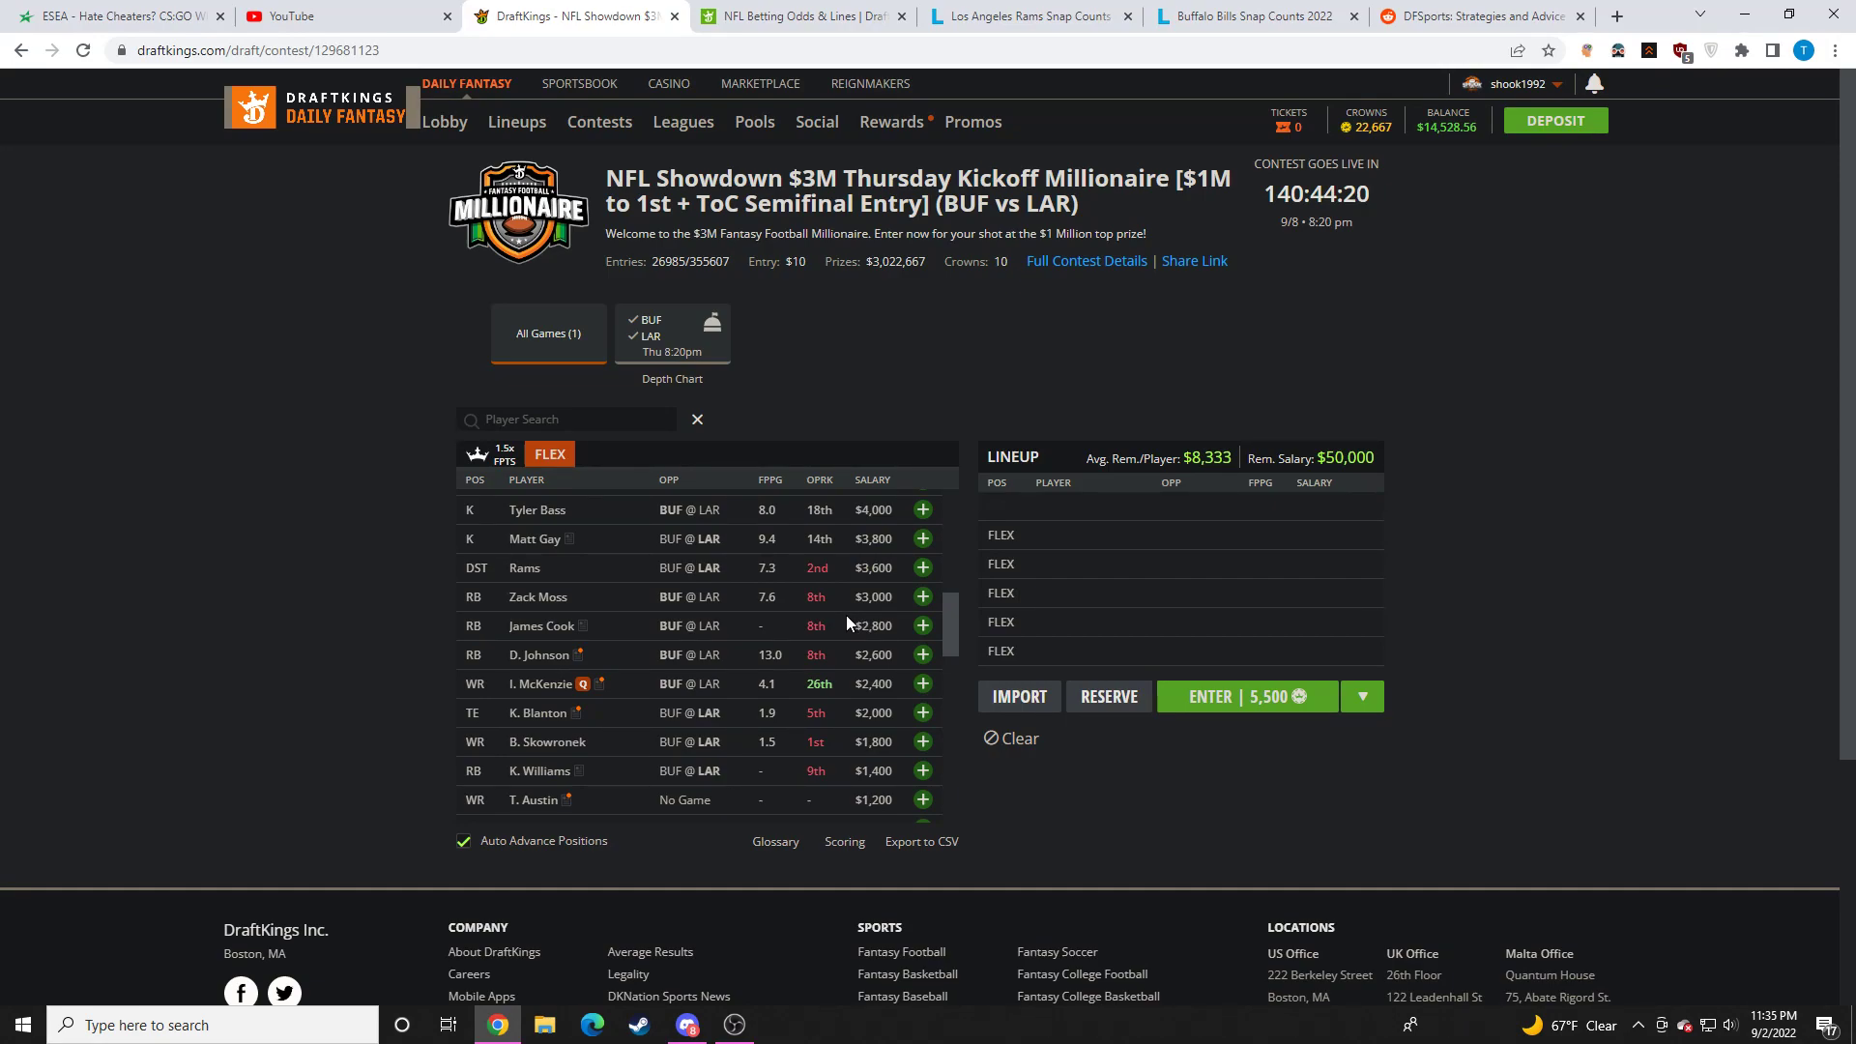
{"action": "mouse_move", "coordinate": [777, 626]}
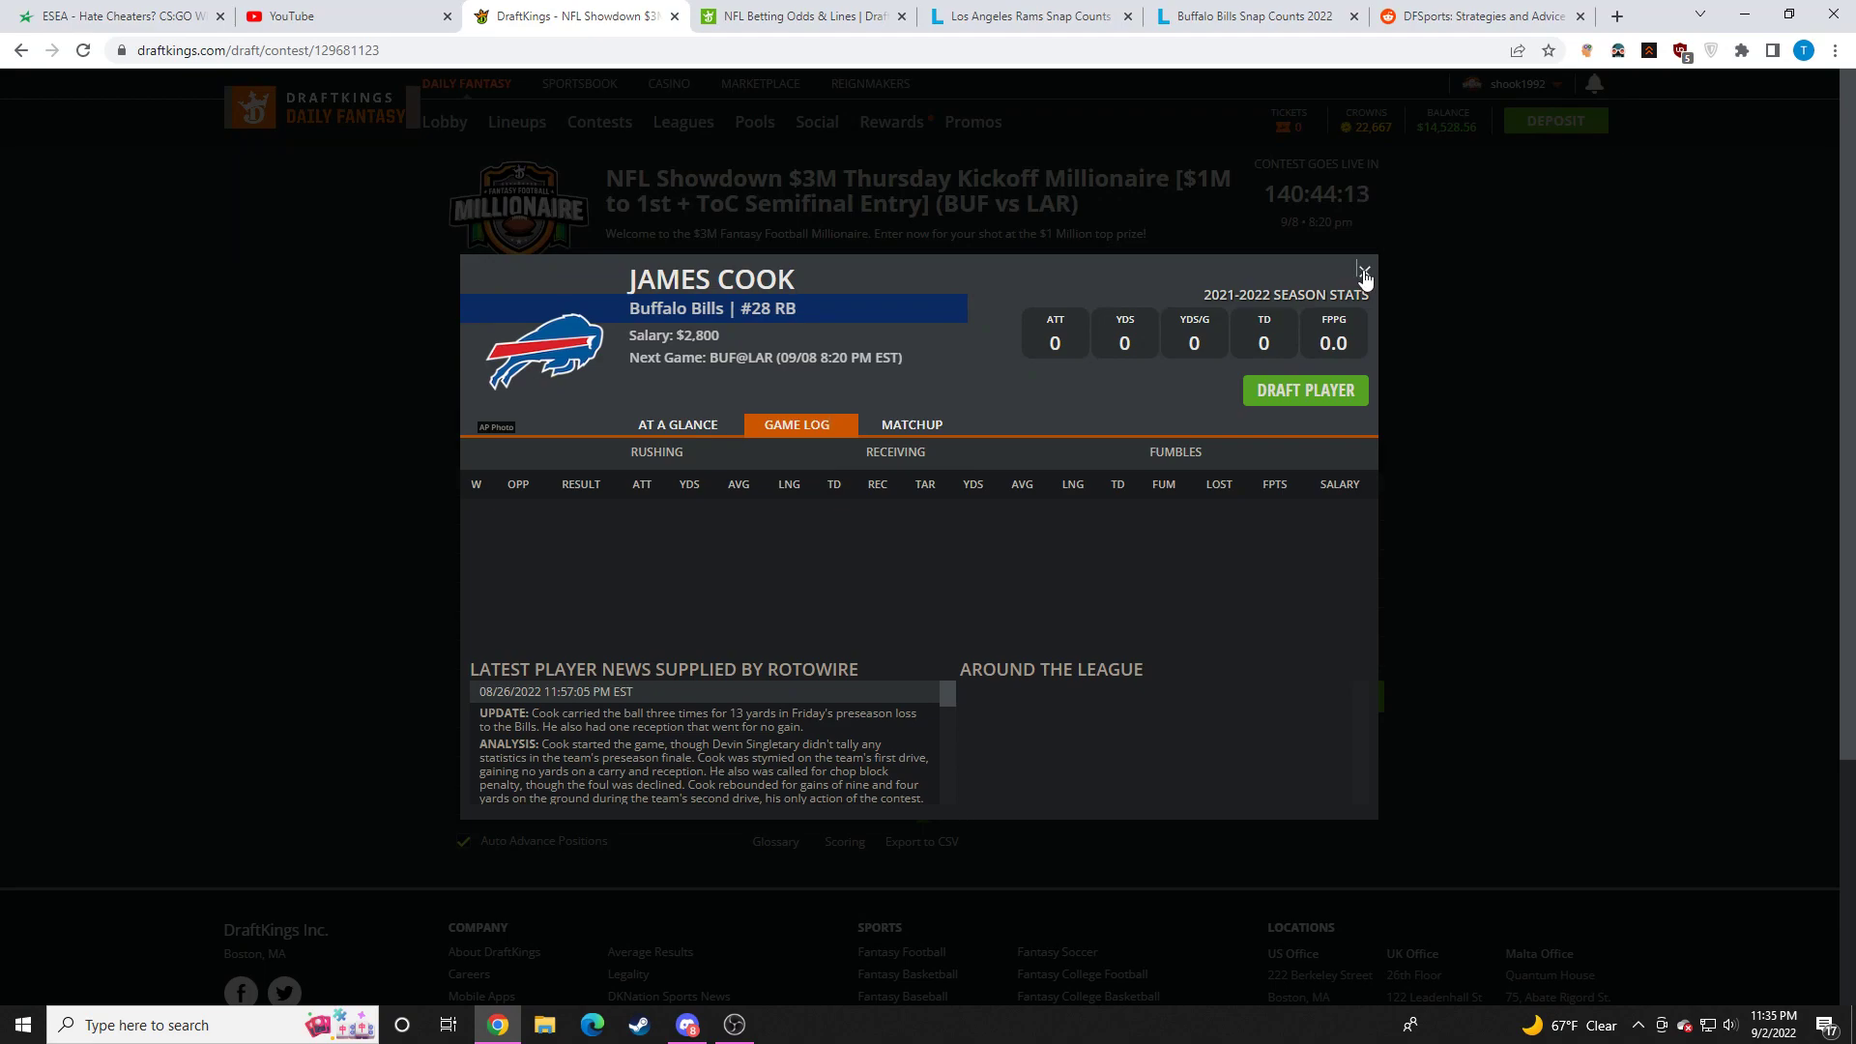
Step: View James Cook's At a Glance summary and empty game log, then close his card
{"action": "left_click", "coordinate": [676, 423]}
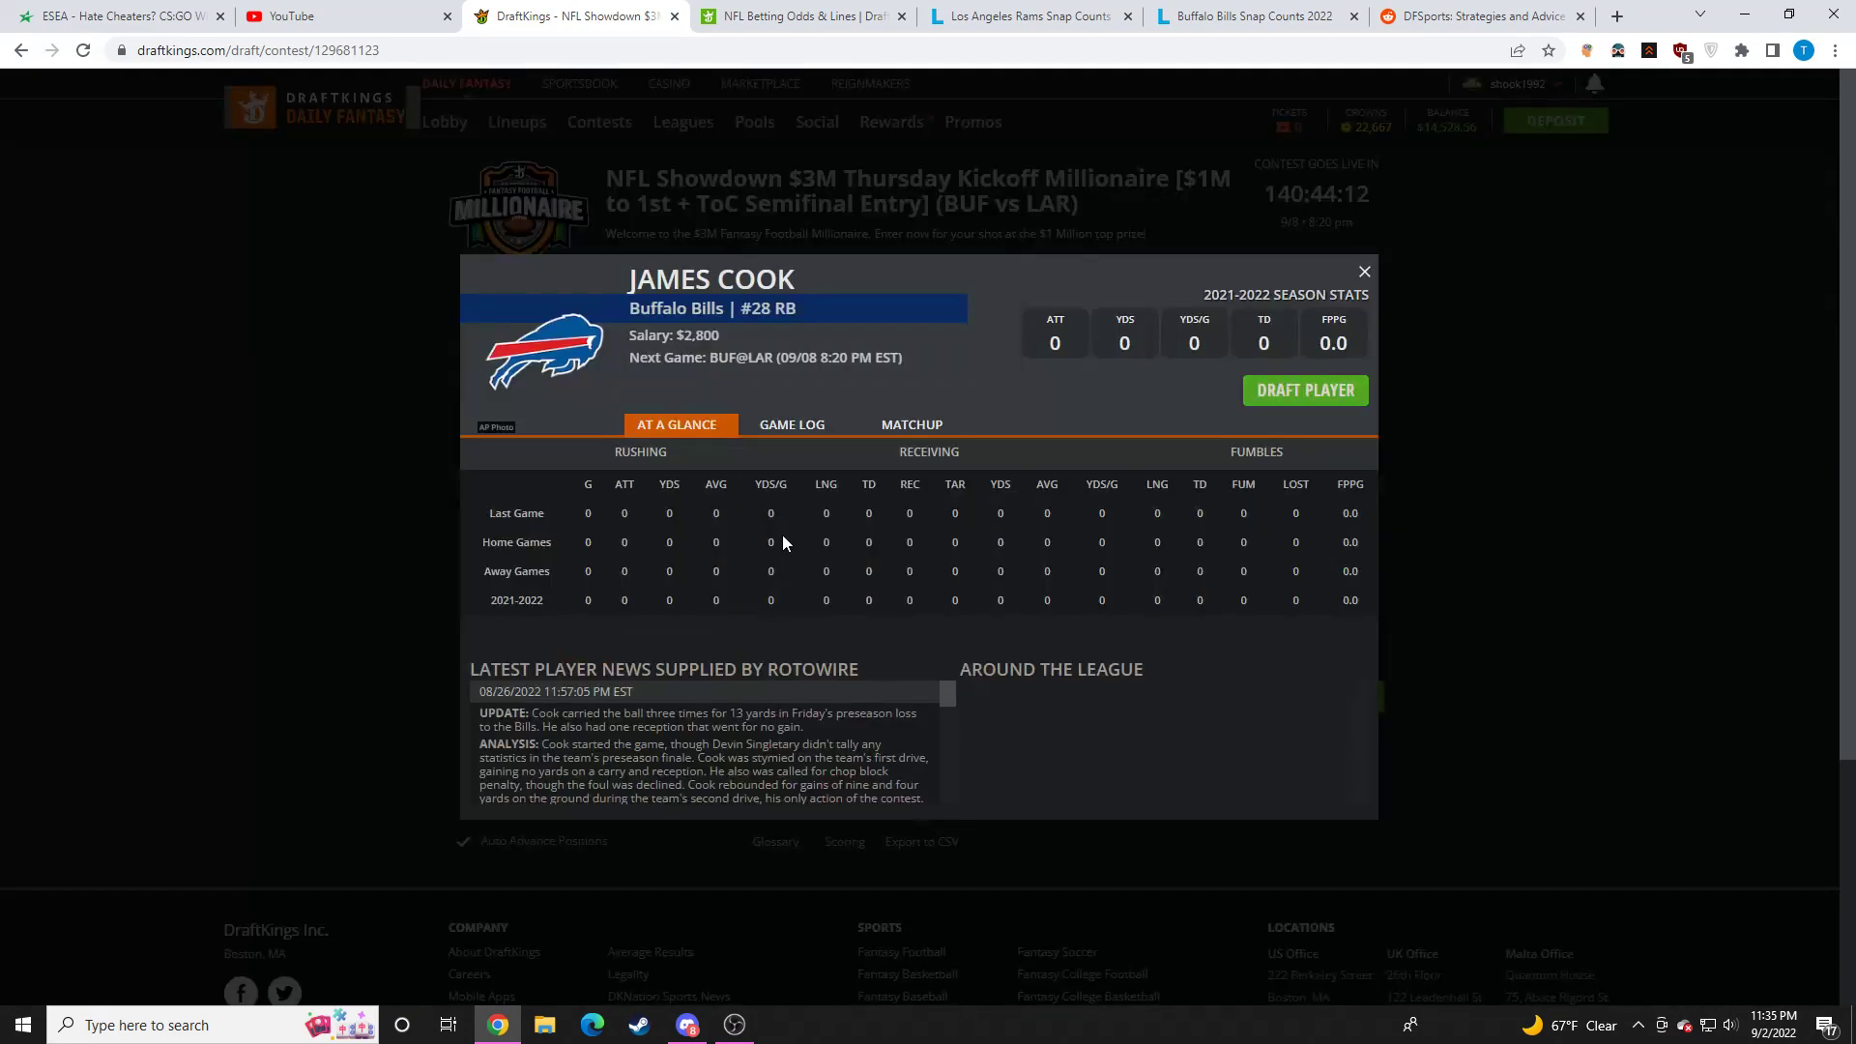
{"action": "left_click", "coordinate": [791, 423]}
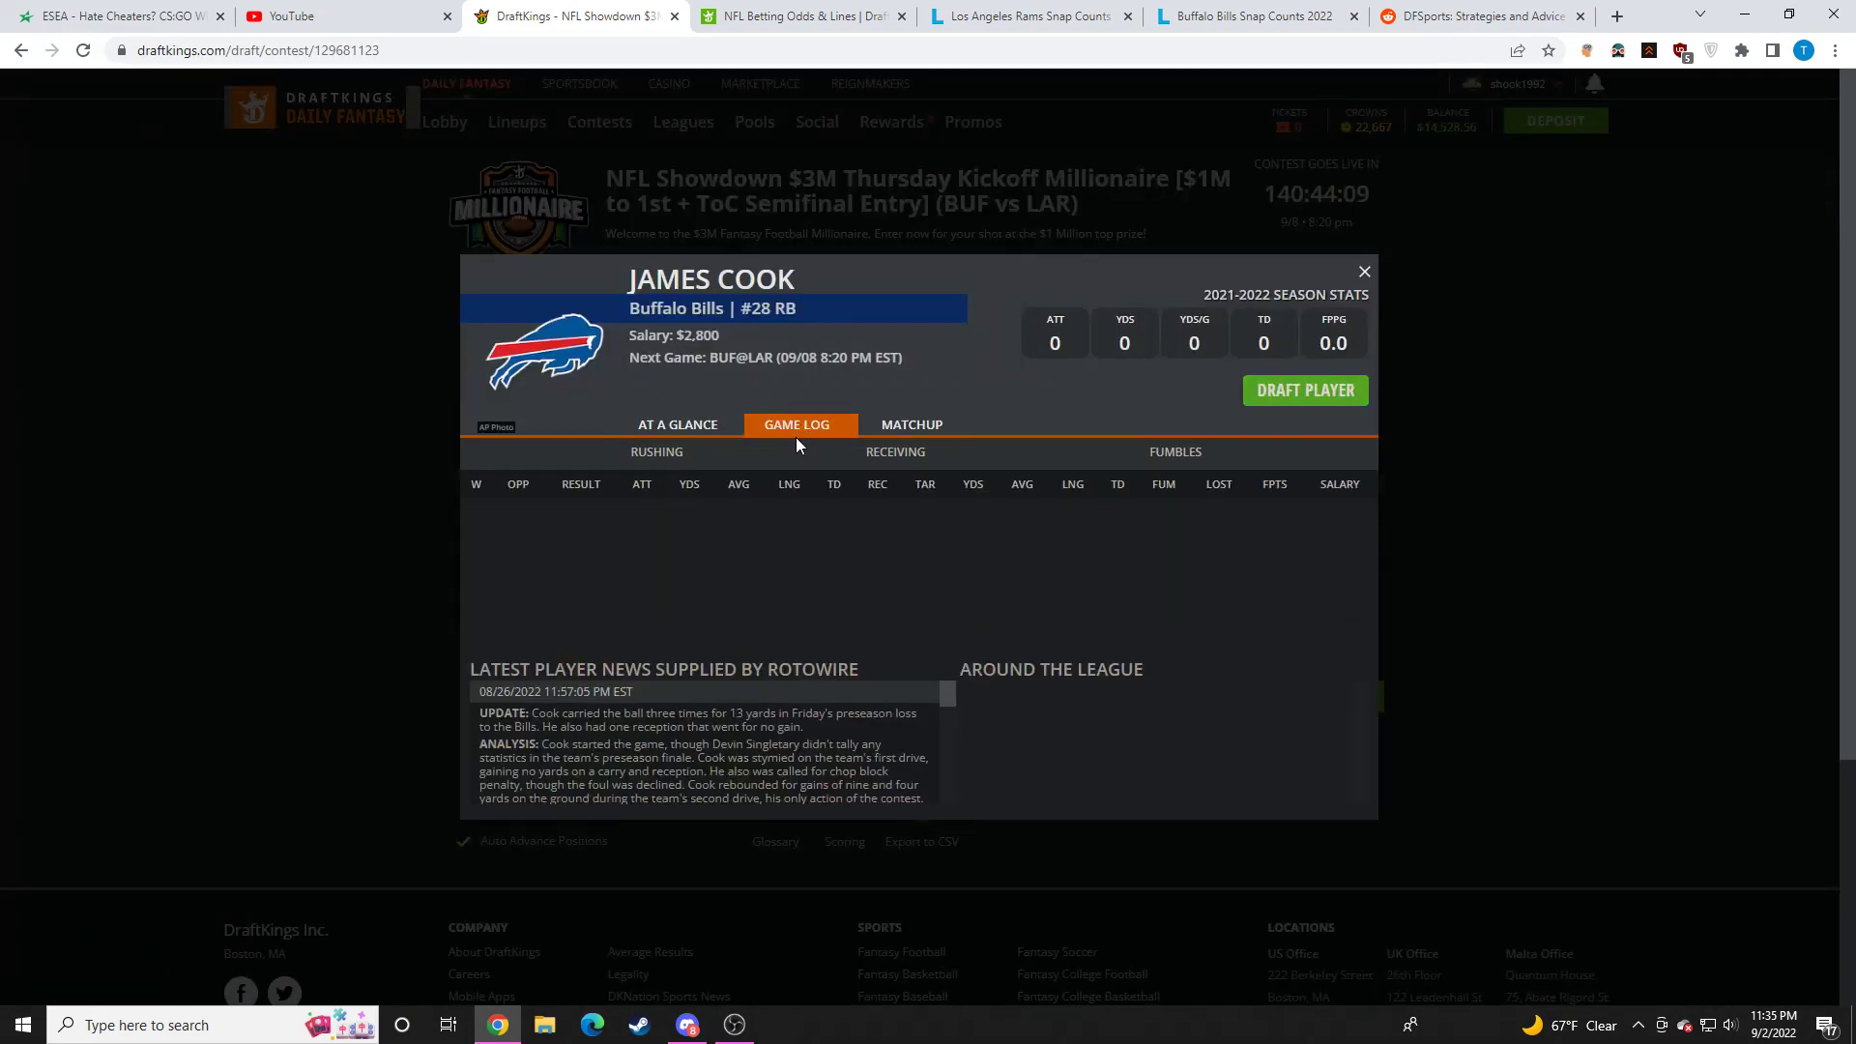
{"action": "left_click", "coordinate": [1362, 271]}
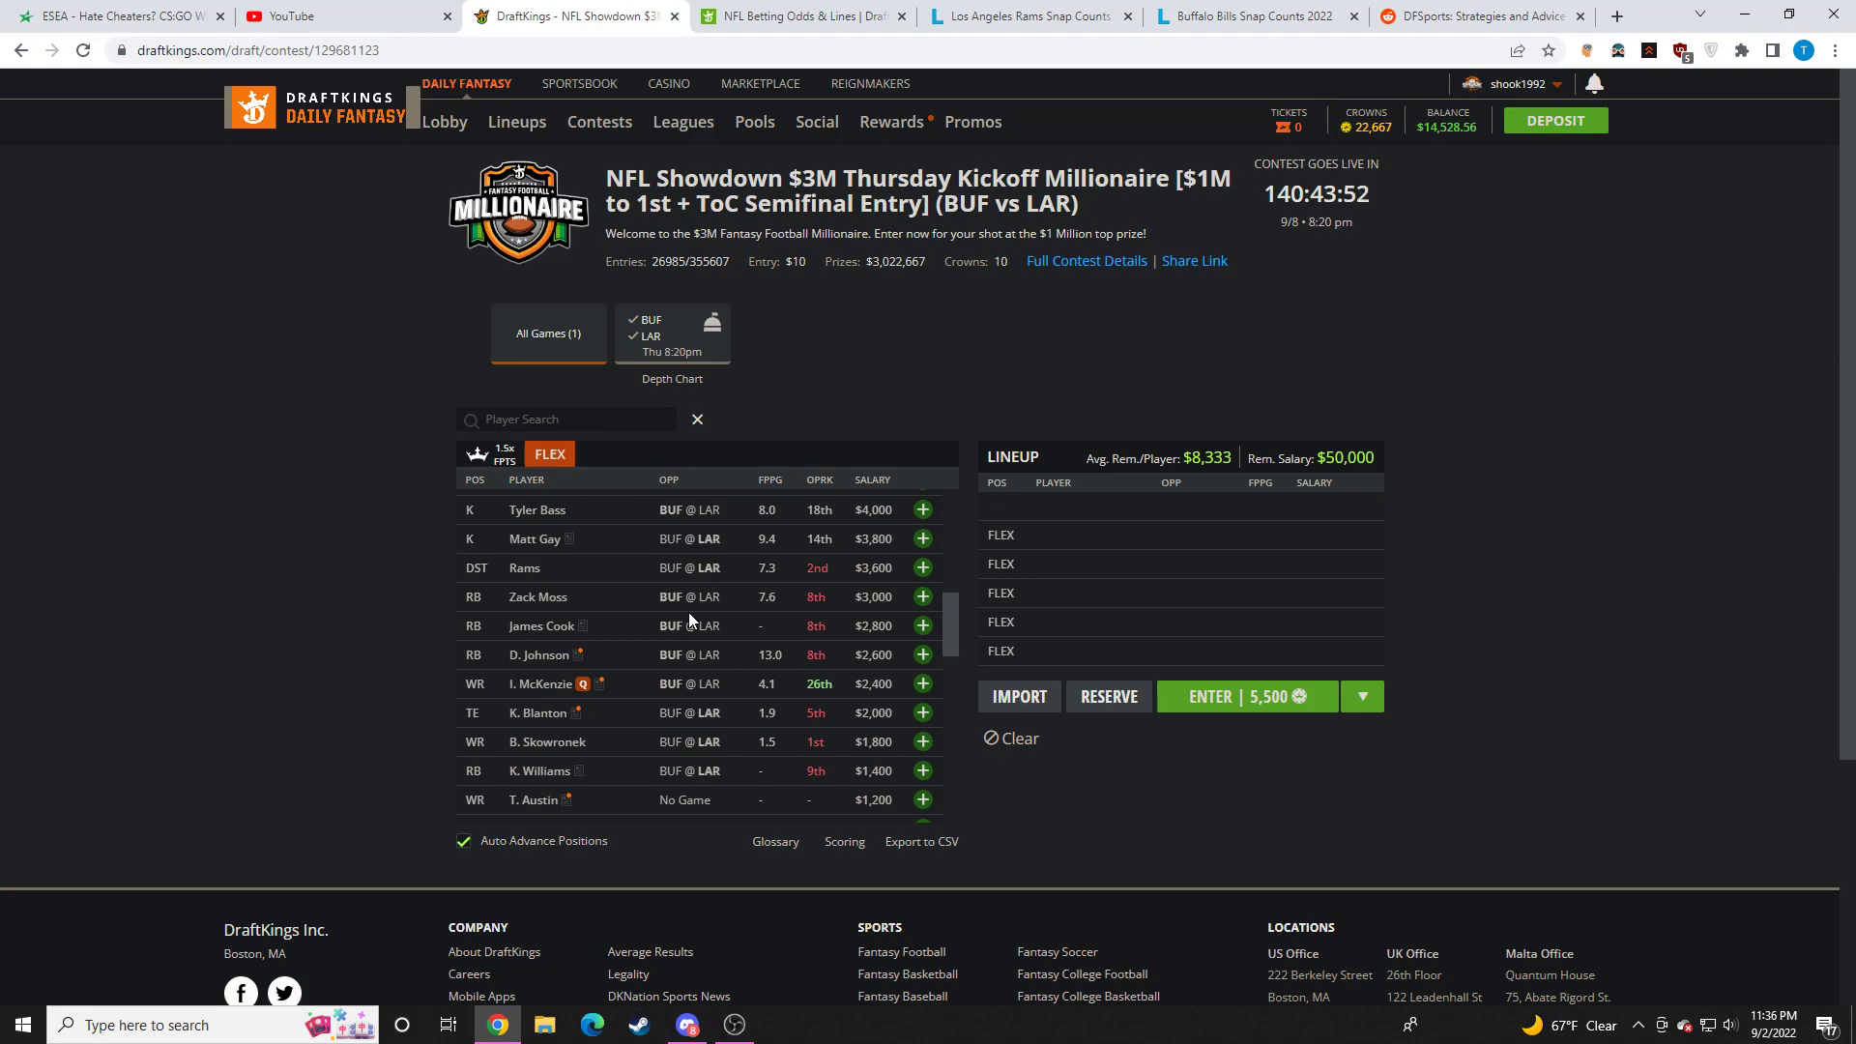
Step: Recheck and close I. McKenzie's card, then scroll to the $200 players
{"action": "scroll", "scroll_direction": "down", "scroll_amount": 3}
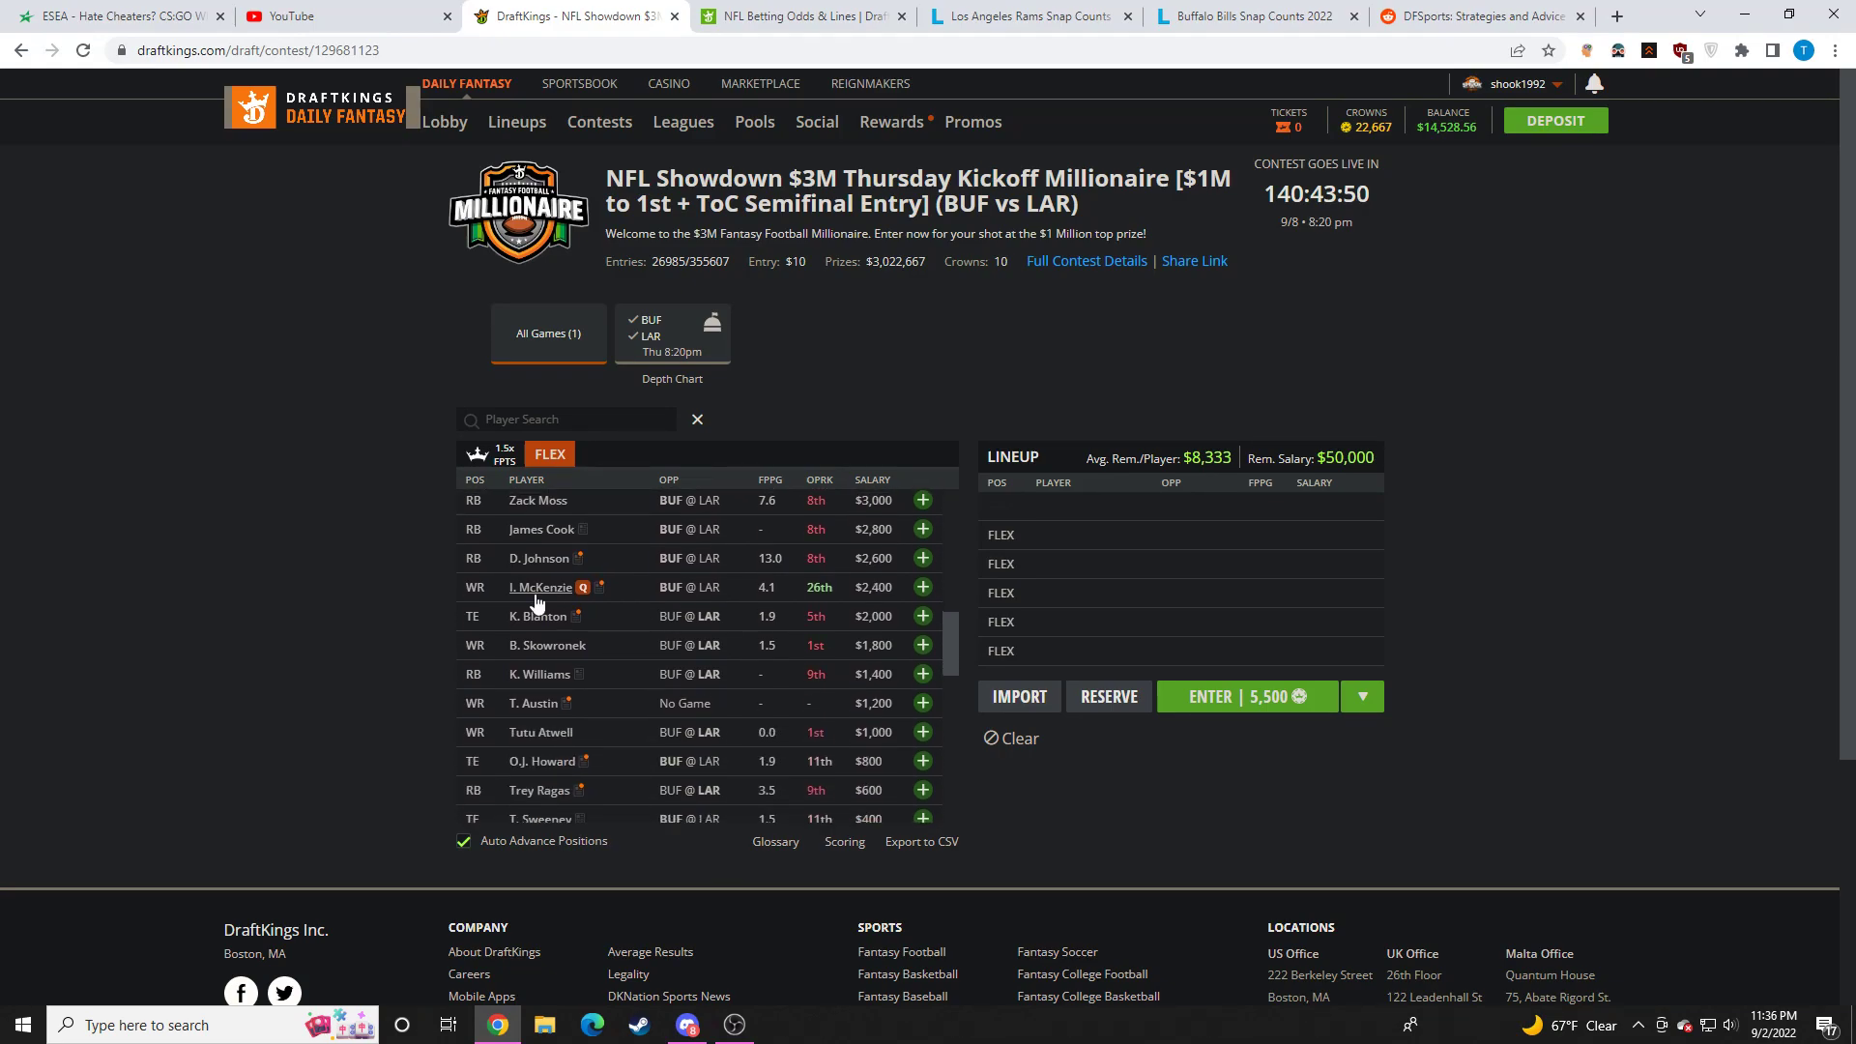
{"action": "left_click", "coordinate": [539, 585]}
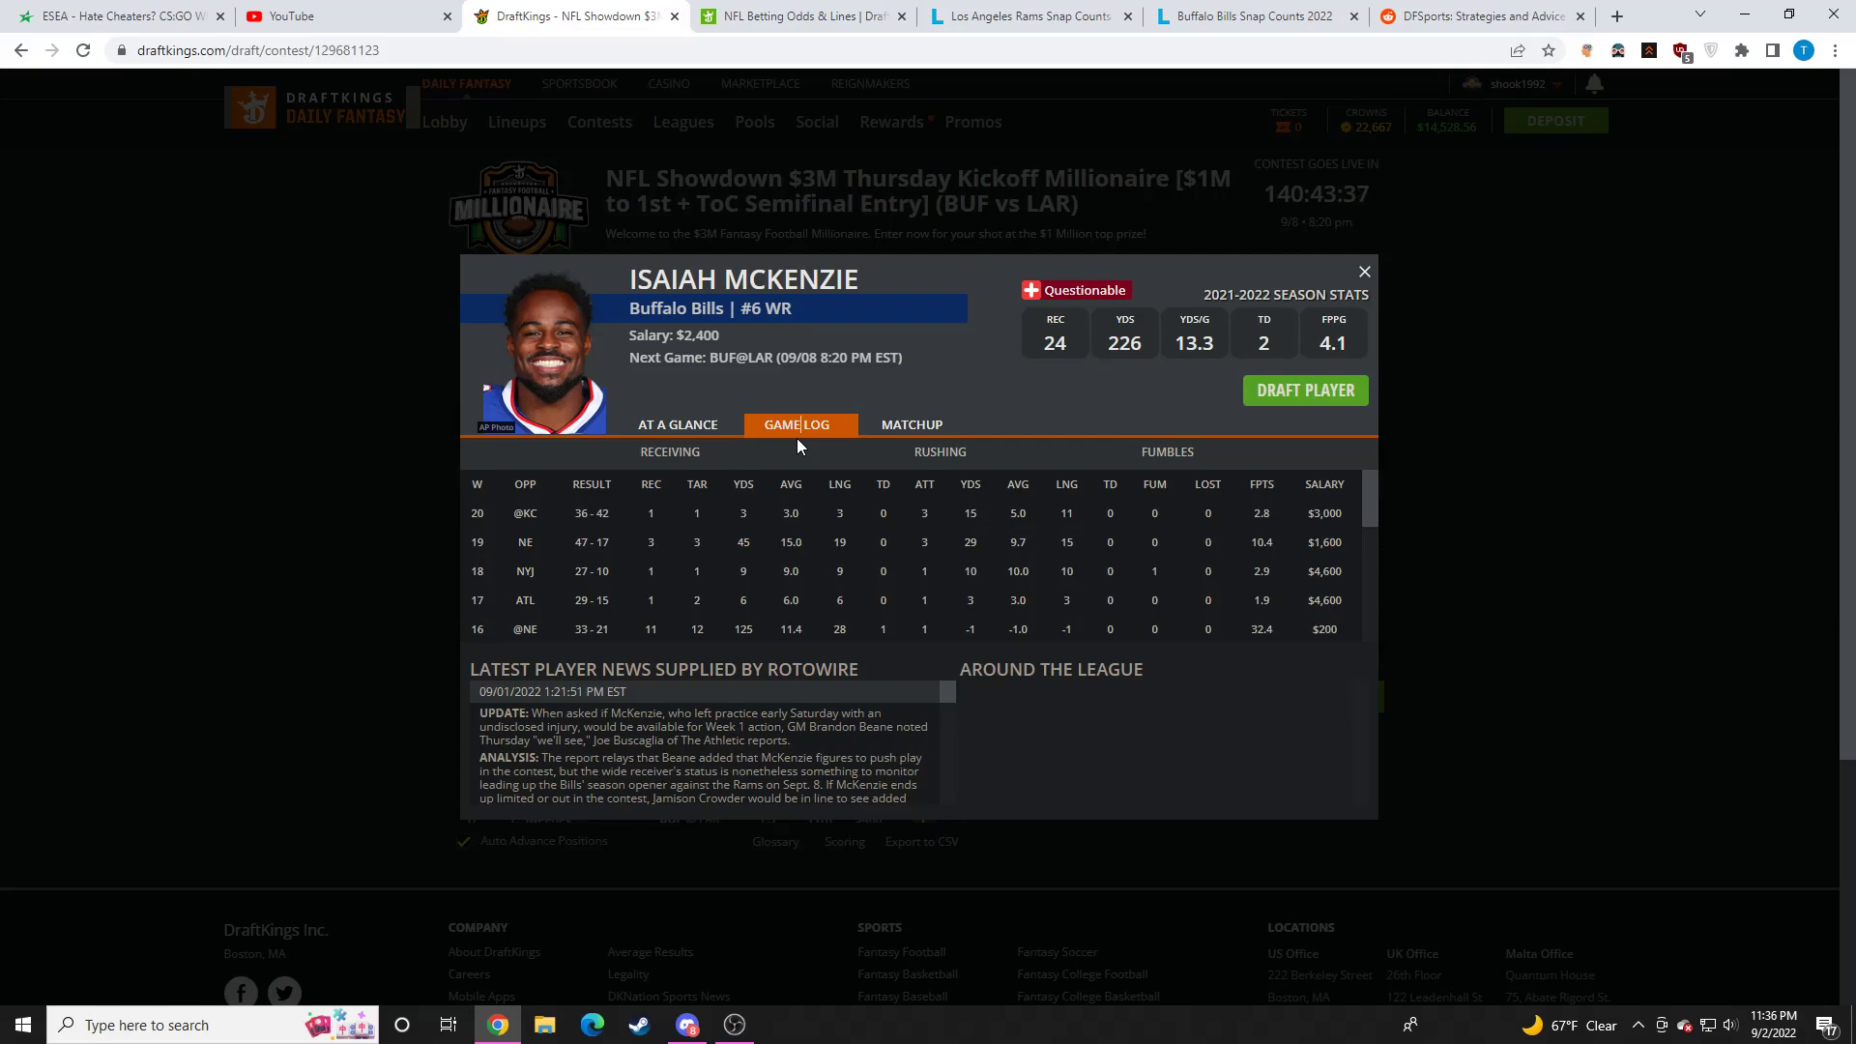
{"action": "left_click", "coordinate": [1362, 270]}
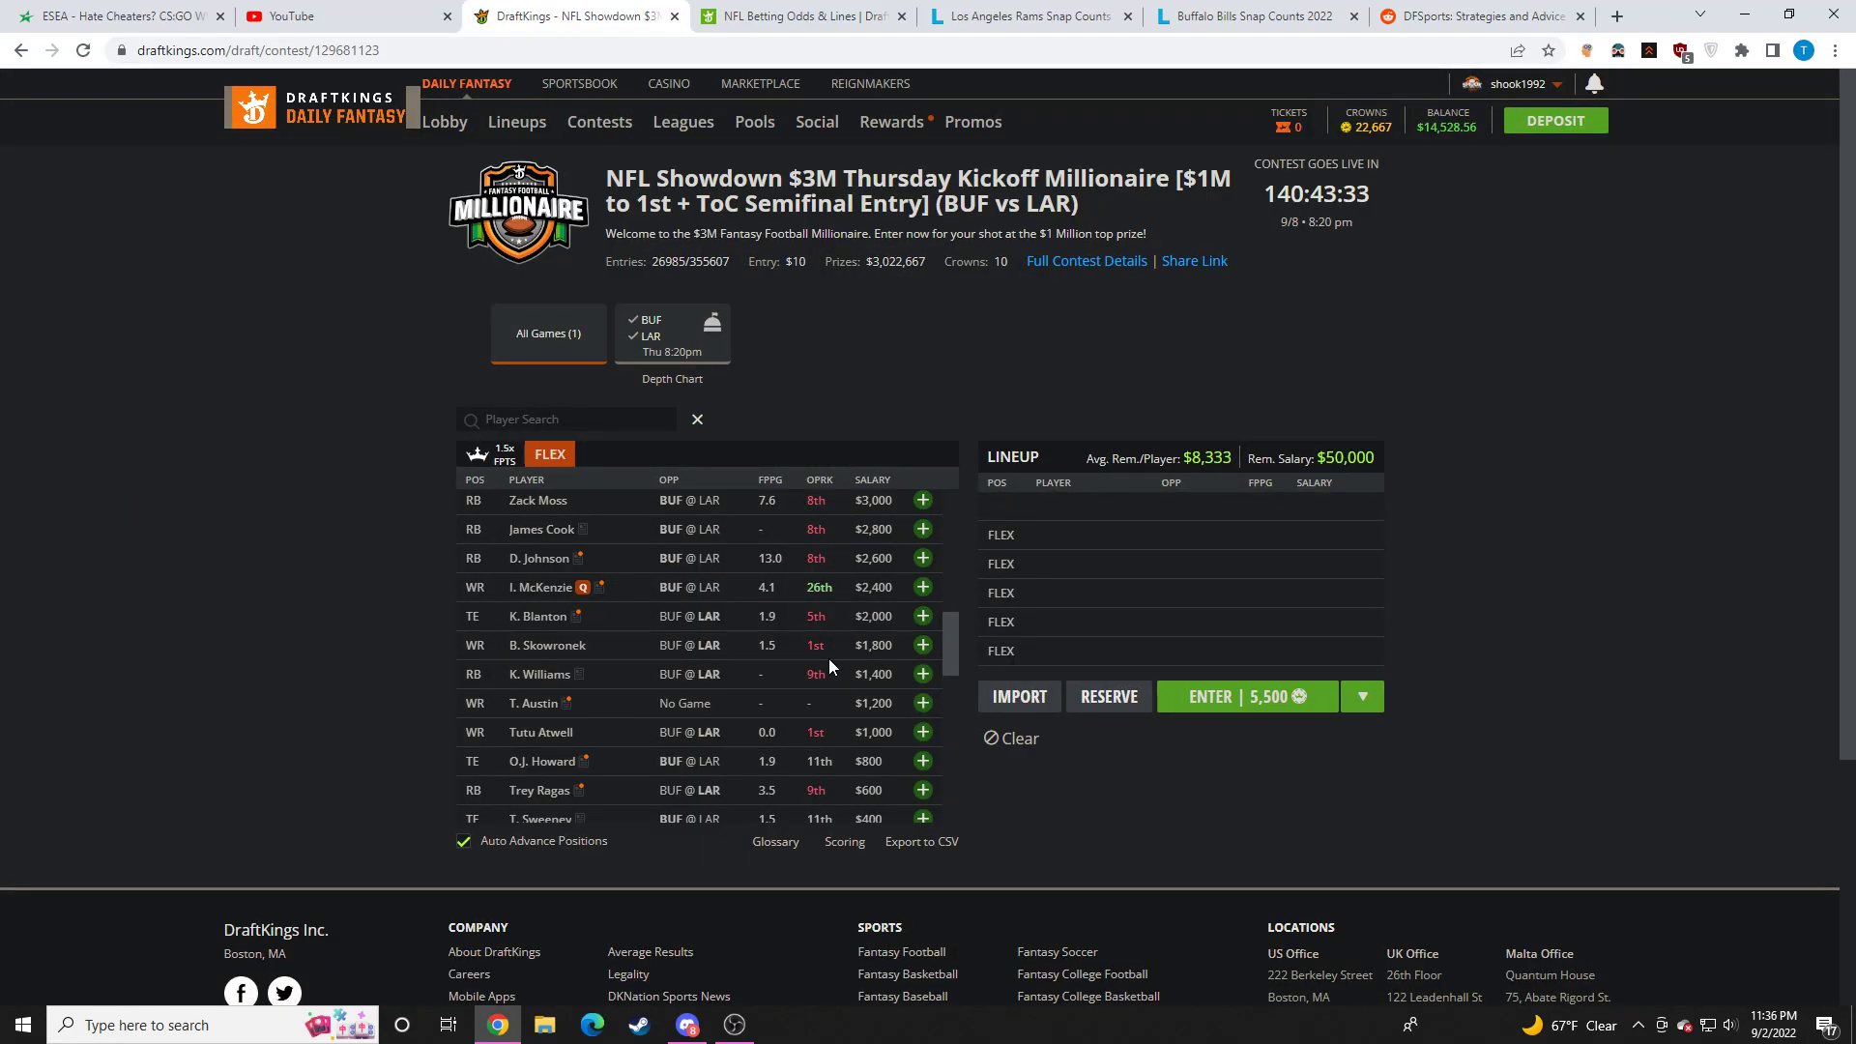
{"action": "scroll", "scroll_direction": "down", "scroll_amount": 3}
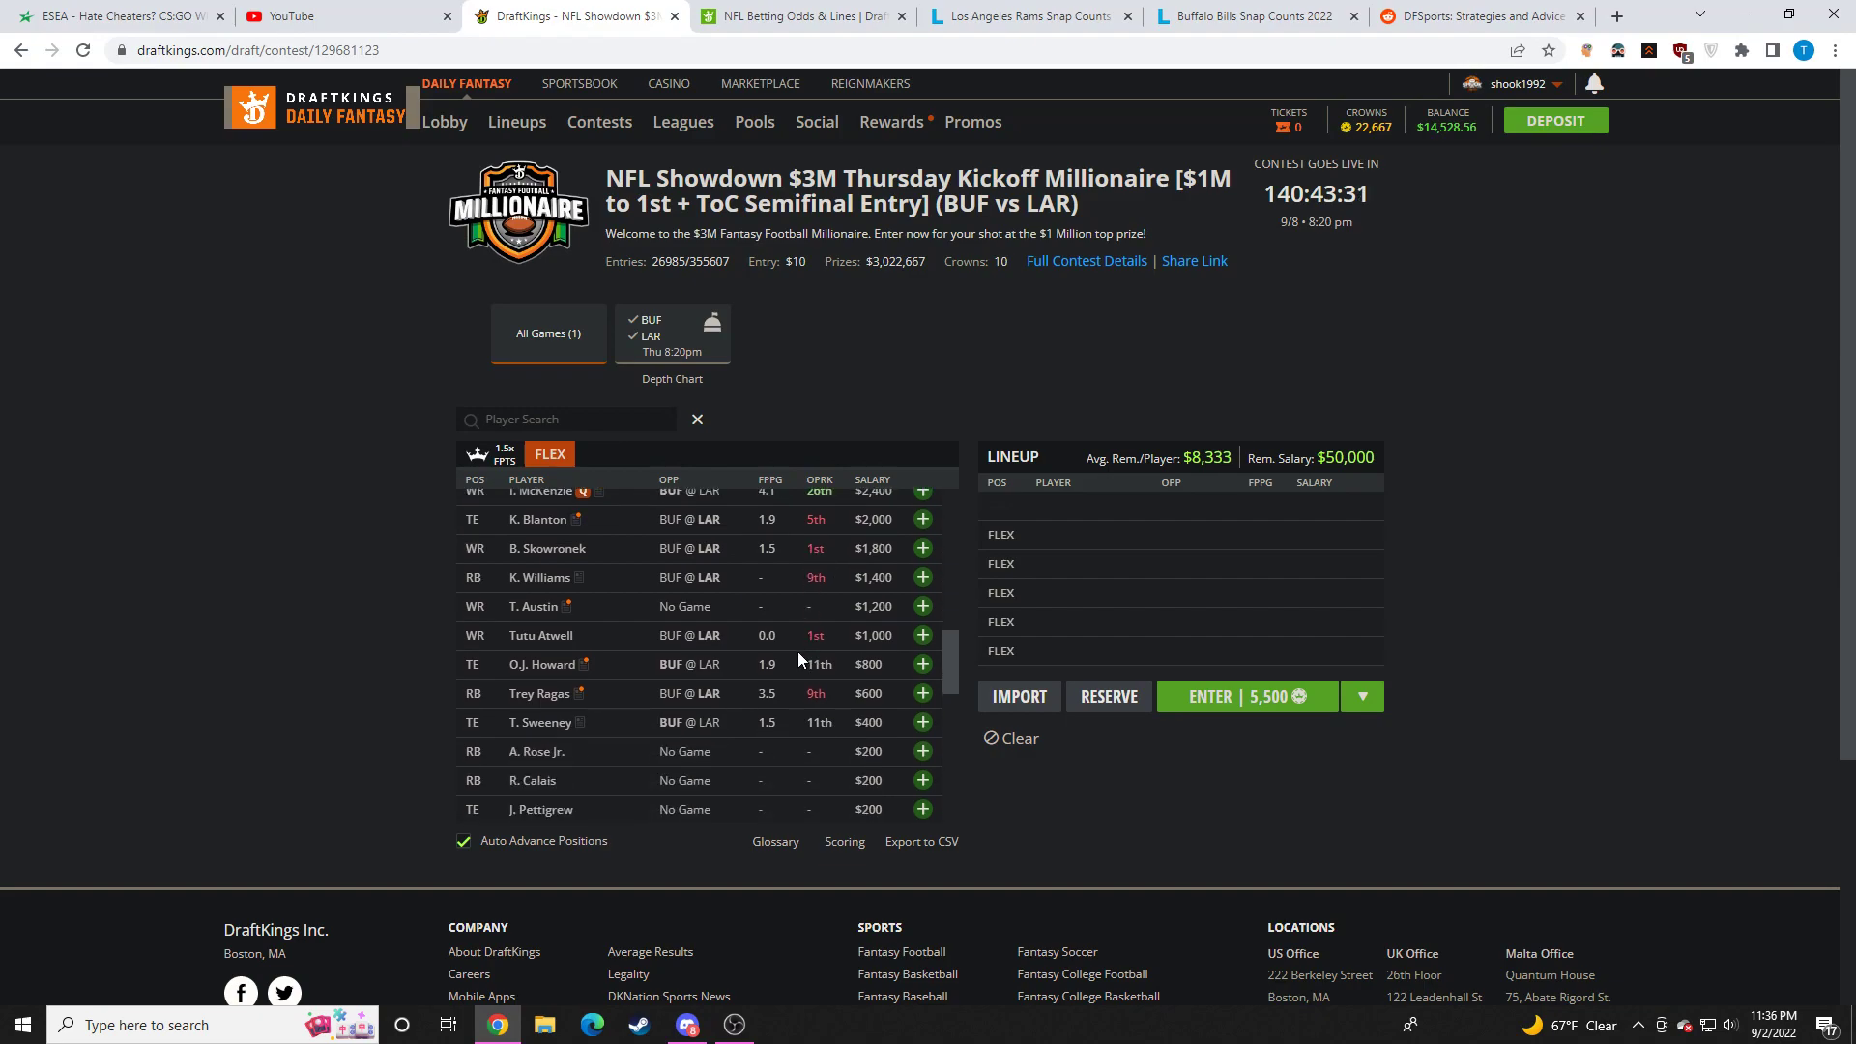
{"action": "mouse_move", "coordinate": [539, 636]}
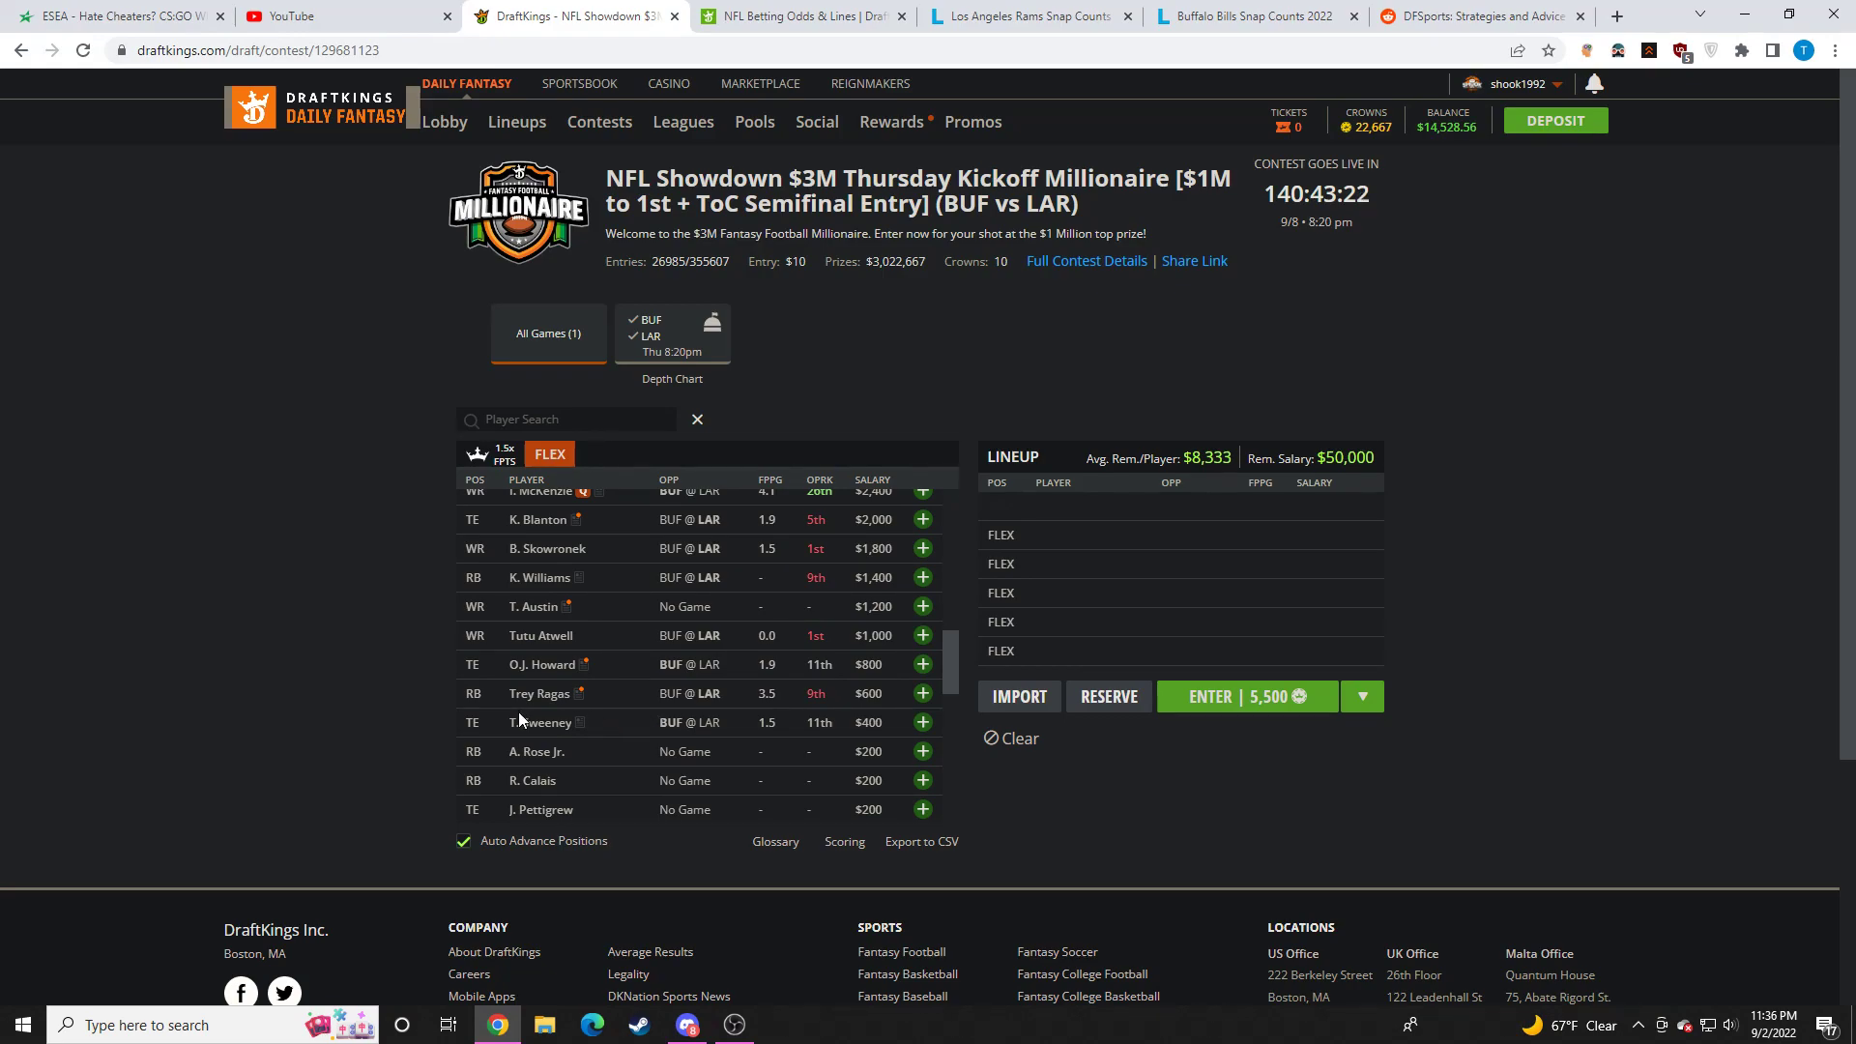
{"action": "left_click", "coordinate": [541, 722]}
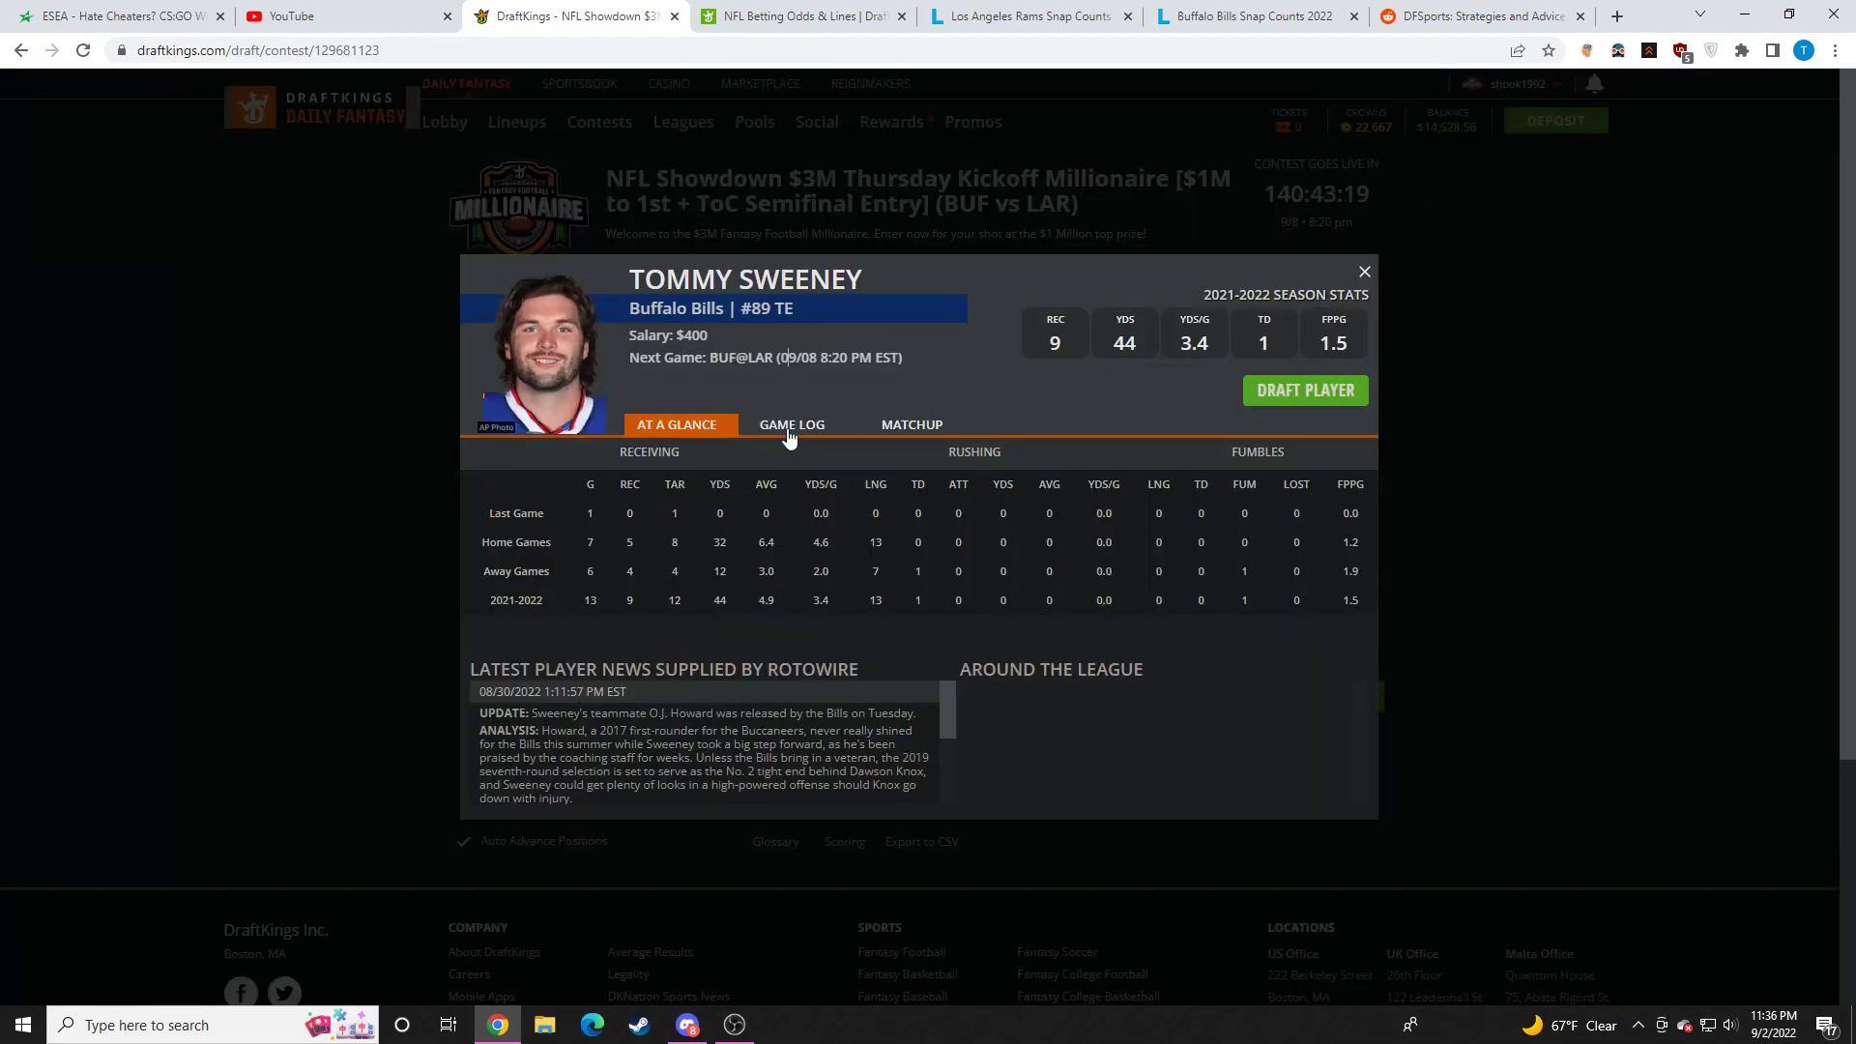
{"action": "left_click", "coordinate": [1362, 270]}
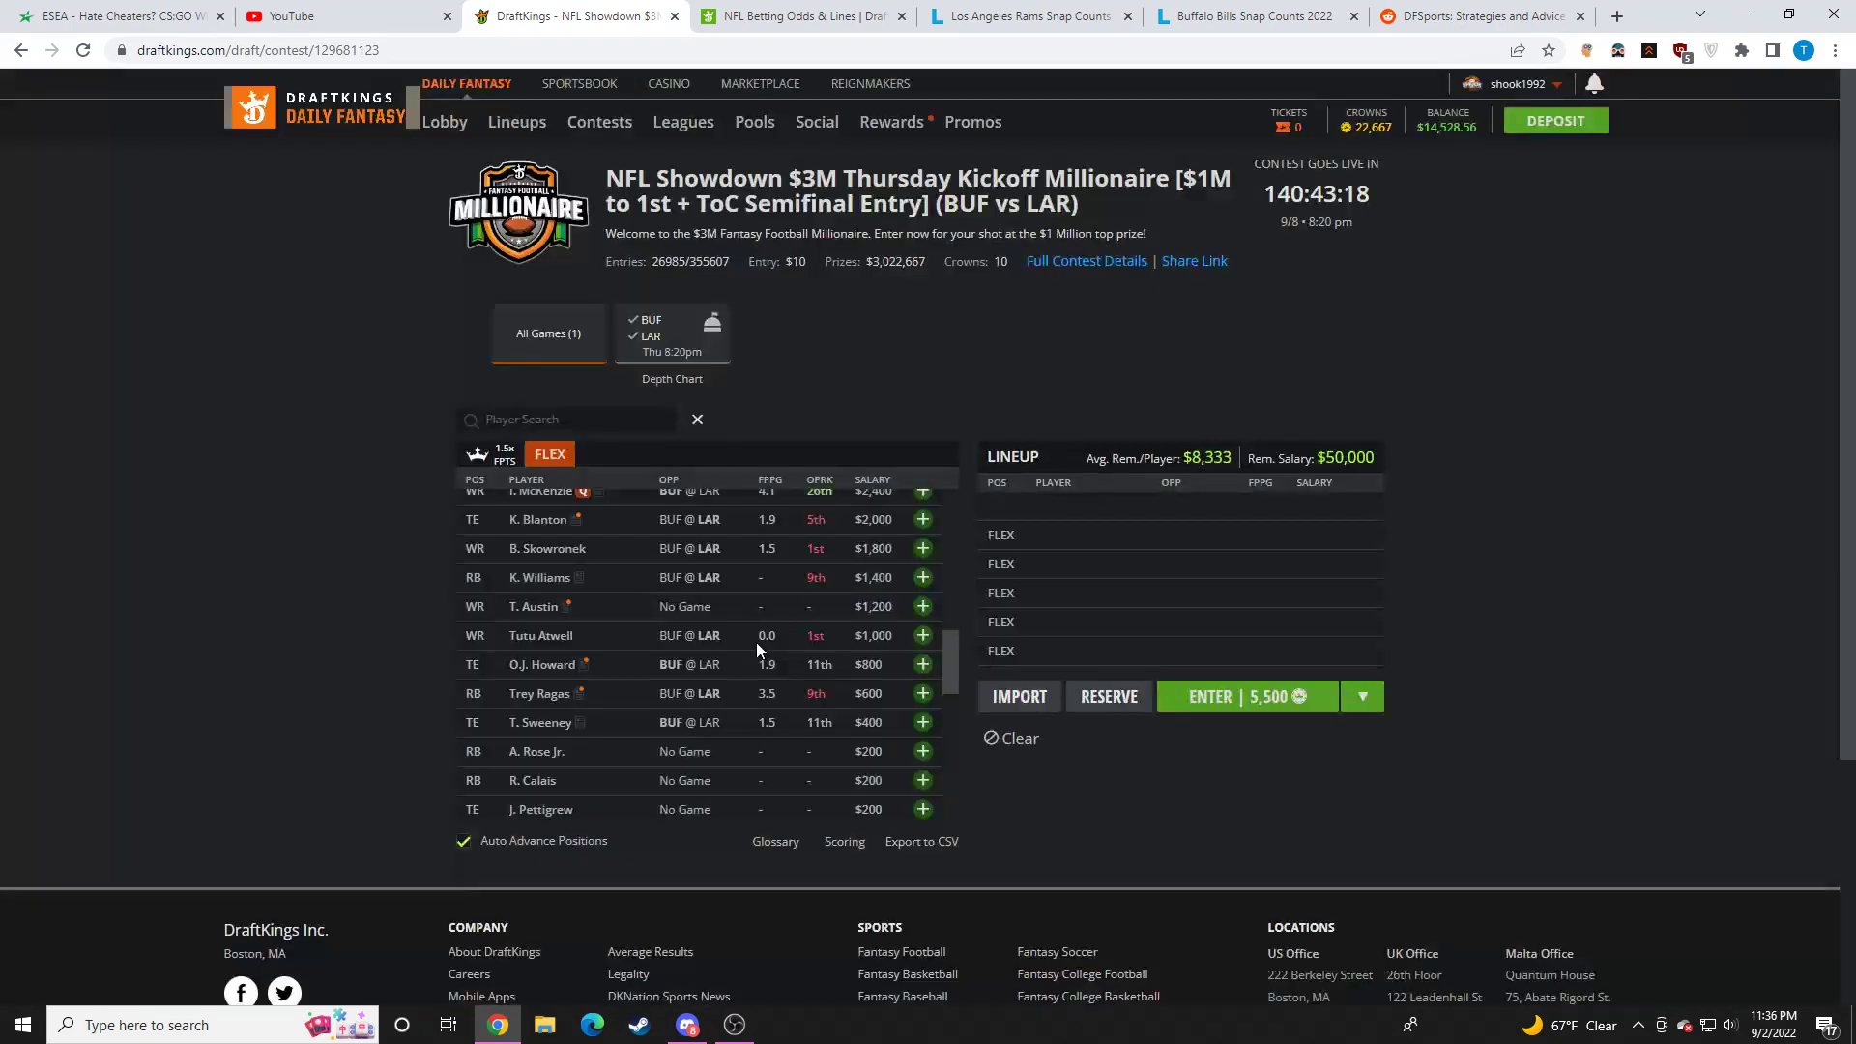
{"action": "scroll", "scroll_direction": "down", "scroll_amount": 3}
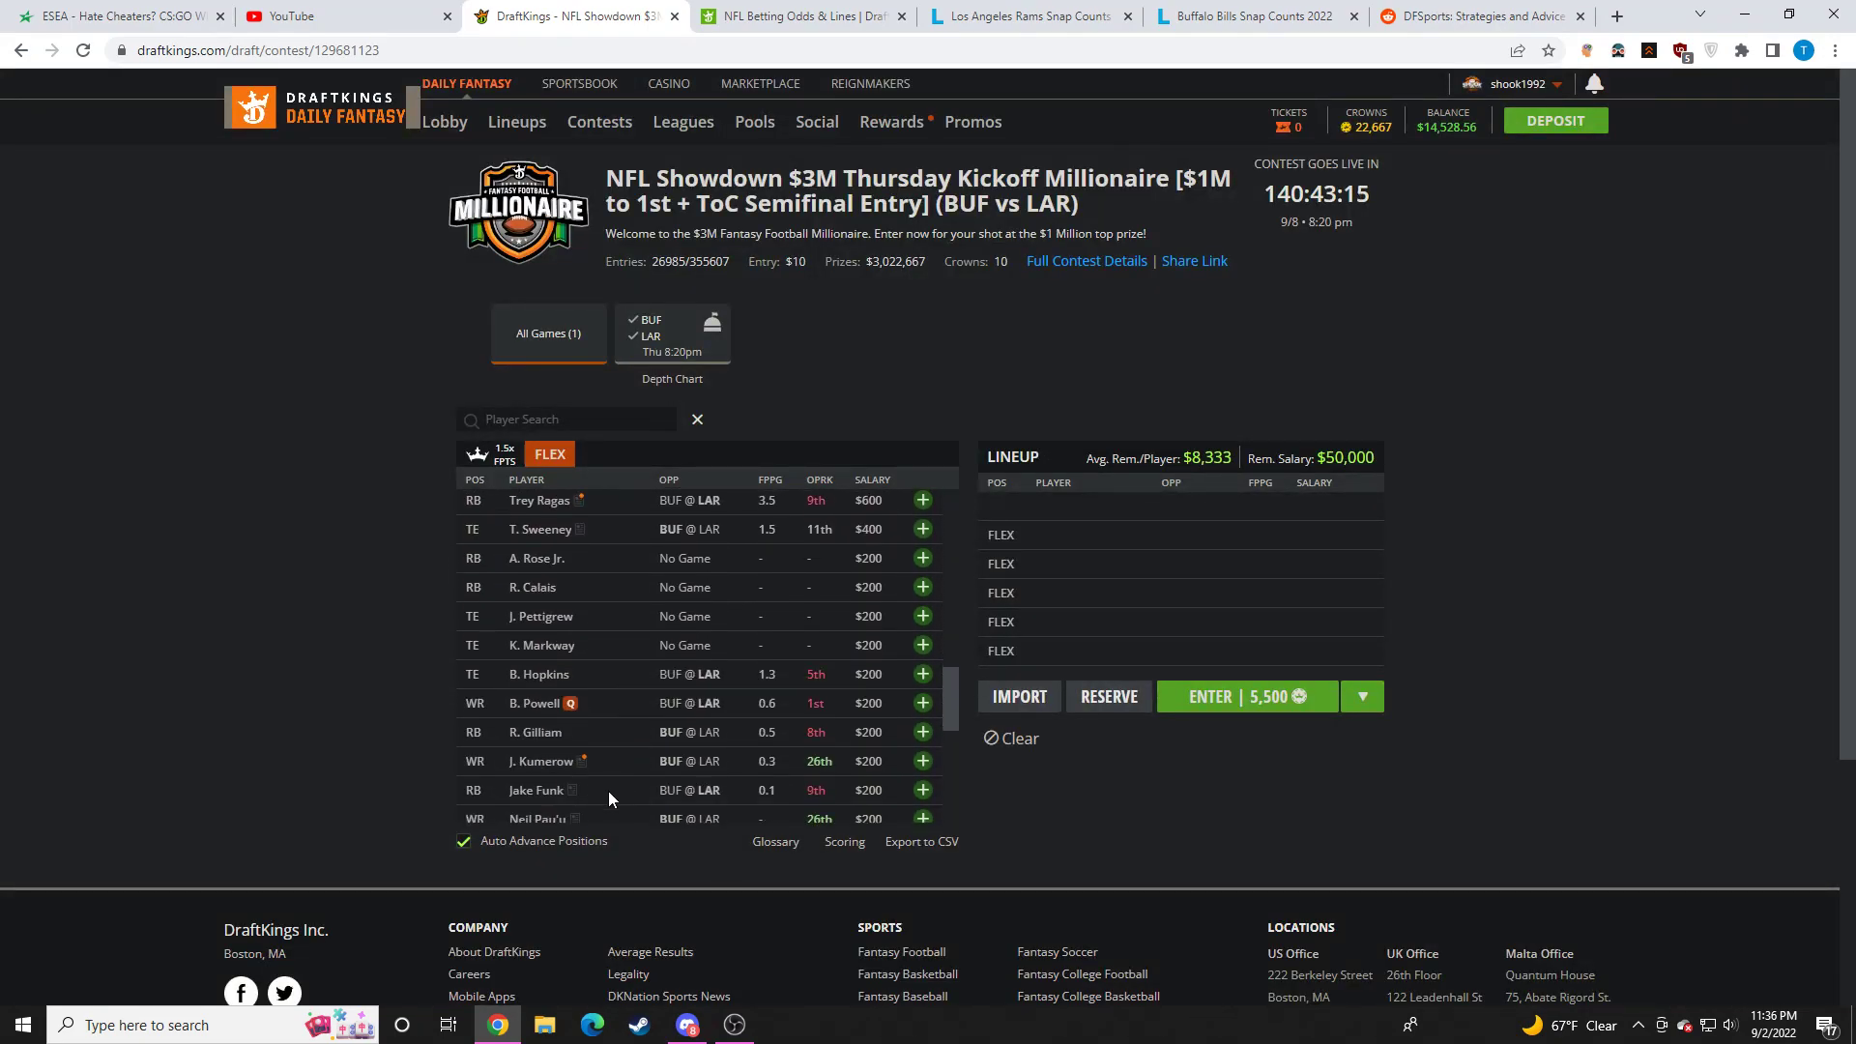
{"action": "scroll", "scroll_direction": "down", "scroll_amount": 3}
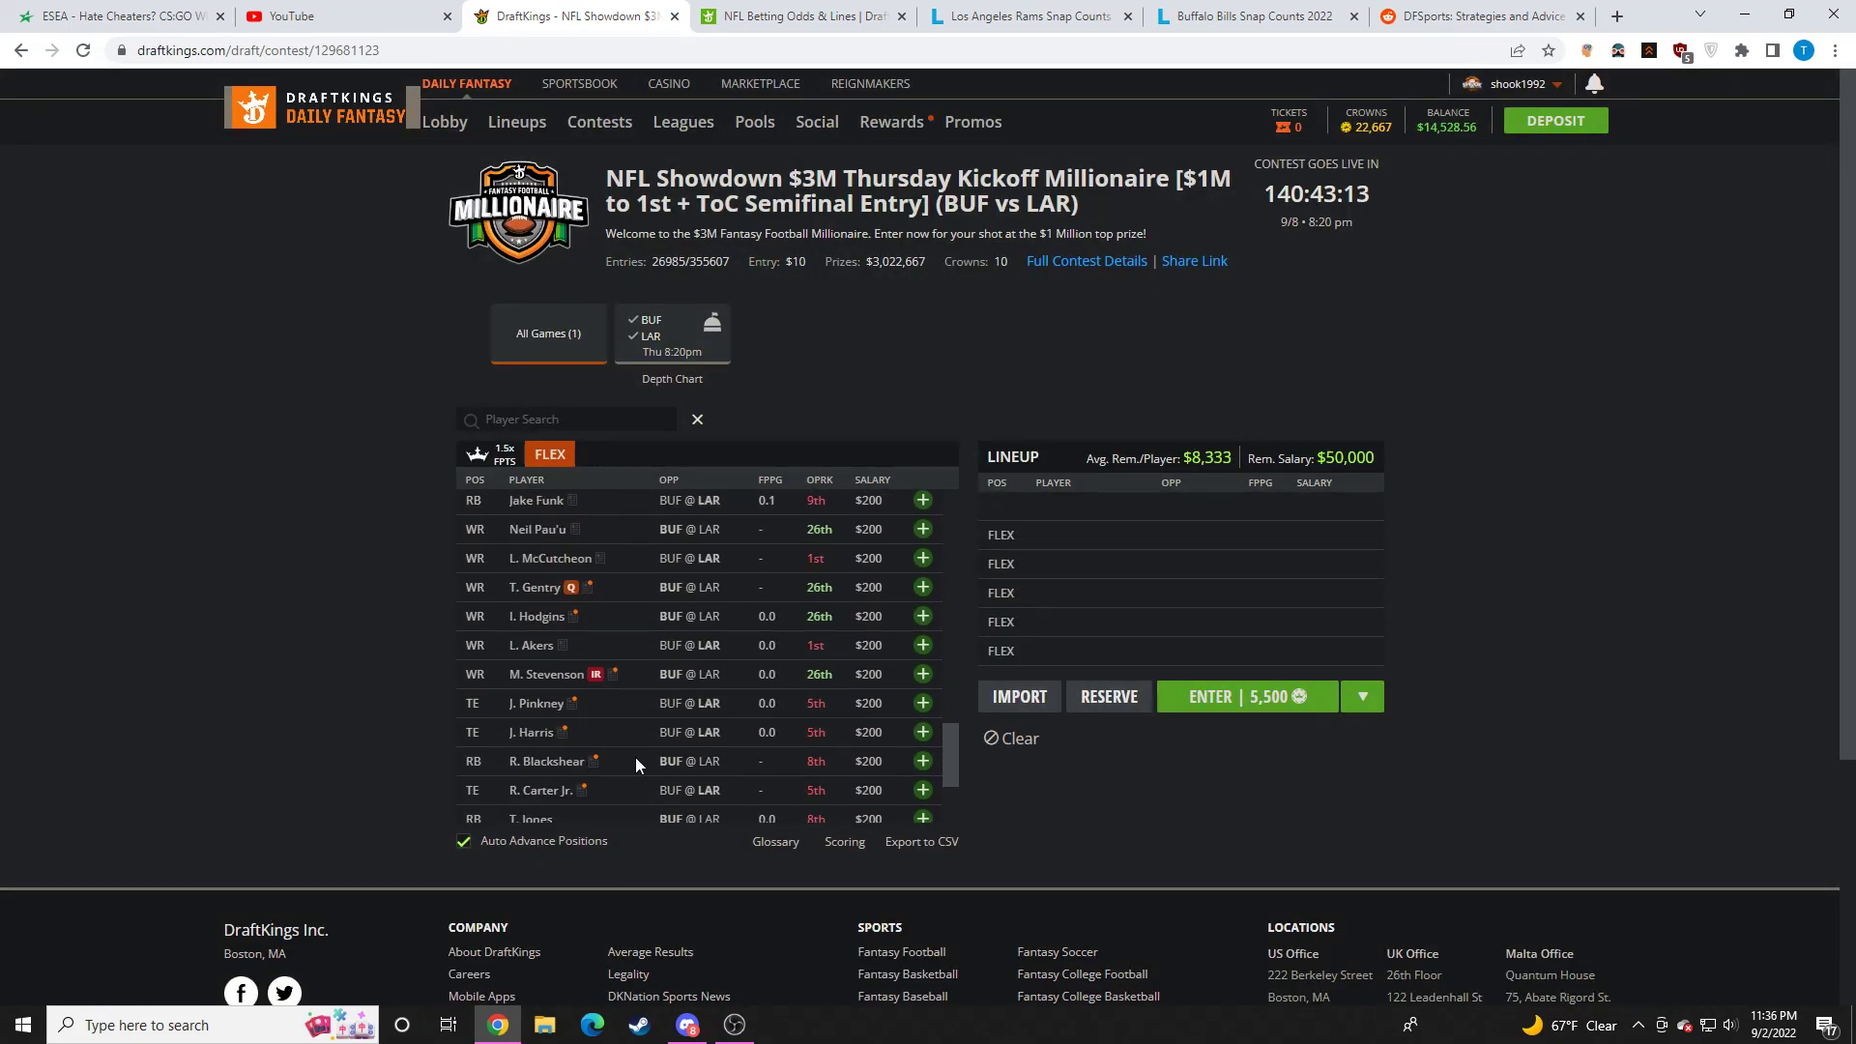
{"action": "scroll", "scroll_direction": "down", "scroll_amount": 3}
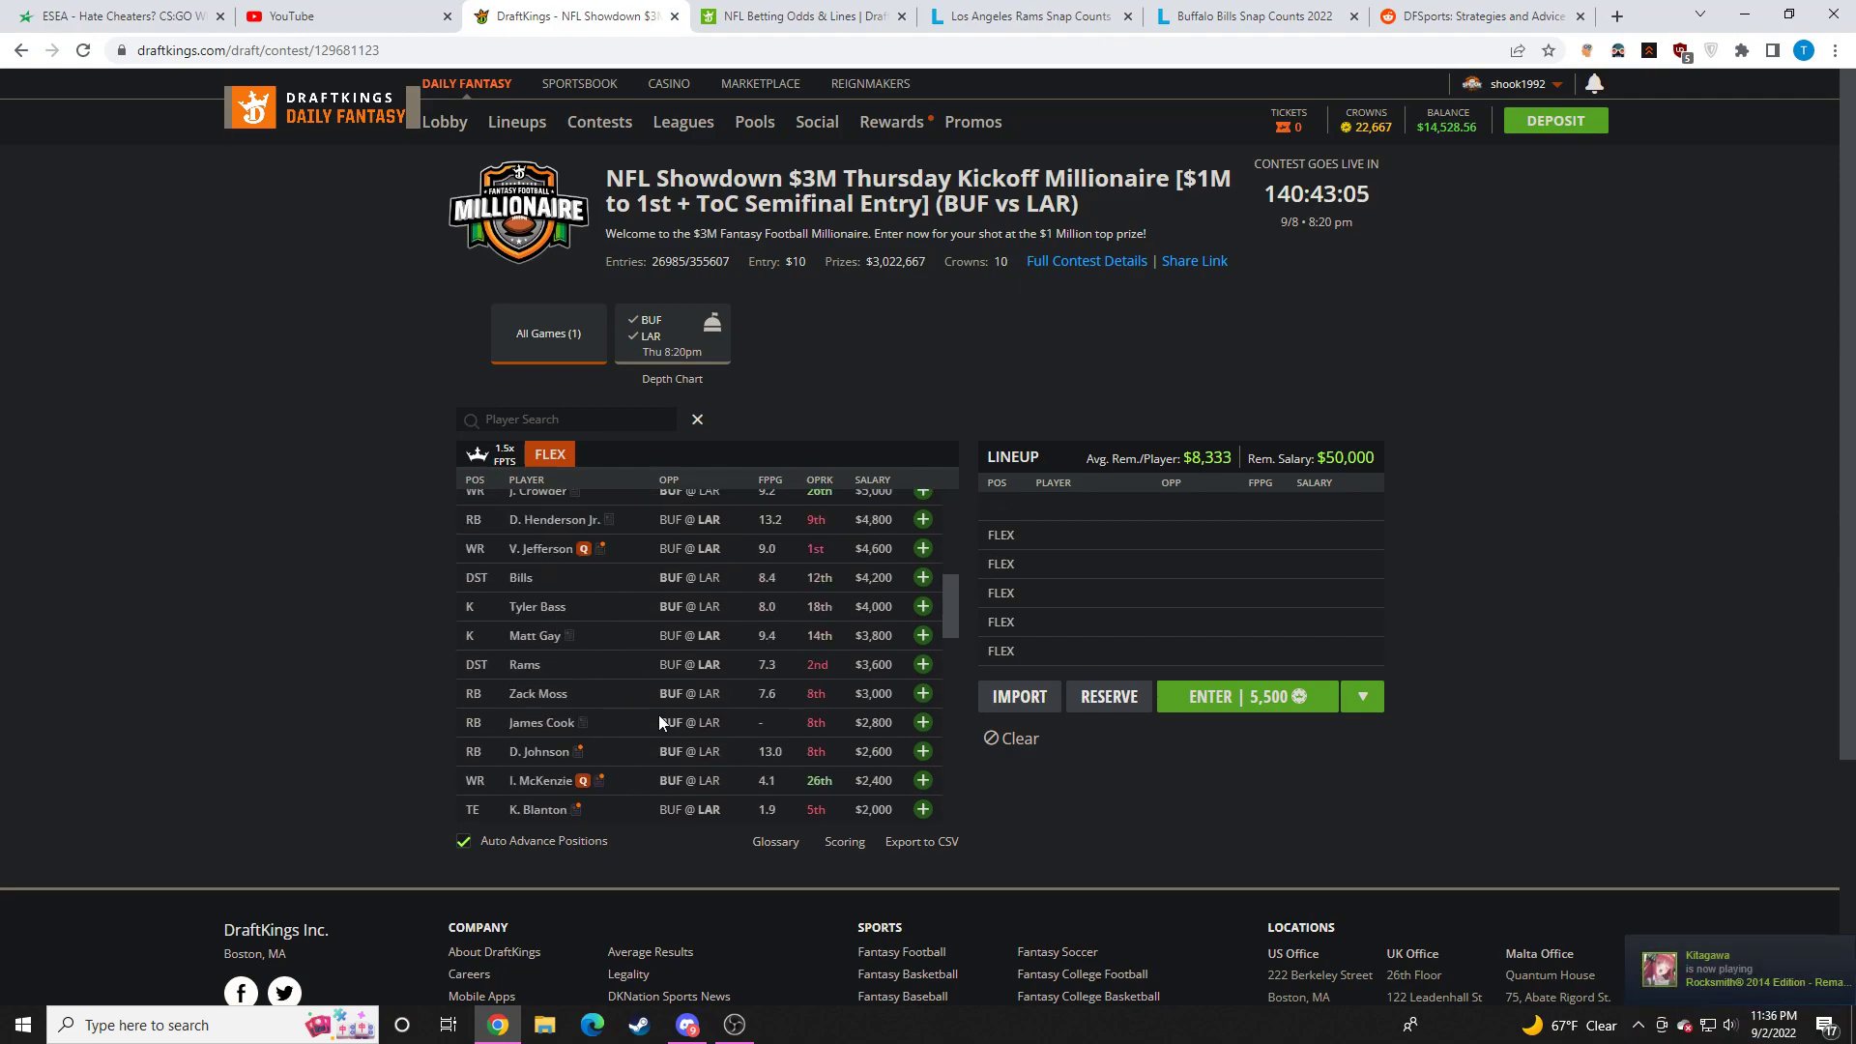
{"action": "left_click", "coordinate": [733, 1024]}
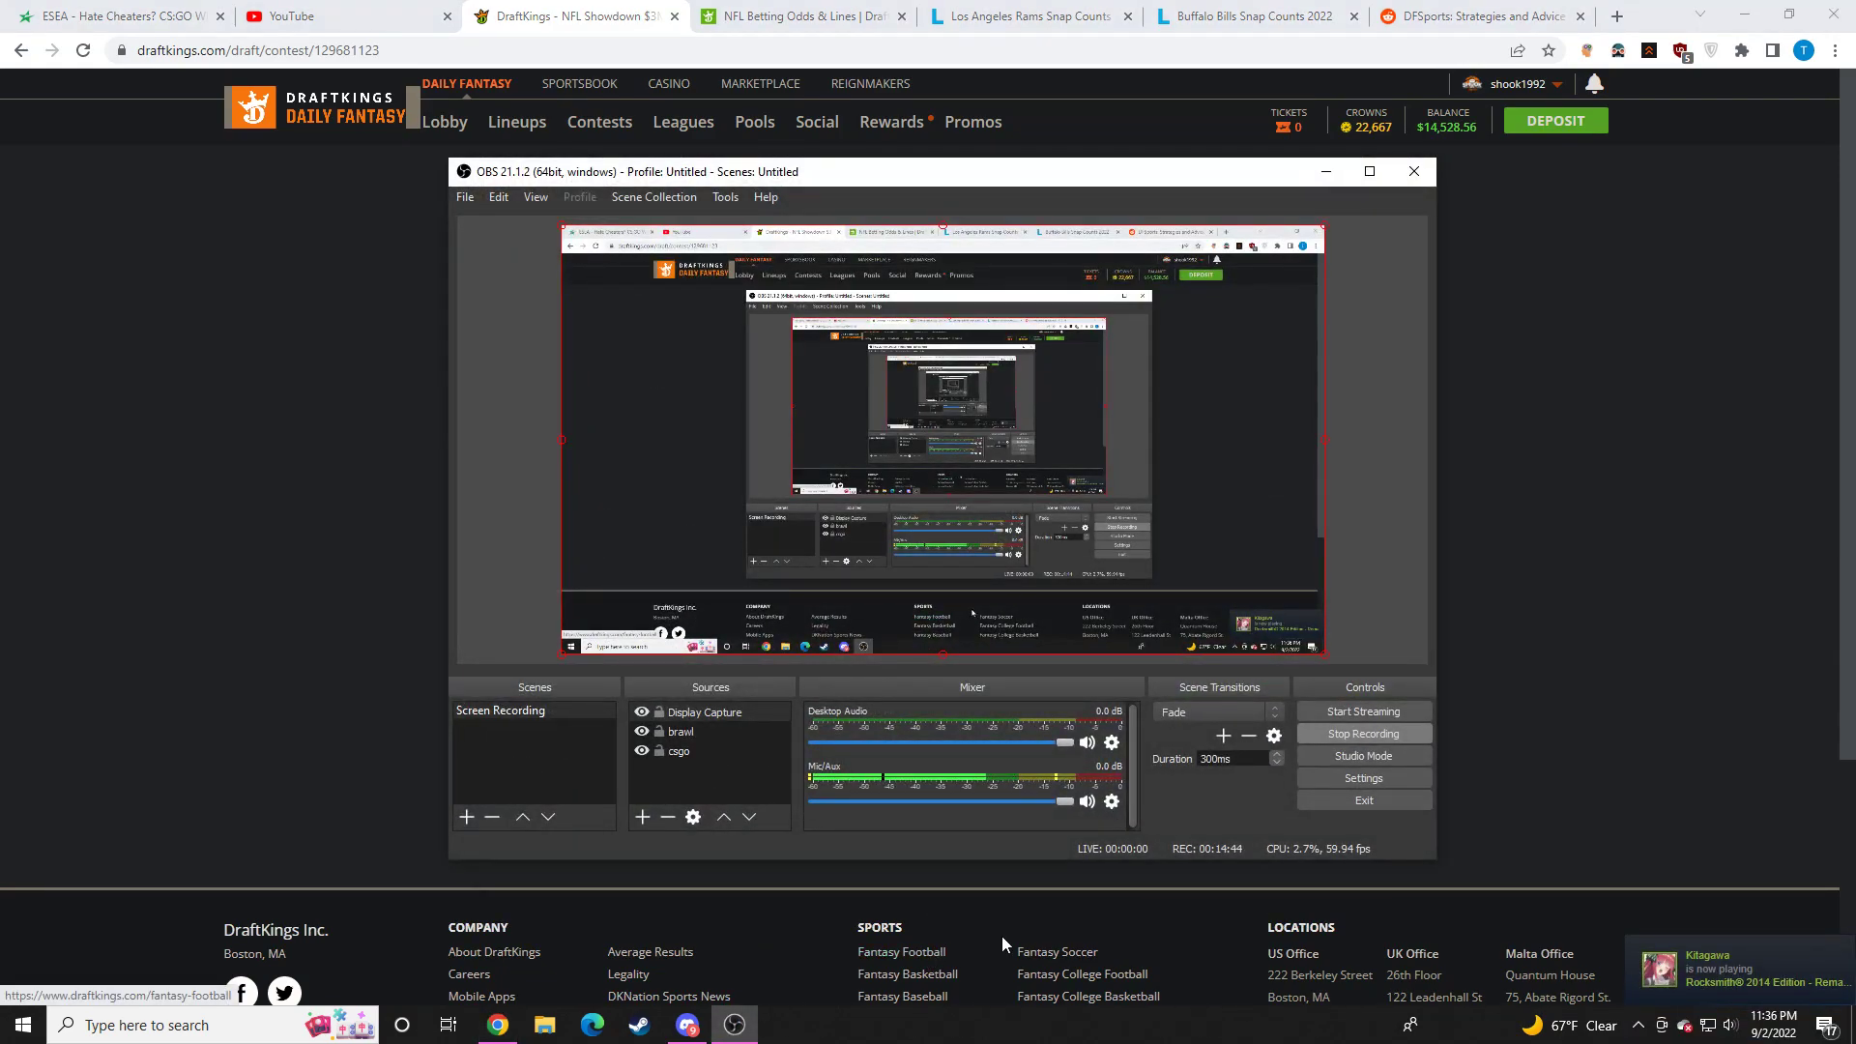